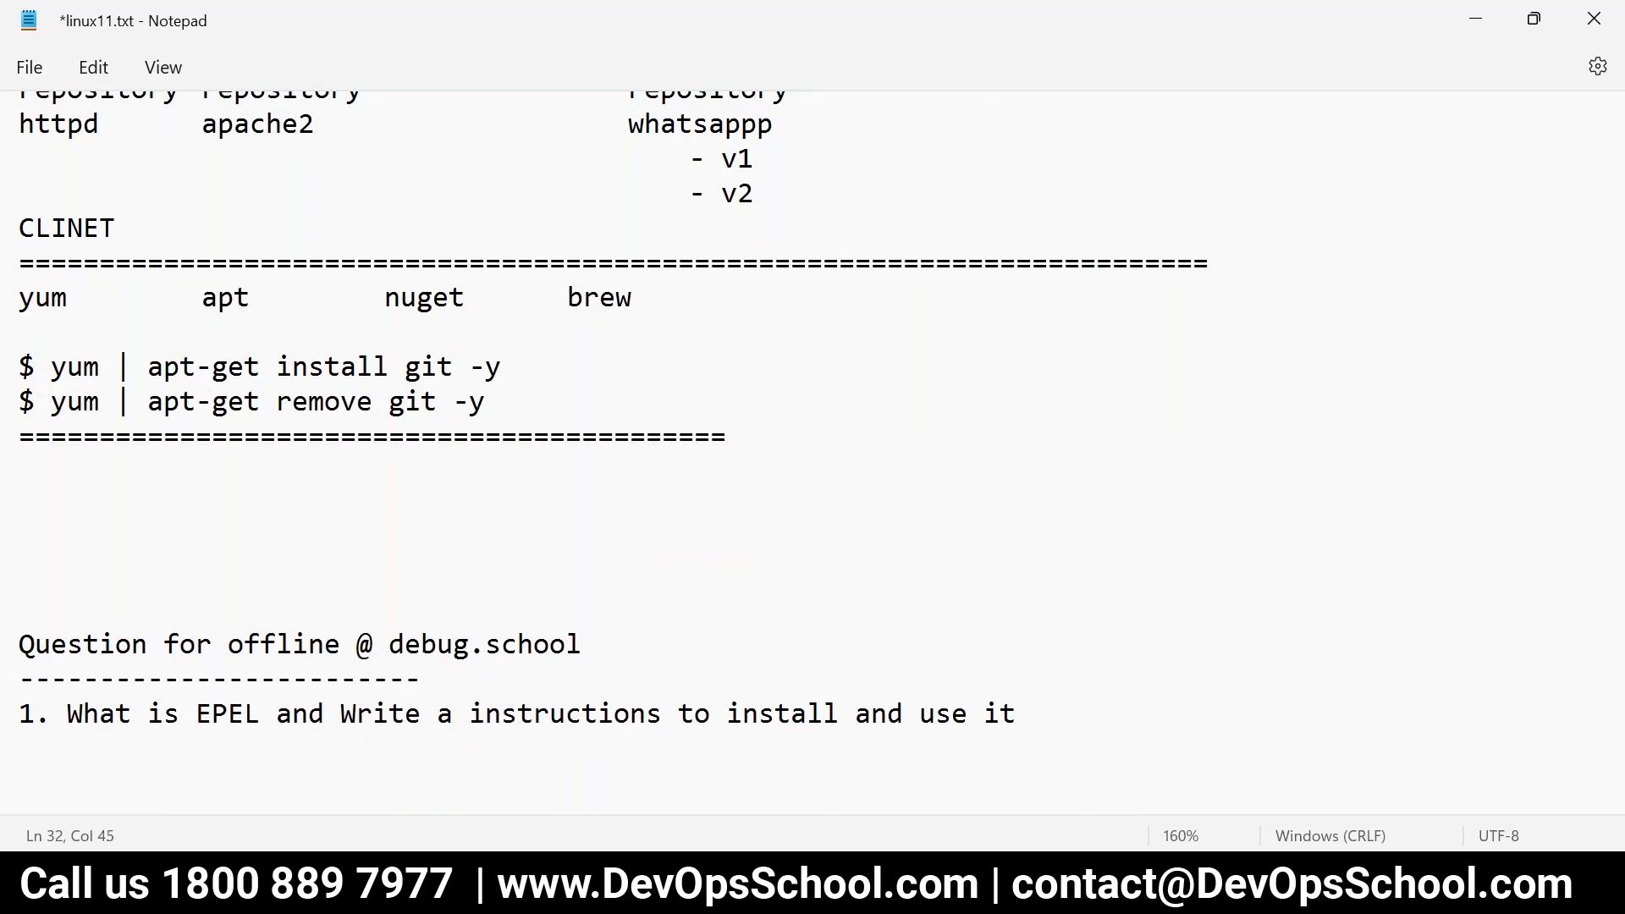
# - Add the 'How to get Linux OS?' heading with a dashed underline and save the notes
pyautogui.write('=Ho')
pyautogui.write('----------------------------------------------------------------------')
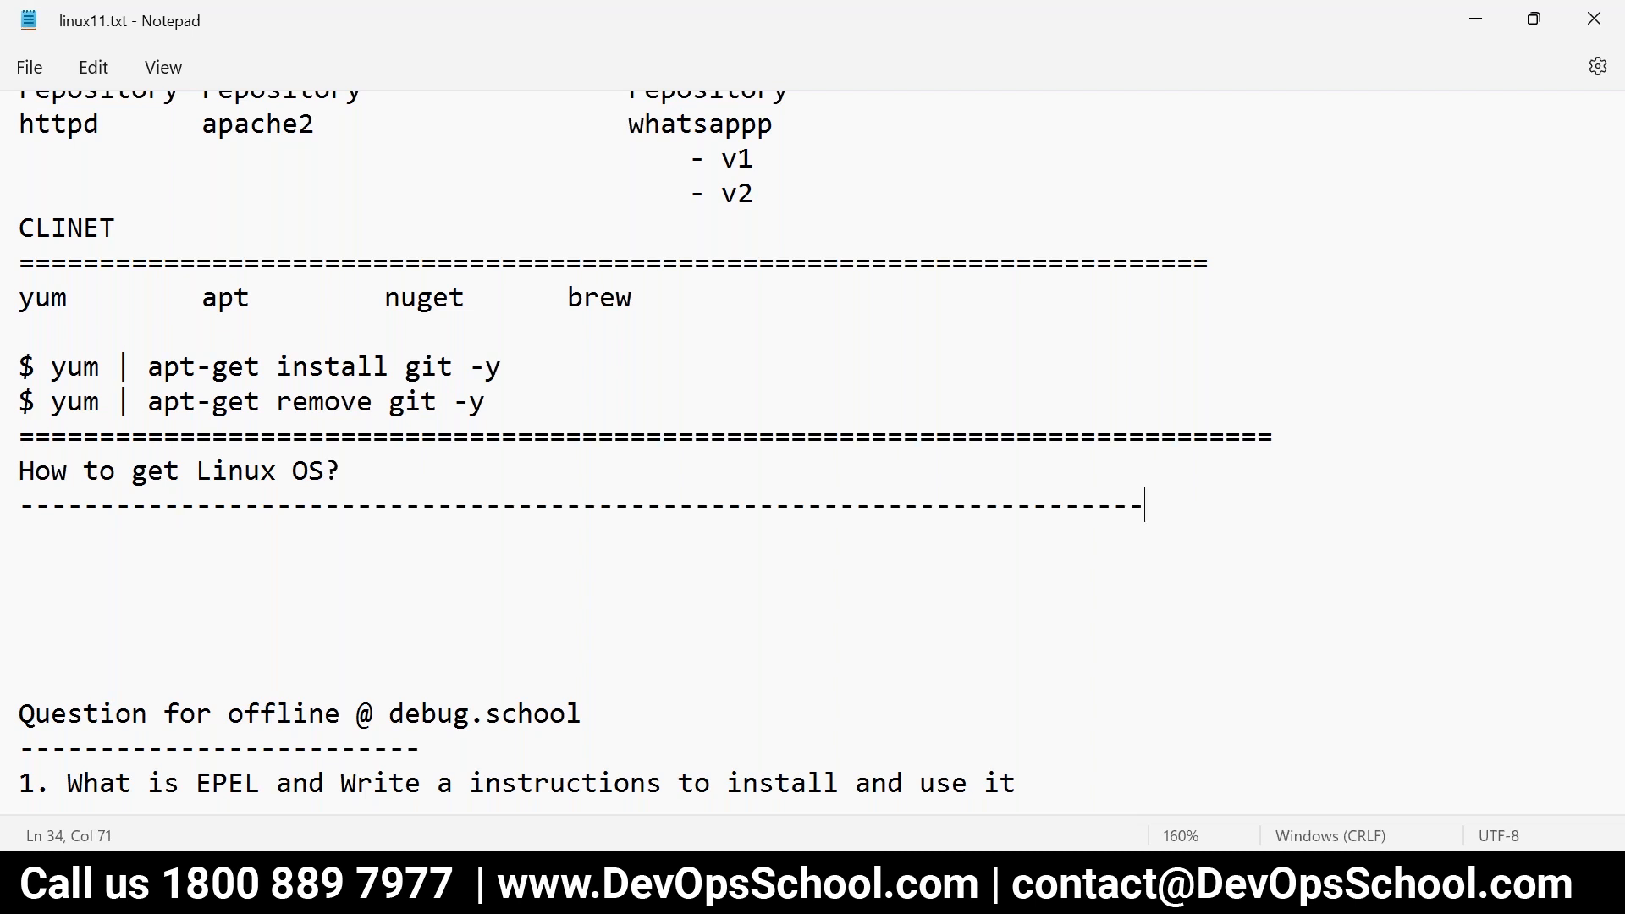
pyautogui.press('Enter')
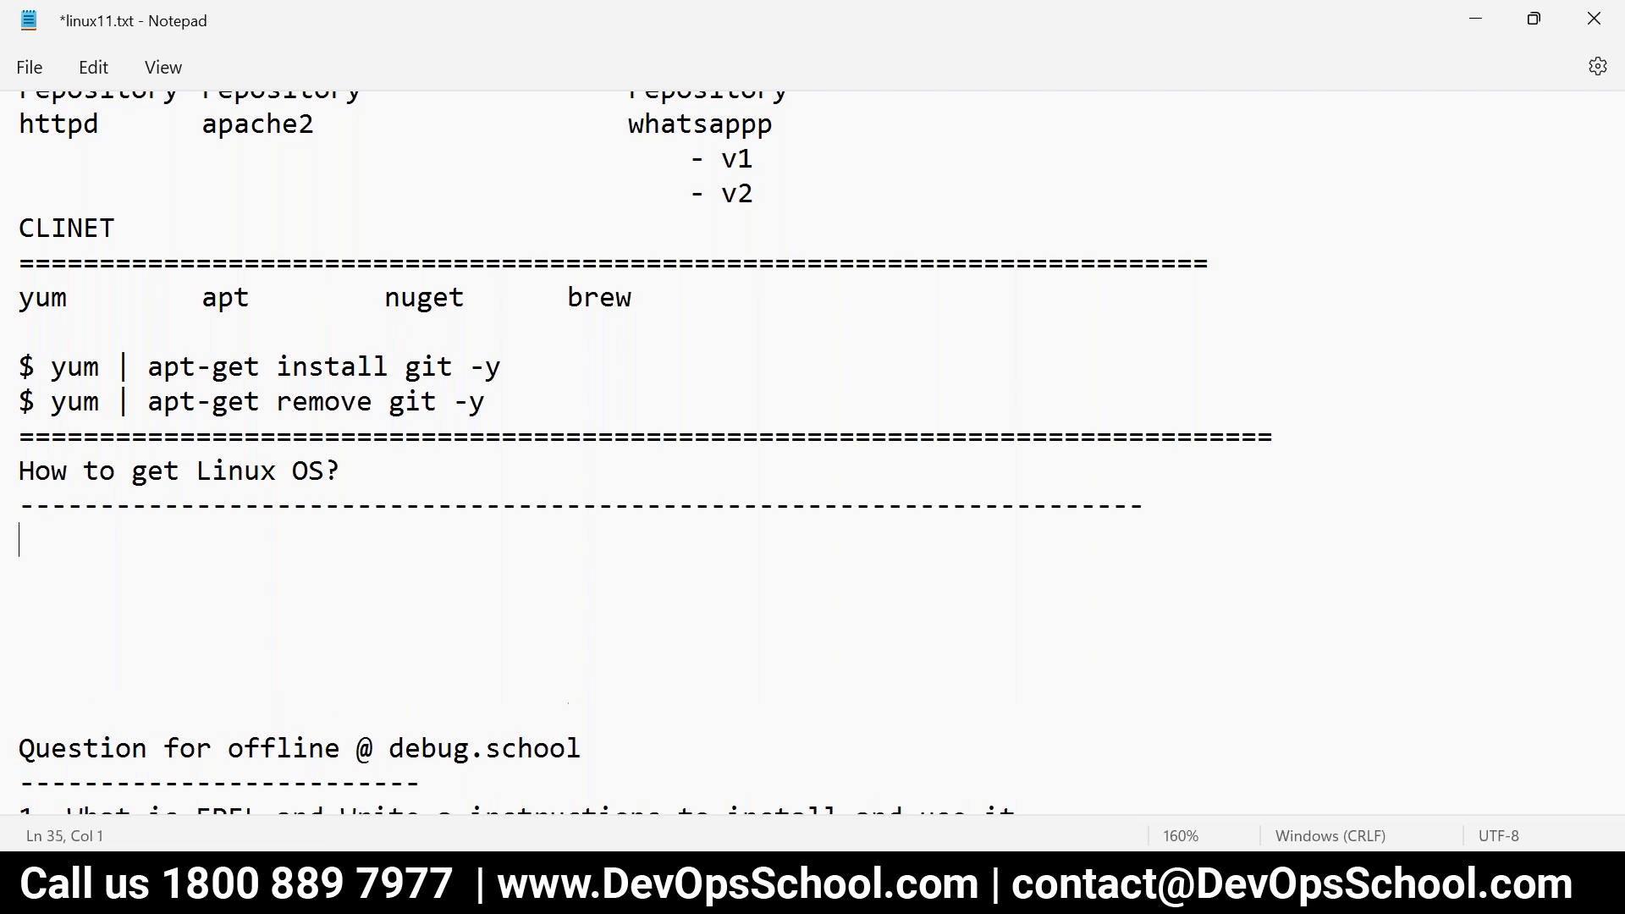
pyautogui.press('ctrl+s')
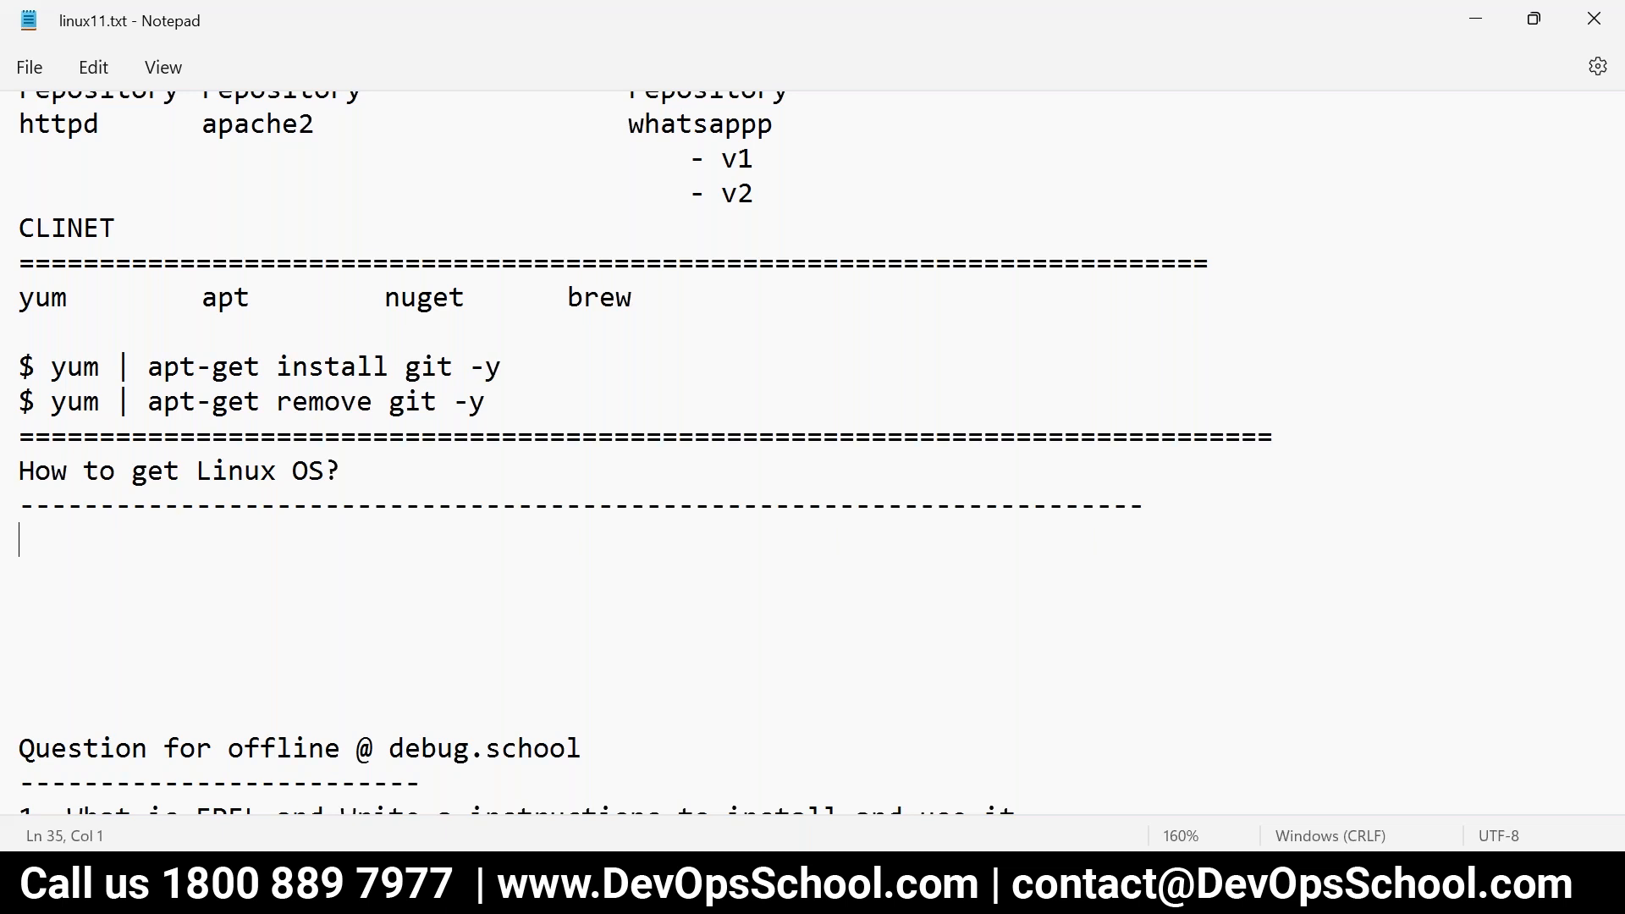
pyautogui.moveTo(305, 469)
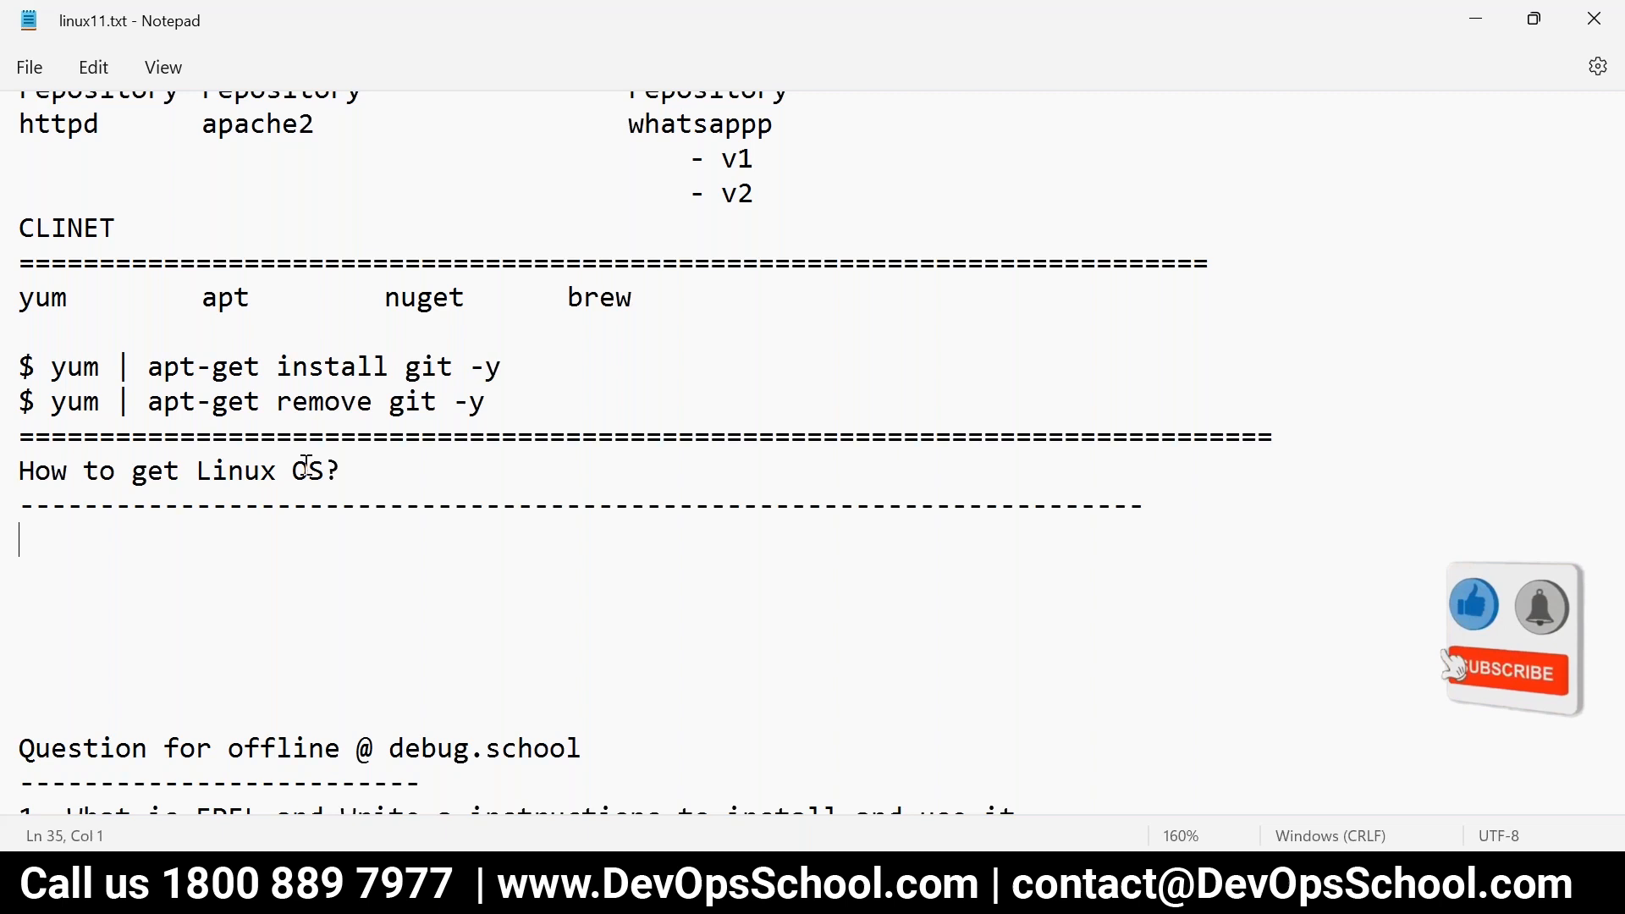
pyautogui.click(1505, 670)
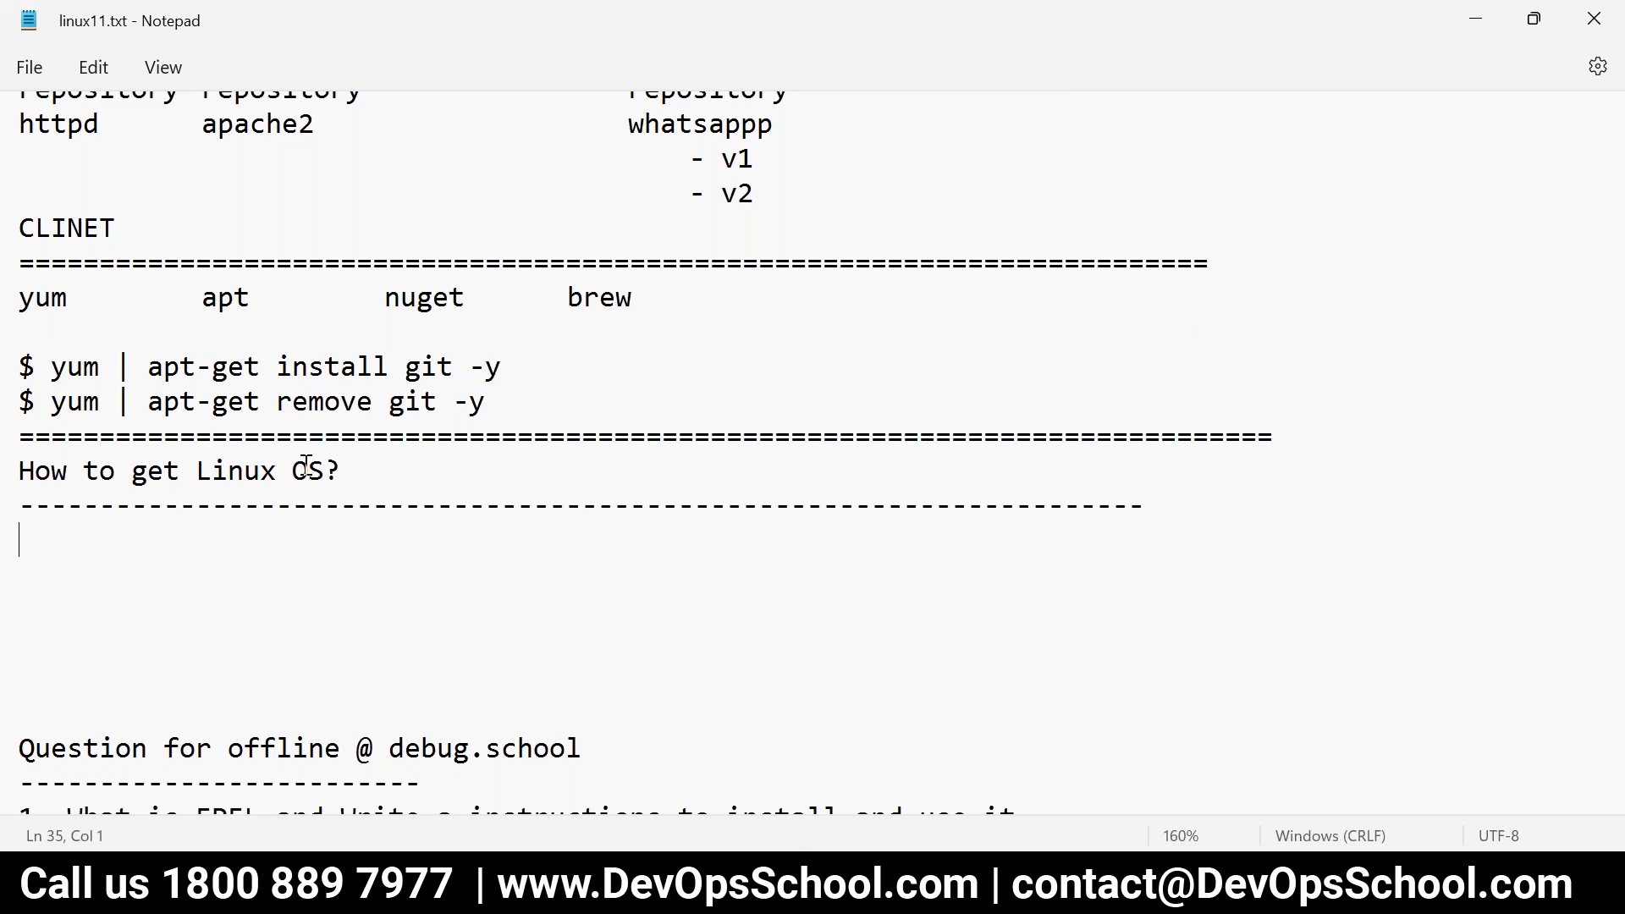
# - Add a 'Virtual Machine' subheading underlined with a dashed line
pyautogui.write('V')
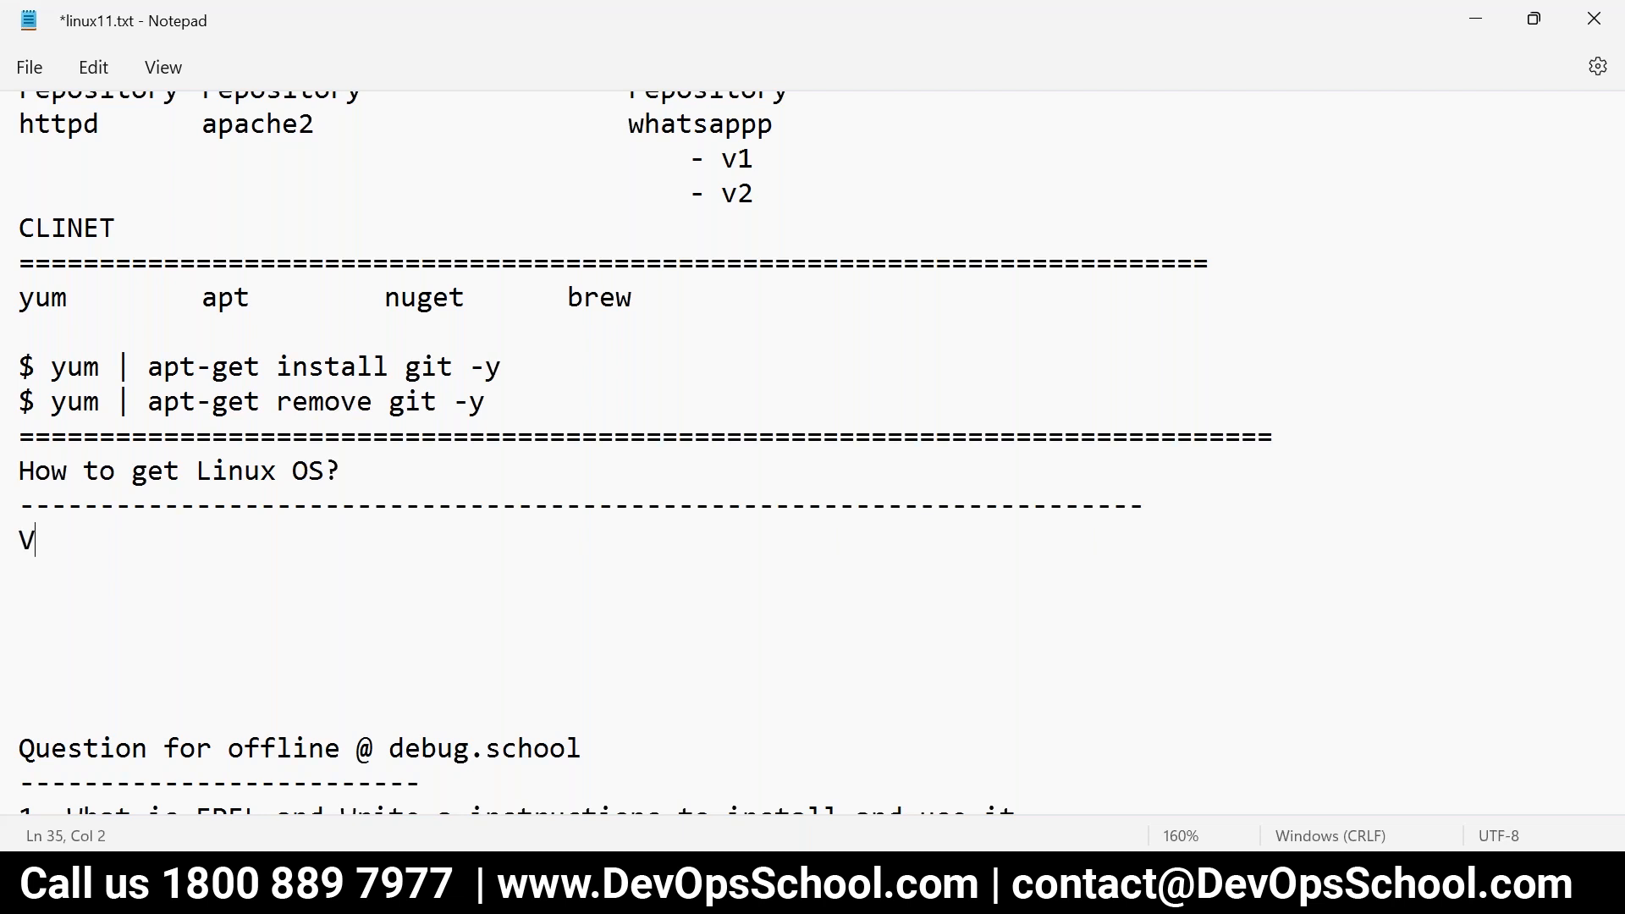
pyautogui.write('irtual Ma')
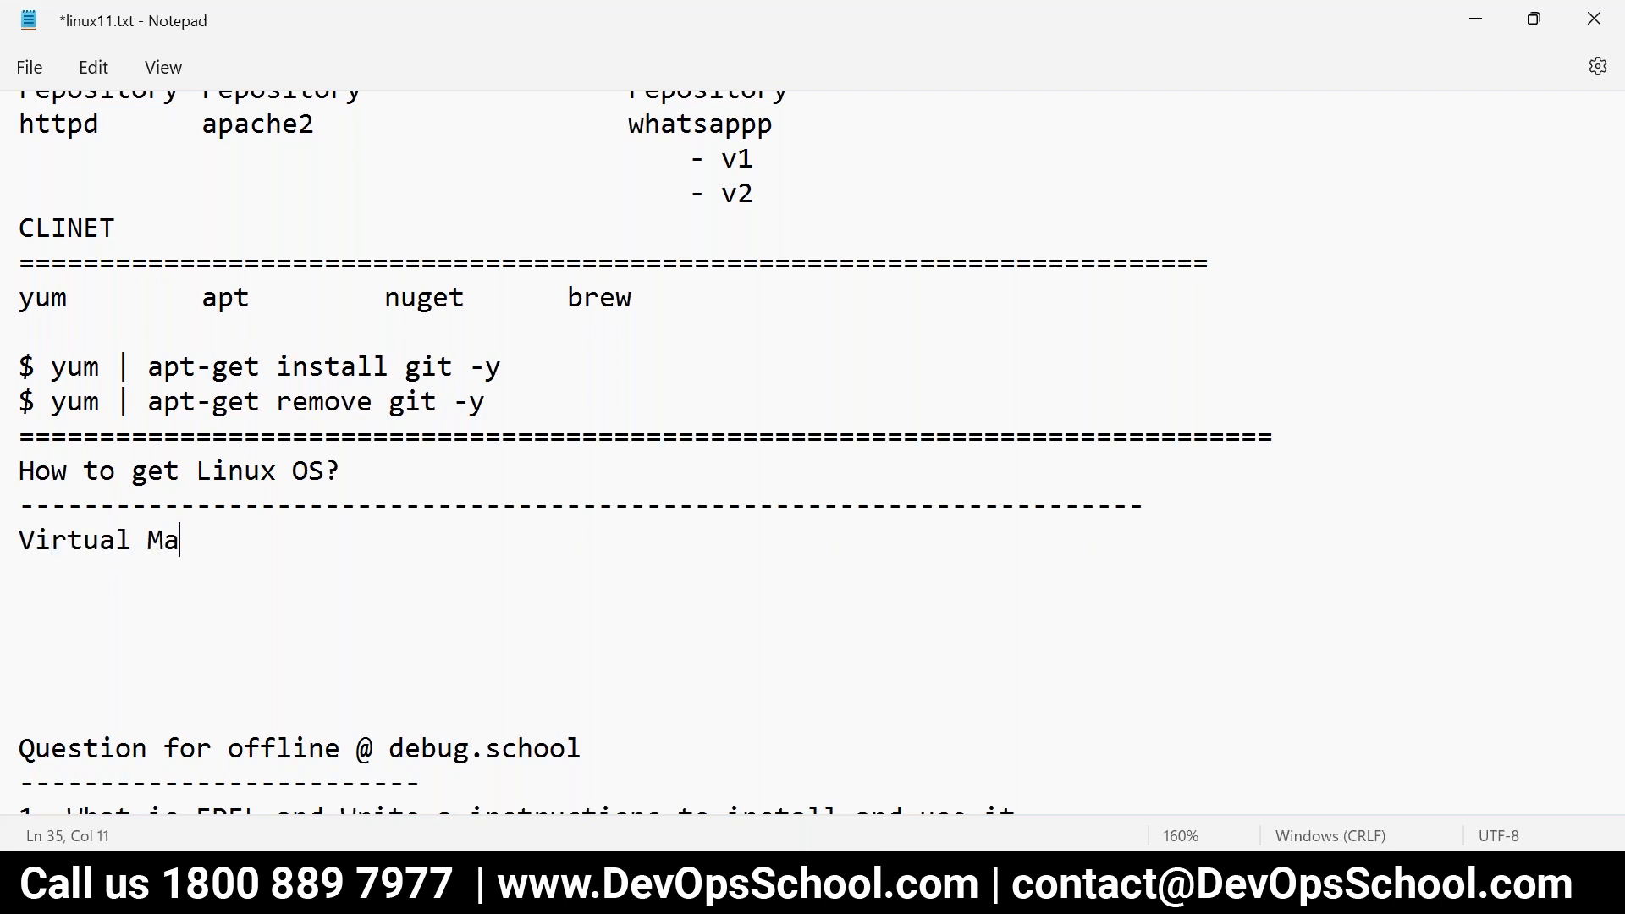
pyautogui.write('chi')
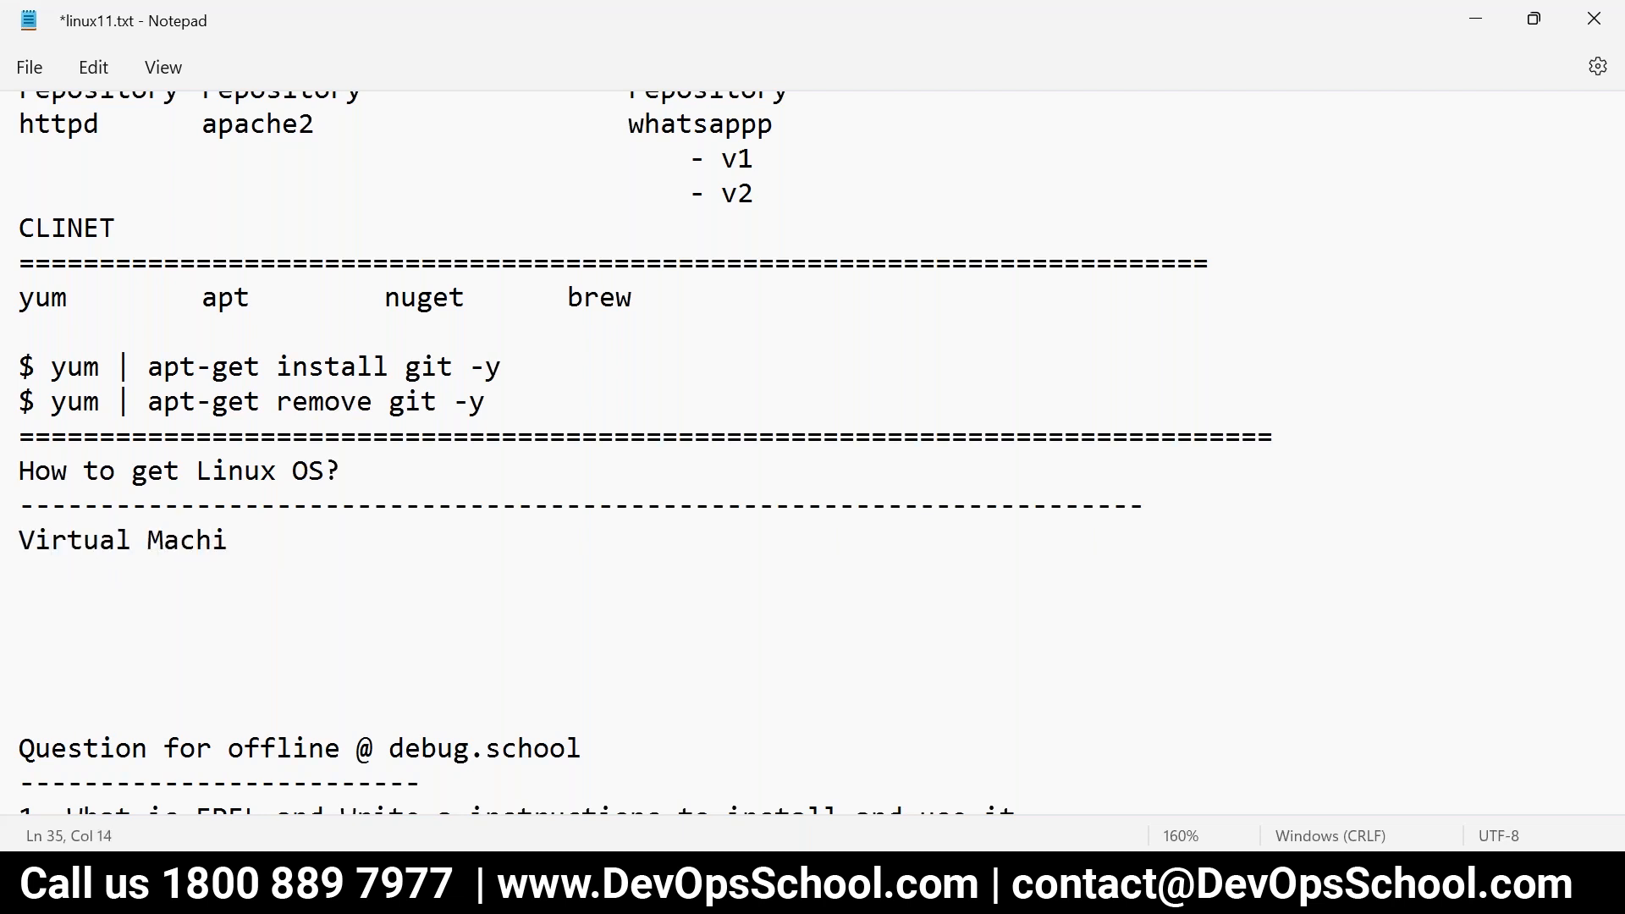
pyautogui.write('ne')
pyautogui.write('--------')
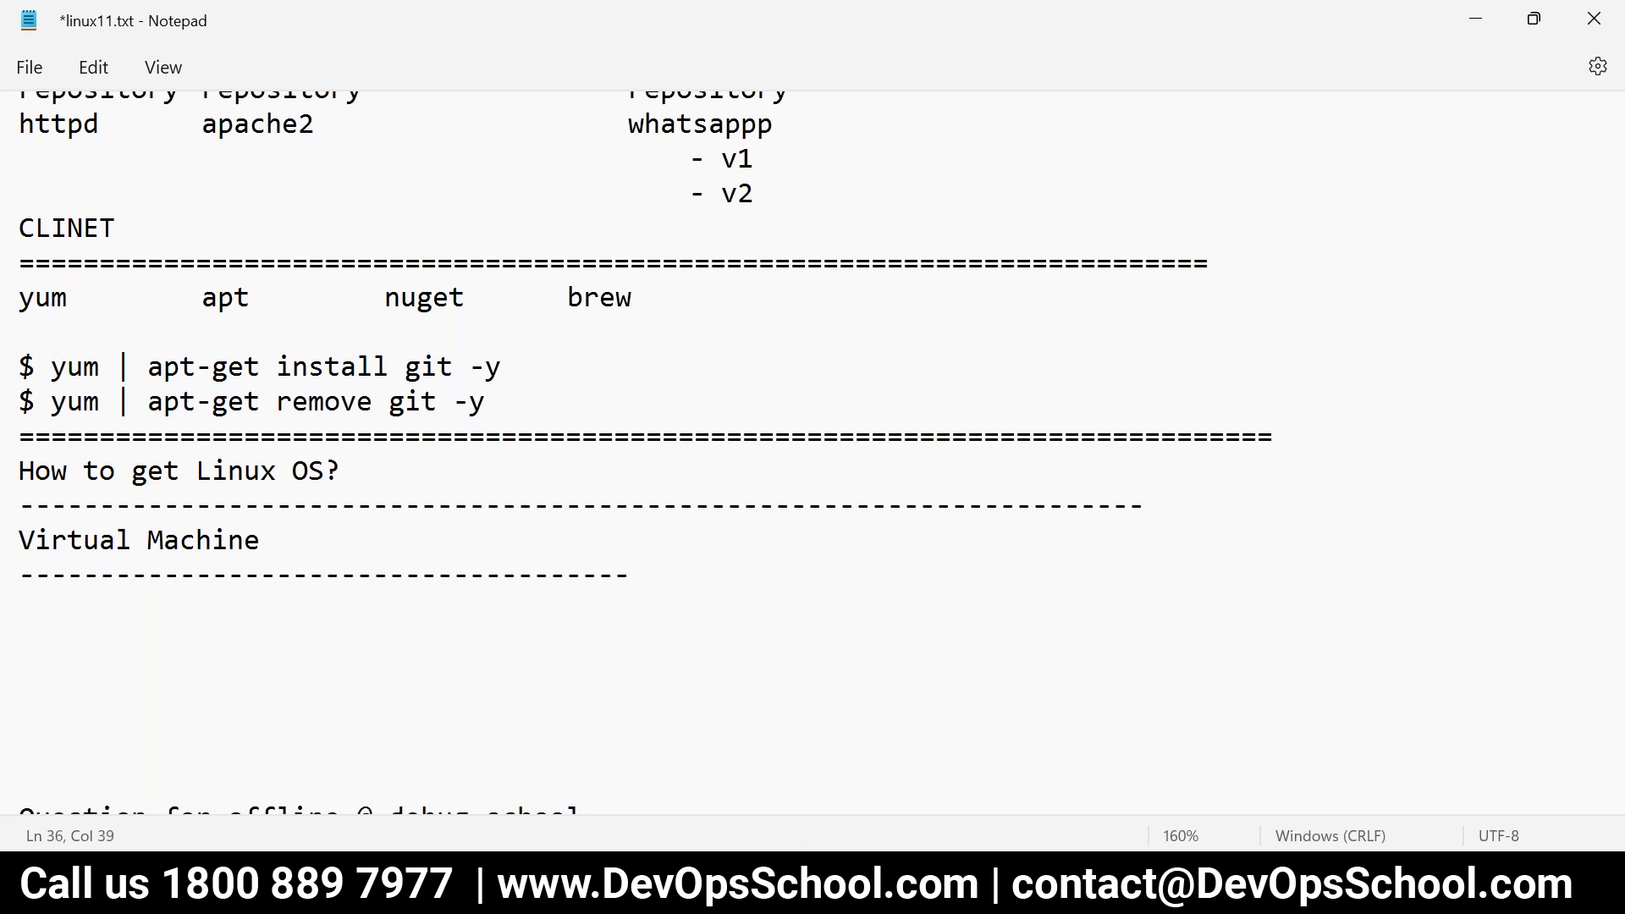
pyautogui.write('------------------------------')
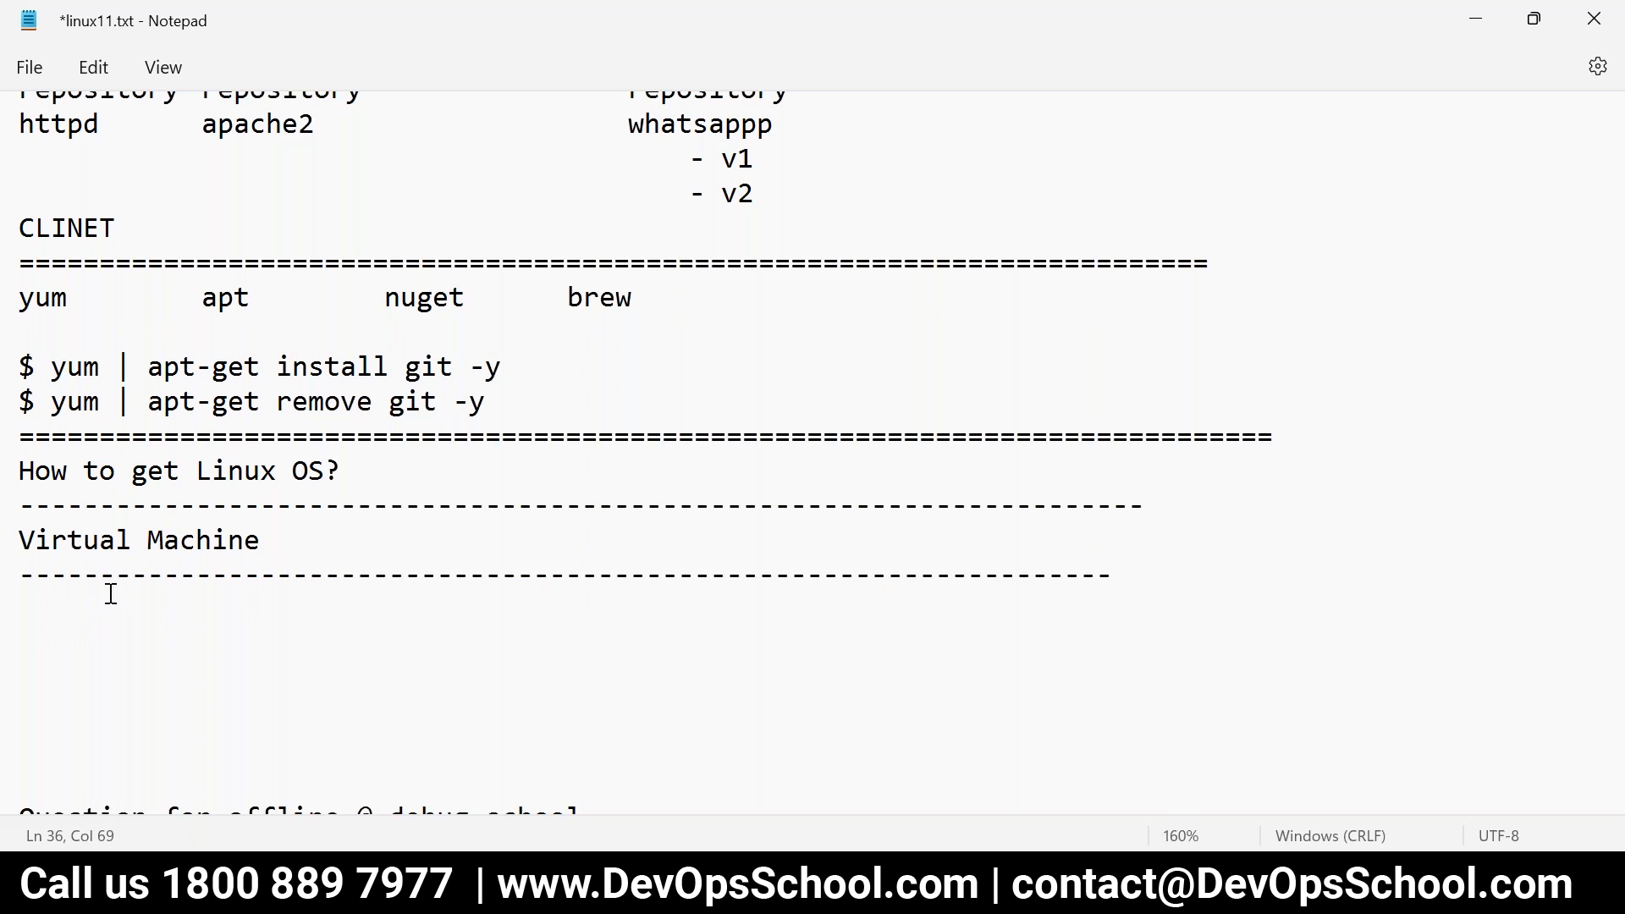
# - Add indented 'Hypervisor' and 'Cloud' column headings on one line and save
pyautogui.write('Hy')
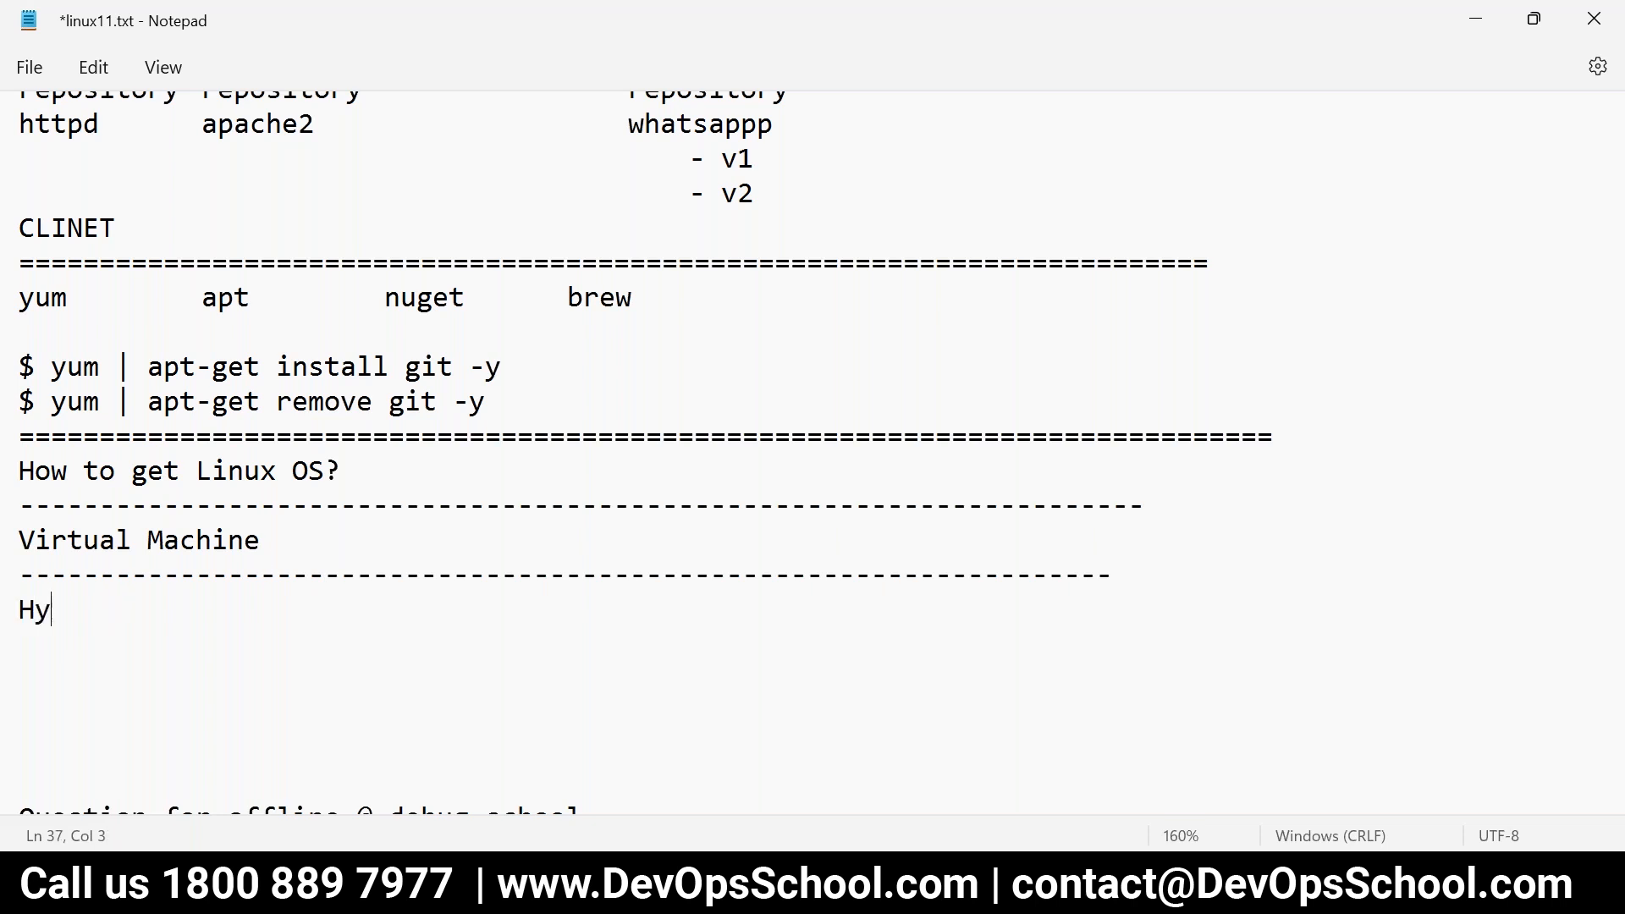
pyautogui.write('pervi')
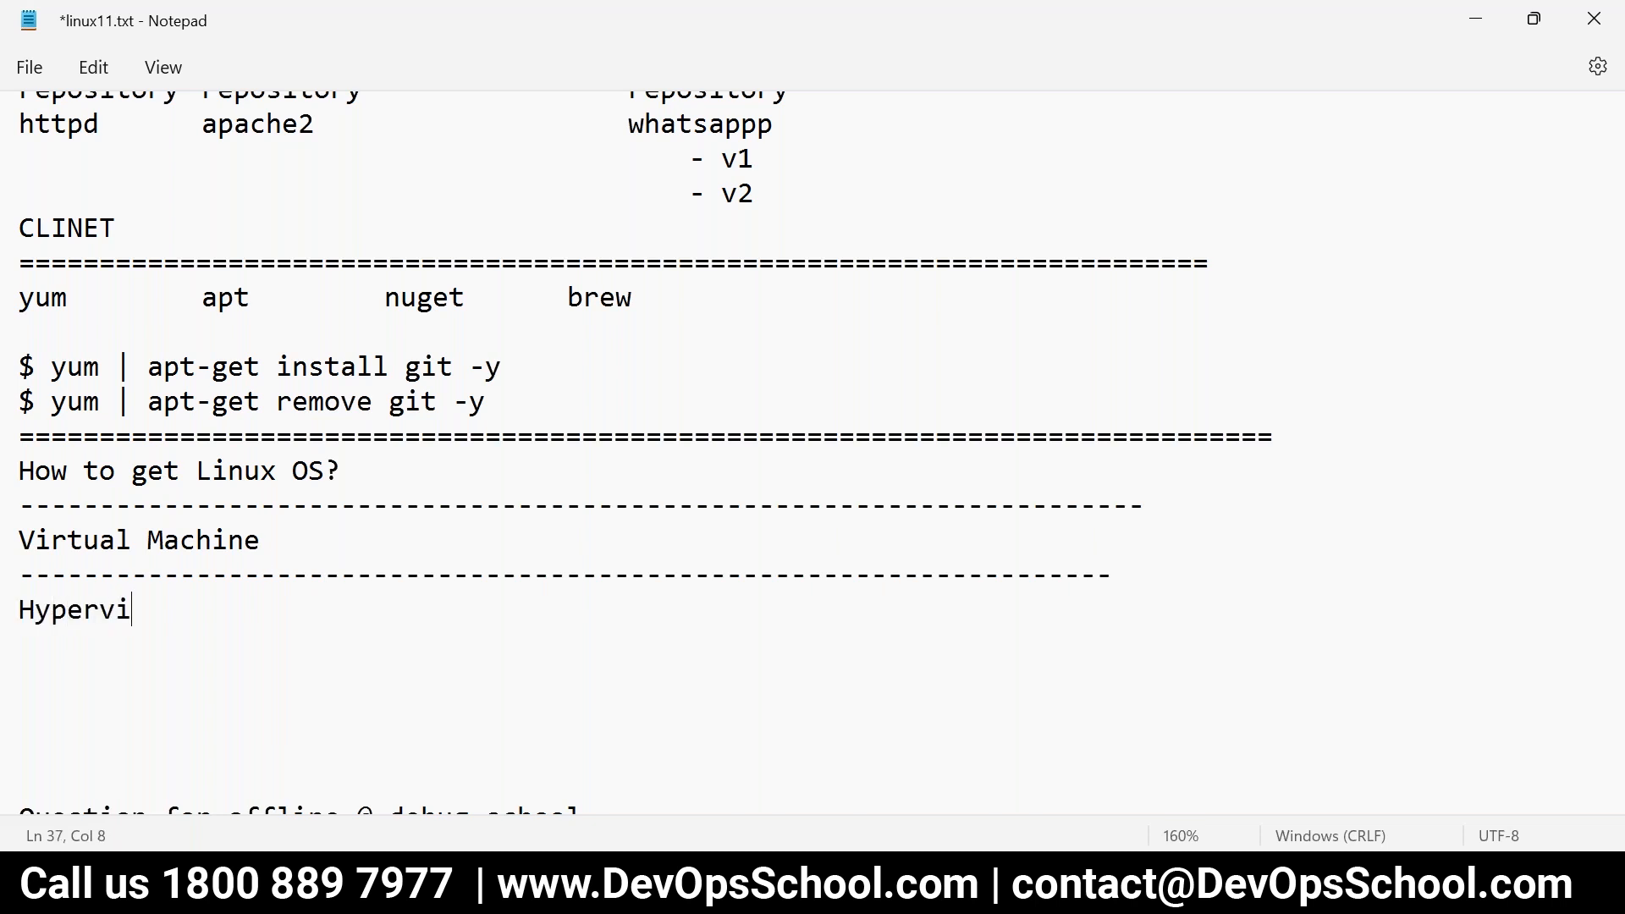
pyautogui.write('sor')
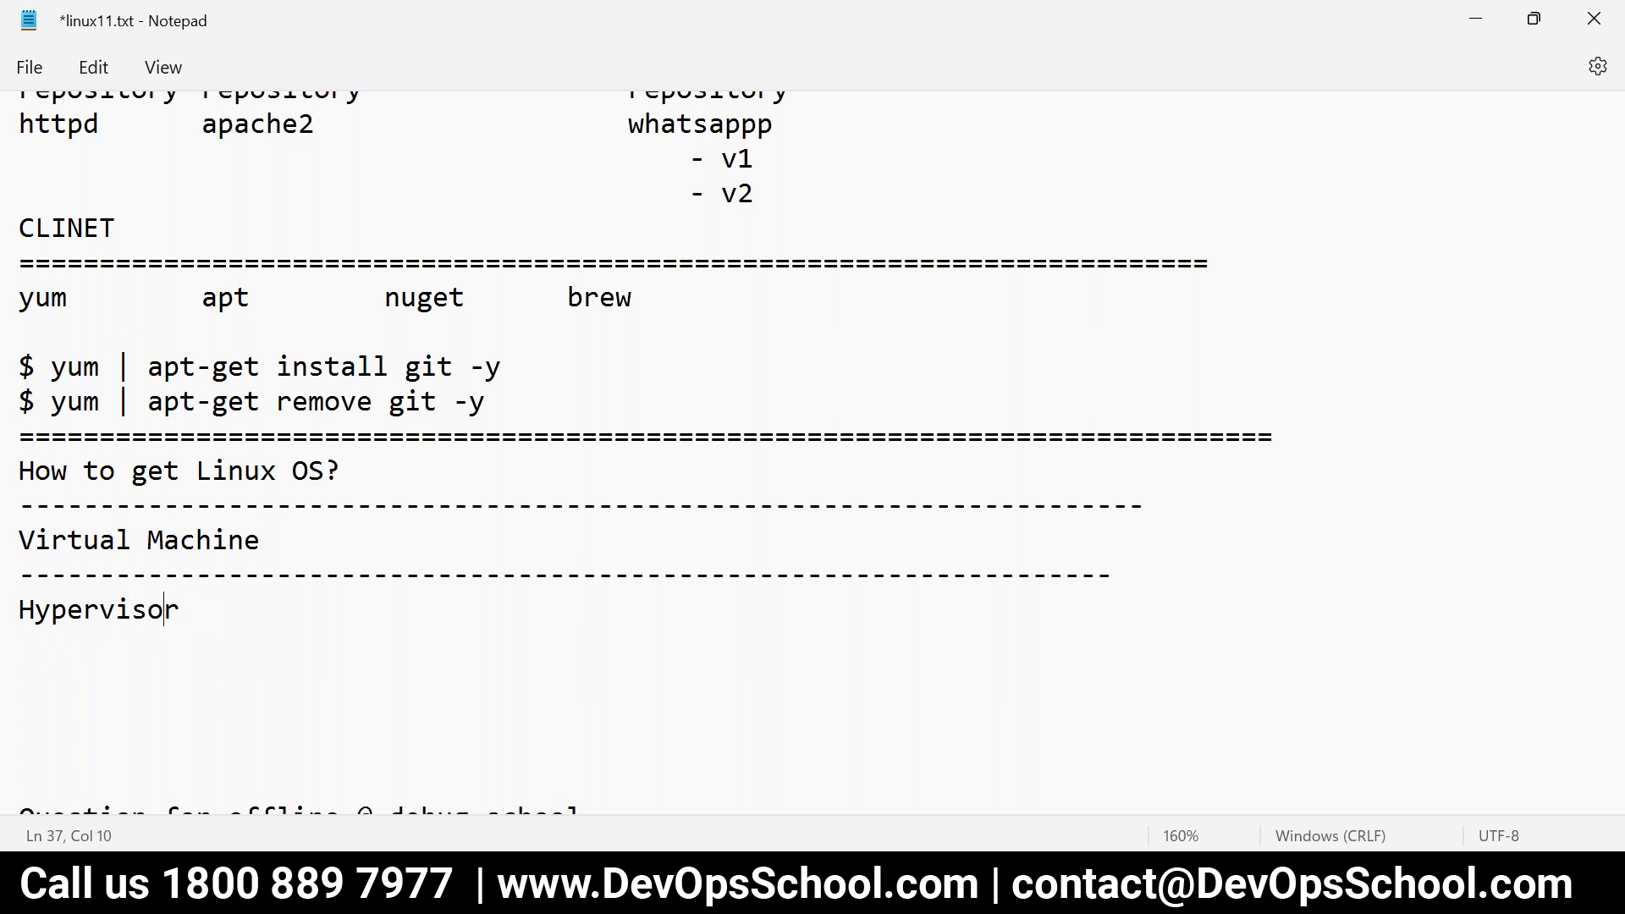
pyautogui.press('Home')
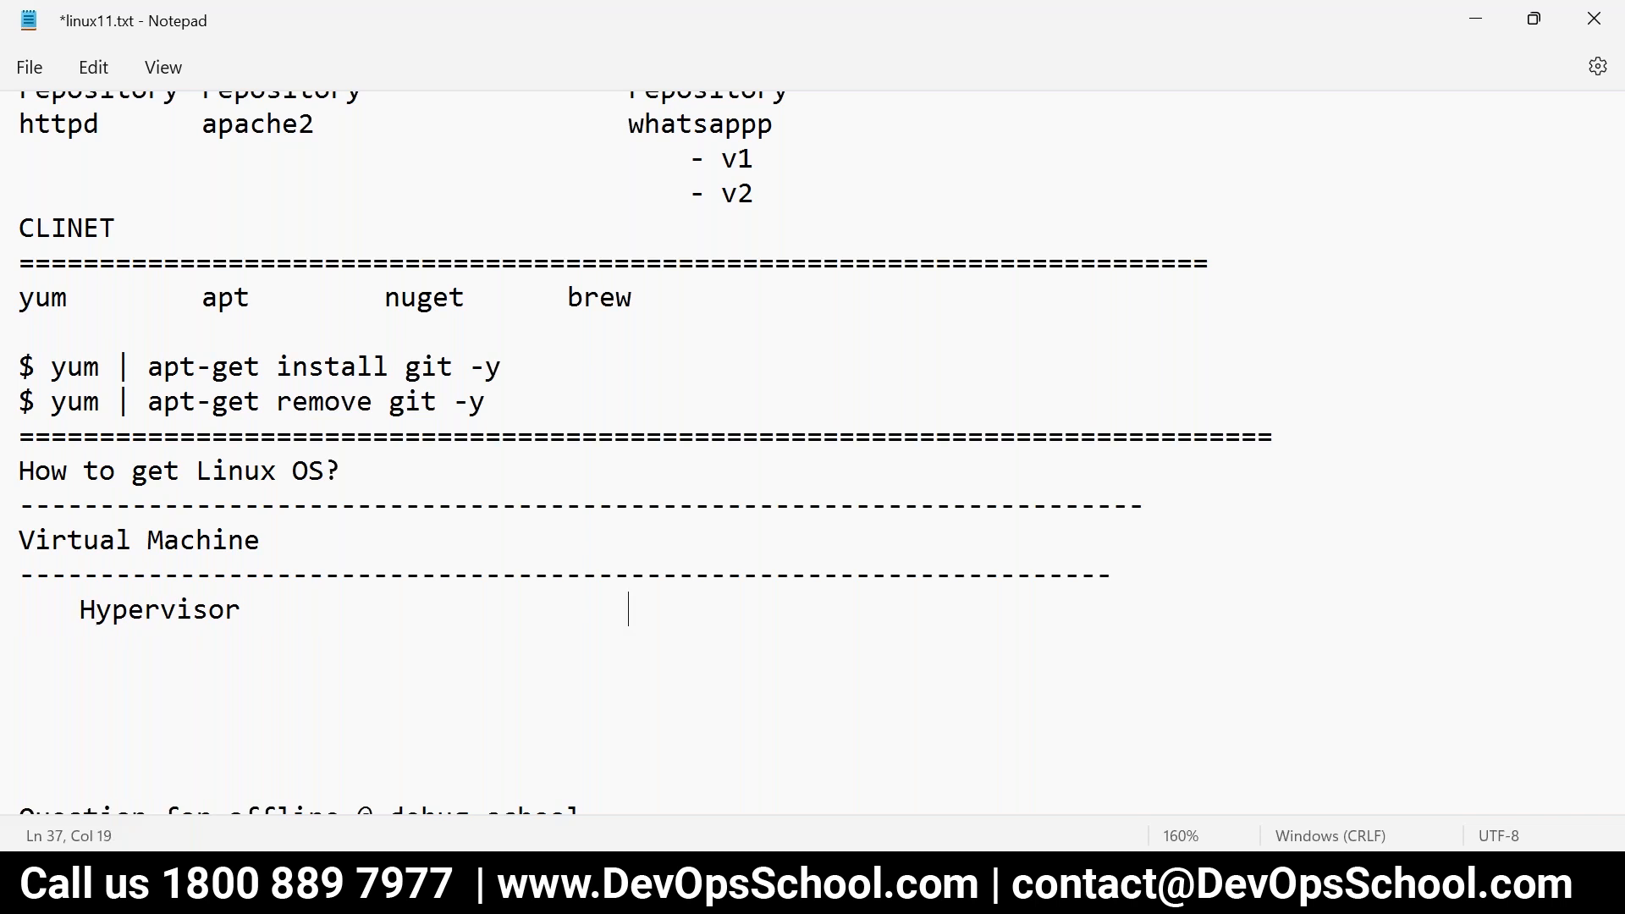
pyautogui.press('ctrl+s')
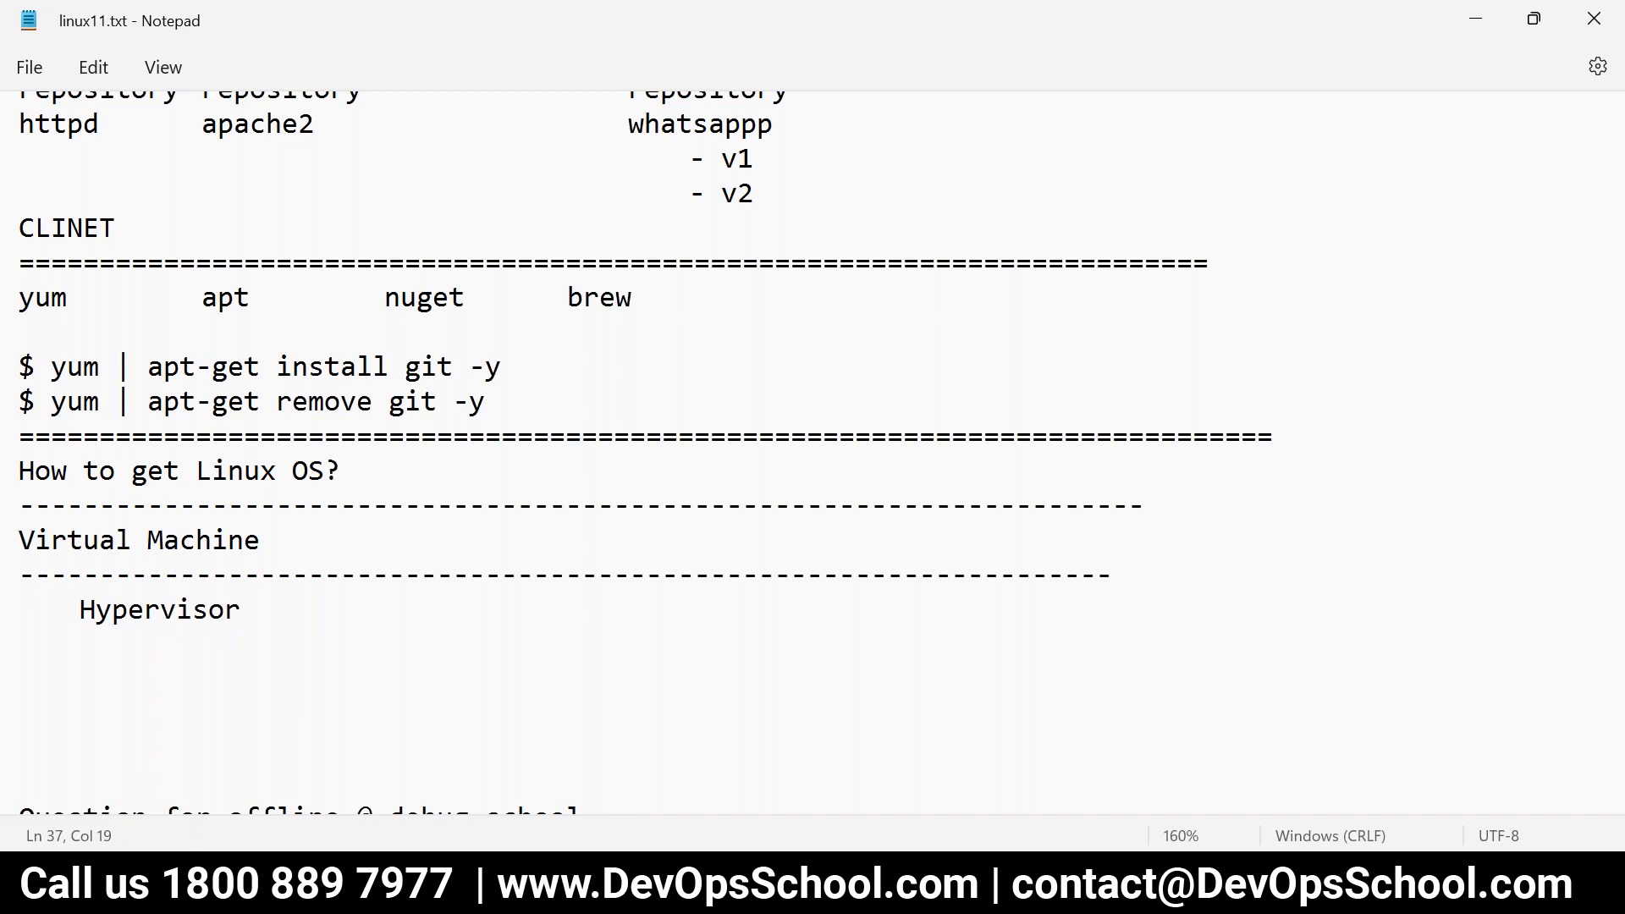
pyautogui.click(627, 609)
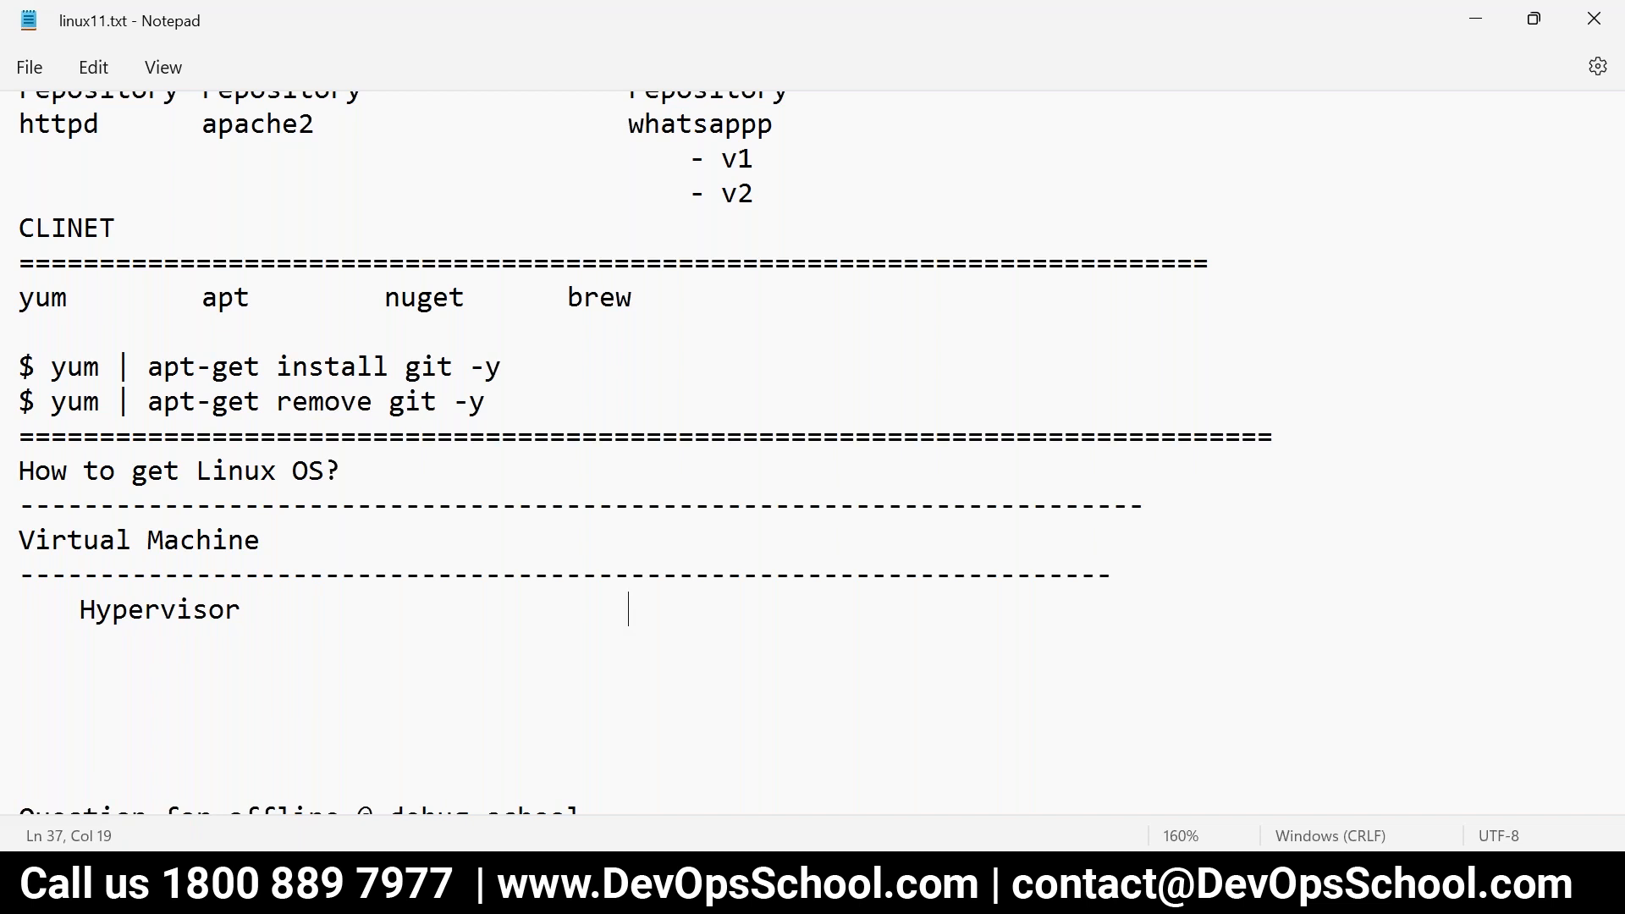
pyautogui.write('Cloud')
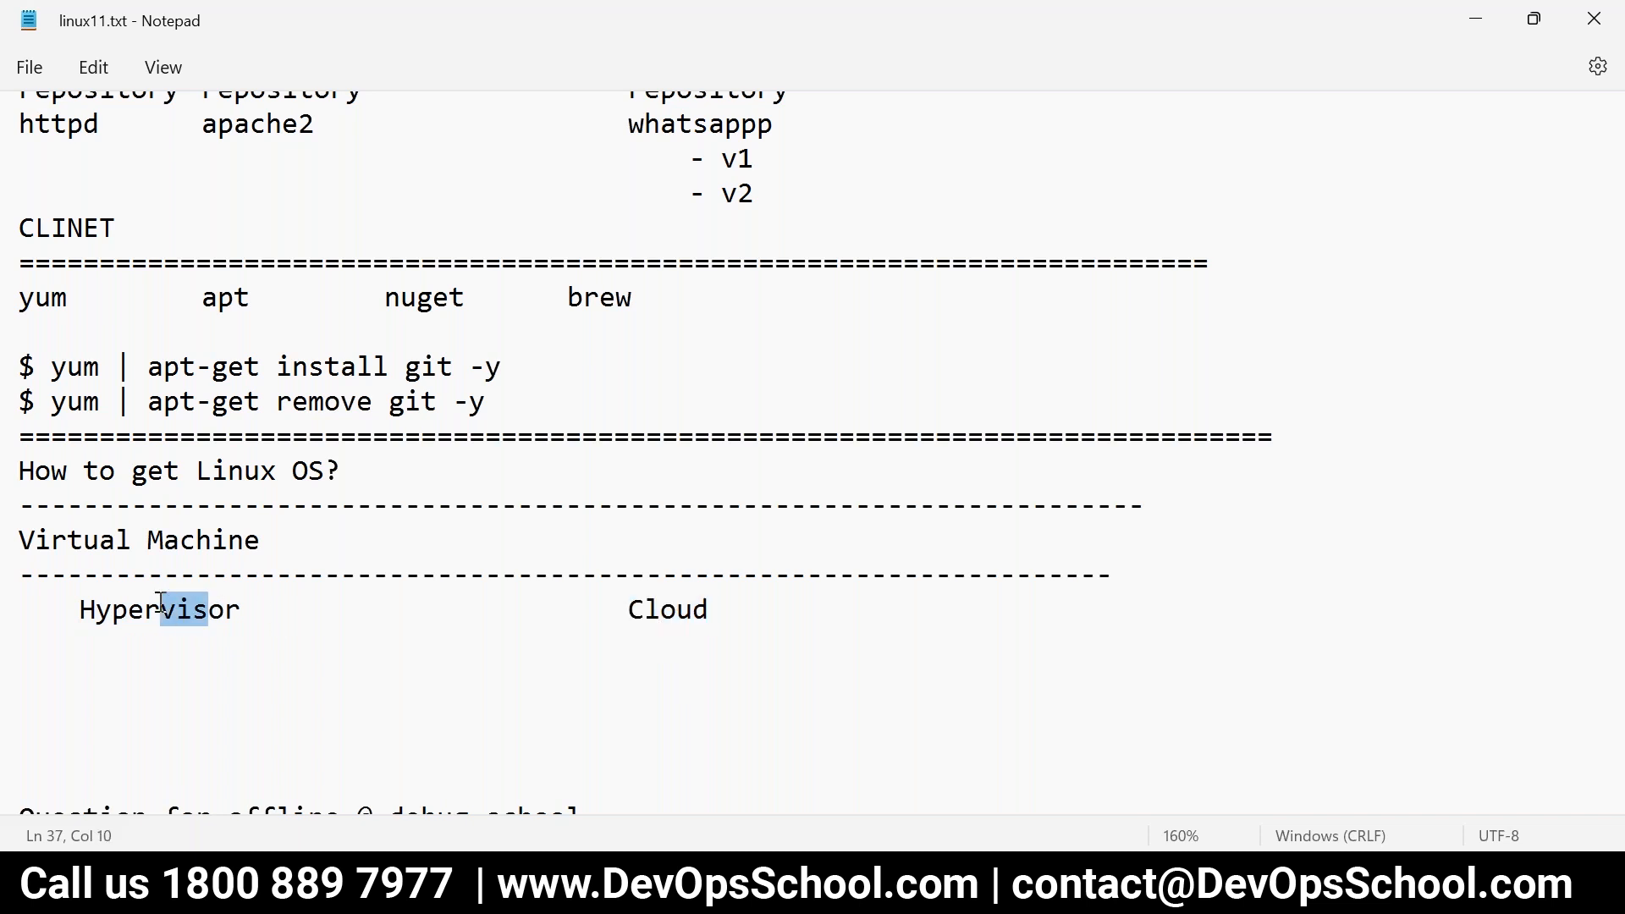
# - Add a long dashed line beneath the Hypervisor and Cloud headings
pyautogui.doubleClick(157, 609)
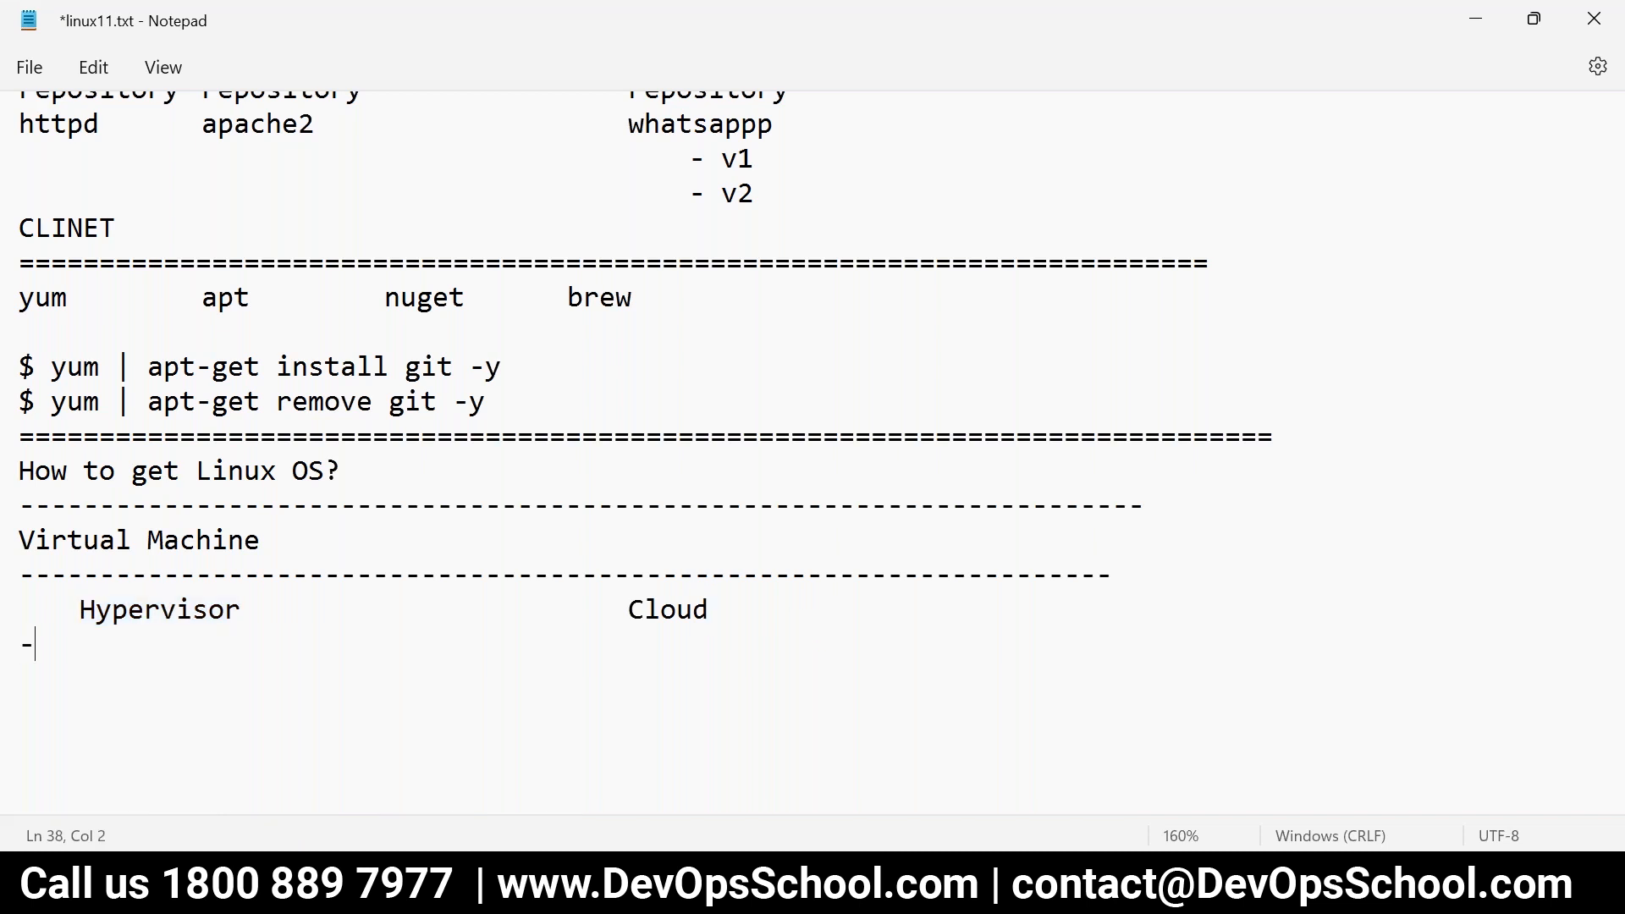
pyautogui.write('---------------------------------------------------------')
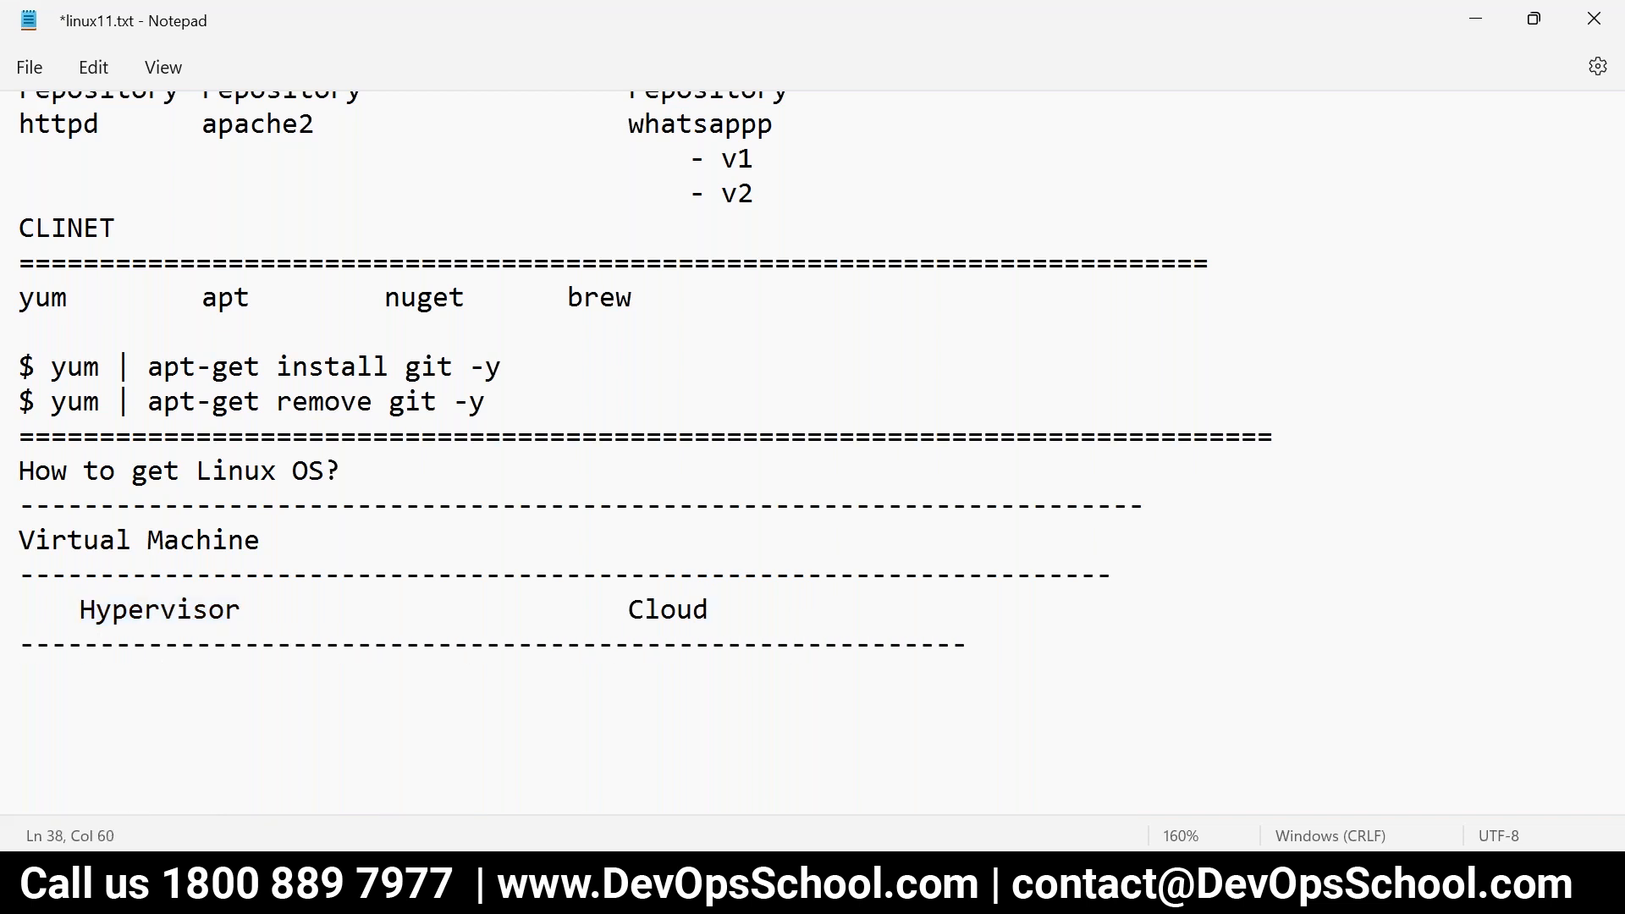
pyautogui.write('----------------')
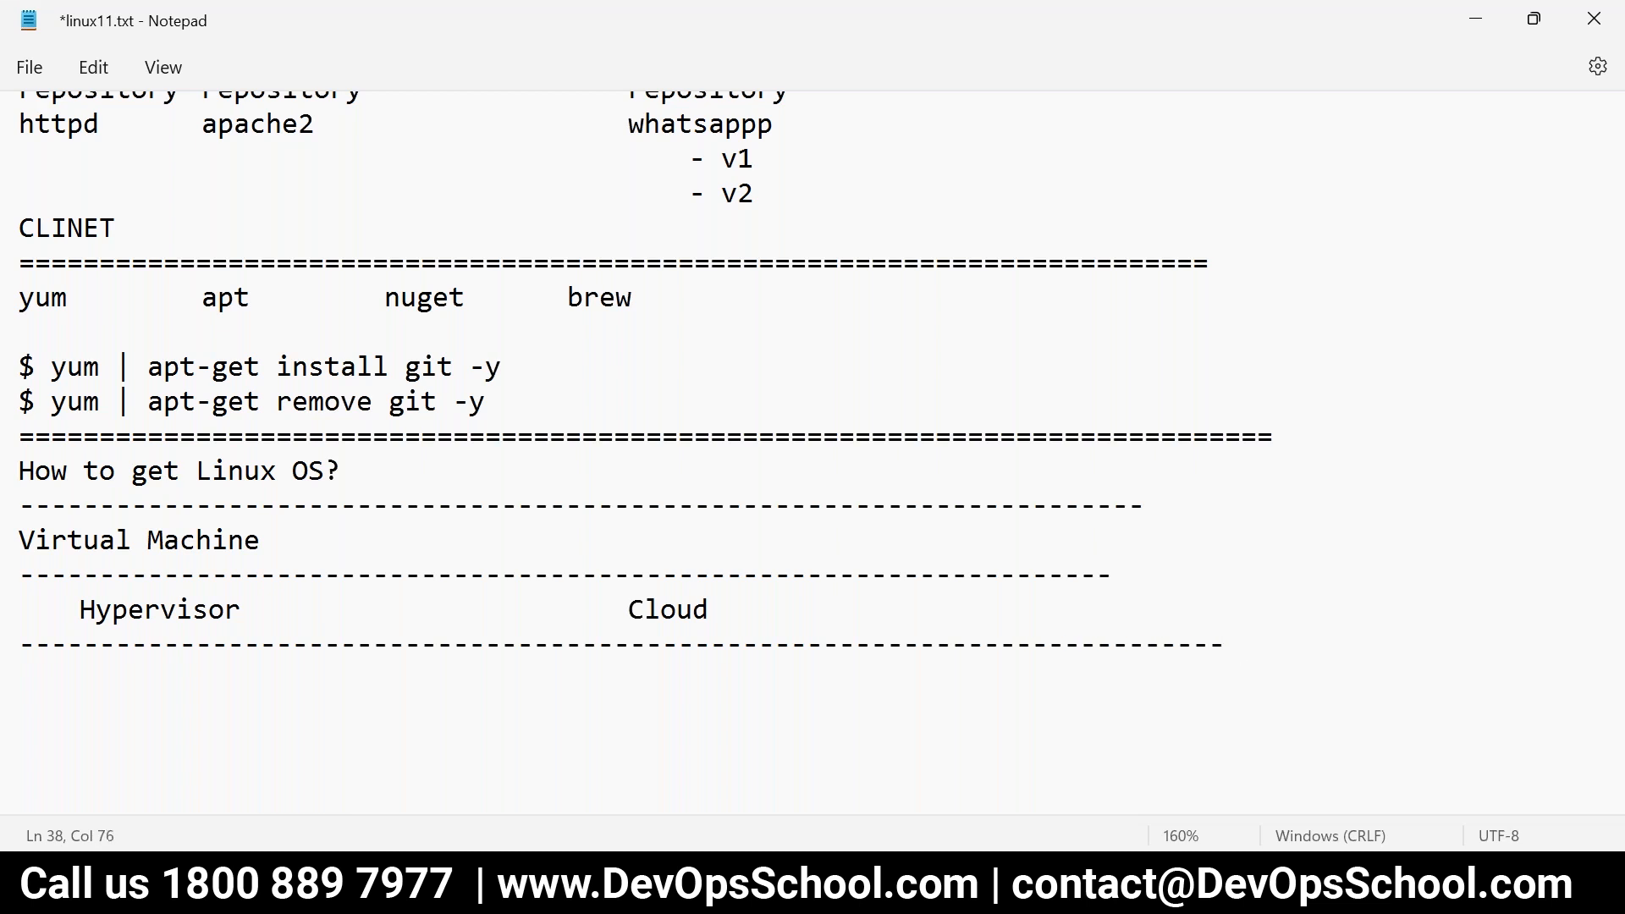
pyautogui.press('ctrl+s')
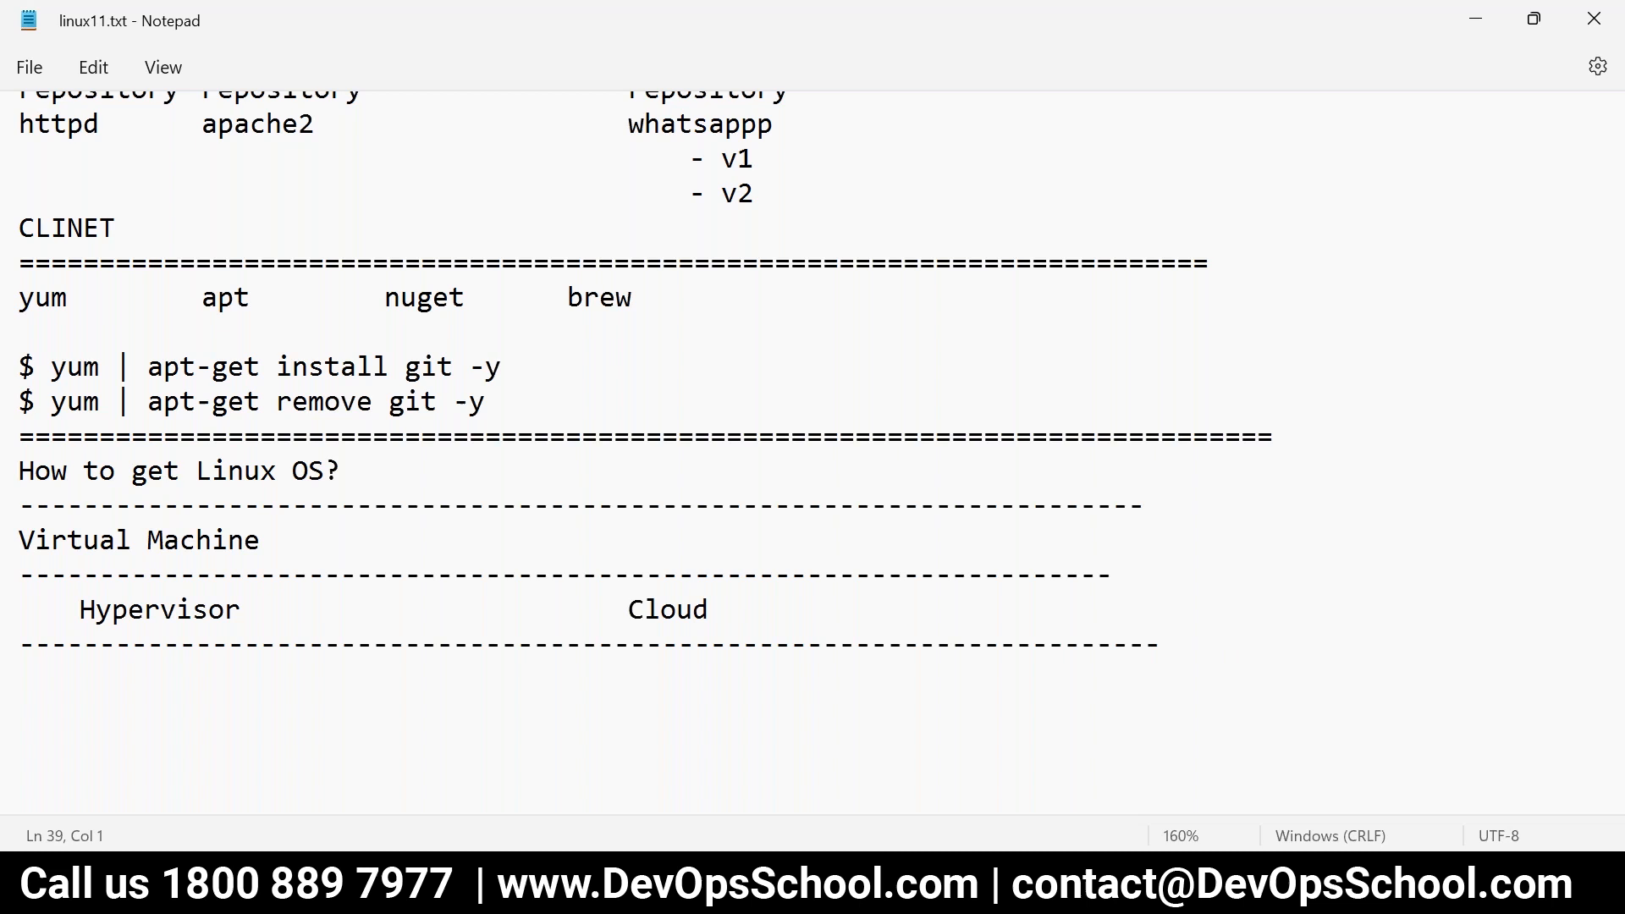
pyautogui.write('Vmware')
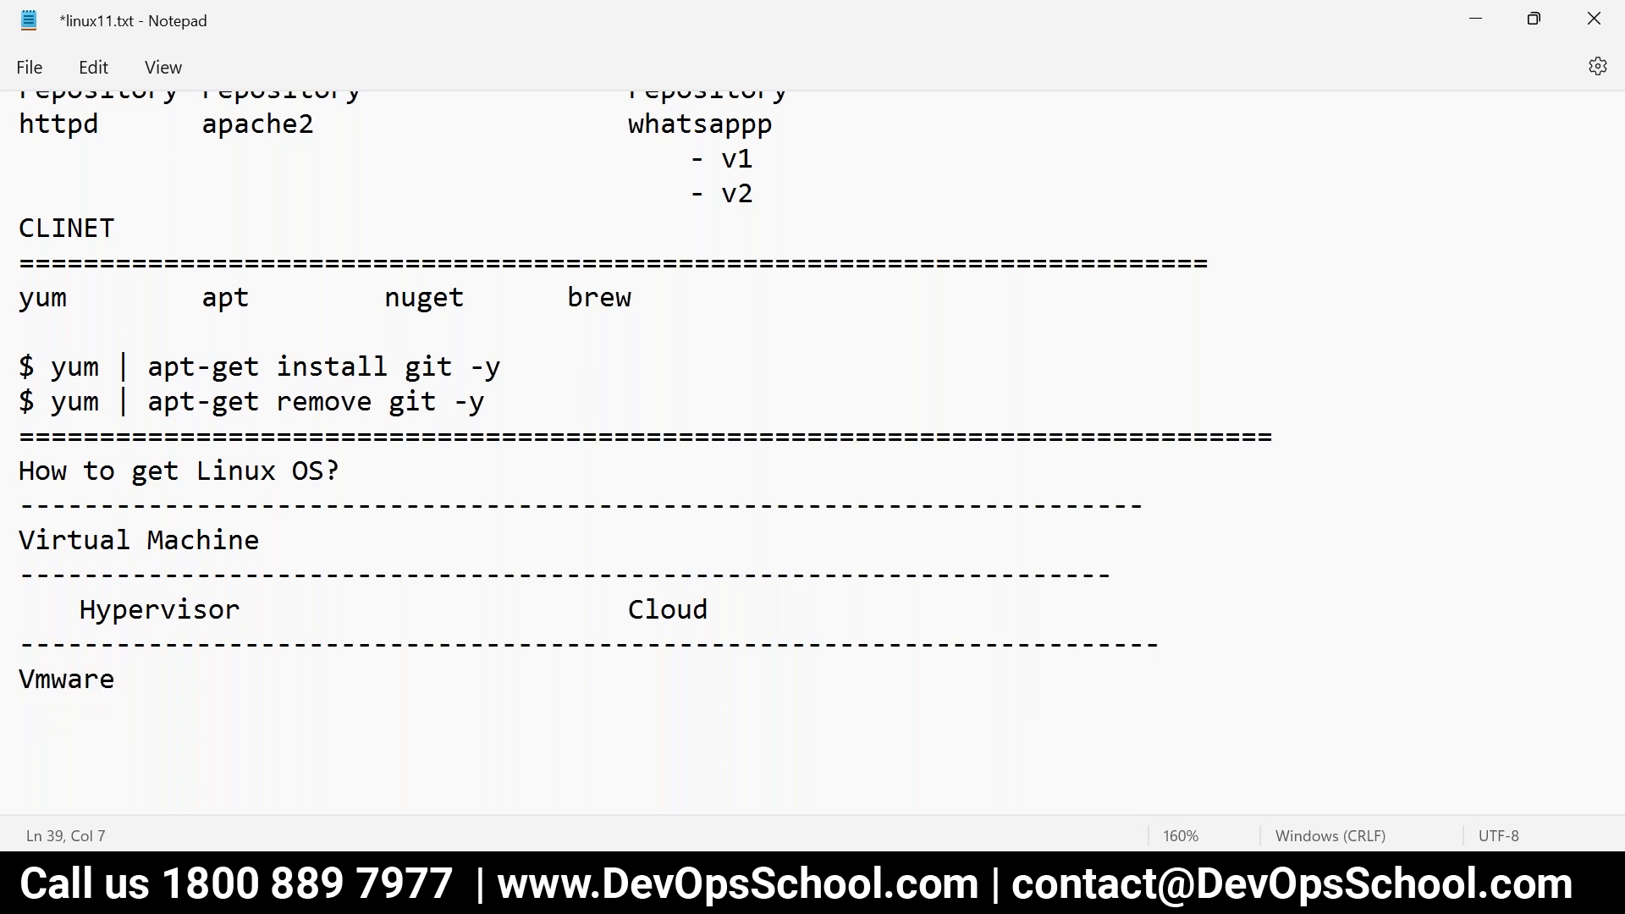
pyautogui.write('vir')
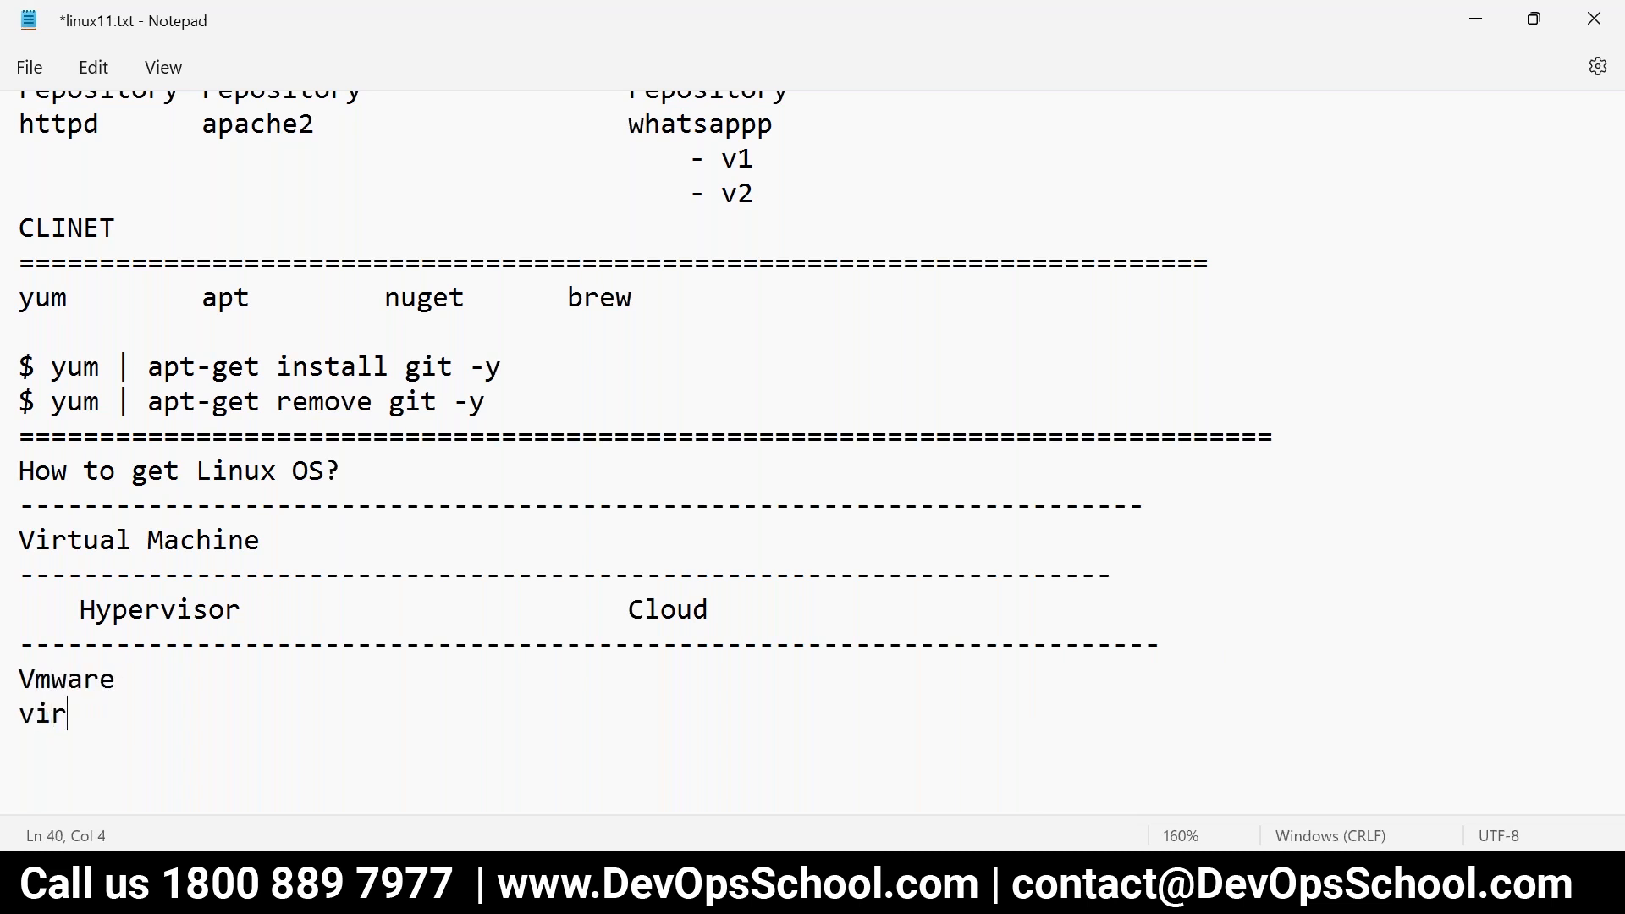
pyautogui.write('tualbox')
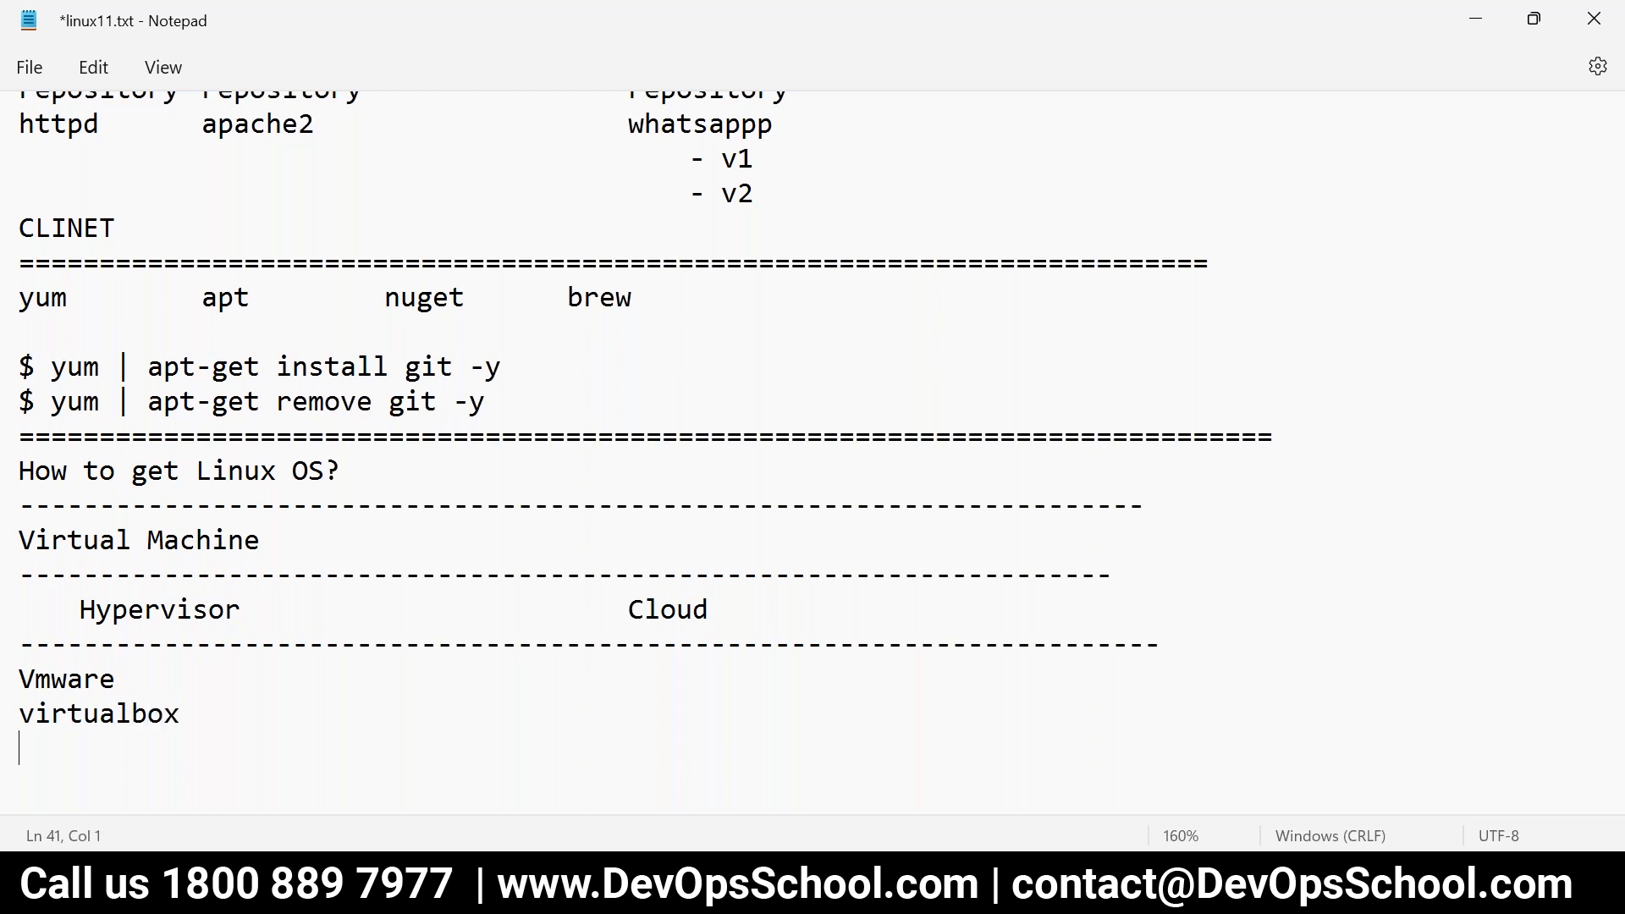
pyautogui.write('hype')
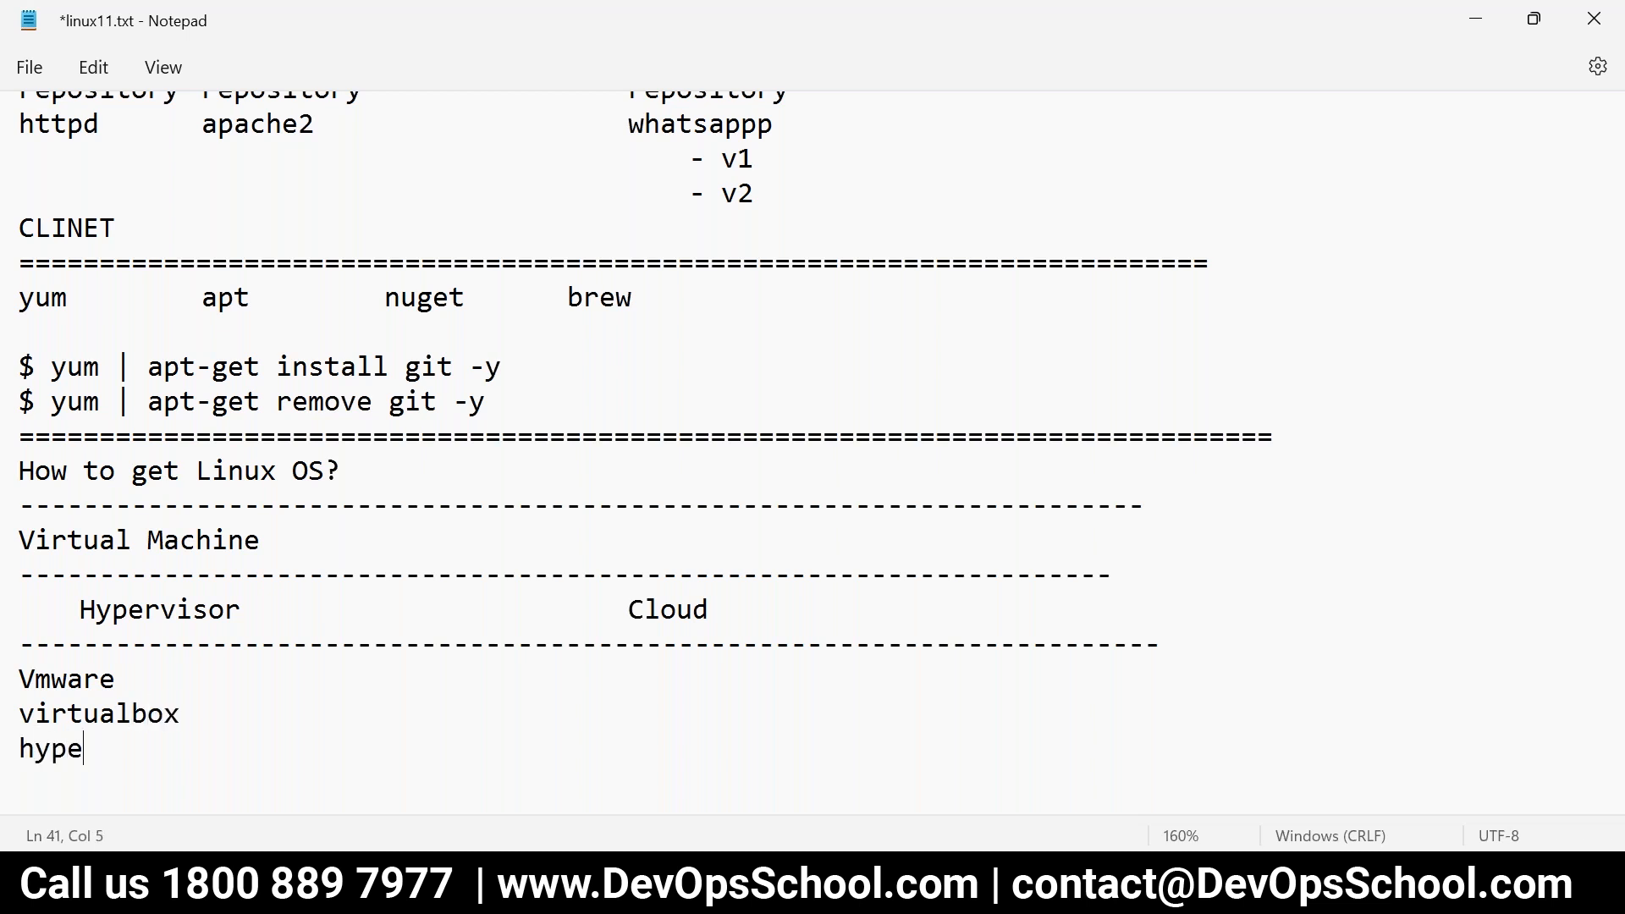
pyautogui.write('rv')
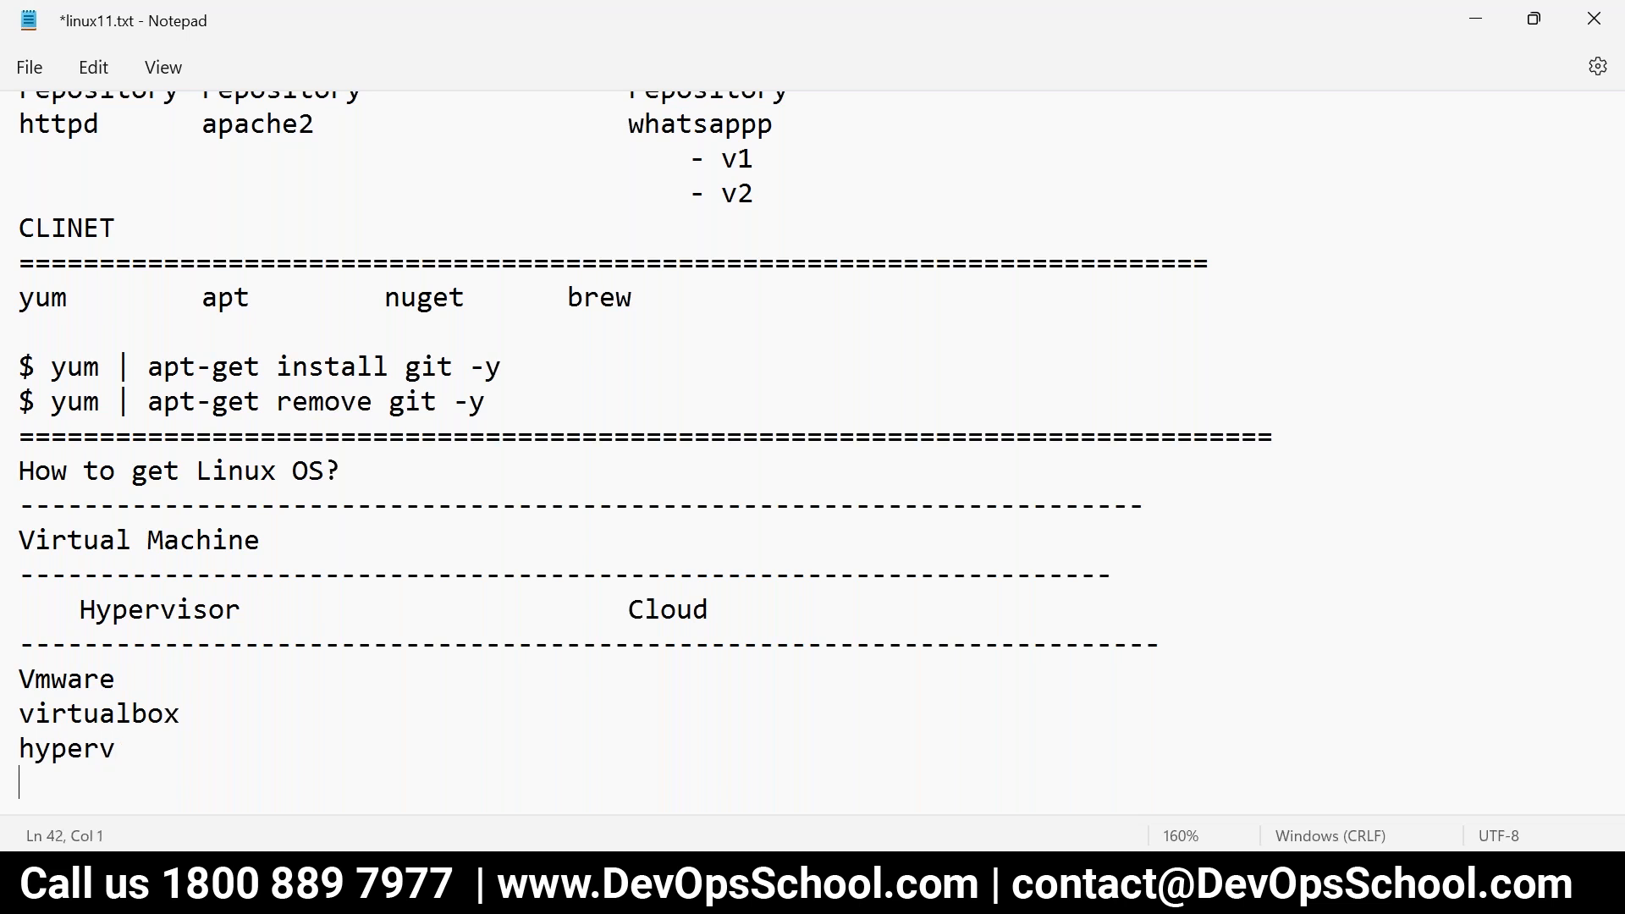
pyautogui.write('kvm')
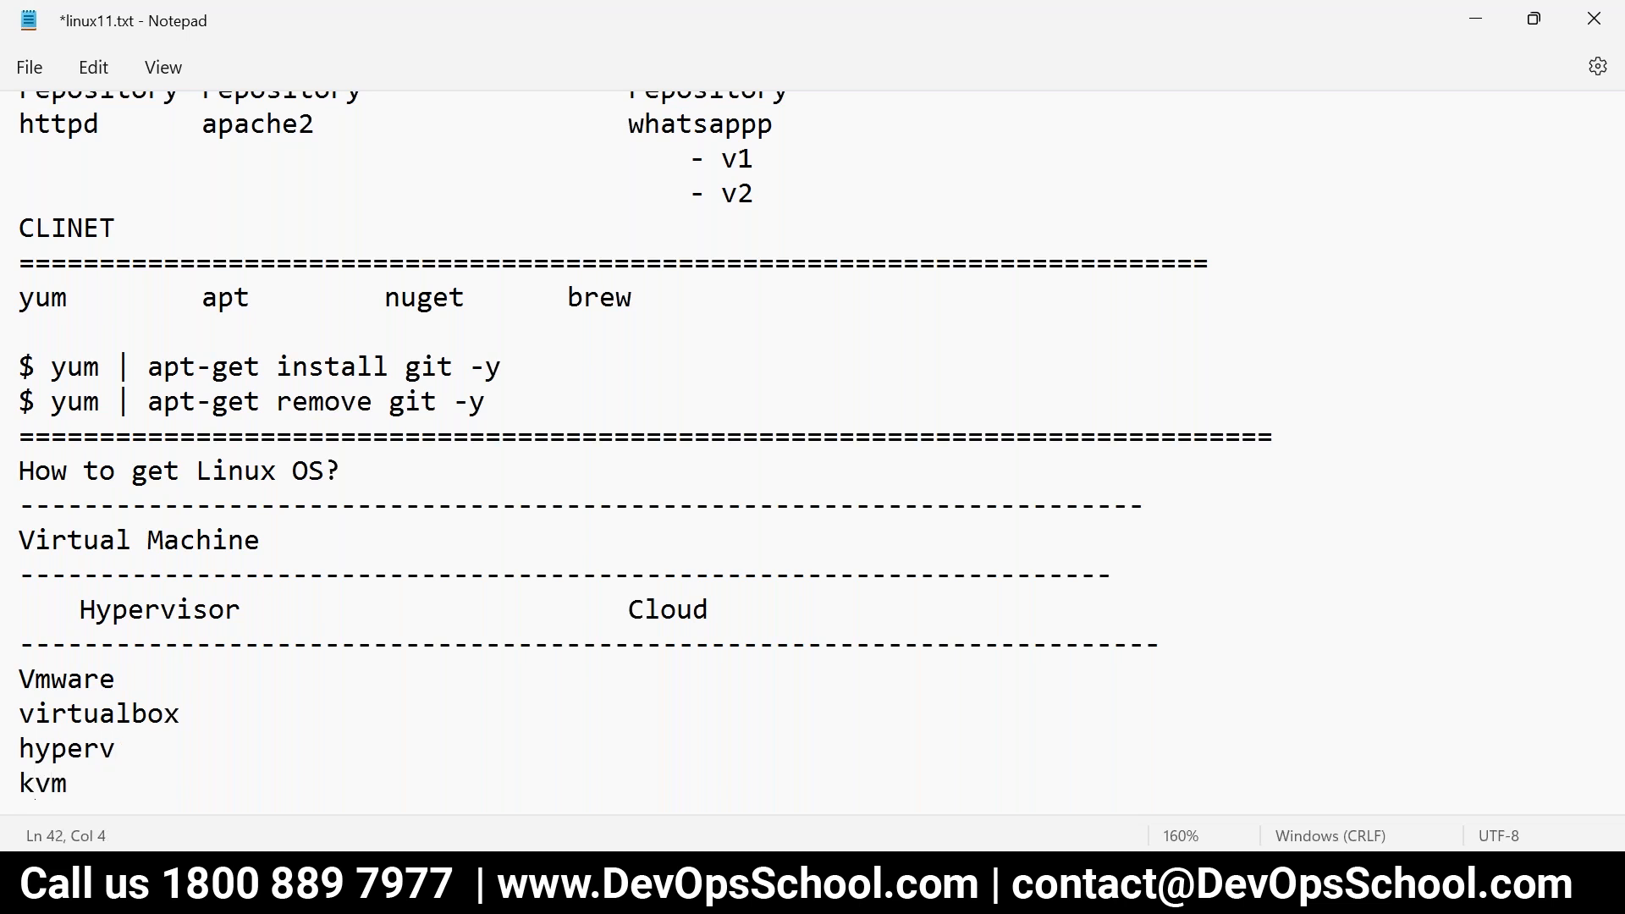
pyautogui.scroll(-3)
pyautogui.write('                                AWS')
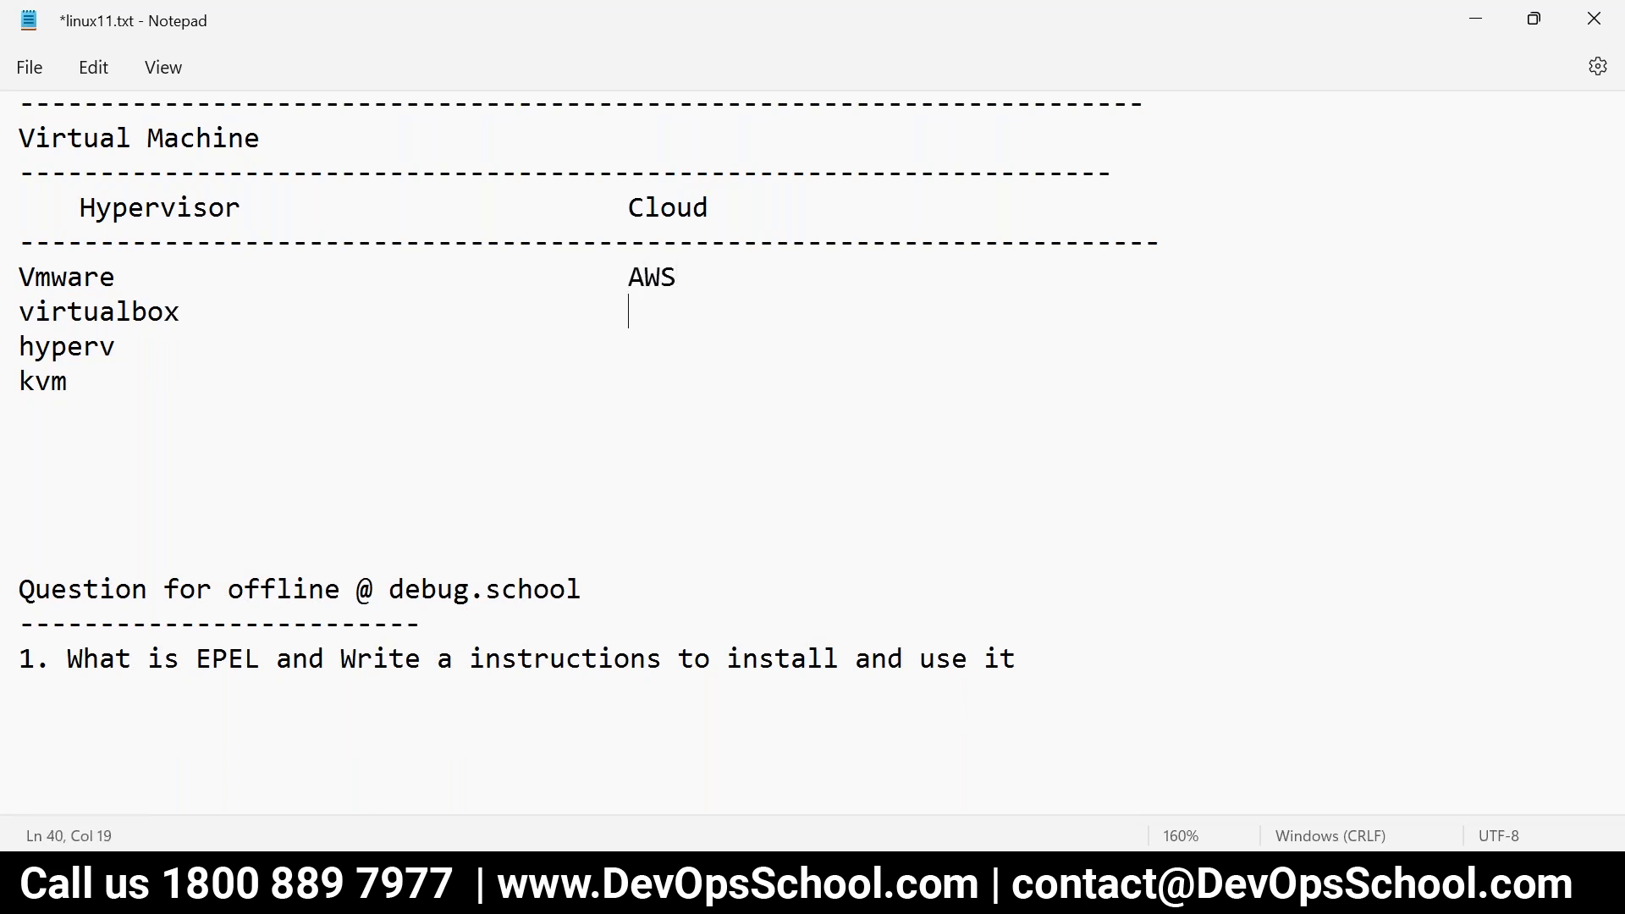
pyautogui.write('Azure')
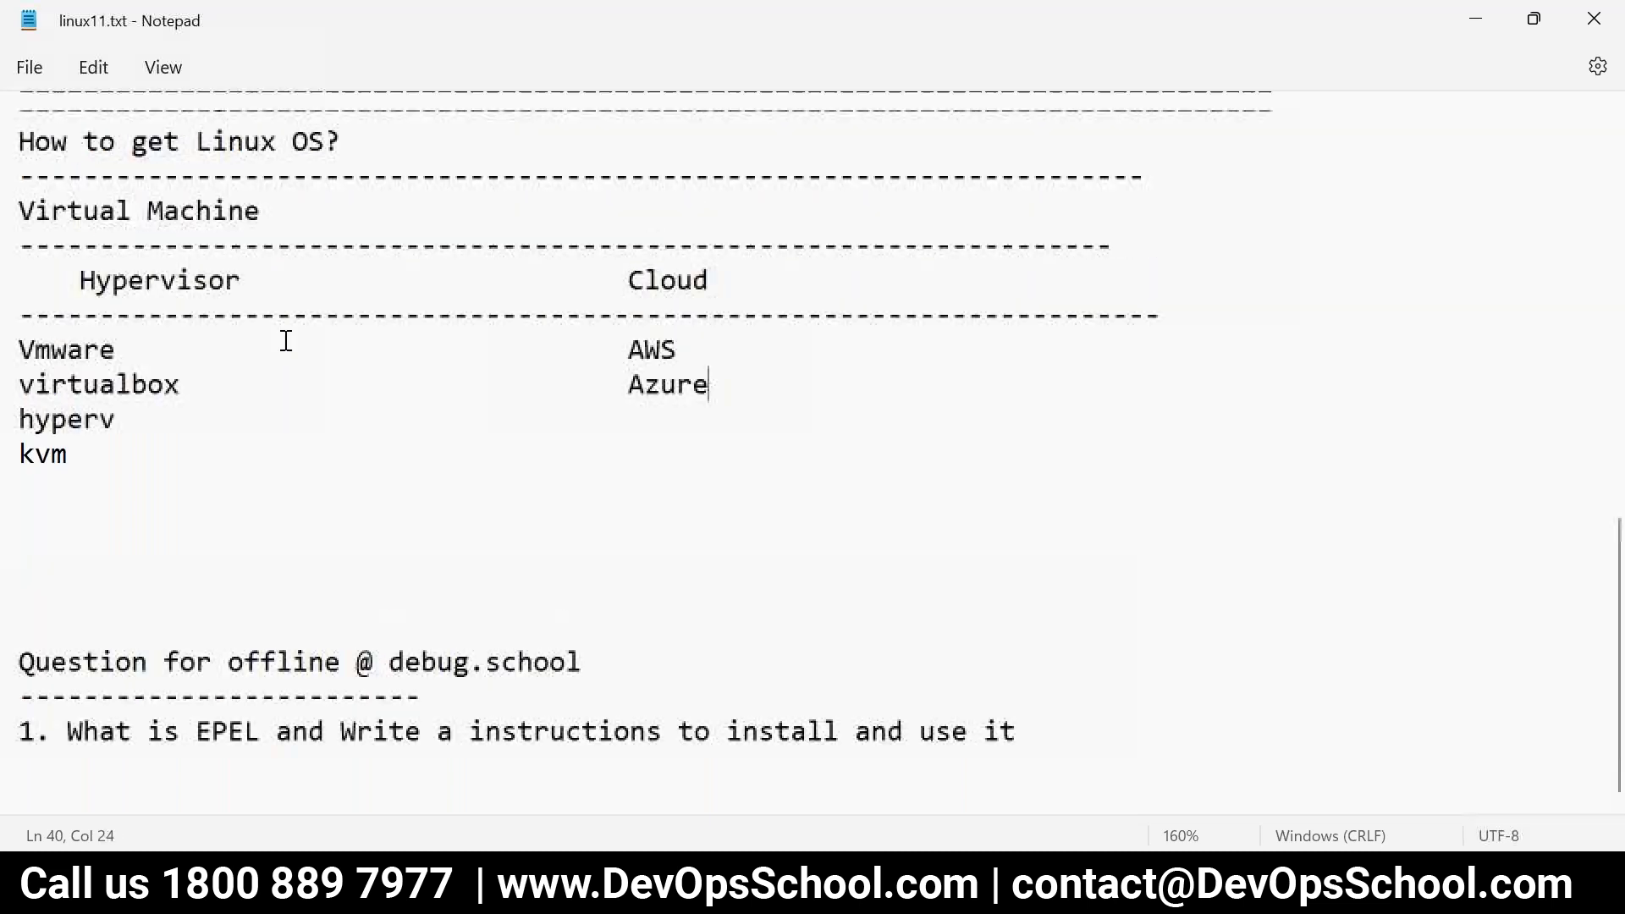
pyautogui.doubleClick(650, 484)
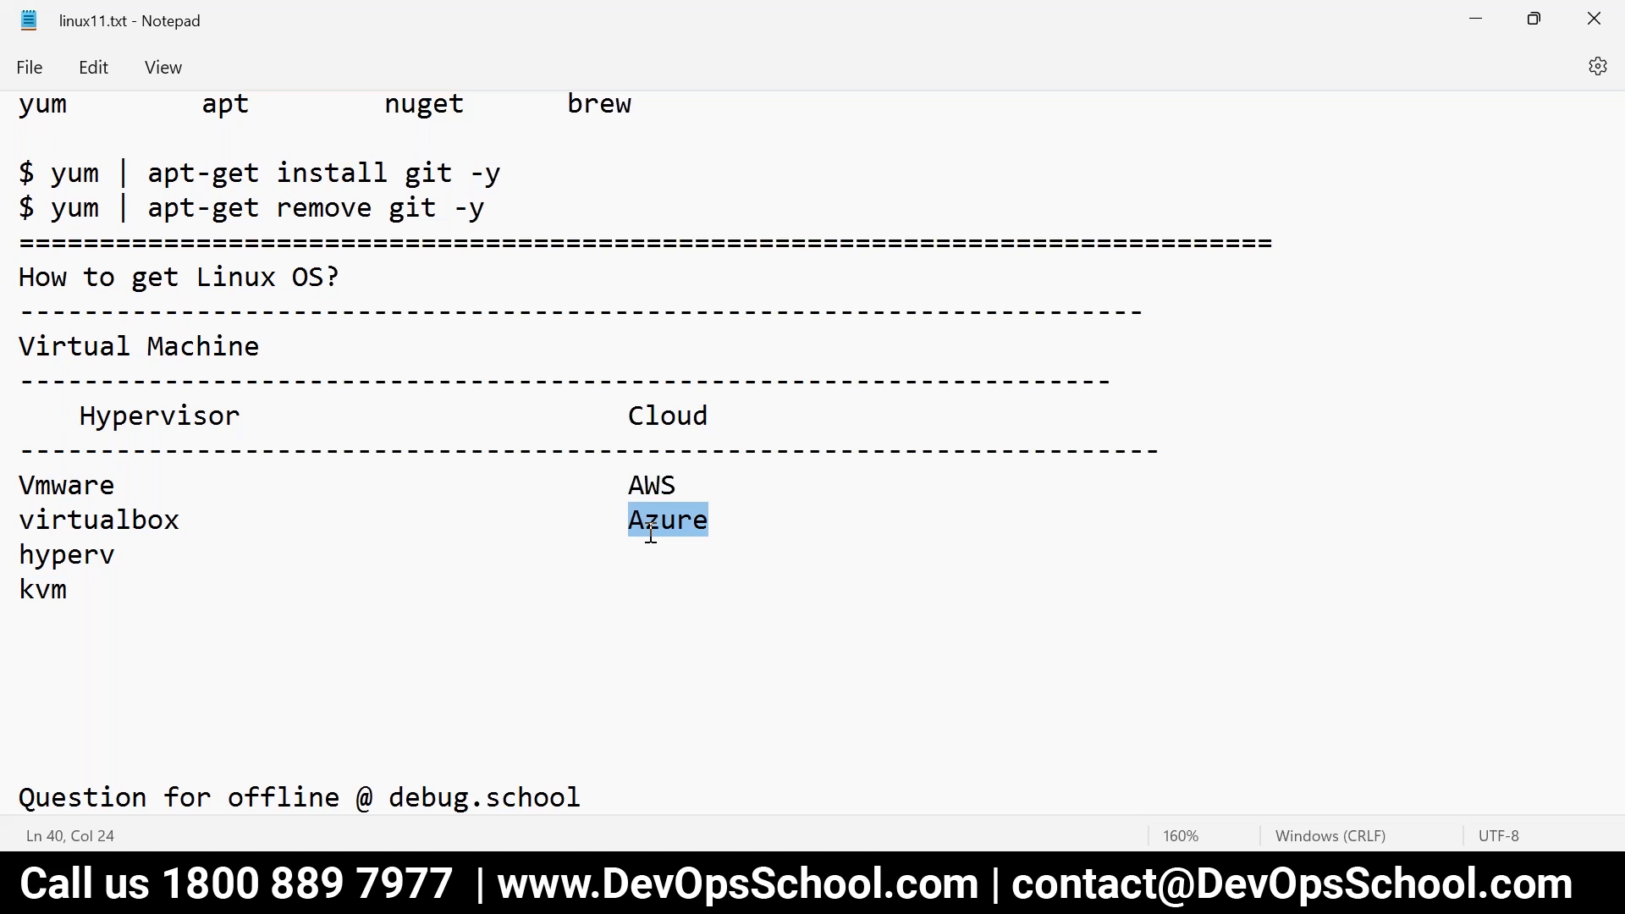
pyautogui.click(638, 520)
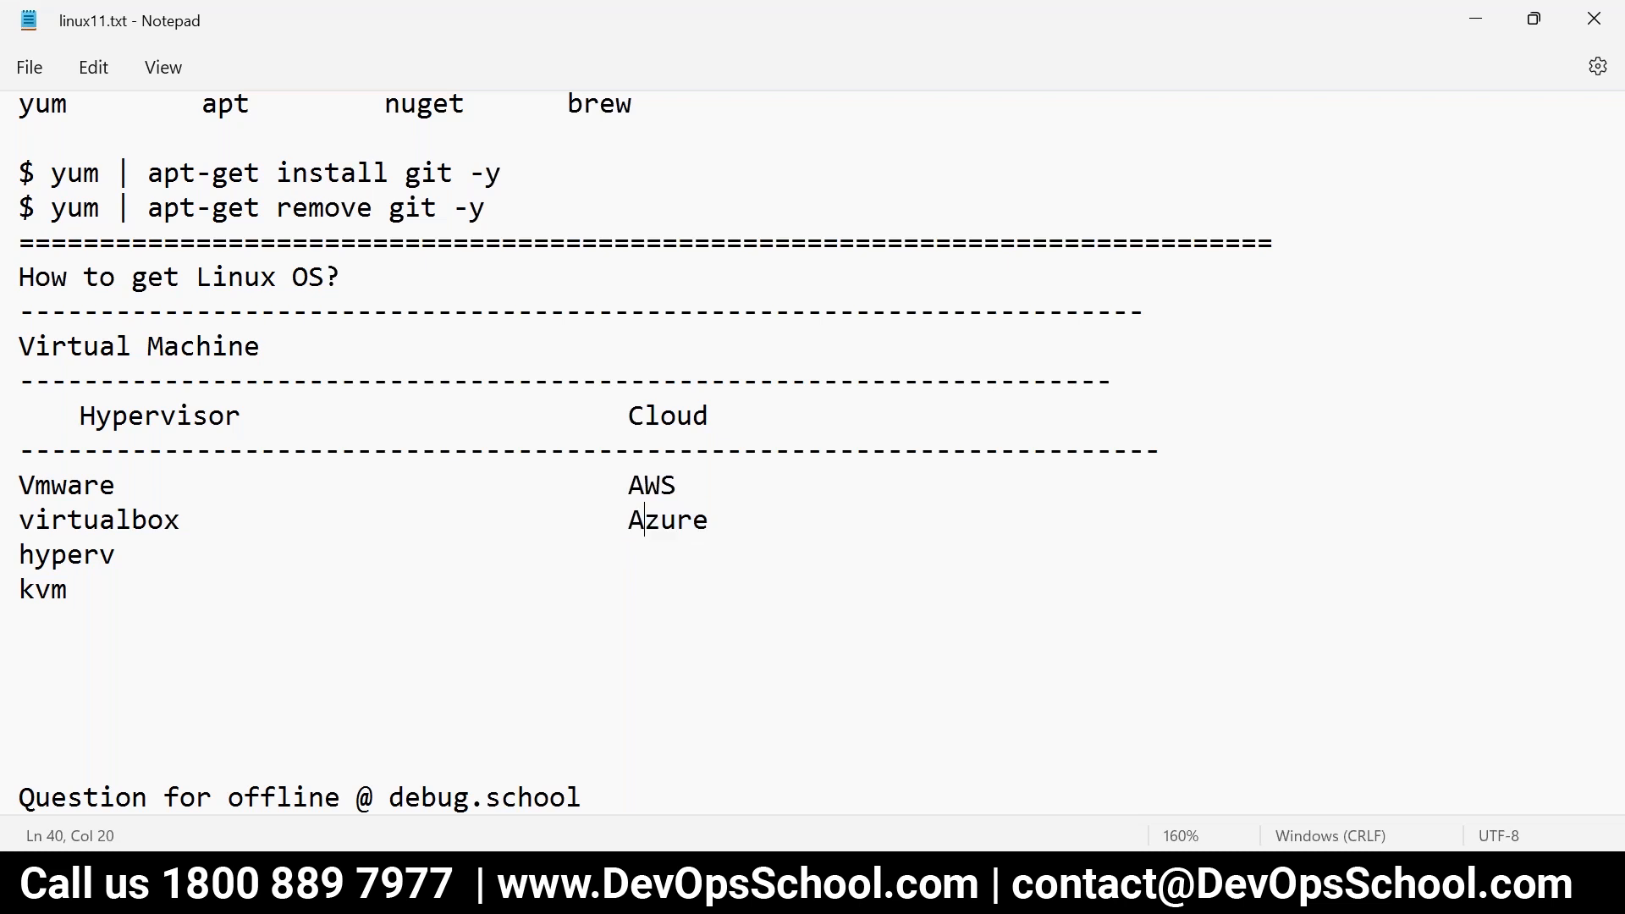
pyautogui.doubleClick(650, 484)
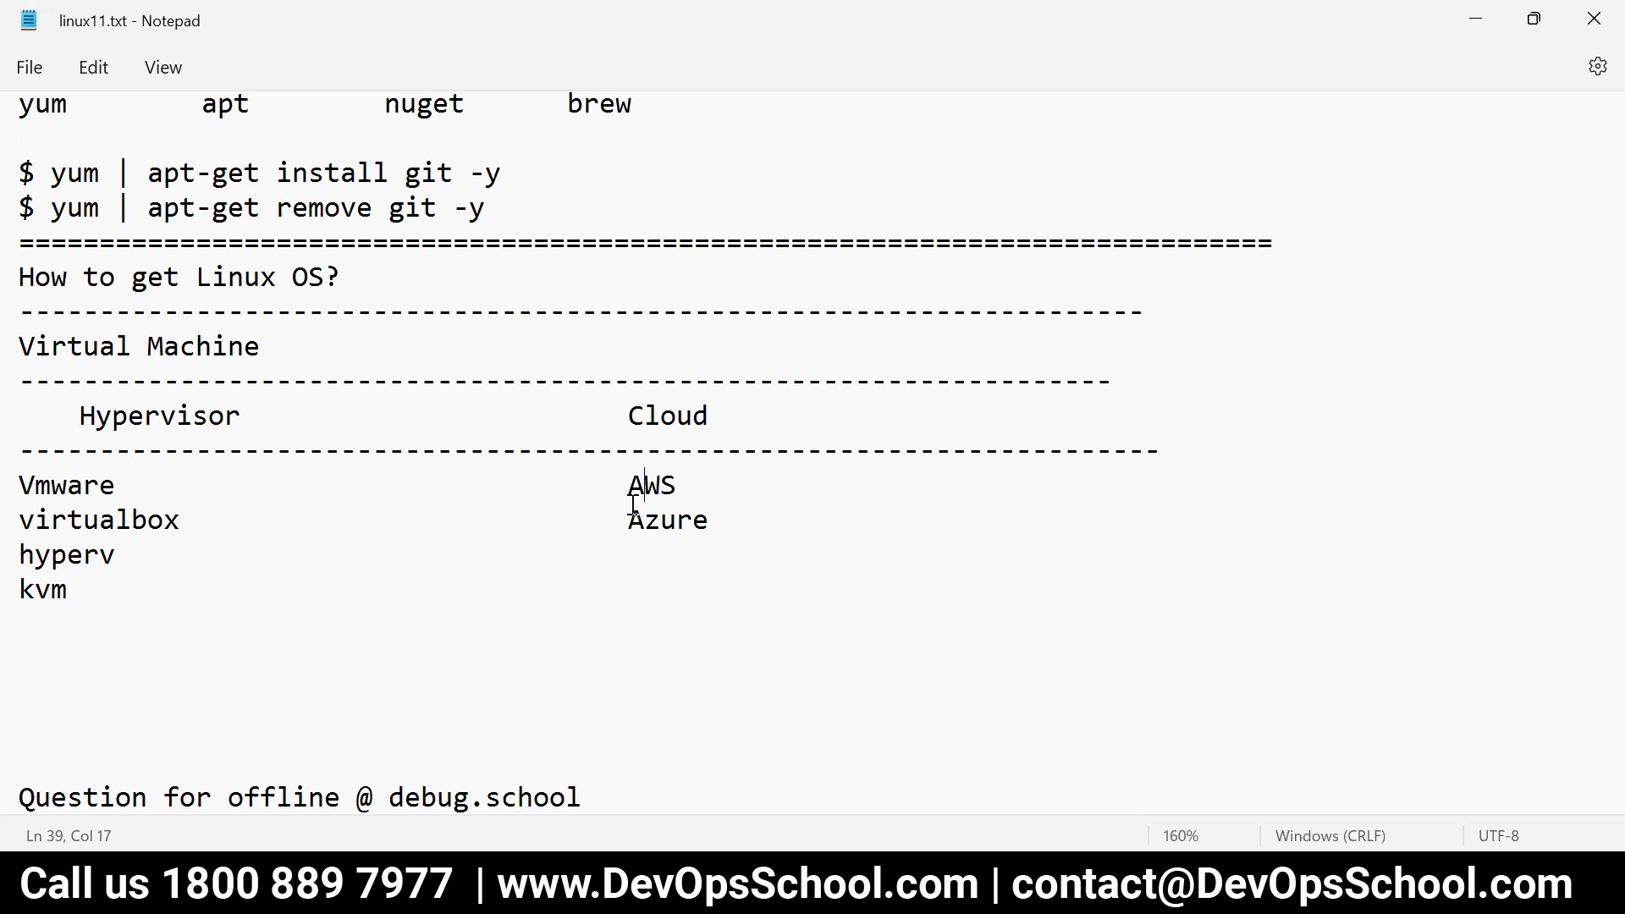
pyautogui.doubleClick(667, 519)
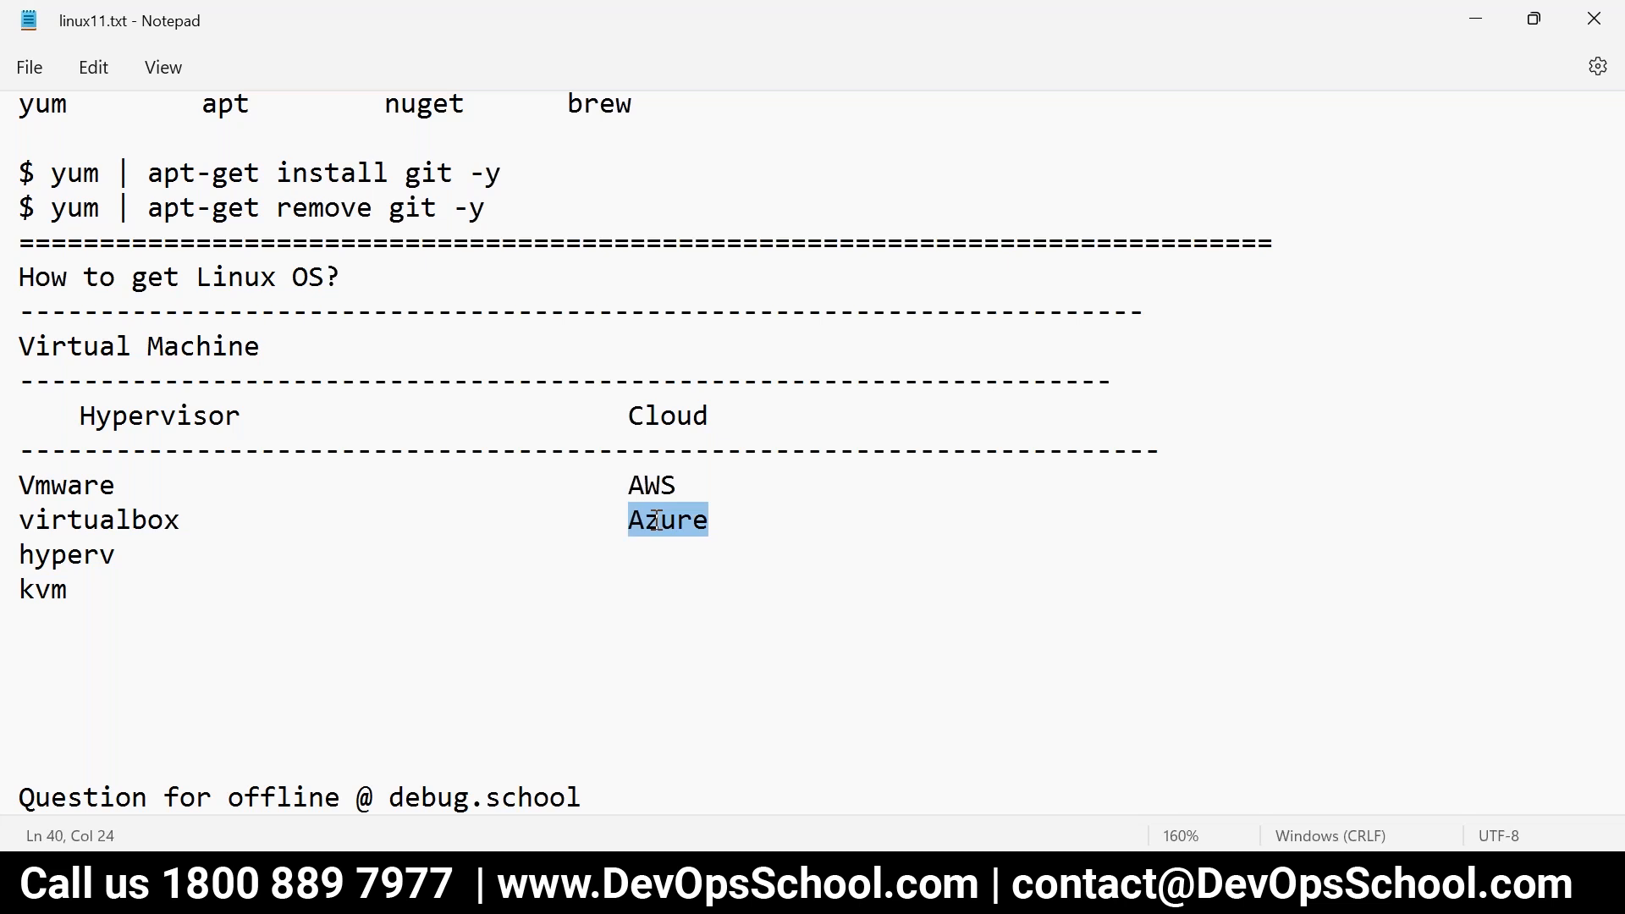
pyautogui.moveTo(1462, 403)
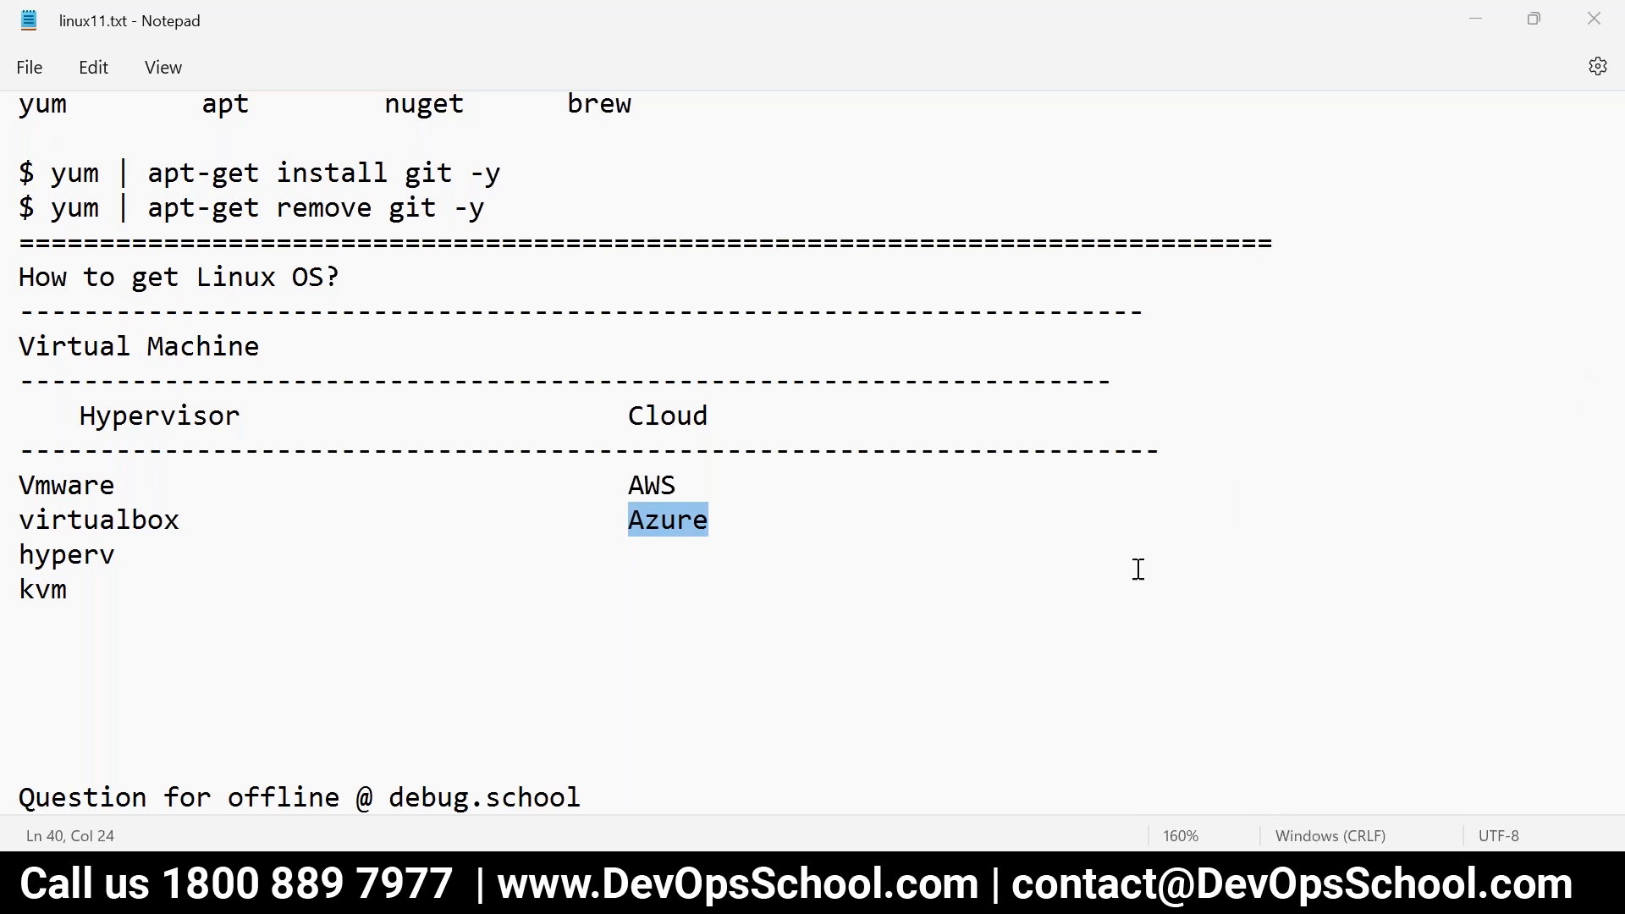
pyautogui.moveTo(718, 398)
pyautogui.write('2. what is diffrence bw hypervisor and cloud')
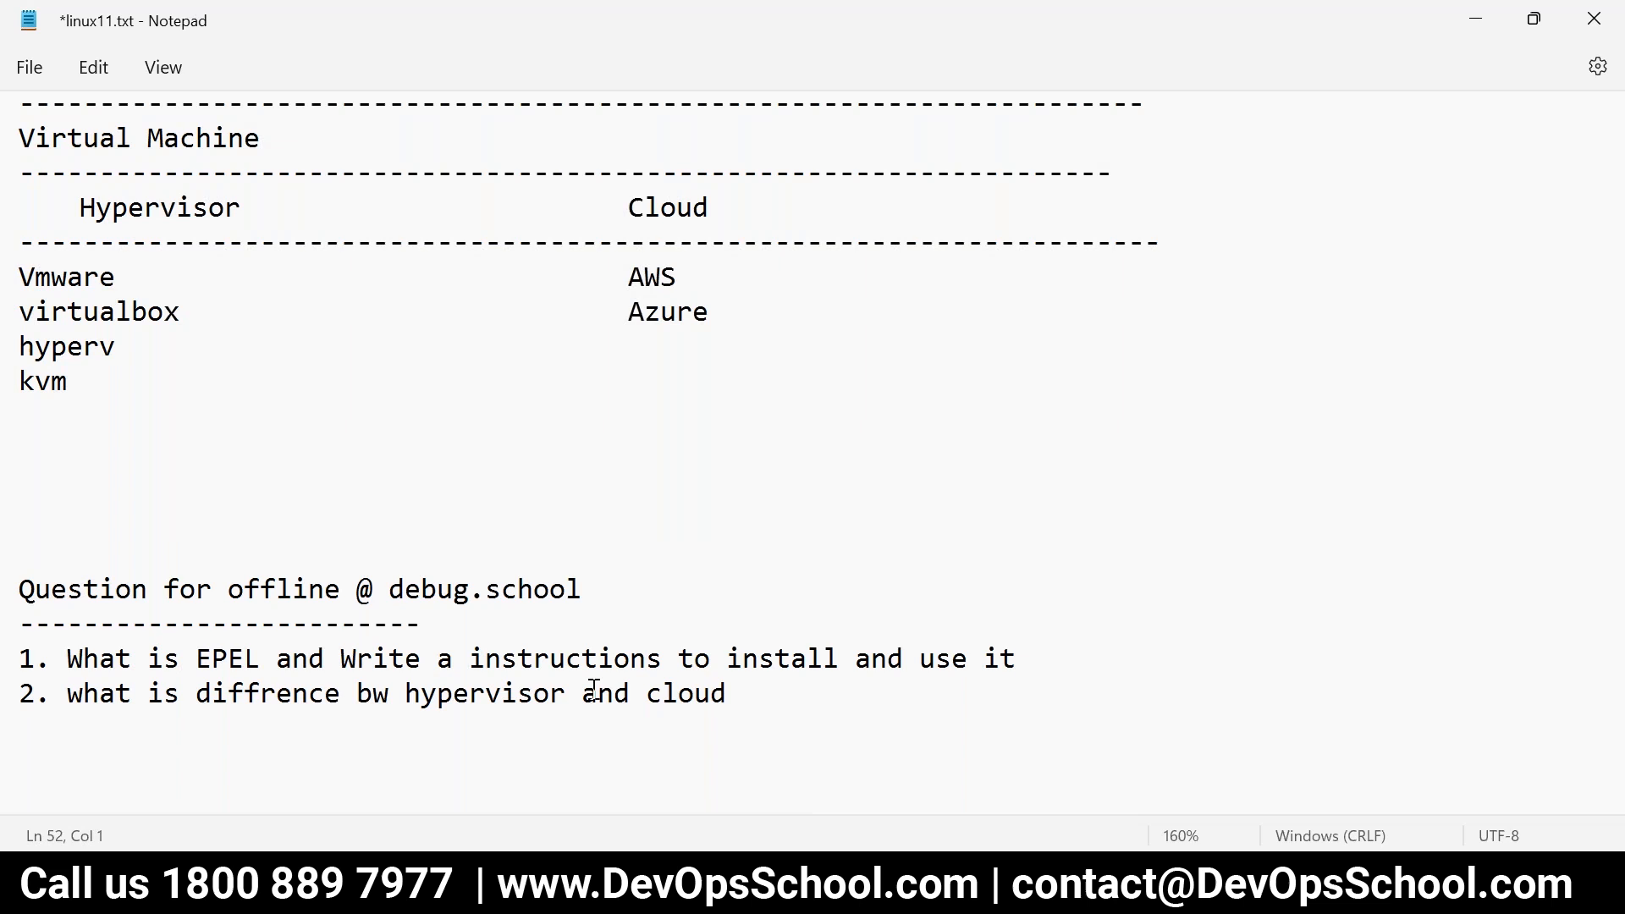
# - Replace the abbreviation 'bw' in the offline question with 'between'
pyautogui.doubleClick(372, 694)
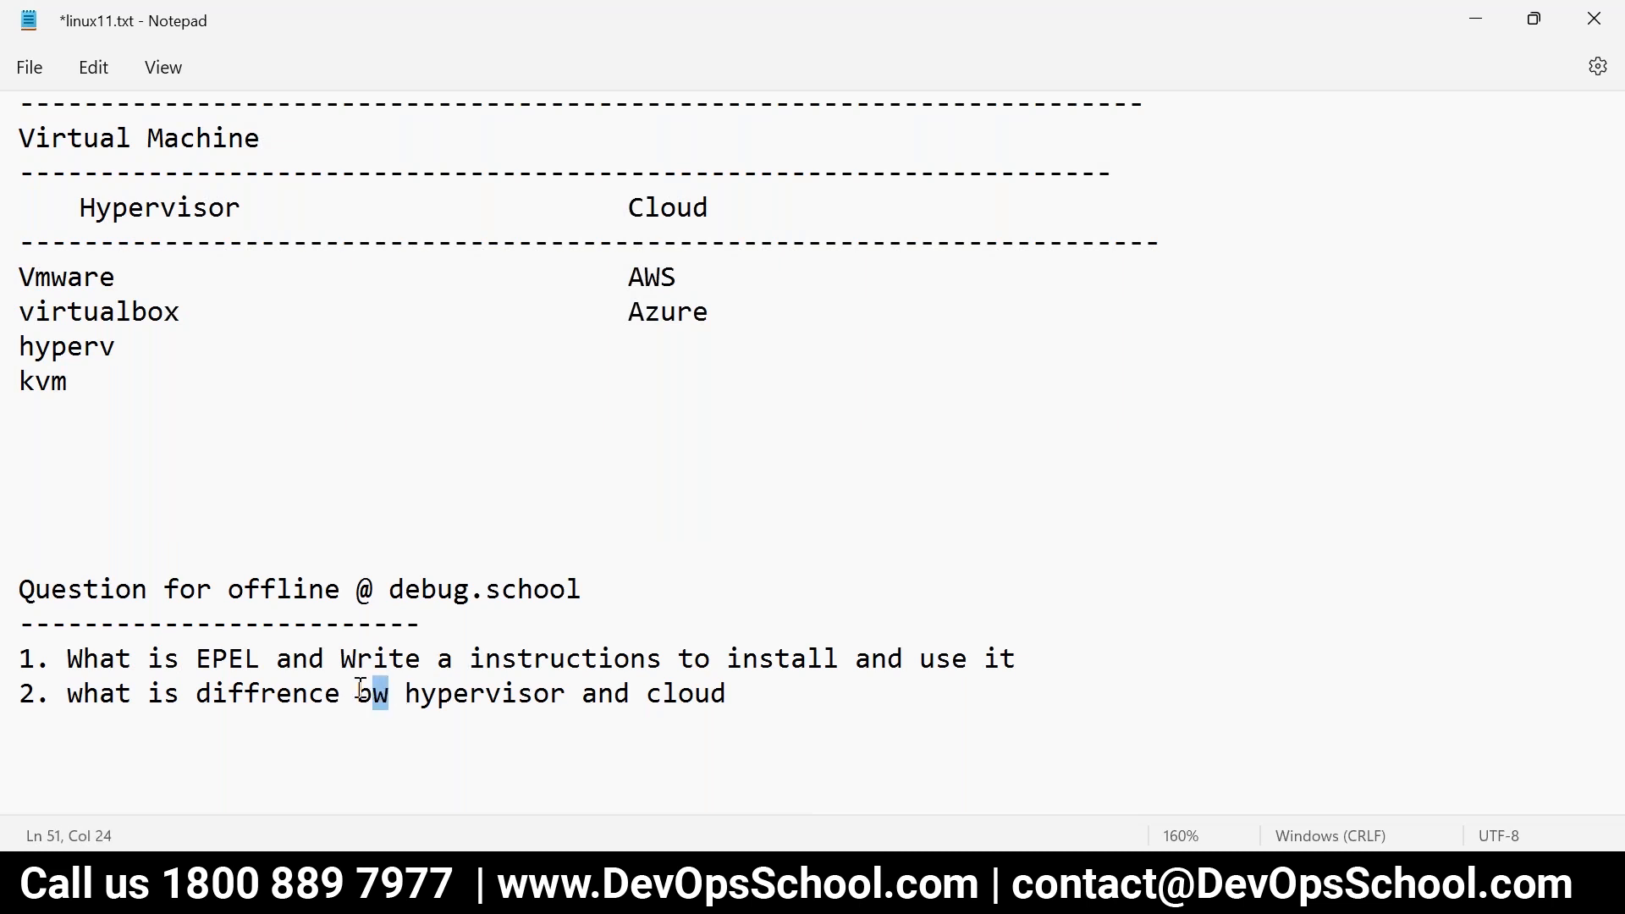
pyautogui.write('betwee')
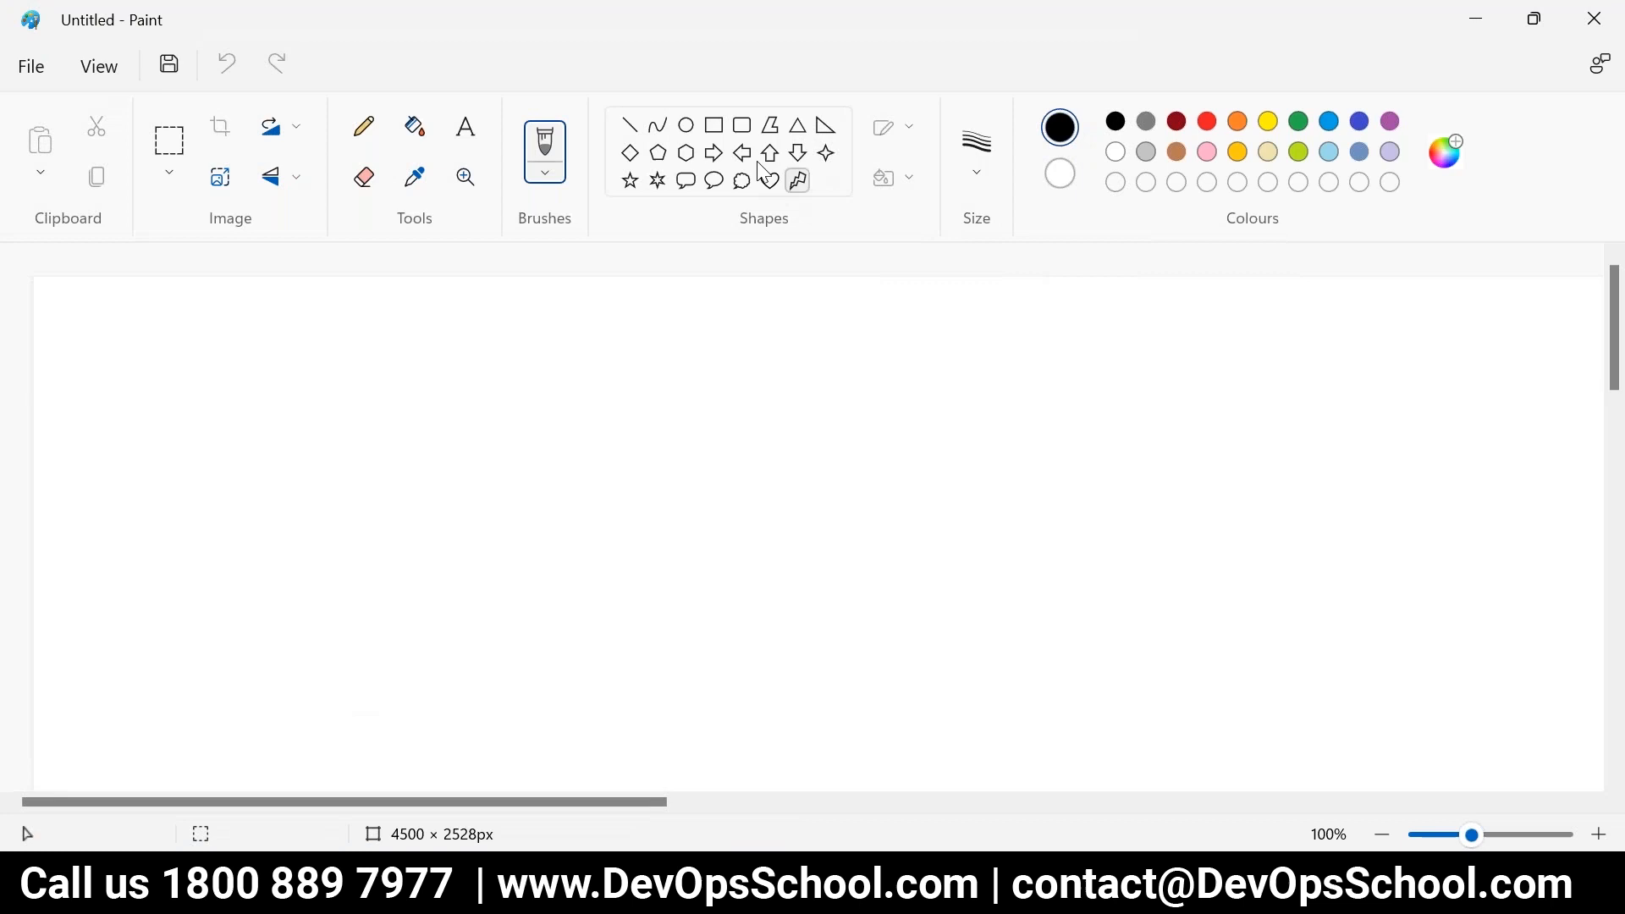
# - Draw four hardware boxes in a row with a long rounded hypervisor bar above them
pyautogui.click(712, 123)
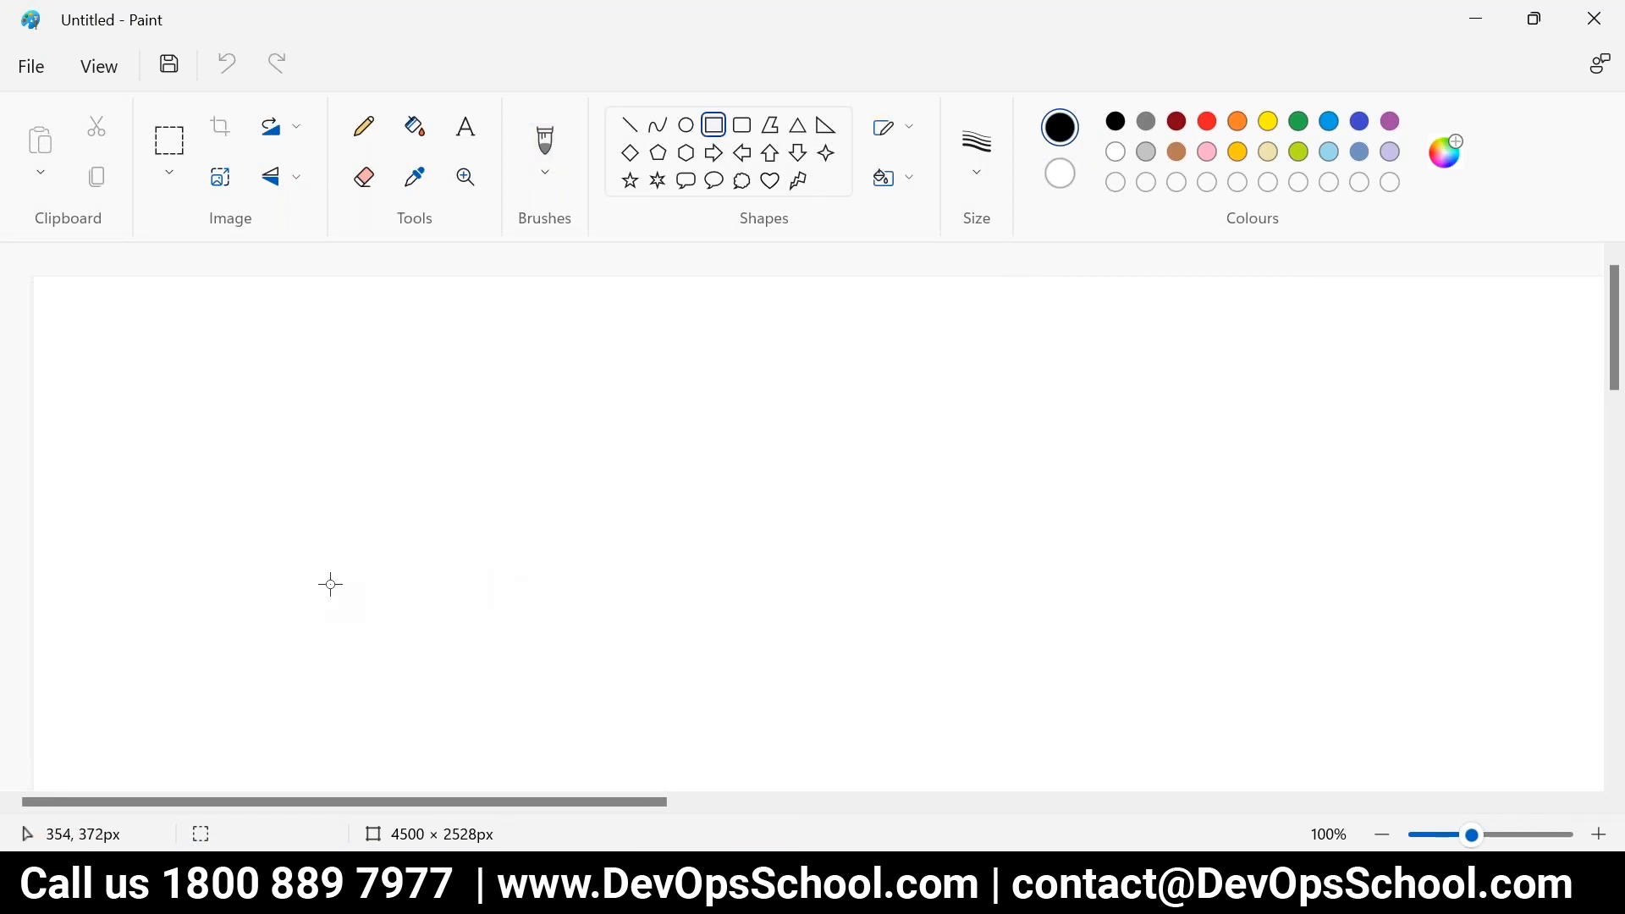
pyautogui.moveTo(330, 585); pyautogui.dragTo(483, 721)
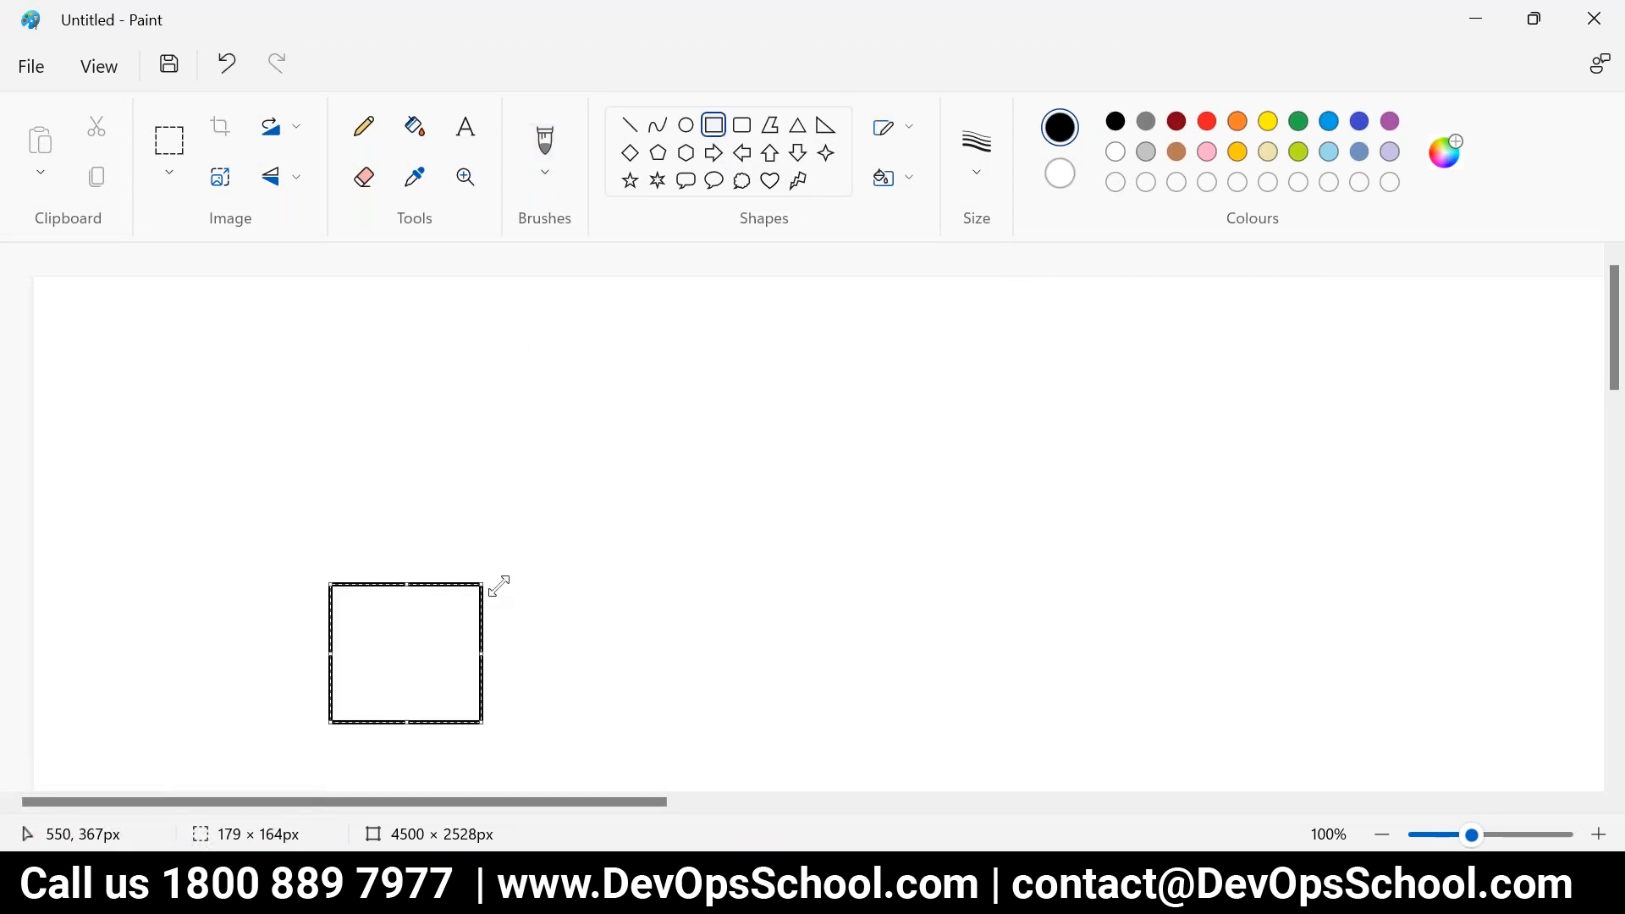
pyautogui.moveTo(530, 568); pyautogui.dragTo(580, 672)
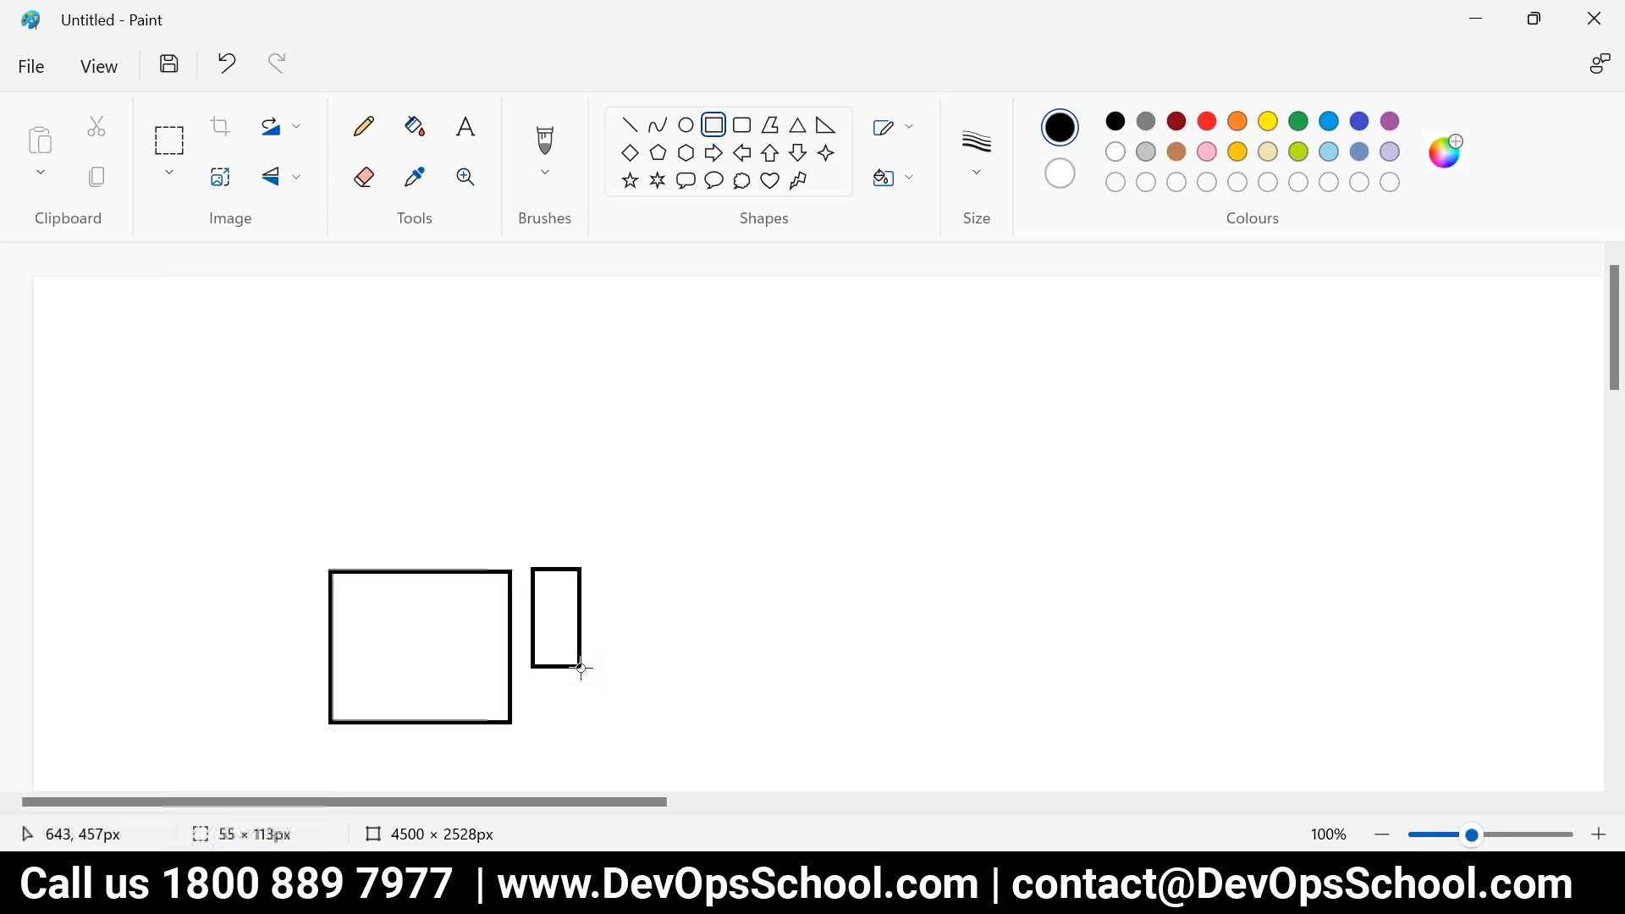
pyautogui.moveTo(531, 567); pyautogui.dragTo(650, 726)
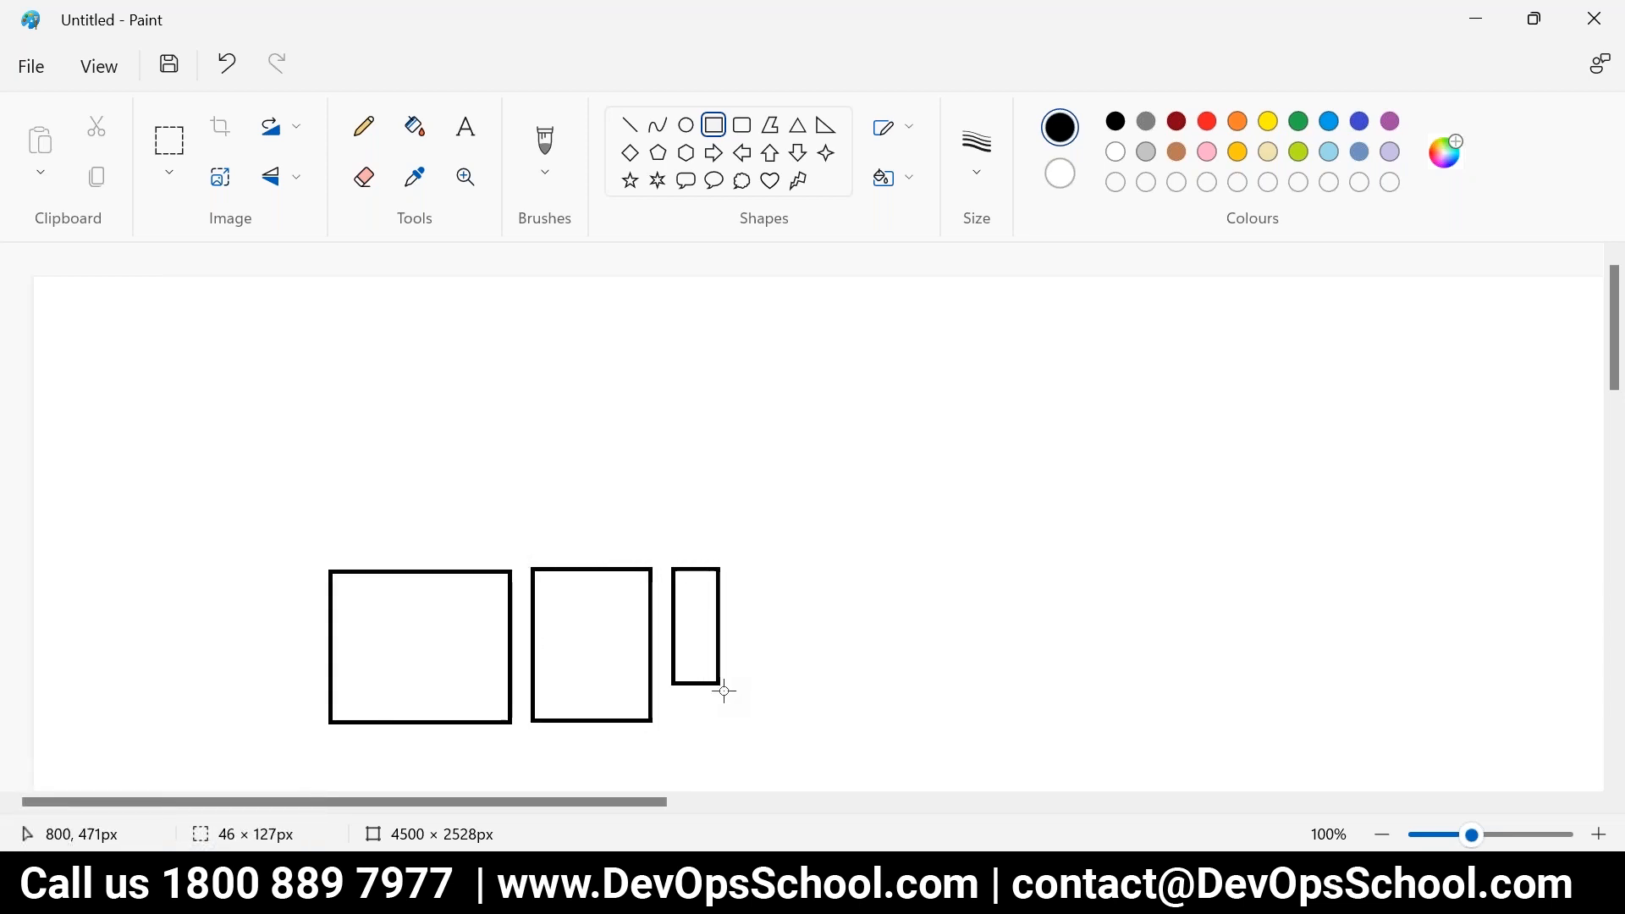
pyautogui.moveTo(723, 692); pyautogui.dragTo(823, 723)
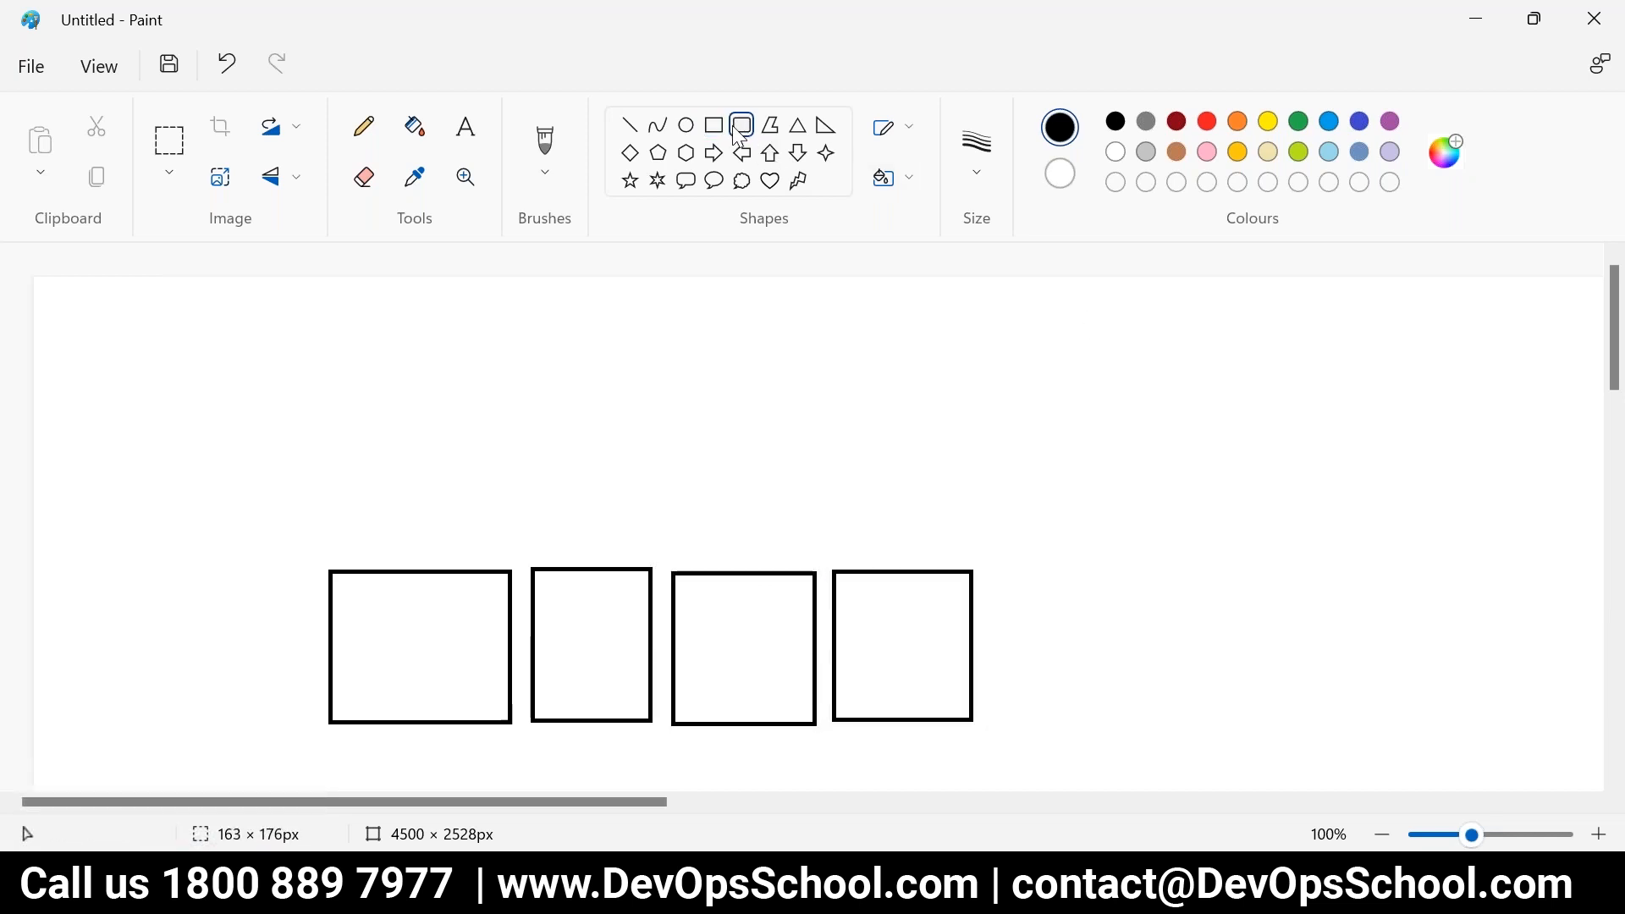
pyautogui.moveTo(321, 477); pyautogui.dragTo(951, 556)
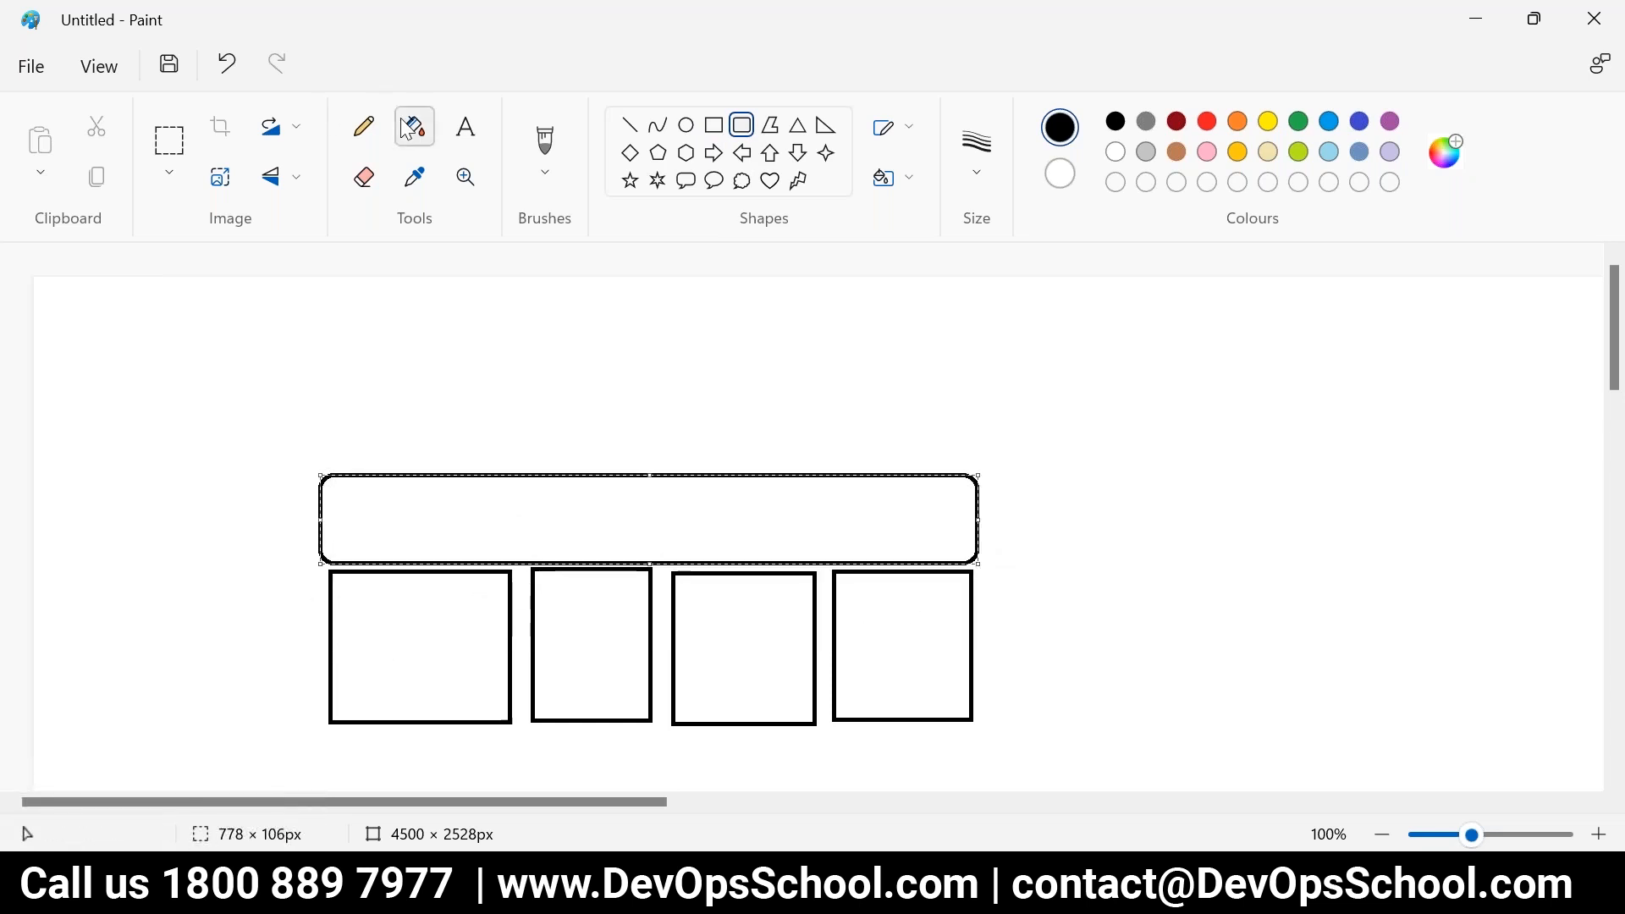
# - Label the bar 'Hy' with the pencil and sketch machine boxes above it
pyautogui.click(362, 125)
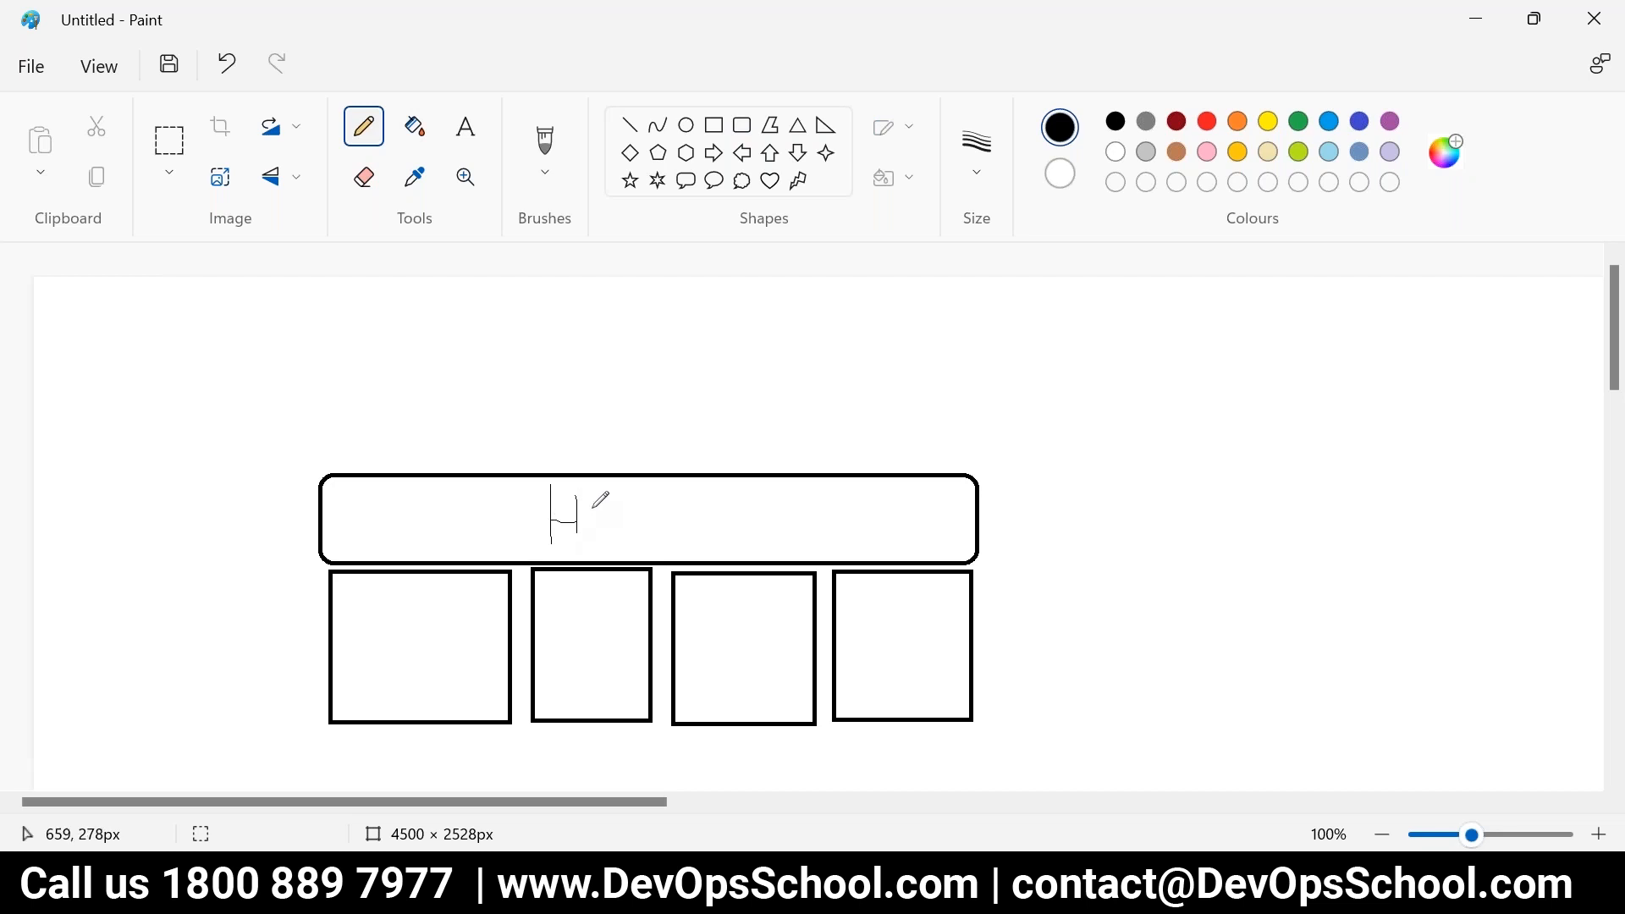
pyautogui.moveTo(580, 498); pyautogui.dragTo(611, 538)
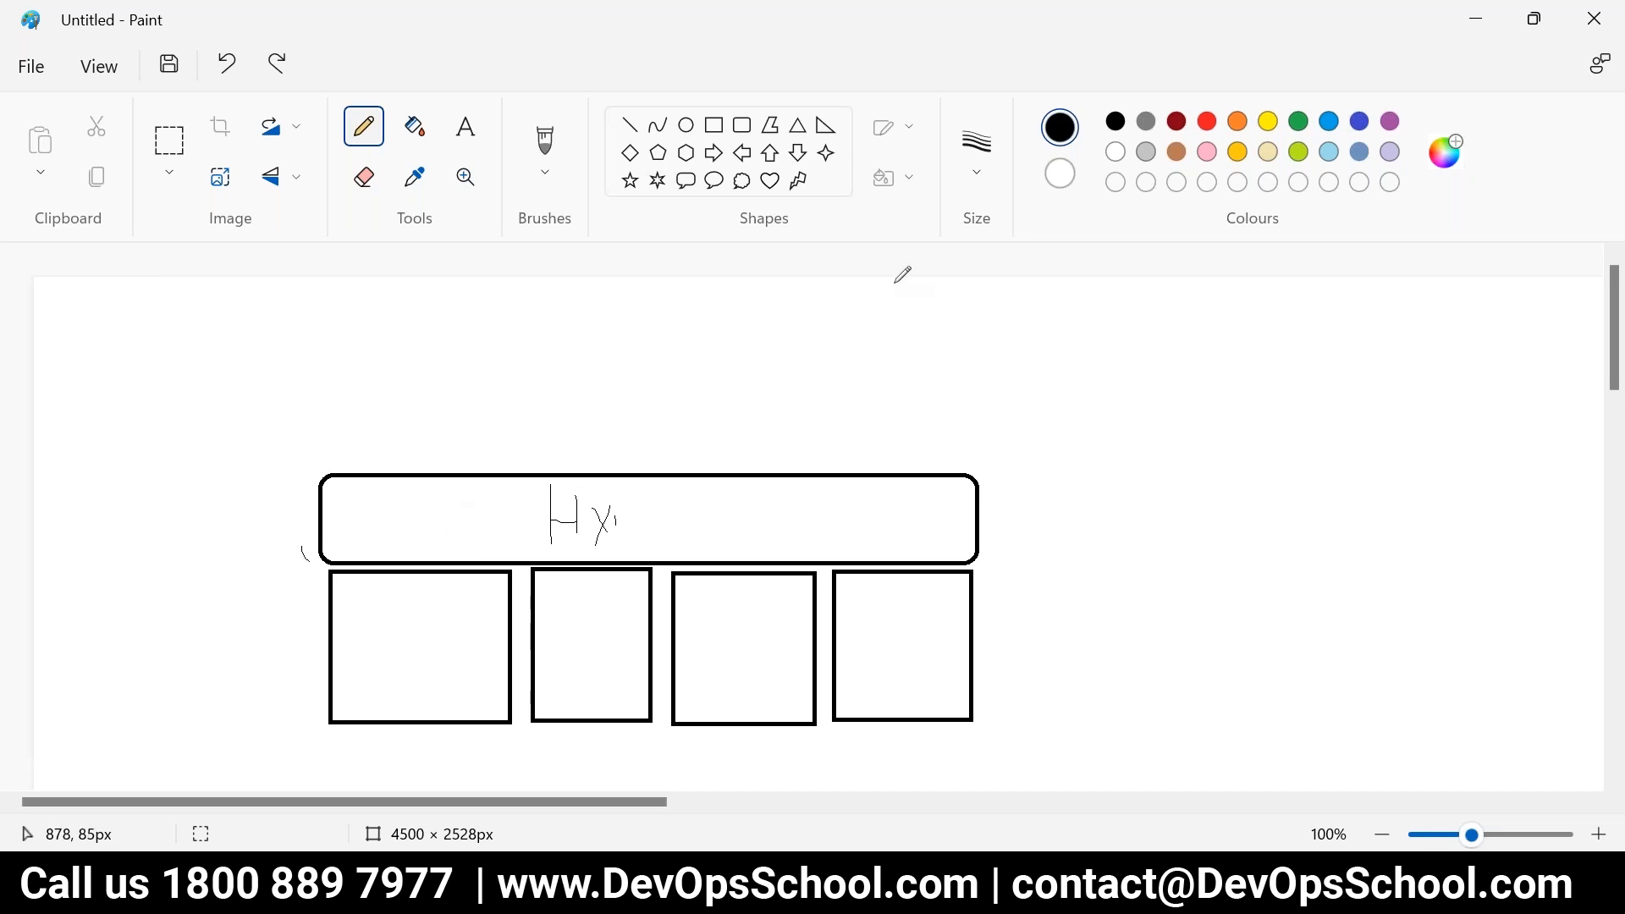
pyautogui.moveTo(861, 413)
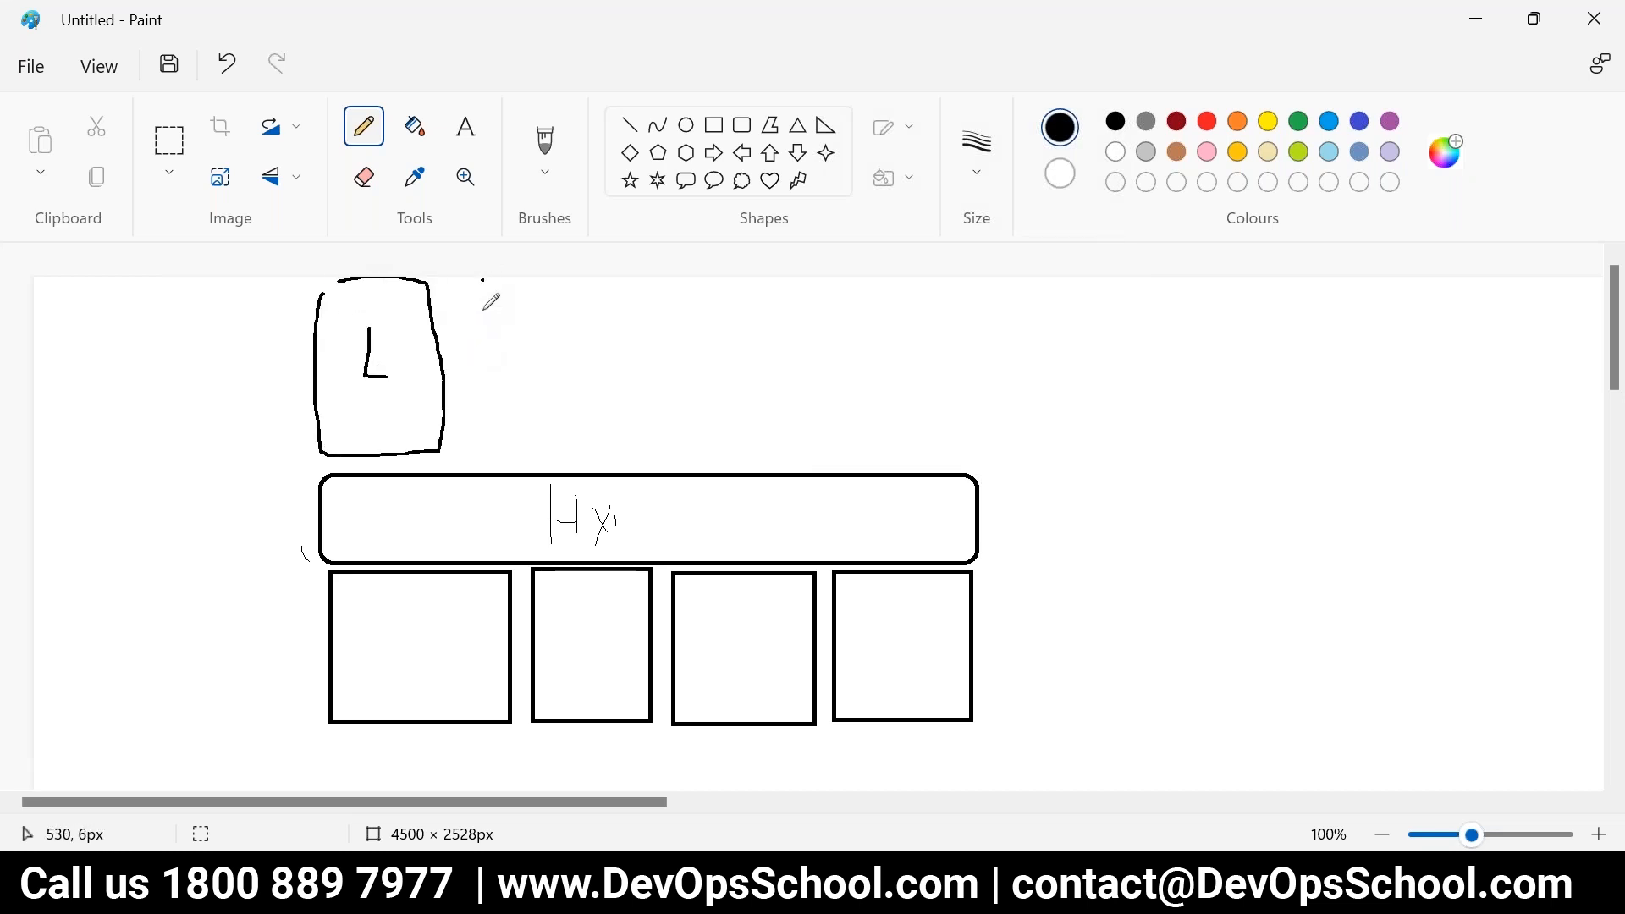
pyautogui.moveTo(483, 280); pyautogui.dragTo(616, 450)
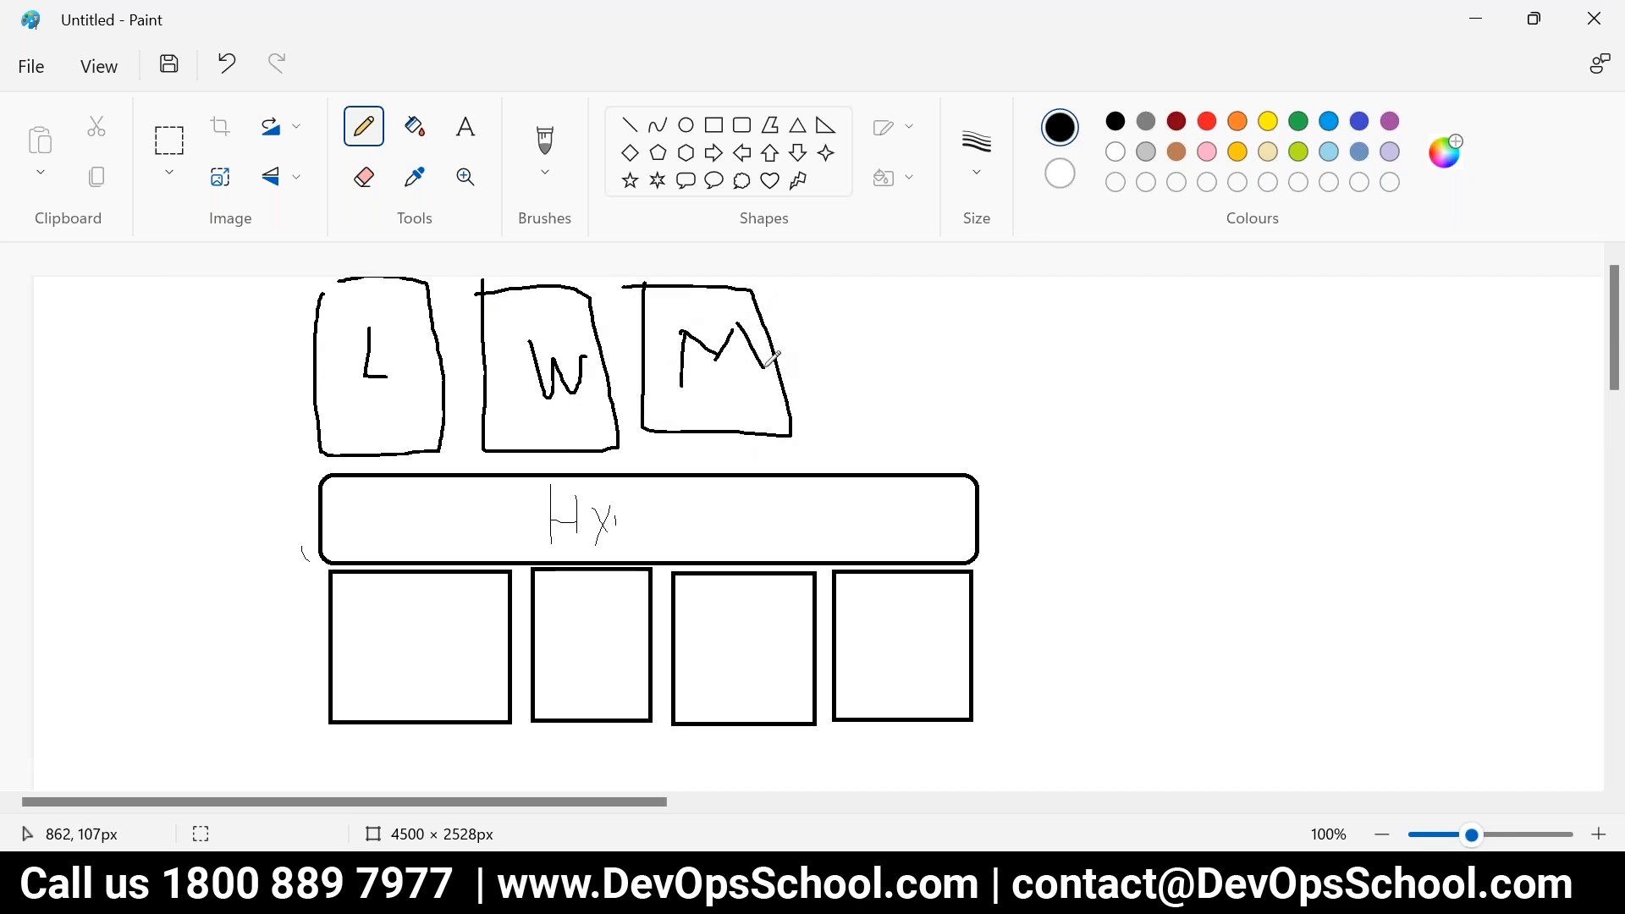
pyautogui.moveTo(830, 280); pyautogui.dragTo(1015, 450)
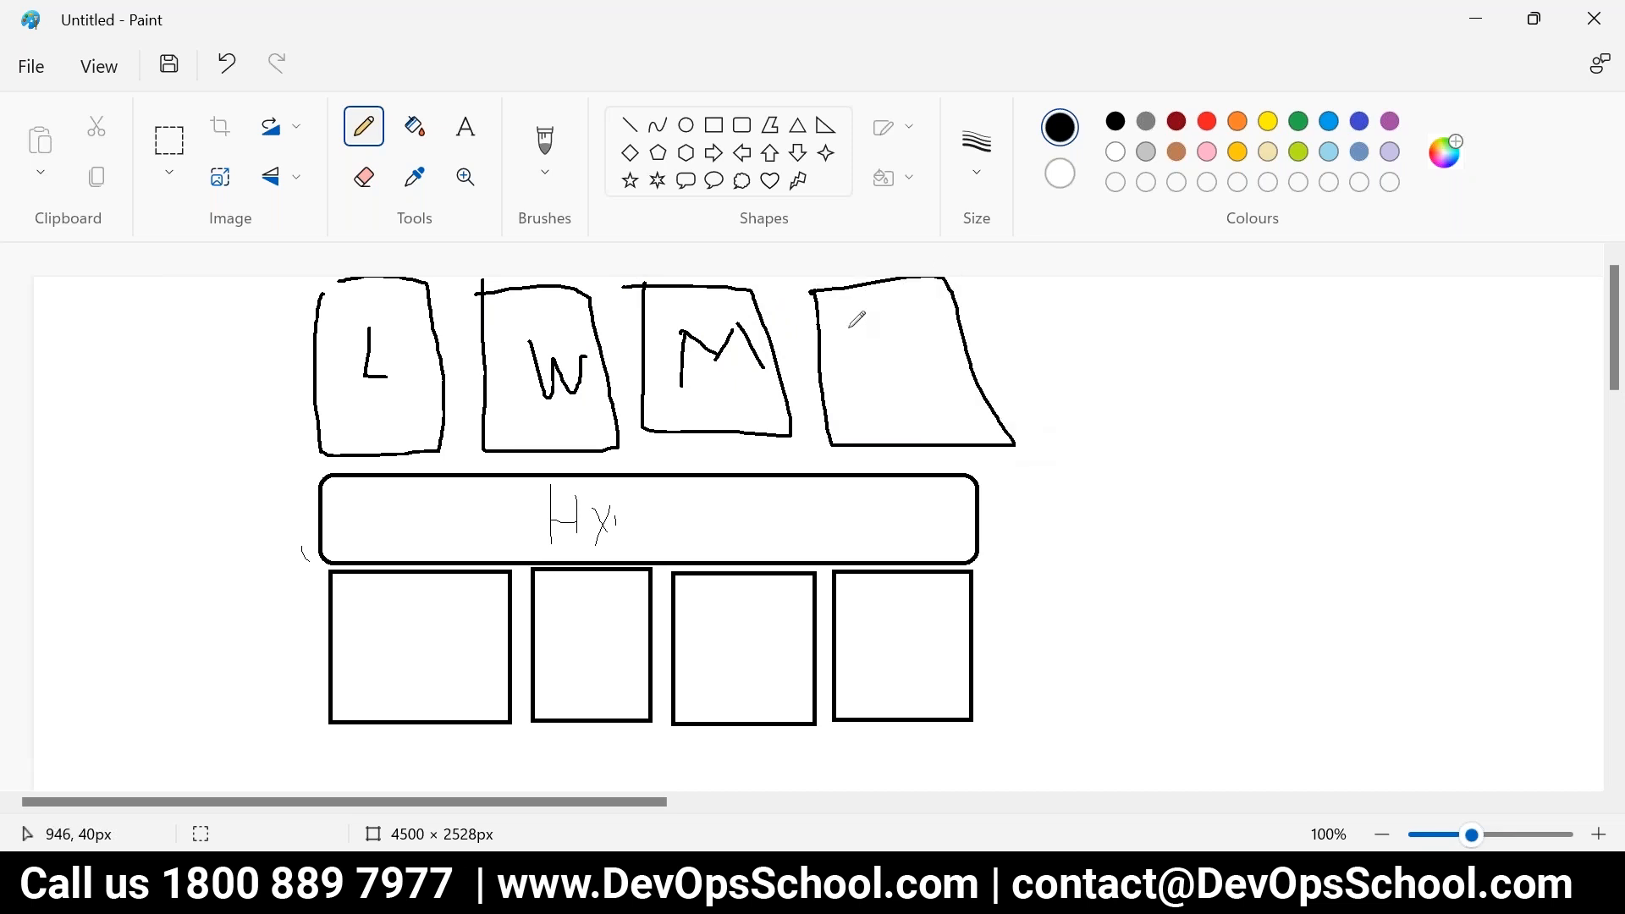
pyautogui.moveTo(259, 301)
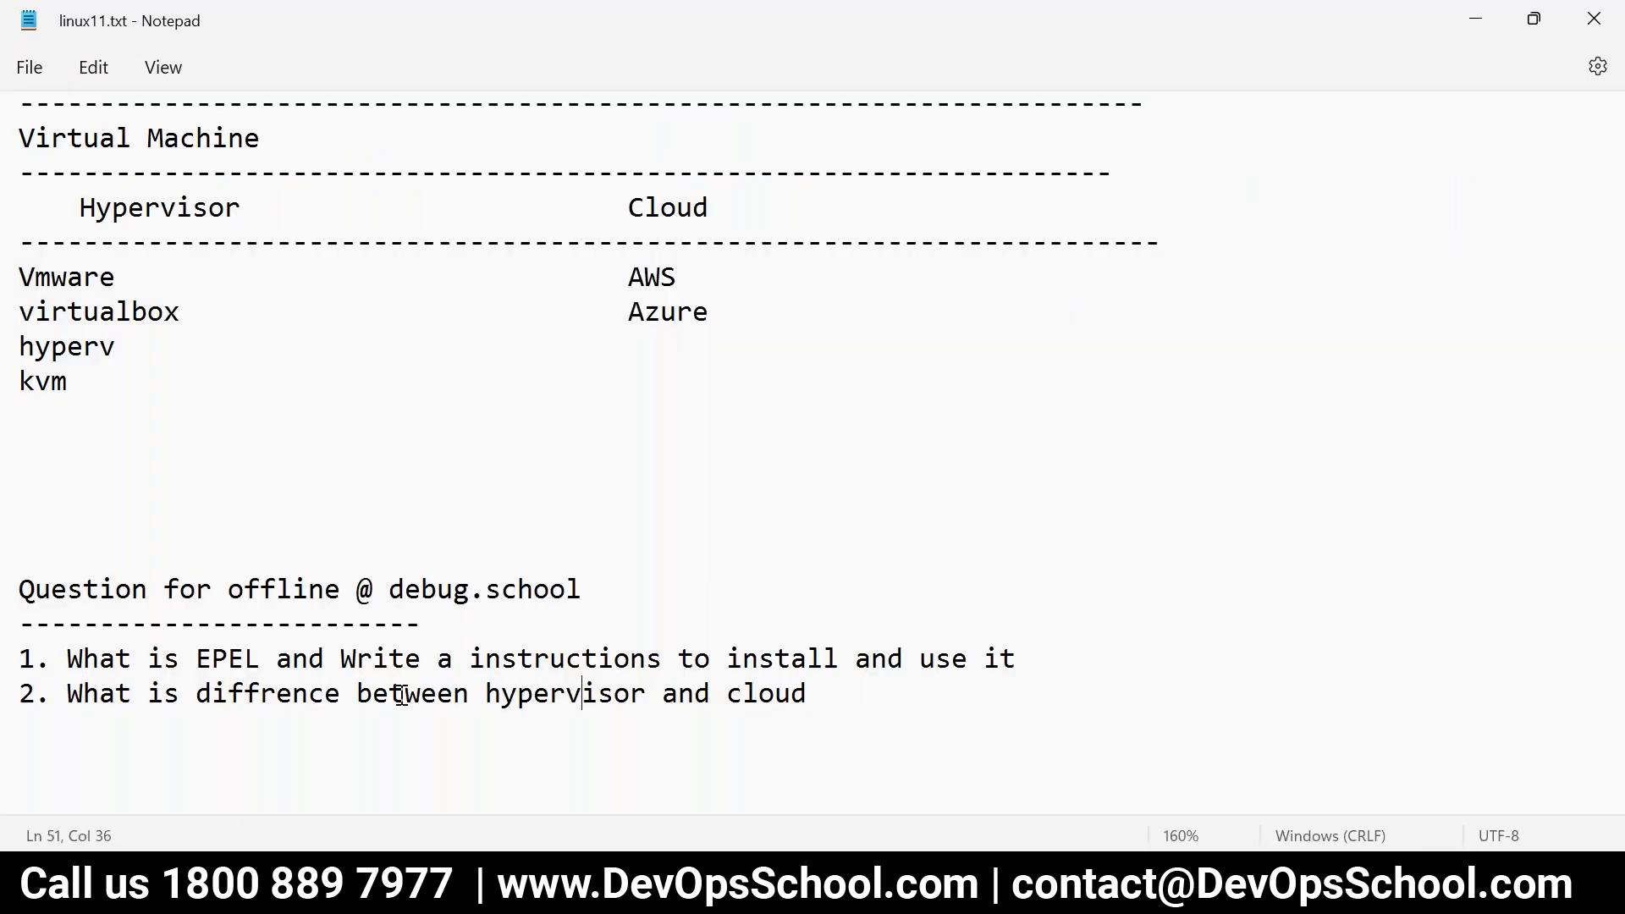
pyautogui.doubleClick(764, 694)
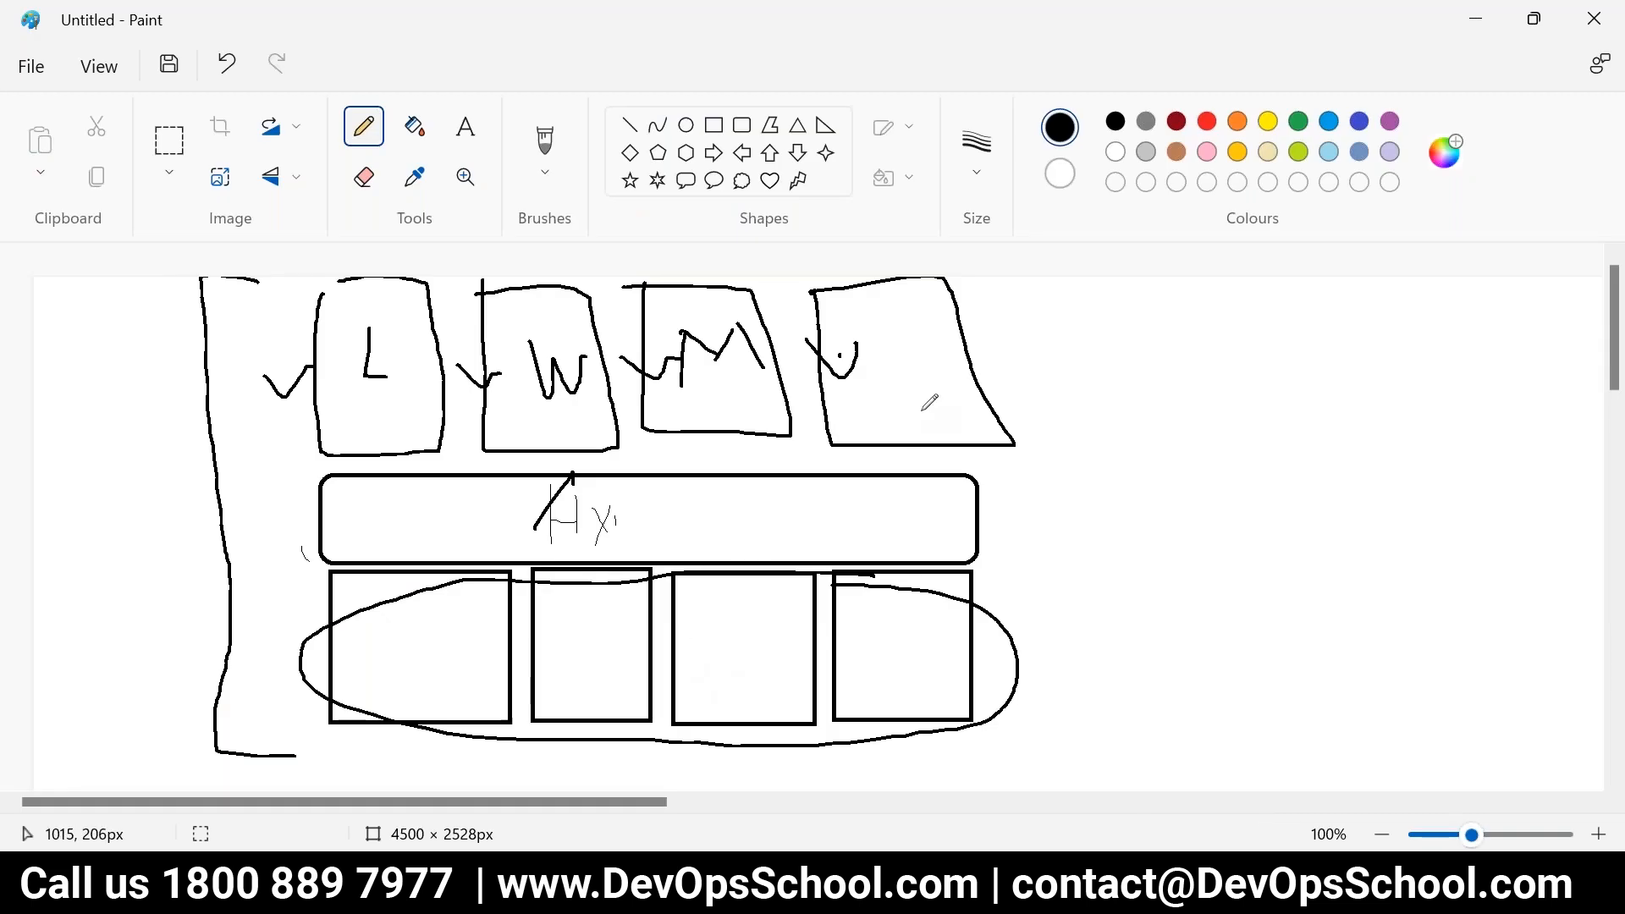
# - Draw the enclosing outline's right side, a line to a separate box, and a green user figure
pyautogui.moveTo(1011, 279); pyautogui.dragTo(1055, 747)
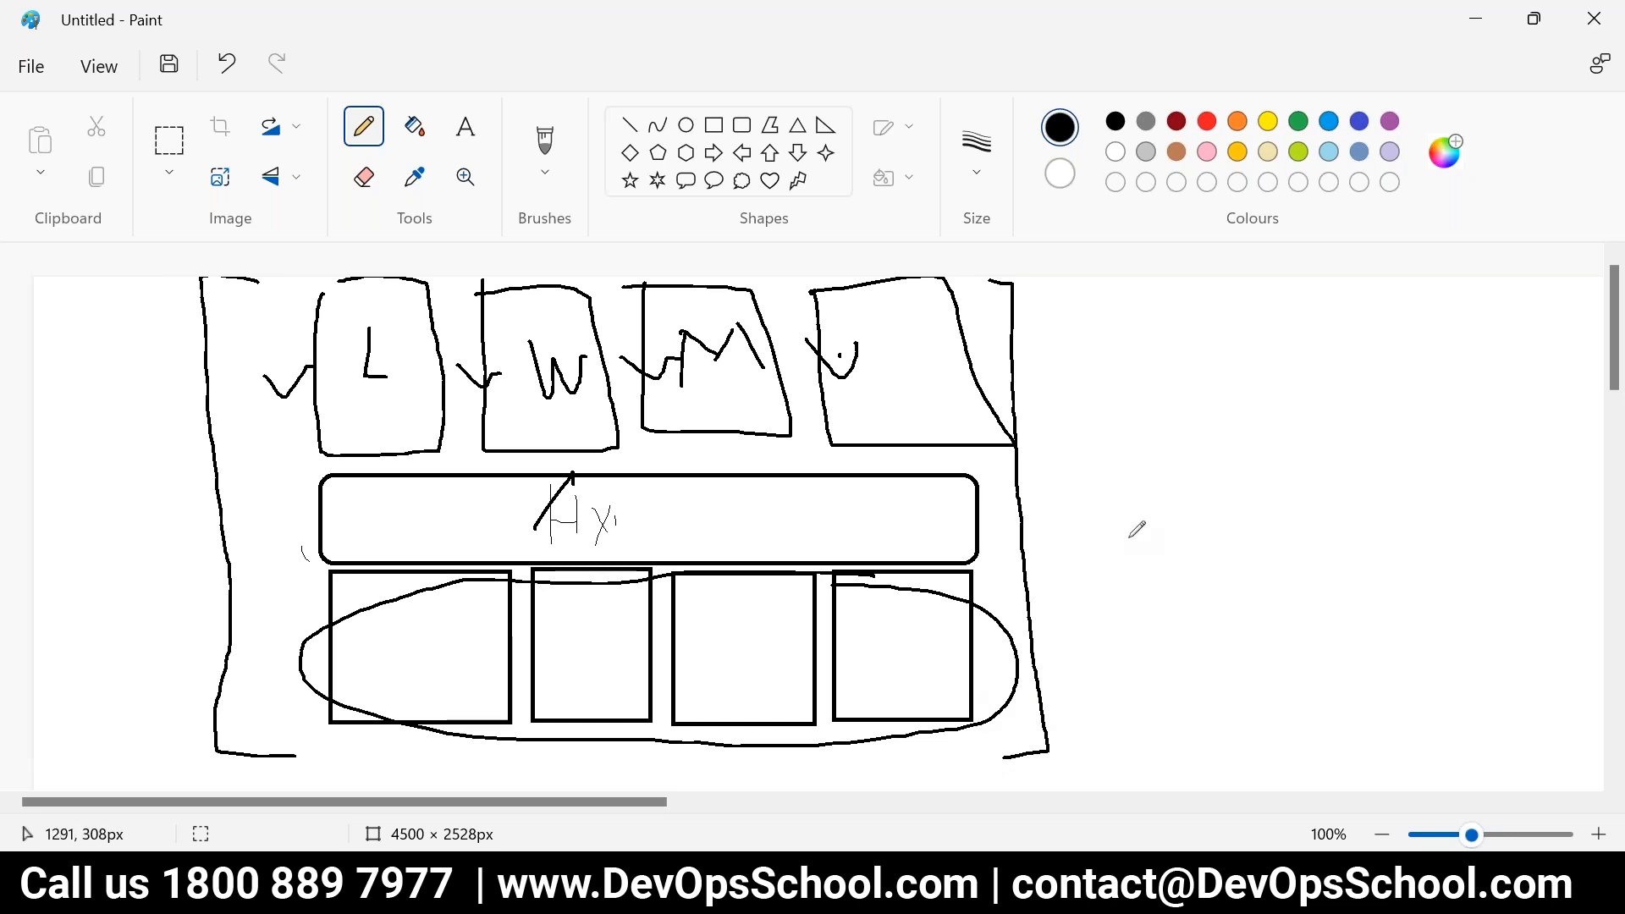
pyautogui.moveTo(1011, 488); pyautogui.dragTo(1166, 459)
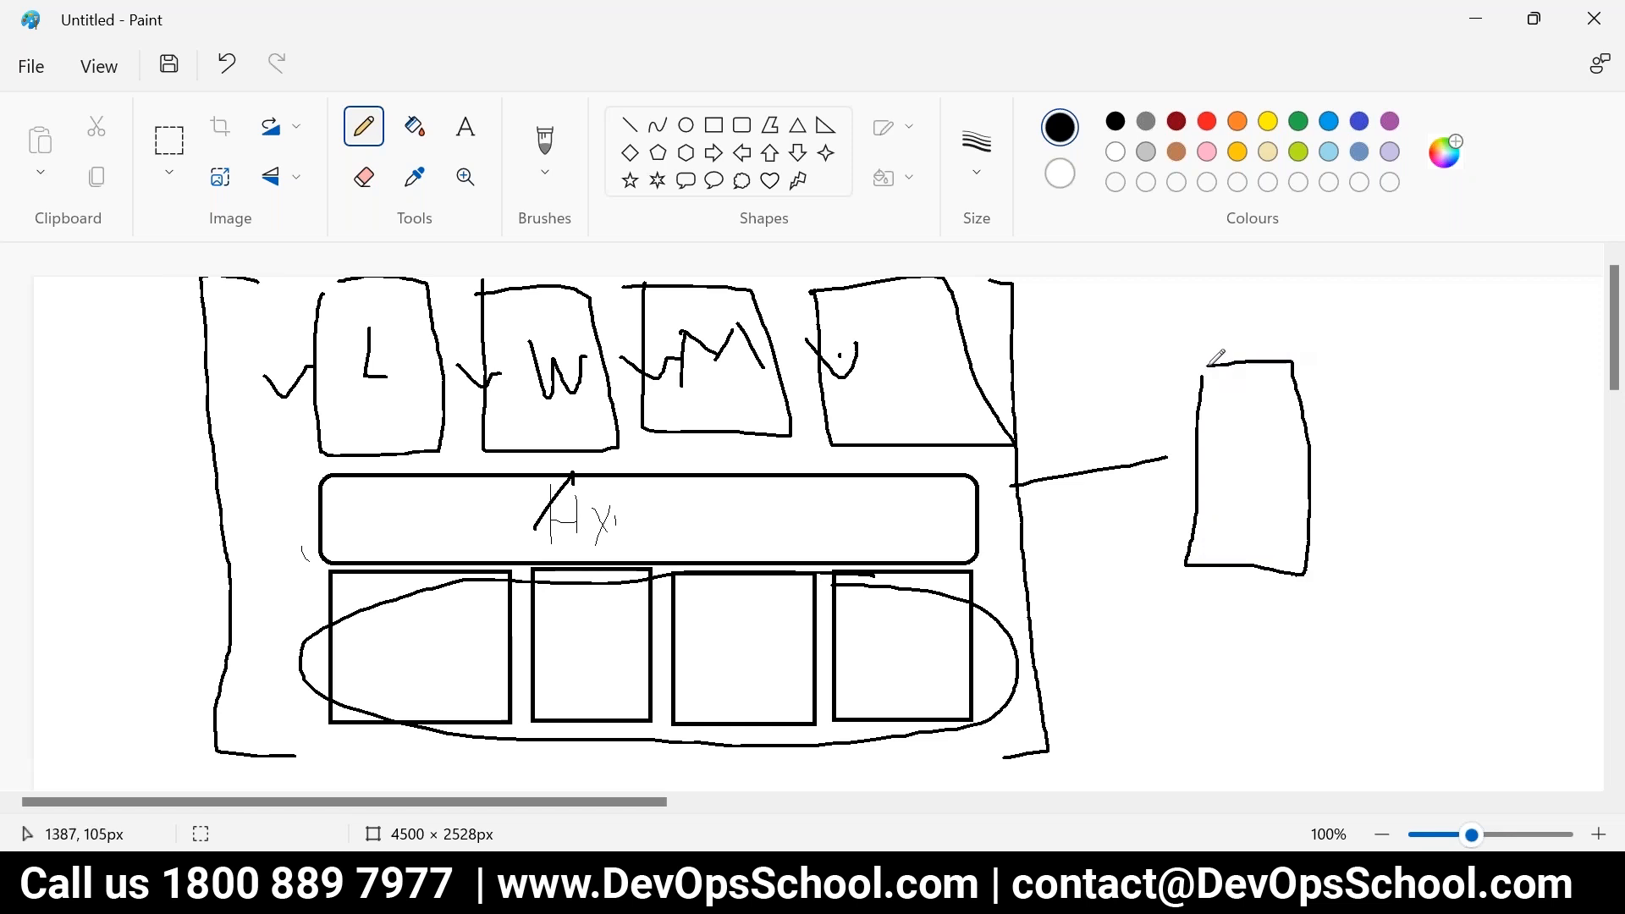
pyautogui.moveTo(1374, 108)
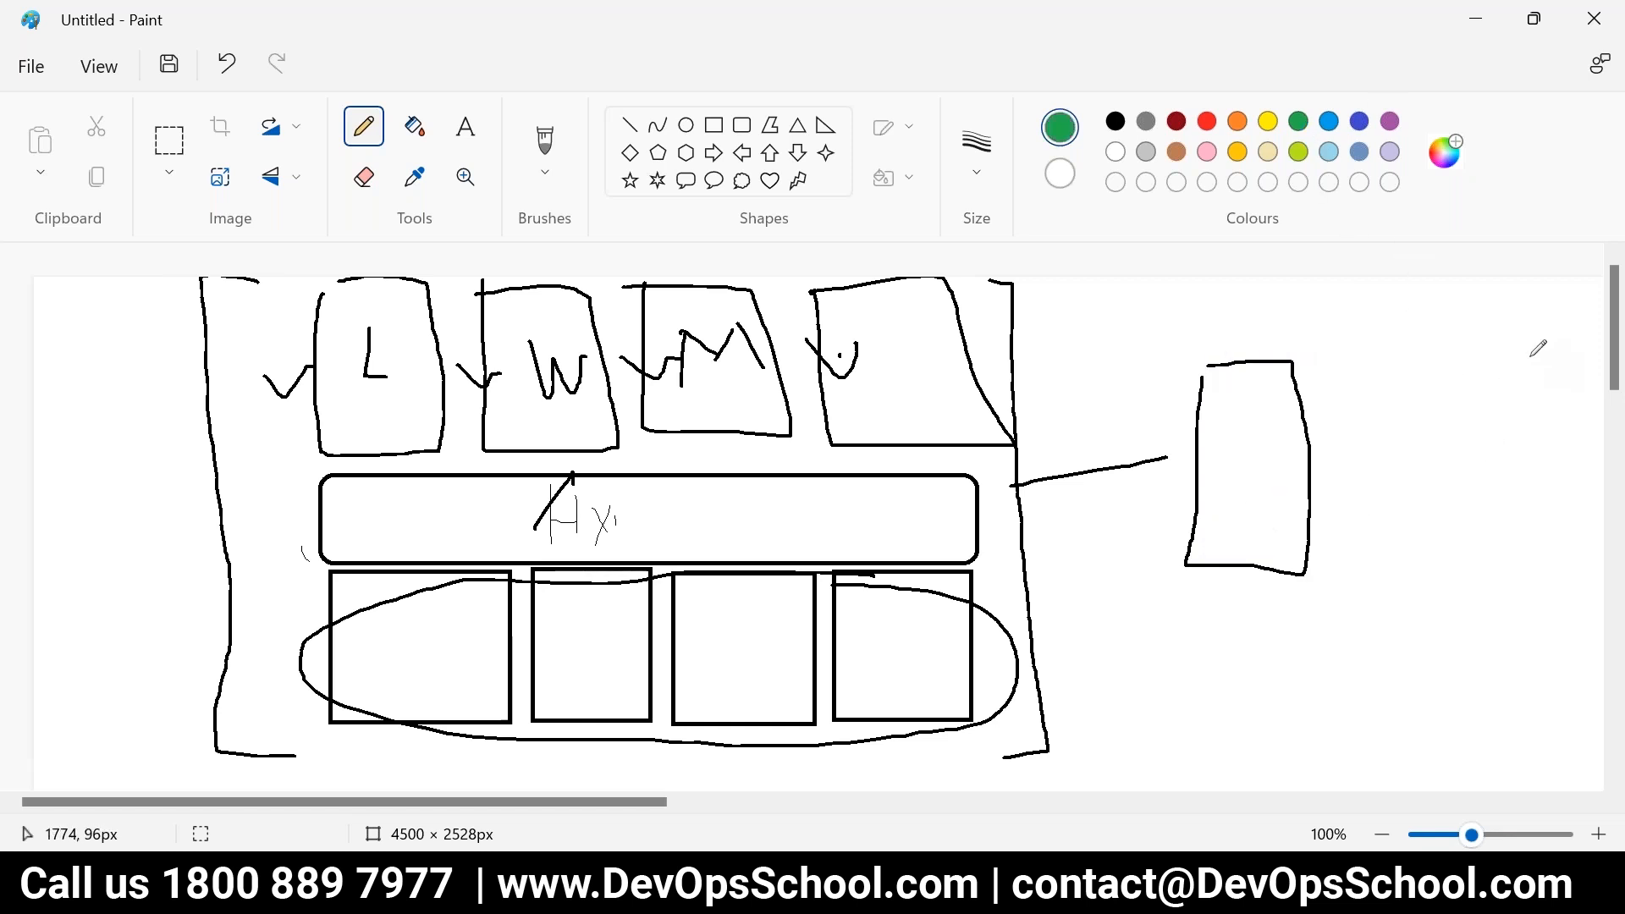
pyautogui.moveTo(1523, 367); pyautogui.dragTo(1564, 461)
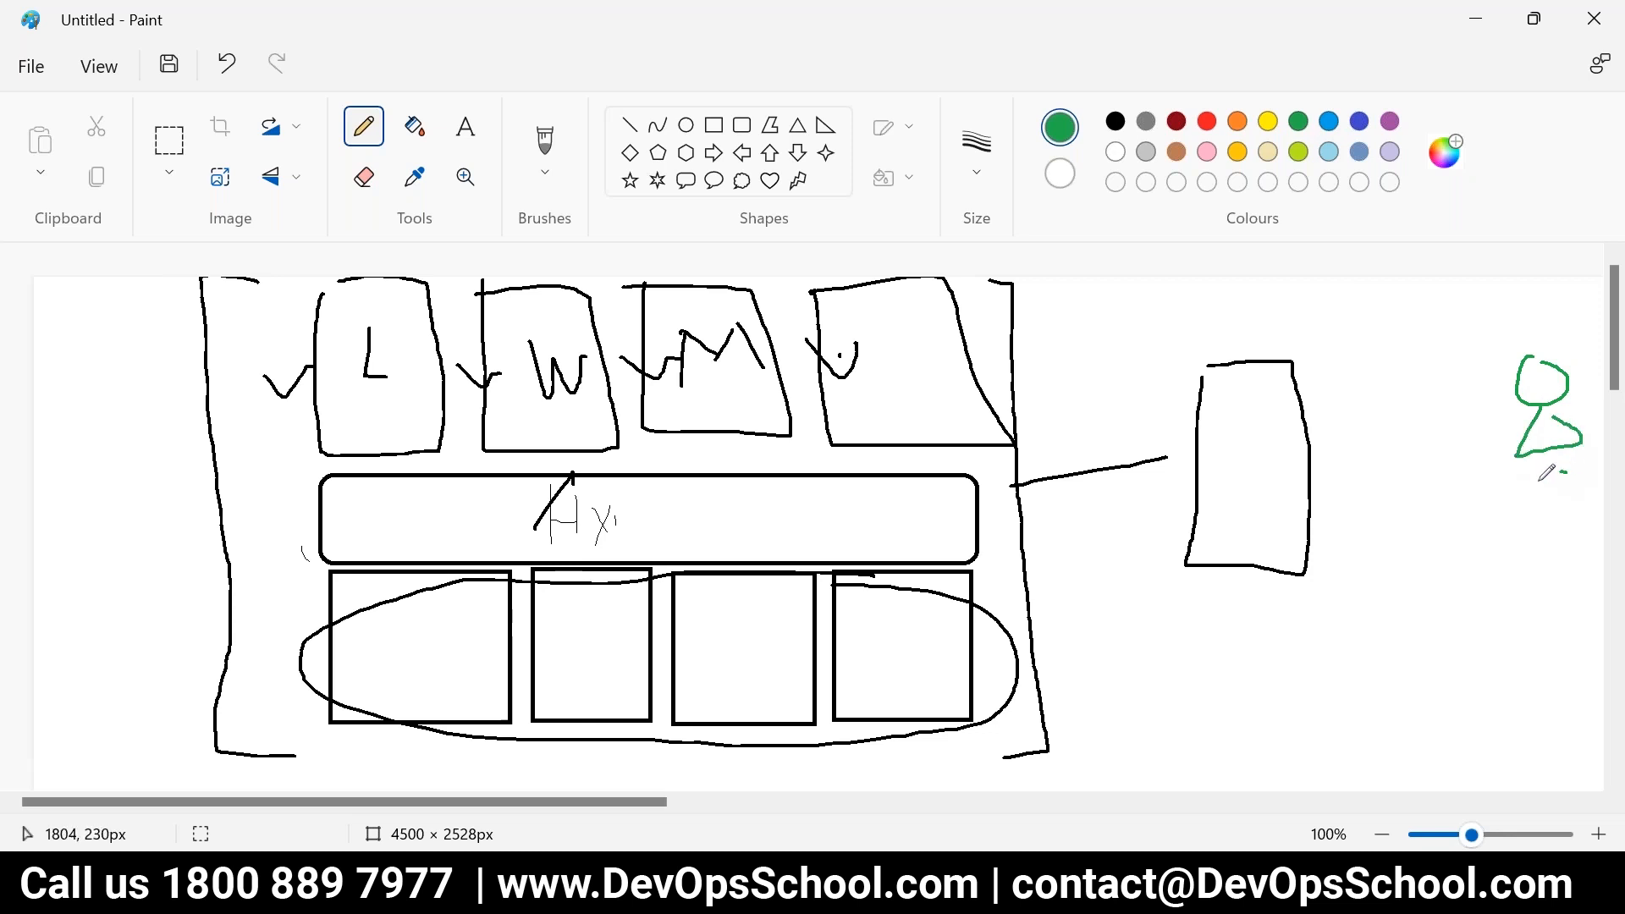
# - Add green links from the users to the box across the diagram
pyautogui.moveTo(1264, 455); pyautogui.dragTo(1534, 389)
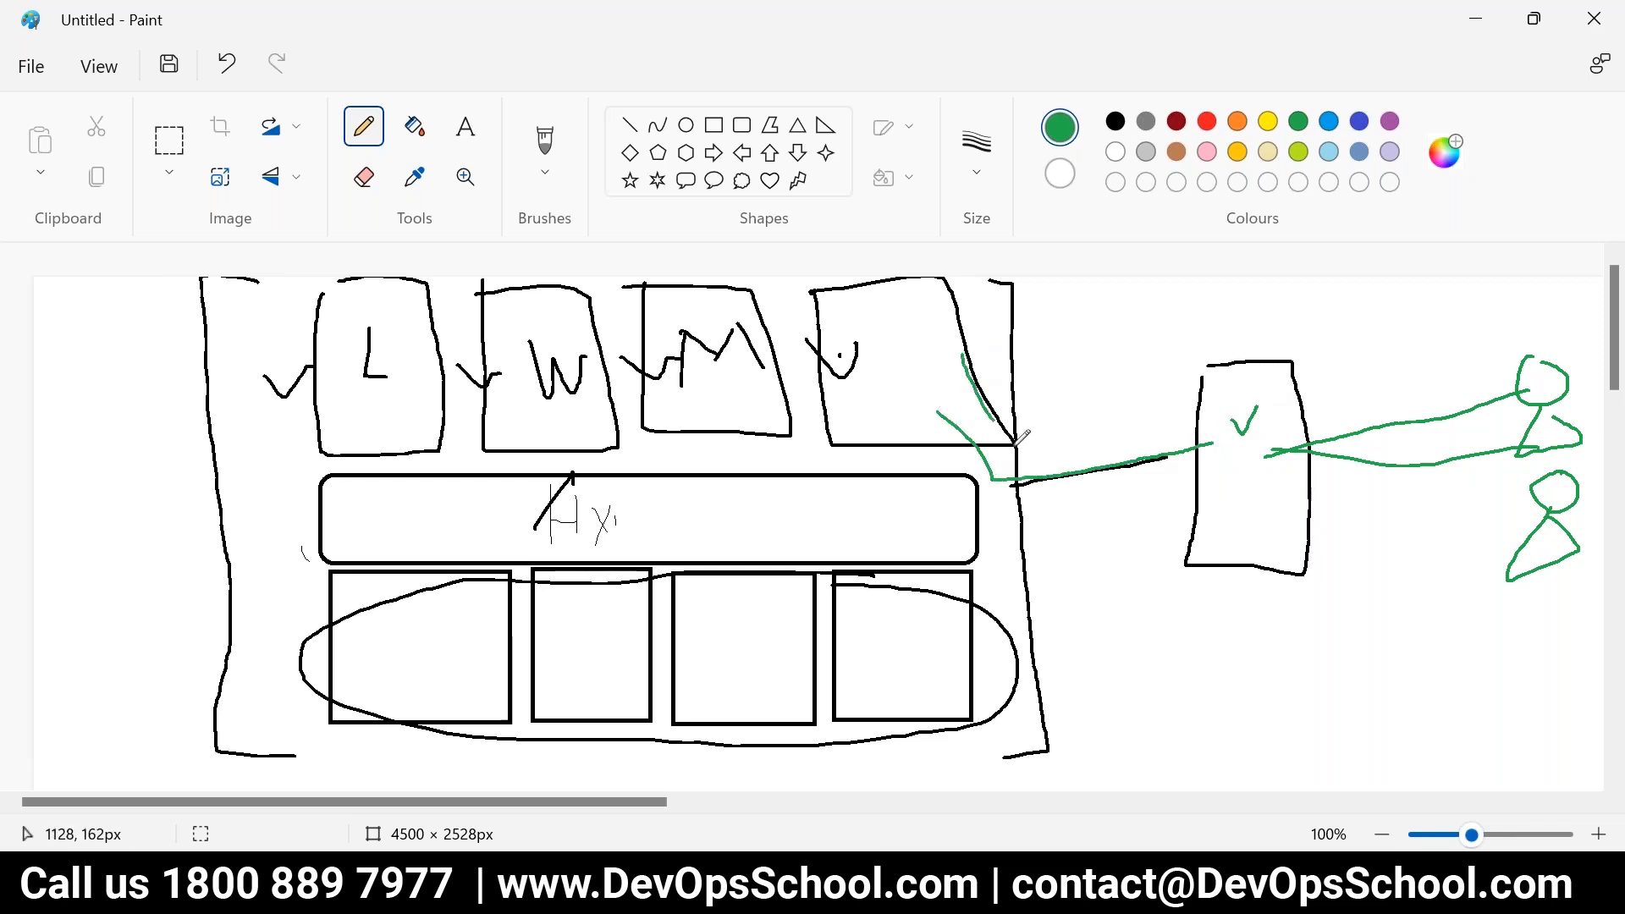
pyautogui.moveTo(1015, 482); pyautogui.dragTo(1554, 543)
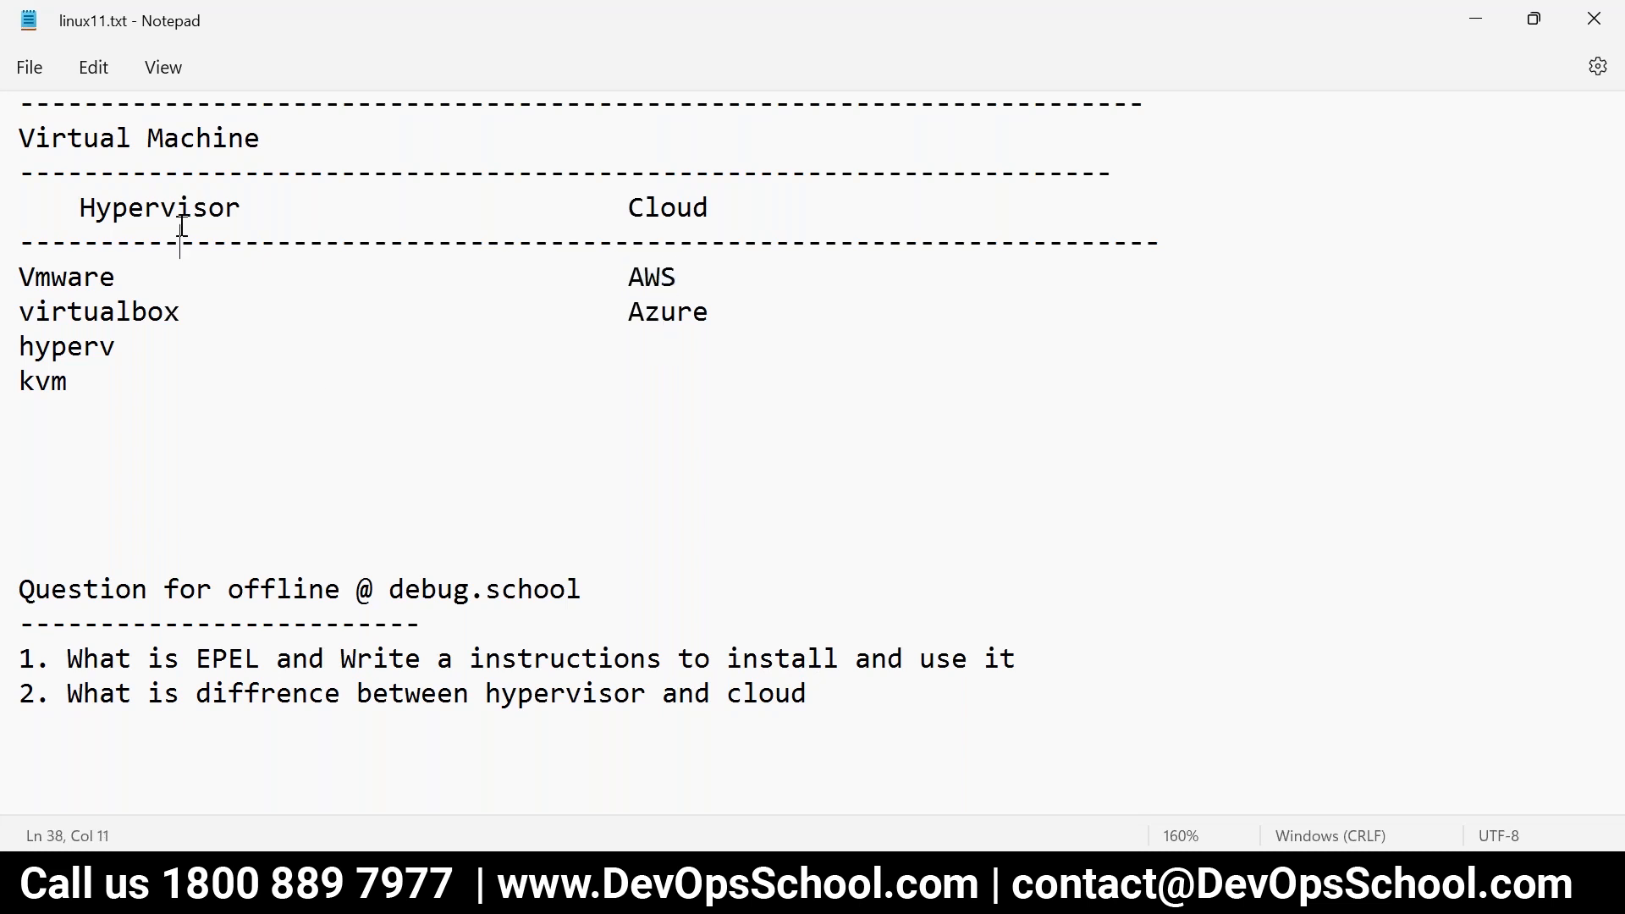
pyautogui.doubleClick(159, 206)
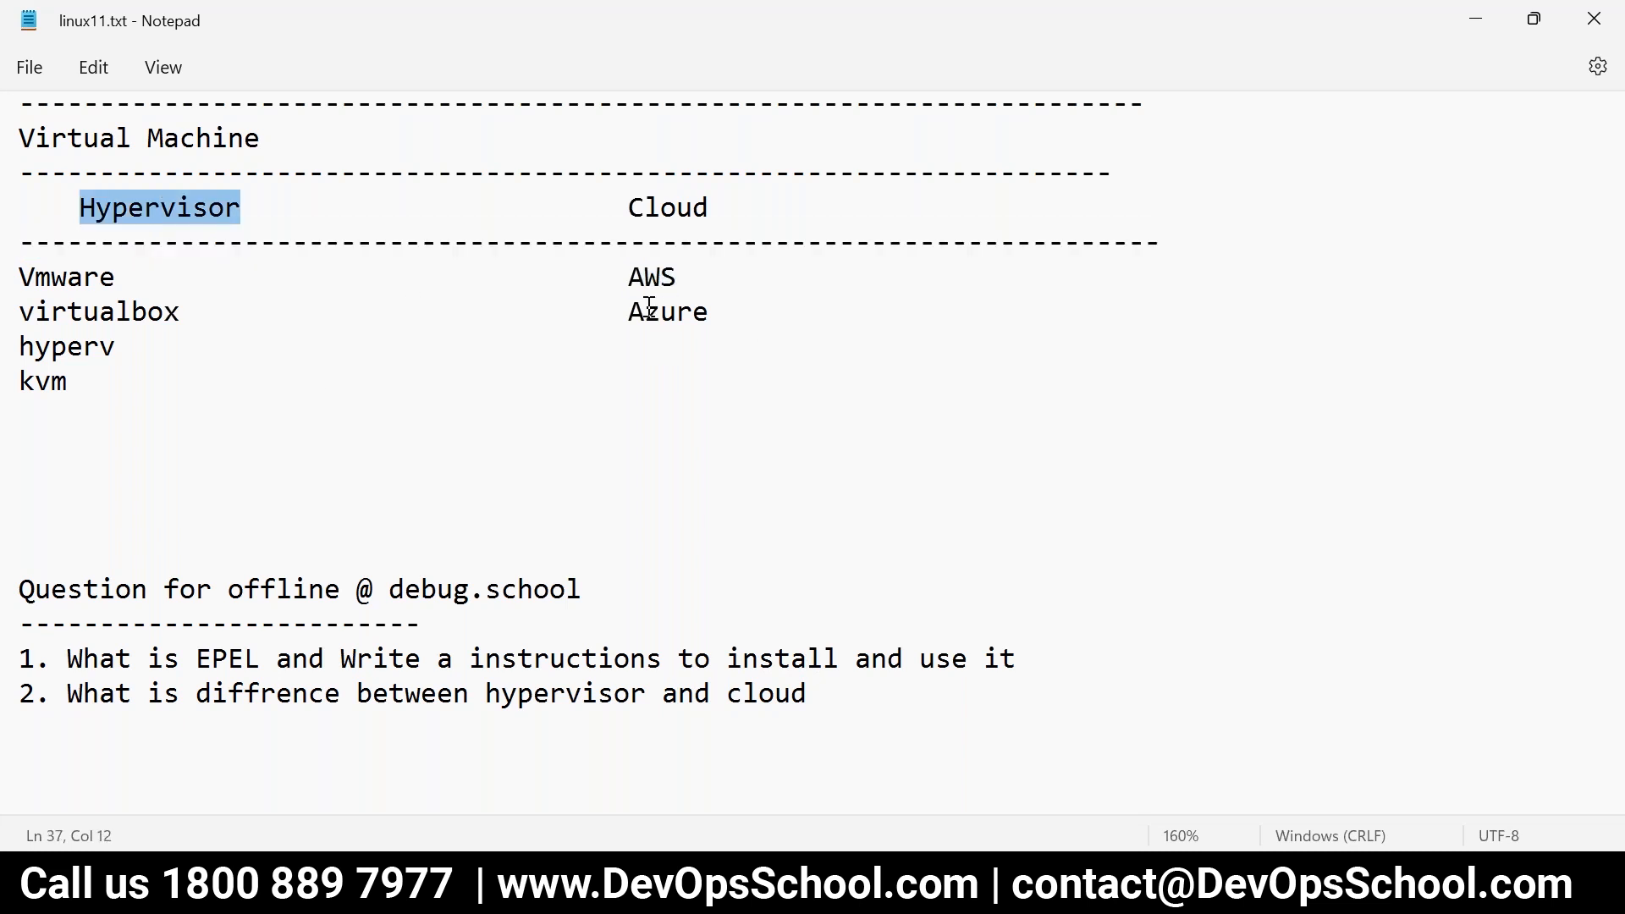
pyautogui.moveTo(171, 231)
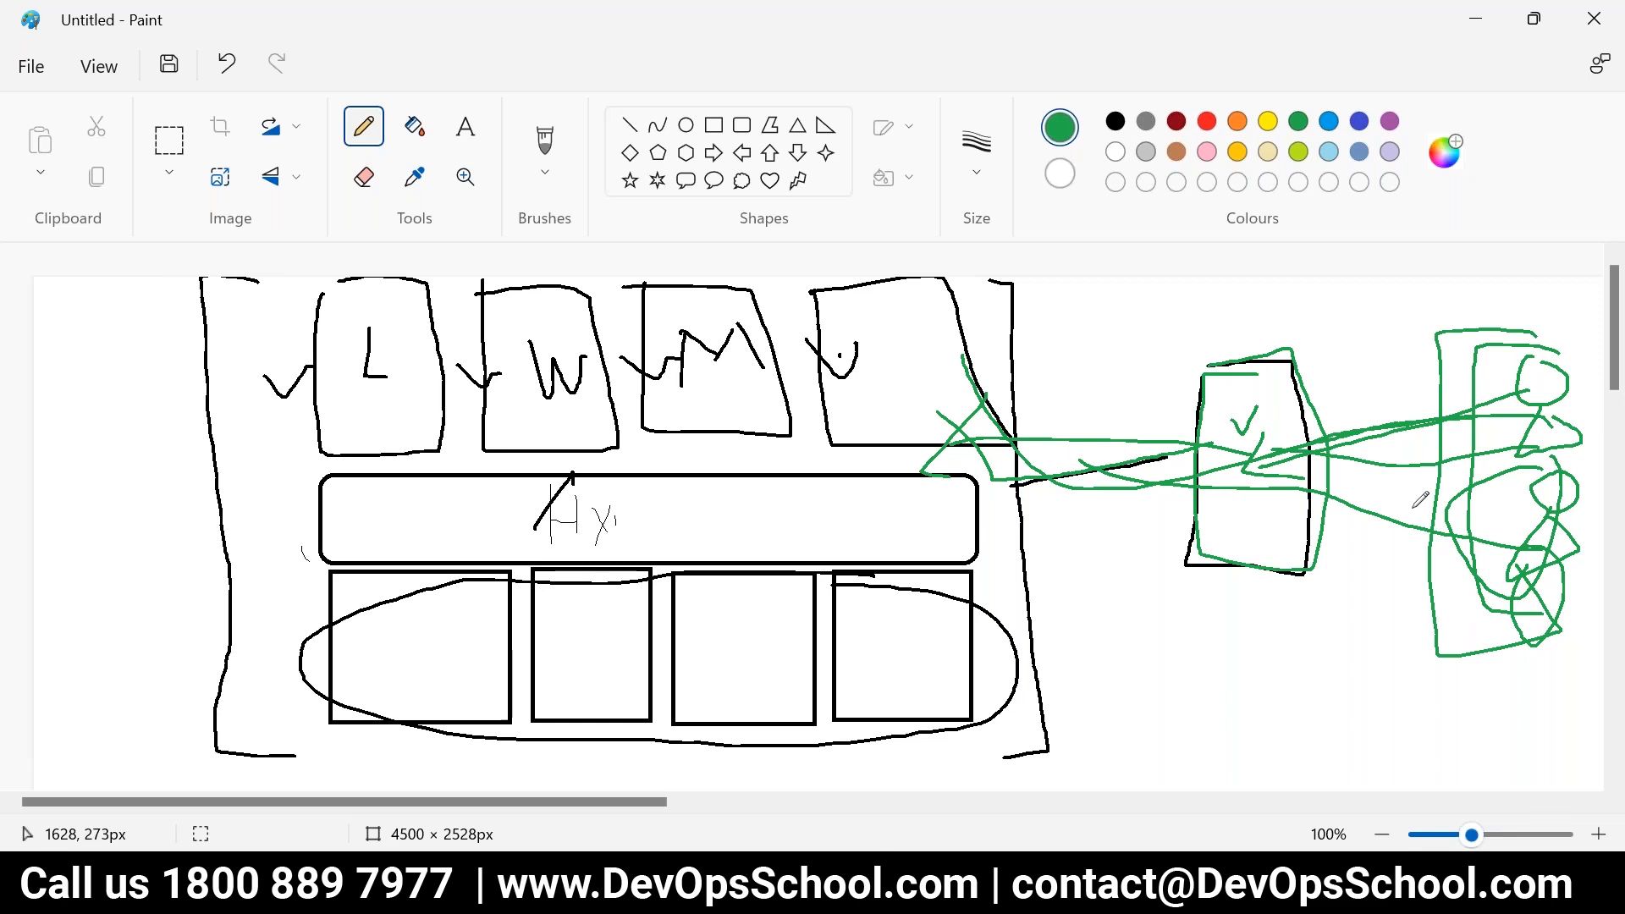
pyautogui.moveTo(1418, 501)
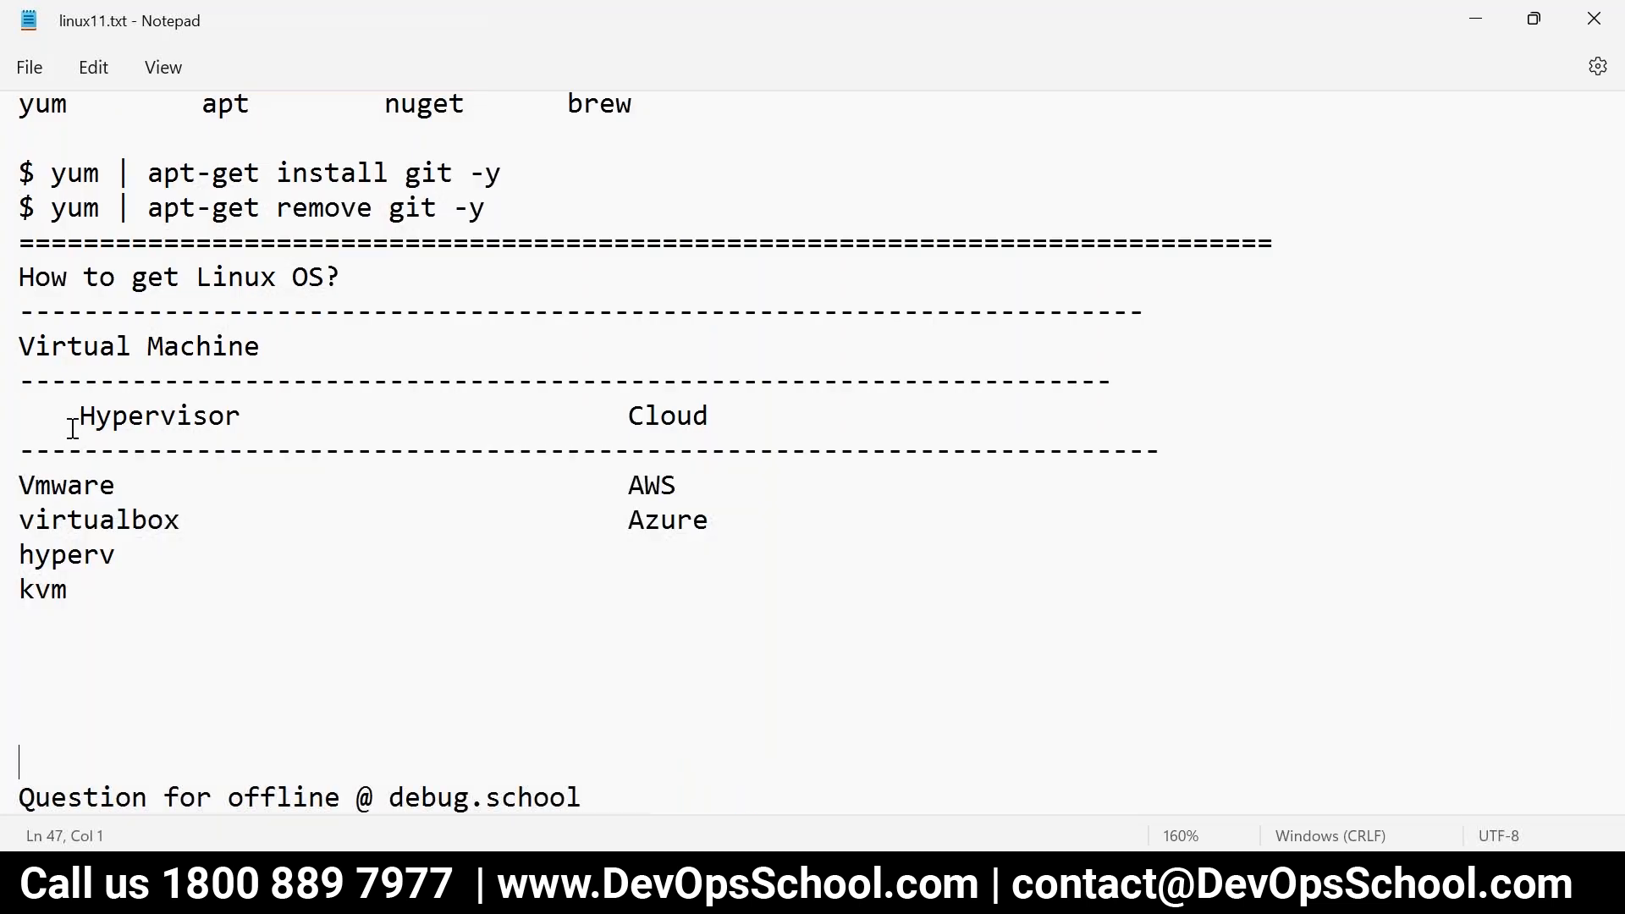
pyautogui.doubleClick(98, 519)
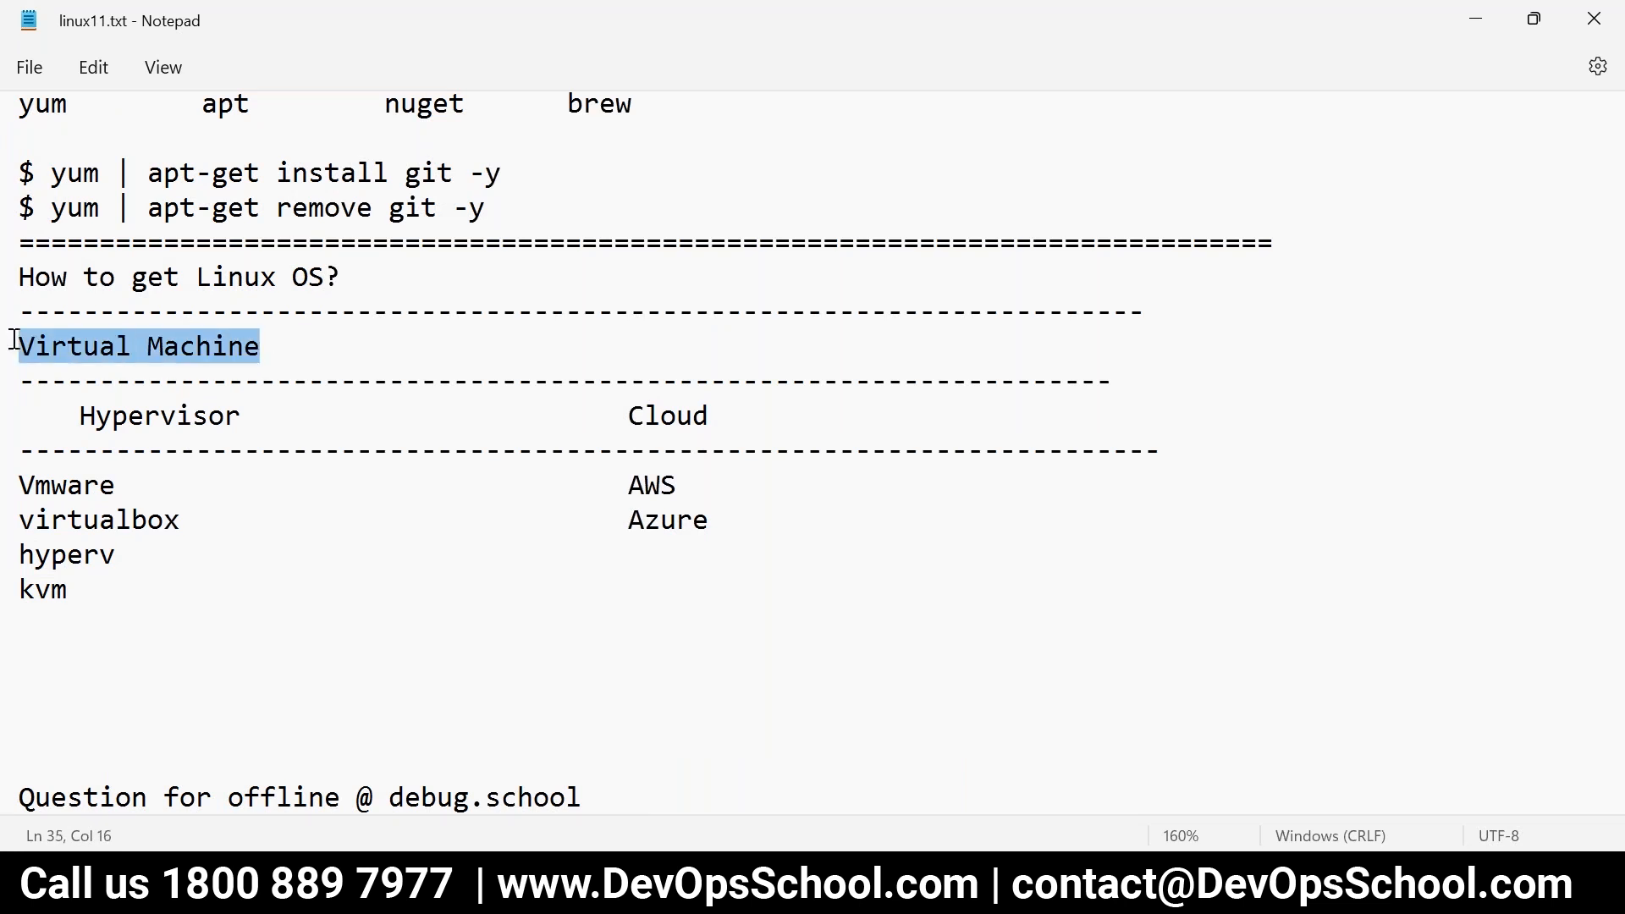
pyautogui.click(176, 276)
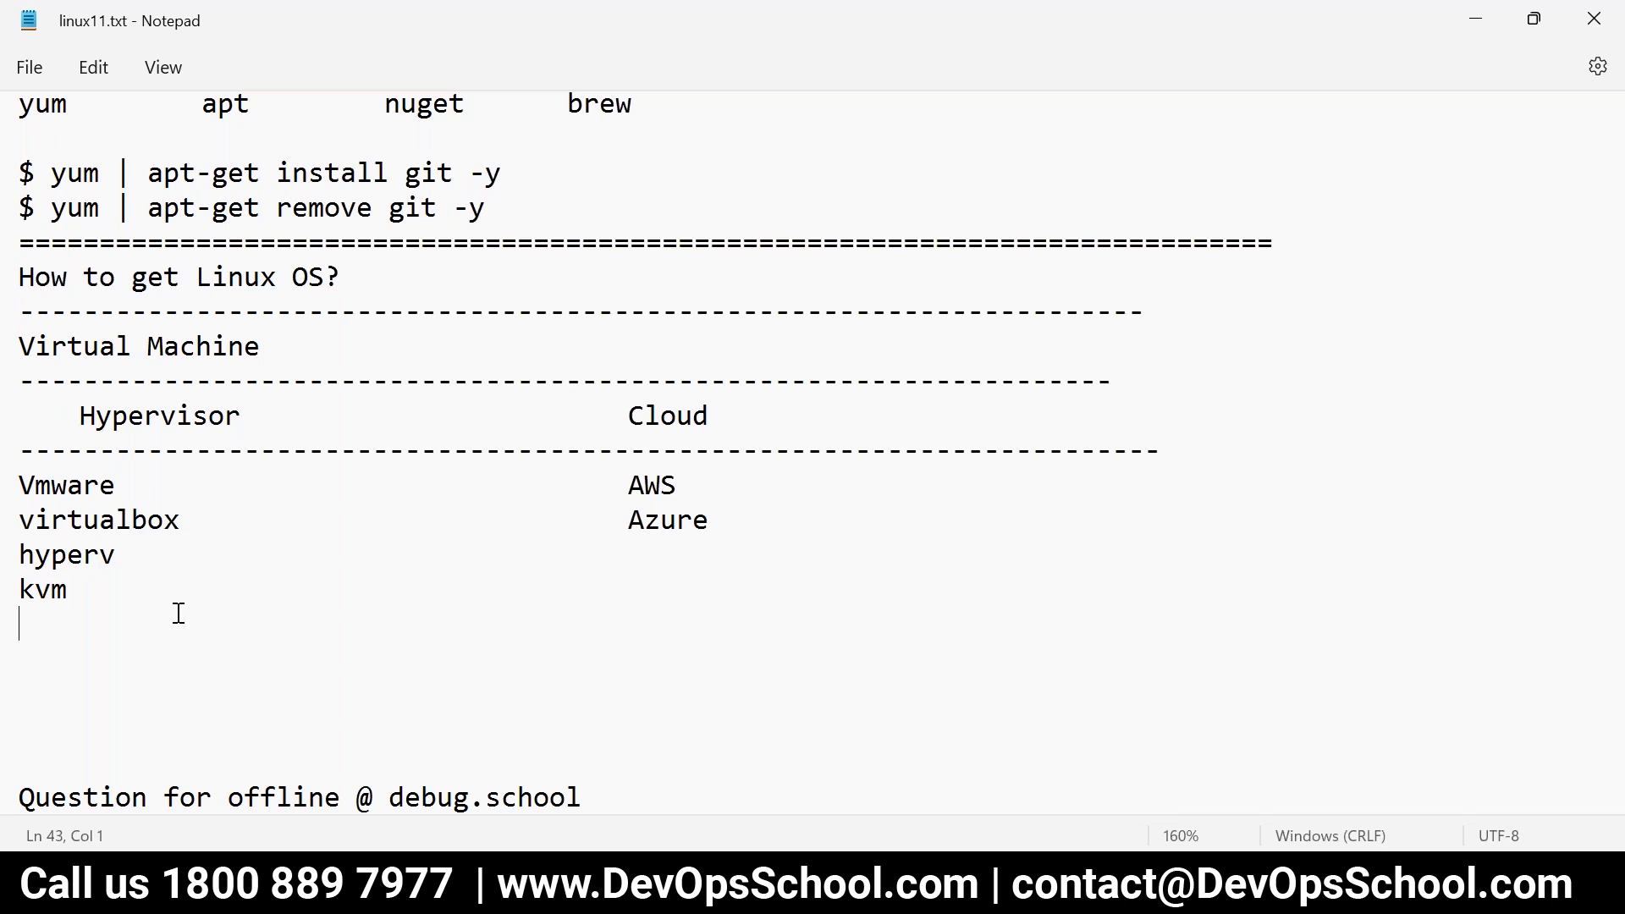
pyautogui.write('========================================================================')
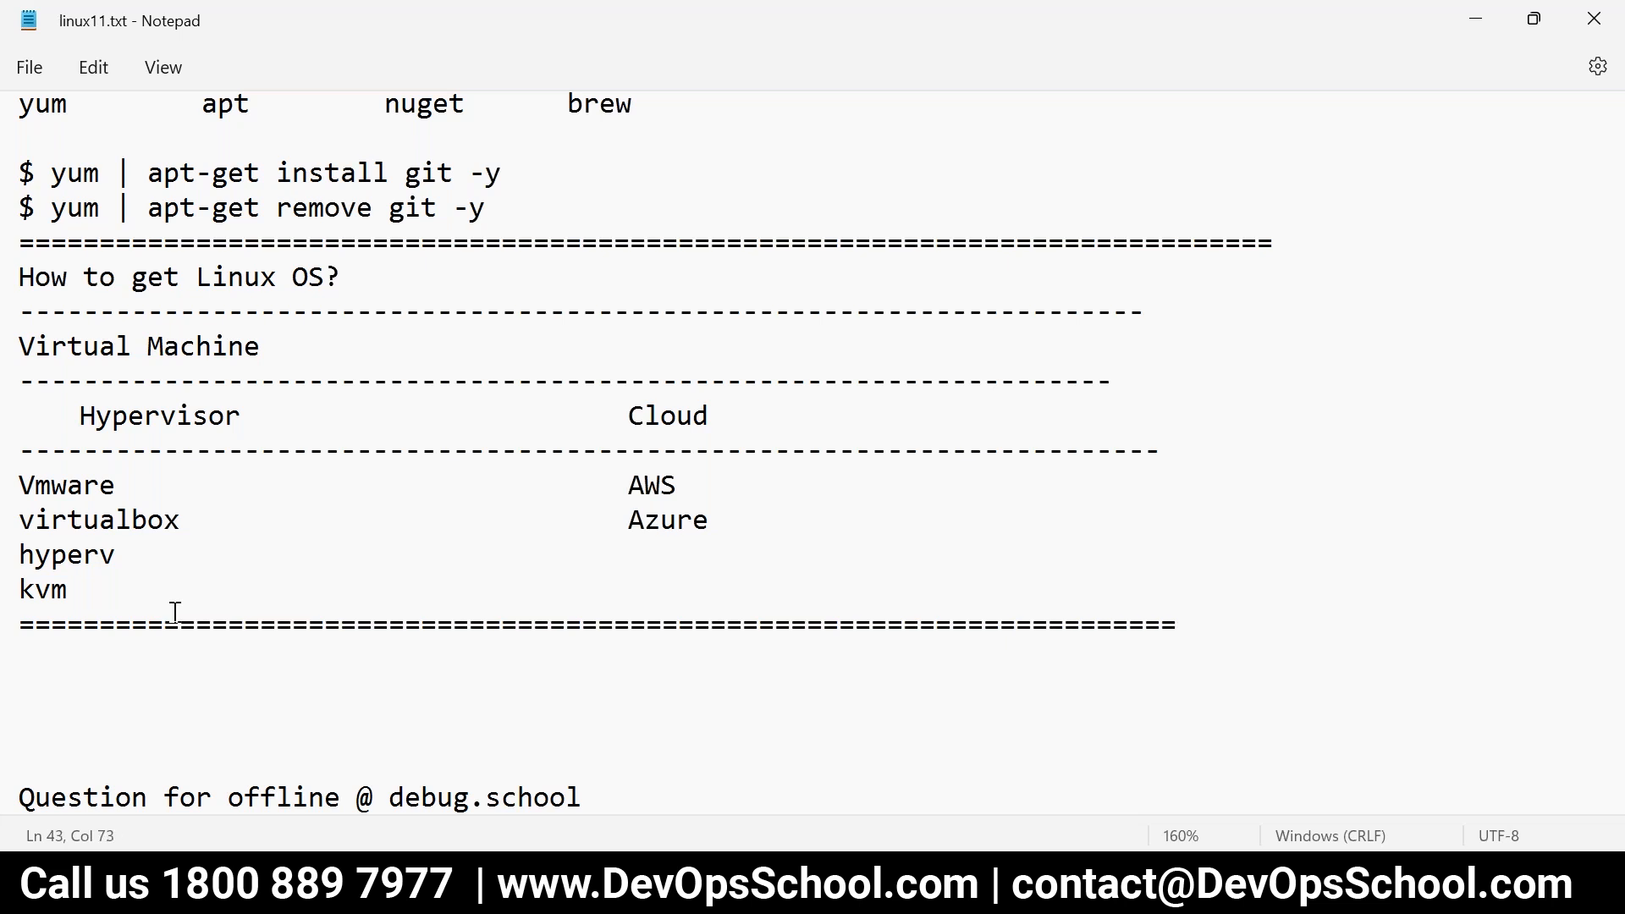
pyautogui.moveTo(78, 416); pyautogui.dragTo(147, 520)
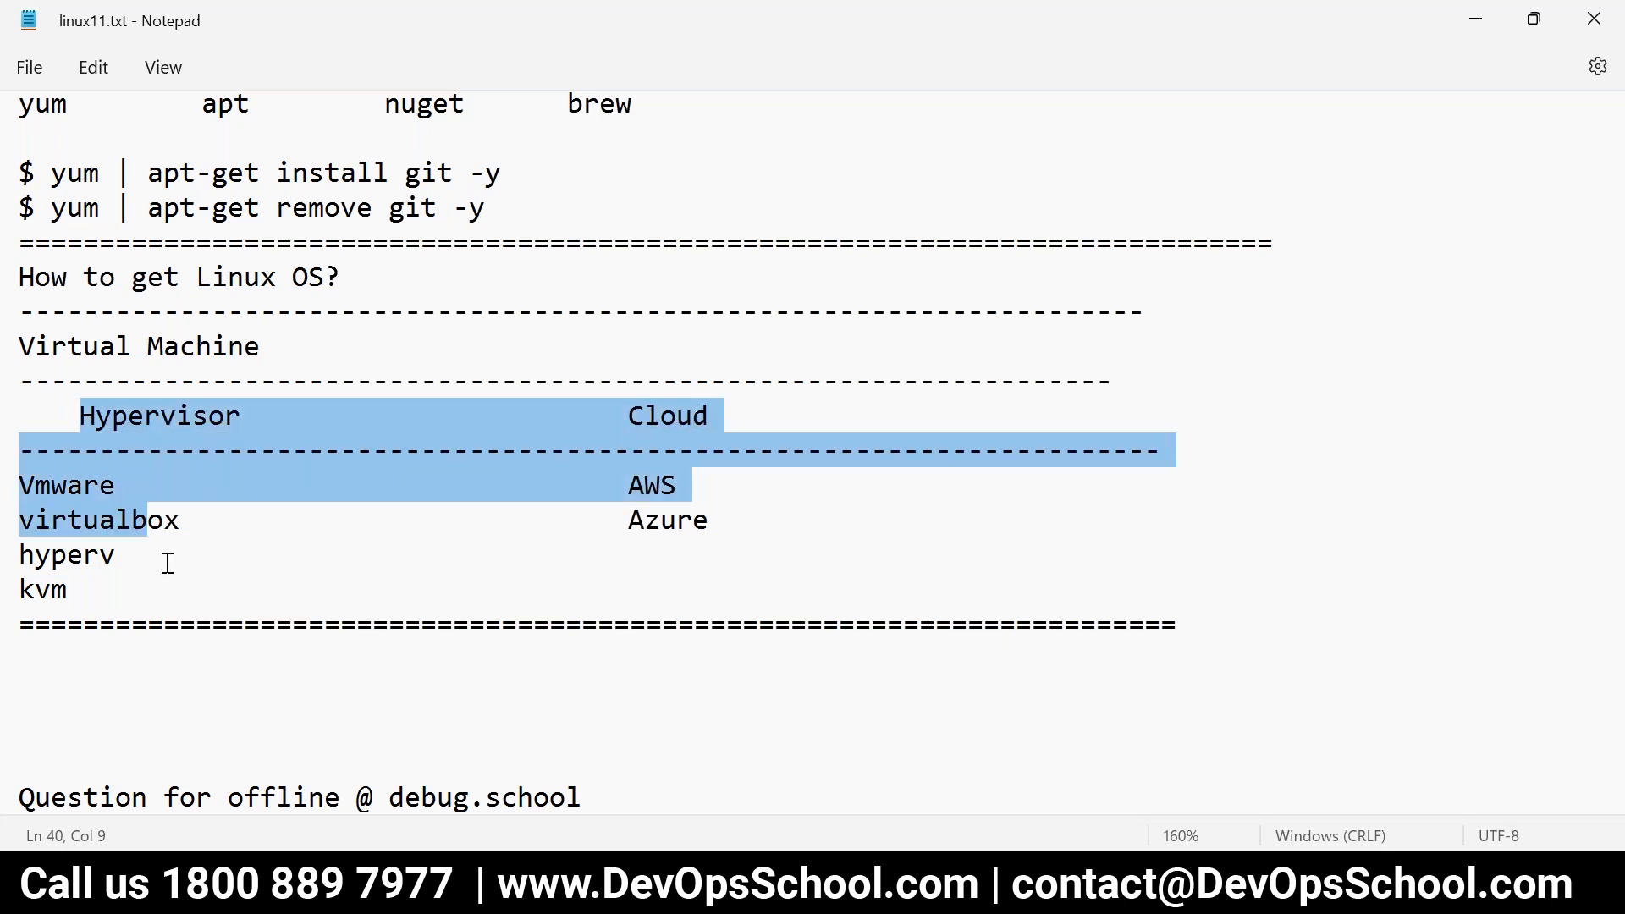
pyautogui.click(164, 576)
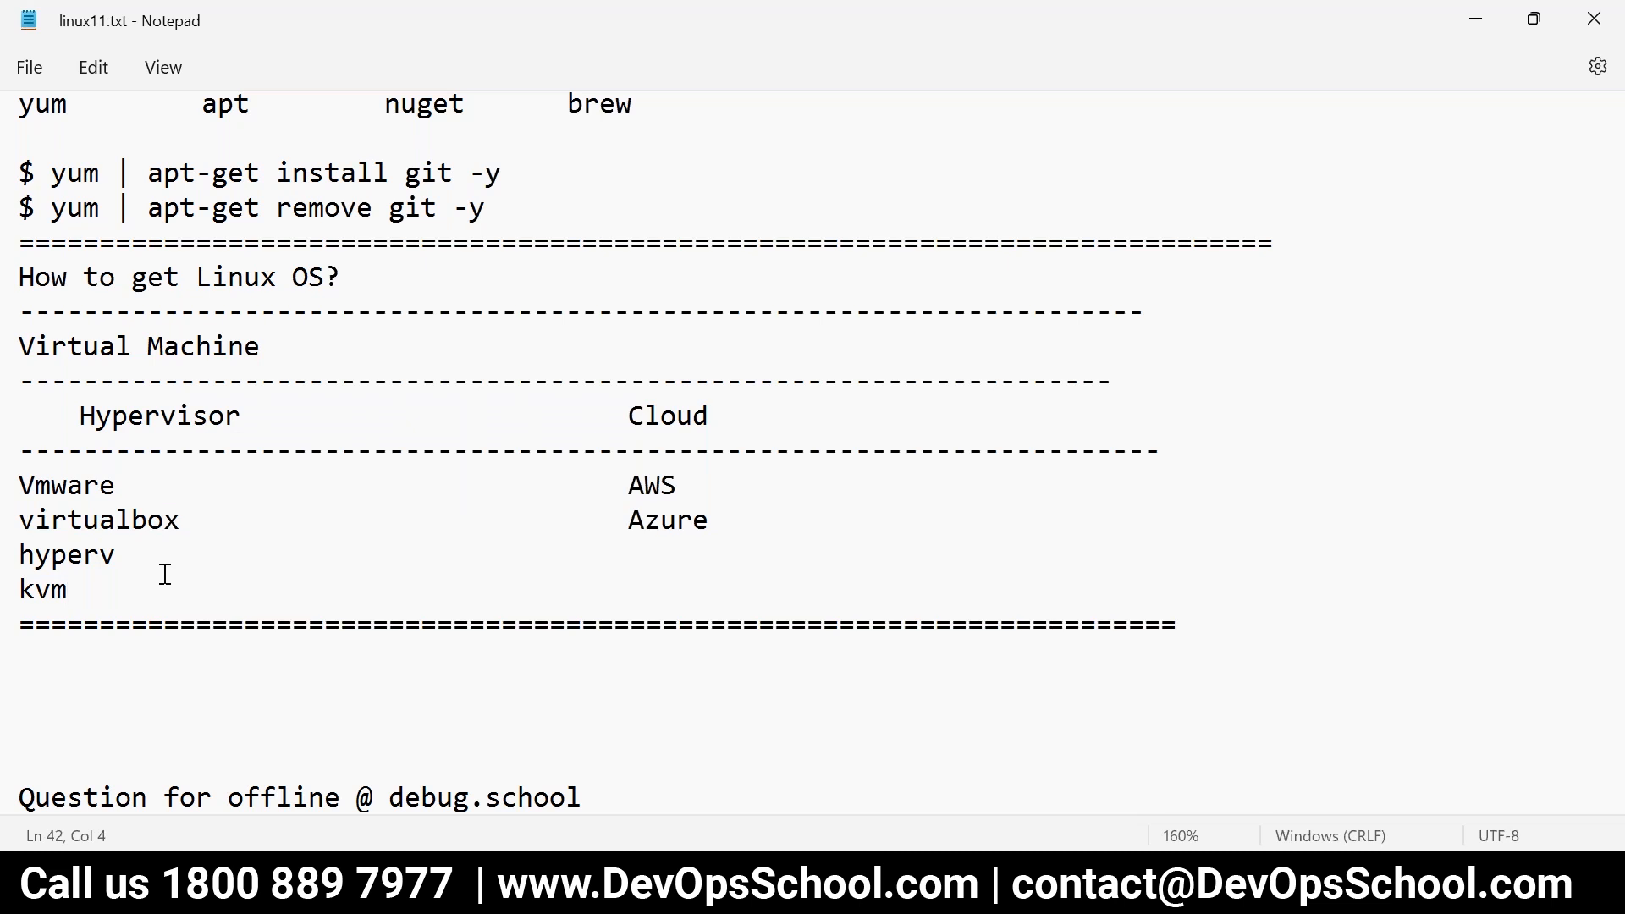
pyautogui.click(70, 589)
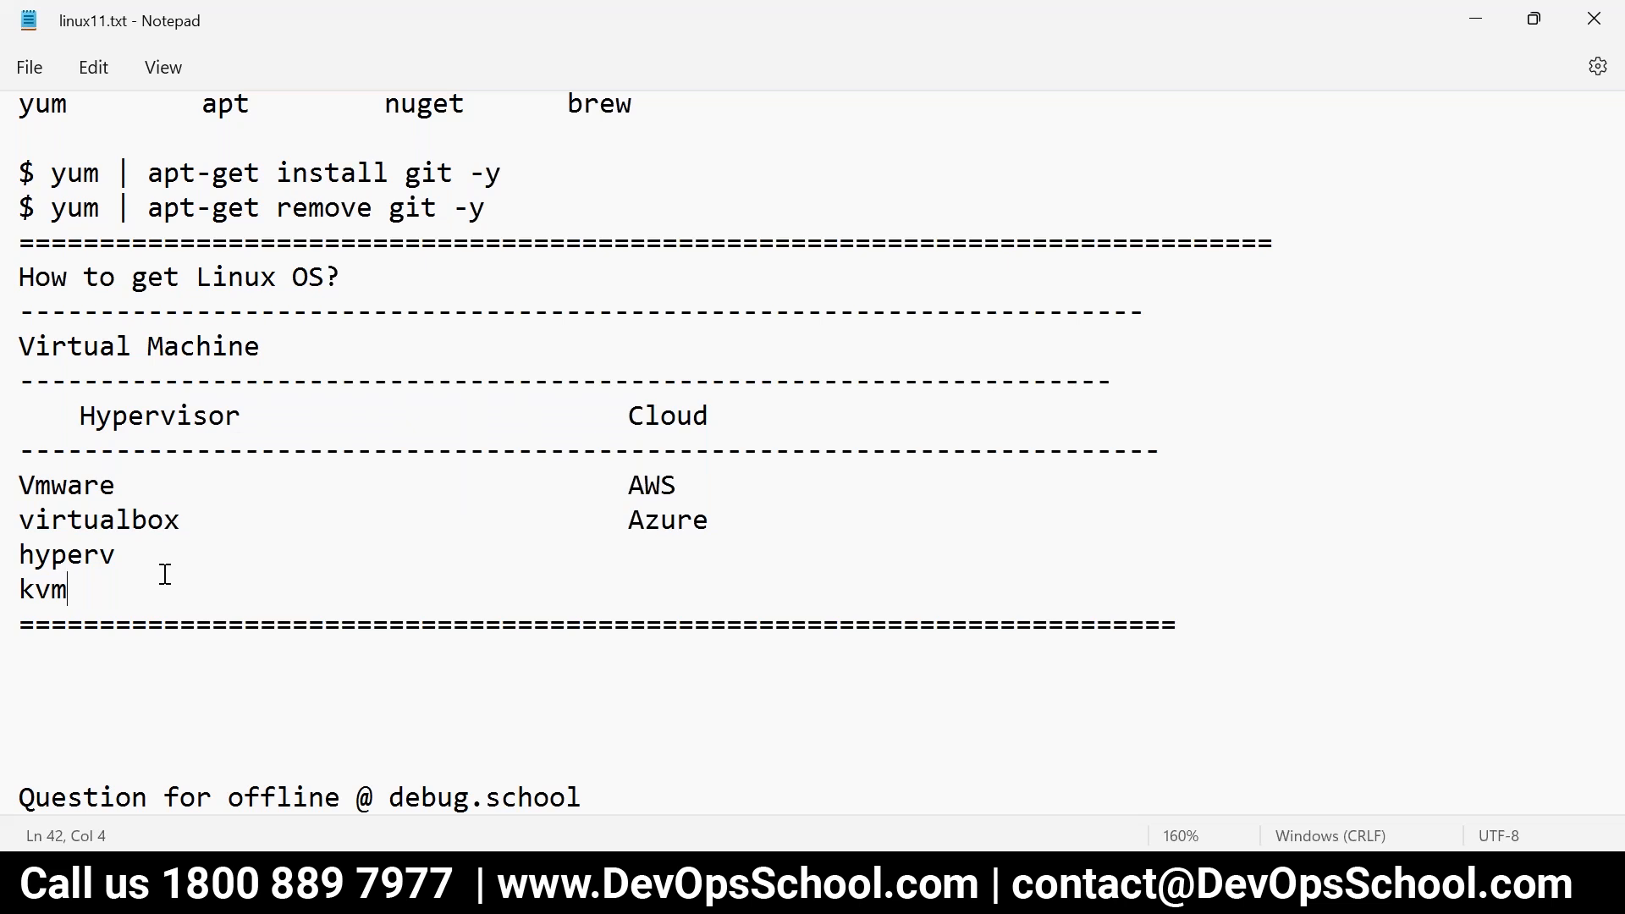
pyautogui.moveTo(130, 276); pyautogui.dragTo(113, 485)
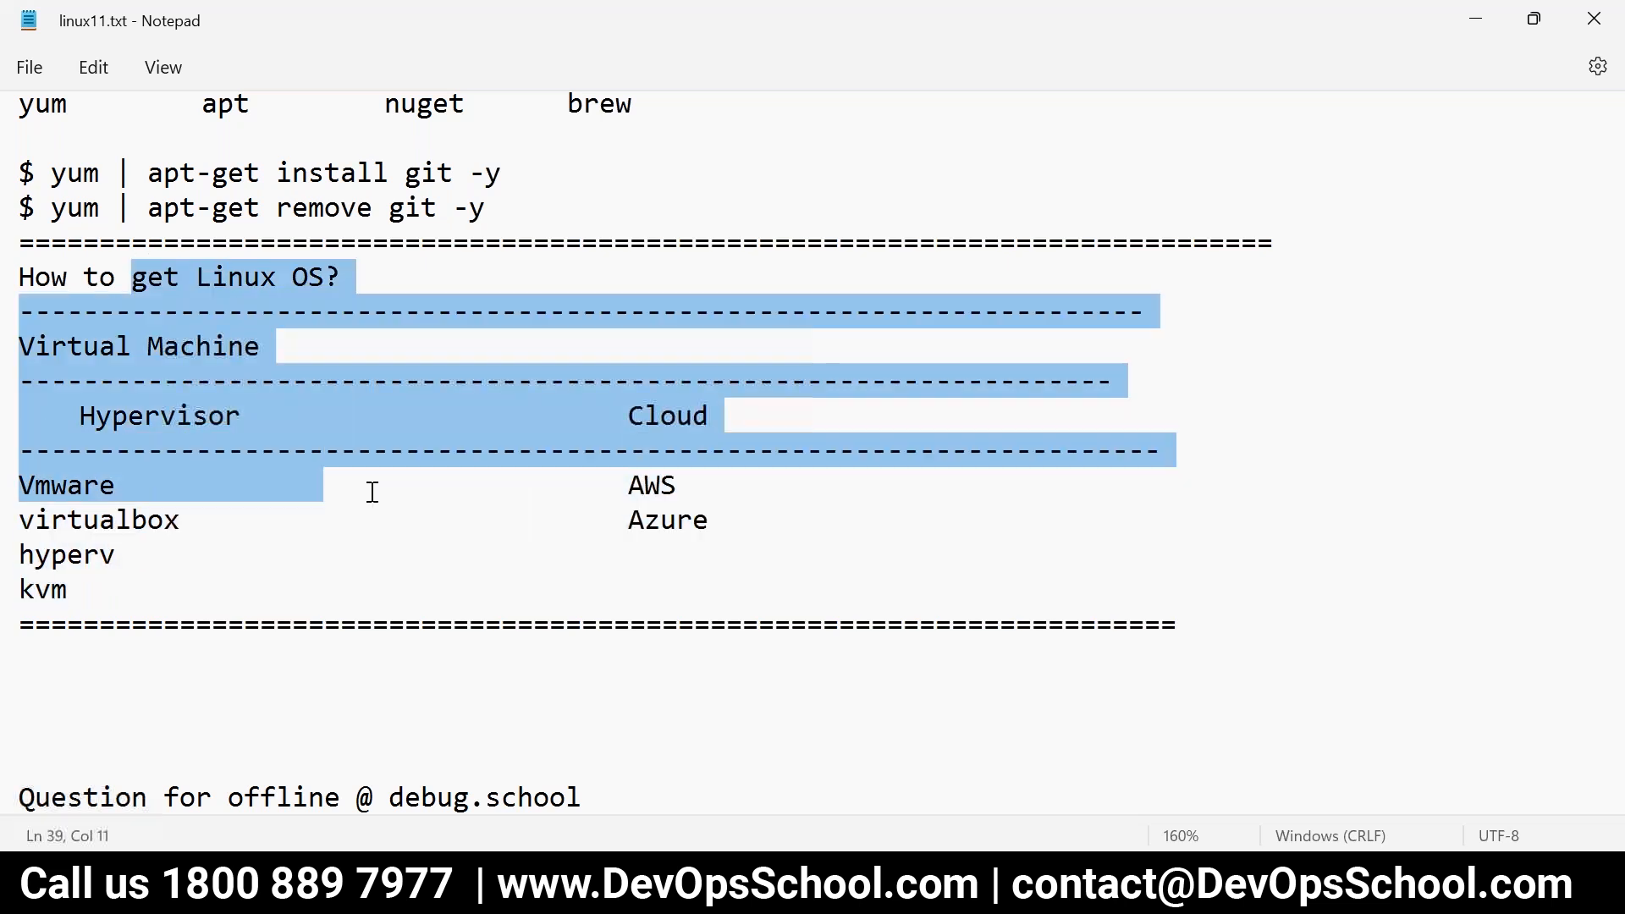
pyautogui.click(160, 520)
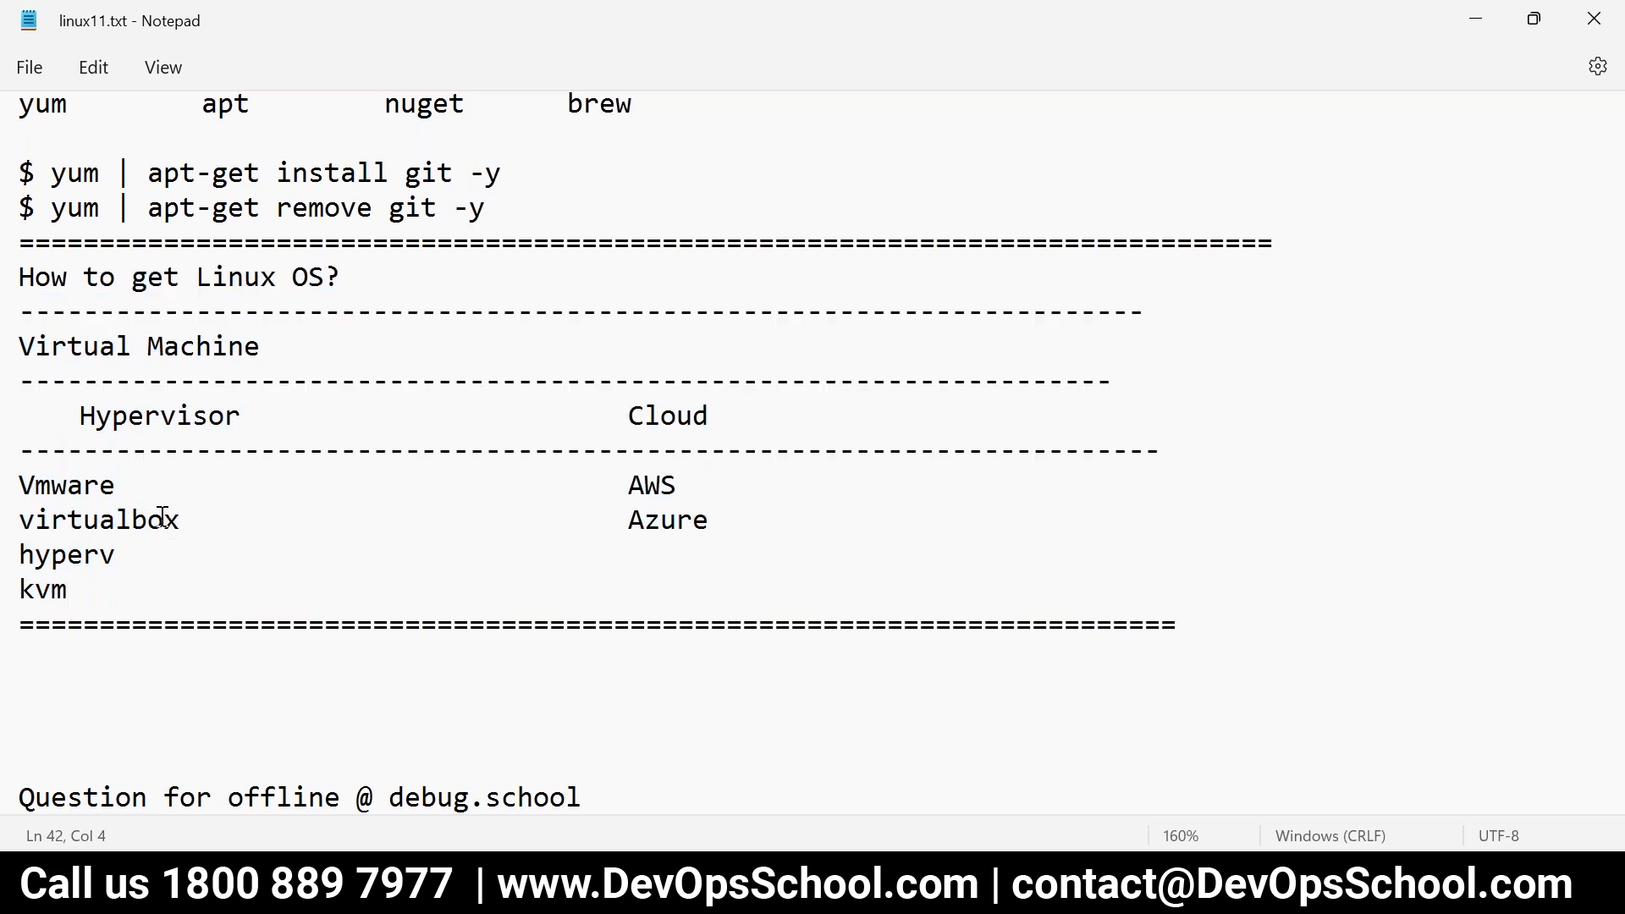
pyautogui.click(288, 670)
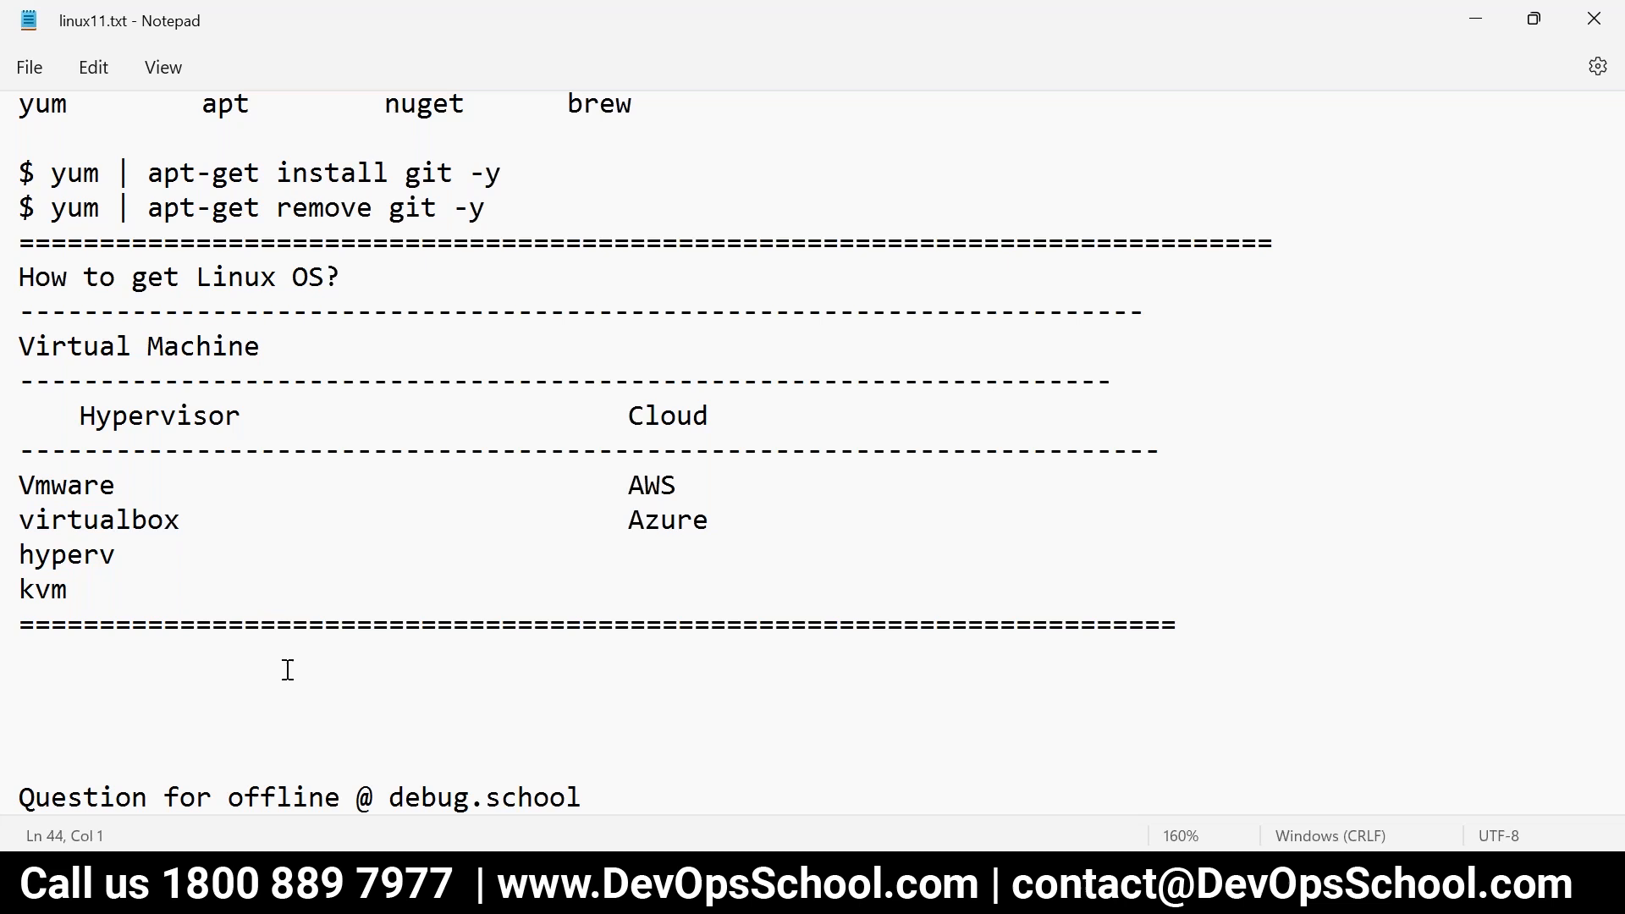
# - Add the 'How to Download and Install virtualbox?' section heading below the table
pyautogui.write('How to install an')
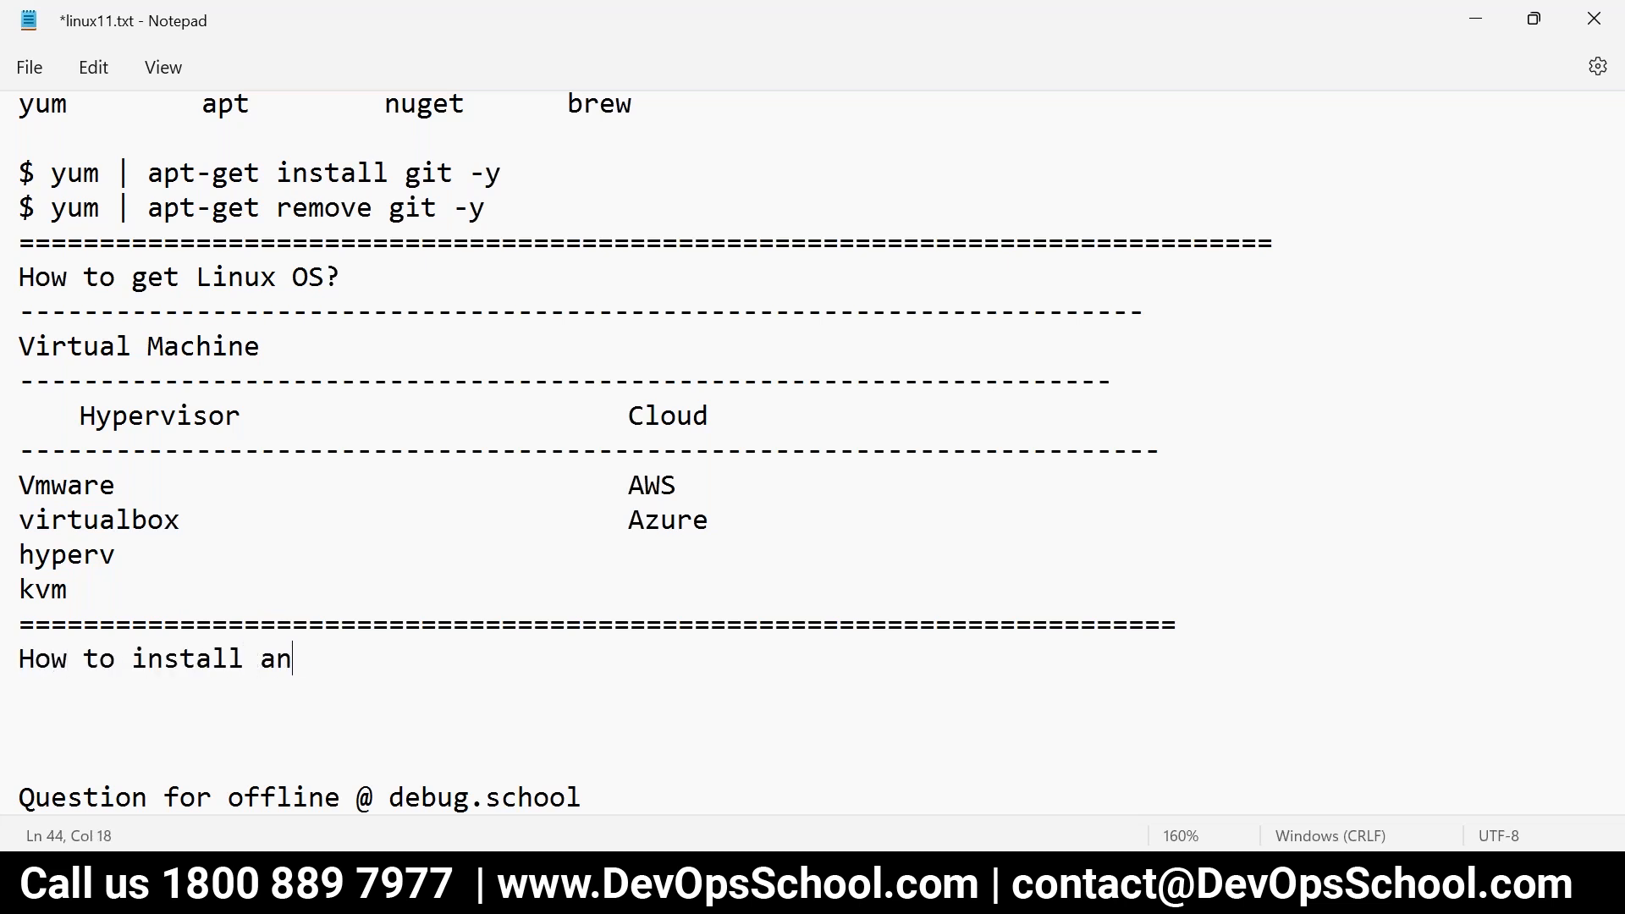
pyautogui.press('backspace')
pyautogui.write('Download')
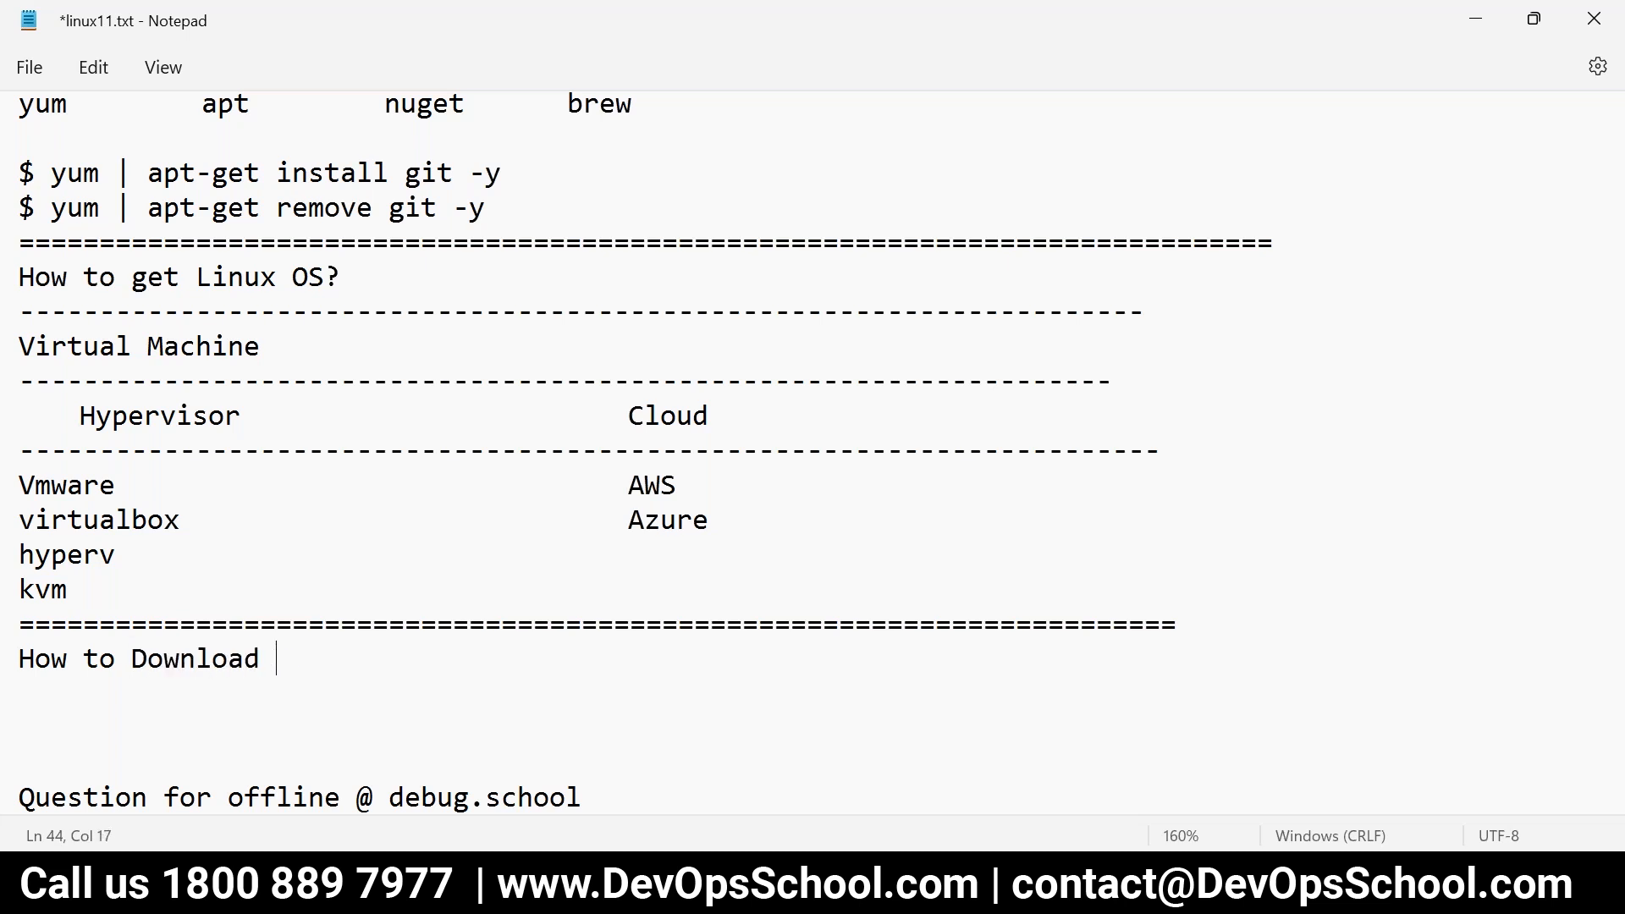
pyautogui.write('and Install')
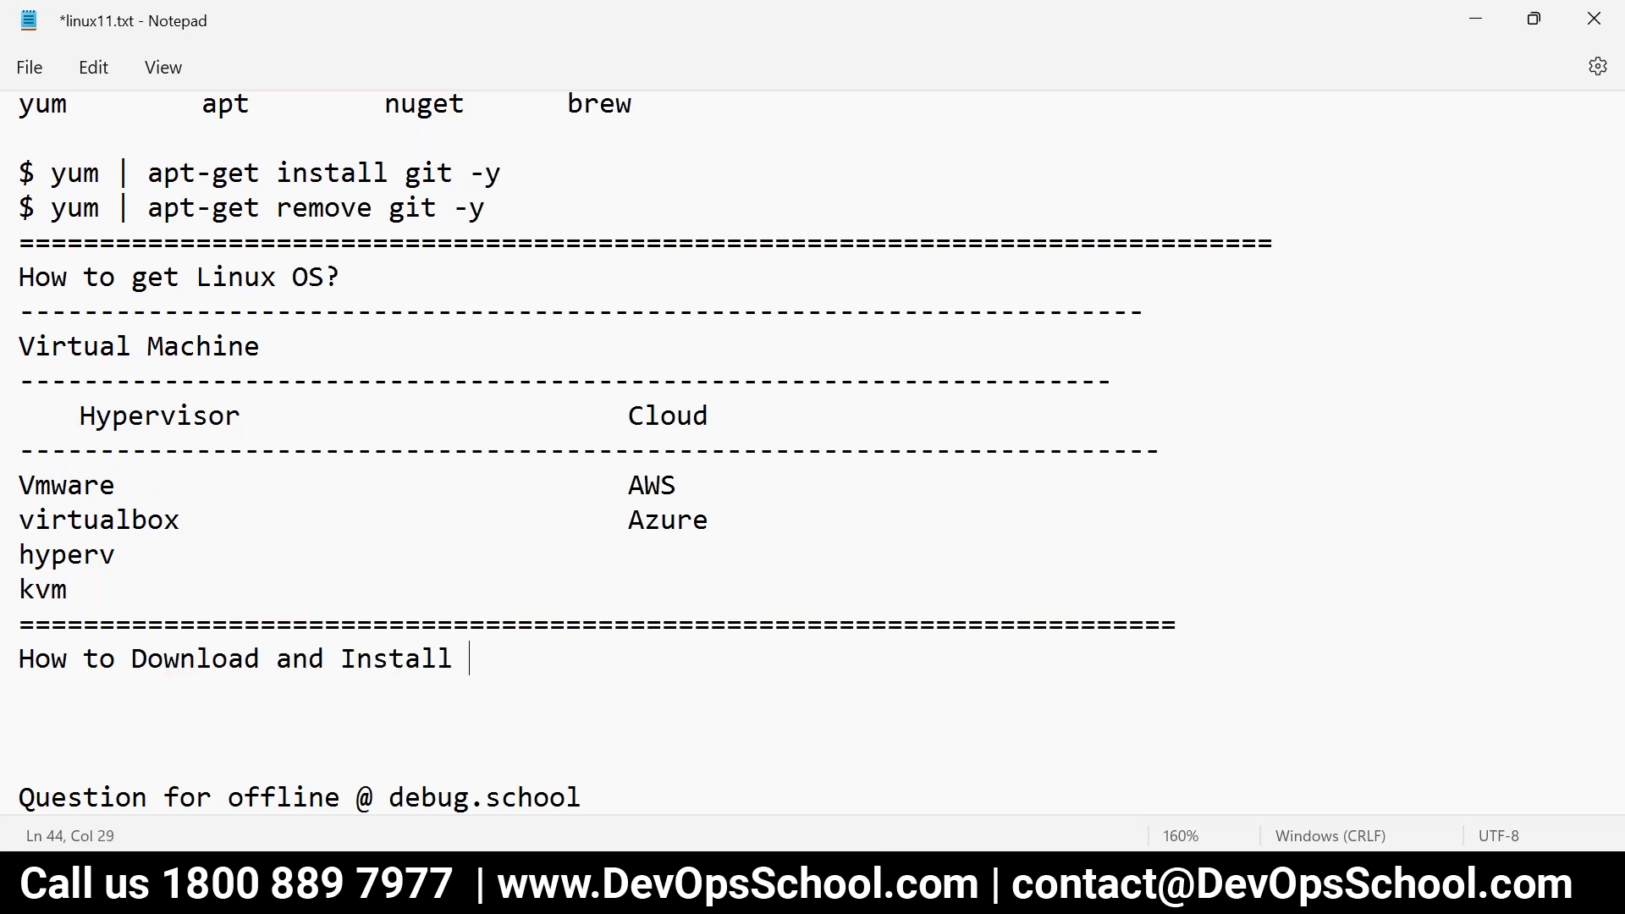
pyautogui.write('virtualbox?')
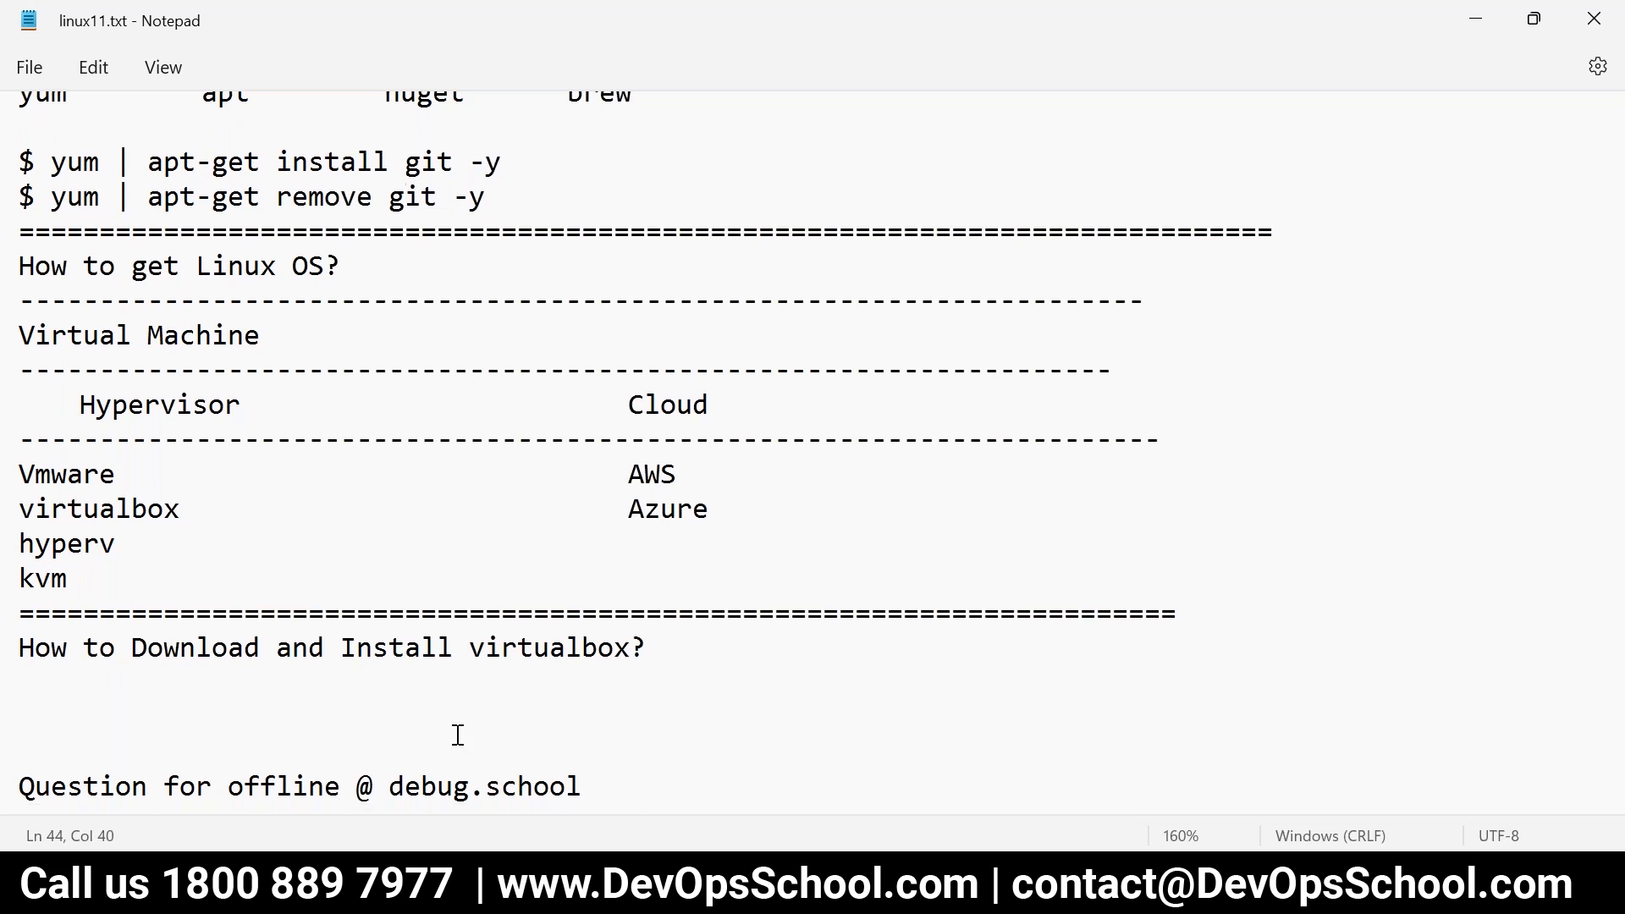
pyautogui.scroll(-3)
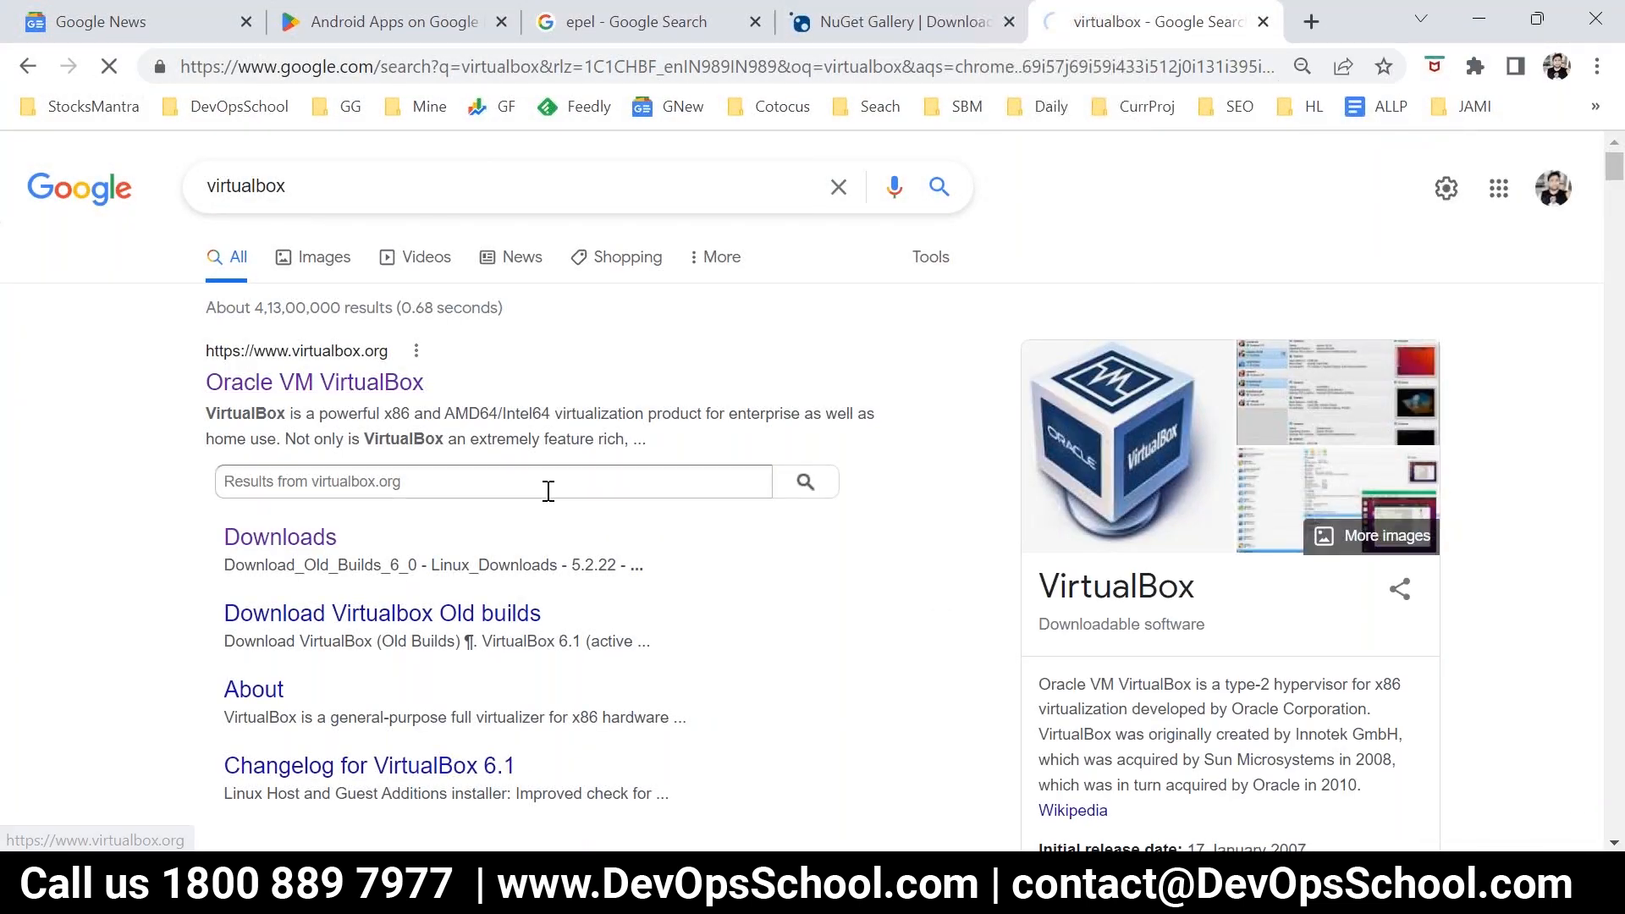
pyautogui.click(315, 383)
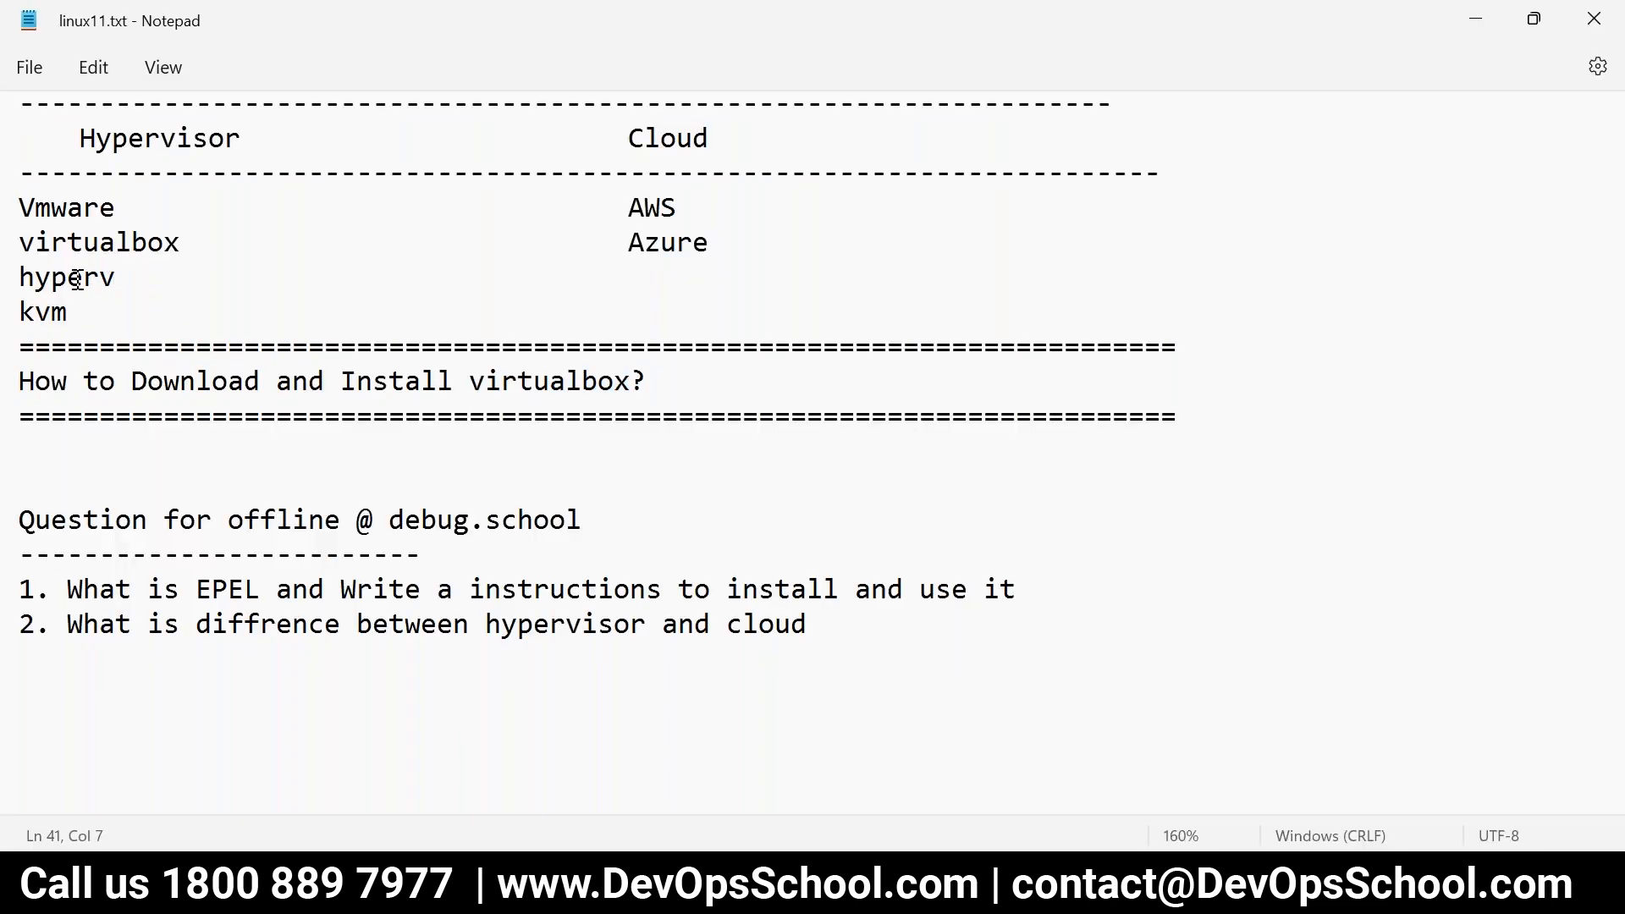
# - Rename Vmware to 'Vmware workstation'
pyautogui.doubleClick(68, 276)
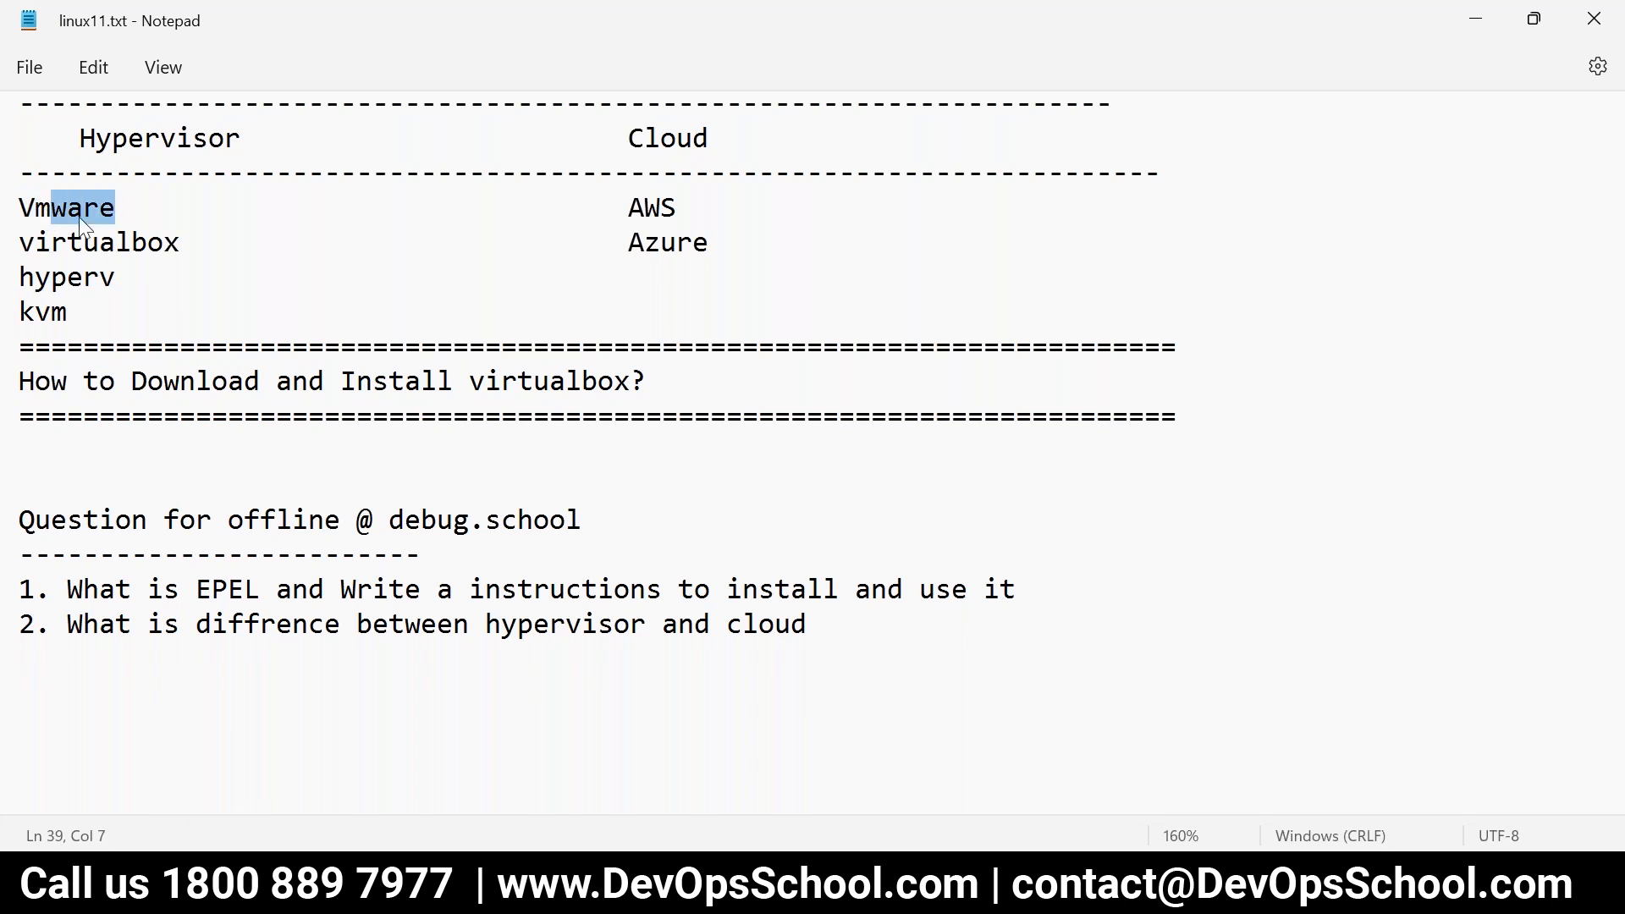
pyautogui.write('work')
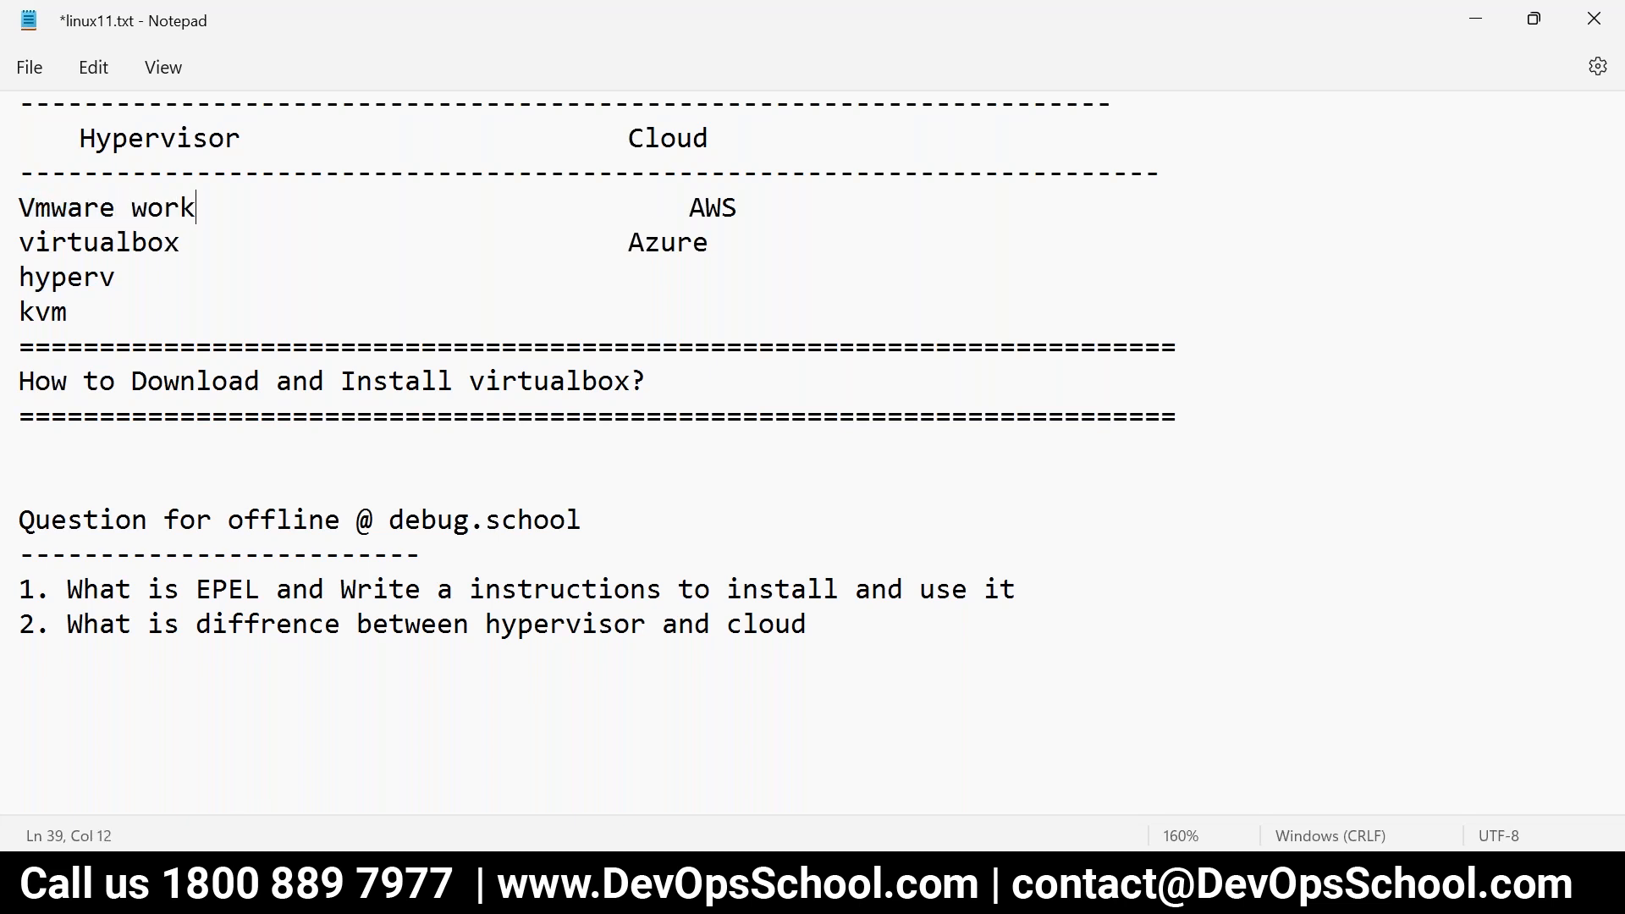
pyautogui.write('statio')
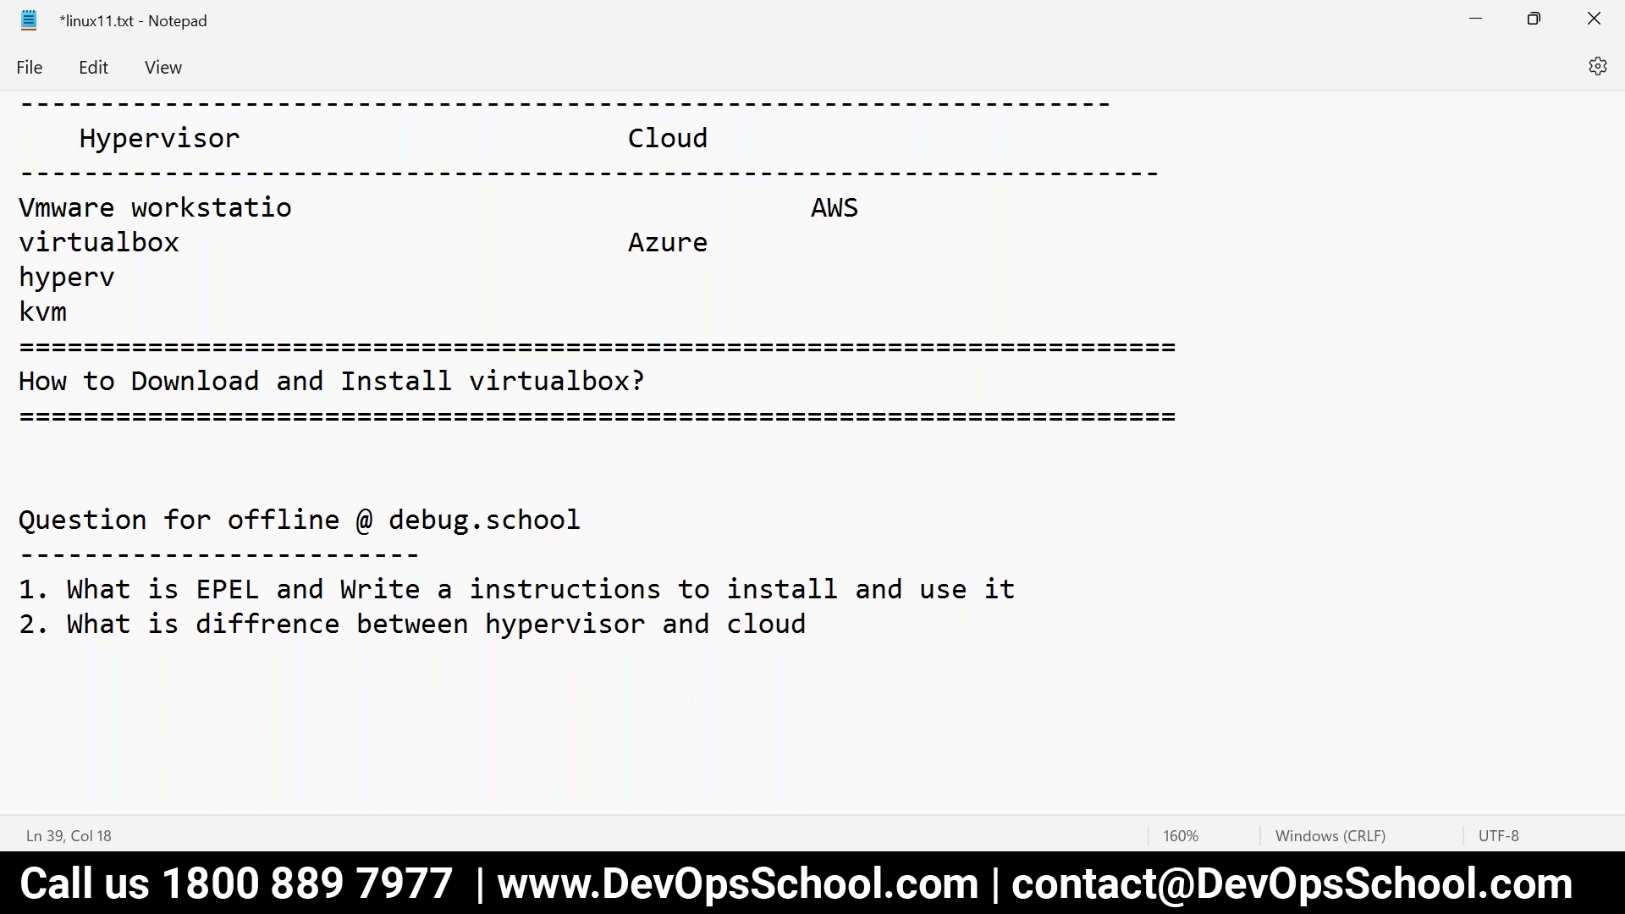
pyautogui.write('n')
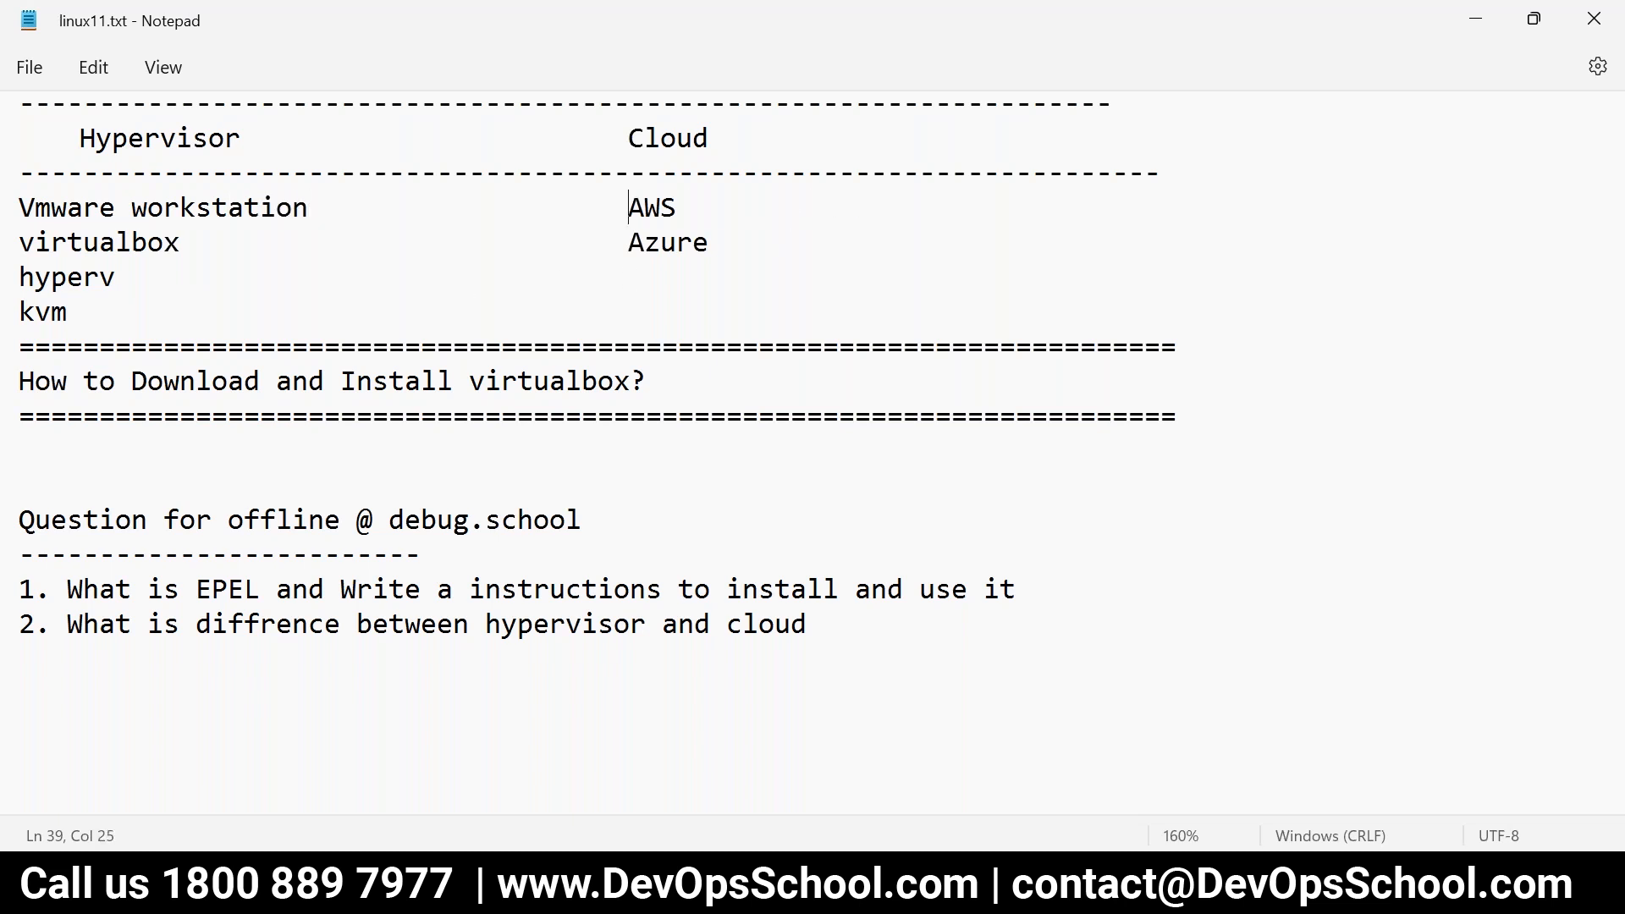
pyautogui.click(1129, 22)
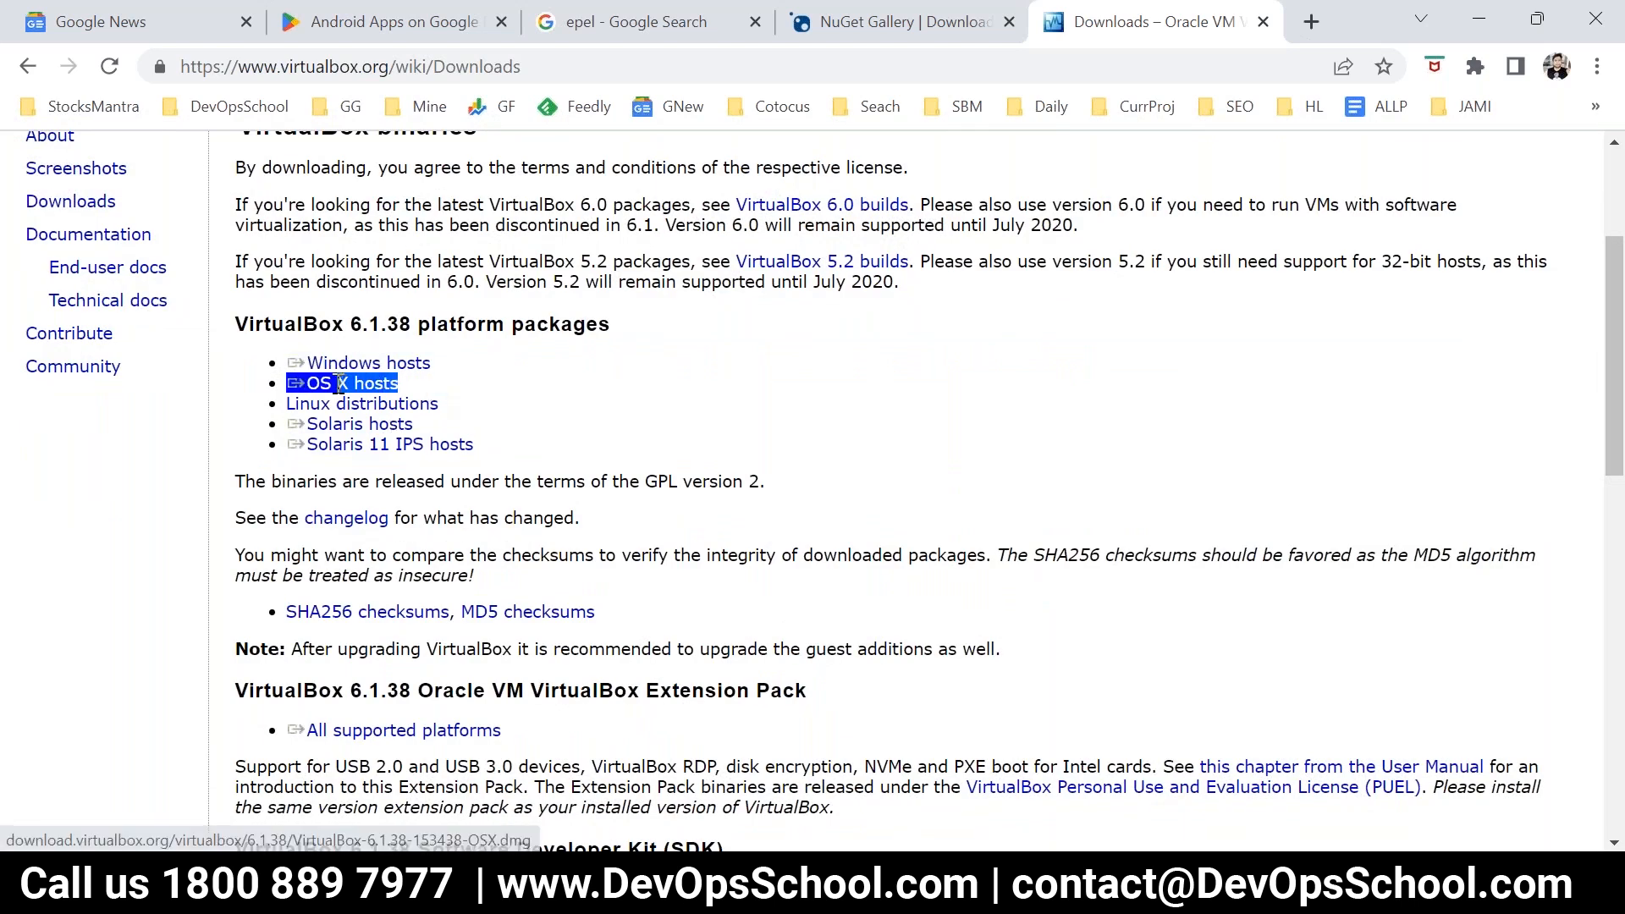
pyautogui.moveTo(327, 400)
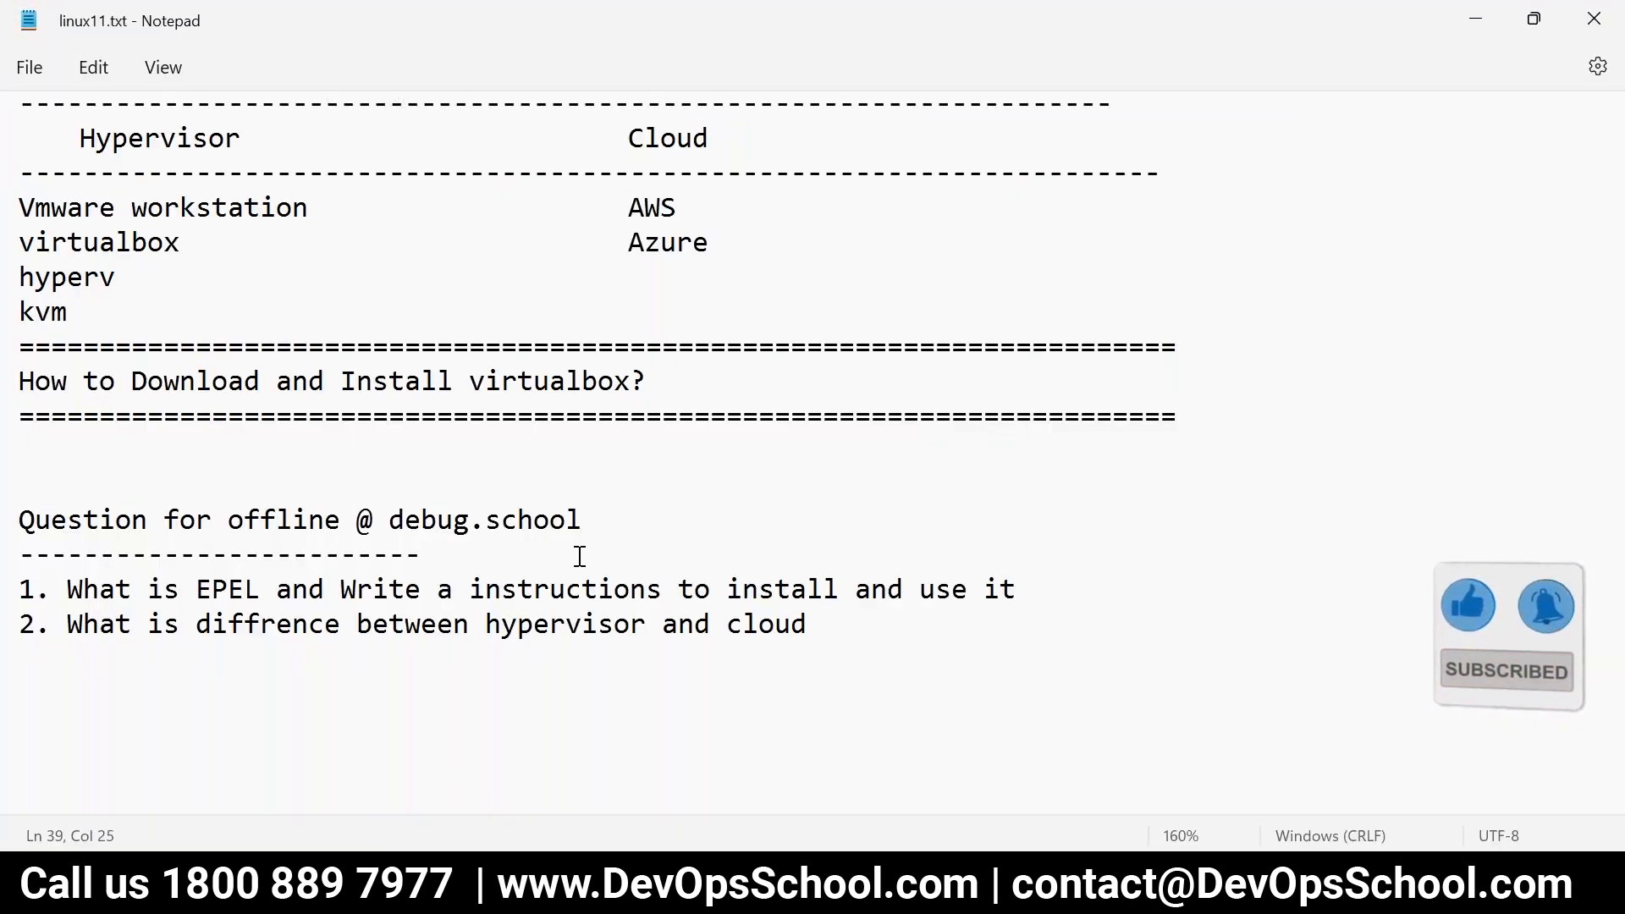
pyautogui.write('https://www.virtualbox.org/wiki/Downloads')
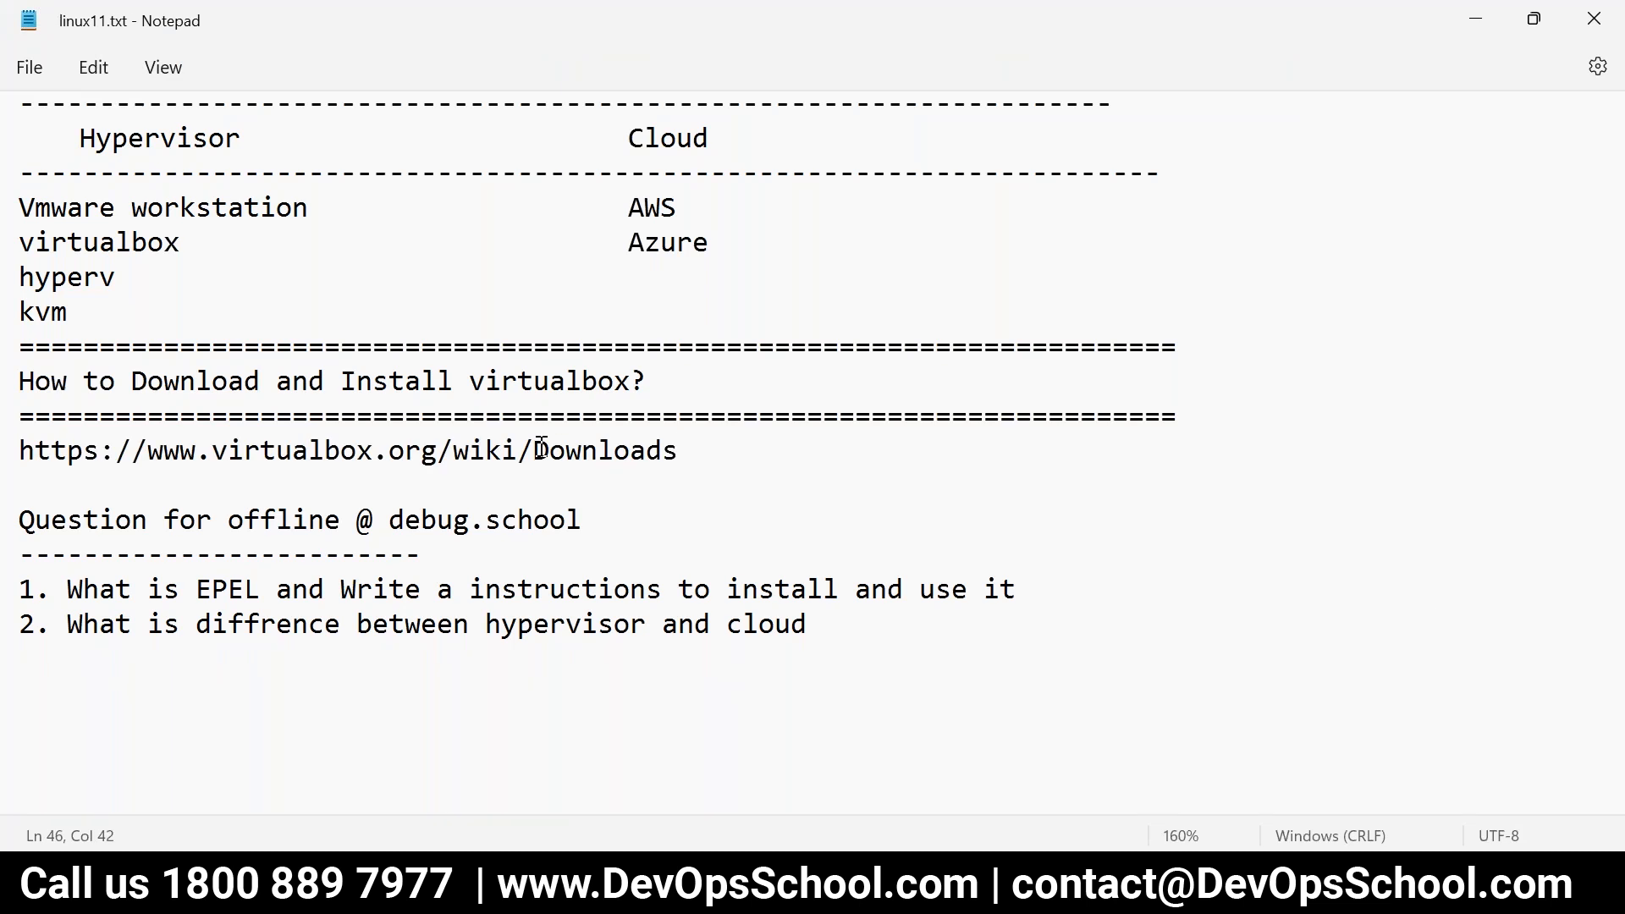
pyautogui.moveTo(19, 345); pyautogui.dragTo(677, 450)
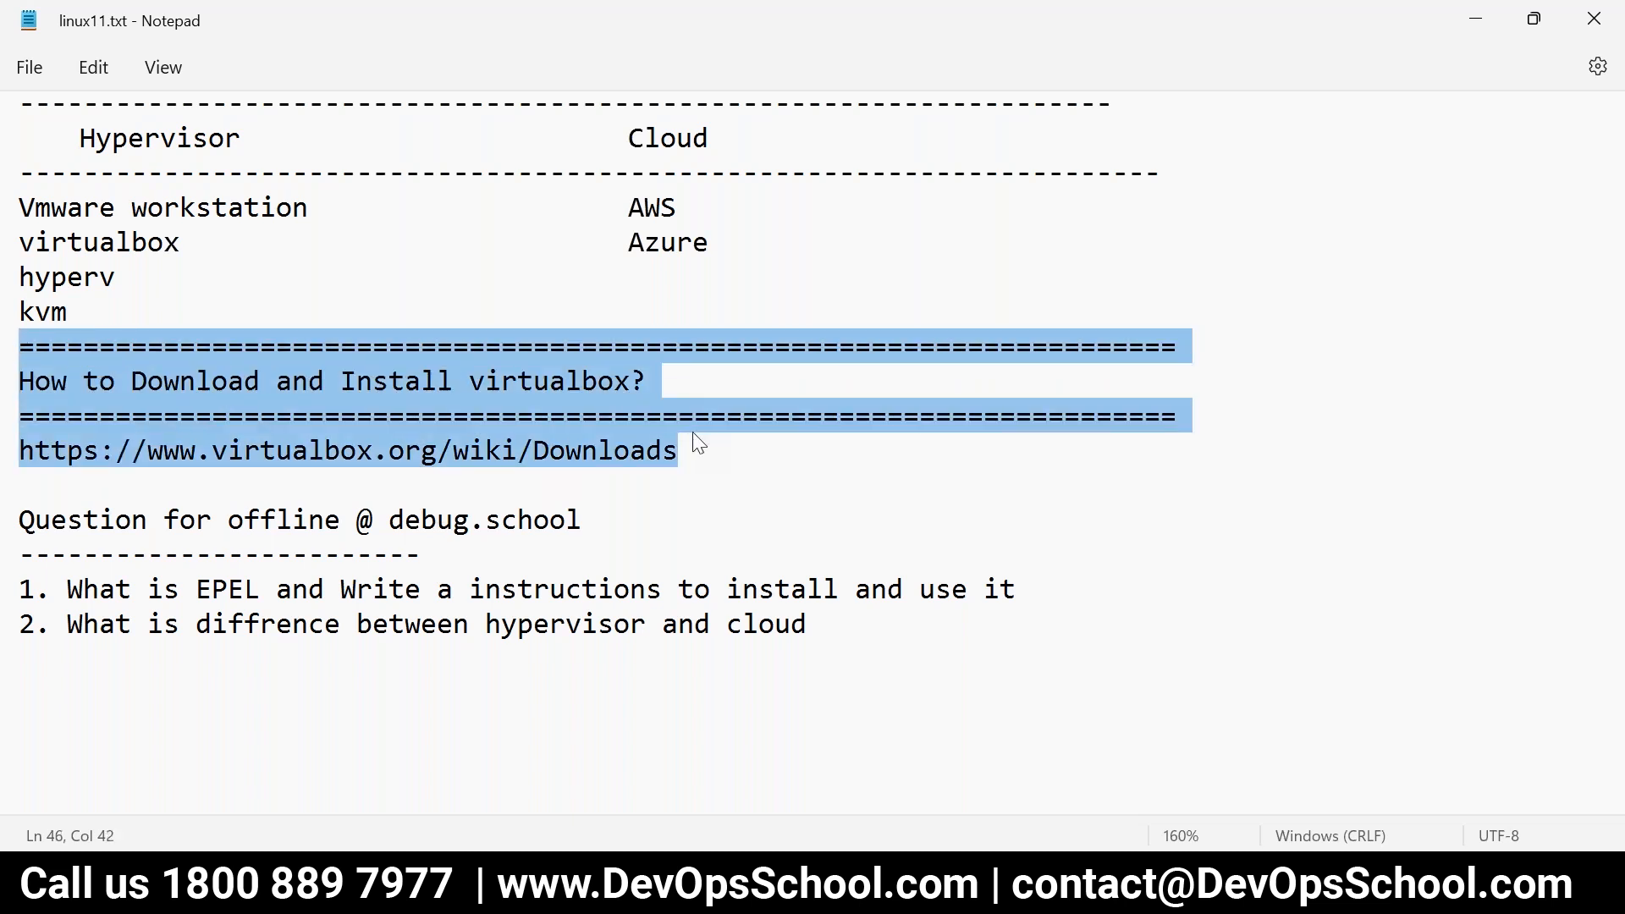
# - Start a 'How to OS image?' section listing centos 7 and ubuntu 22, and save
pyautogui.write('How t')
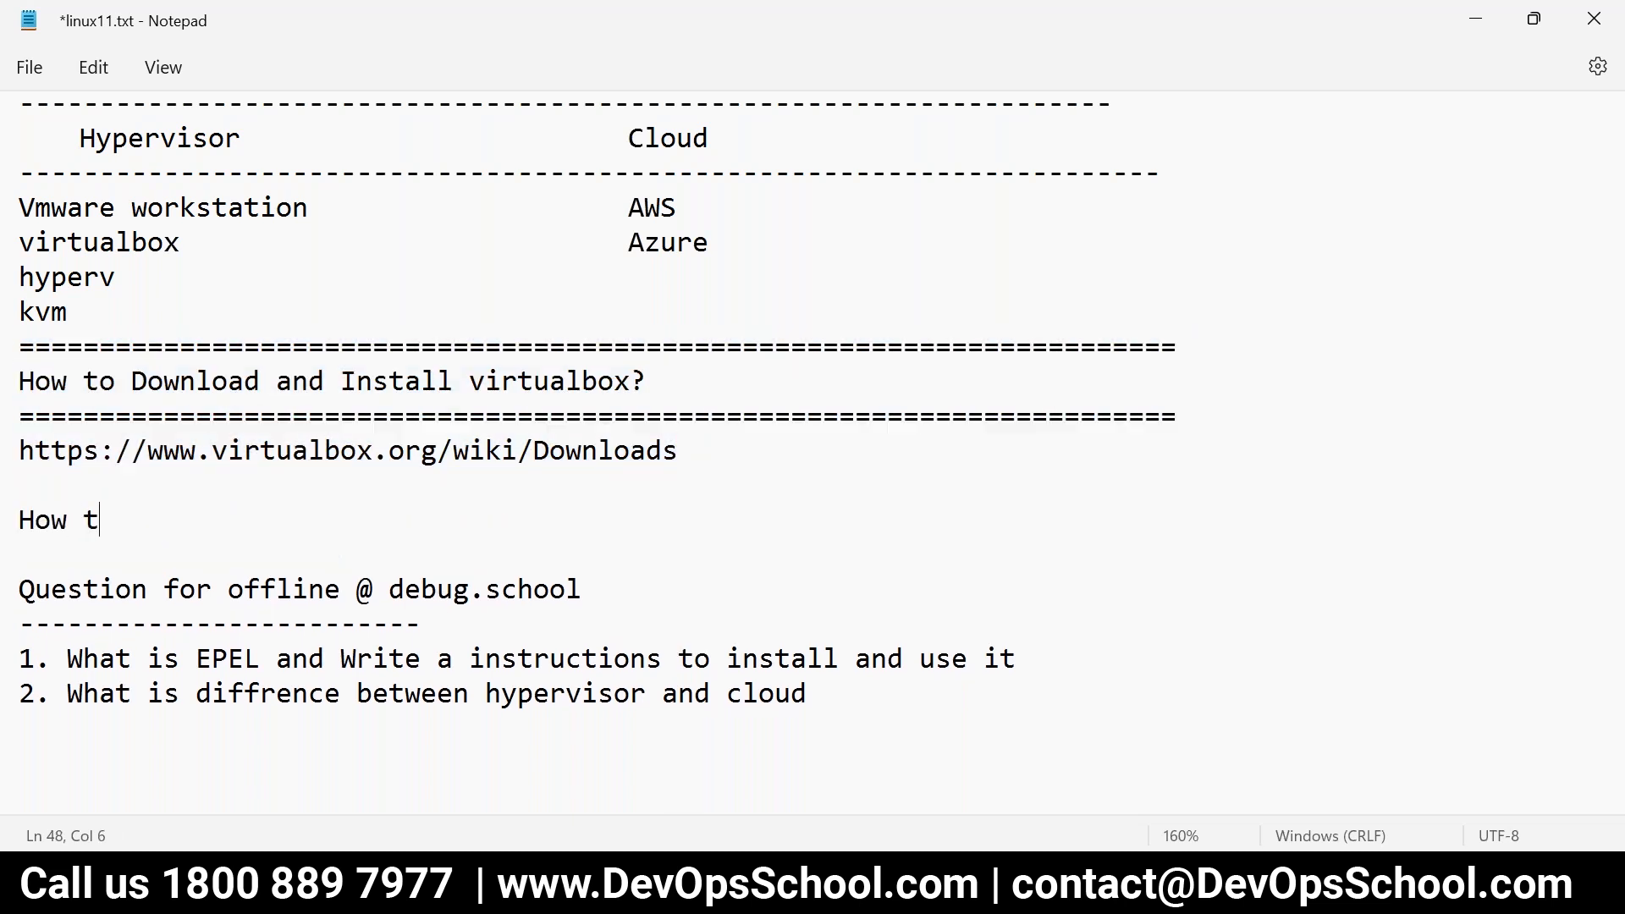
pyautogui.write('o OS ima')
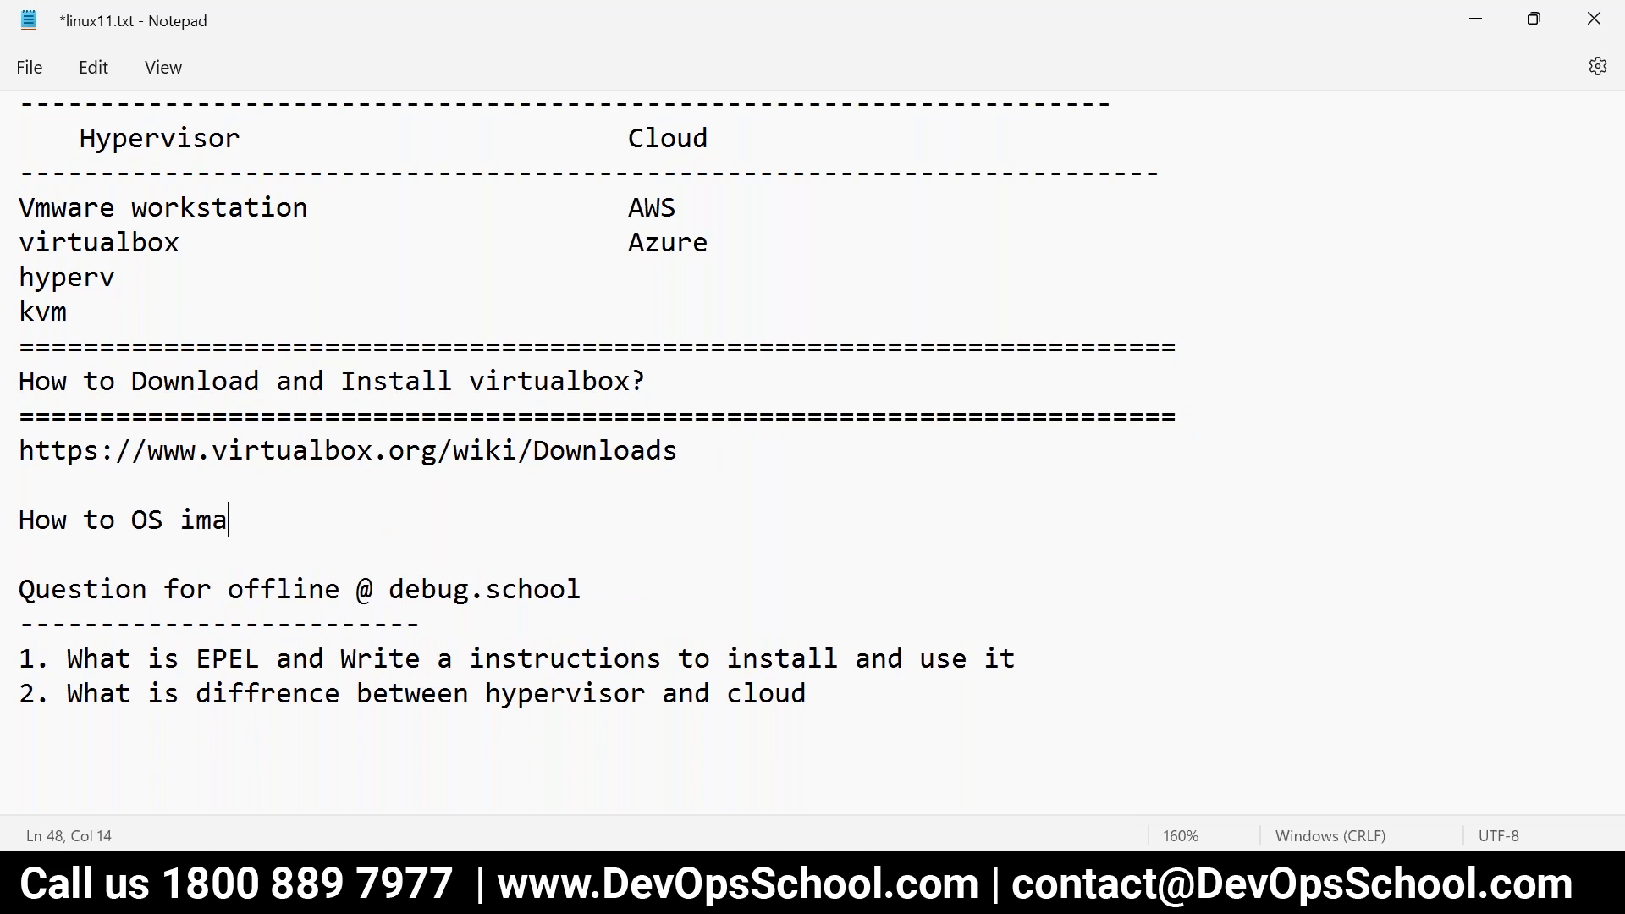
pyautogui.write('ge?')
pyautogui.write('-----------------------------------')
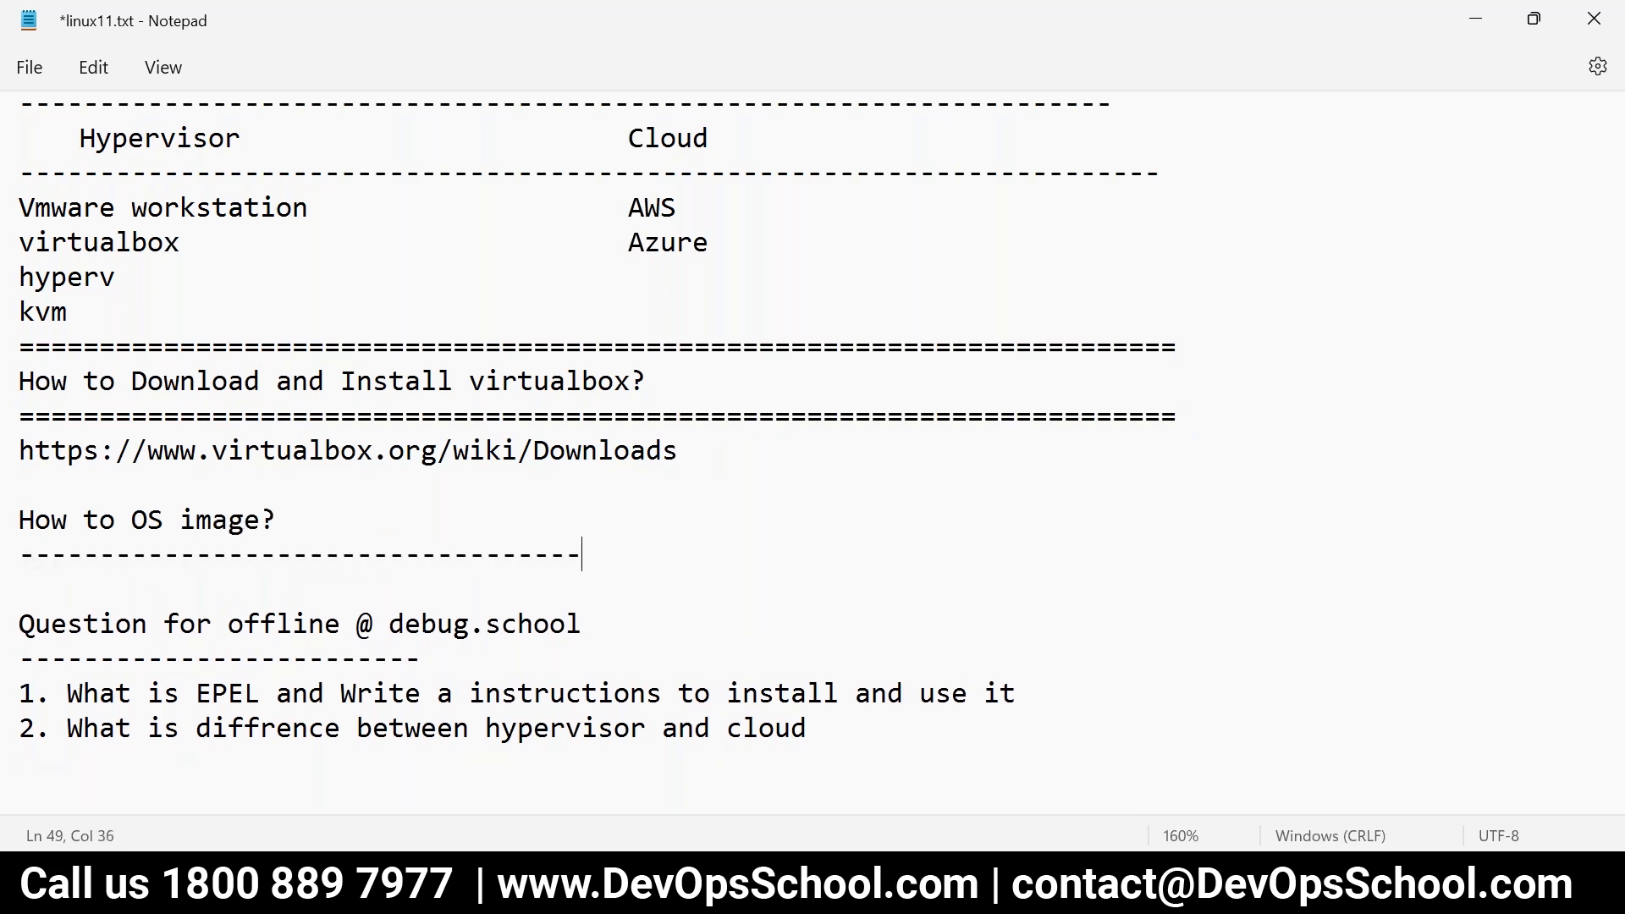
pyautogui.press('ctrl+s')
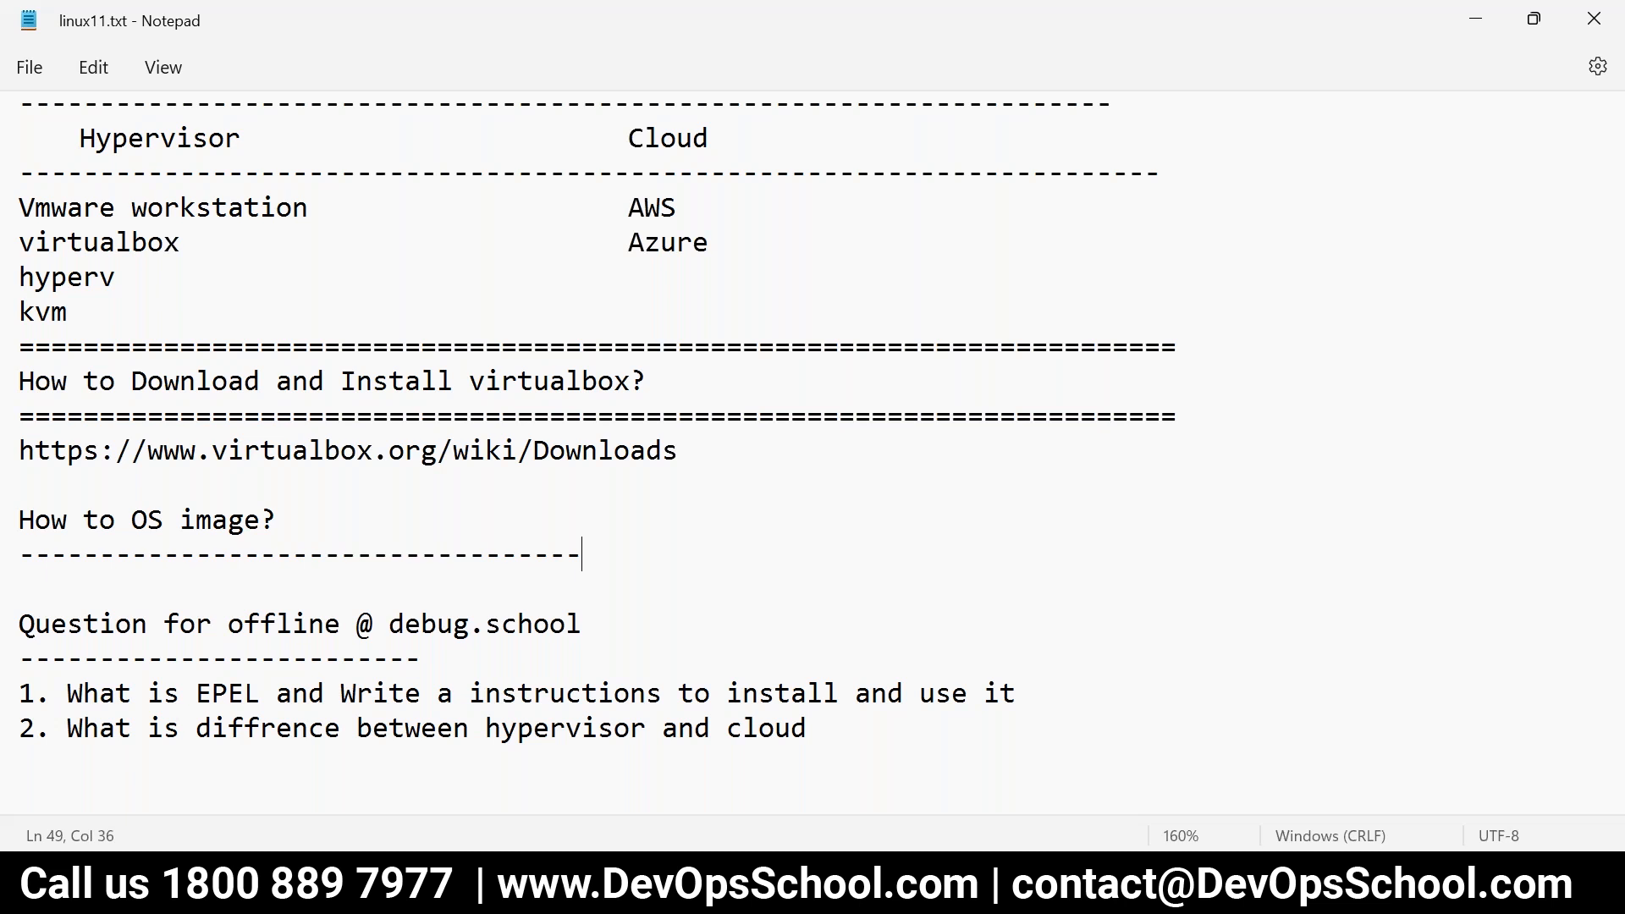
pyautogui.write('centos 7')
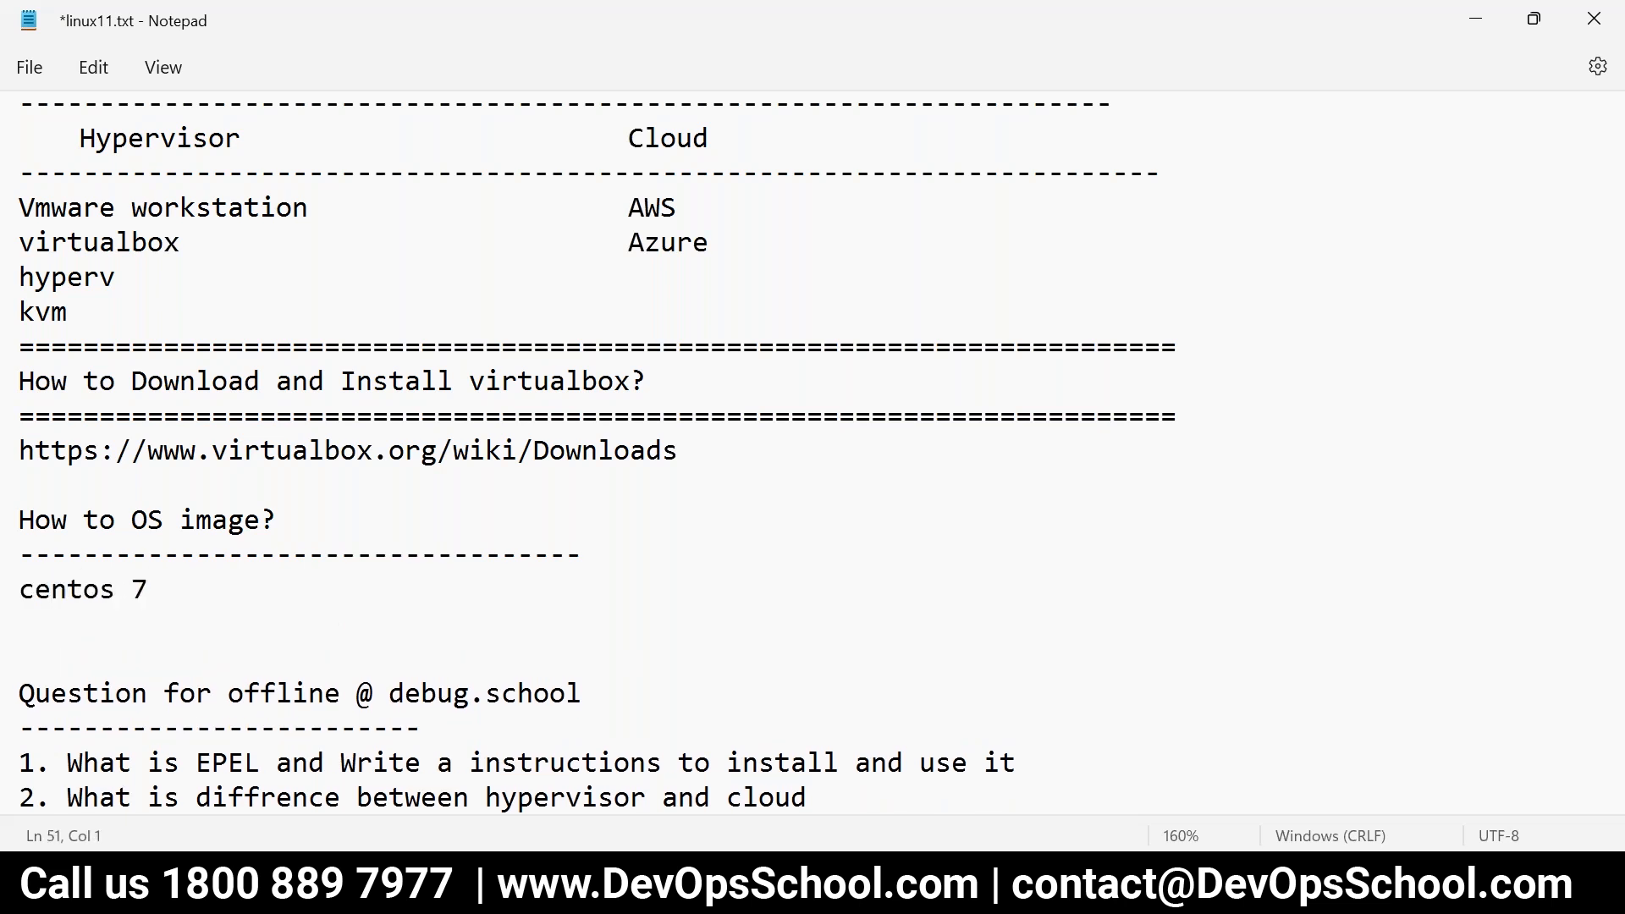
pyautogui.write('ubuntu 2')
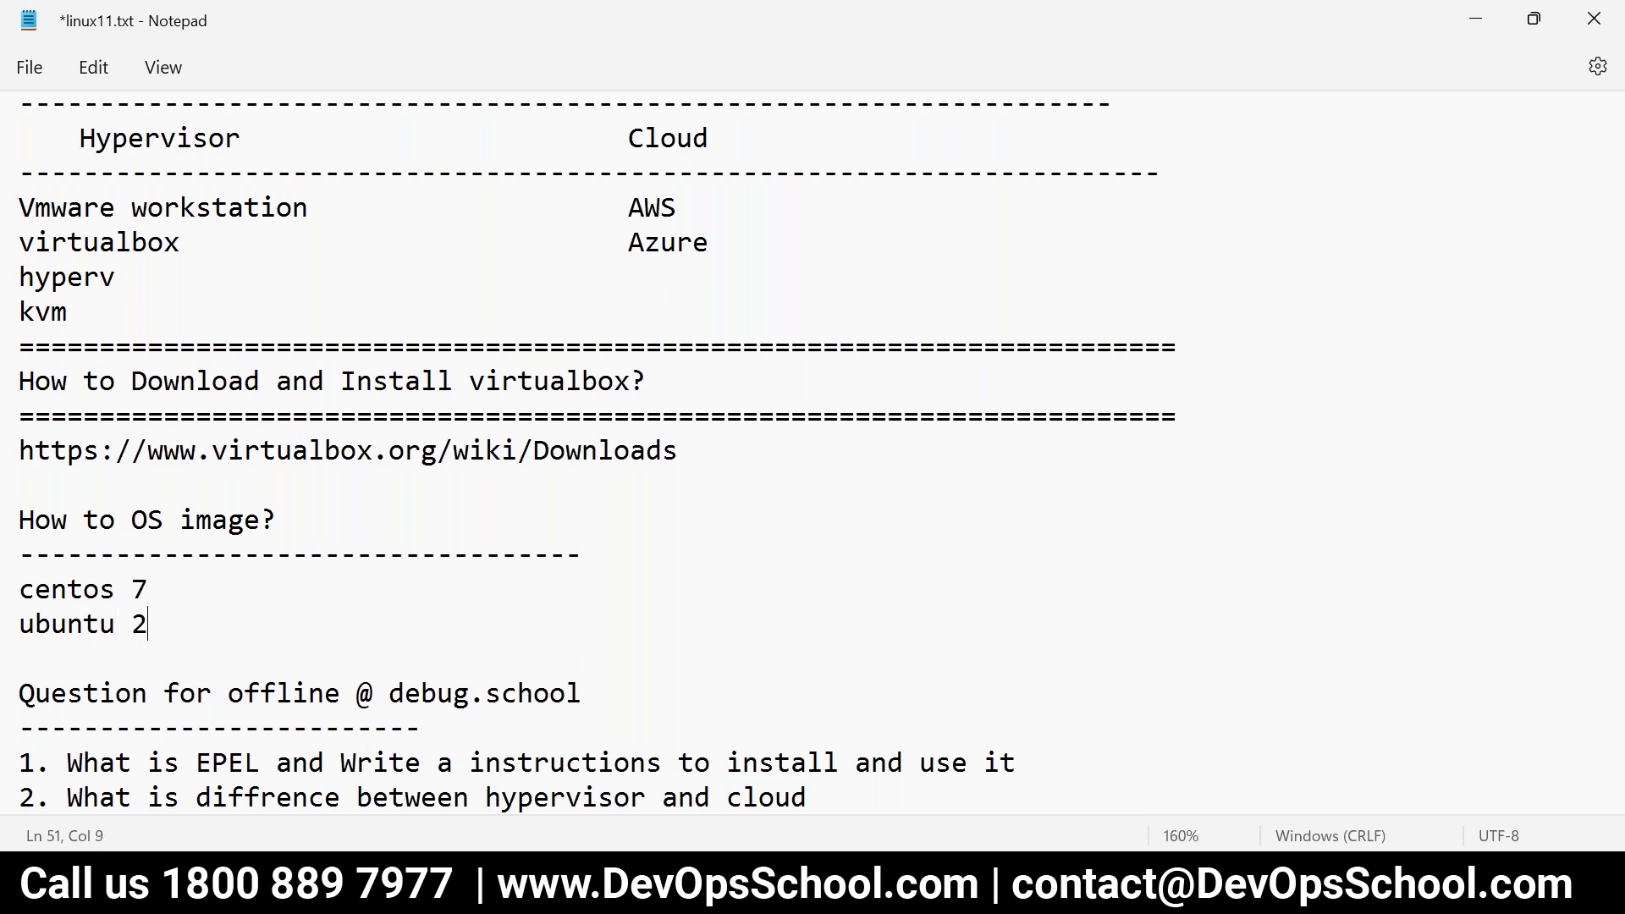
pyautogui.write('2')
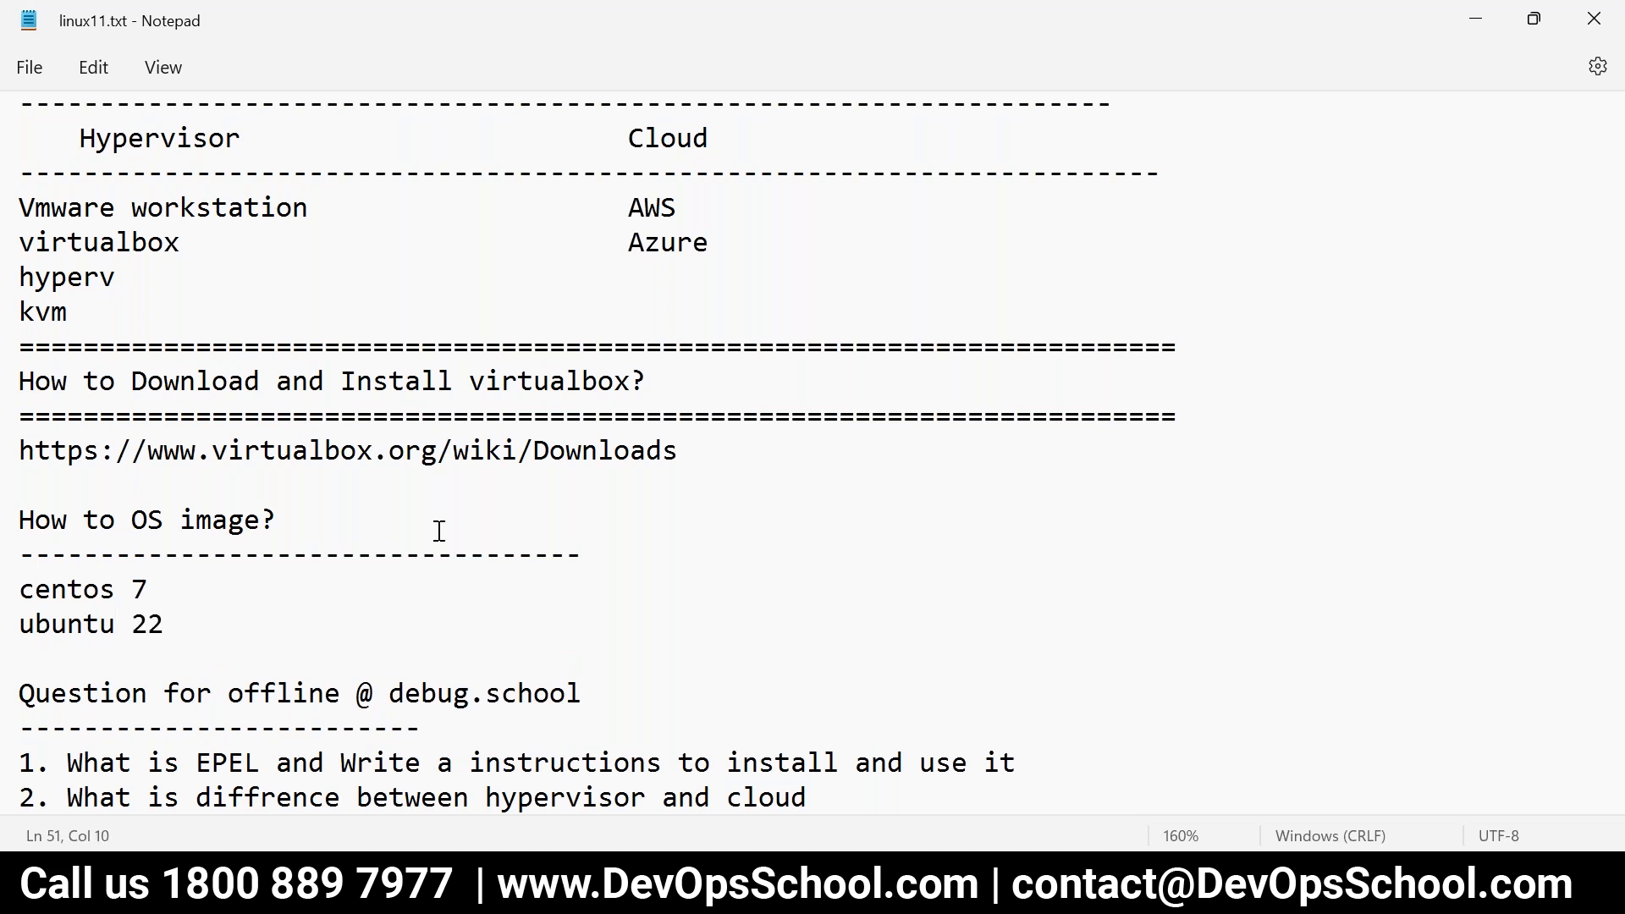
pyautogui.moveTo(18, 589); pyautogui.dragTo(162, 624)
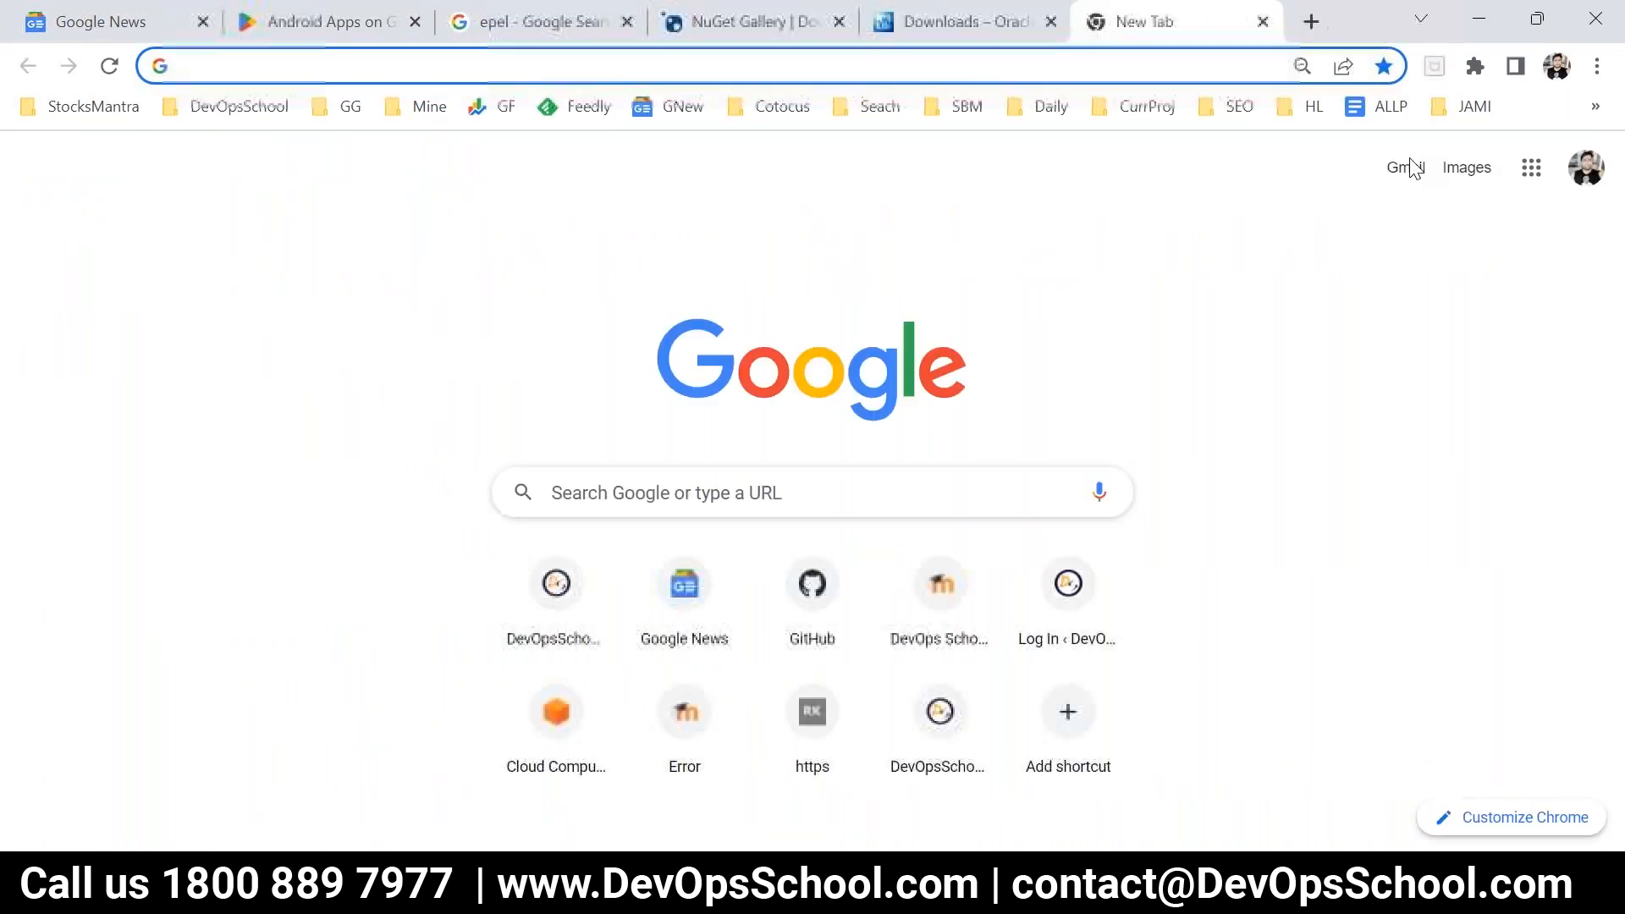
# - Search 'centos 7 iso' and open the CentOS x86_64 ISO mirrors page, checking its address
pyautogui.write('centos')
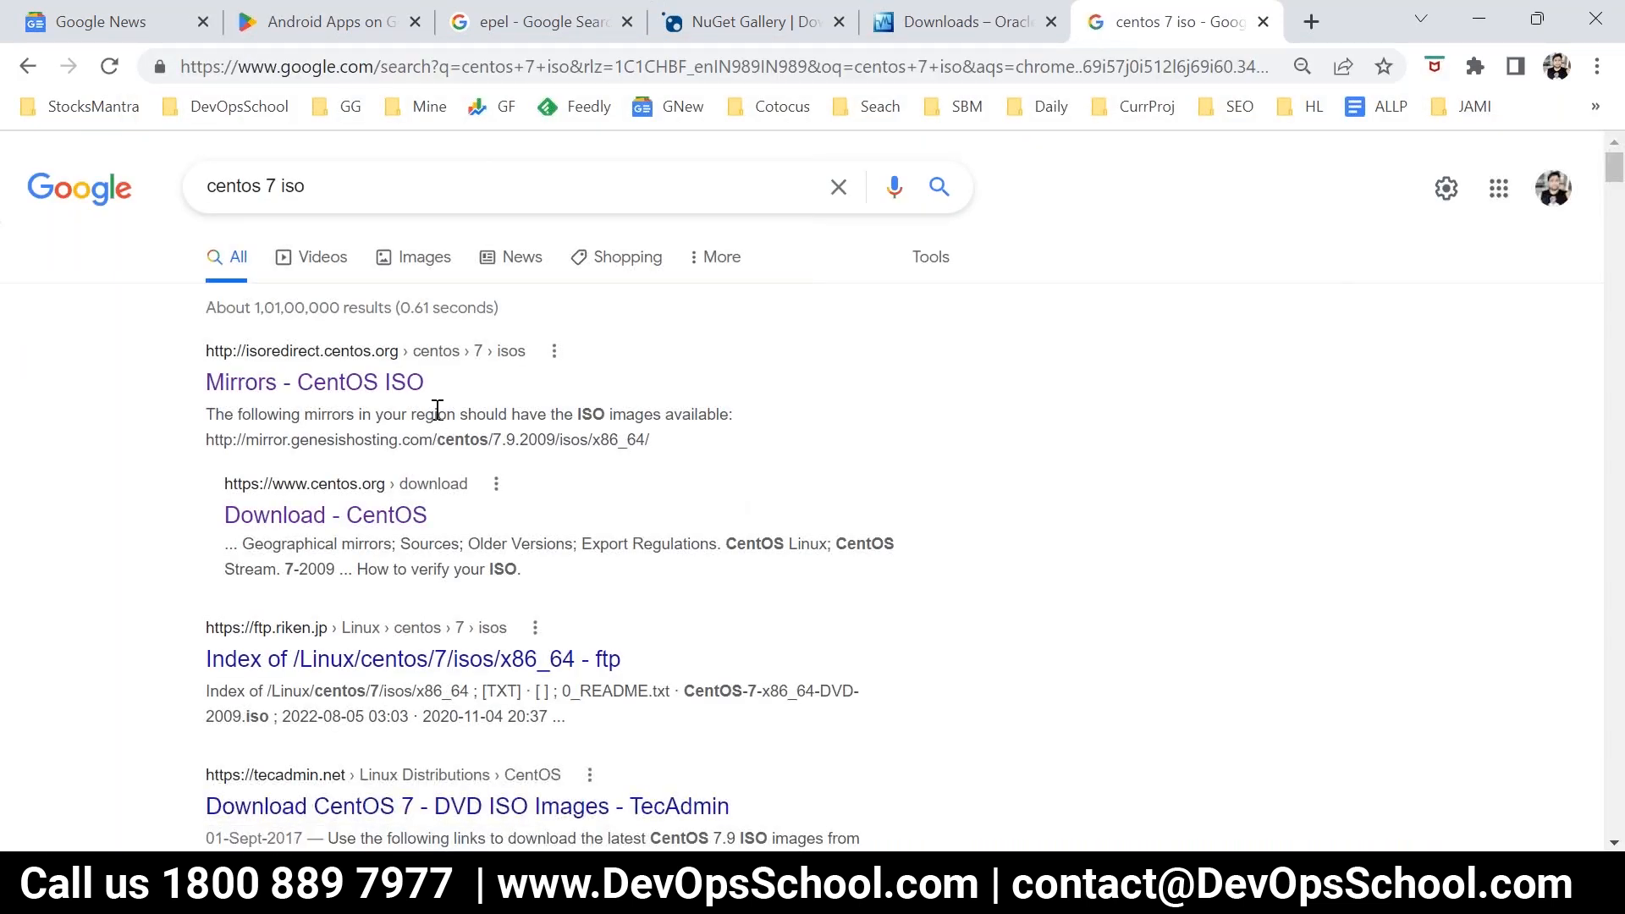
pyautogui.click(314, 381)
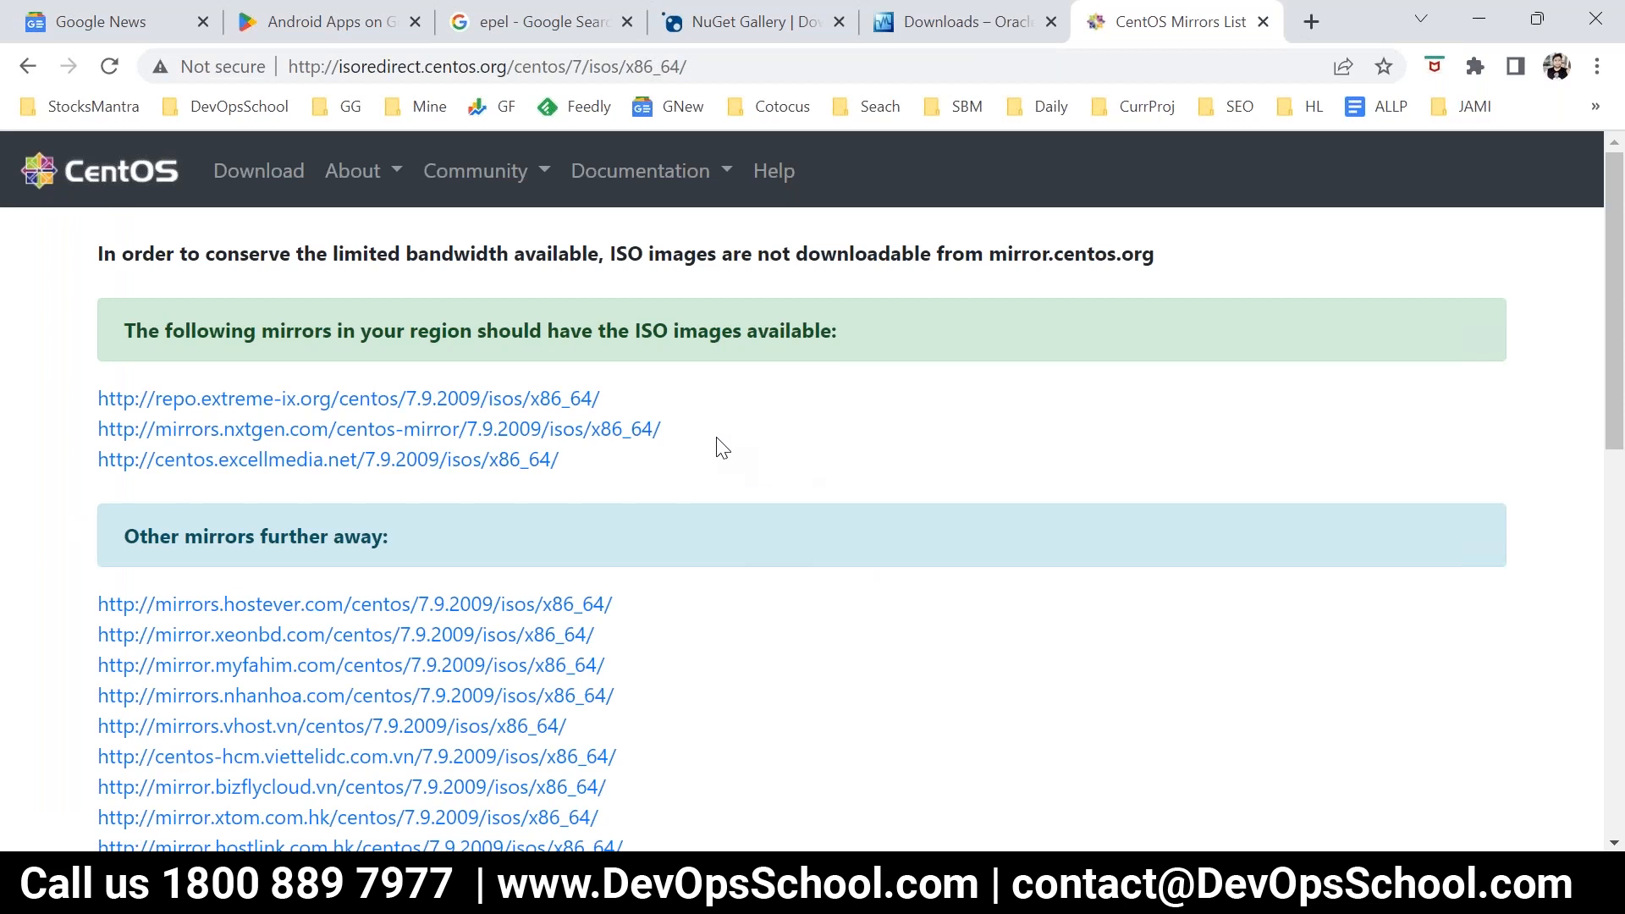
pyautogui.click(574, 66)
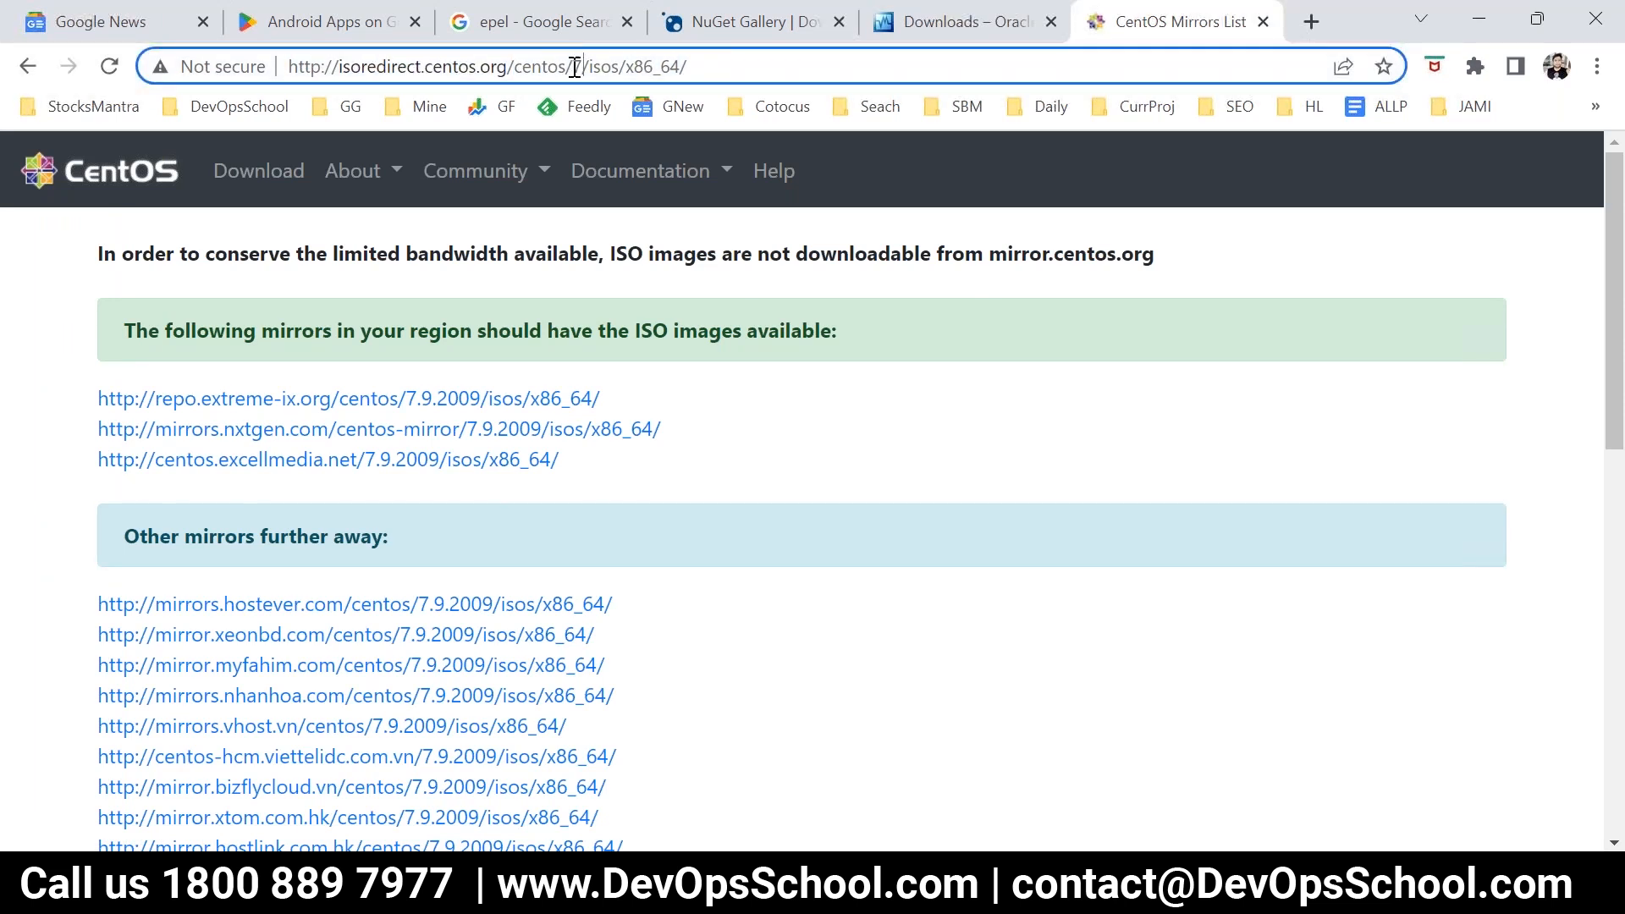
pyautogui.doubleClick(597, 66)
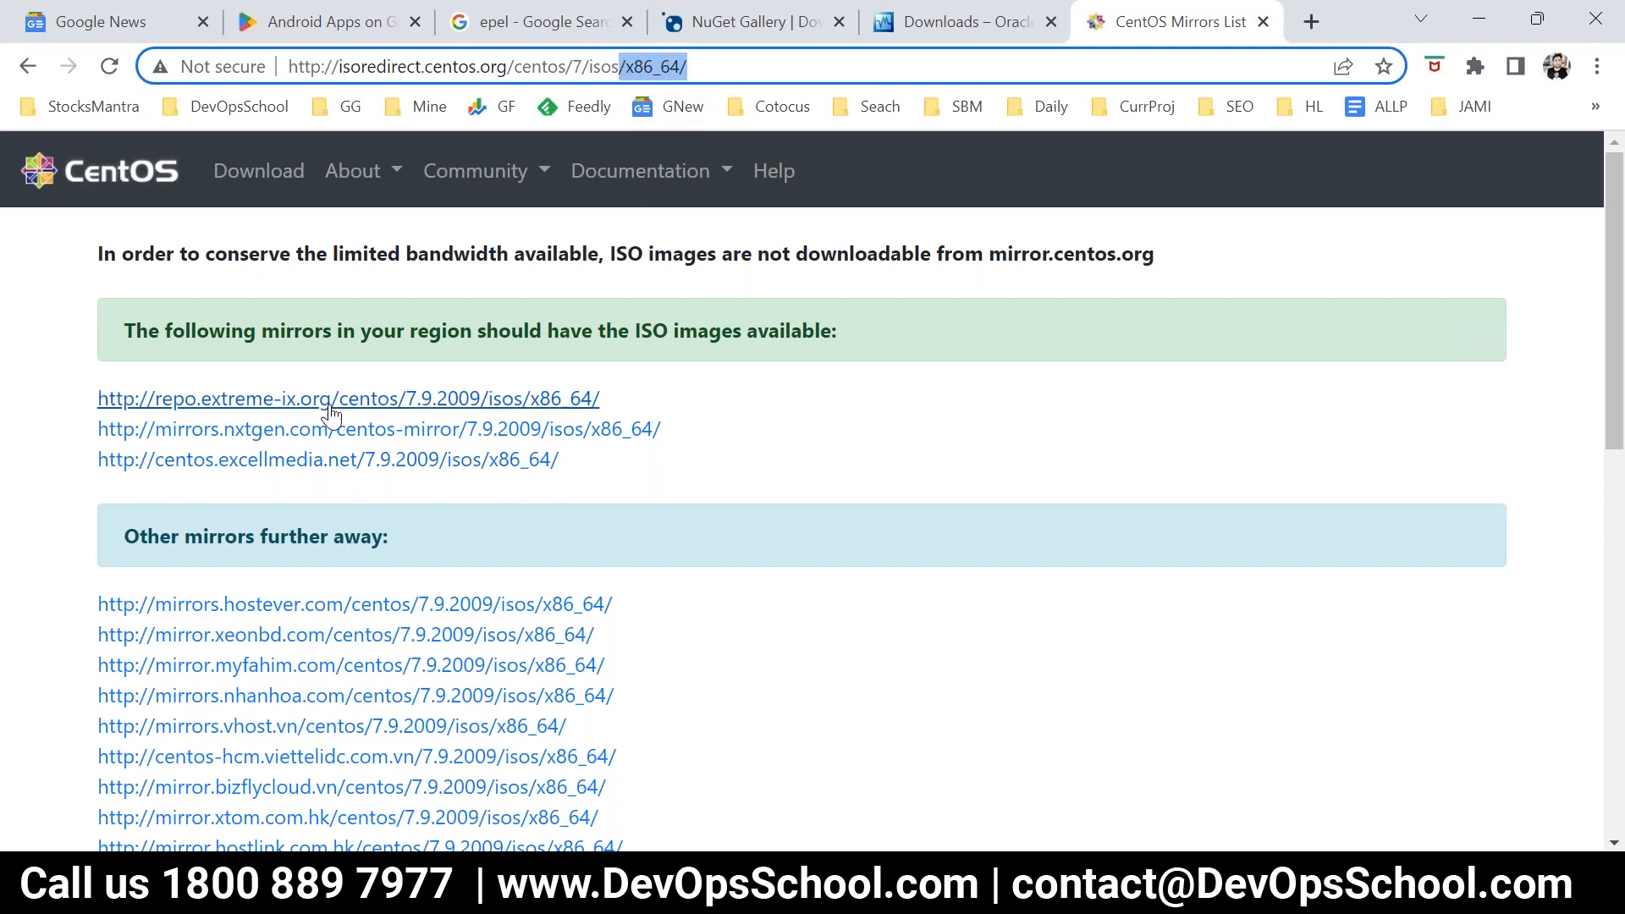
pyautogui.scroll(-3)
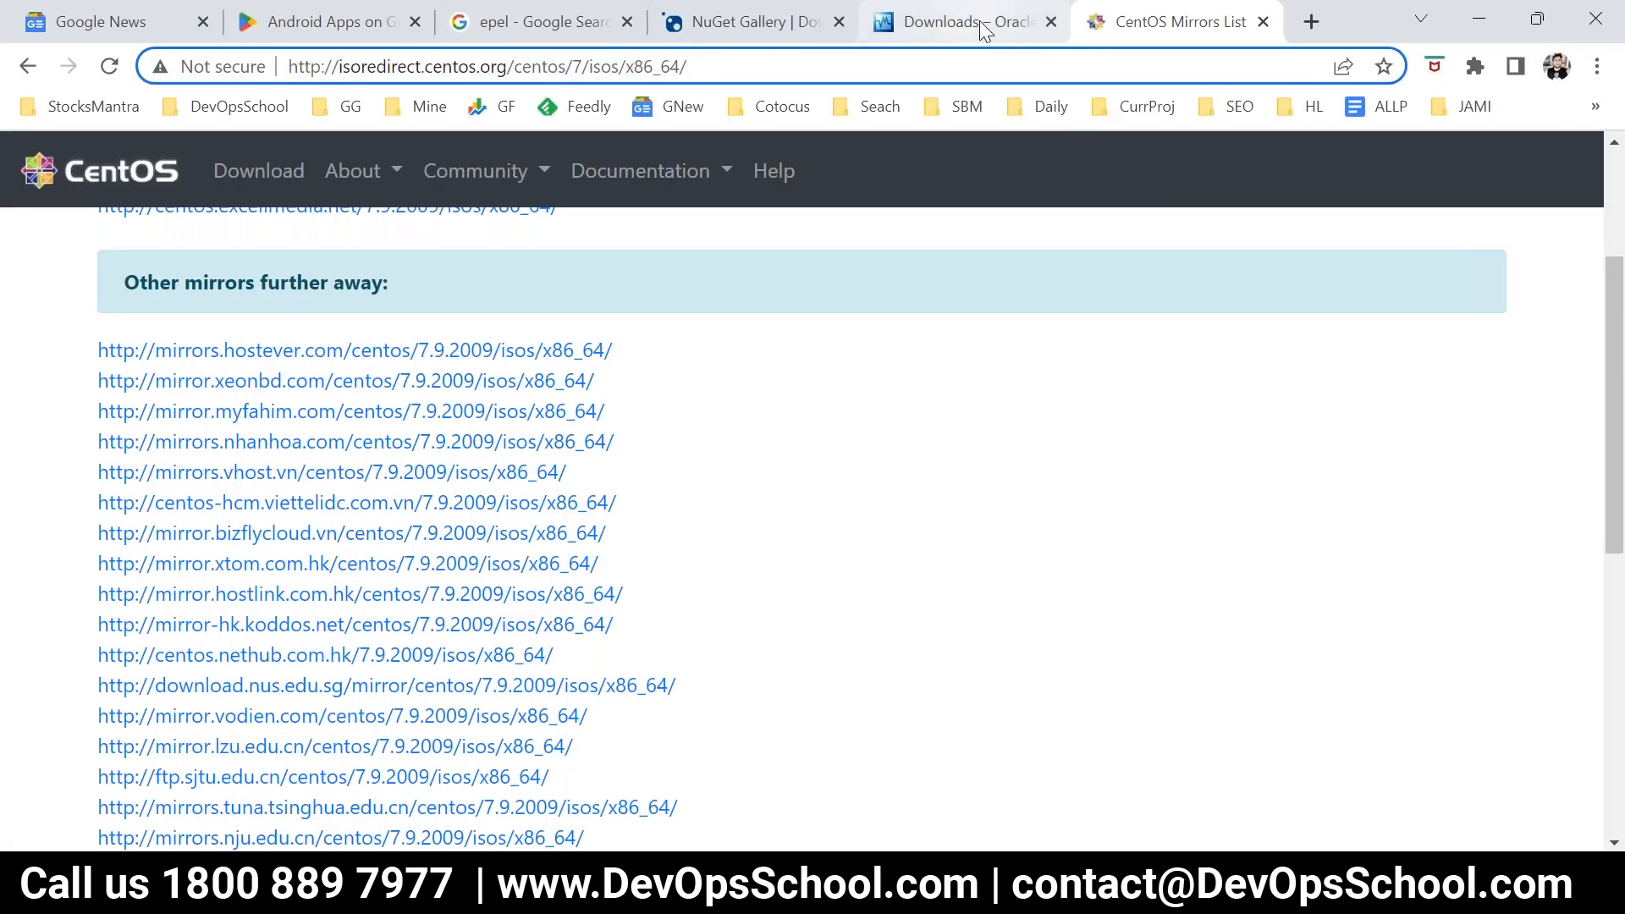
pyautogui.click(958, 22)
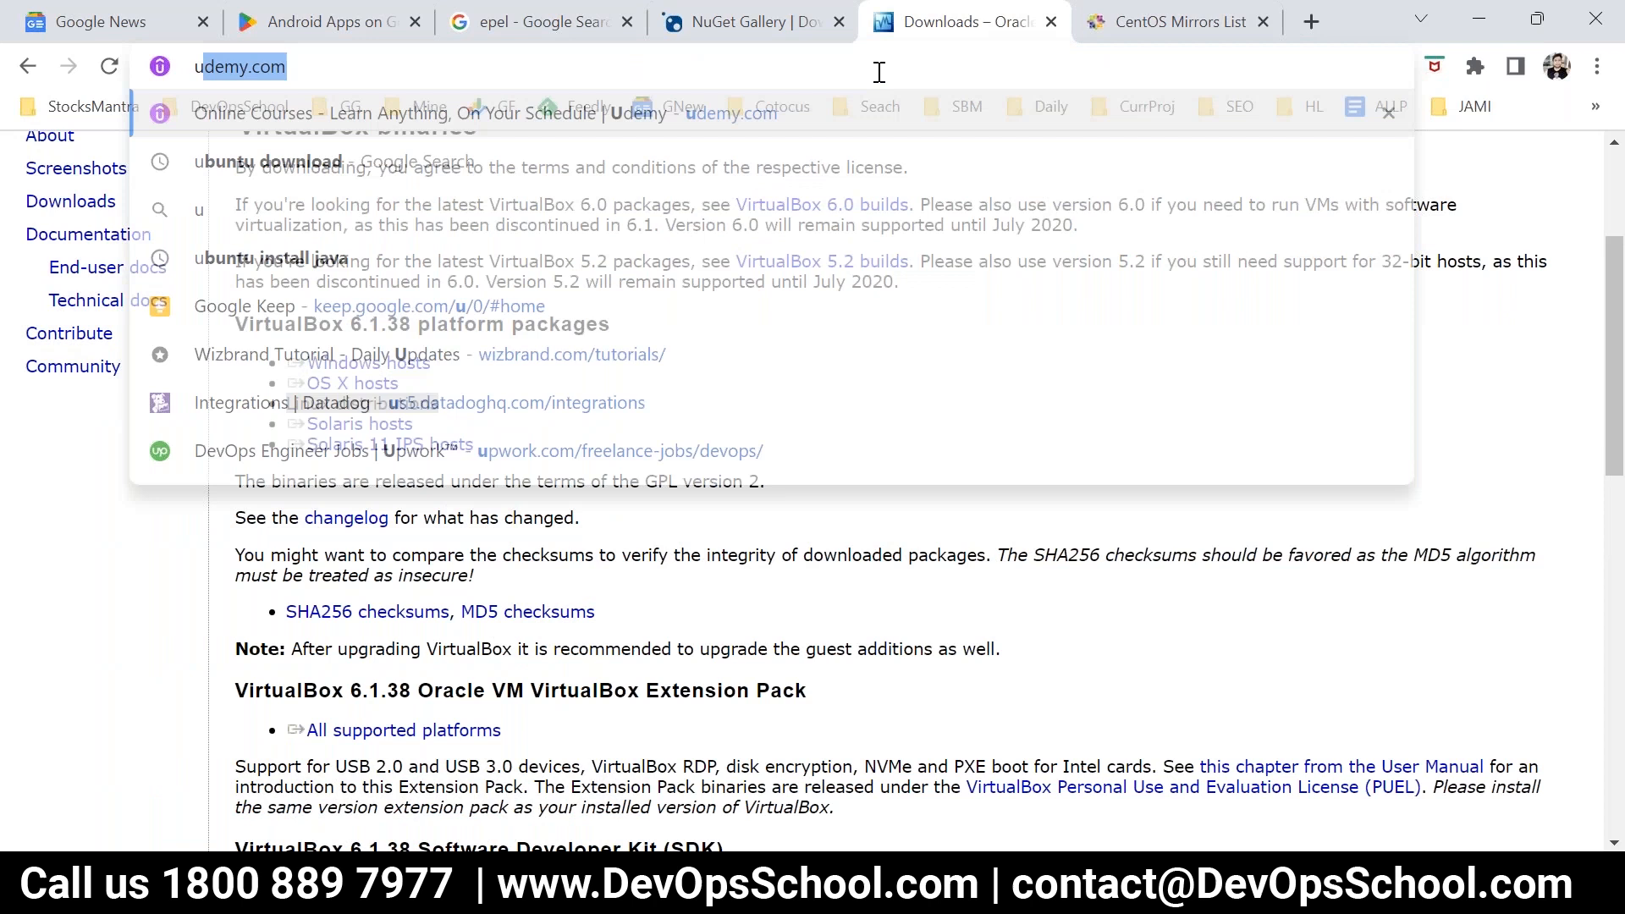
# - Search 'ubuntu download', open the Ubuntu downloads site and reach the Server 22.04.1 LTS download
pyautogui.click(301, 185)
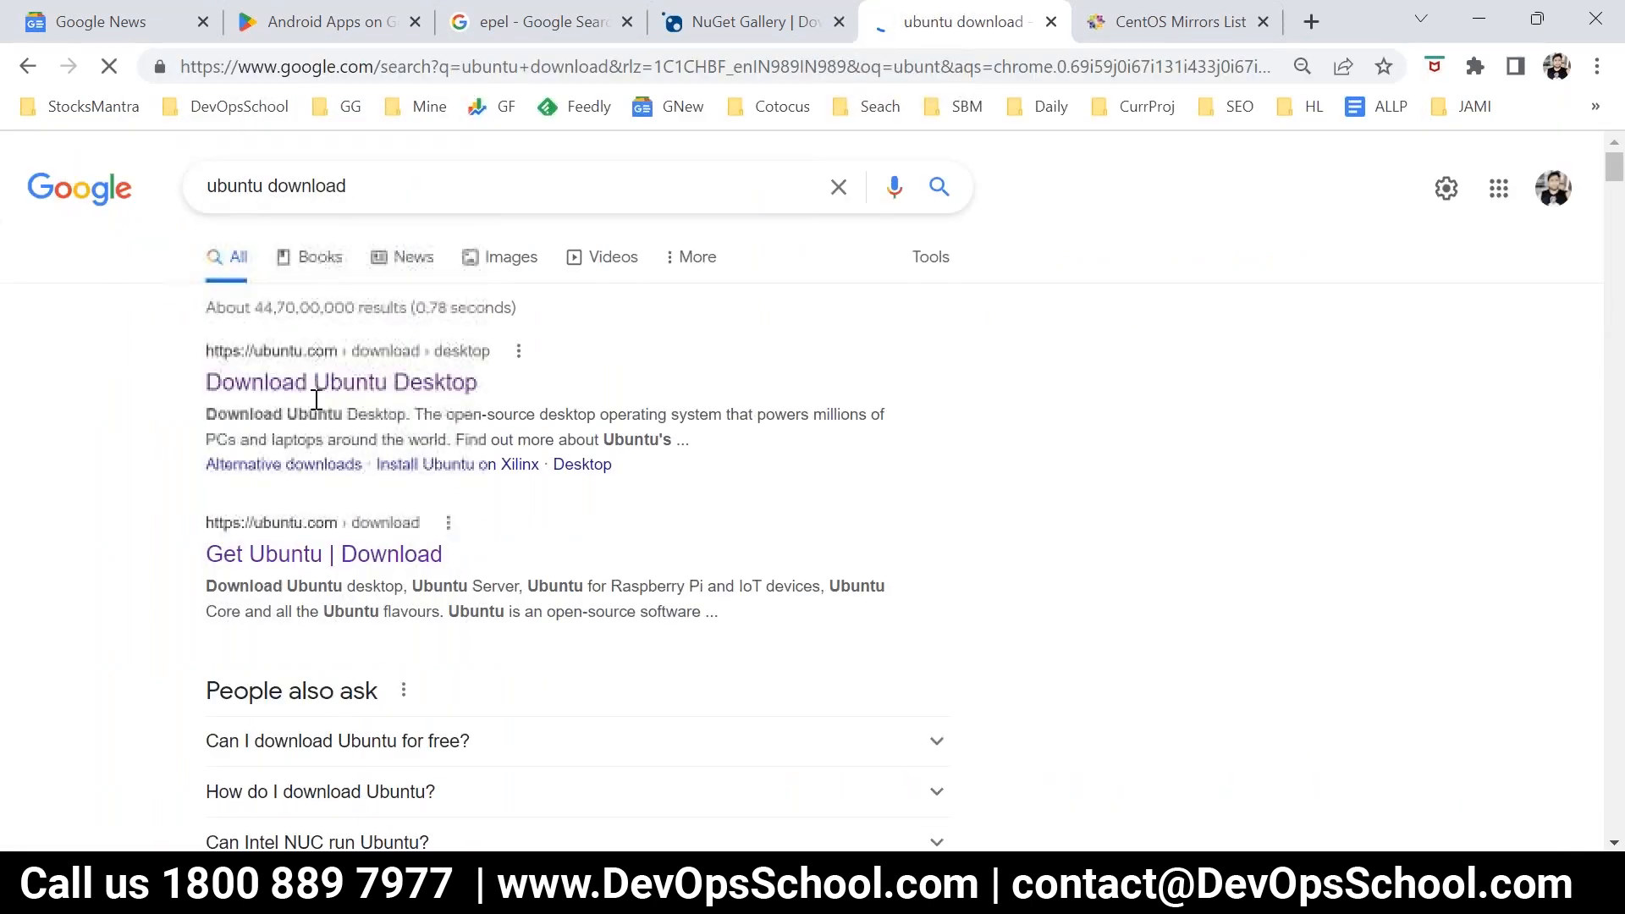
pyautogui.click(341, 380)
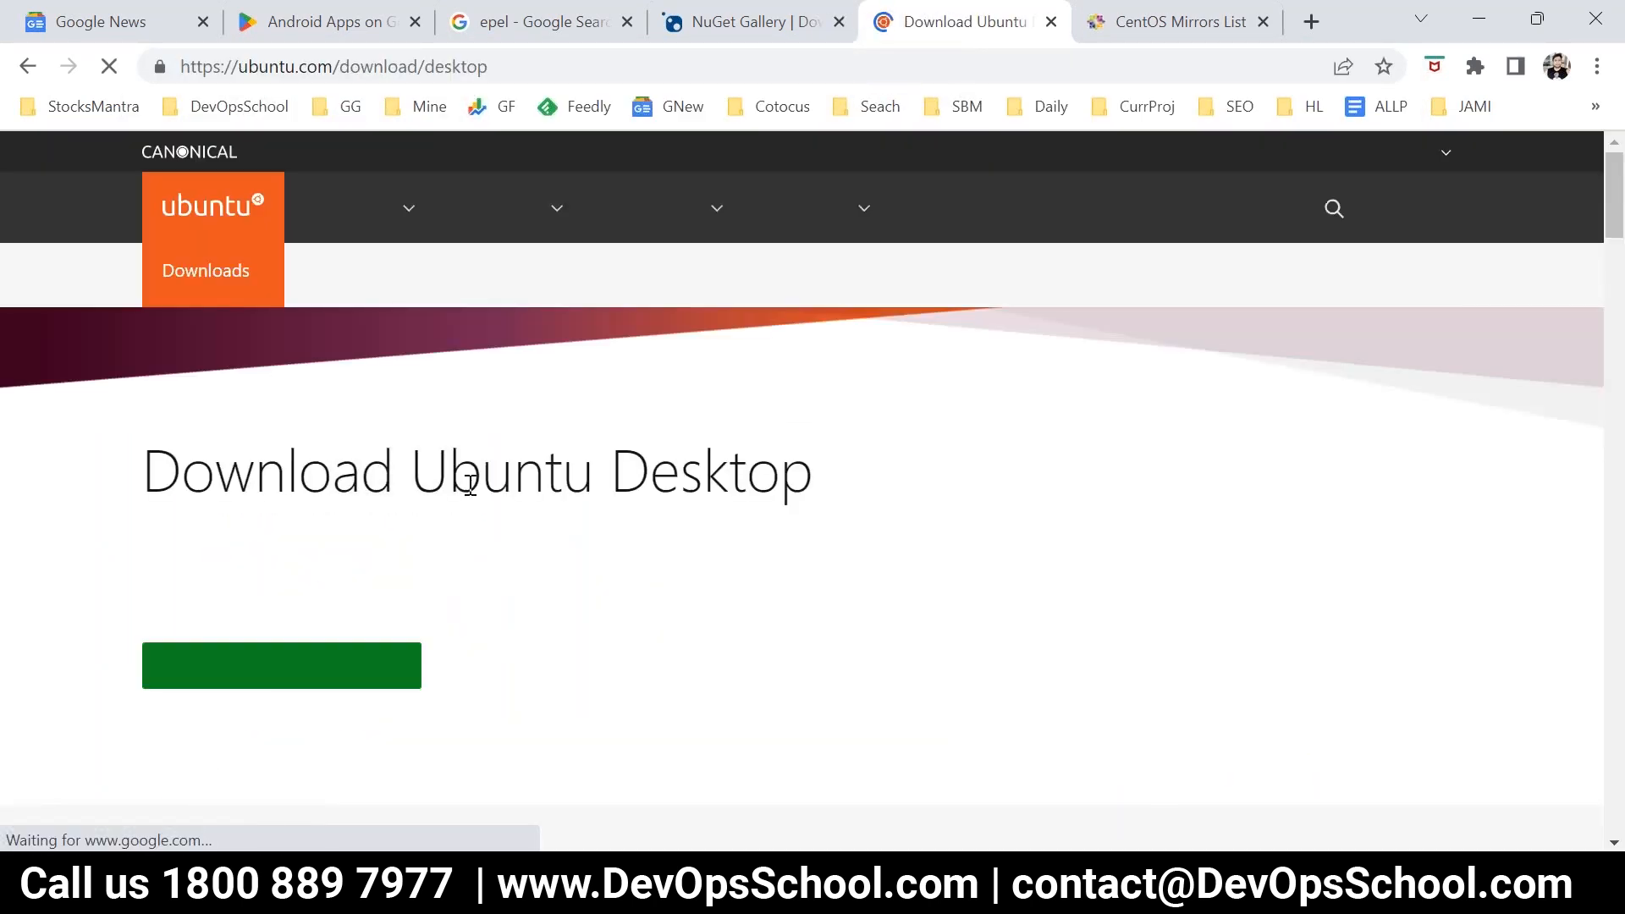
pyautogui.scroll(-3)
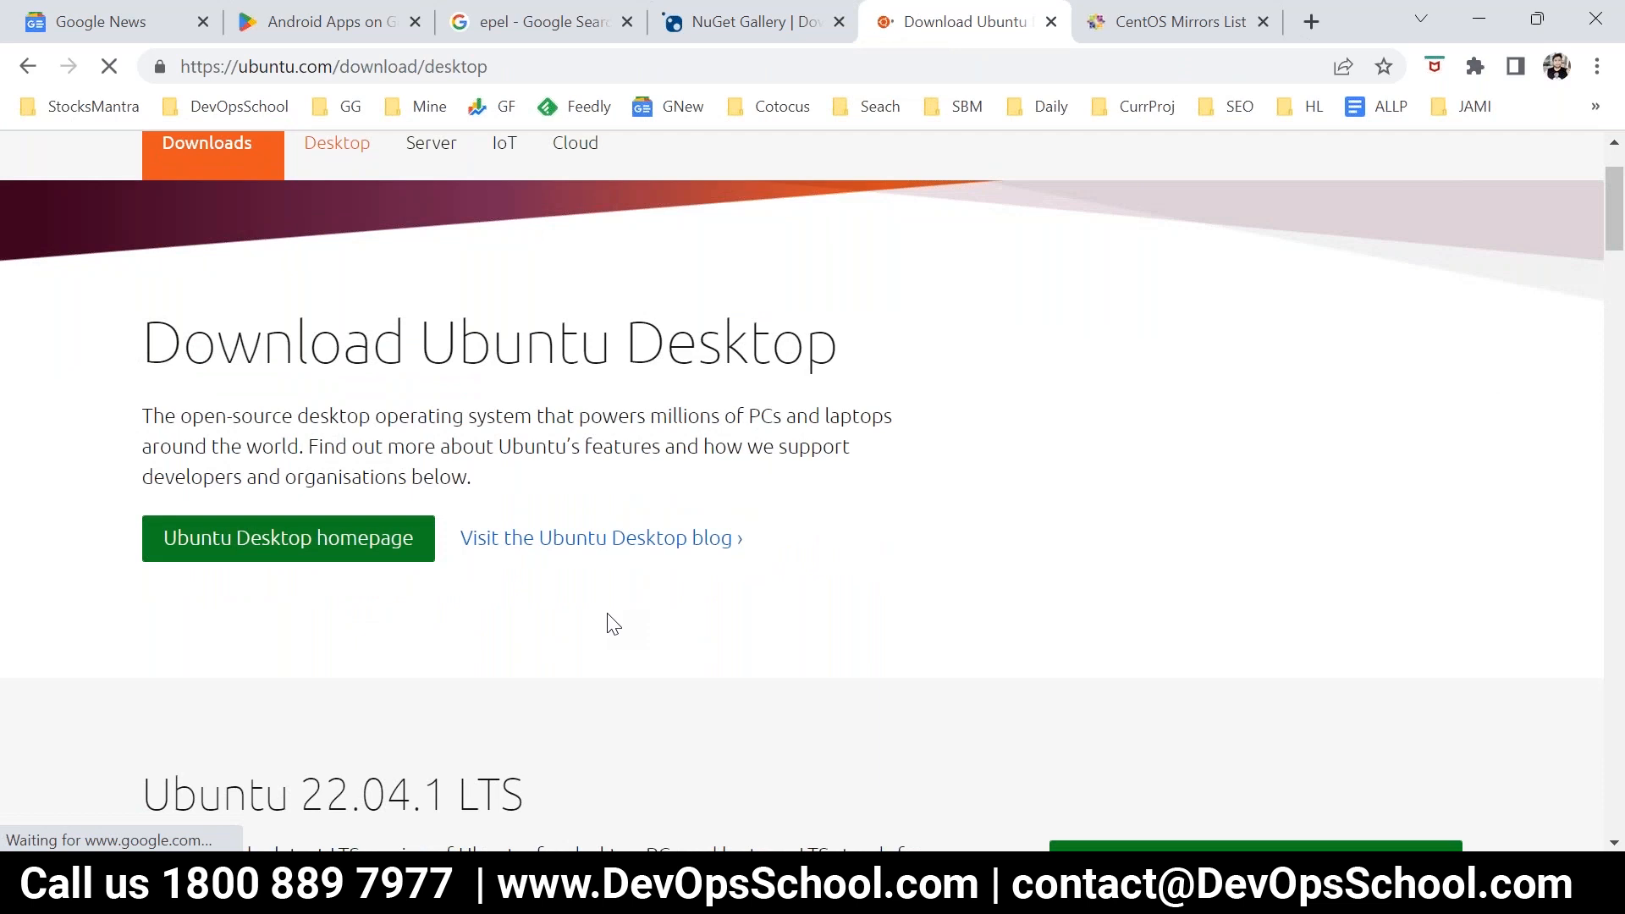
pyautogui.scroll(-3)
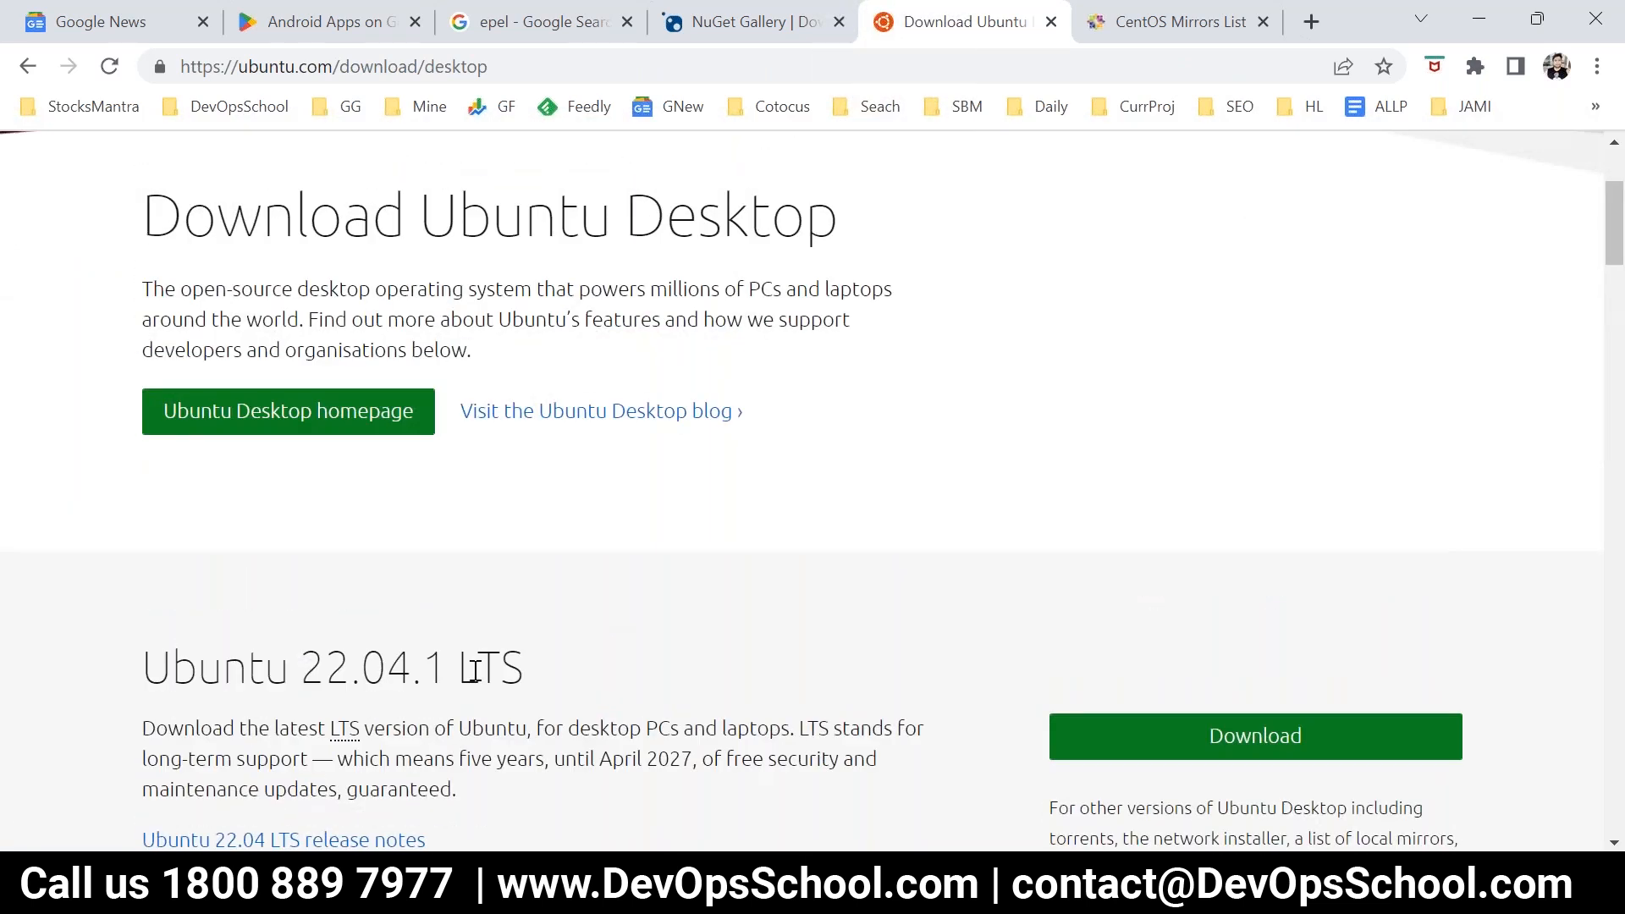
pyautogui.scroll(-3)
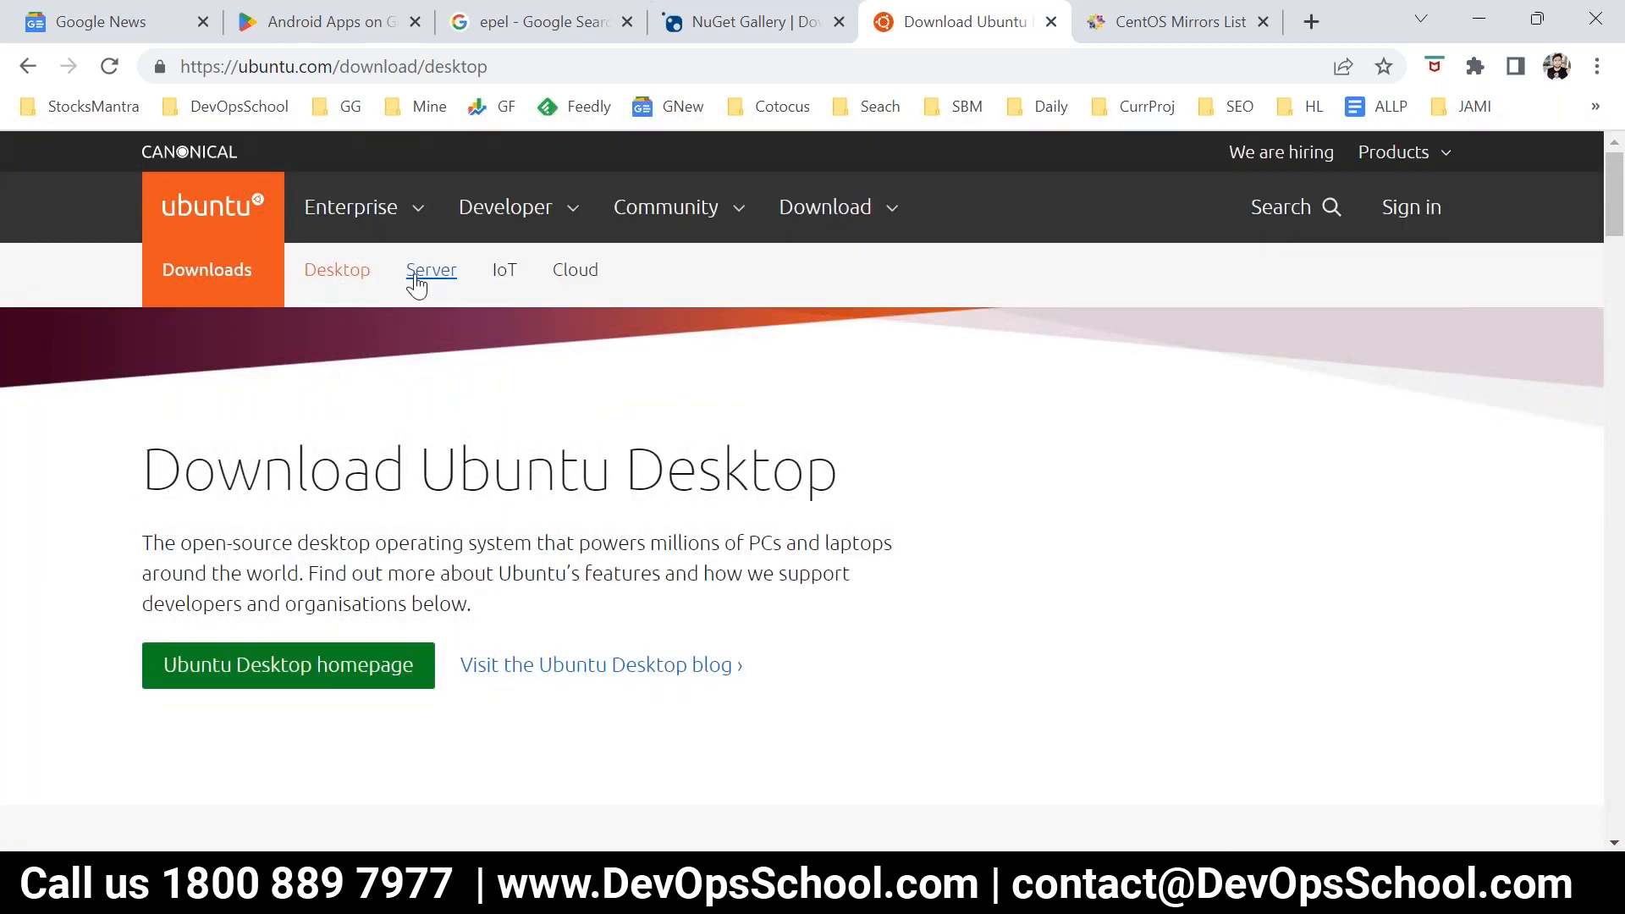
pyautogui.click(431, 269)
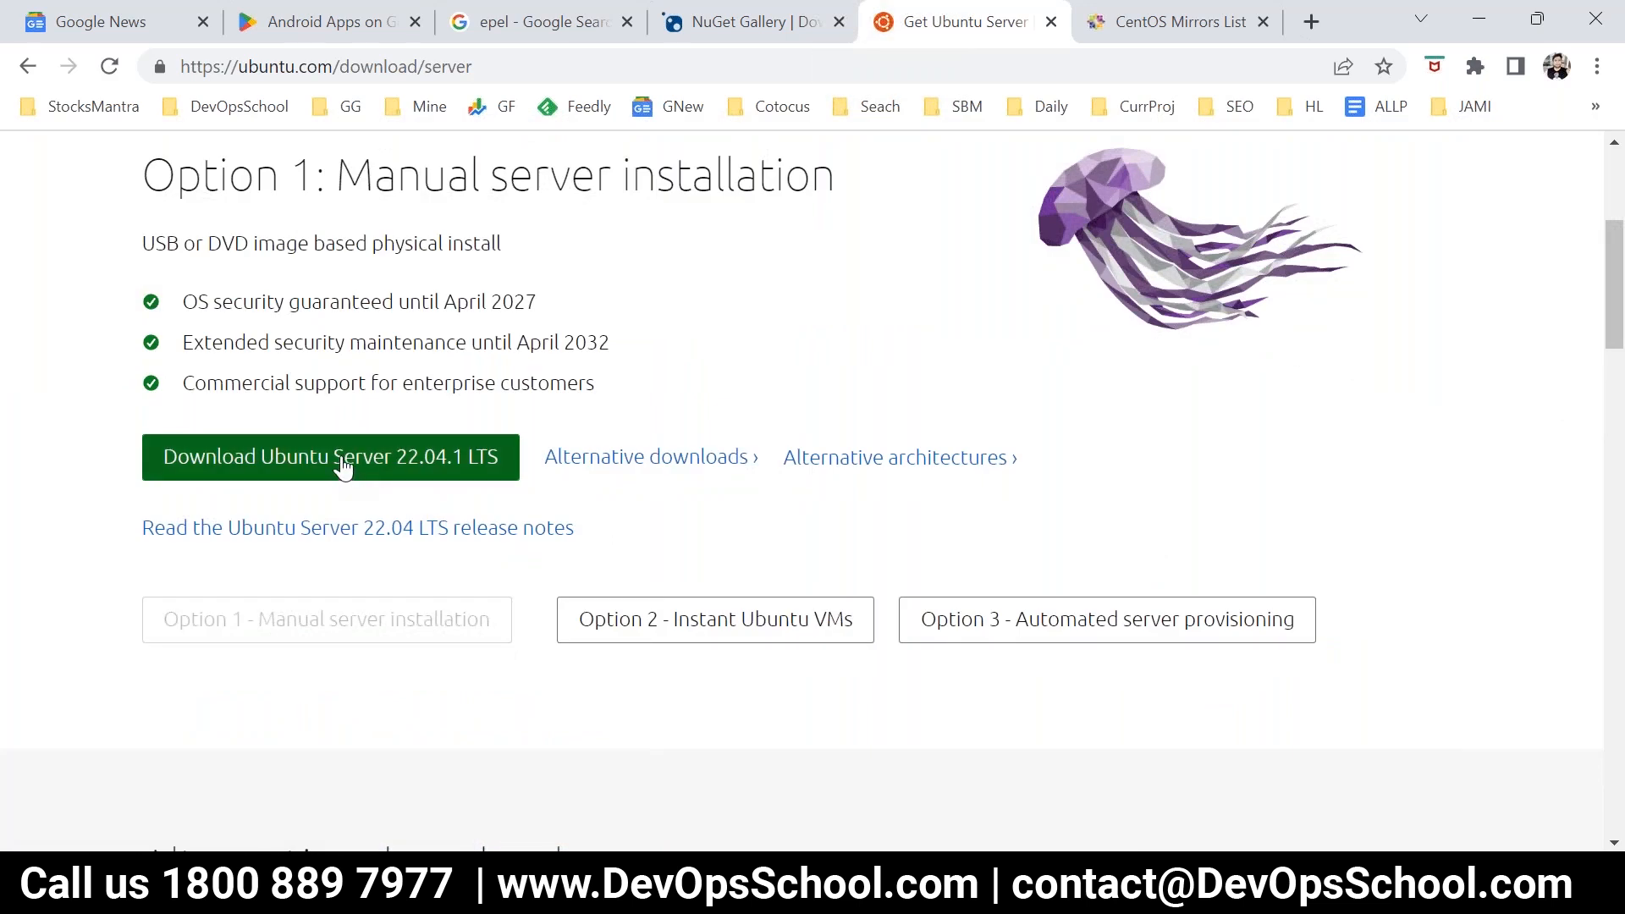
pyautogui.click(330, 457)
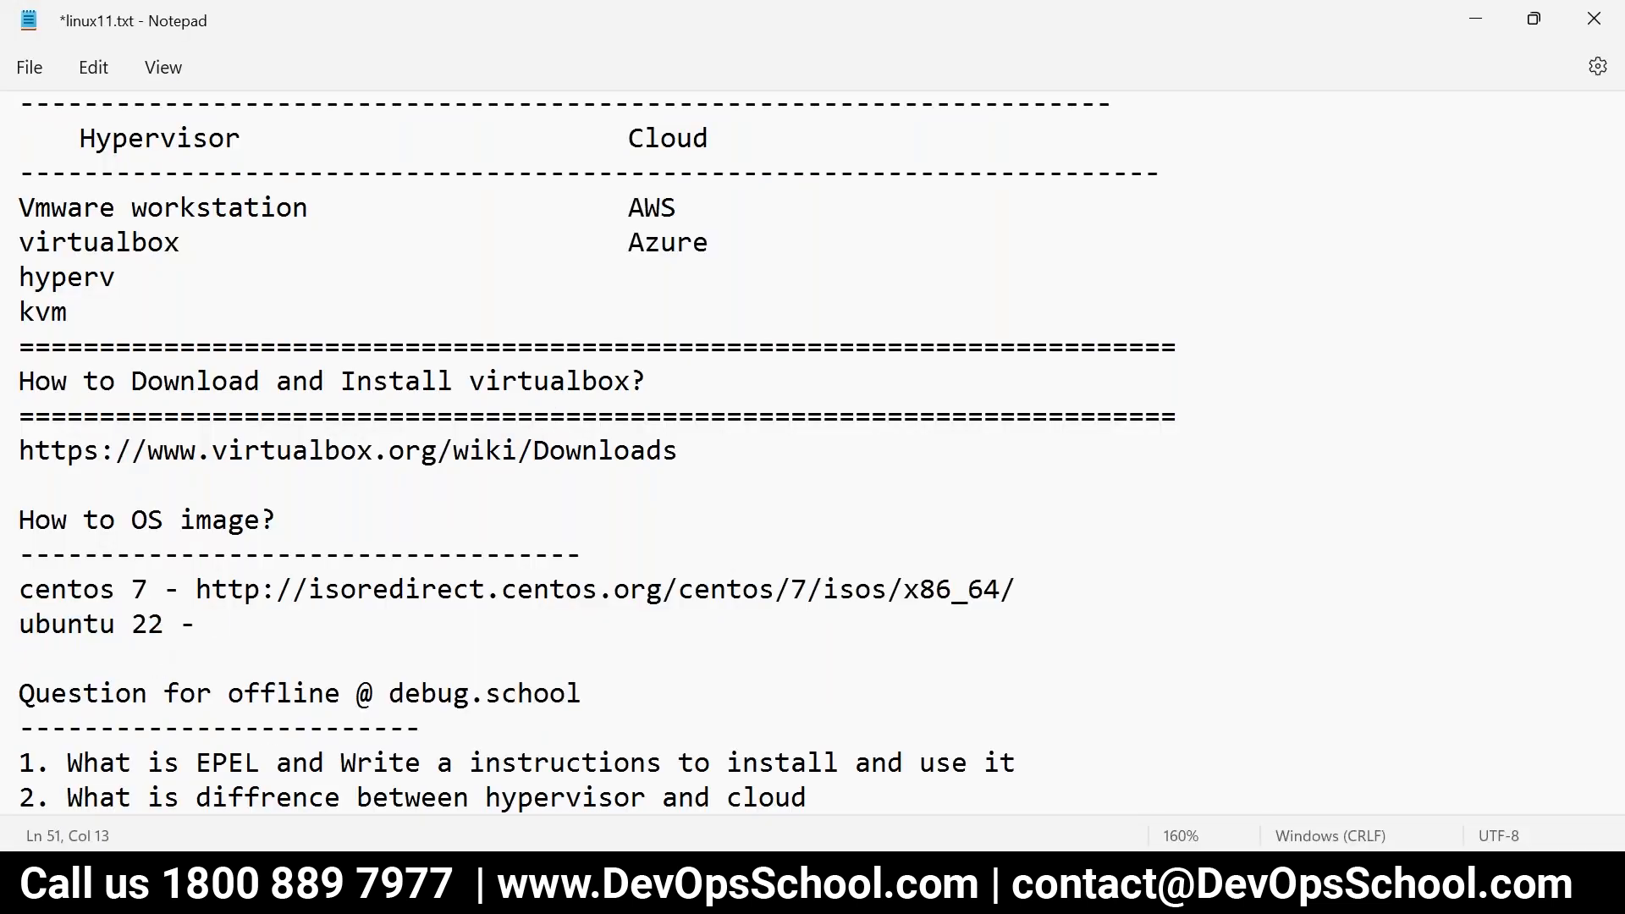
pyautogui.write('https://ubuntu.com/download/server')
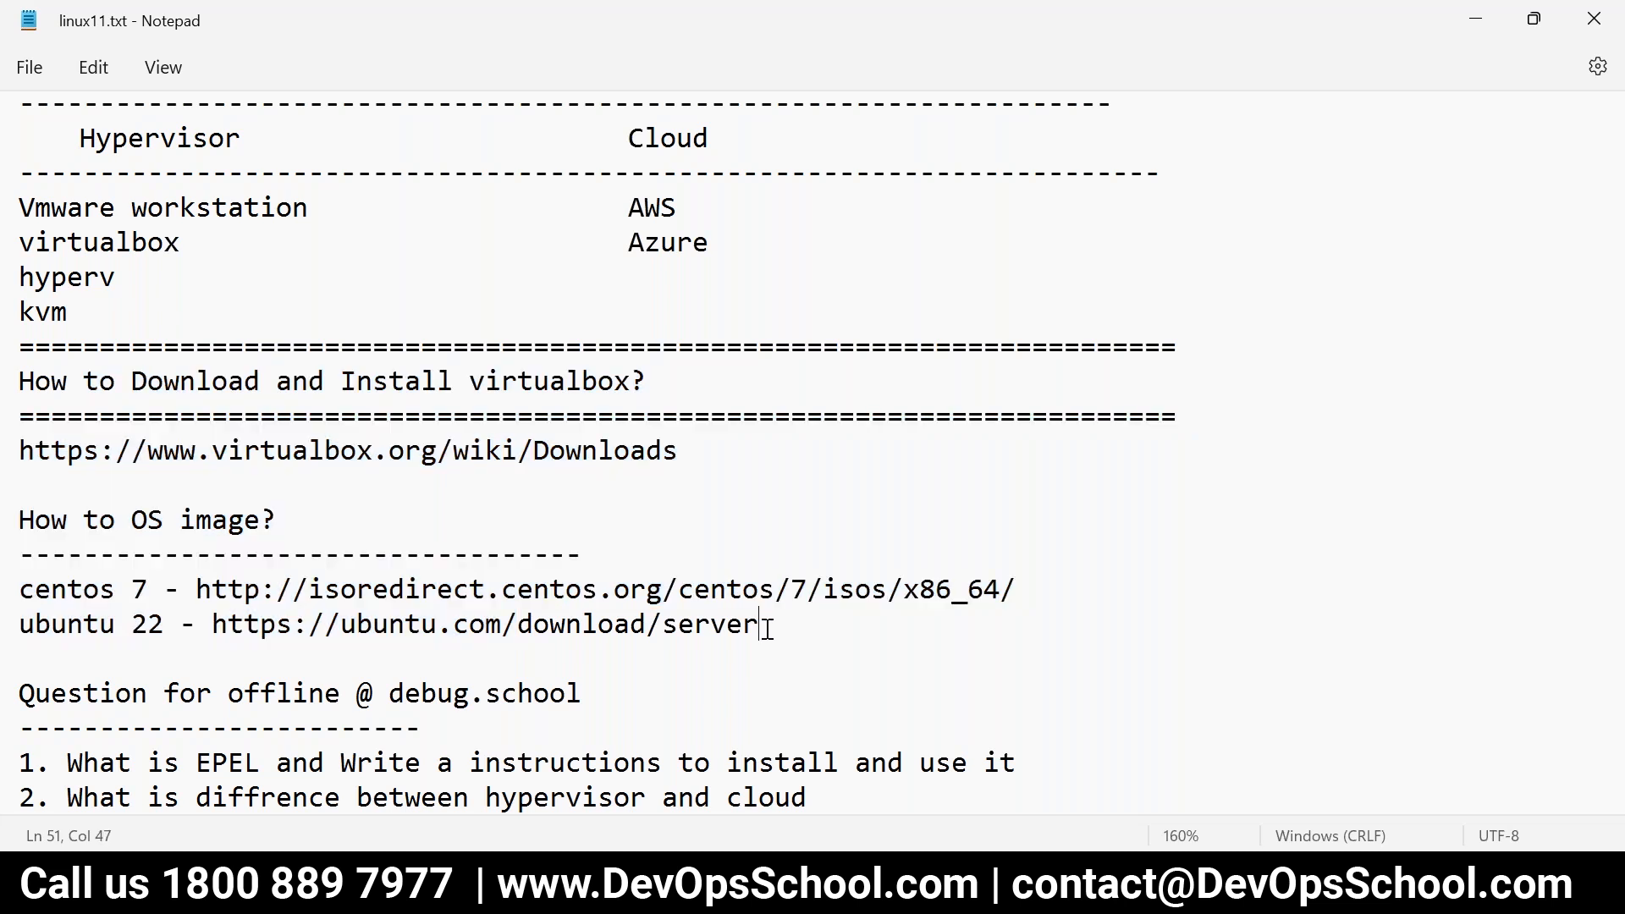
pyautogui.moveTo(19, 519); pyautogui.dragTo(756, 625)
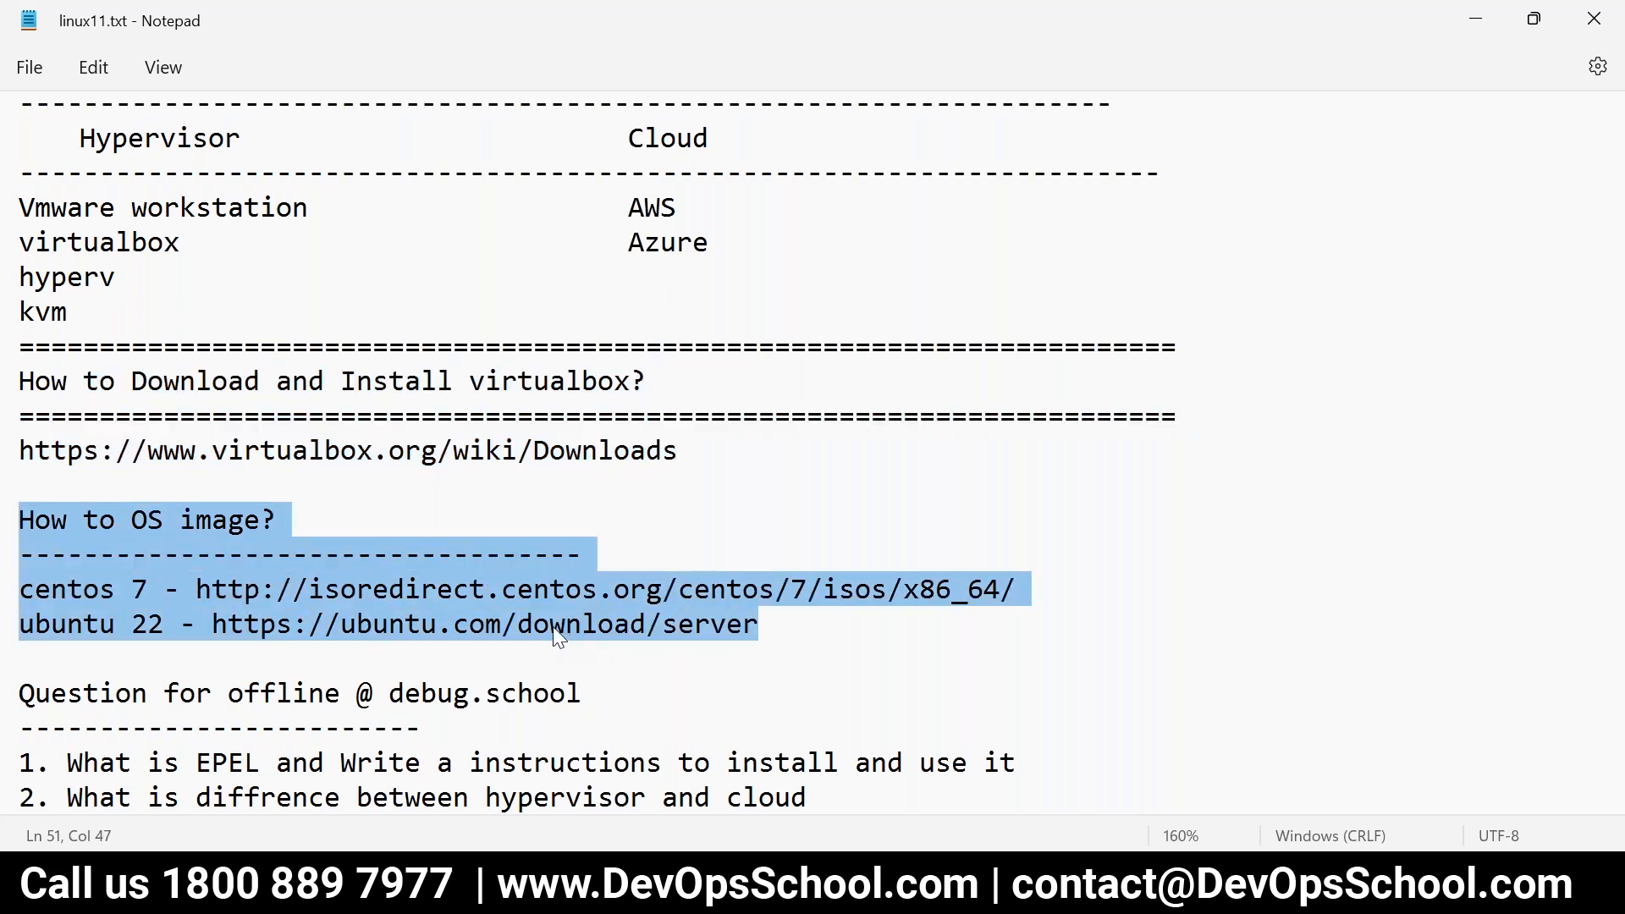
pyautogui.click(761, 624)
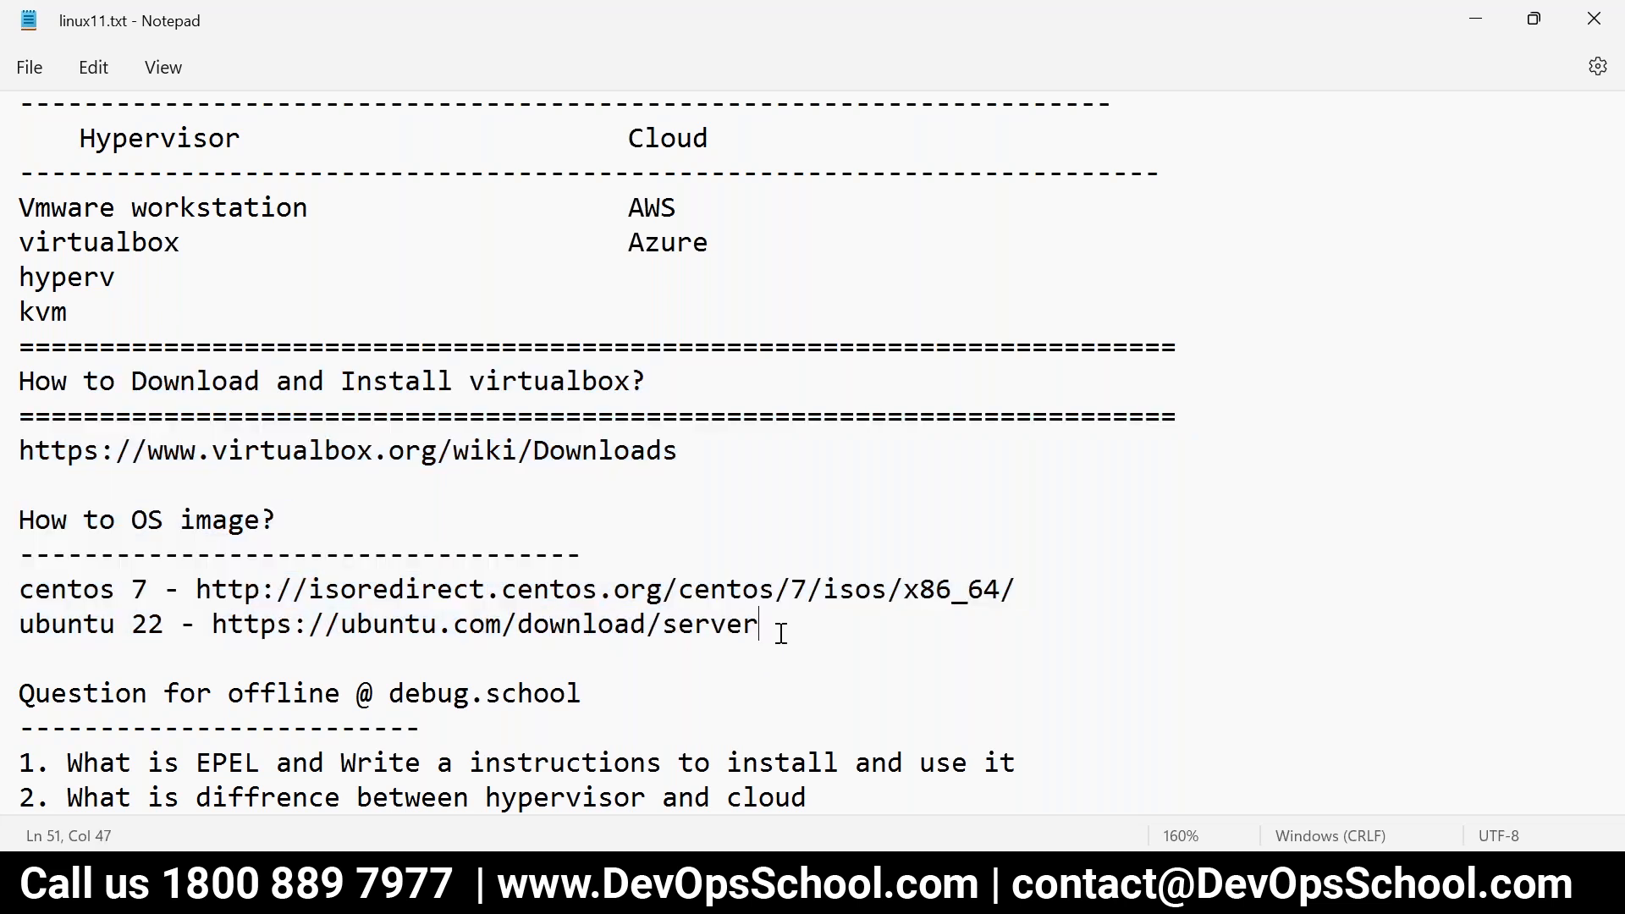
pyautogui.press('Enter')
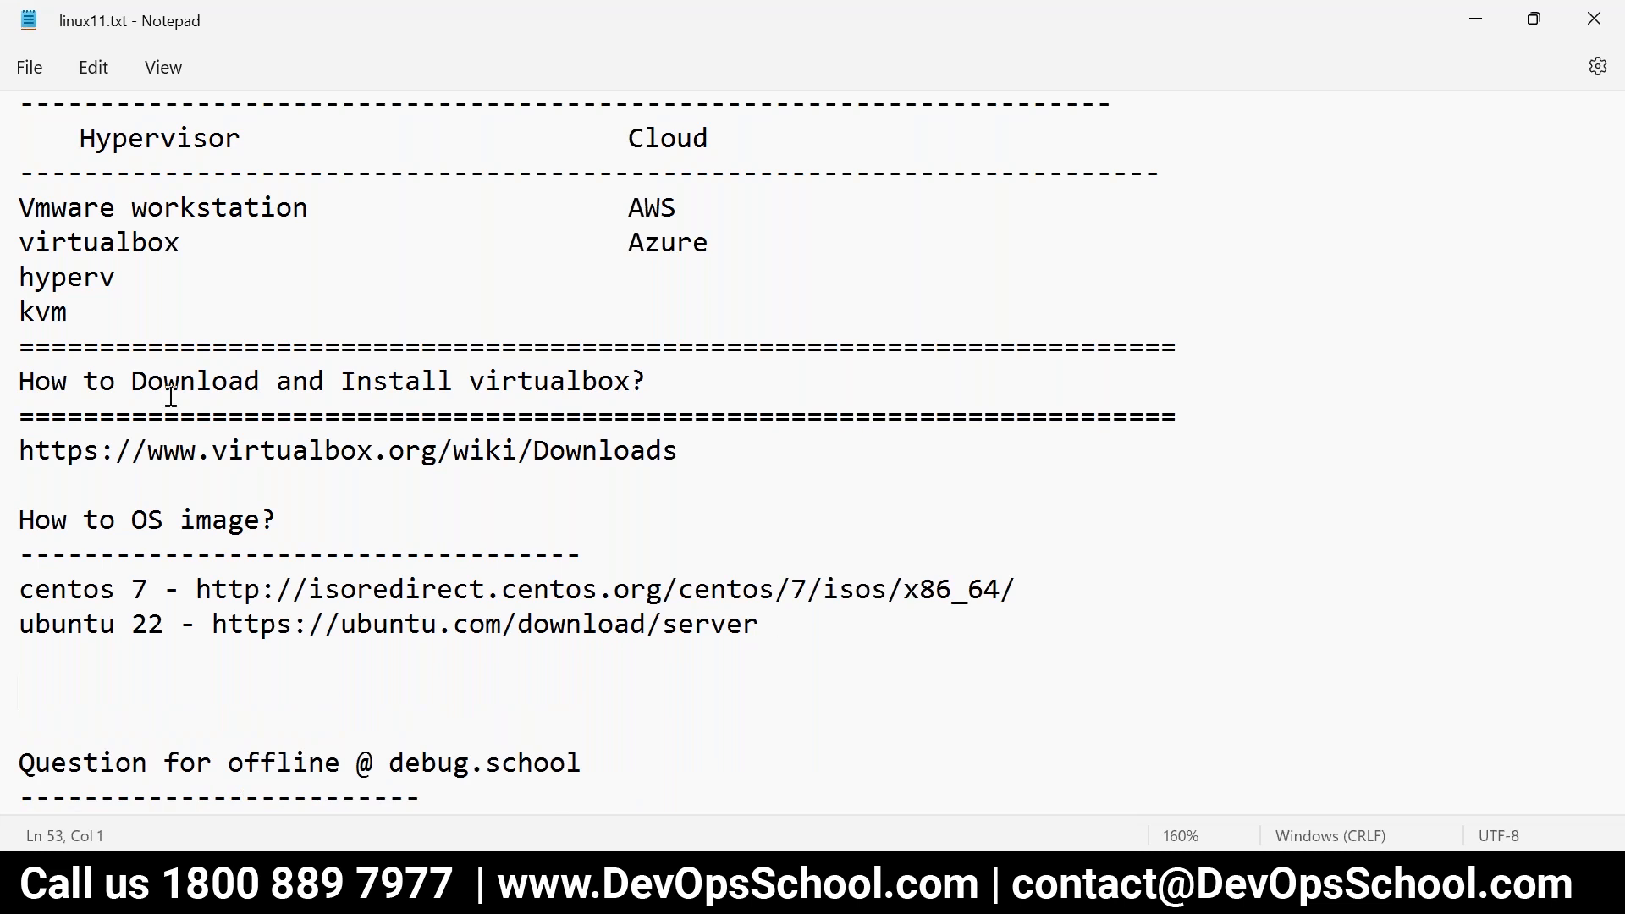
pyautogui.moveTo(135, 381); pyautogui.dragTo(293, 519)
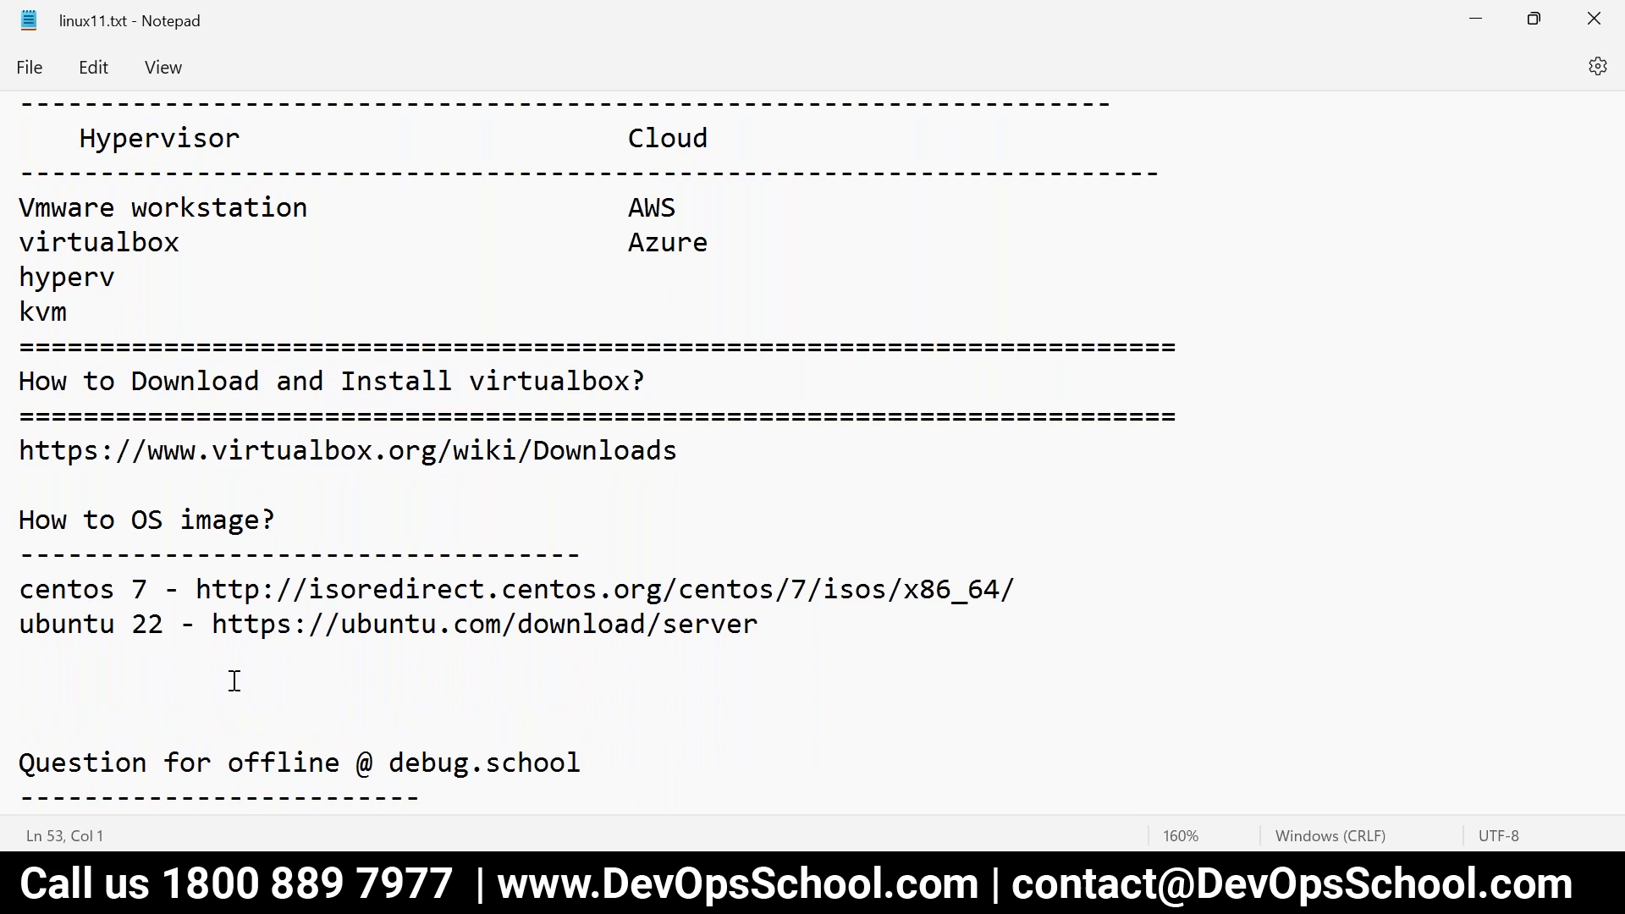
# - Add the heading 'How to create vm using virtualbox?' with a dashed underline below the image links
pyautogui.write('How to create vm us')
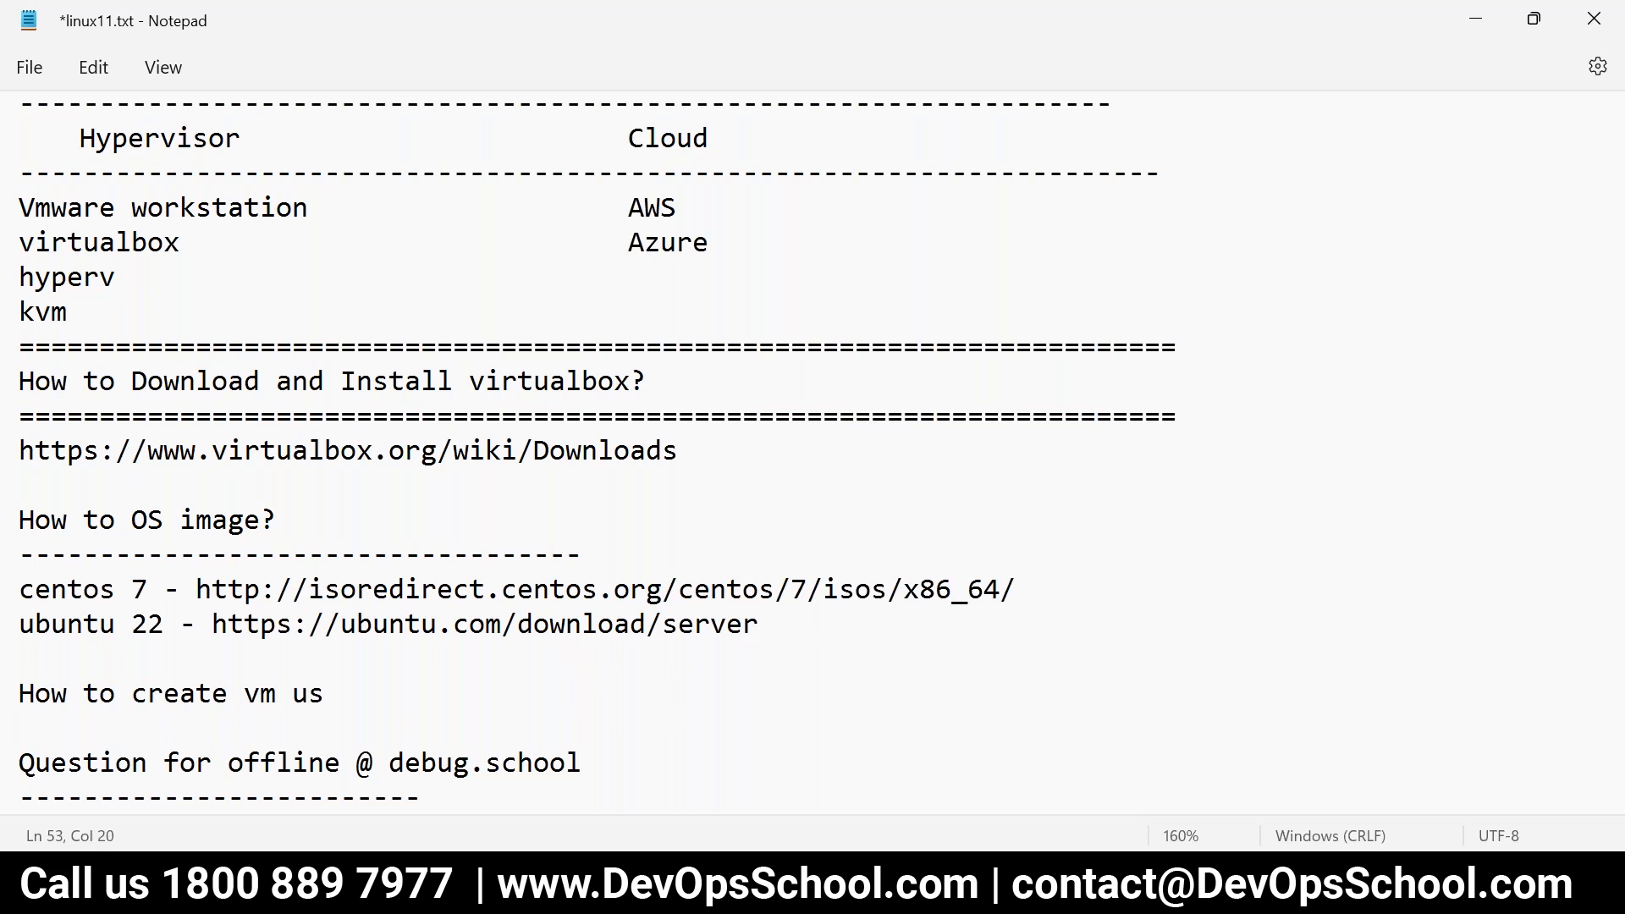
pyautogui.write('ing virtualbox?')
pyautogui.write('----------------')
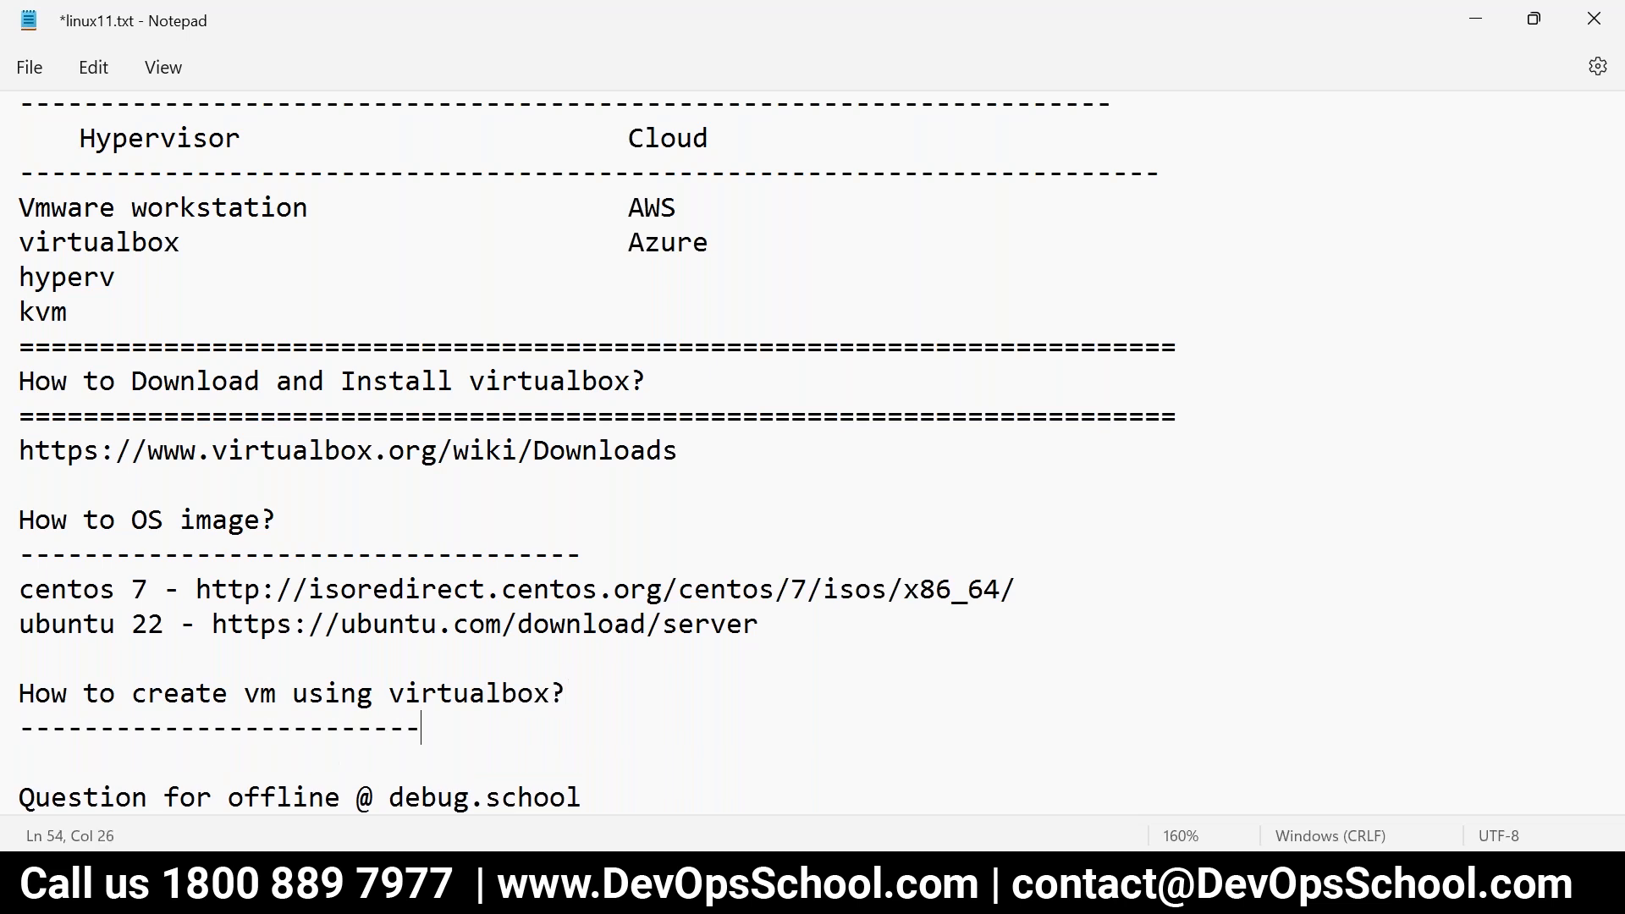
pyautogui.write('---------')
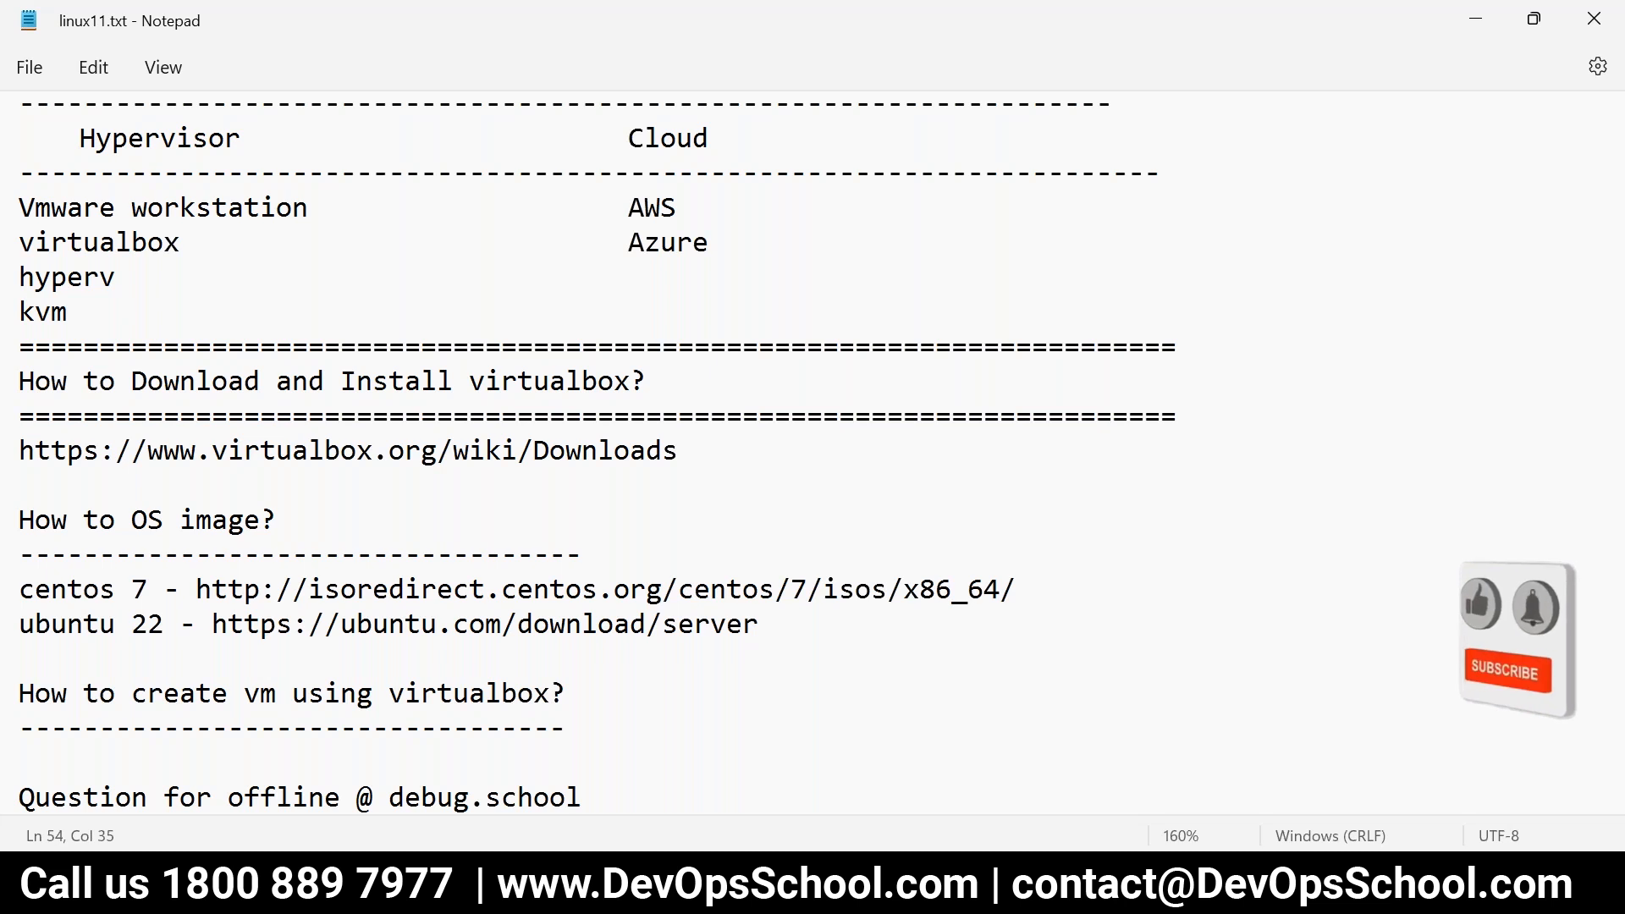
pyautogui.click(1505, 672)
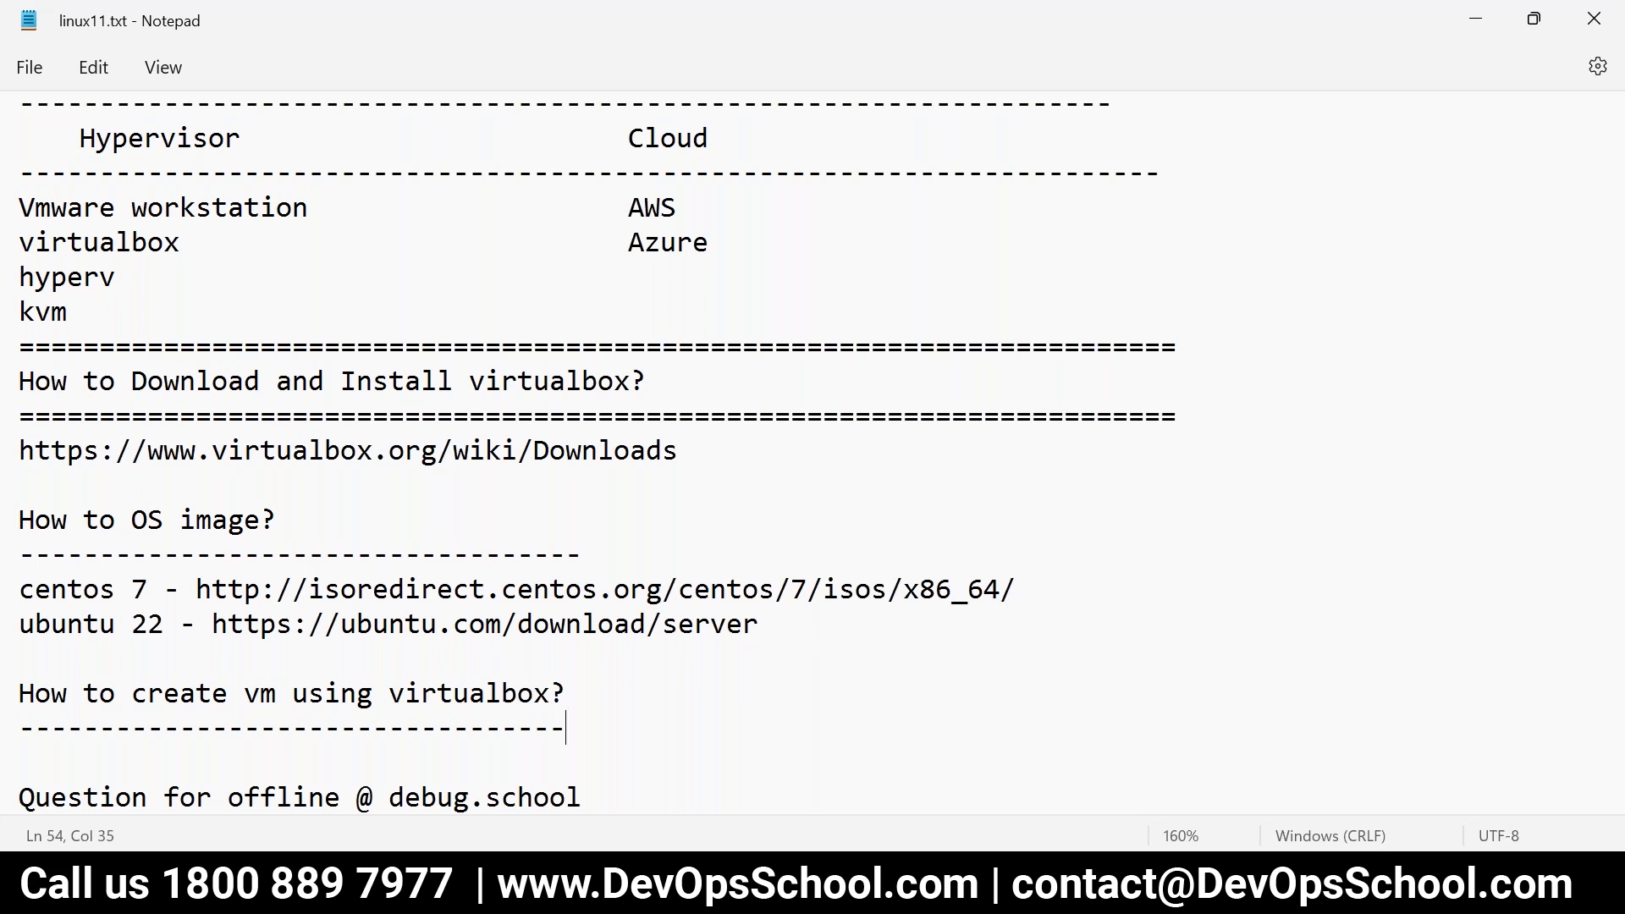
# - Select the word virtualbox in the new heading and highlight the VirtualBox downloads link above
pyautogui.doubleClick(464, 693)
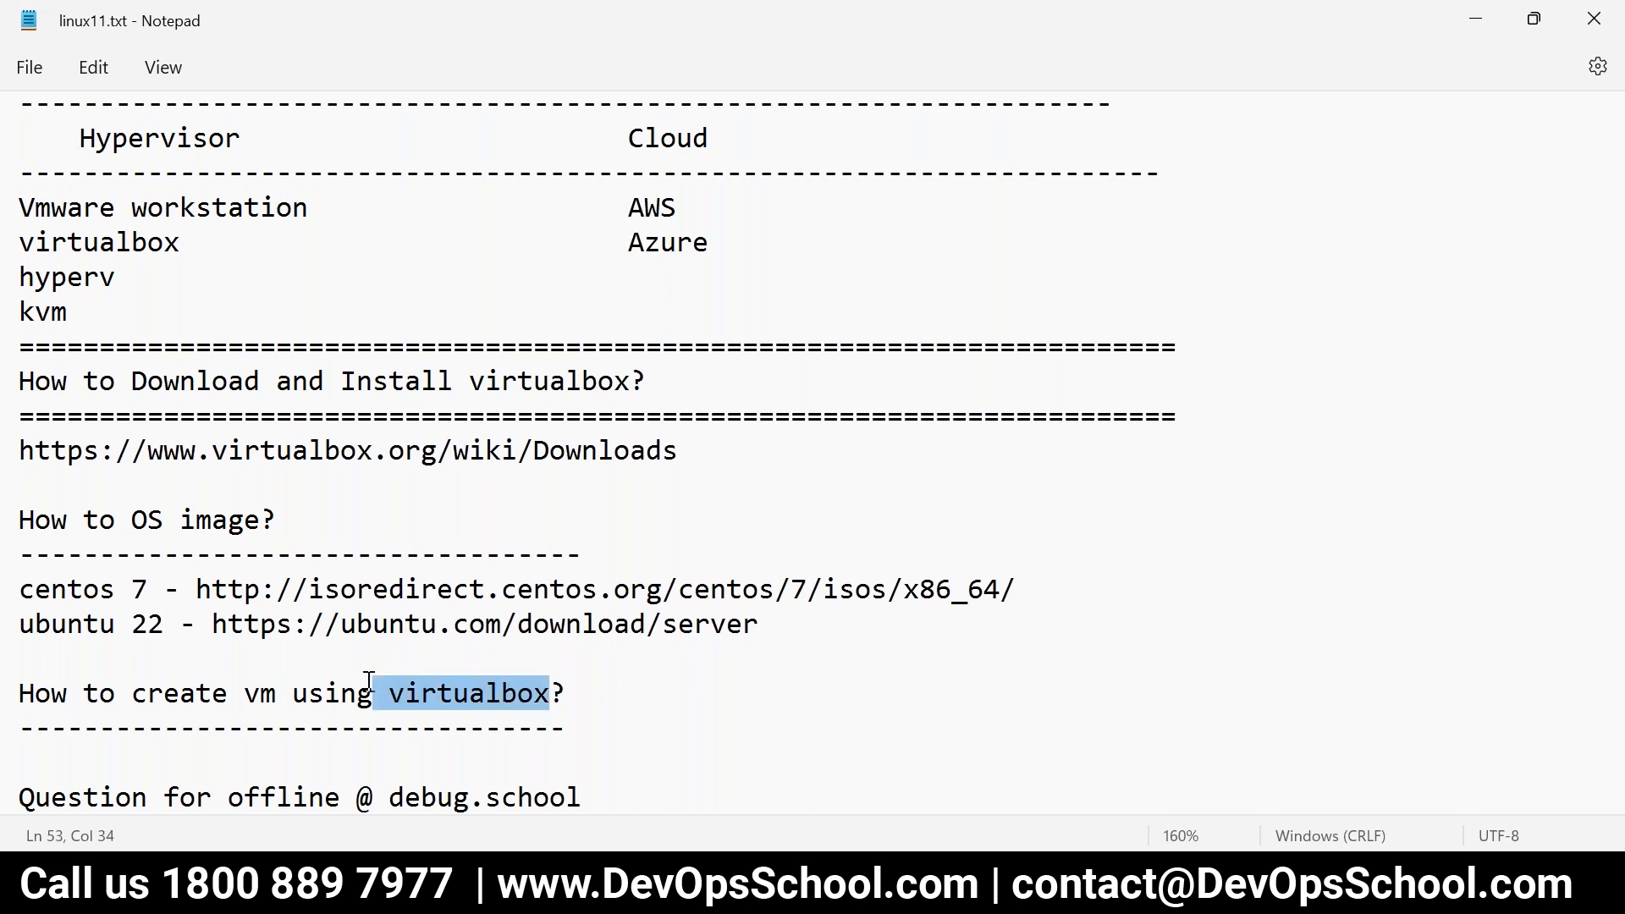
pyautogui.click(677, 450)
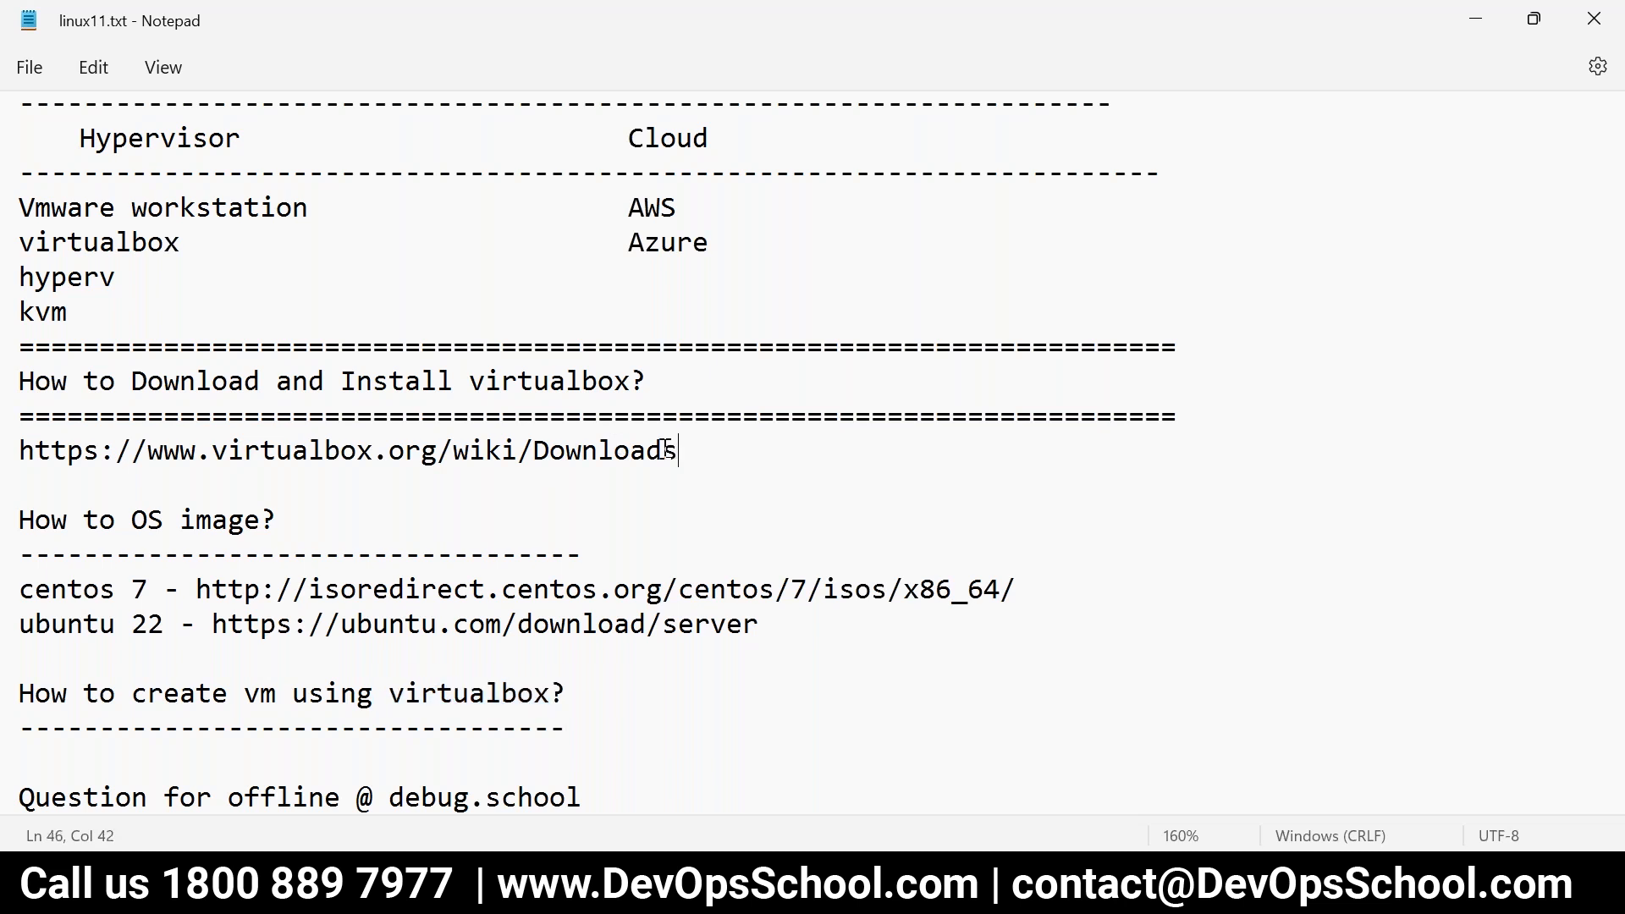
pyautogui.moveTo(240, 345); pyautogui.dragTo(677, 450)
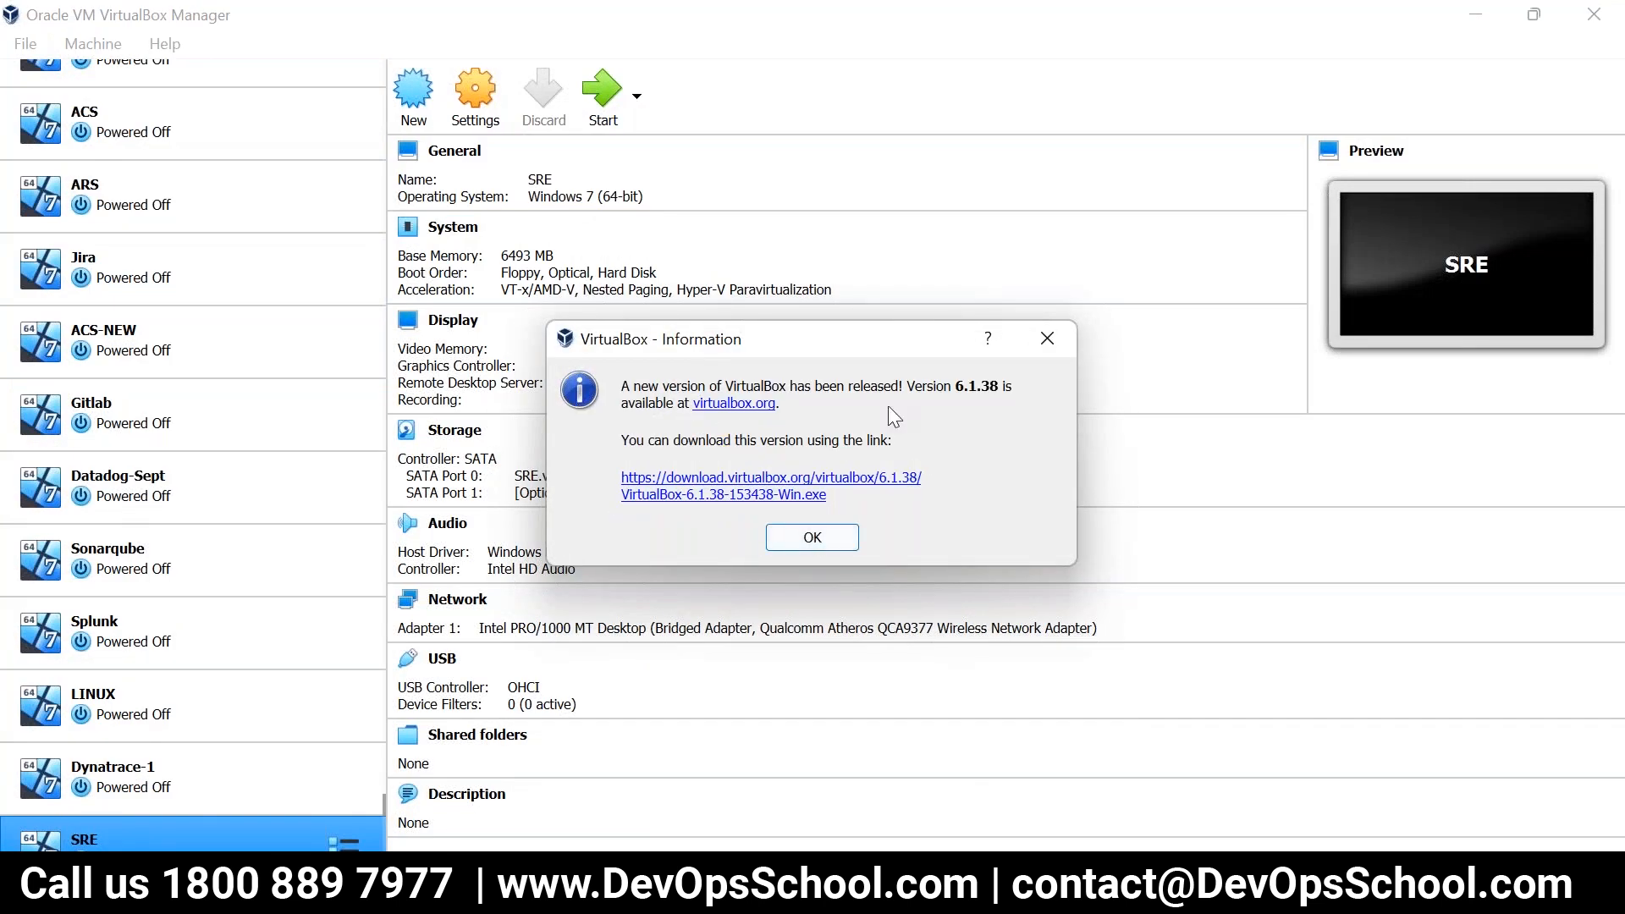
pyautogui.moveTo(929, 425)
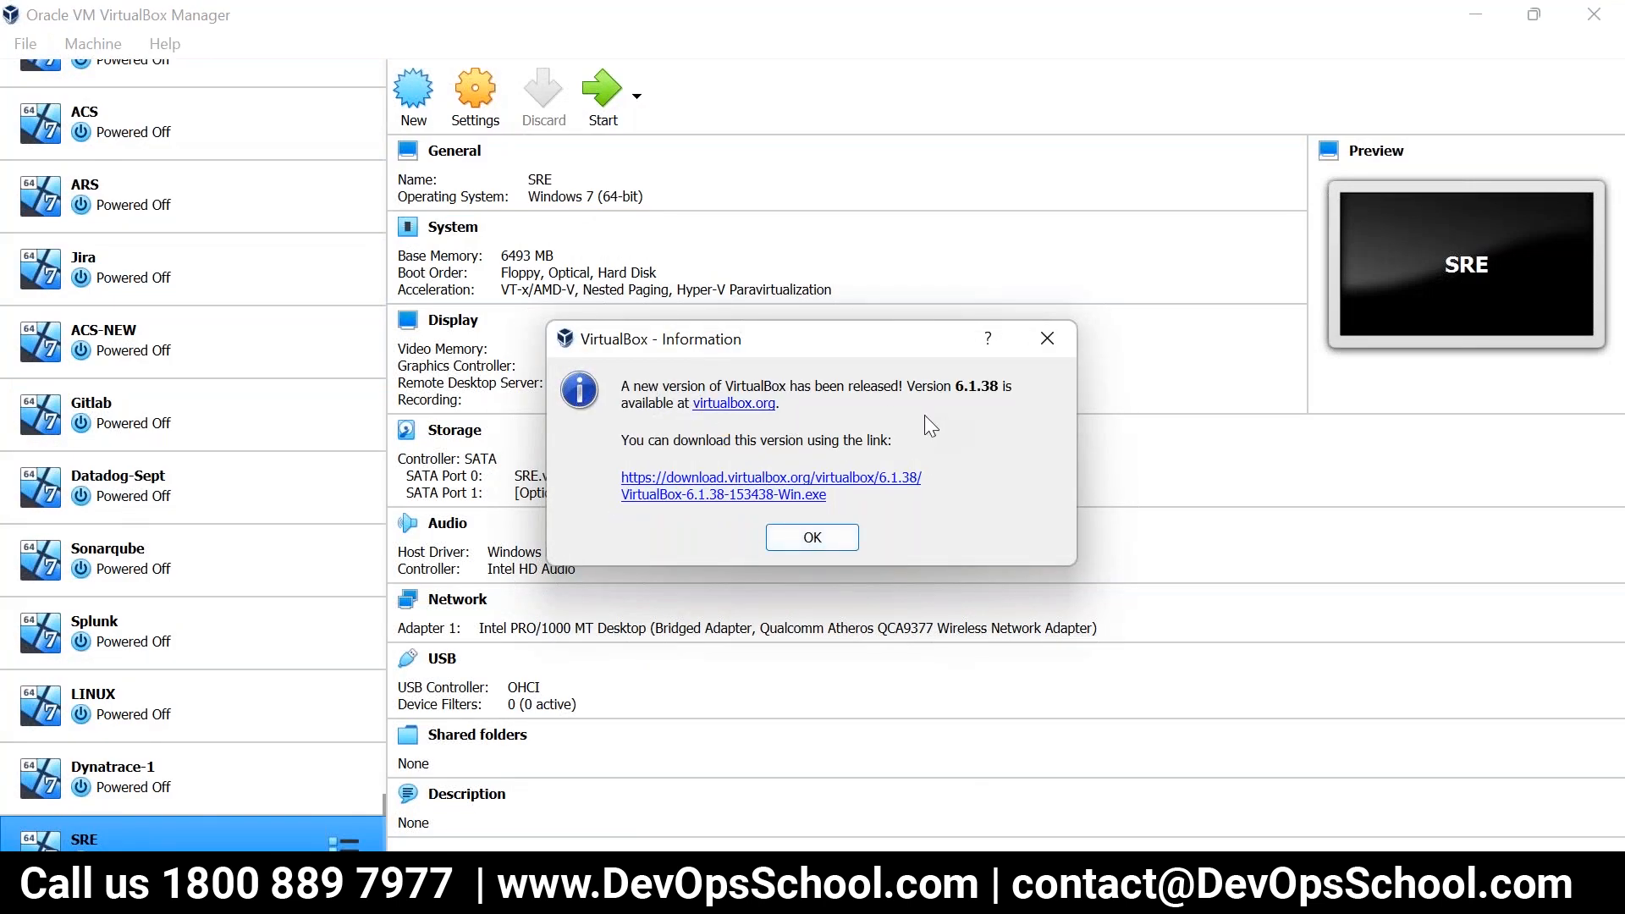
pyautogui.moveTo(813, 536)
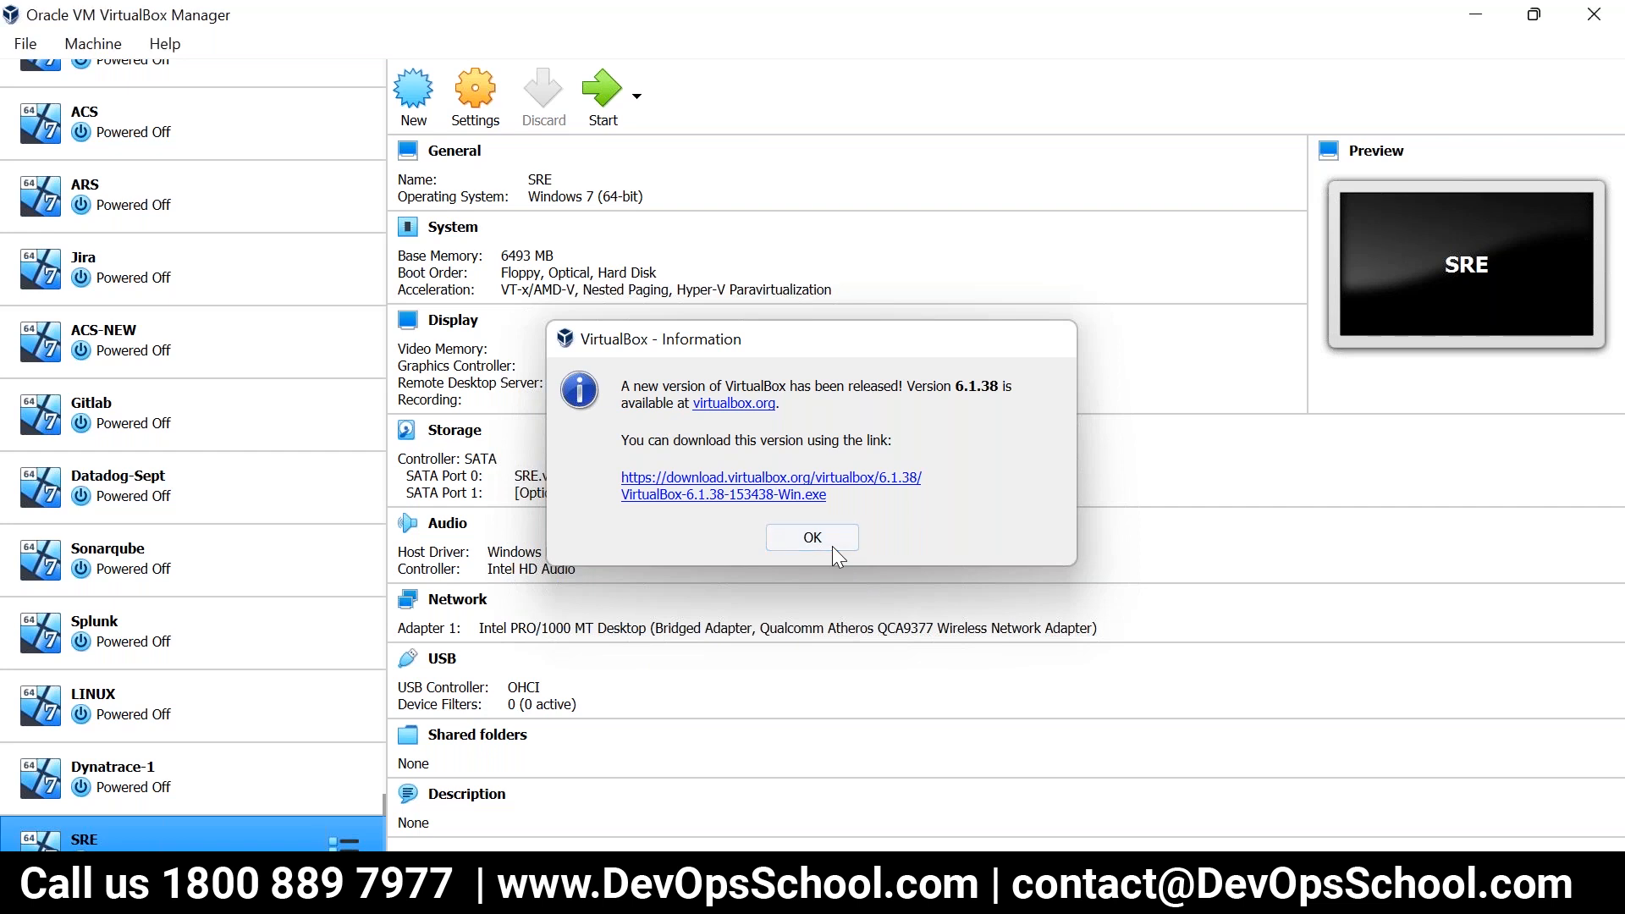
# - Dismiss the VirtualBox 6.1.38 update notice, glance at the Machine menu and return to Notepad
pyautogui.click(811, 536)
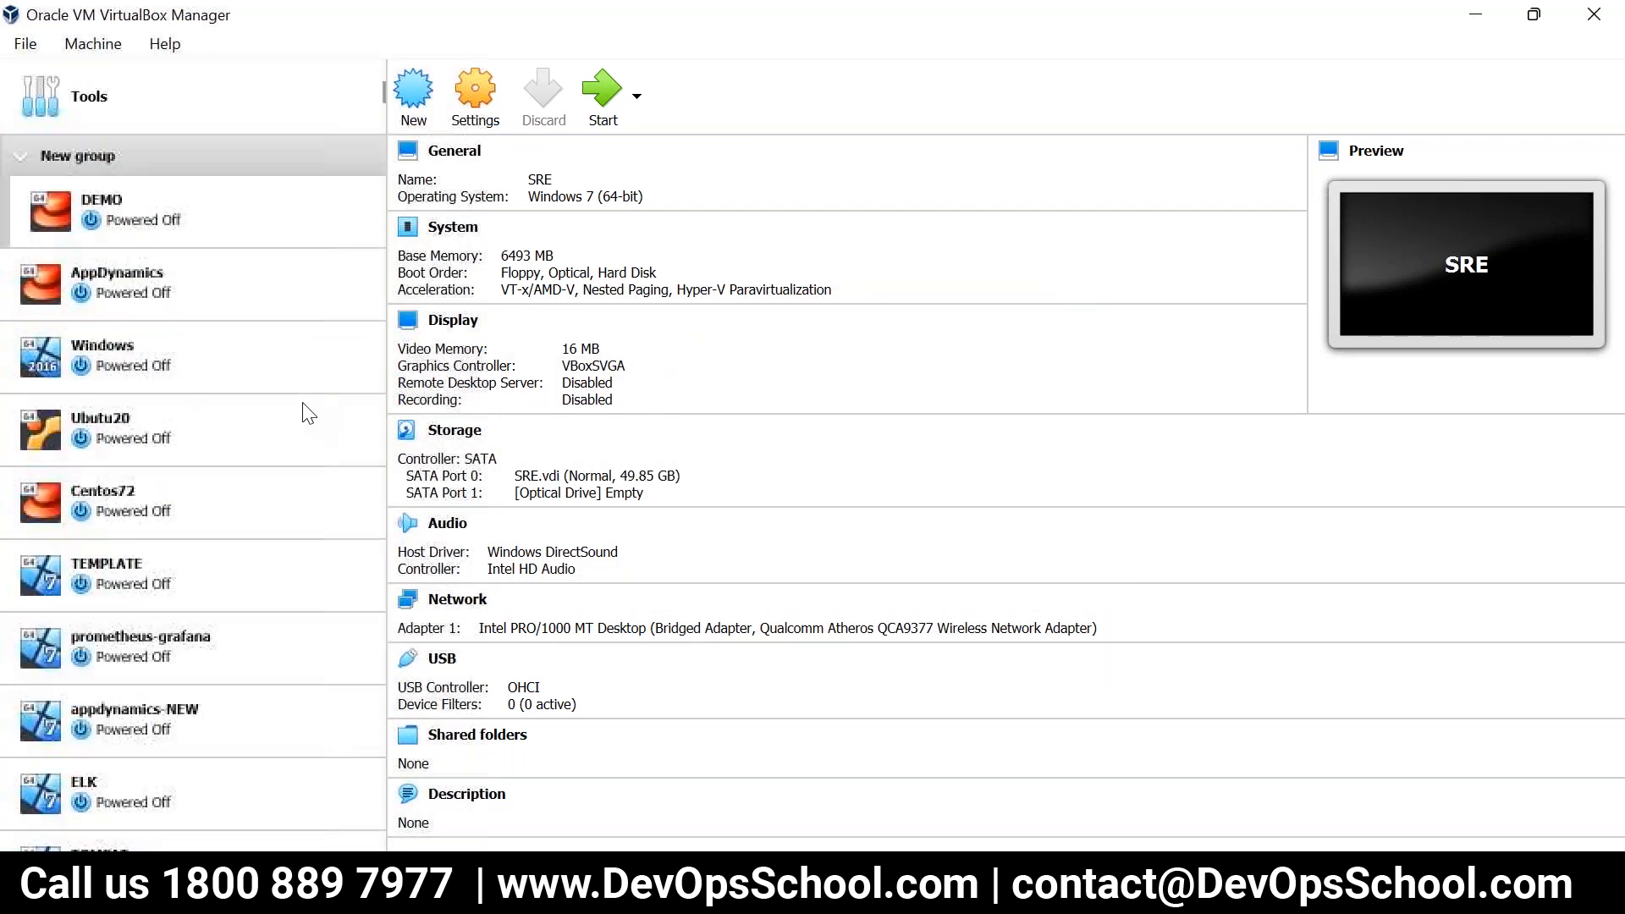
pyautogui.click(24, 44)
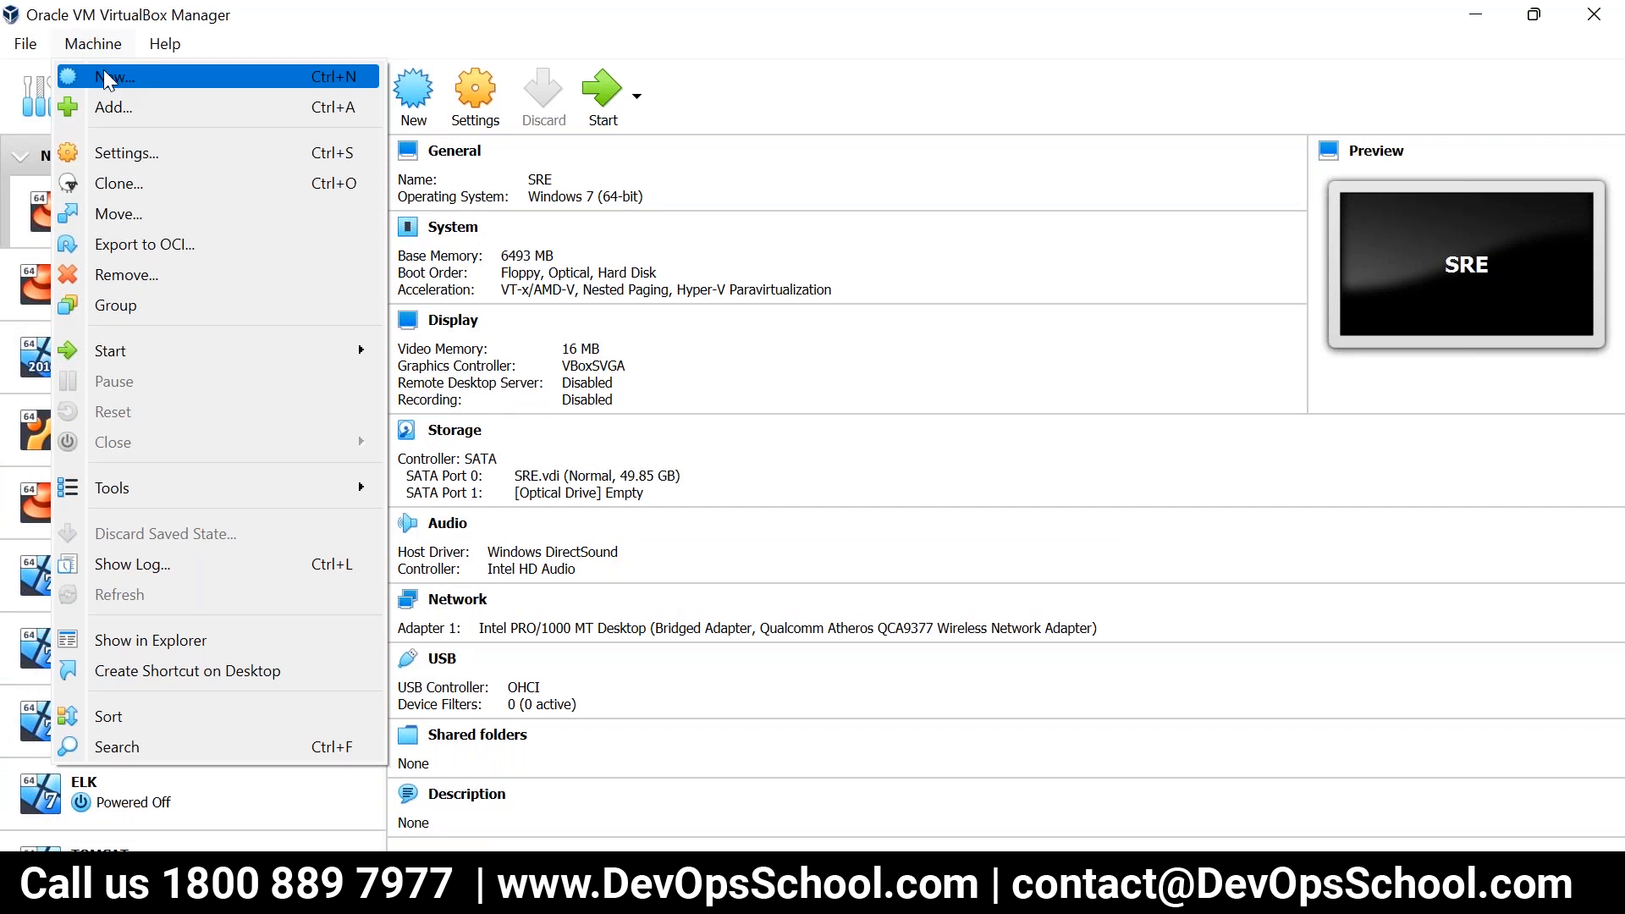
pyautogui.click(114, 76)
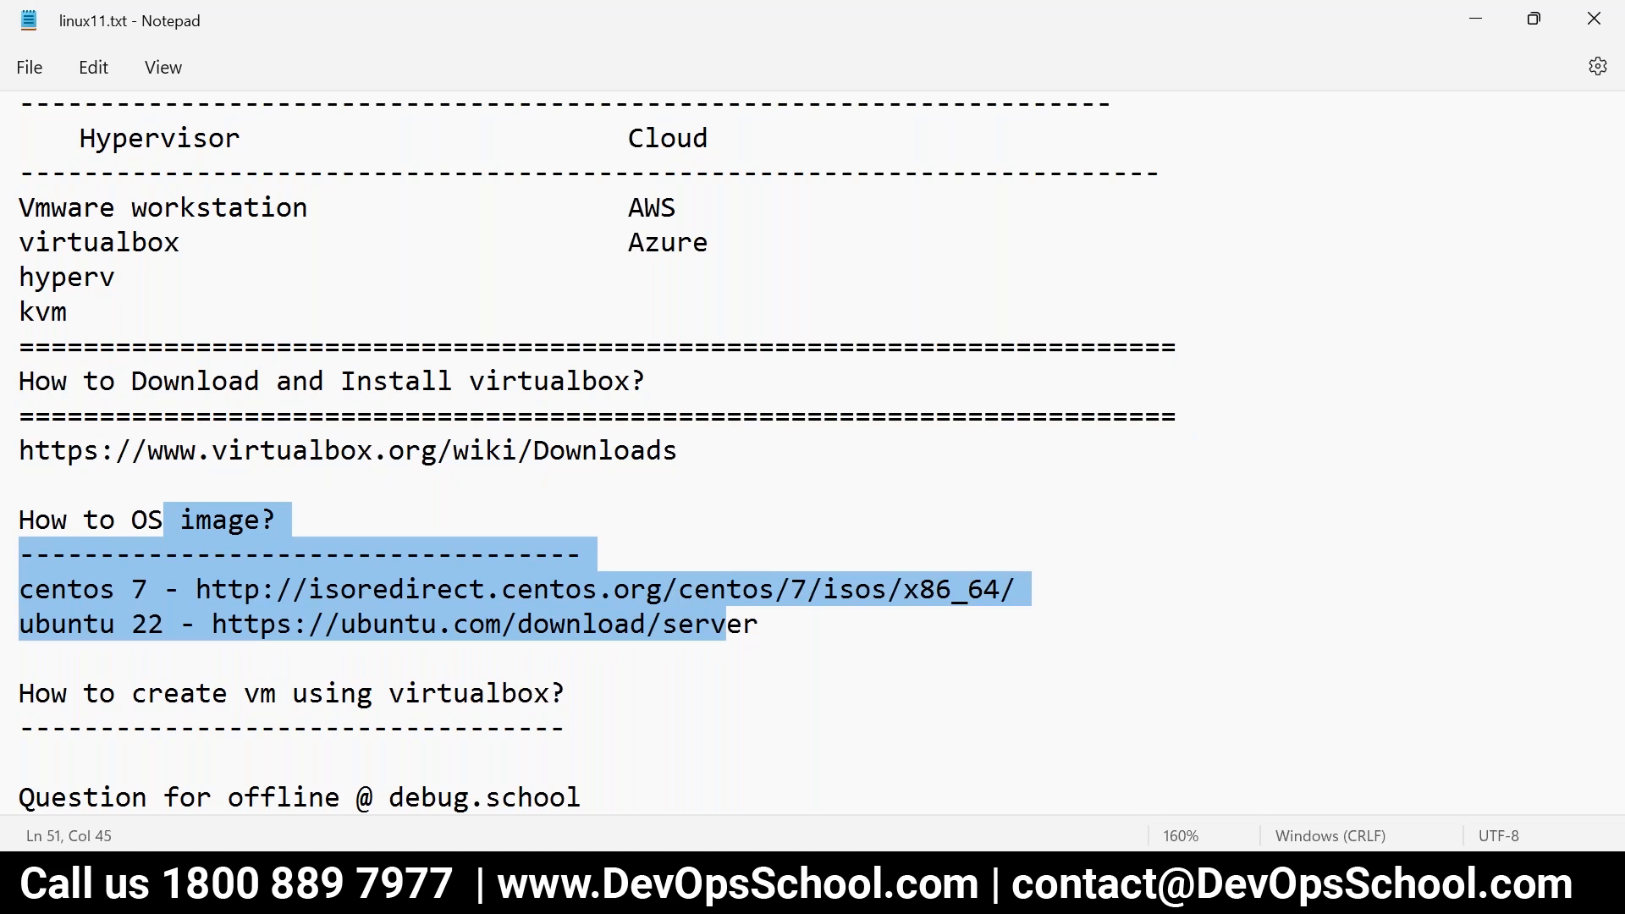
pyautogui.moveTo(498, 731)
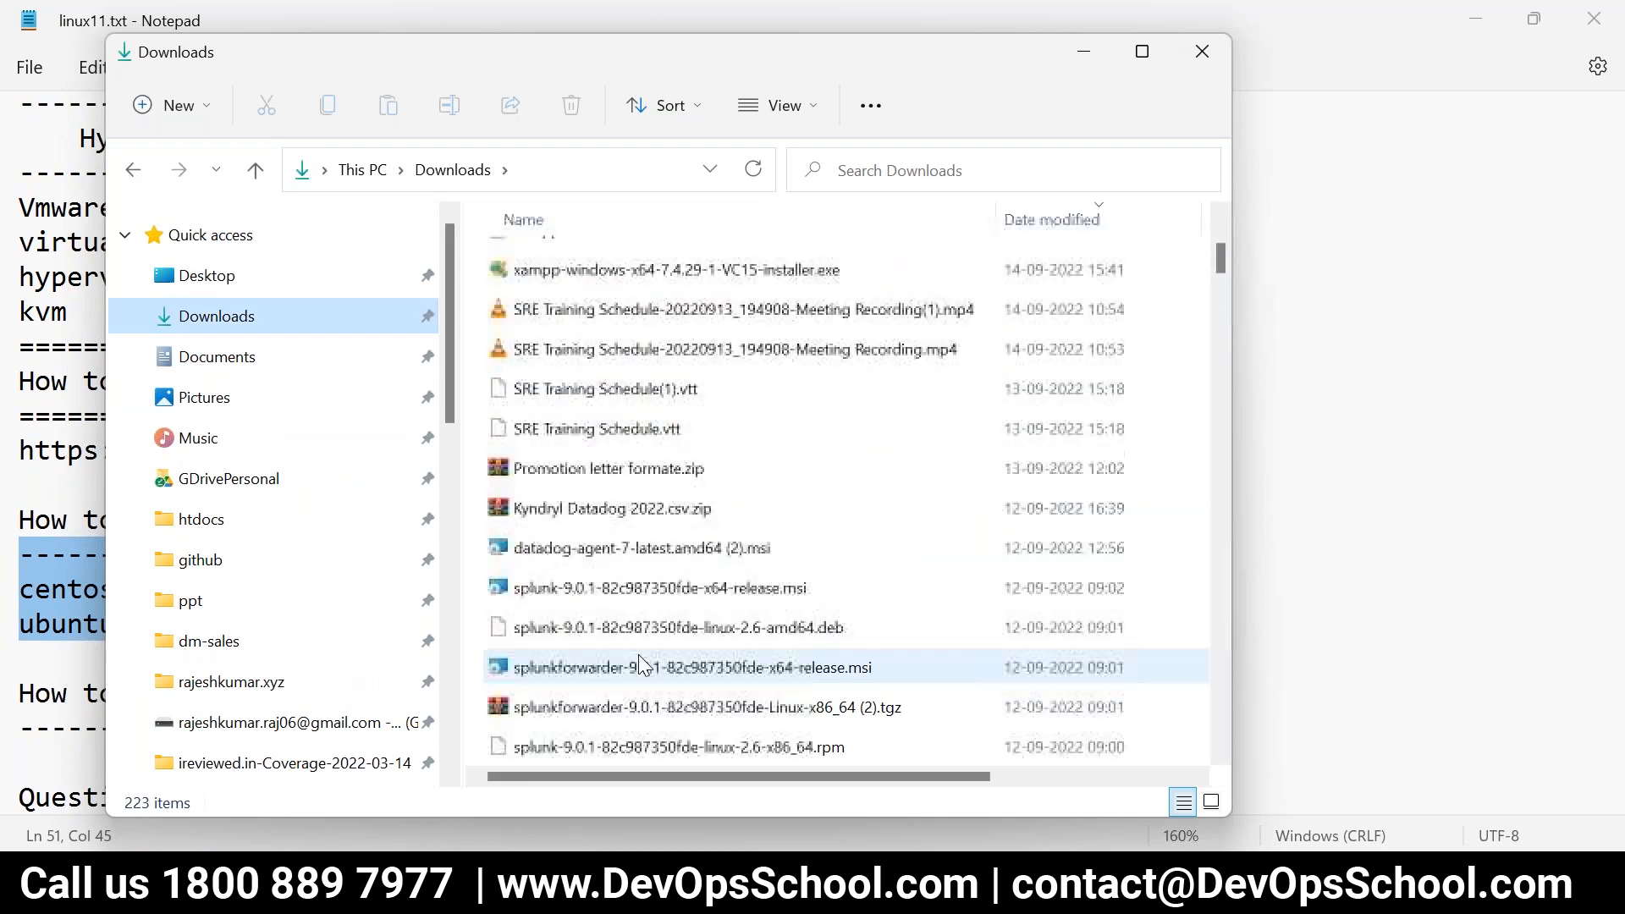
# - Browse into Downloads > software > vms to reach the downloaded VM files
pyautogui.scroll(-3)
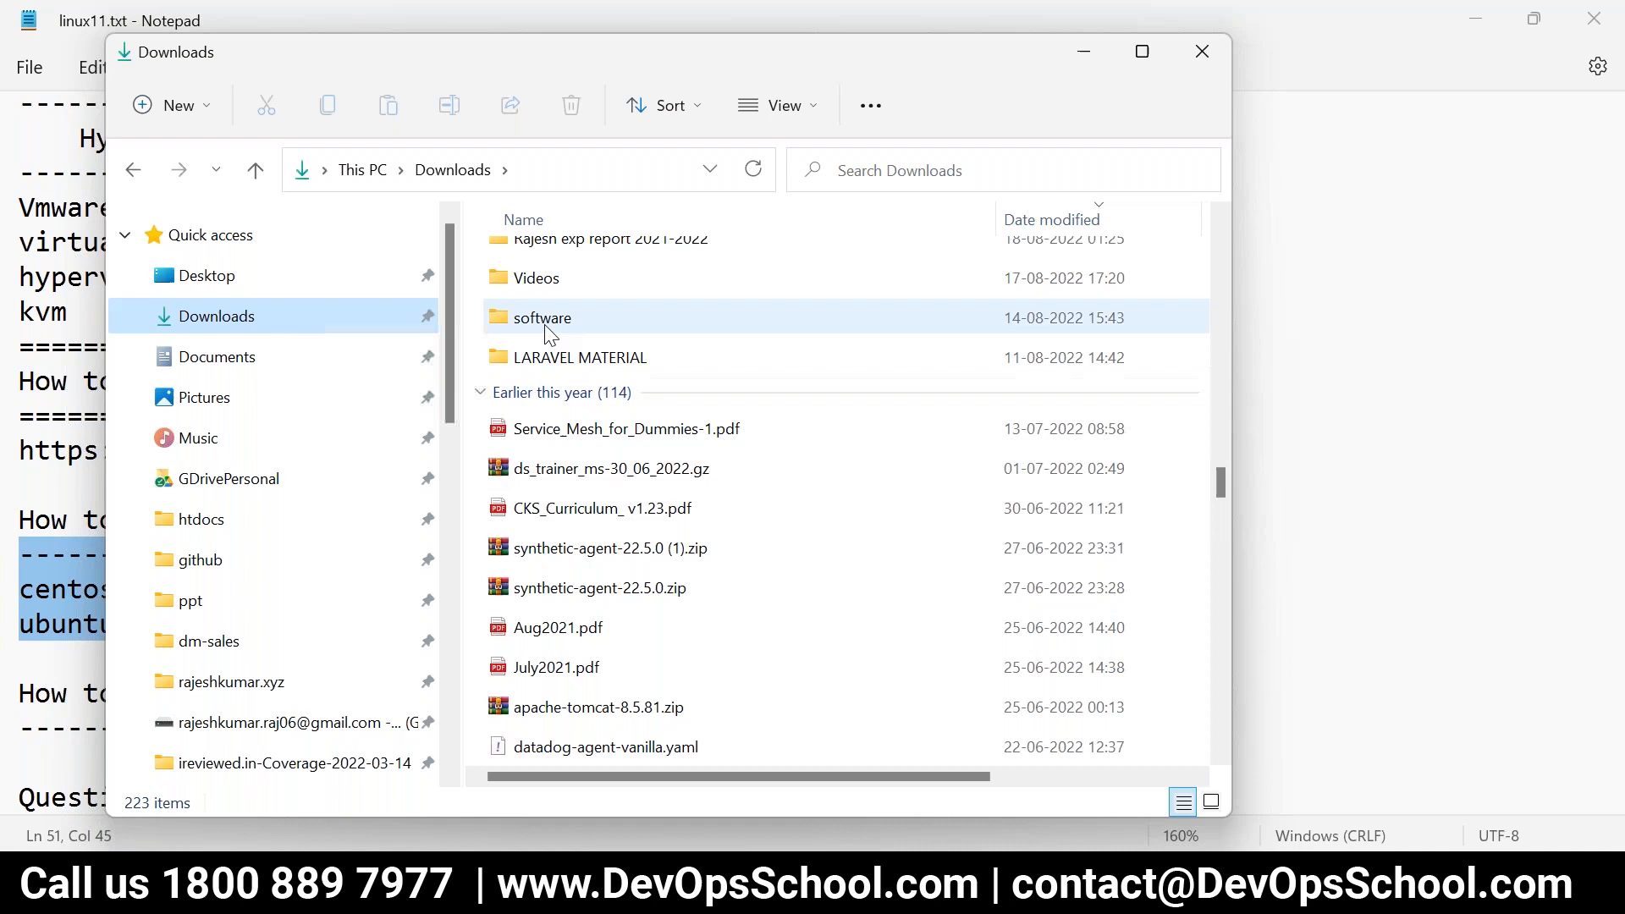
pyautogui.doubleClick(542, 316)
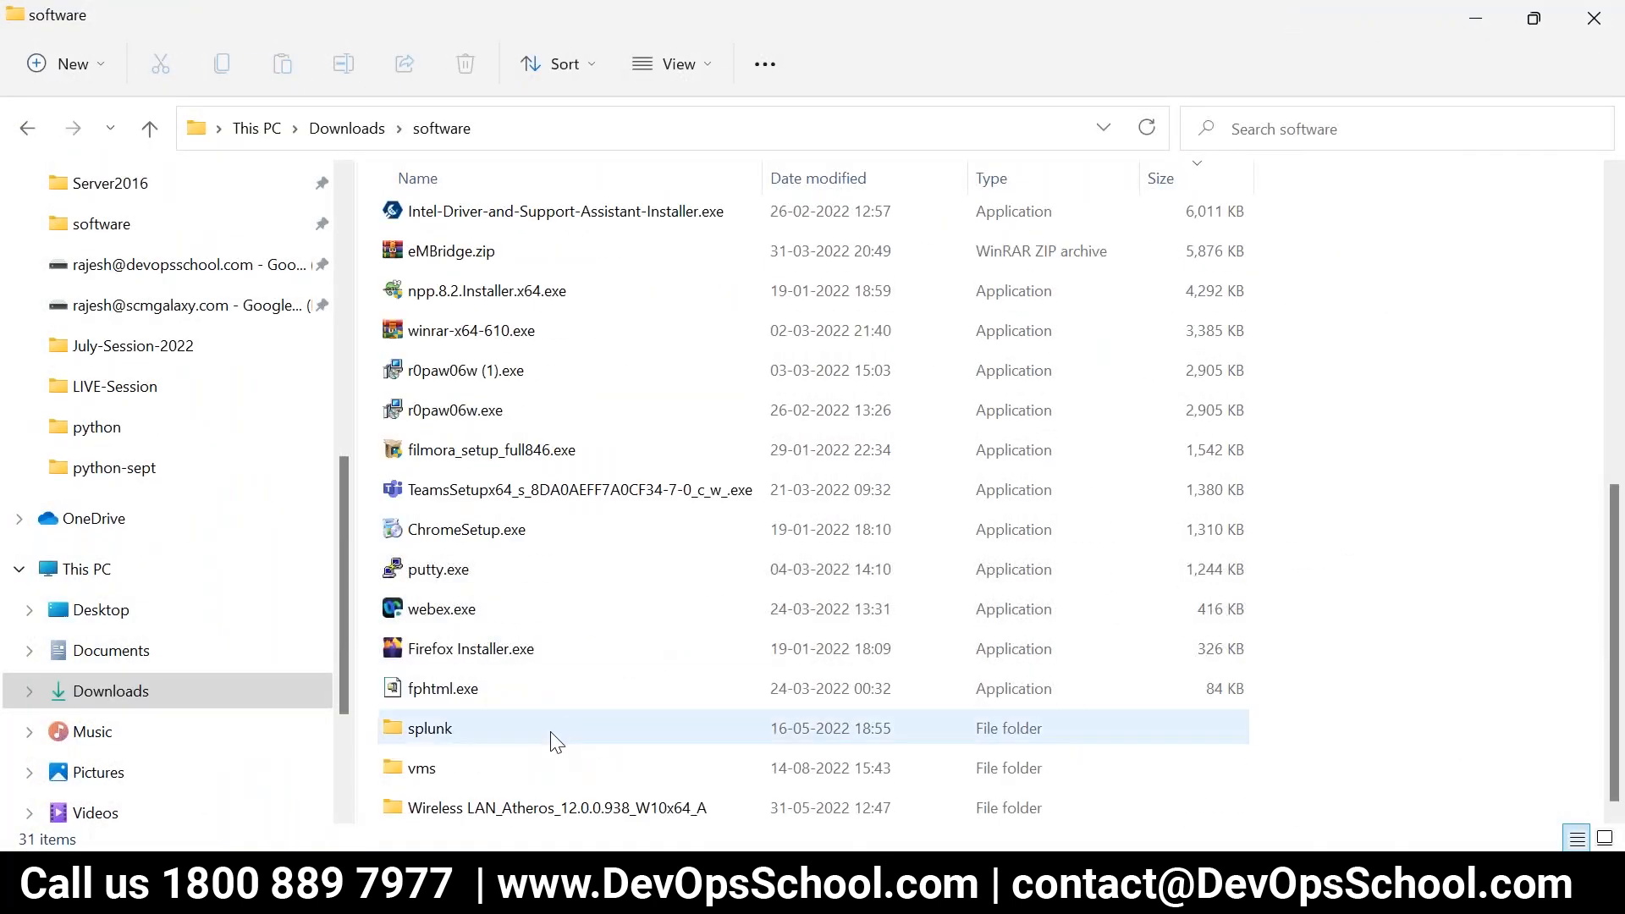
pyautogui.doubleClick(421, 768)
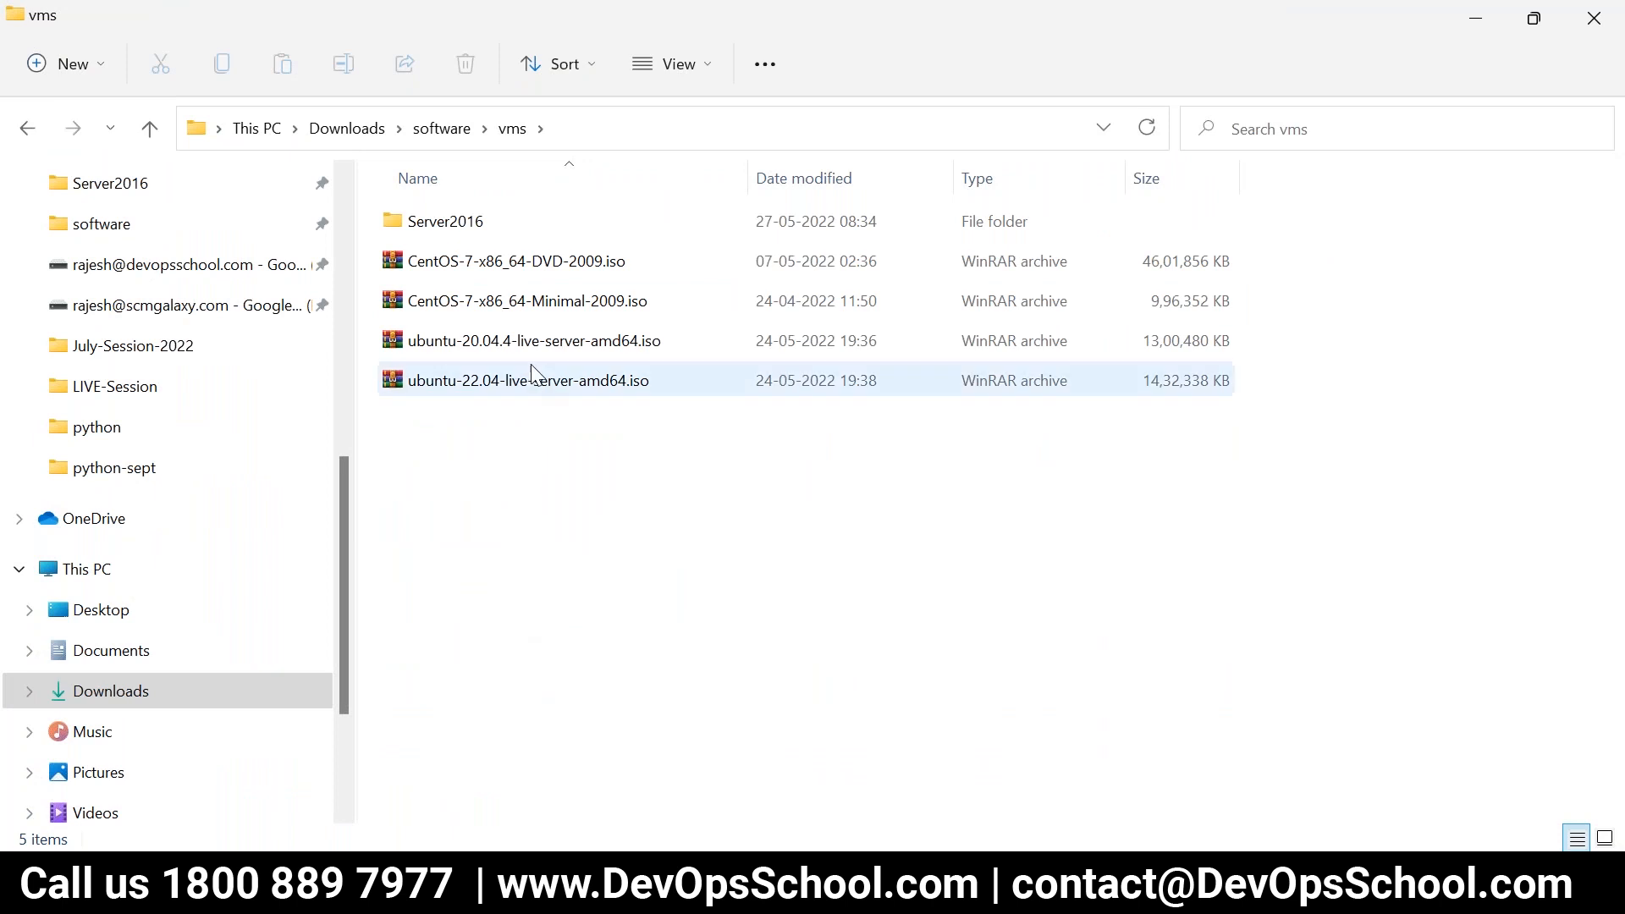
# - Point out the CentOS 7 DVD, CentOS 7 Minimal, Ubuntu 20.04.4 and Ubuntu 22.04 server ISOs
pyautogui.click(533, 340)
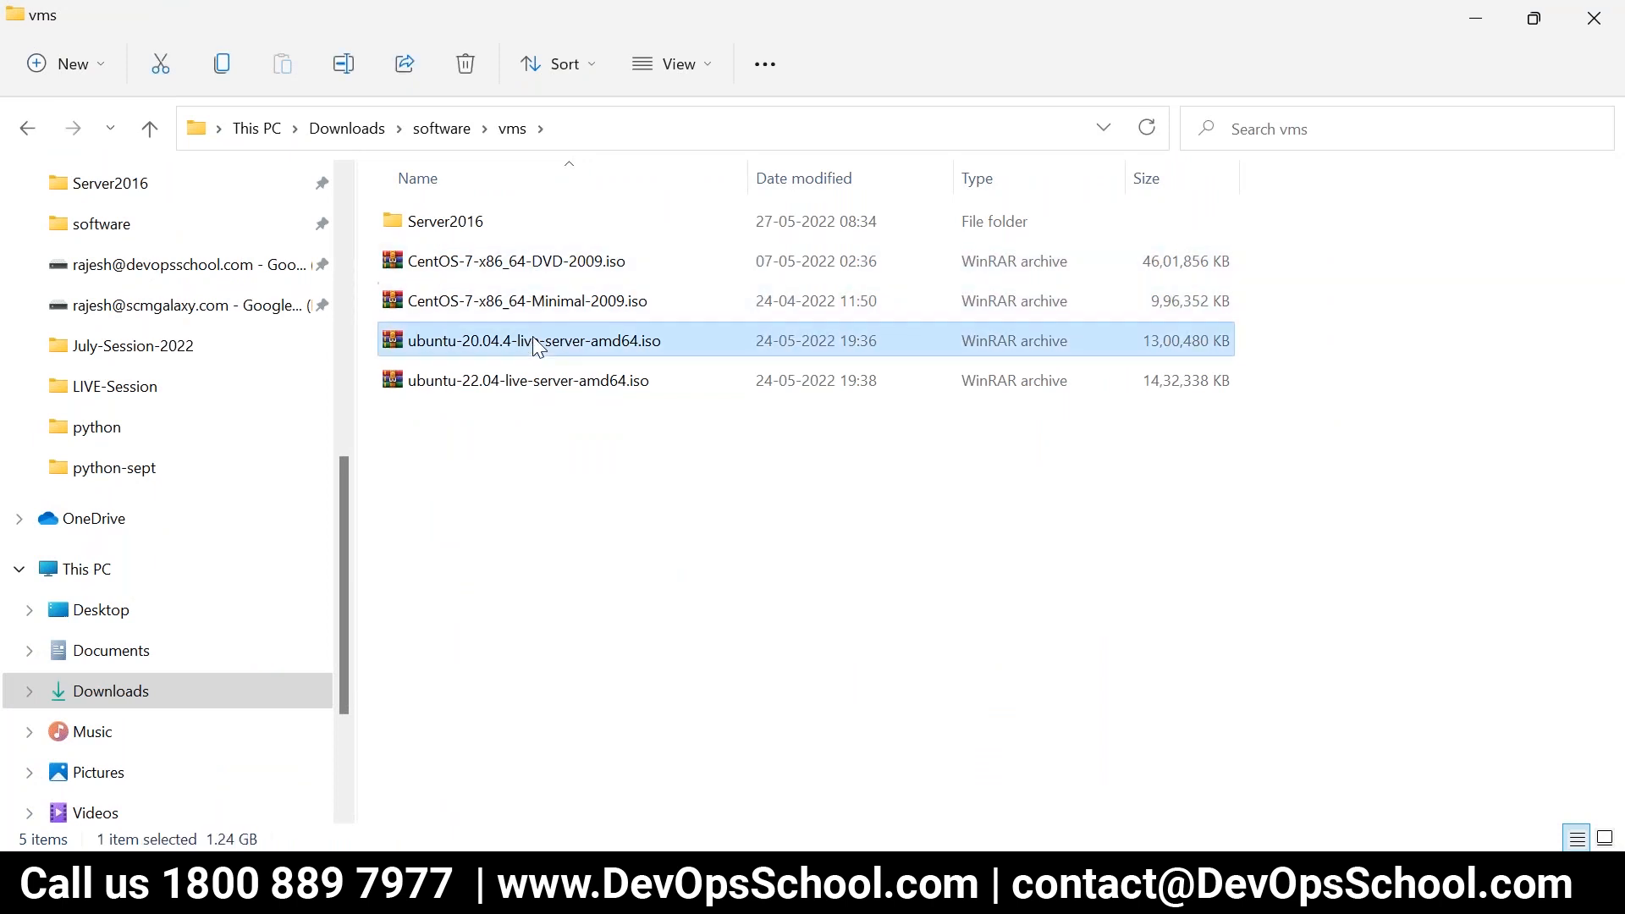
pyautogui.click(514, 261)
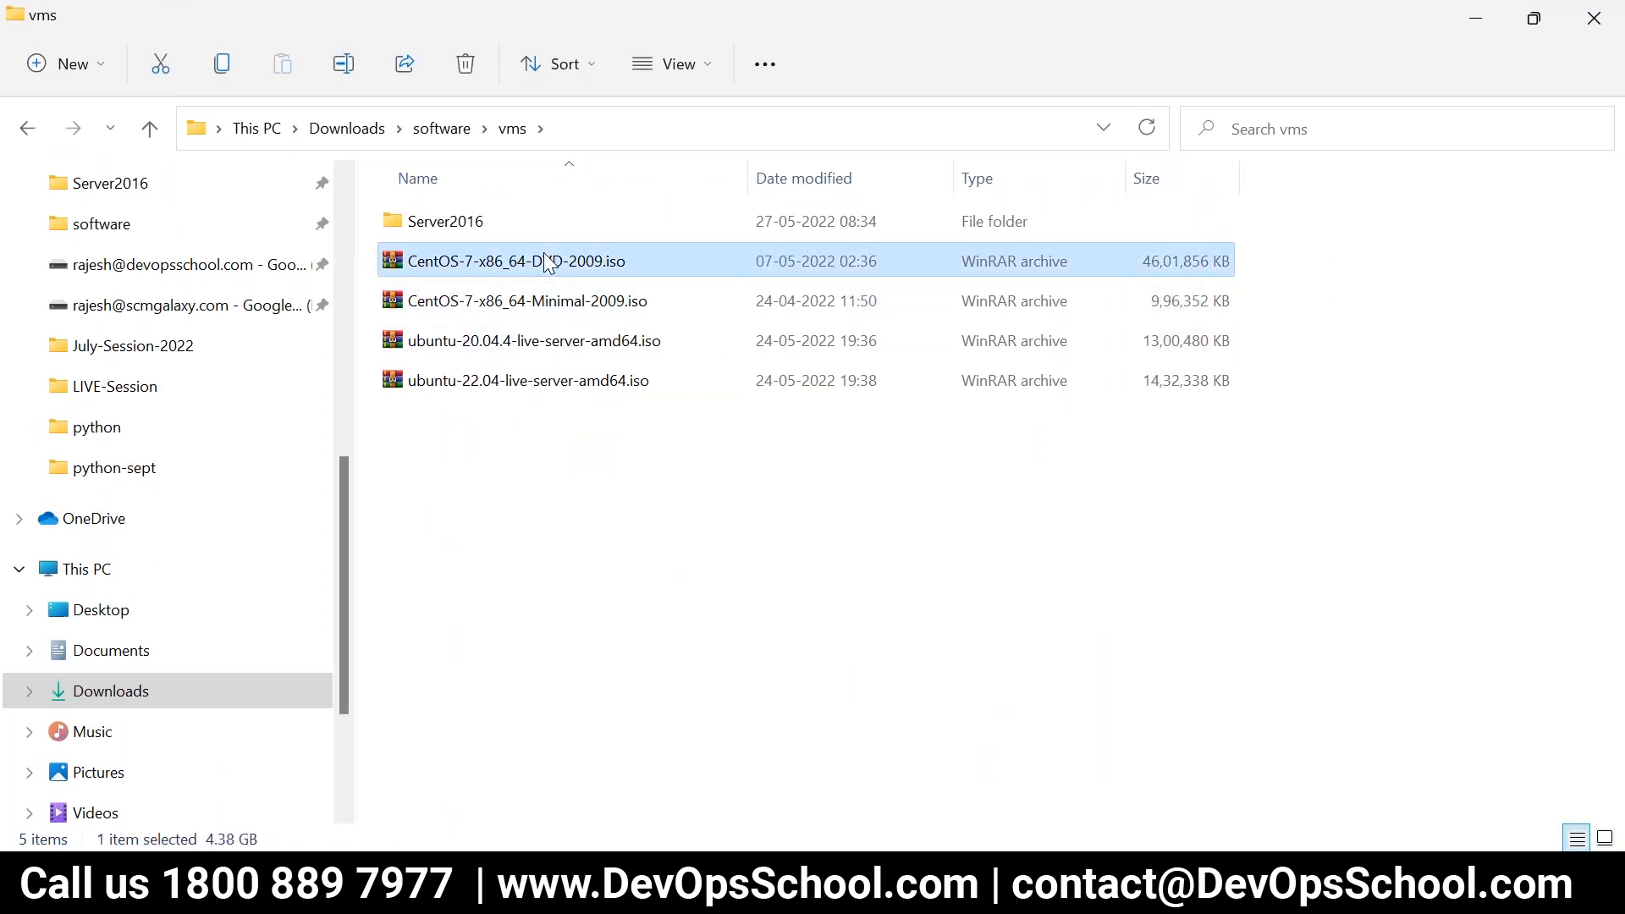
pyautogui.click(525, 301)
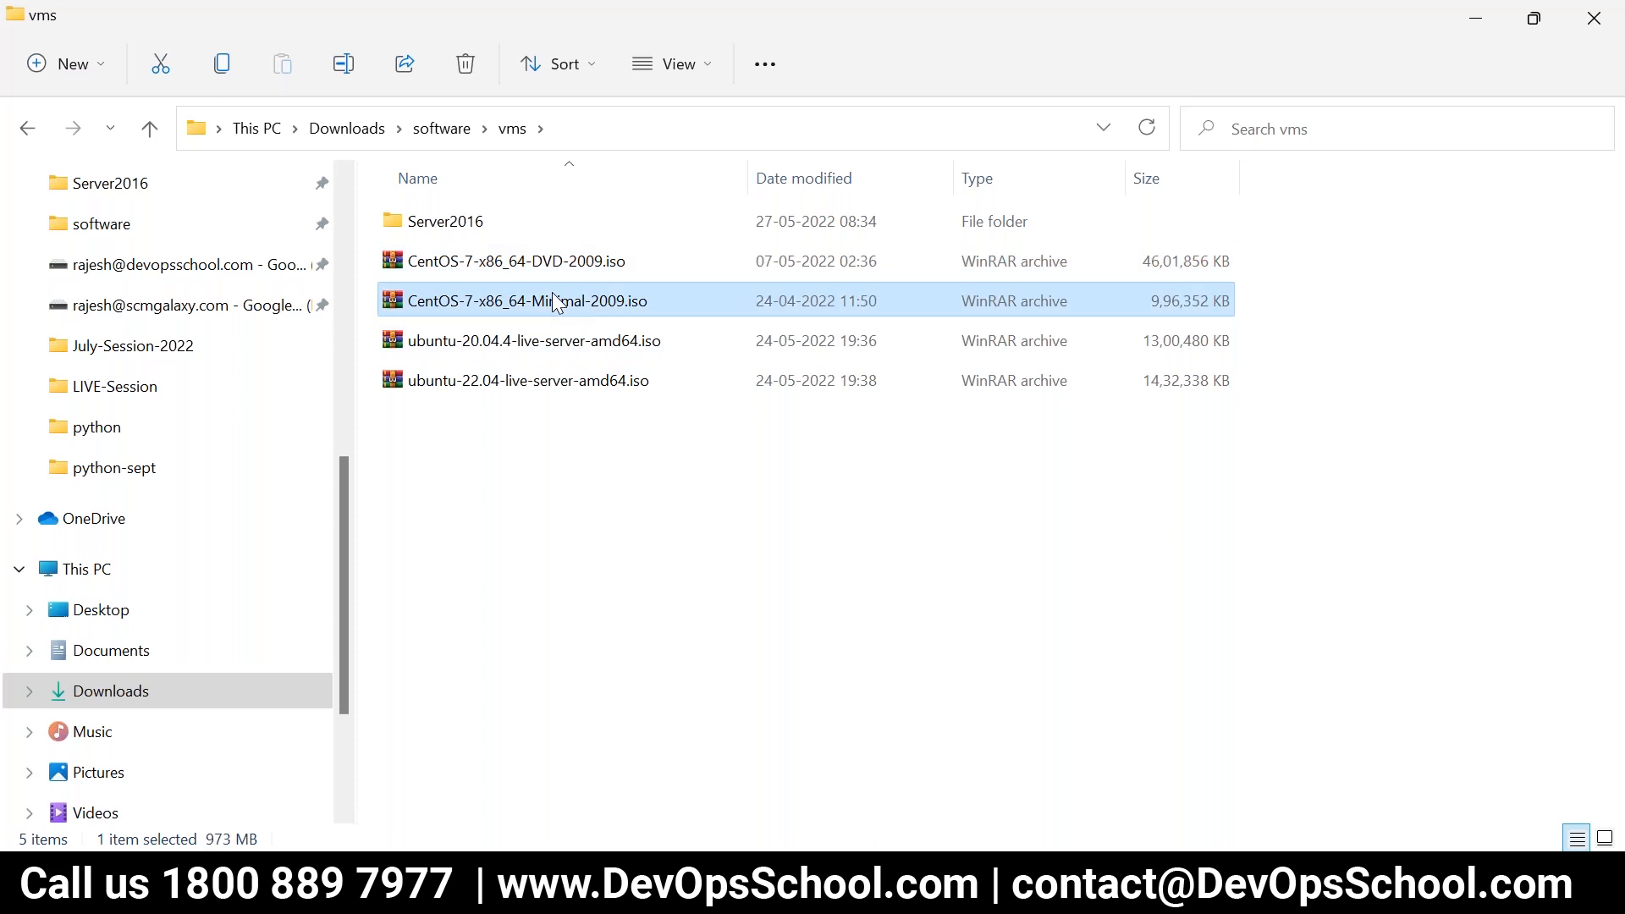
pyautogui.click(533, 340)
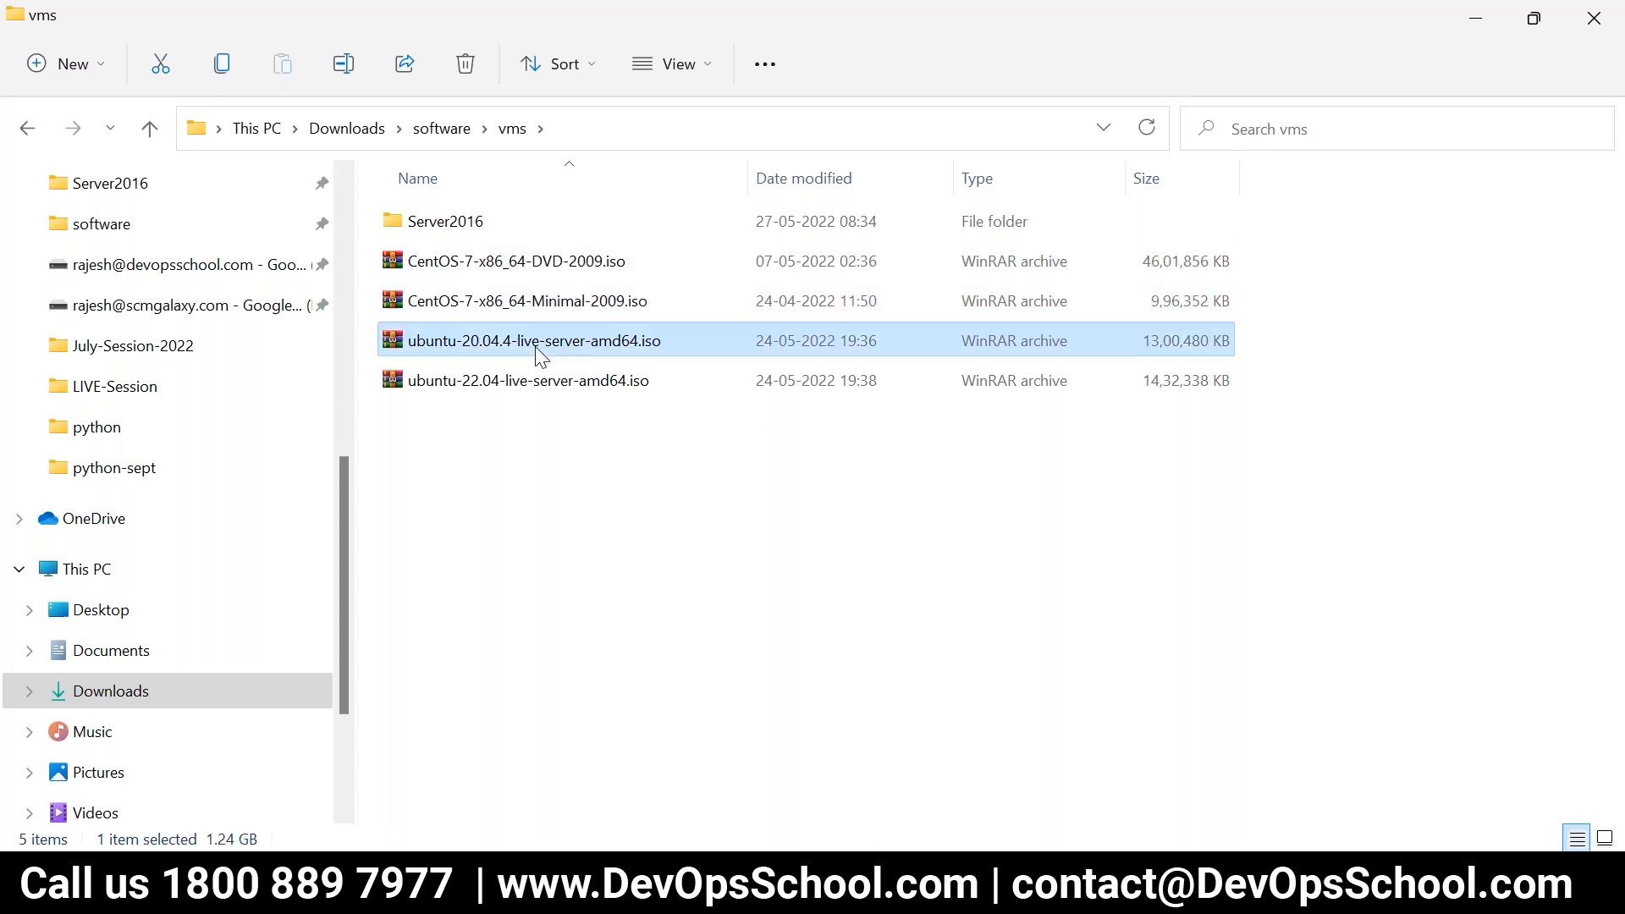
pyautogui.click(529, 381)
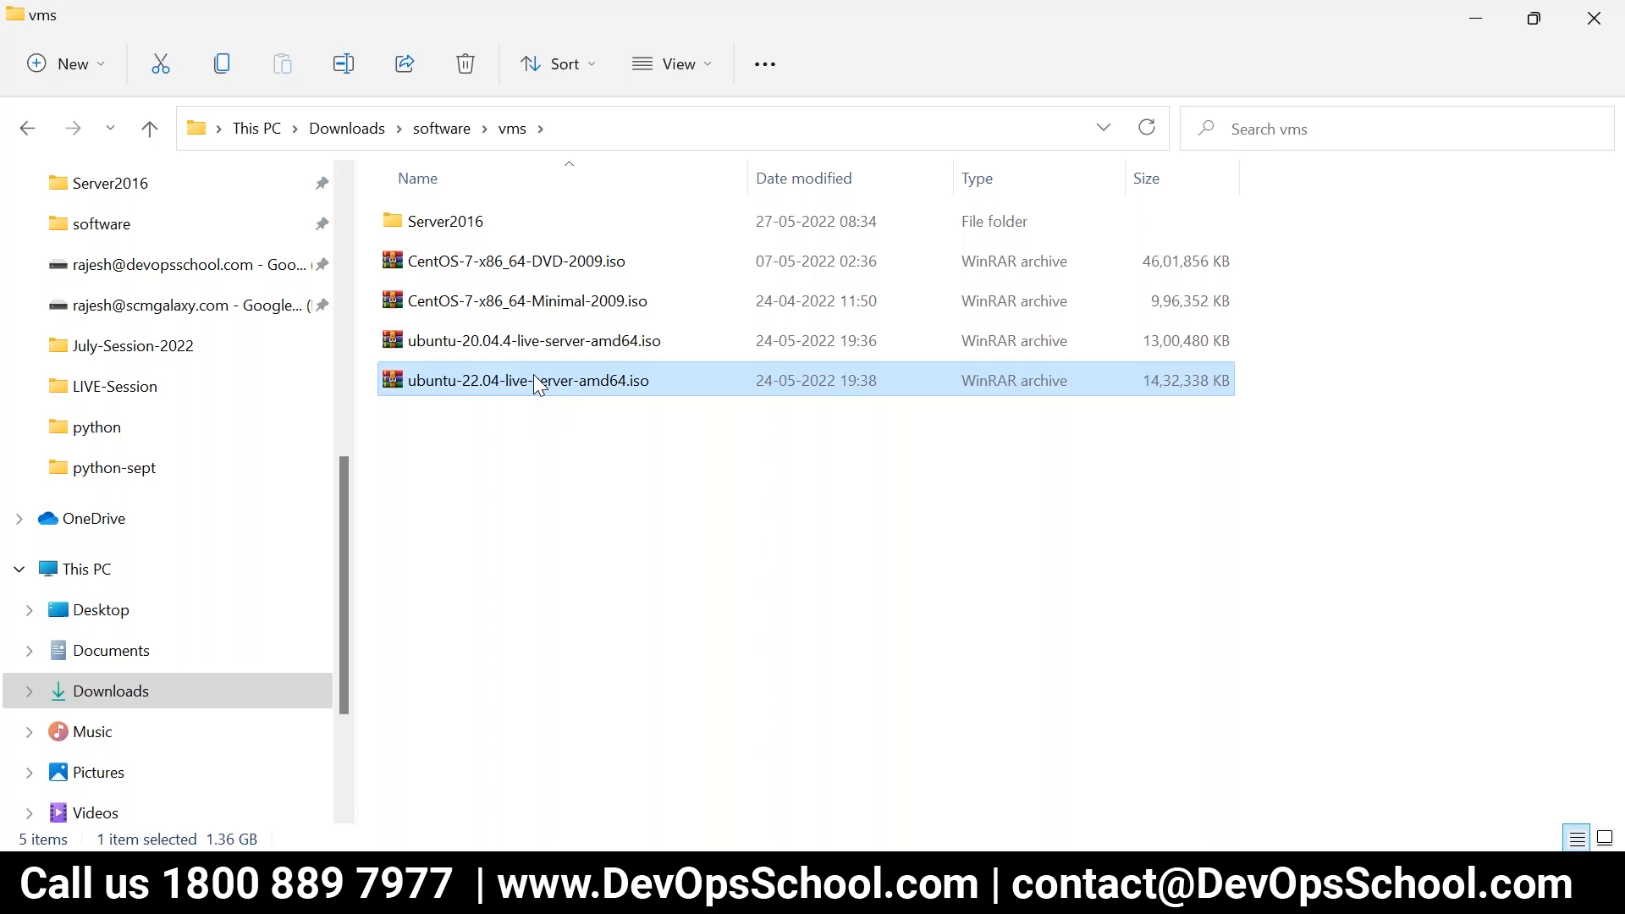
# - Look inside the Server2016 folder at its disk image, then go back up to vms
pyautogui.click(445, 220)
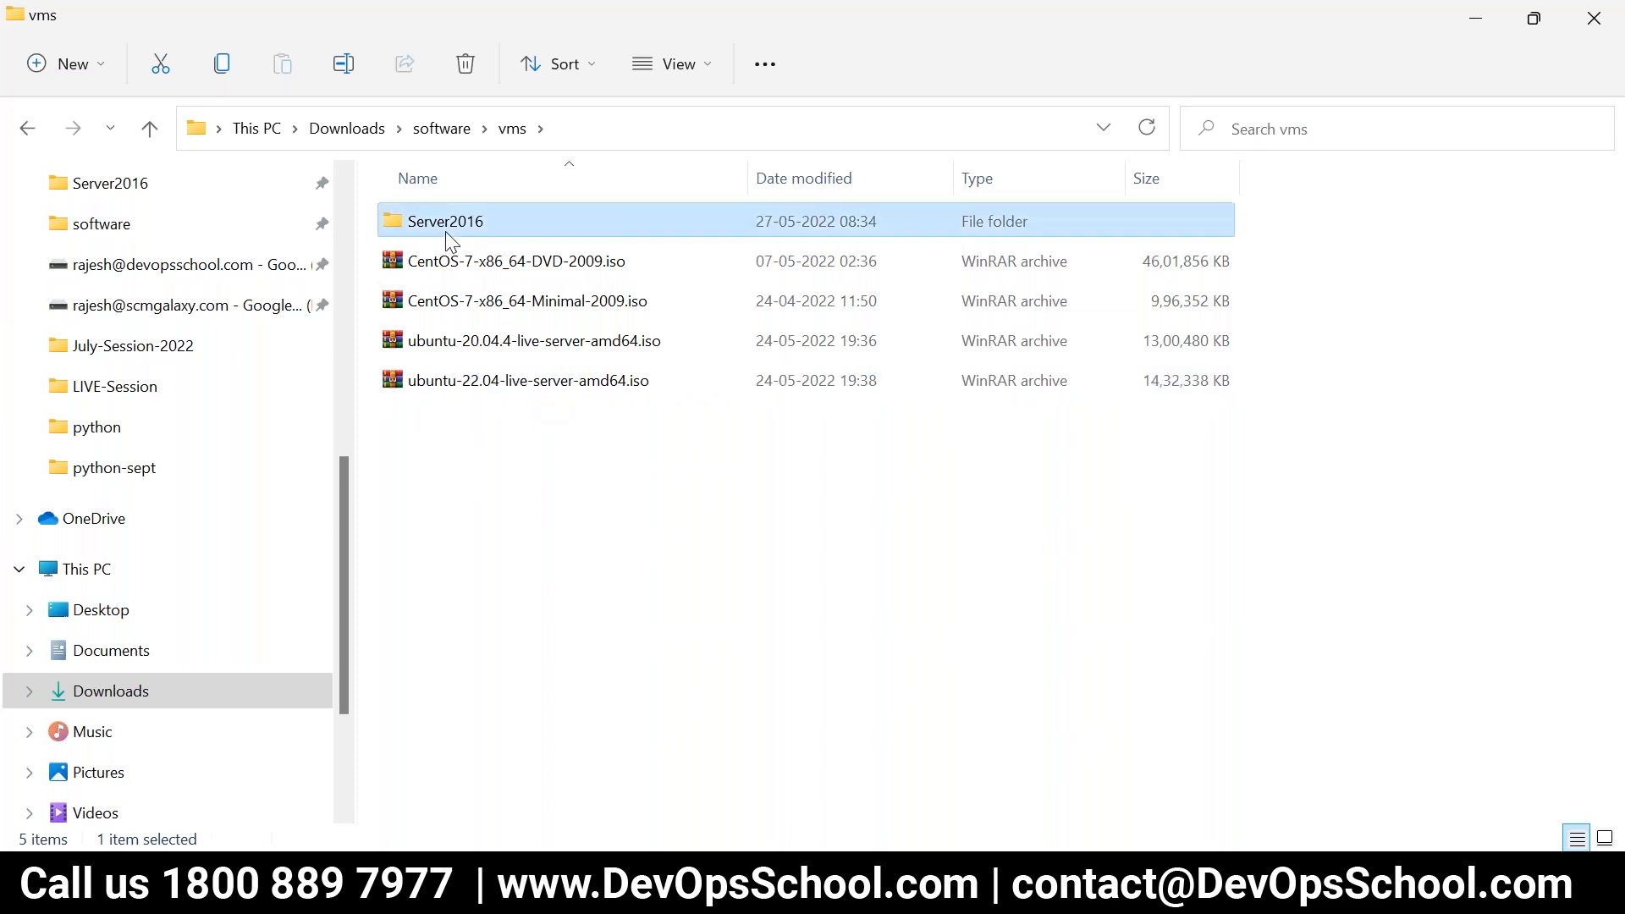
pyautogui.doubleClick(445, 220)
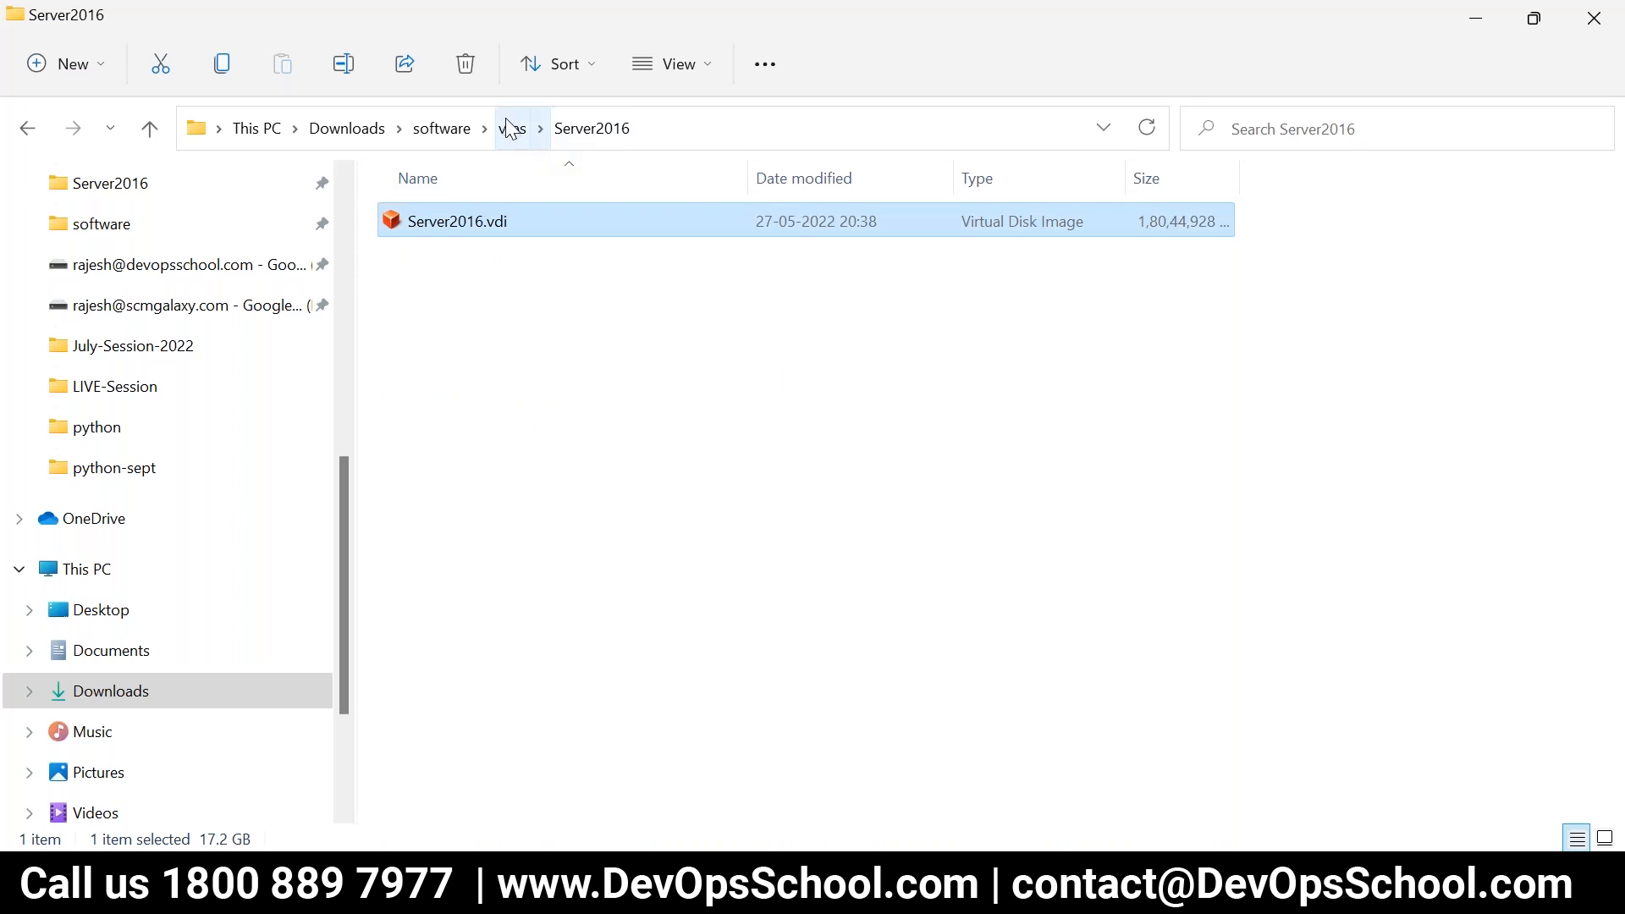
pyautogui.click(511, 129)
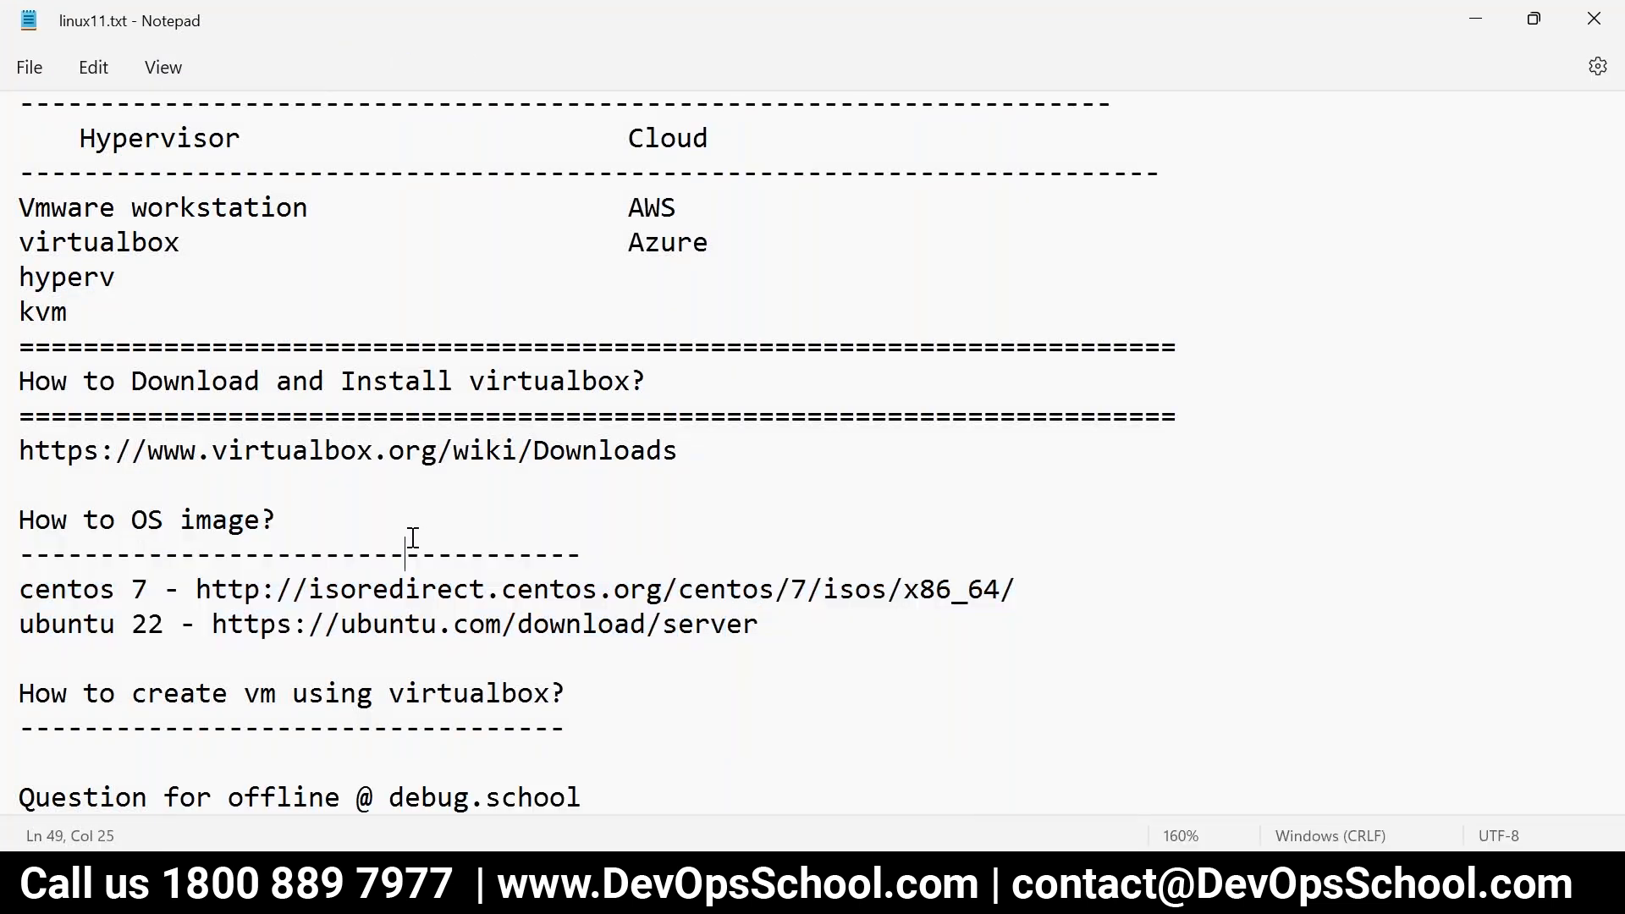
# - Select the empty 'How to create vm using virtualbox?' heading, then start a blank new Chrome tab
pyautogui.scroll(-3)
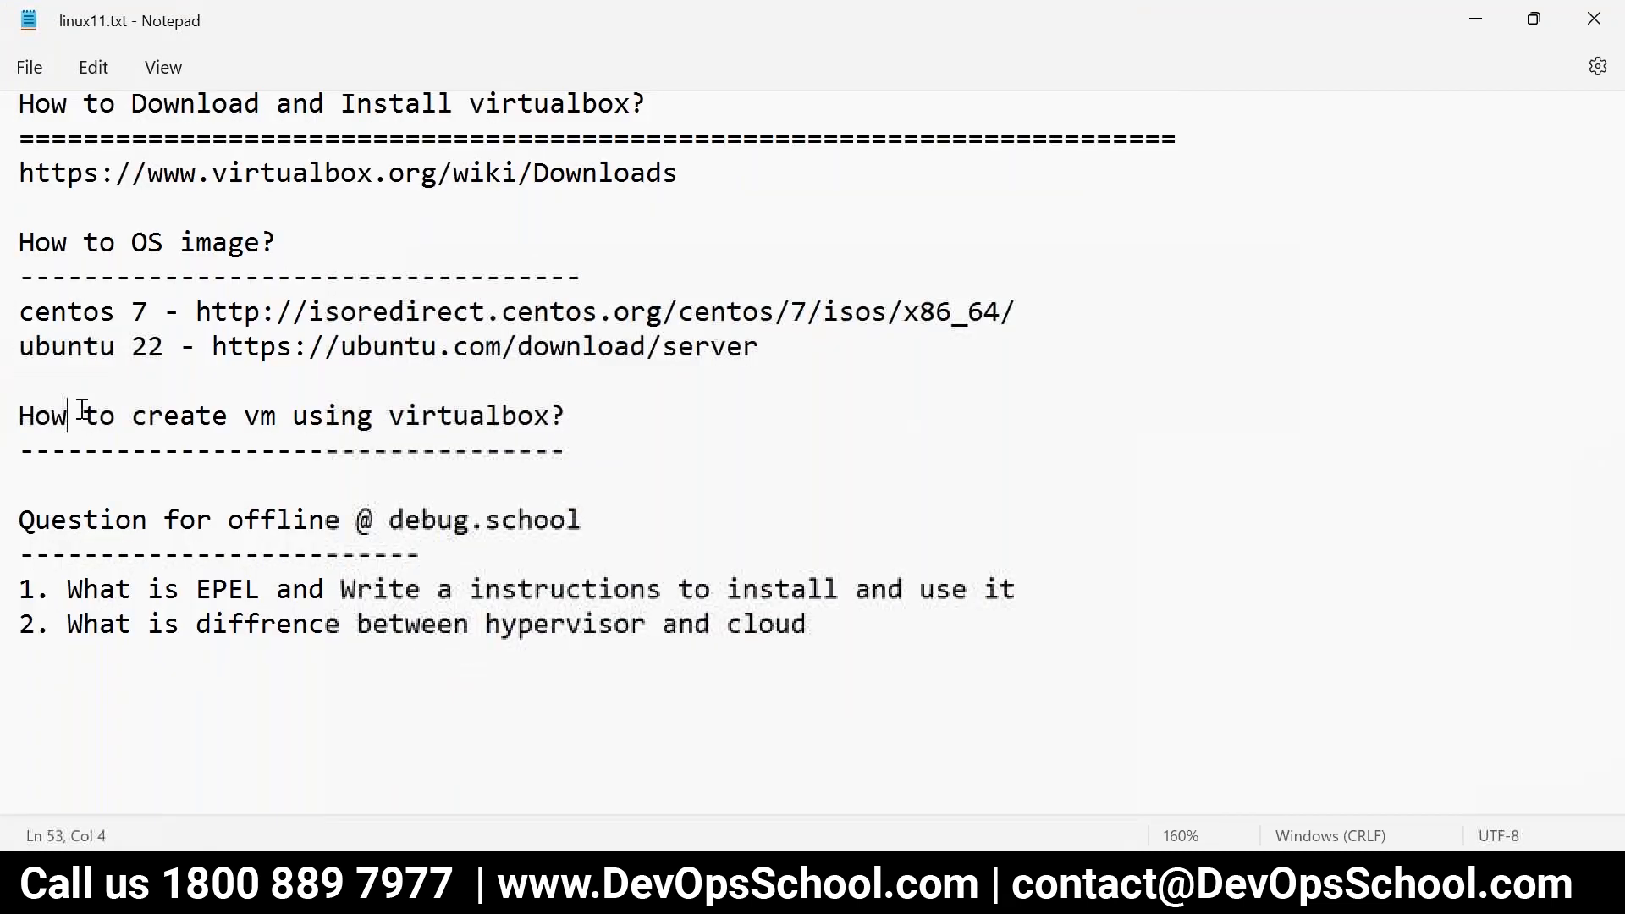
pyautogui.moveTo(73, 415); pyautogui.dragTo(565, 450)
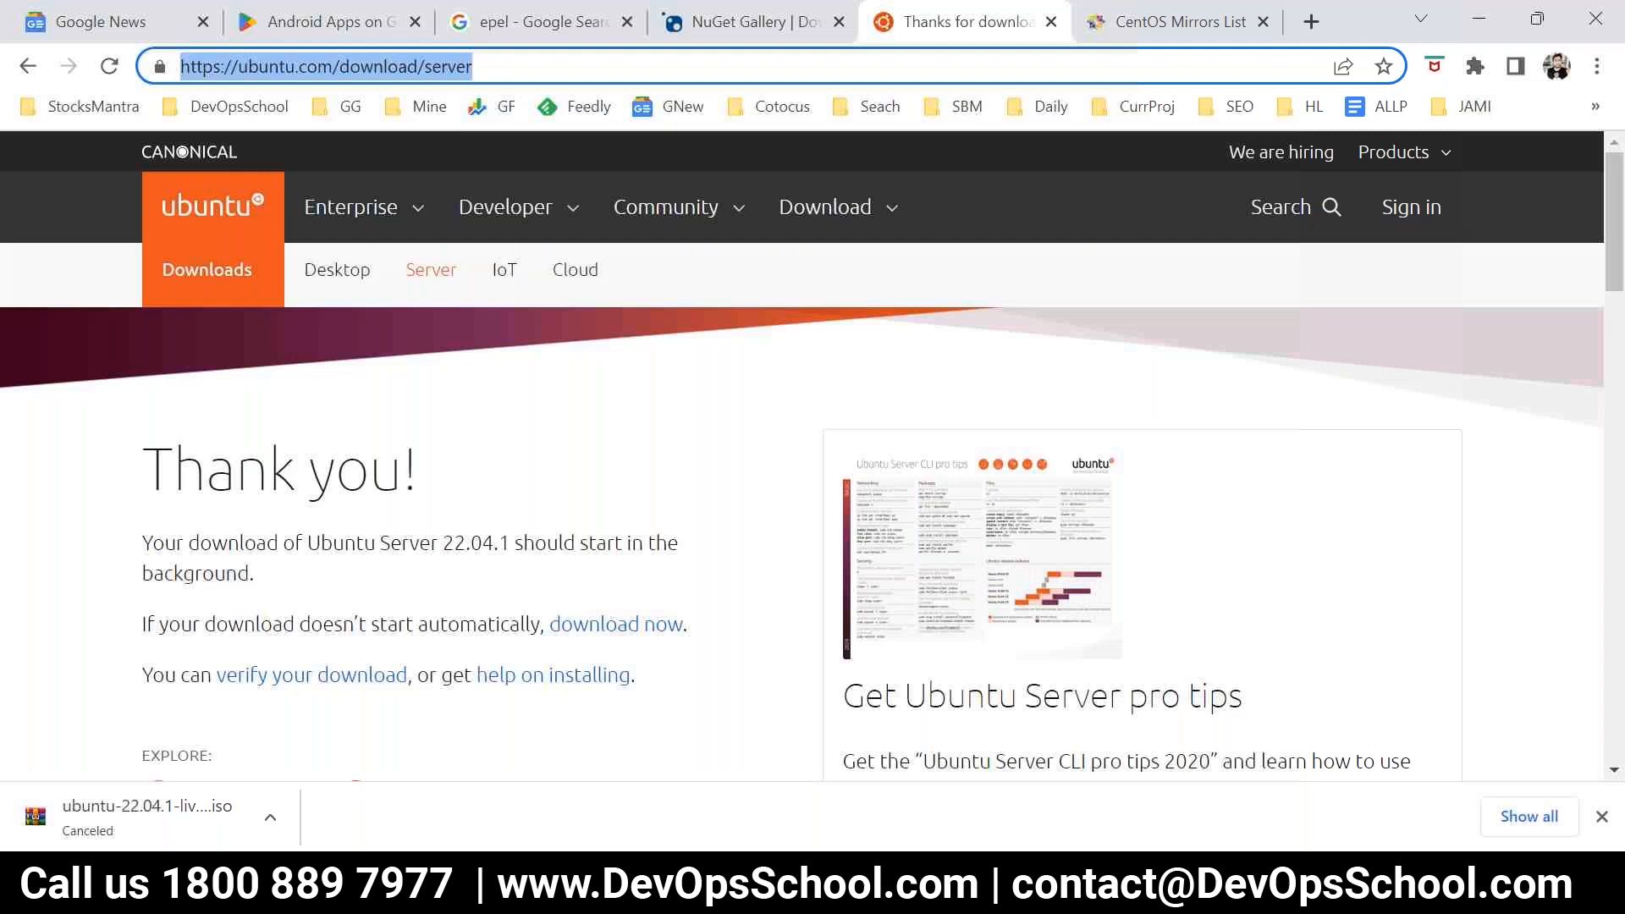
pyautogui.moveTo(765, 682)
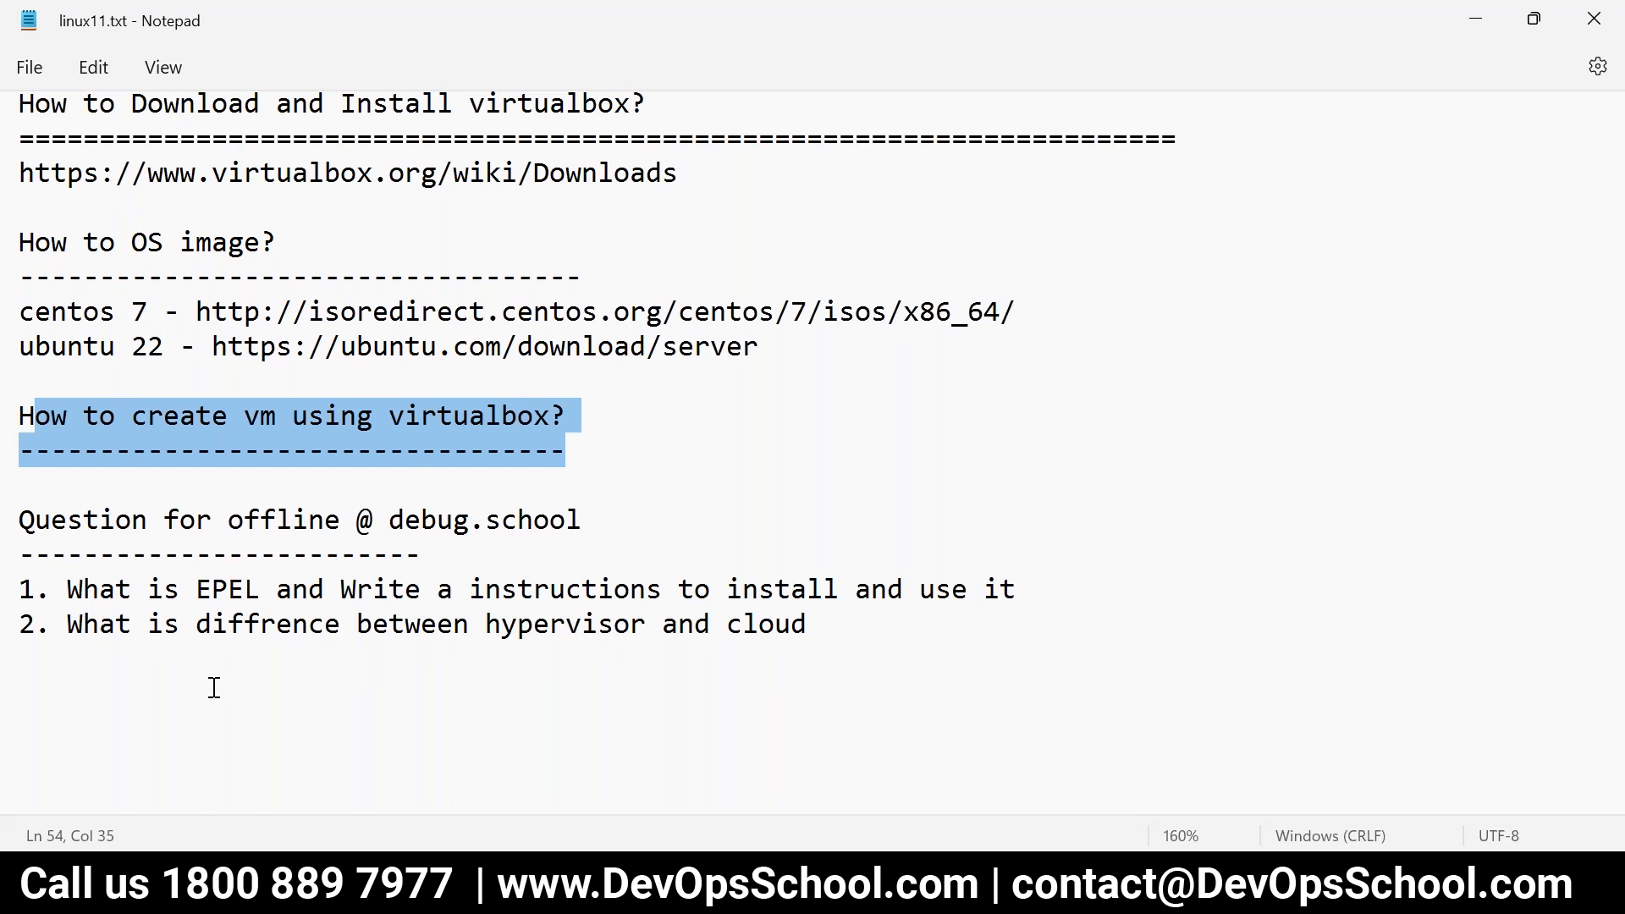
pyautogui.click(259, 519)
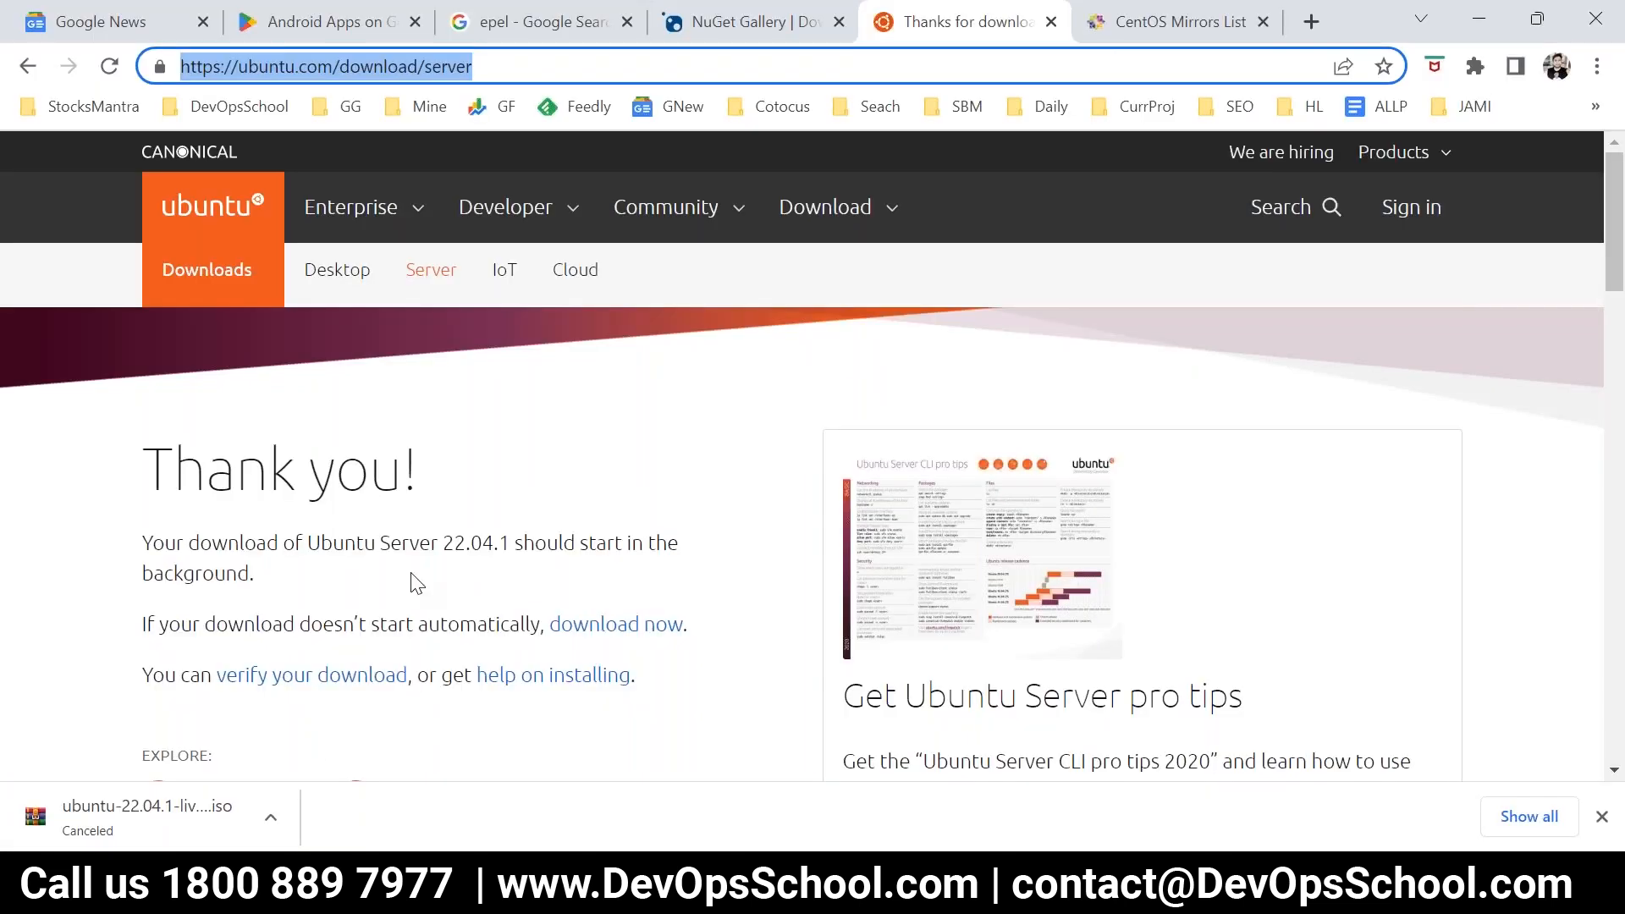
pyautogui.click(1308, 20)
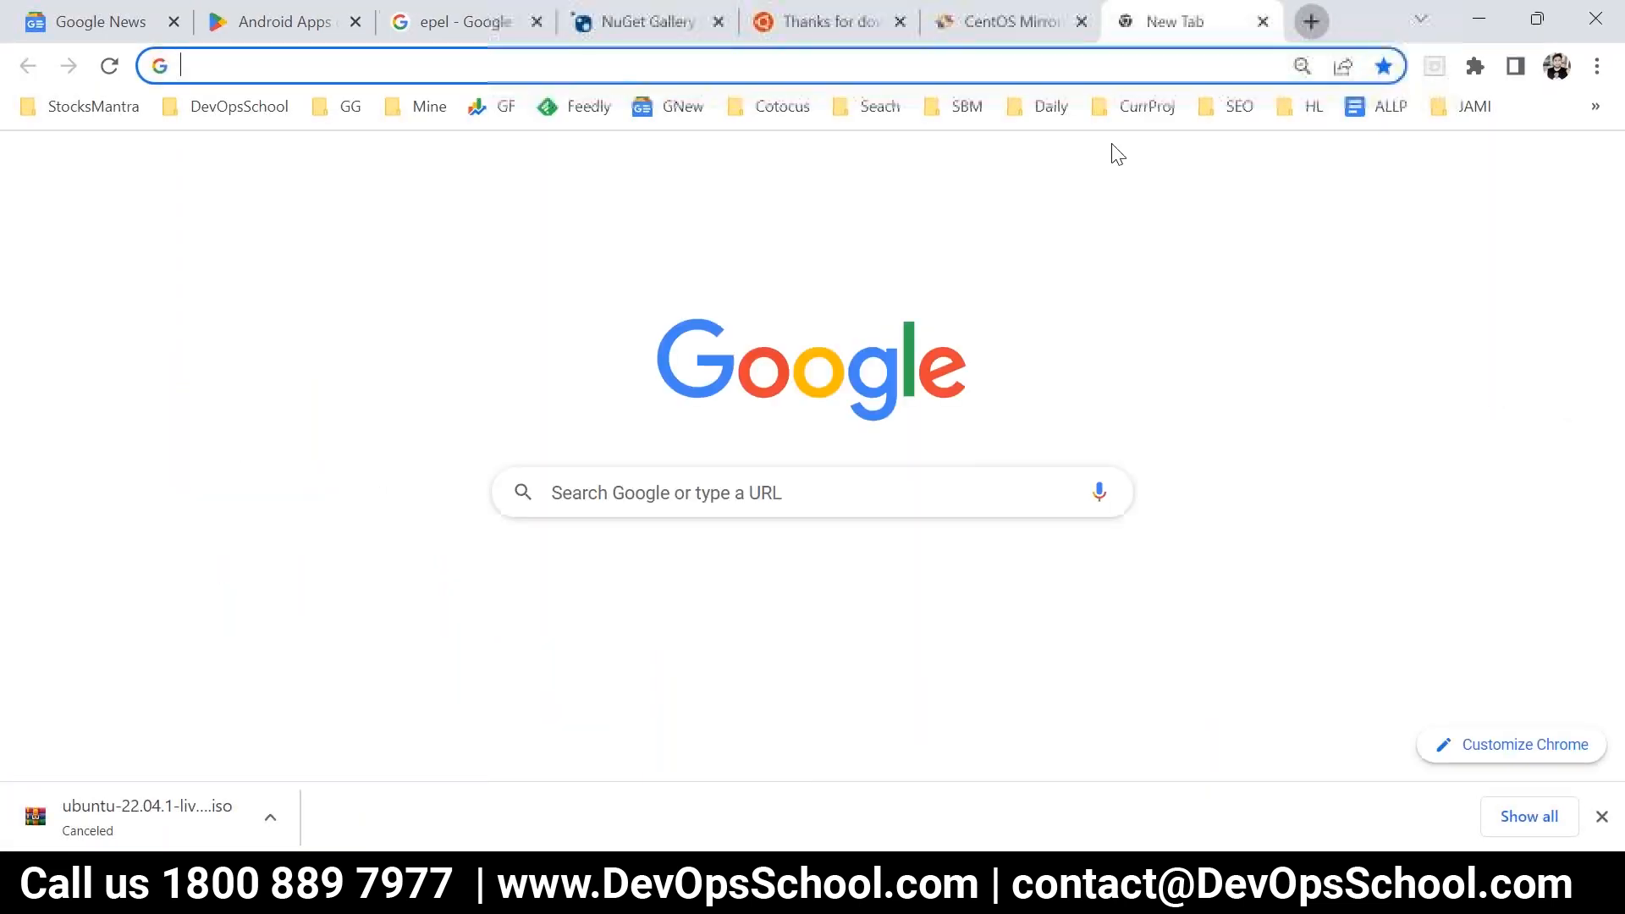
# - Go to the DevOps School LMS and sign in with a Google account
pyautogui.write('dv')
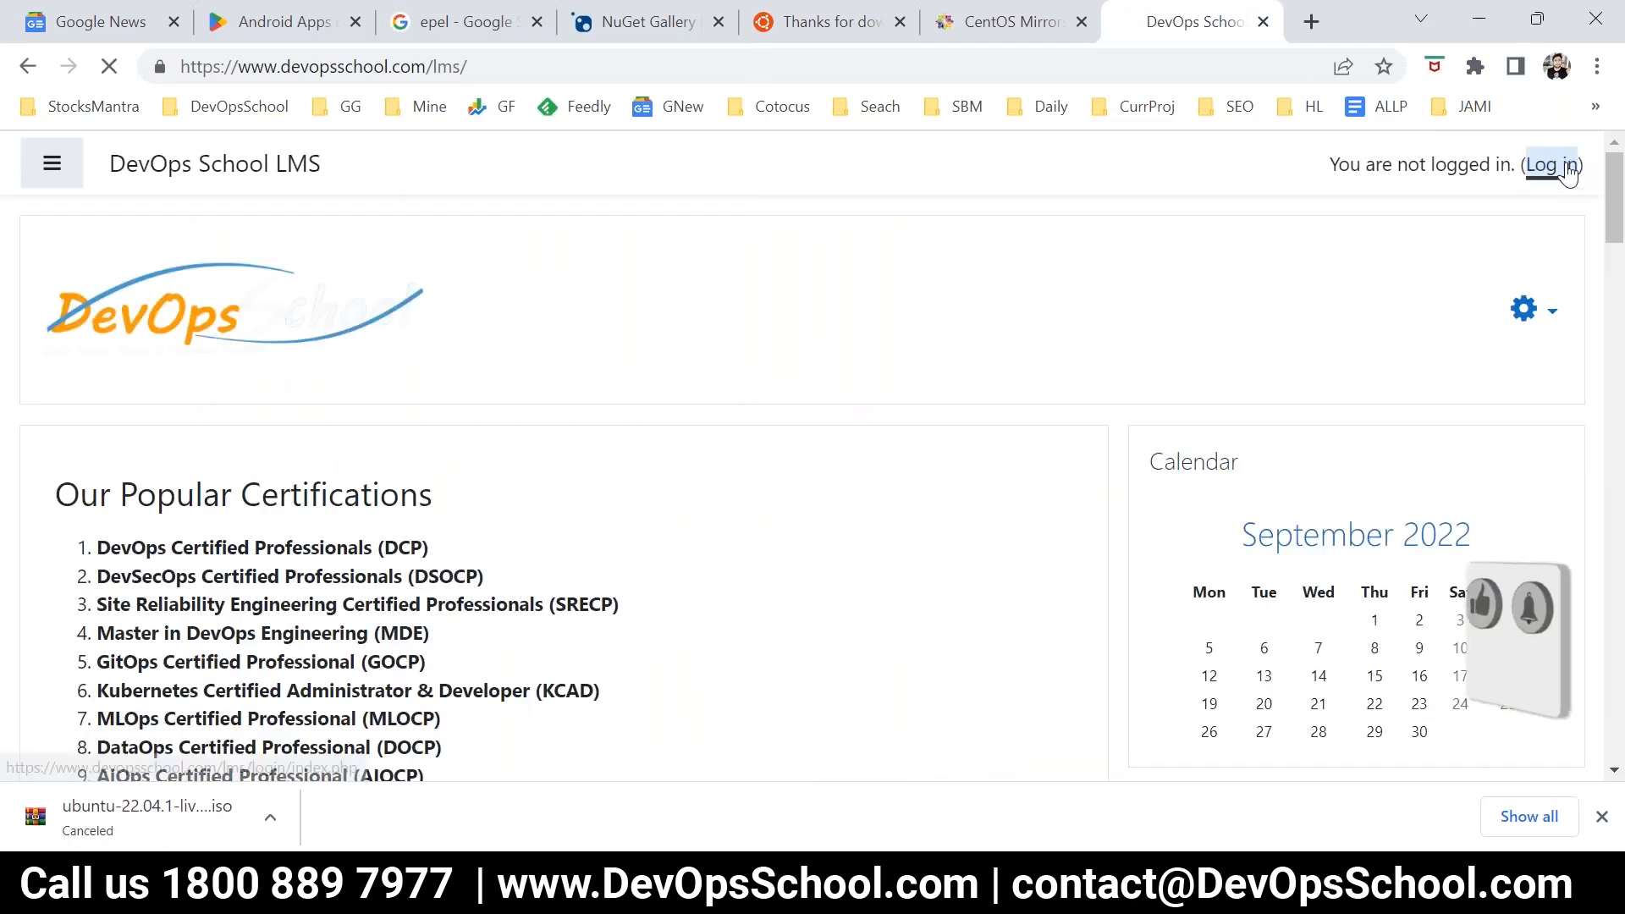
pyautogui.click(1552, 164)
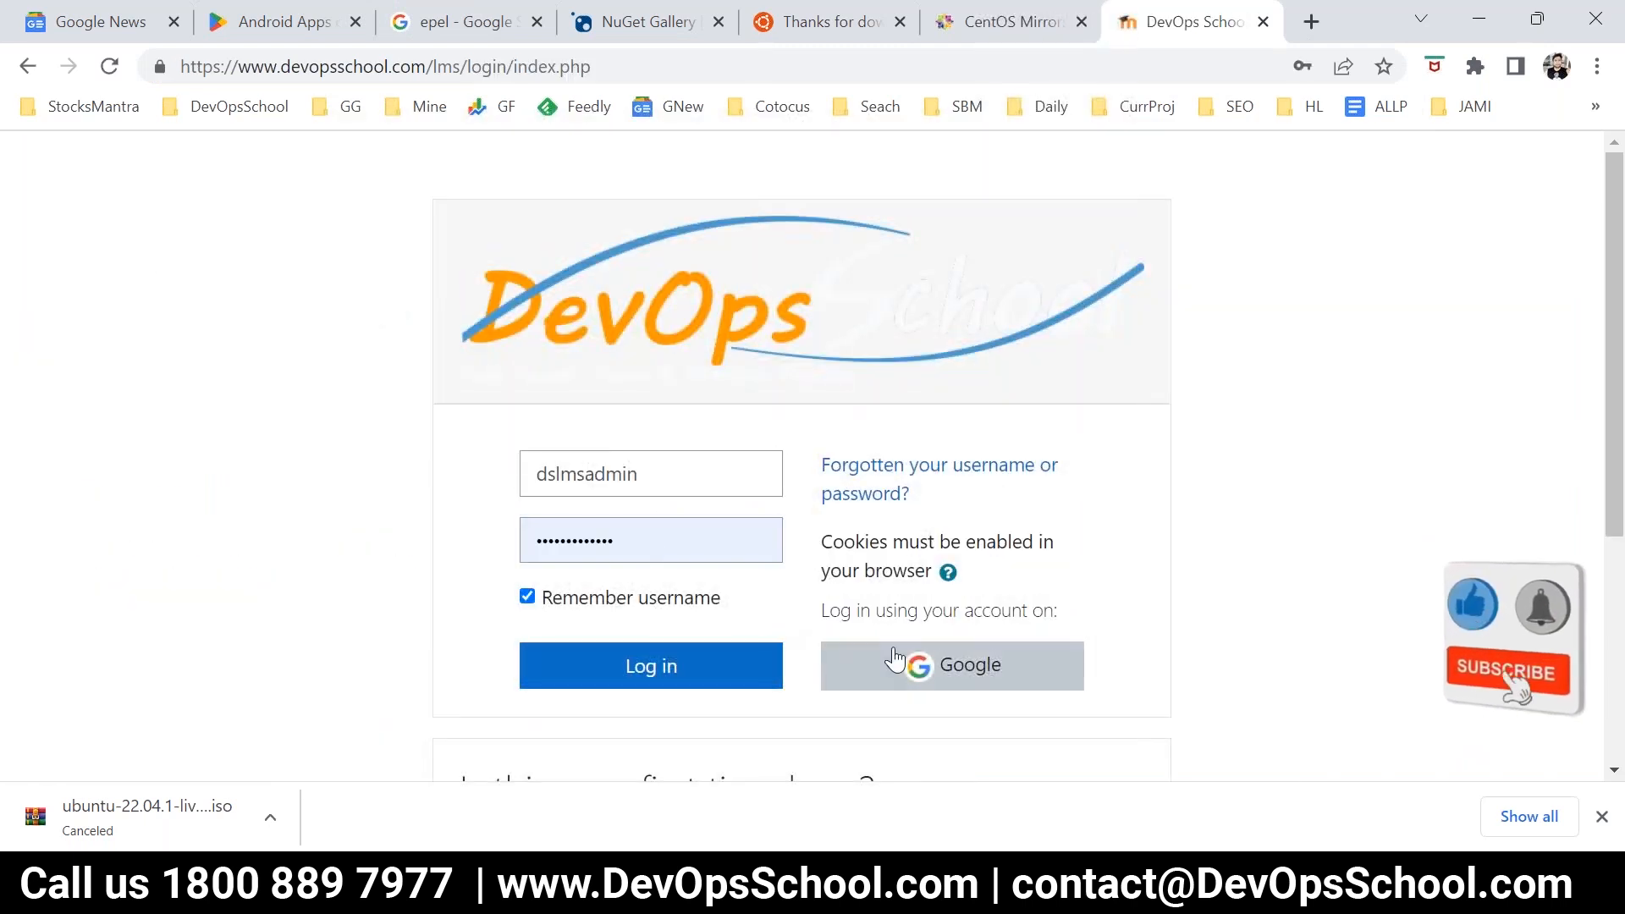
pyautogui.click(952, 665)
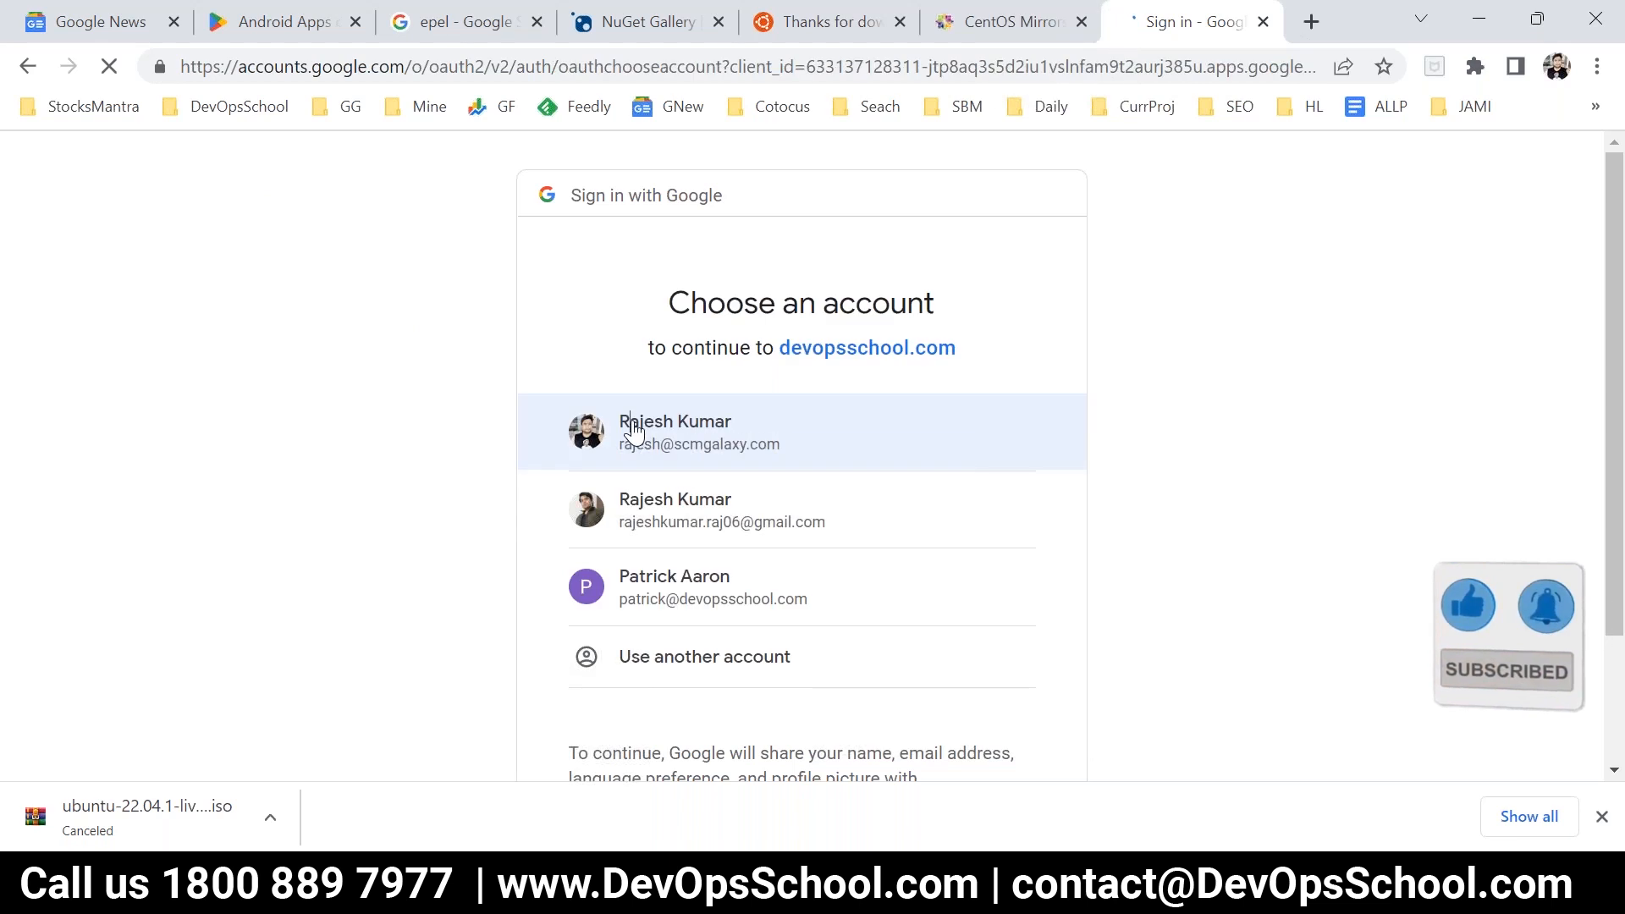
pyautogui.click(699, 432)
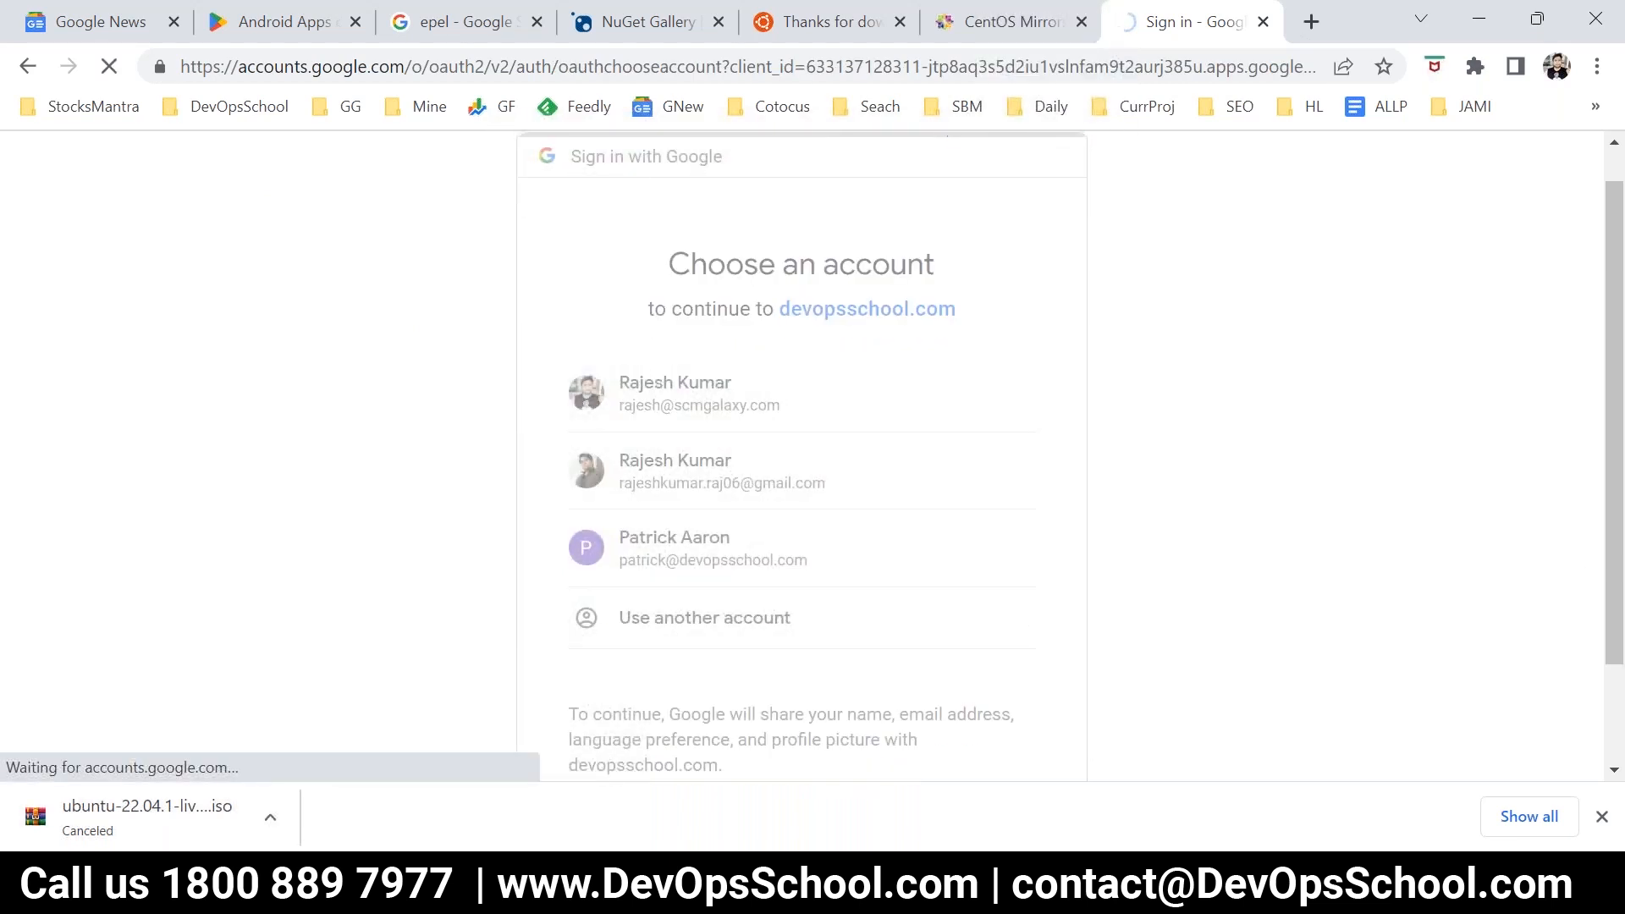
pyautogui.click(675, 392)
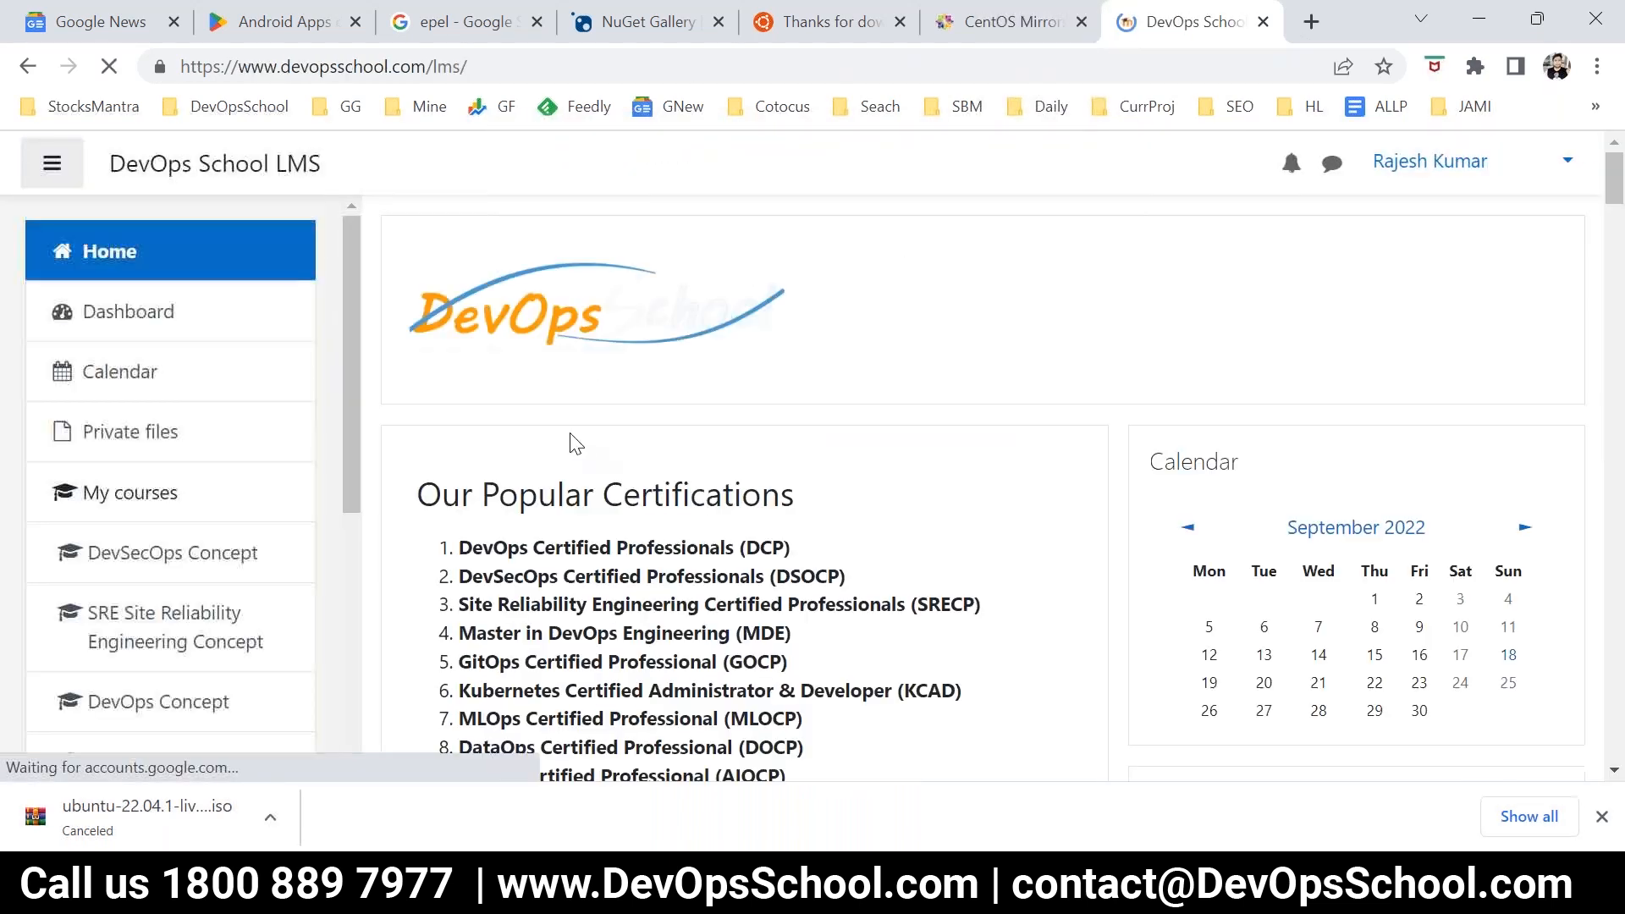
# - Search the courses for 'linux' and open the Linux & Vagrant & Virtualbox course
pyautogui.scroll(-3)
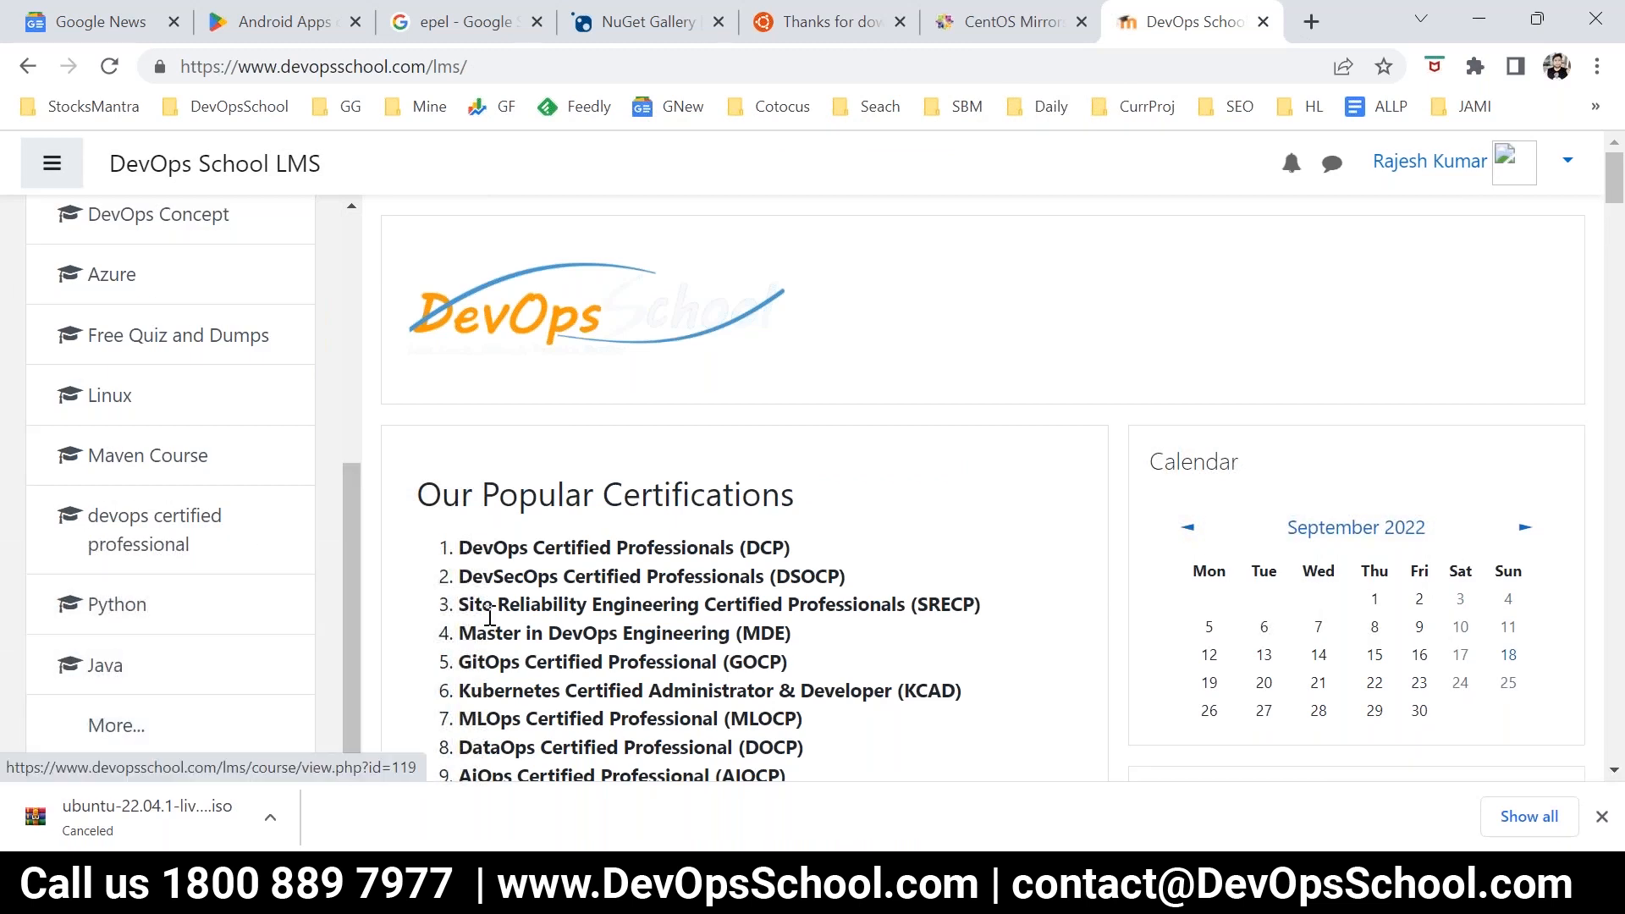
pyautogui.scroll(-3)
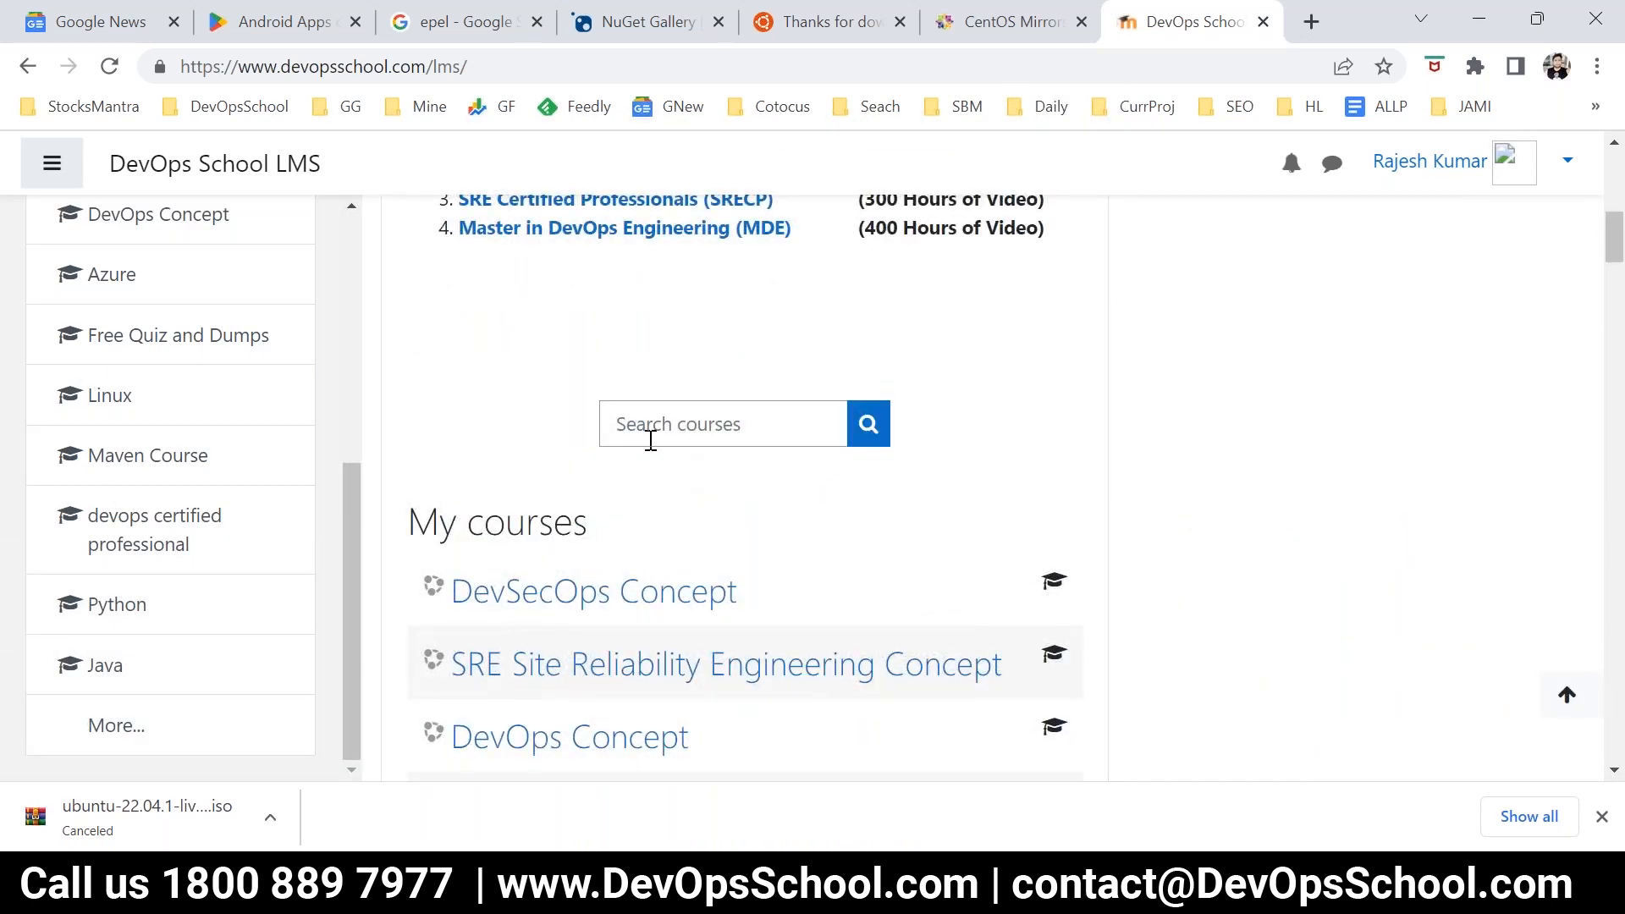
pyautogui.write('linux')
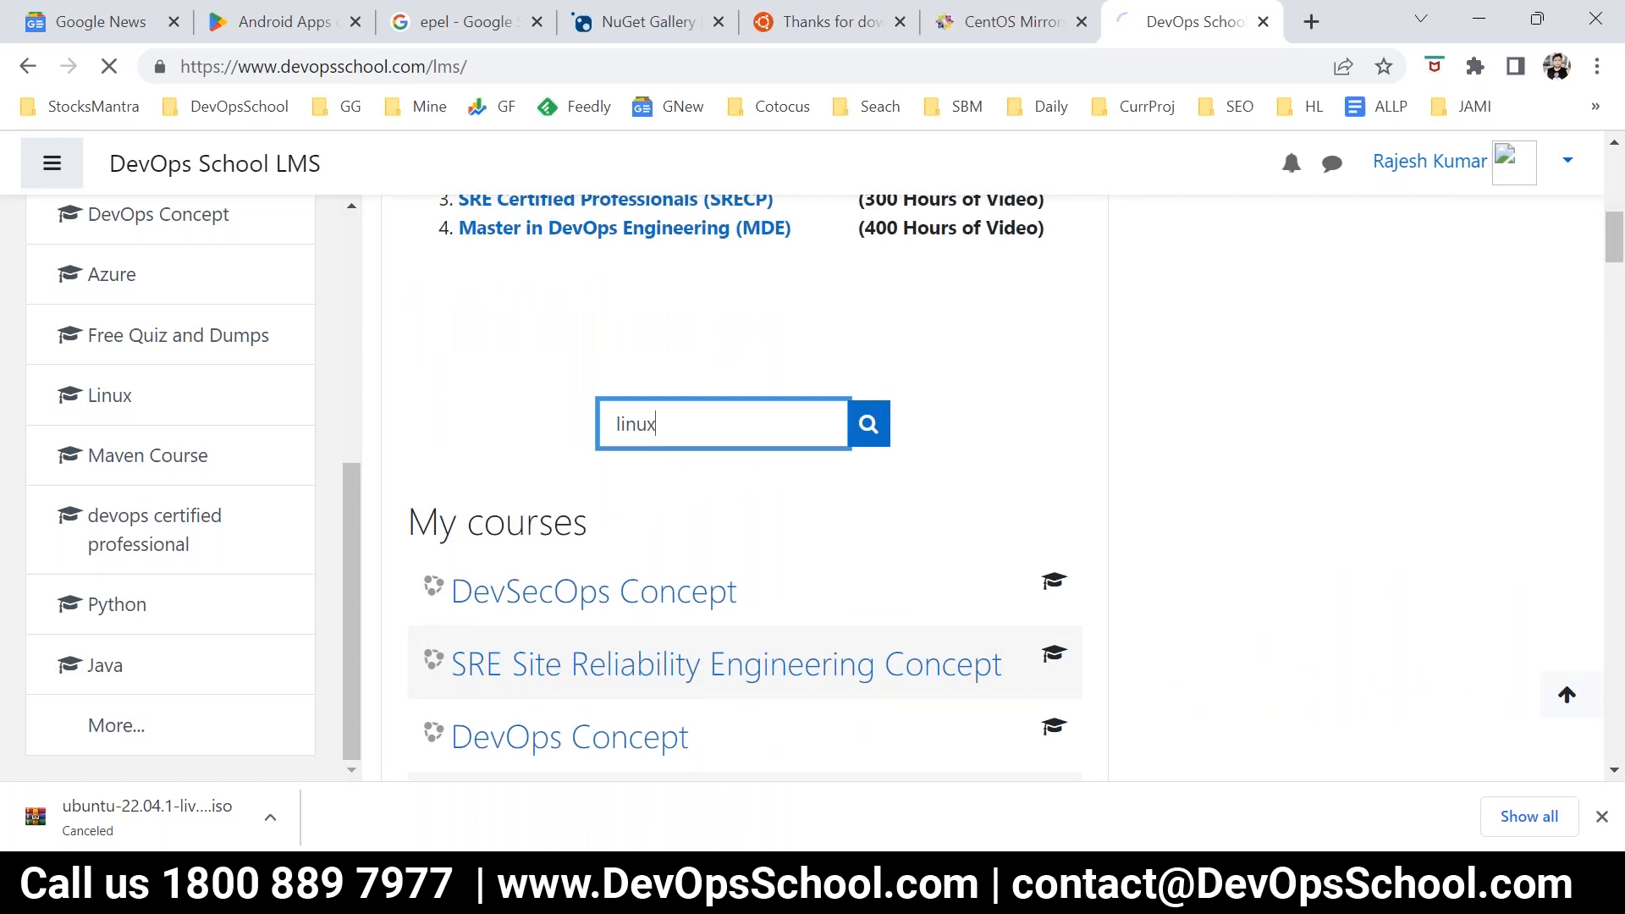
pyautogui.click(867, 423)
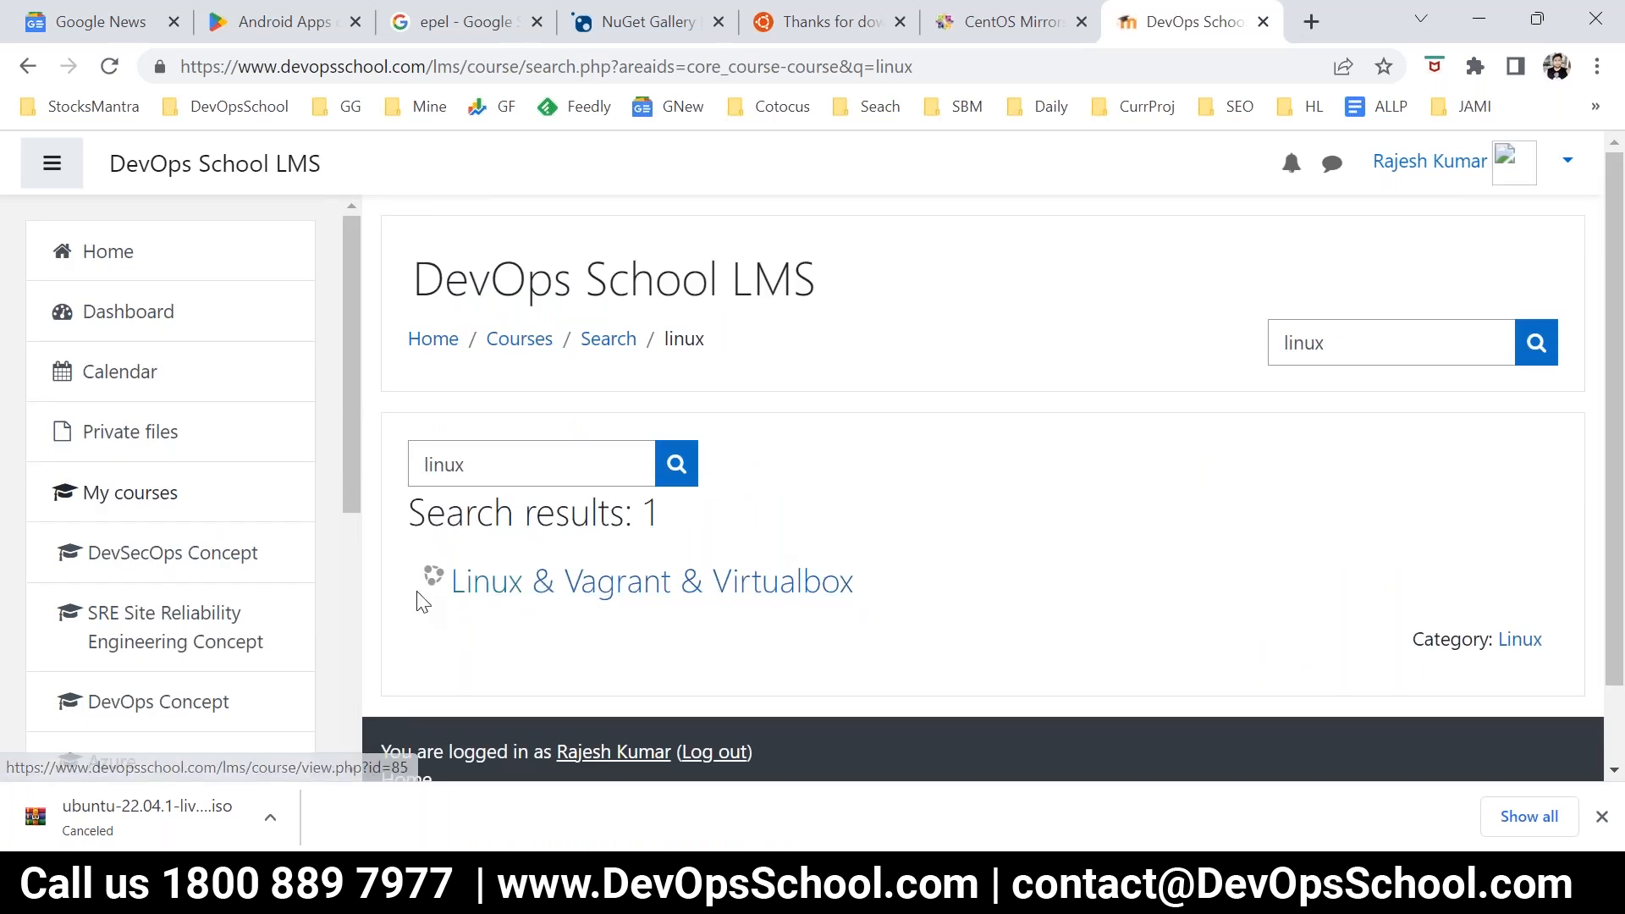
pyautogui.moveTo(712, 590)
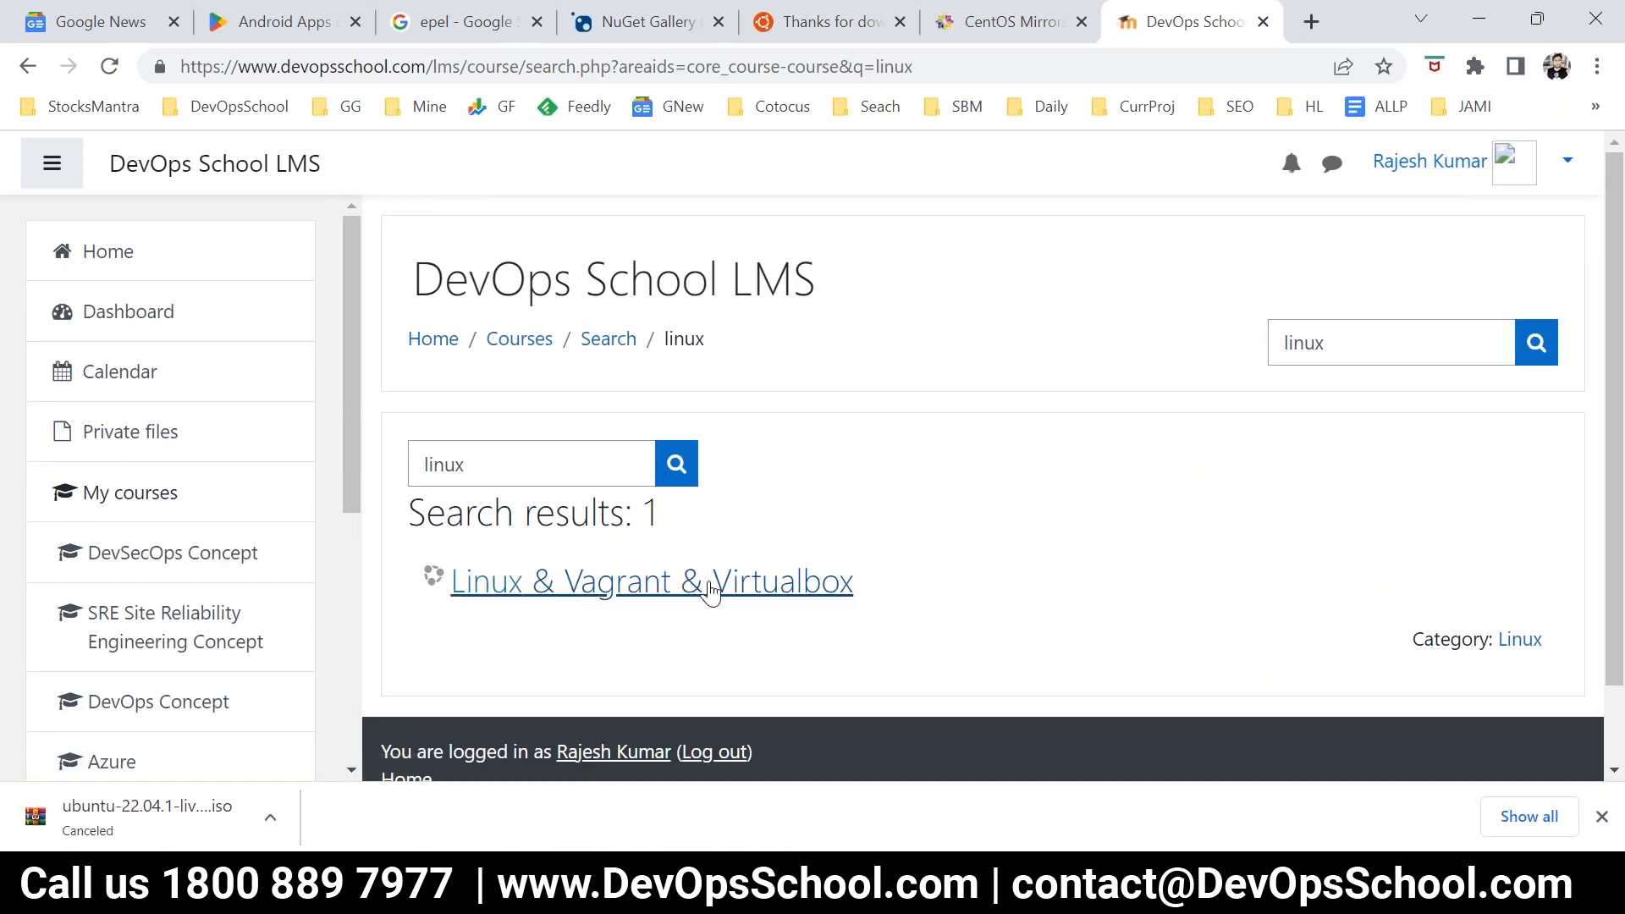
pyautogui.click(650, 581)
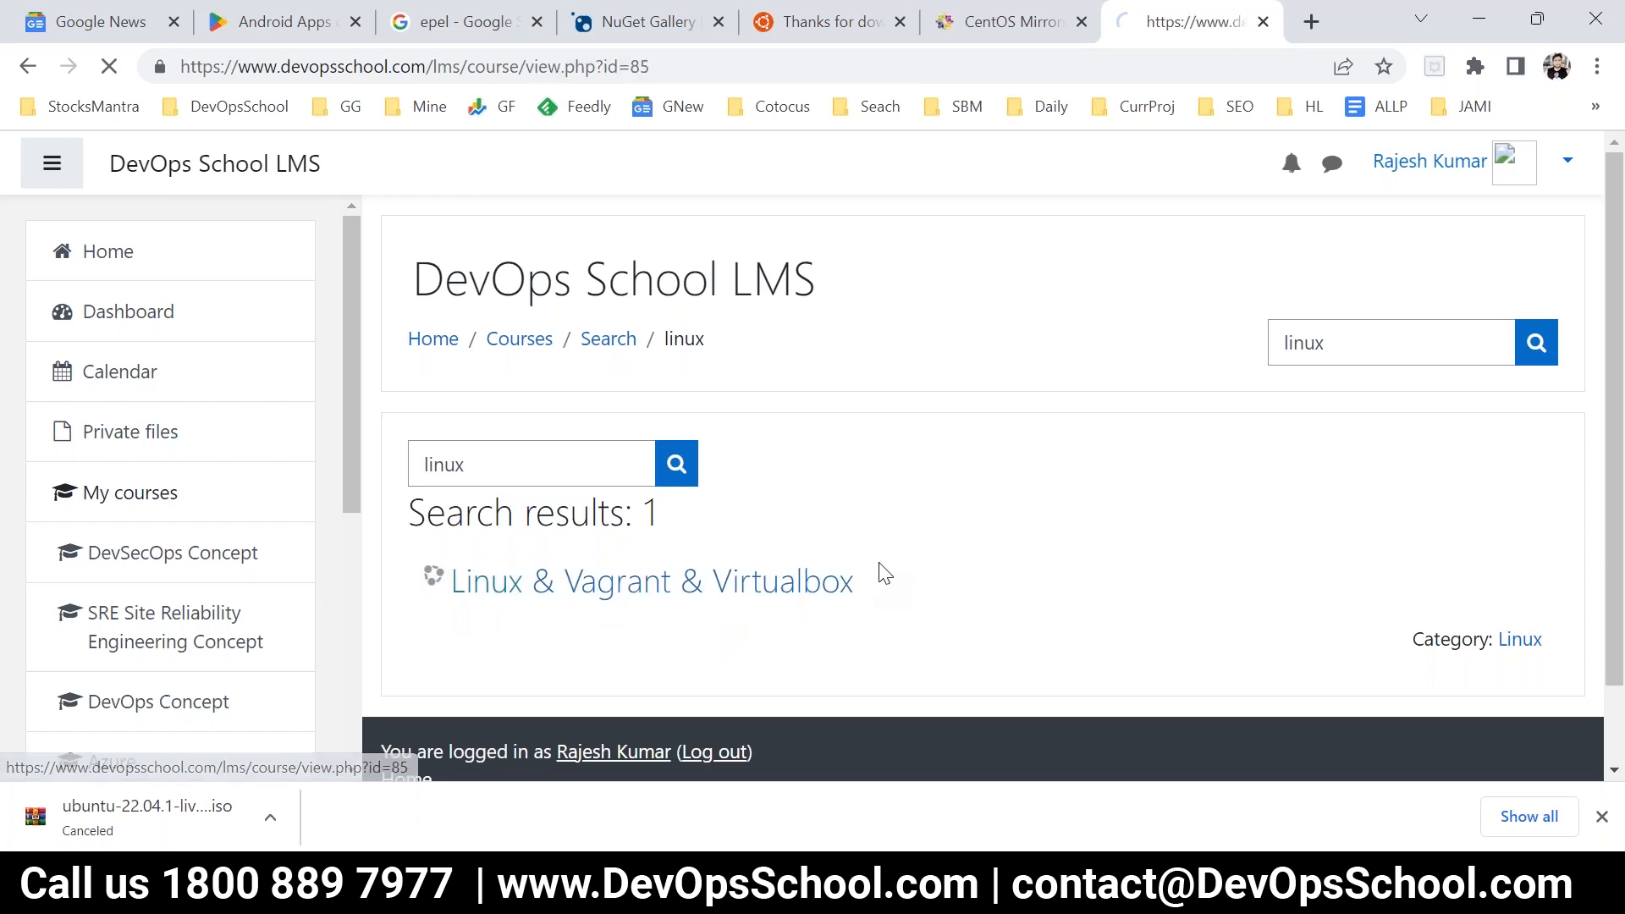
pyautogui.click(650, 580)
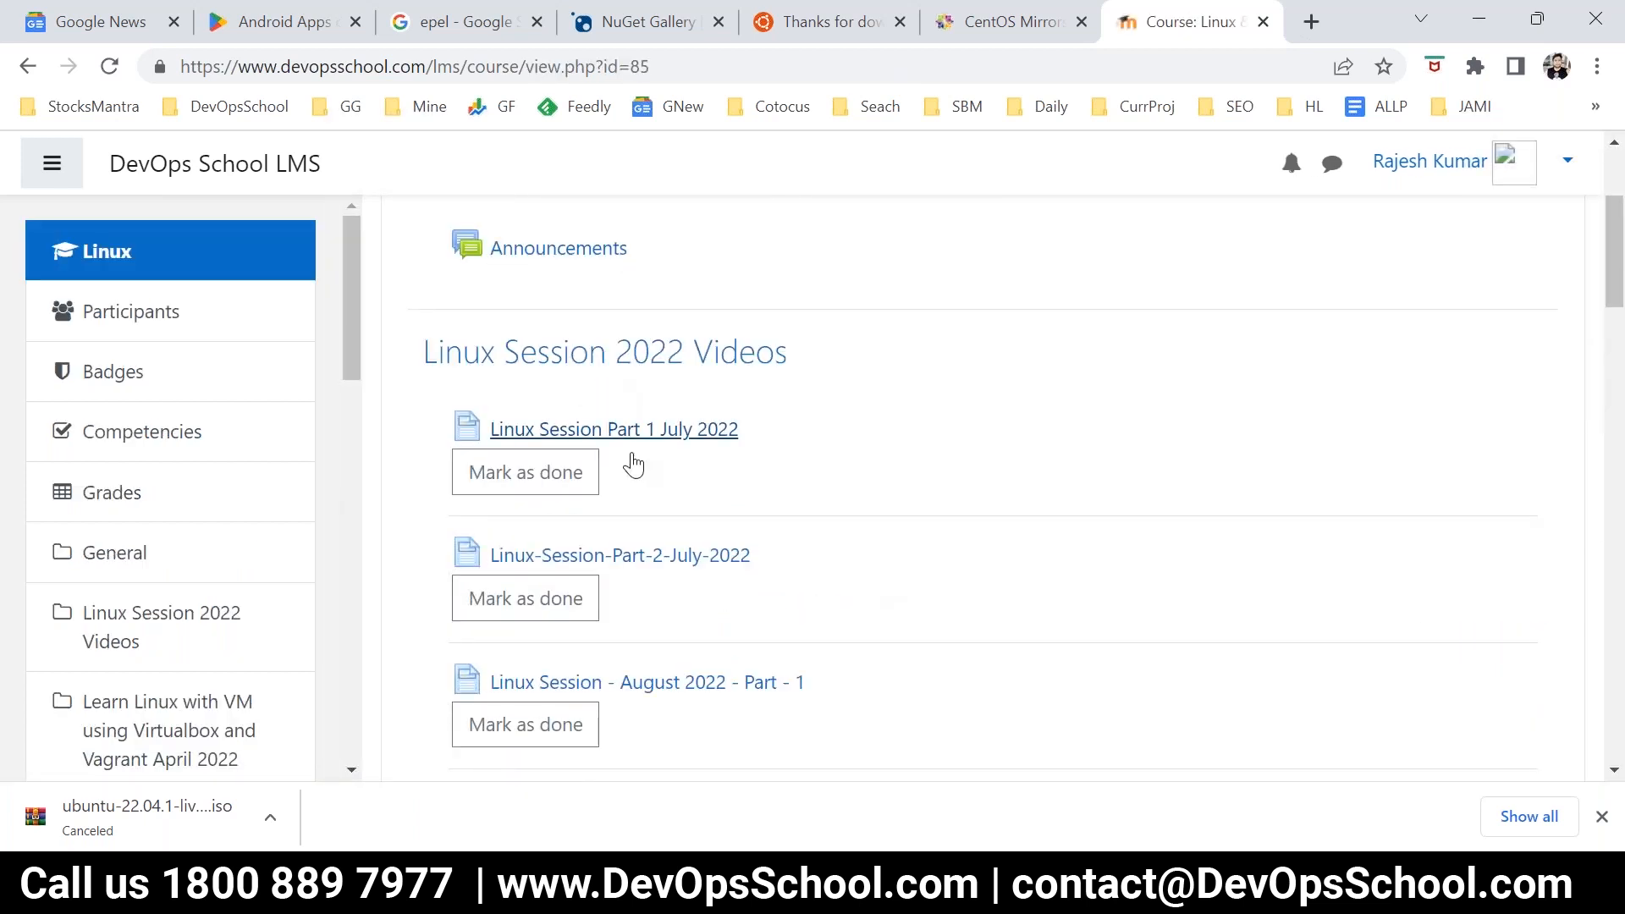
# - Scroll down the Linux course to the Preparing Lab Environment section's VirtualBox lesson link
pyautogui.scroll(-3)
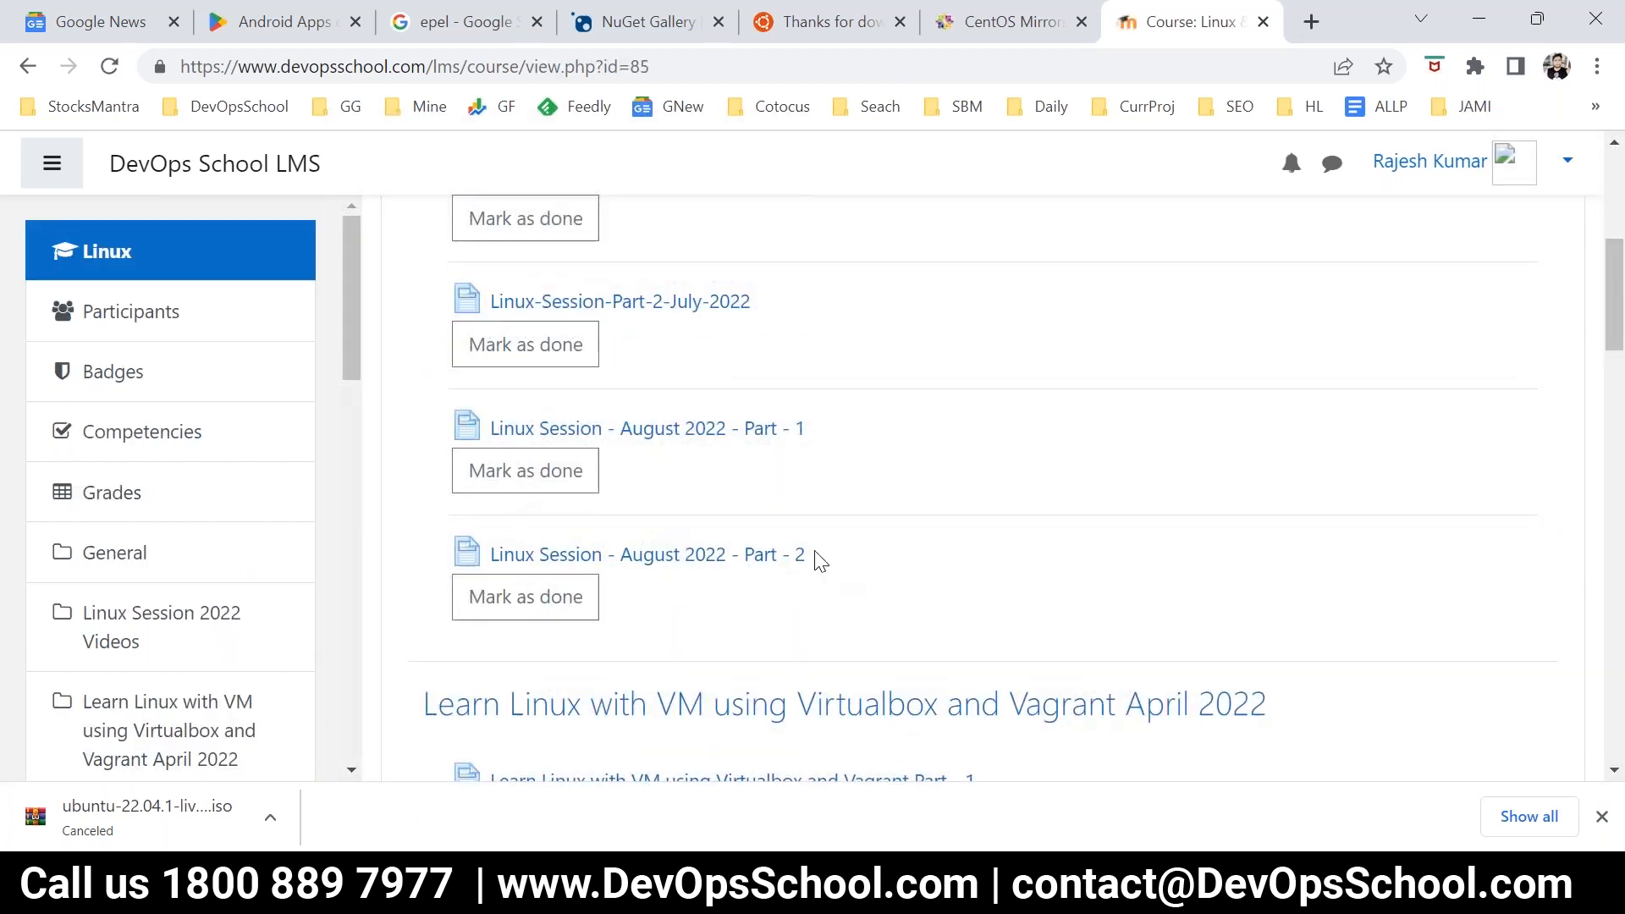
pyautogui.scroll(3)
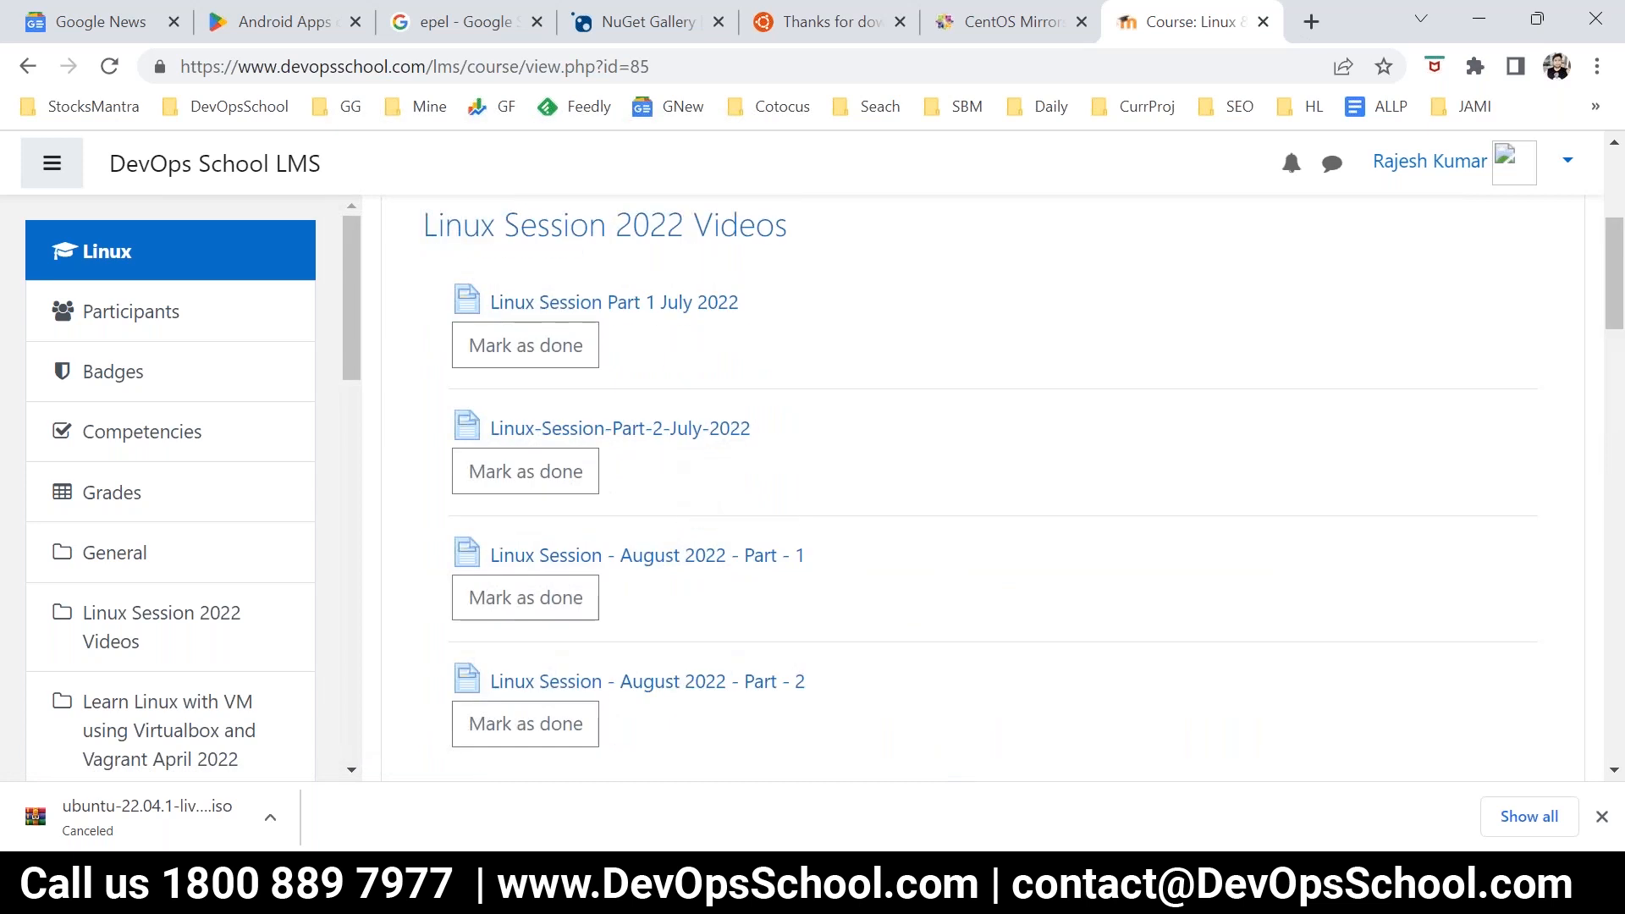
pyautogui.scroll(-3)
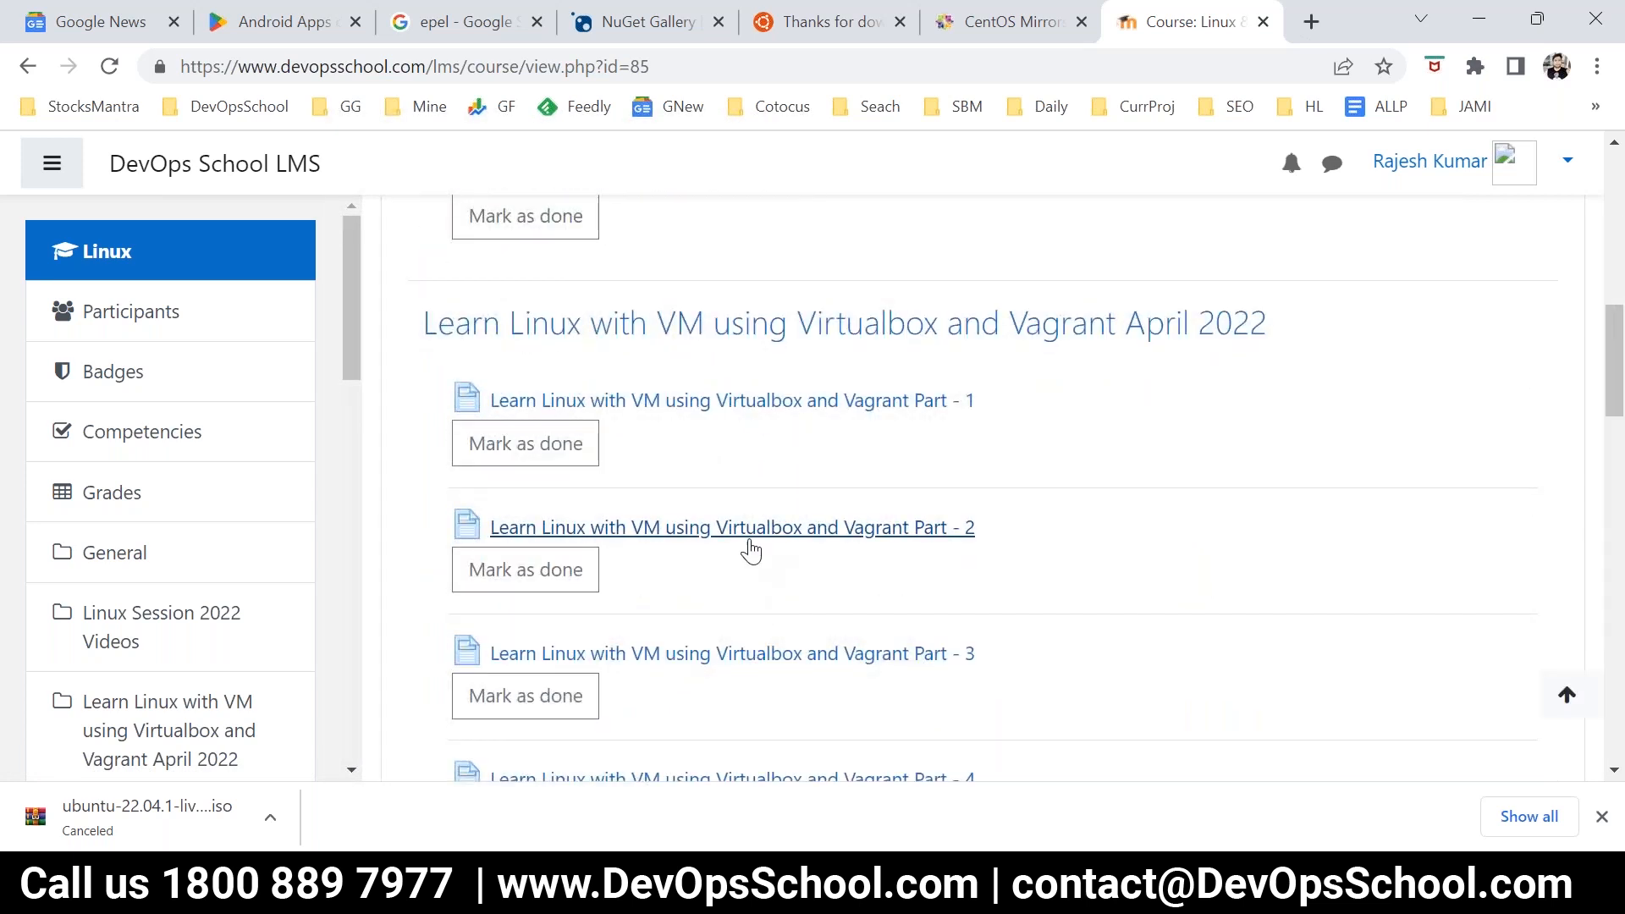
pyautogui.moveTo(539, 403)
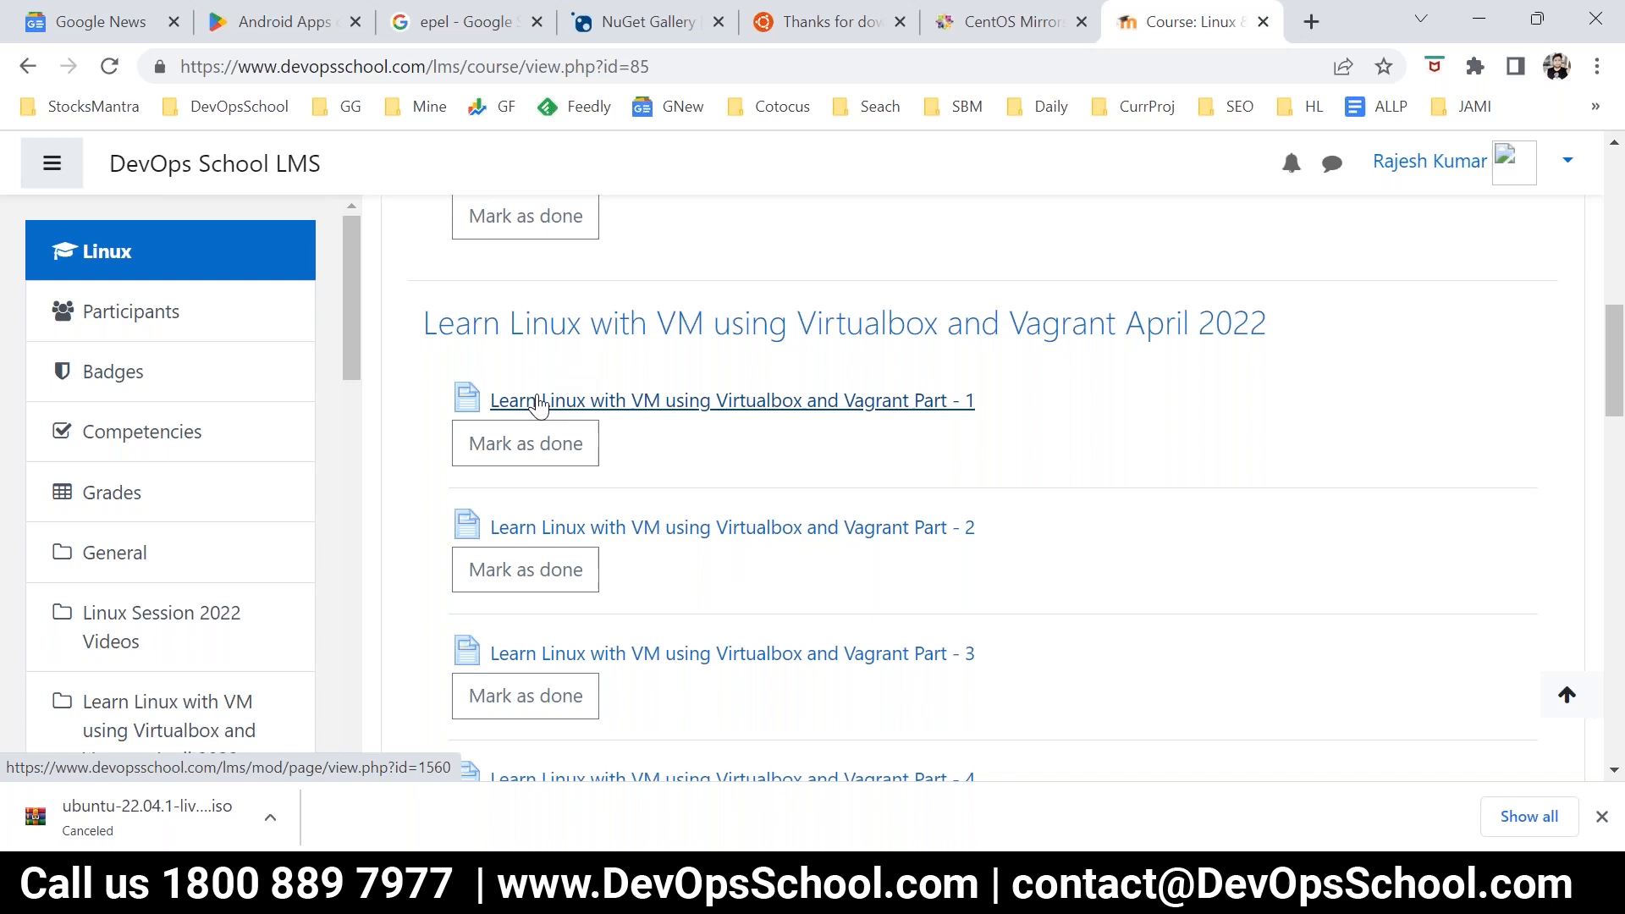
pyautogui.scroll(-3)
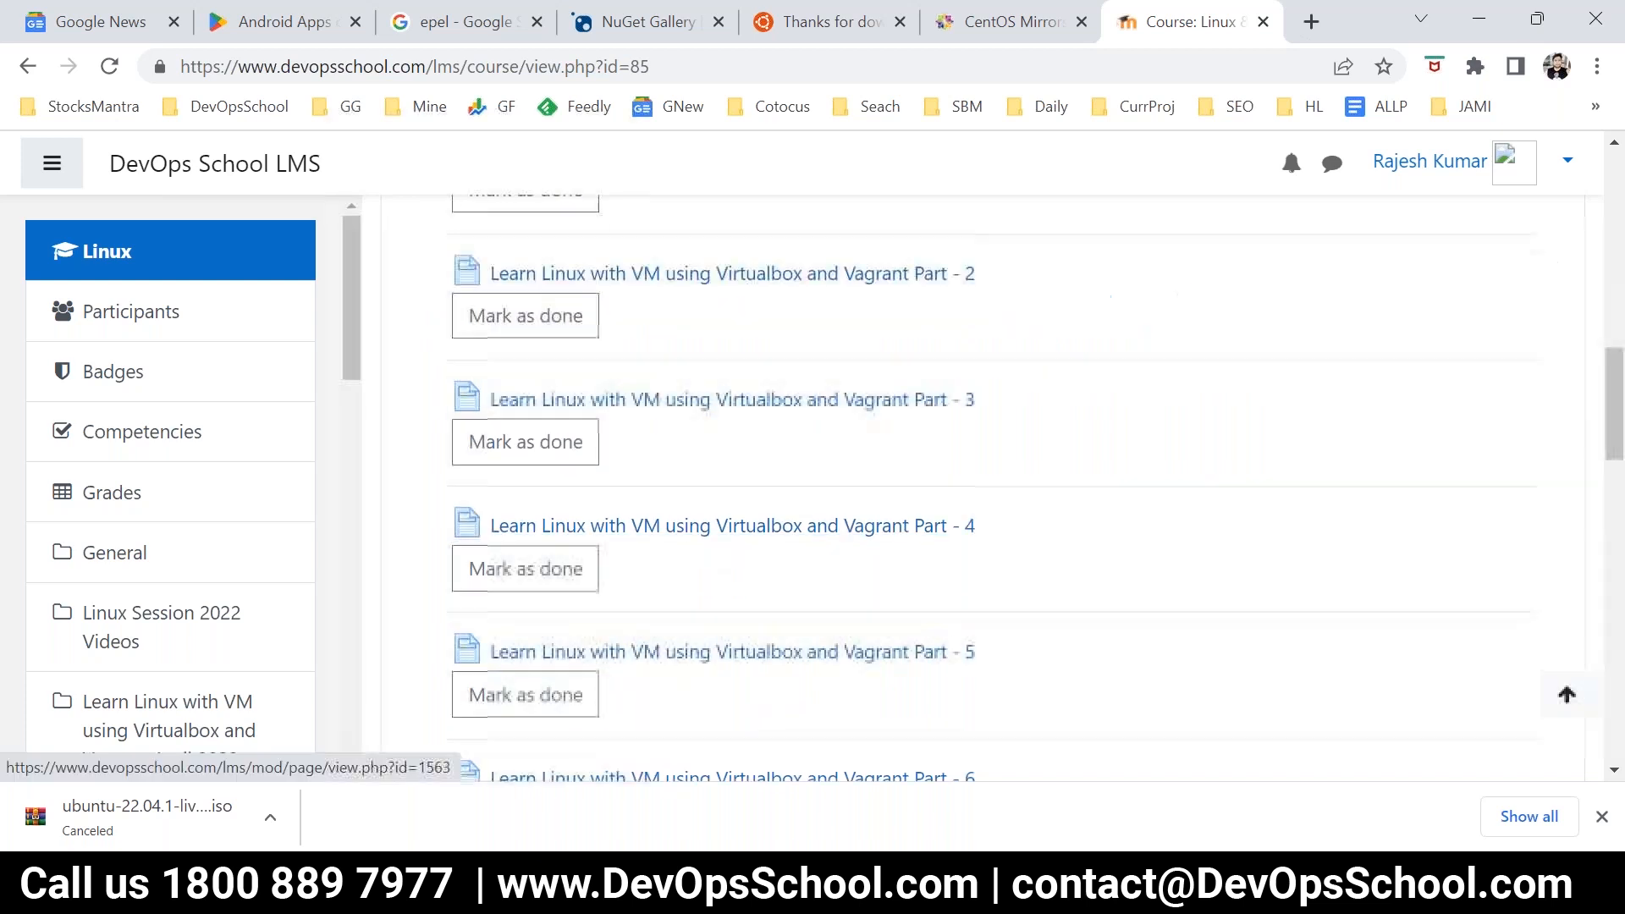
pyautogui.scroll(-3)
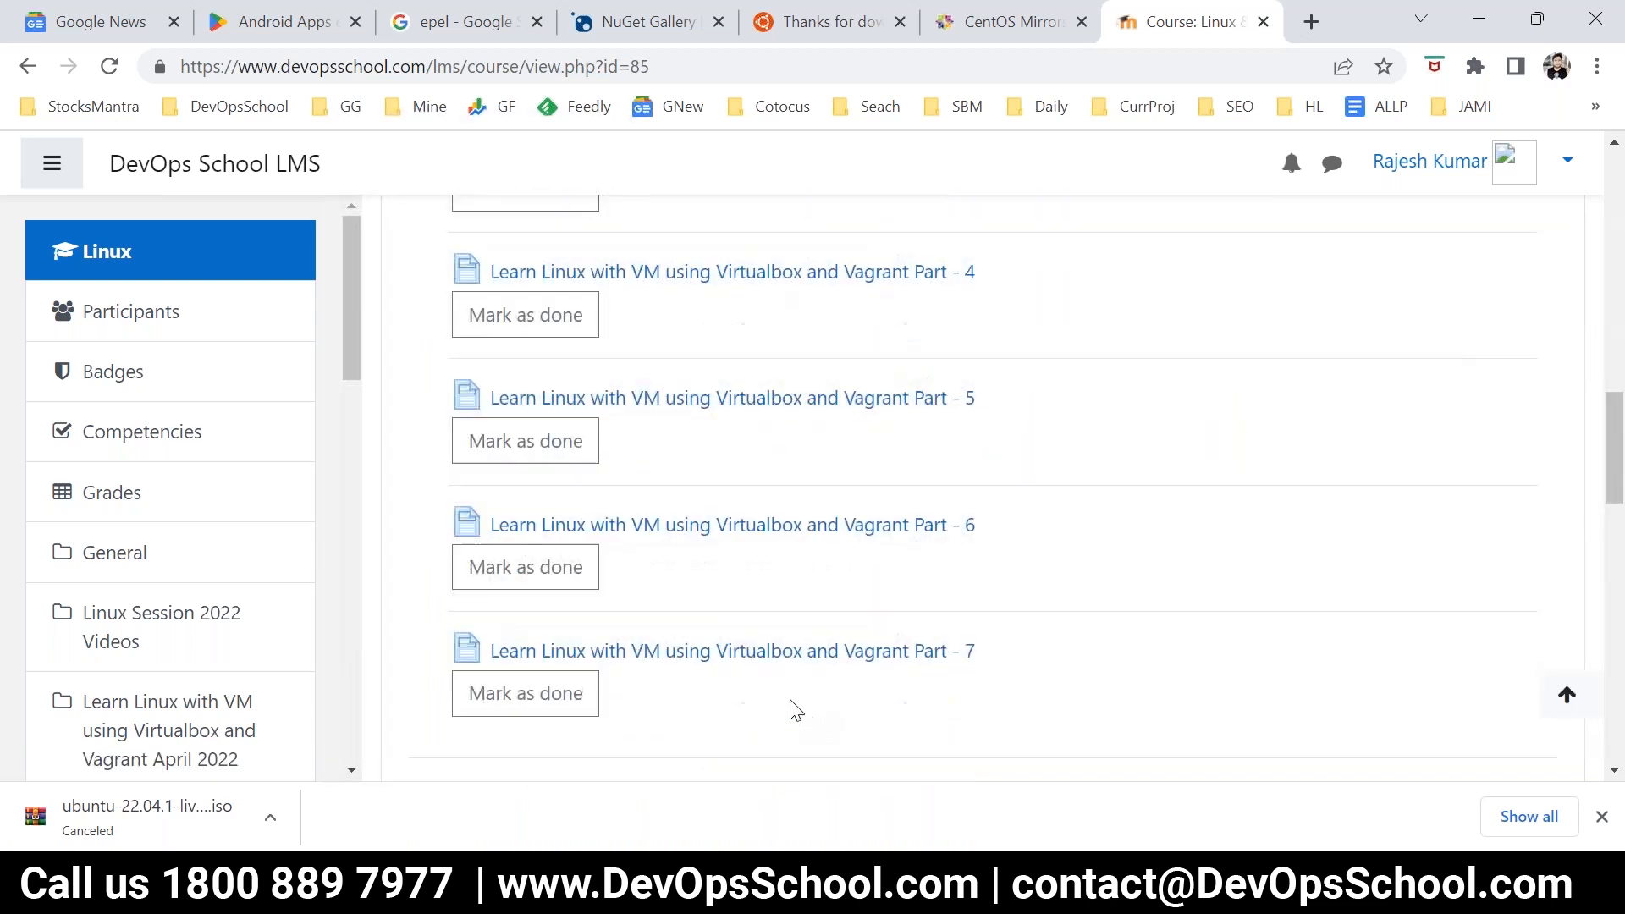
pyautogui.scroll(-3)
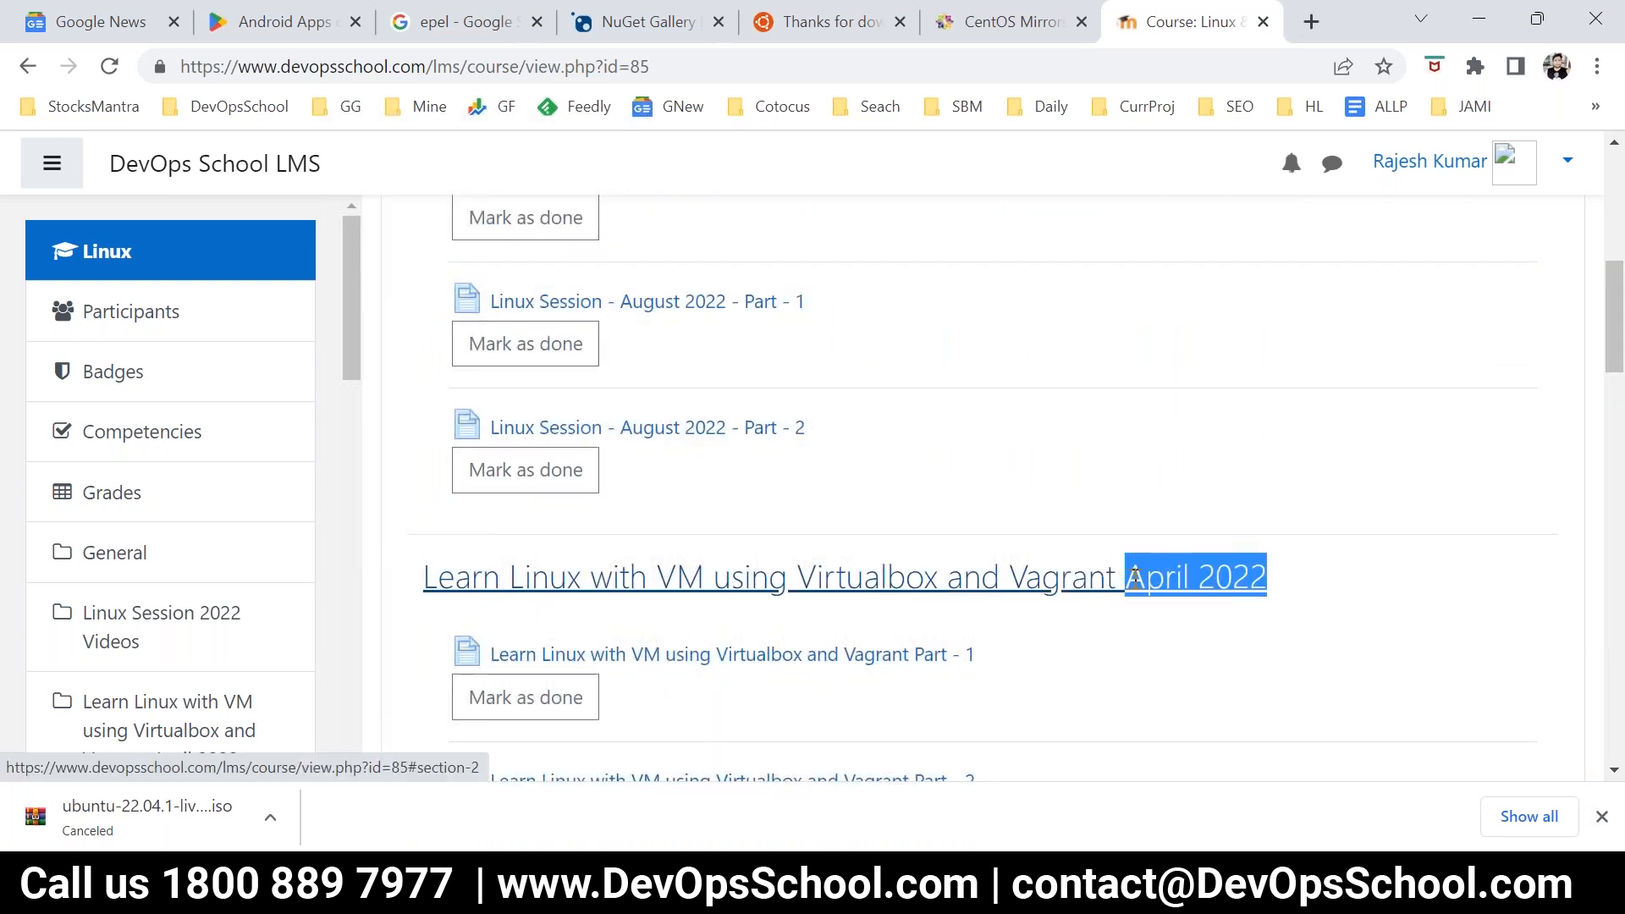
pyautogui.scroll(-3)
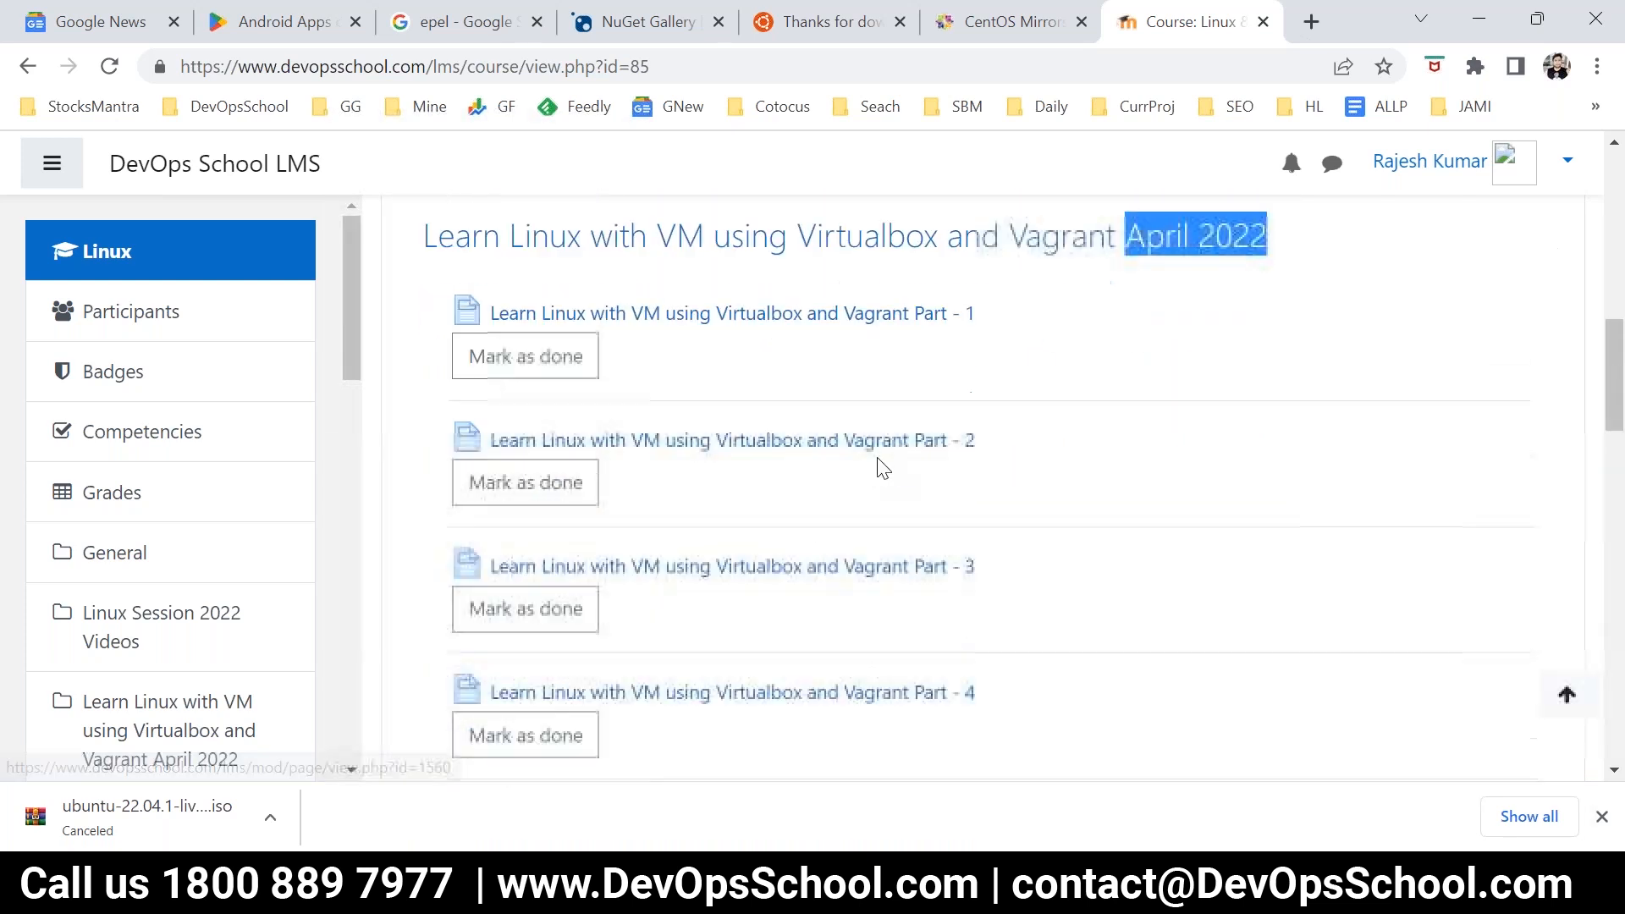
pyautogui.scroll(-3)
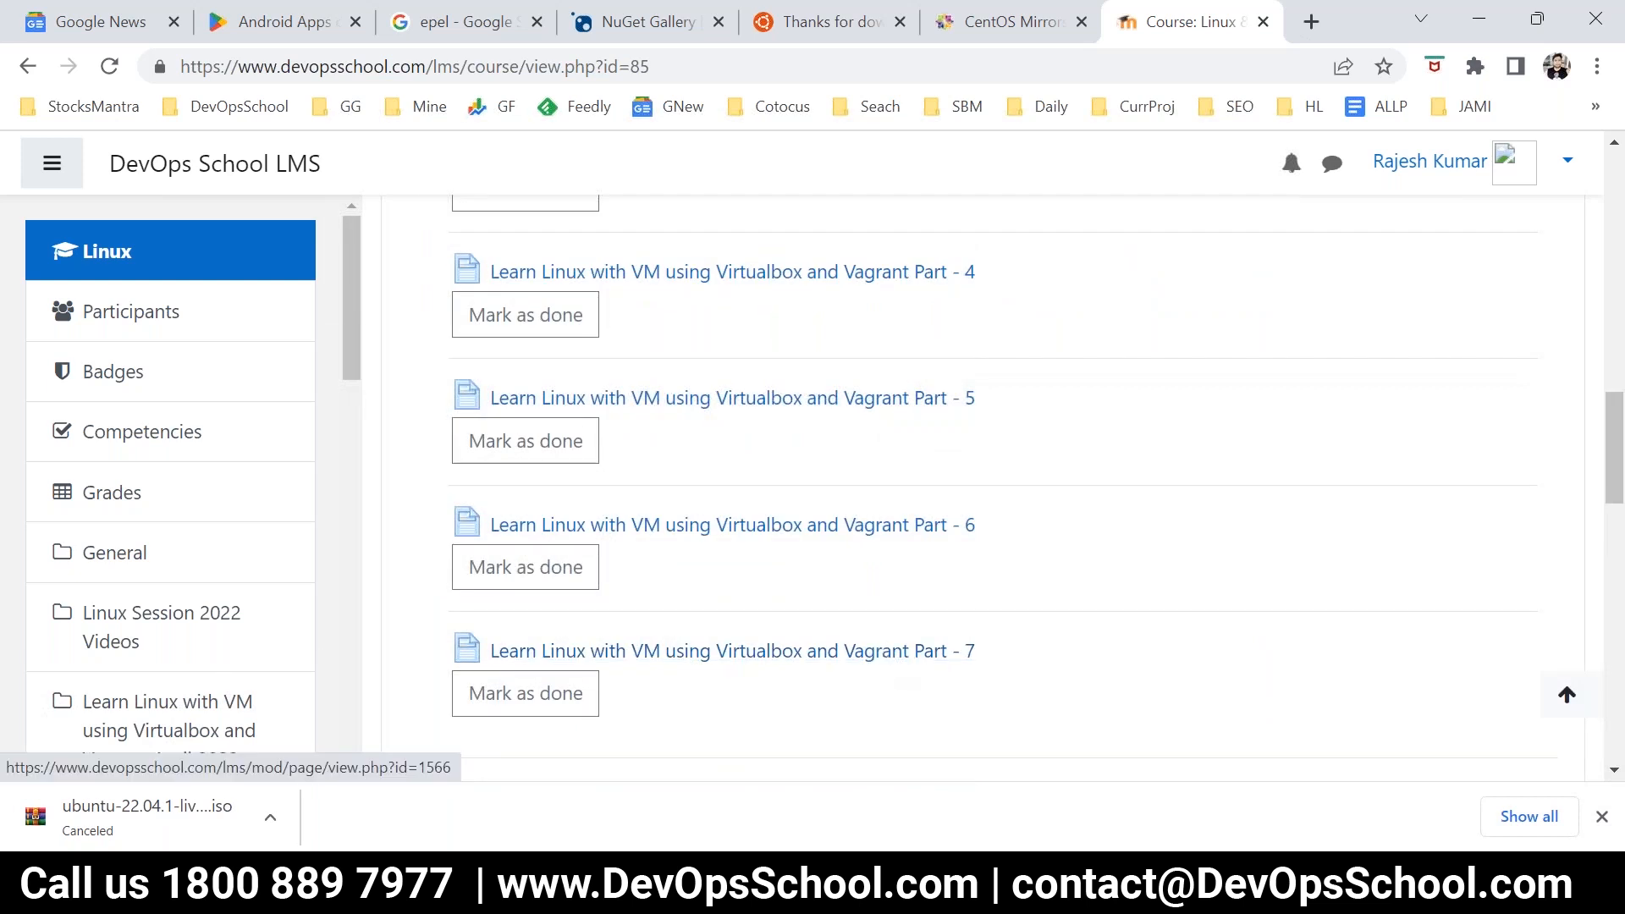
pyautogui.moveTo(899, 625)
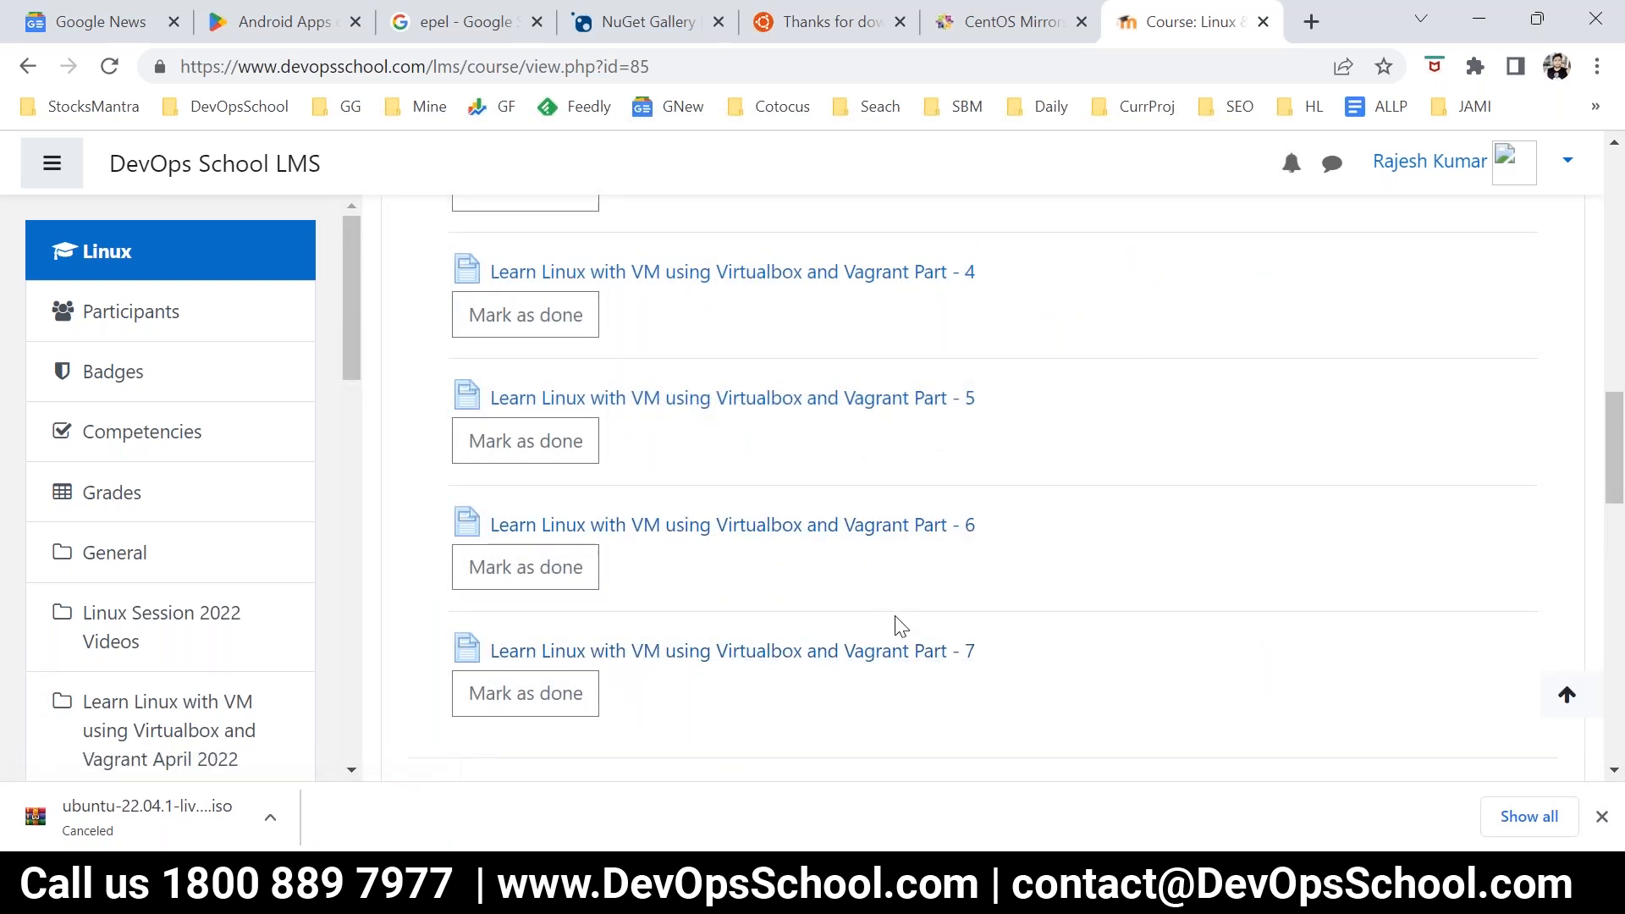
pyautogui.scroll(-3)
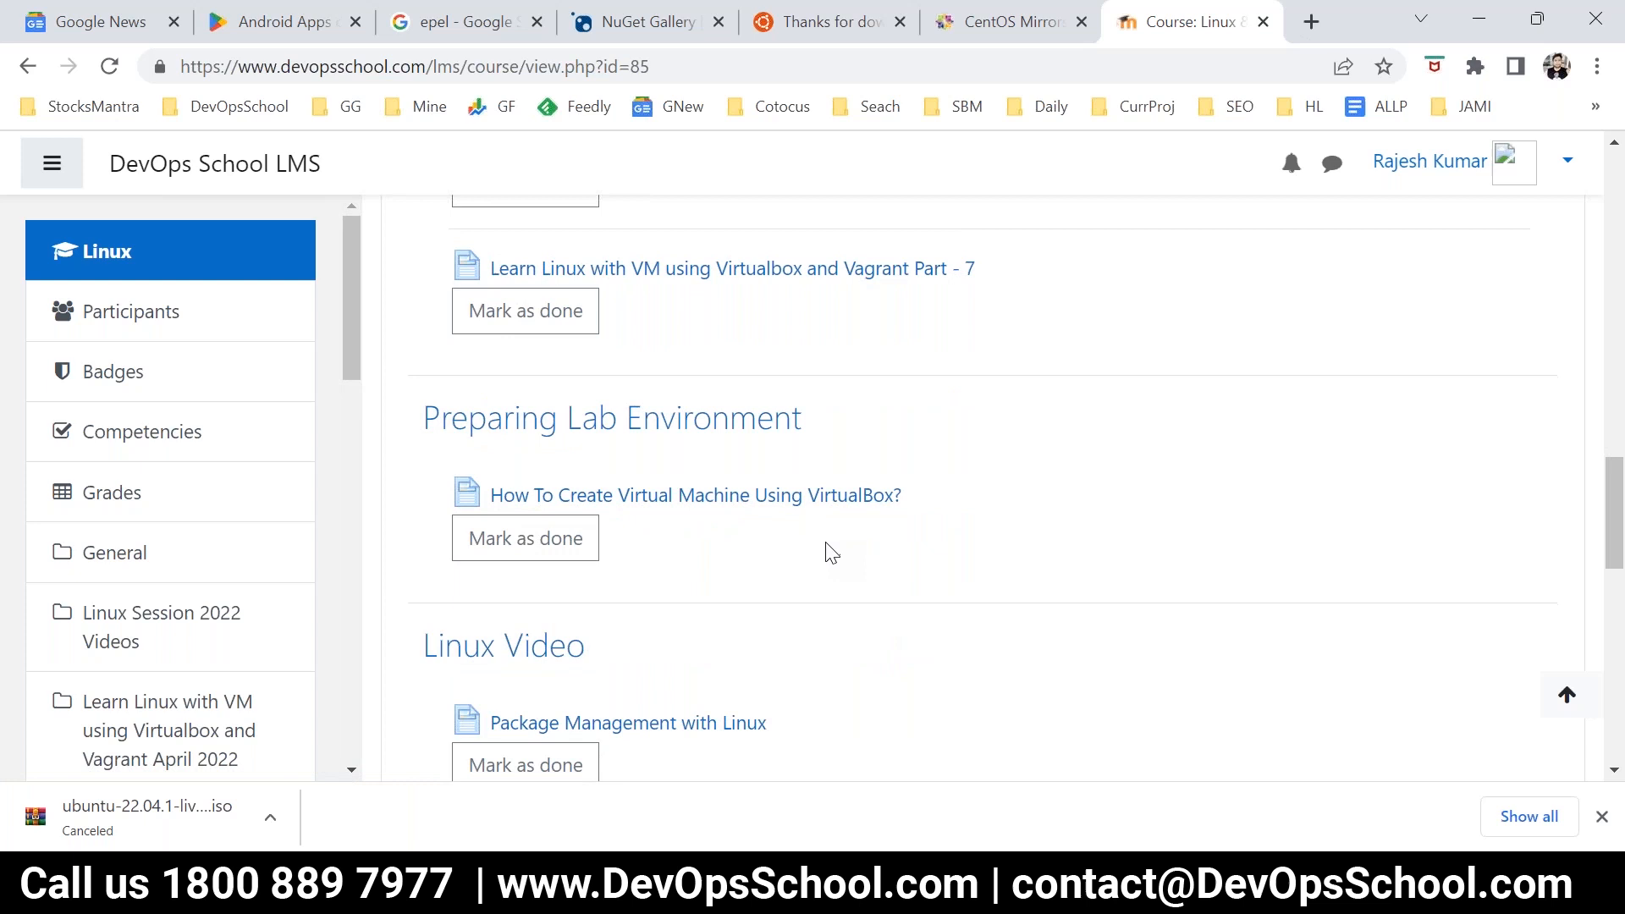
pyautogui.scroll(-3)
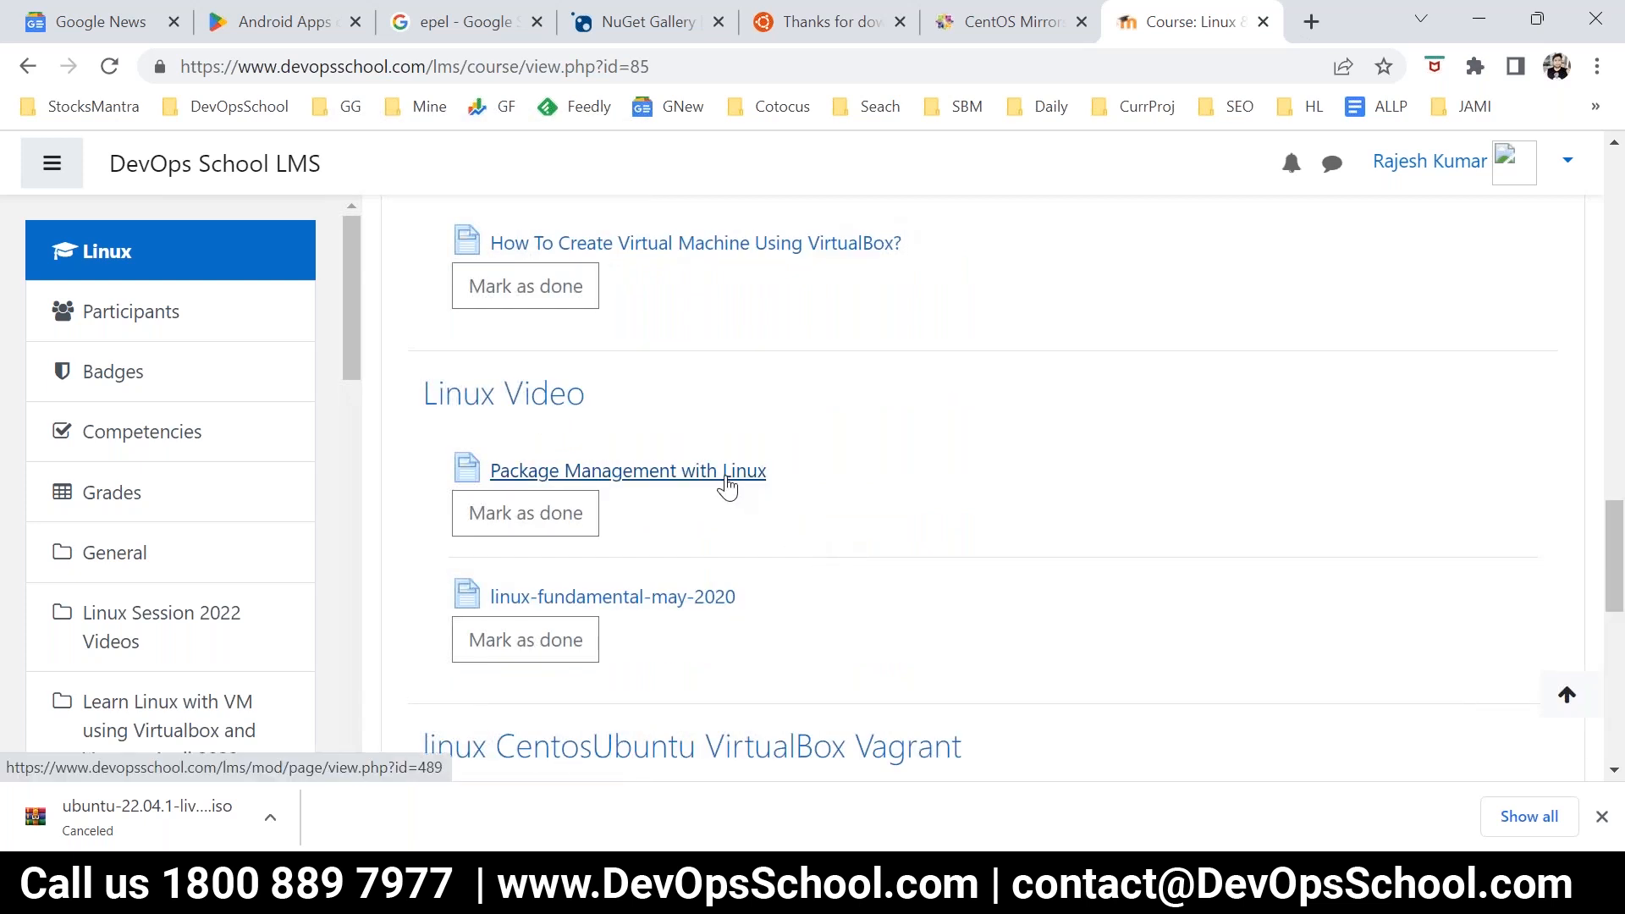
pyautogui.moveTo(748, 594)
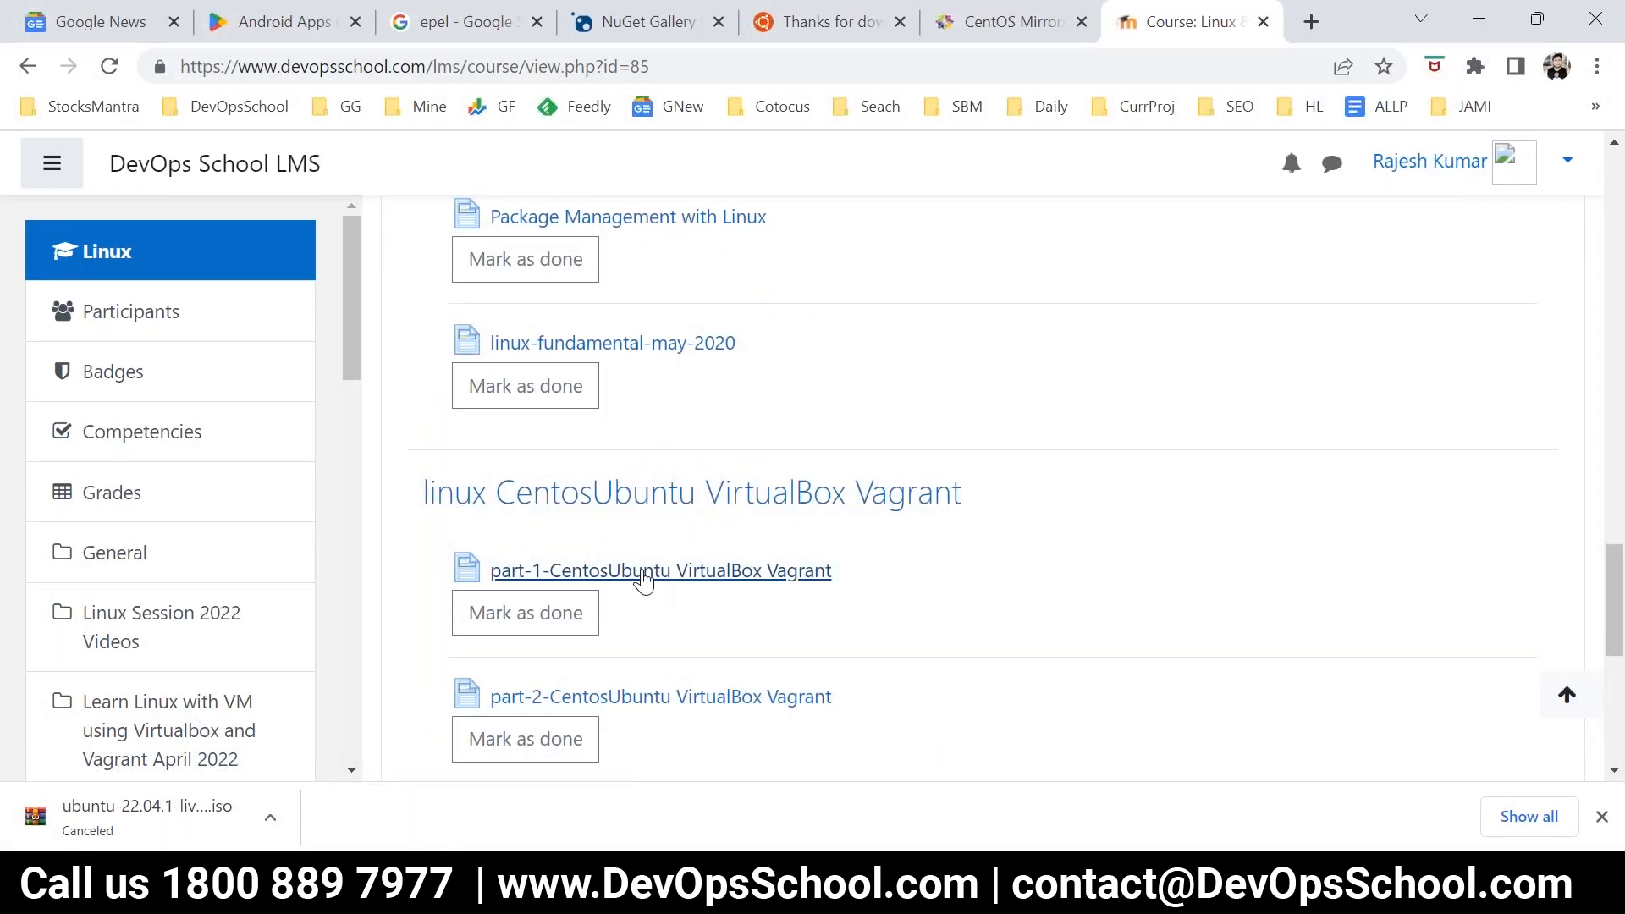
pyautogui.scroll(-3)
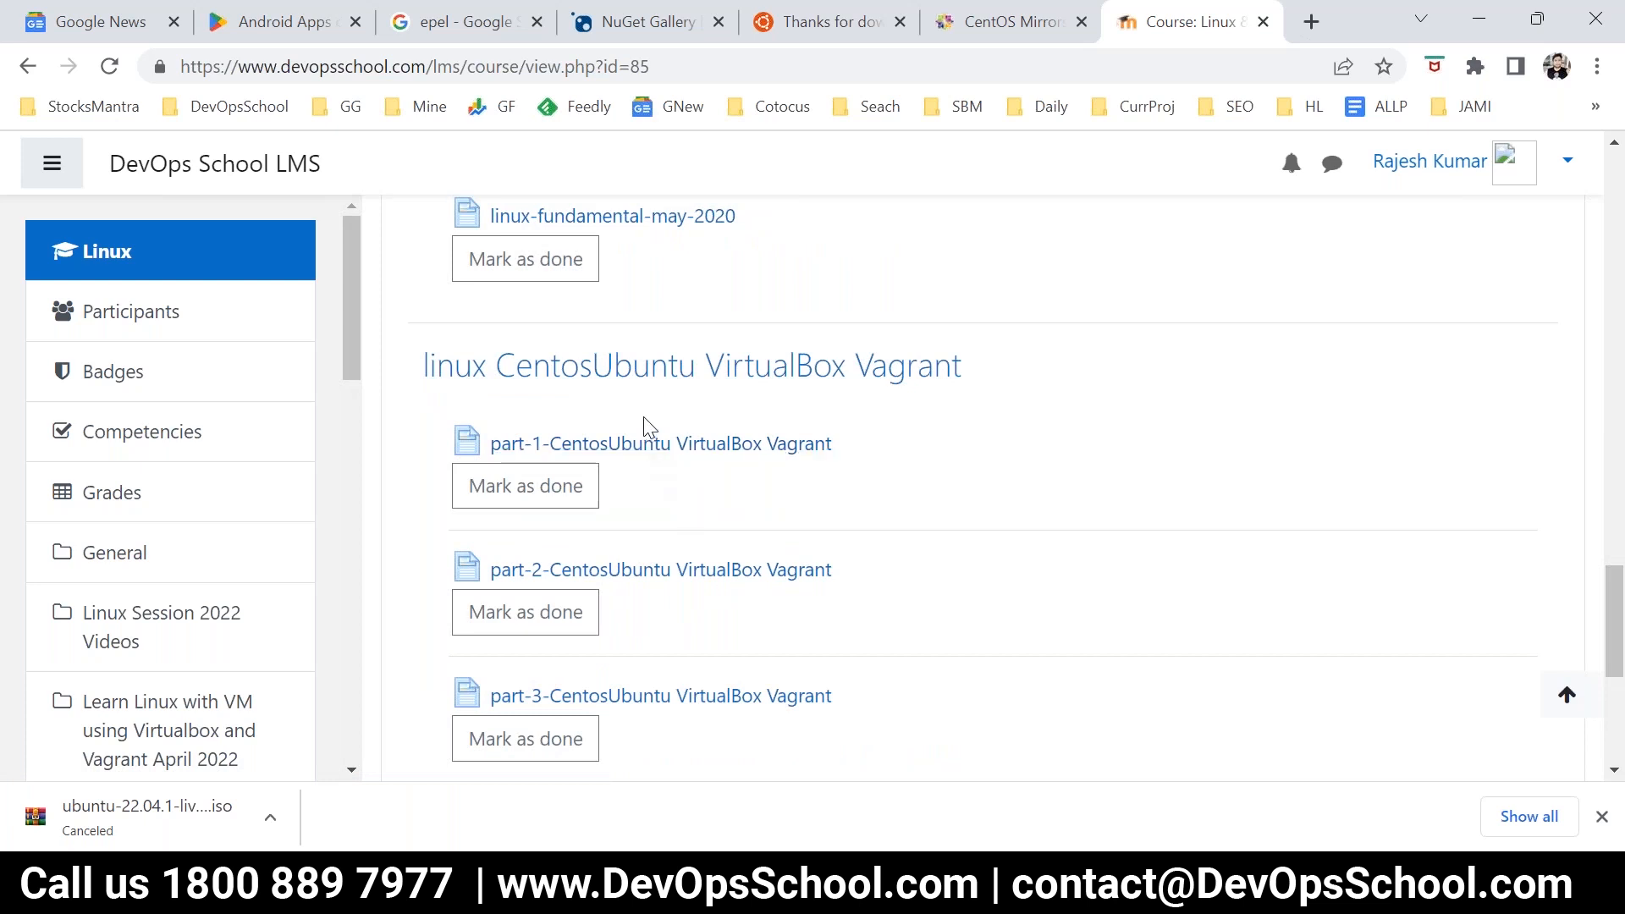
pyautogui.scroll(-3)
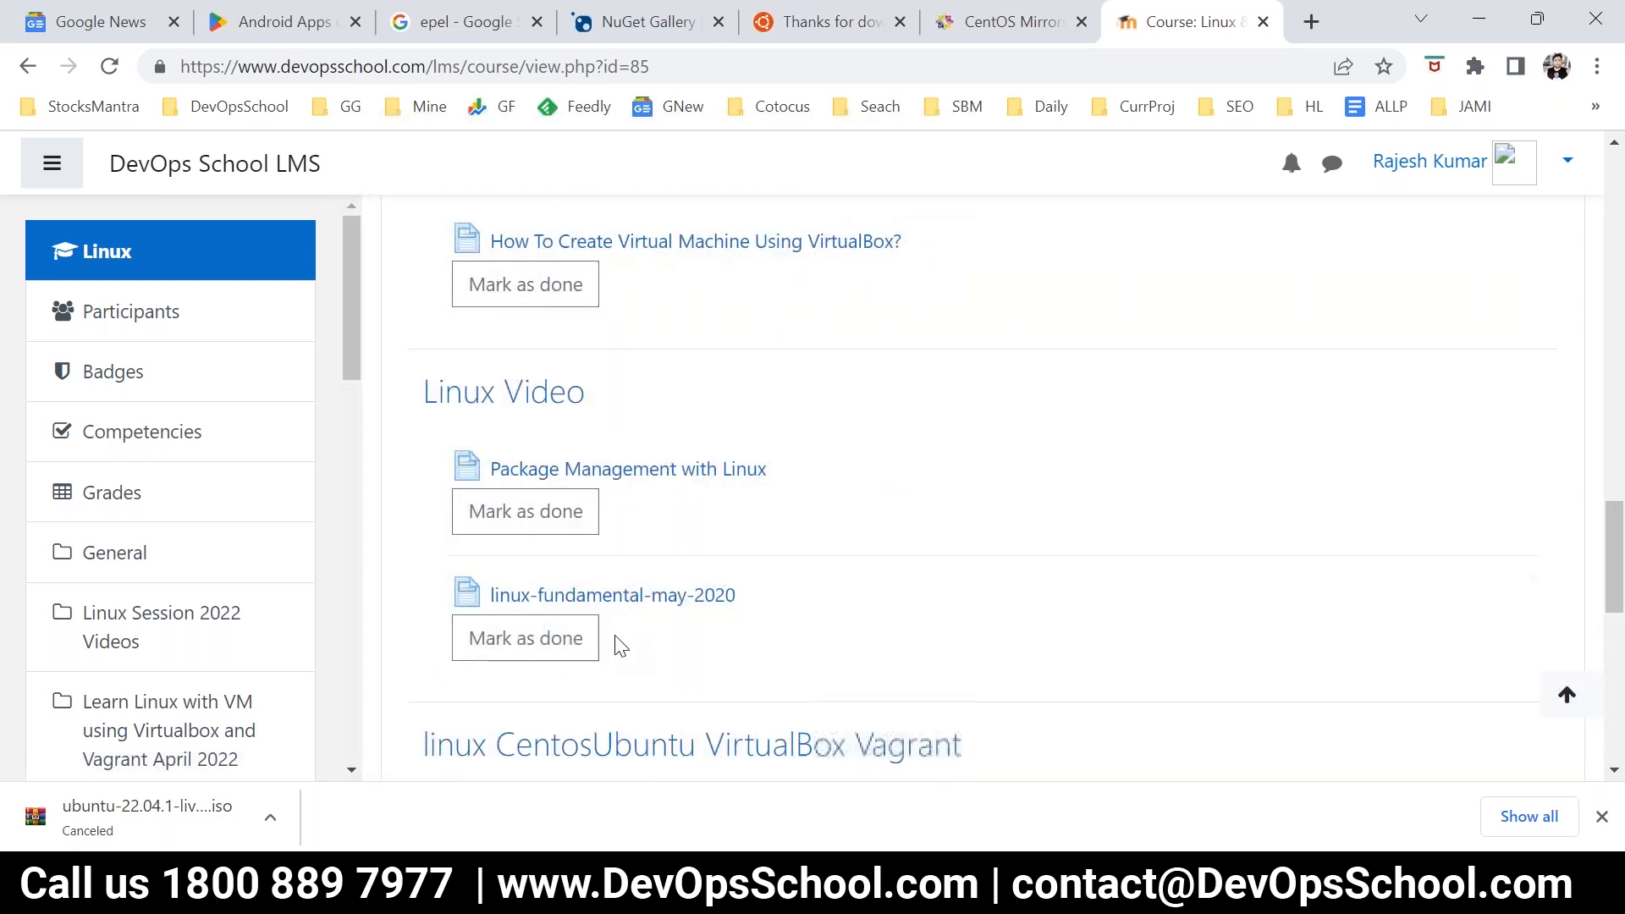
pyautogui.scroll(-3)
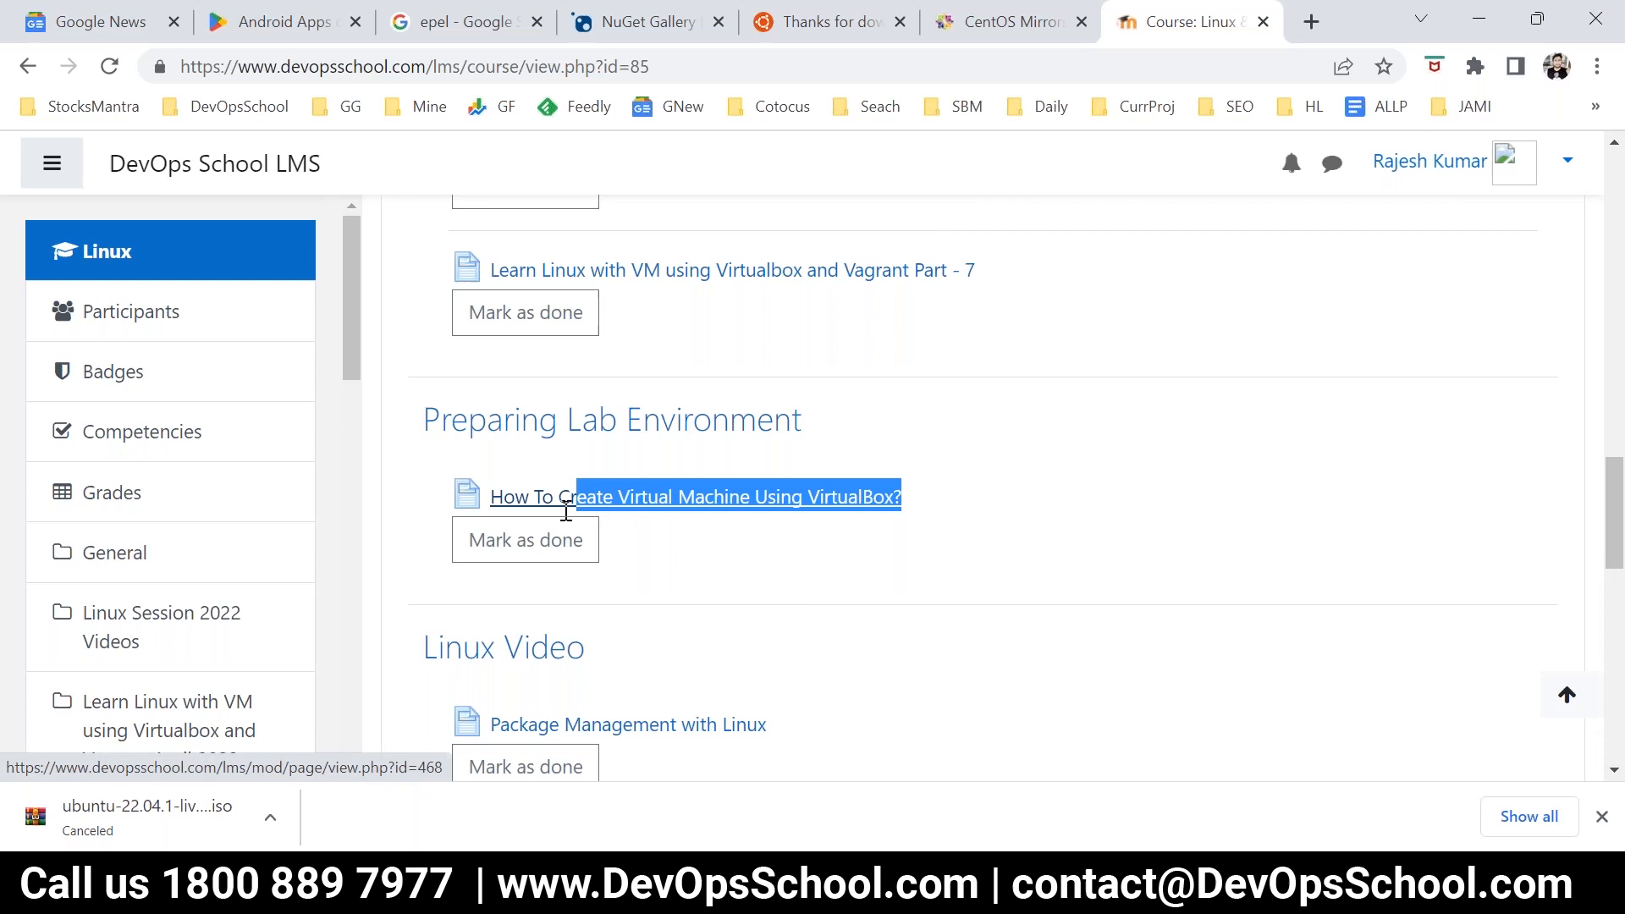
# - Select the 'How To Create Virtual Machine Using VirtualBox?' lesson title and open its page
pyautogui.moveTo(565, 508); pyautogui.dragTo(493, 496)
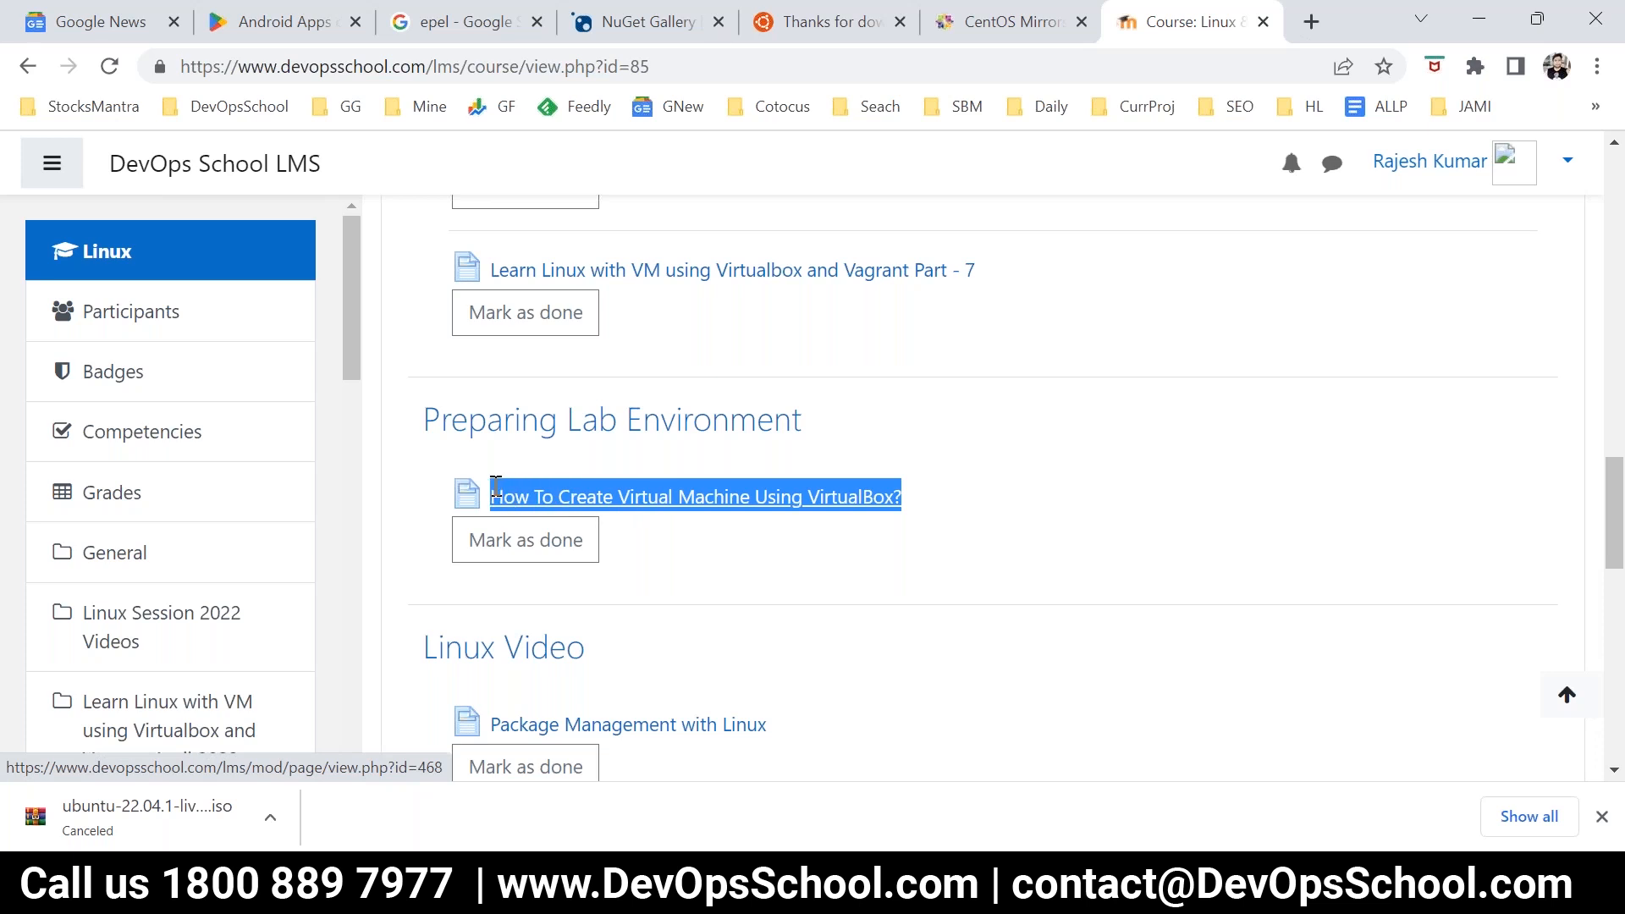
pyautogui.click(694, 496)
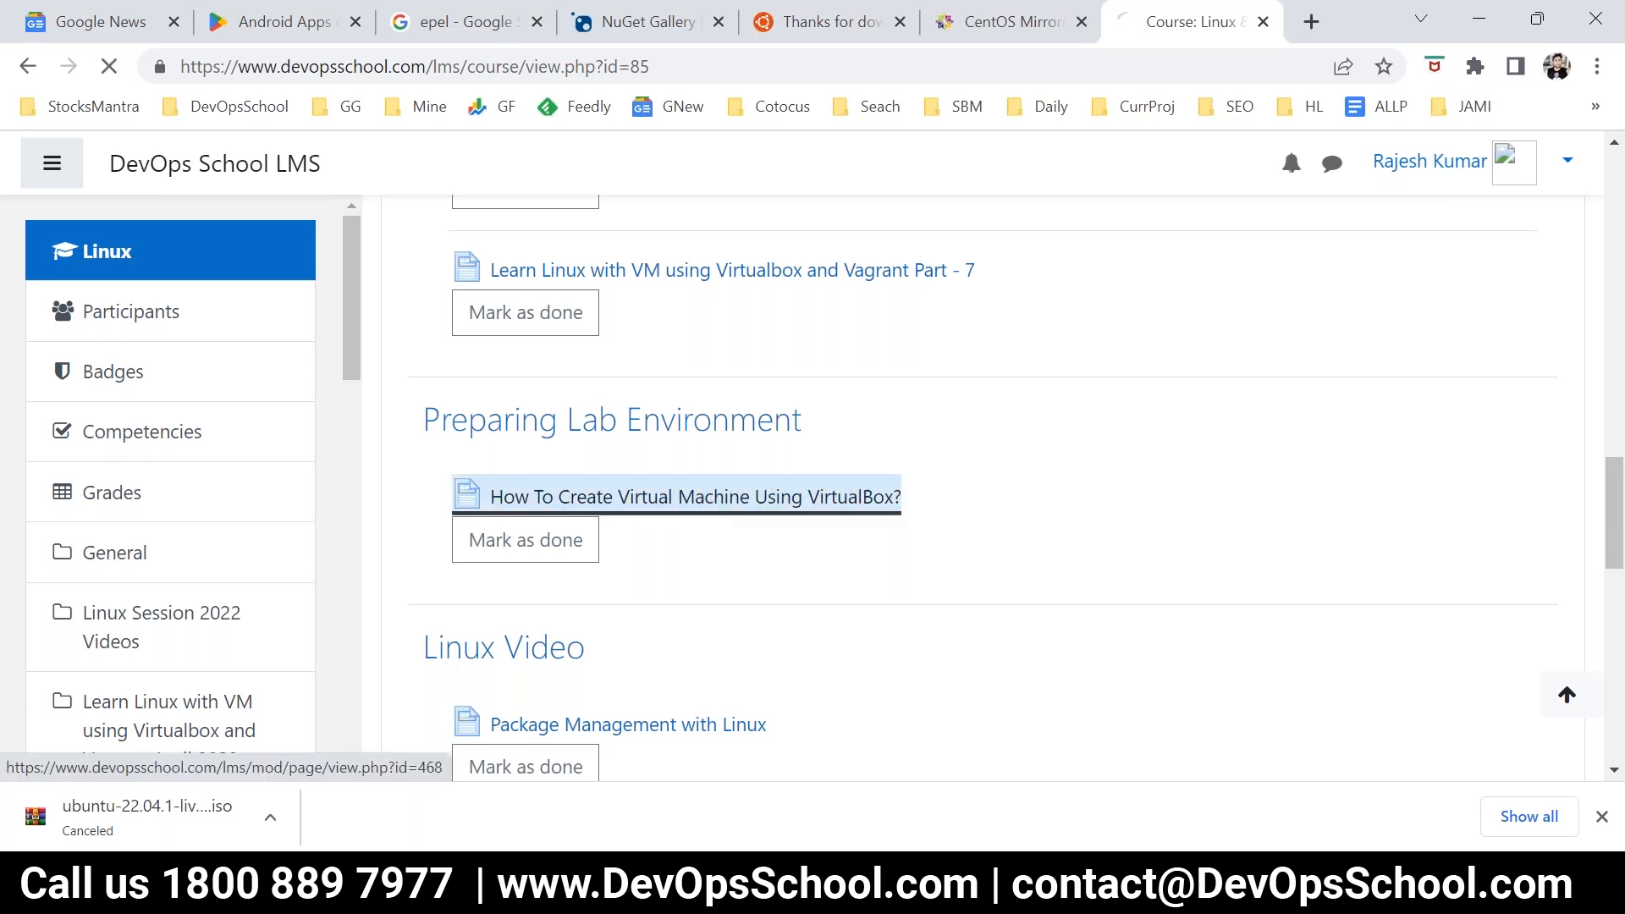
pyautogui.click(694, 495)
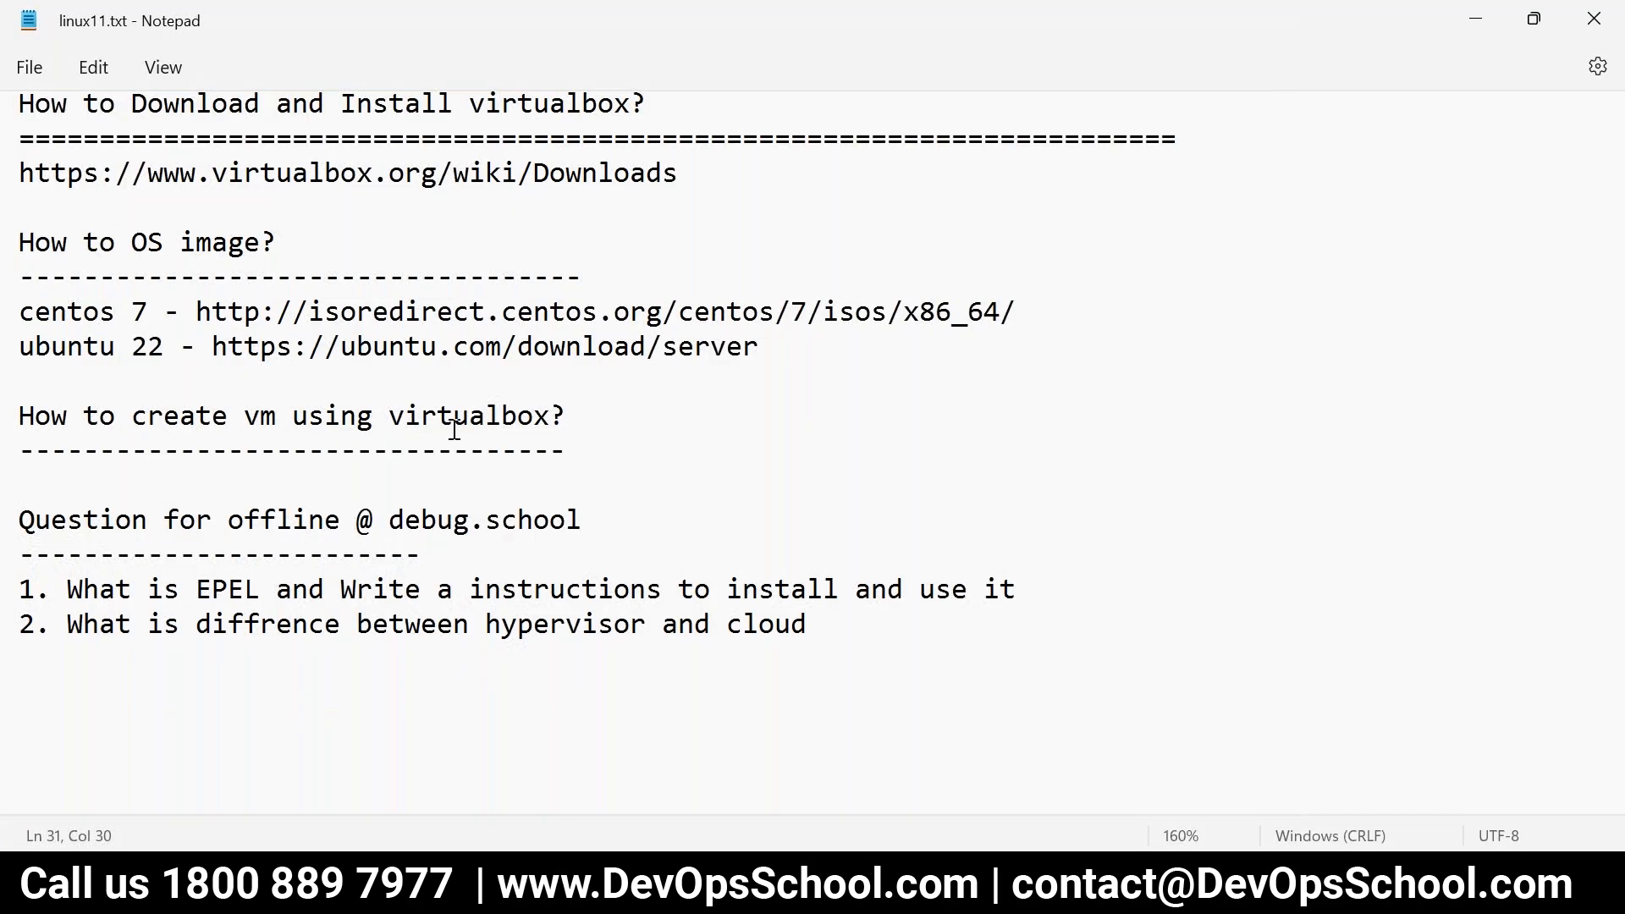
pyautogui.write('https://www.devopsschool.com/lms/mod/page/view.php?id=468')
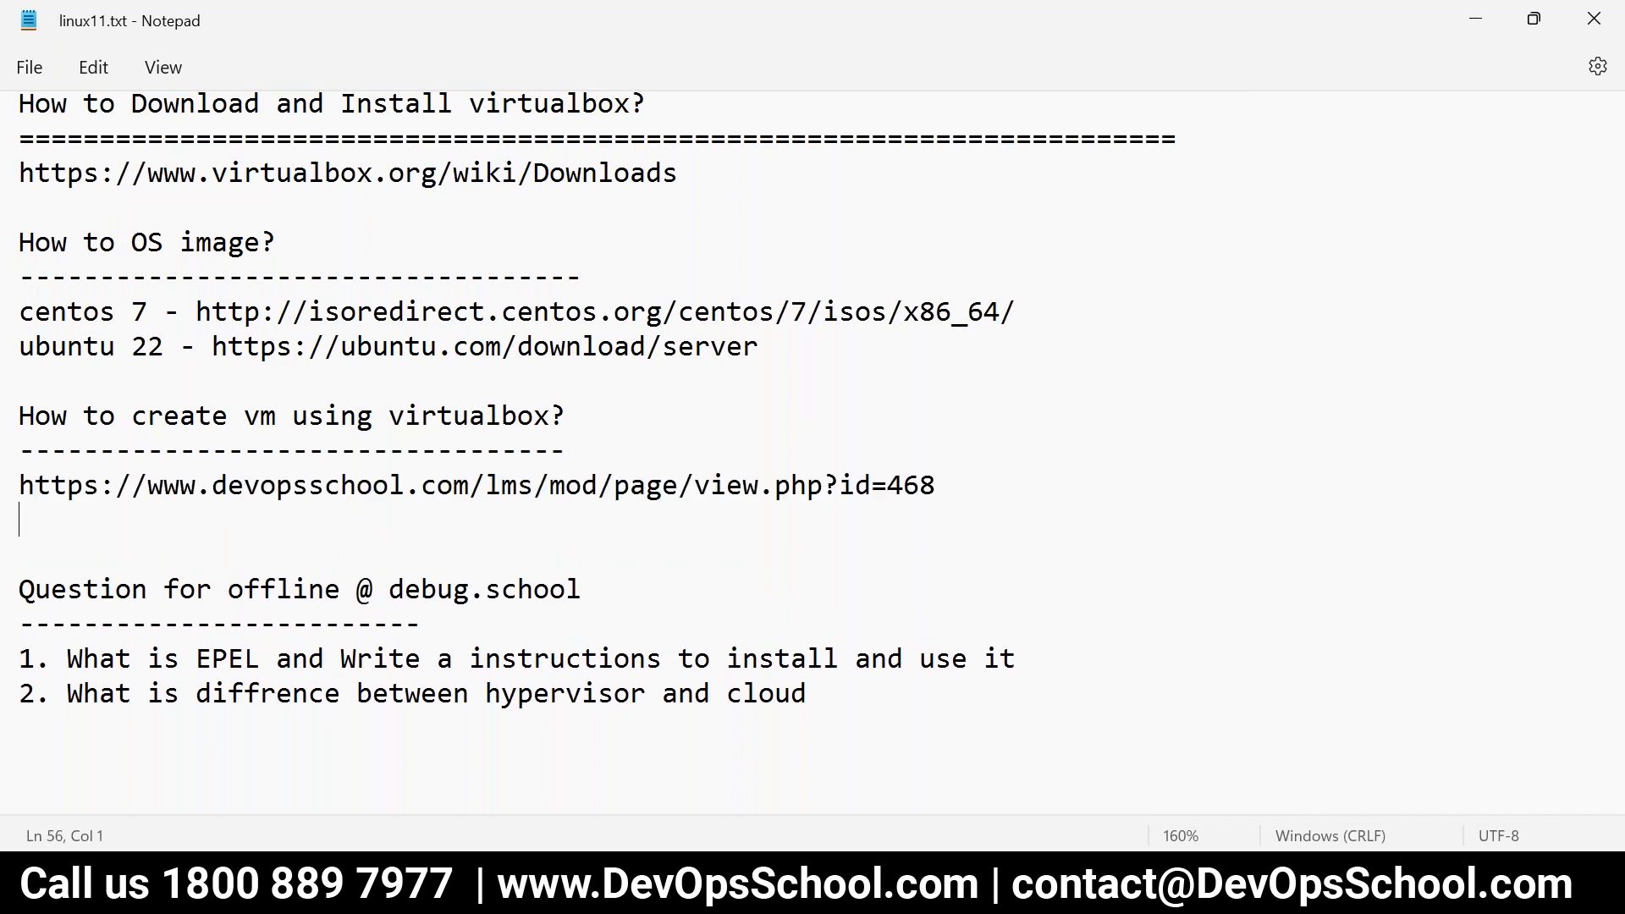
pyautogui.moveTo(18, 416); pyautogui.dragTo(664, 484)
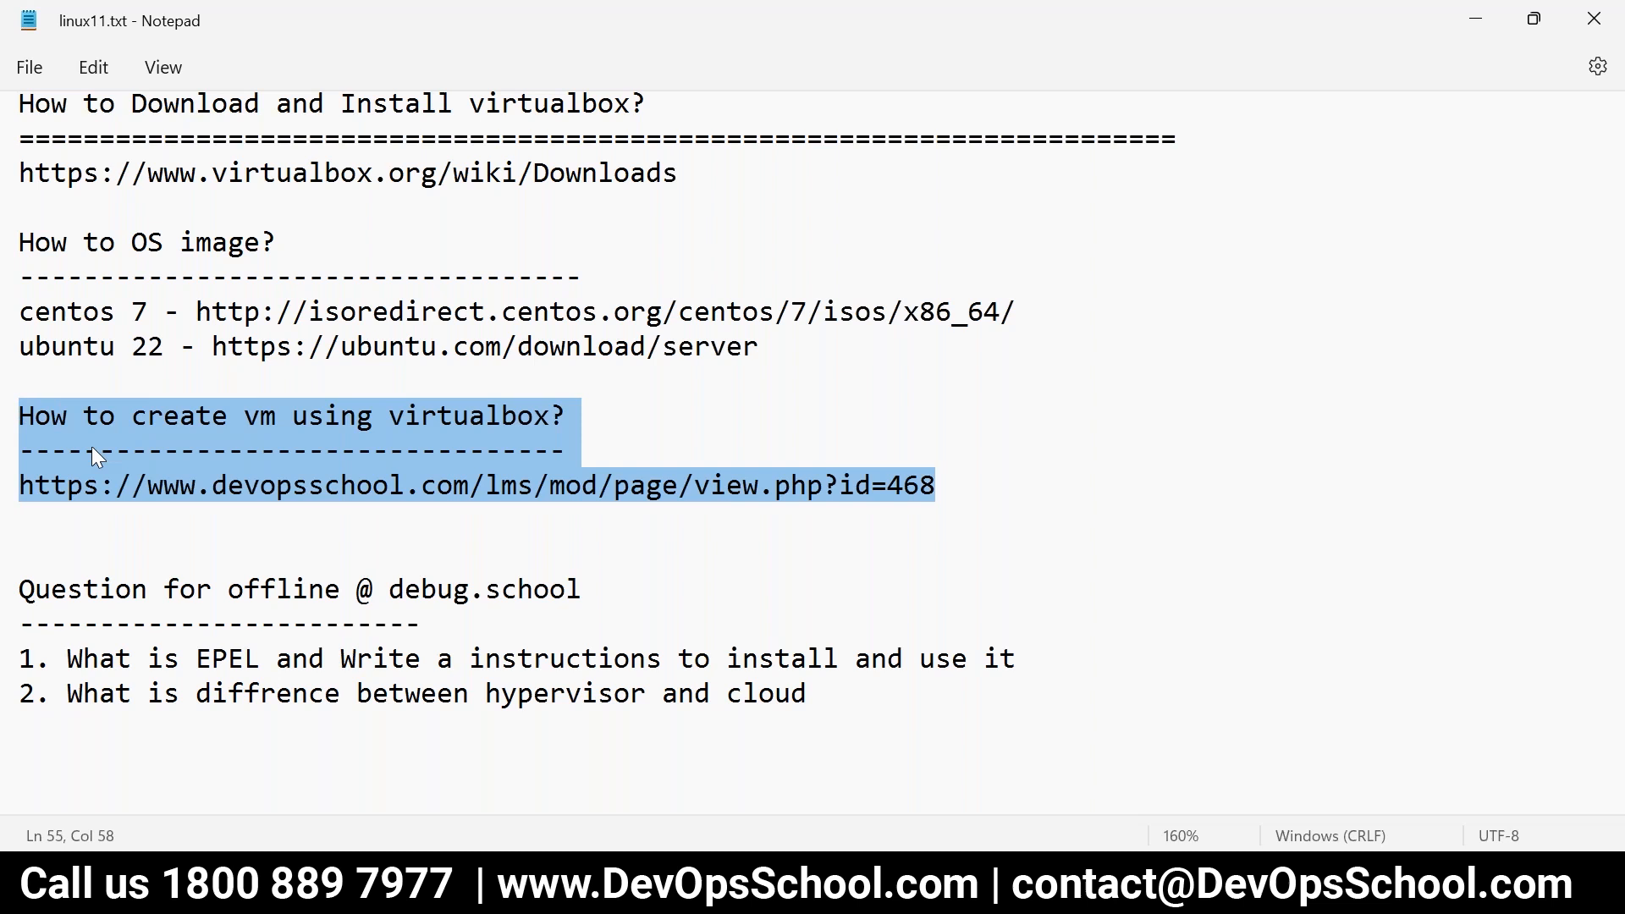
pyautogui.click(1190, 21)
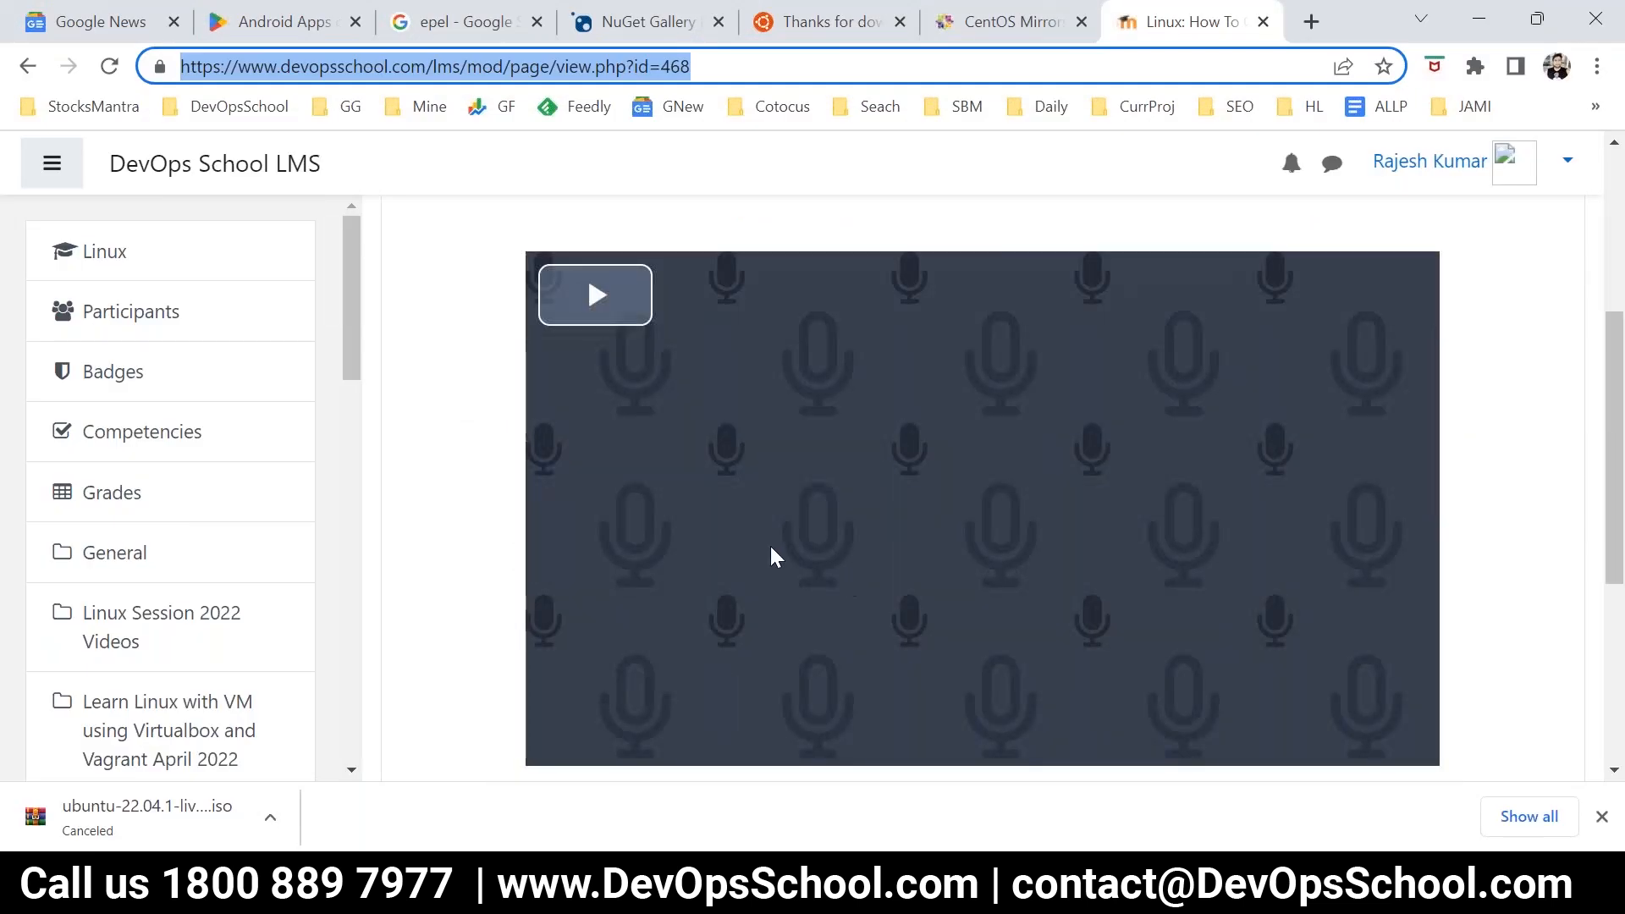
pyautogui.moveTo(595, 295)
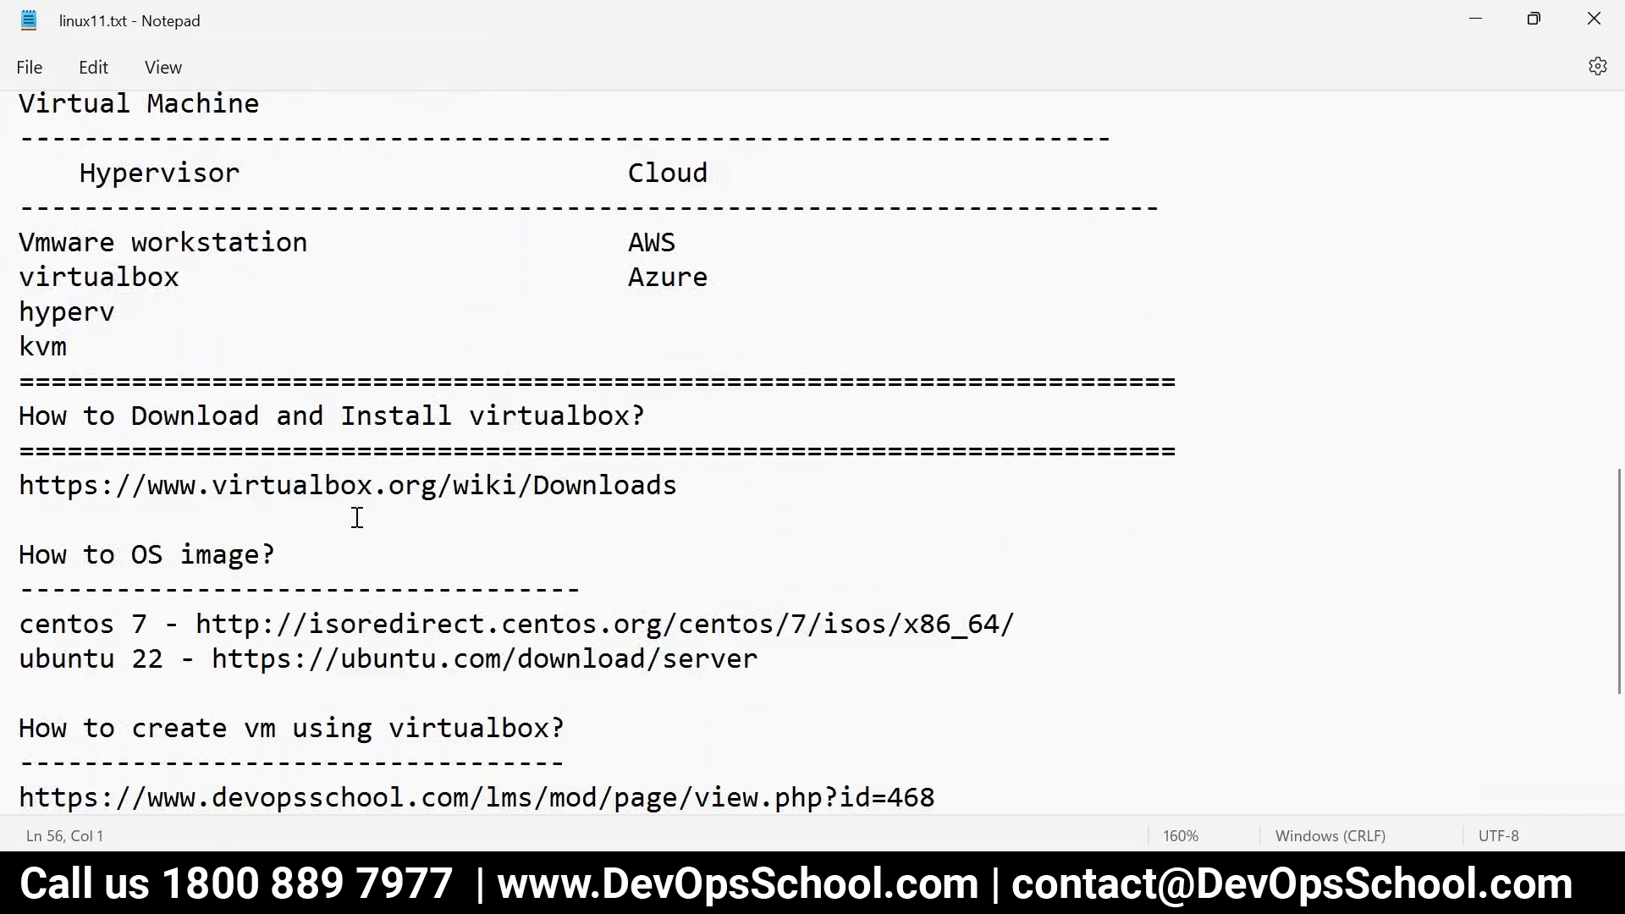
pyautogui.moveTo(181, 206); pyautogui.dragTo(259, 247)
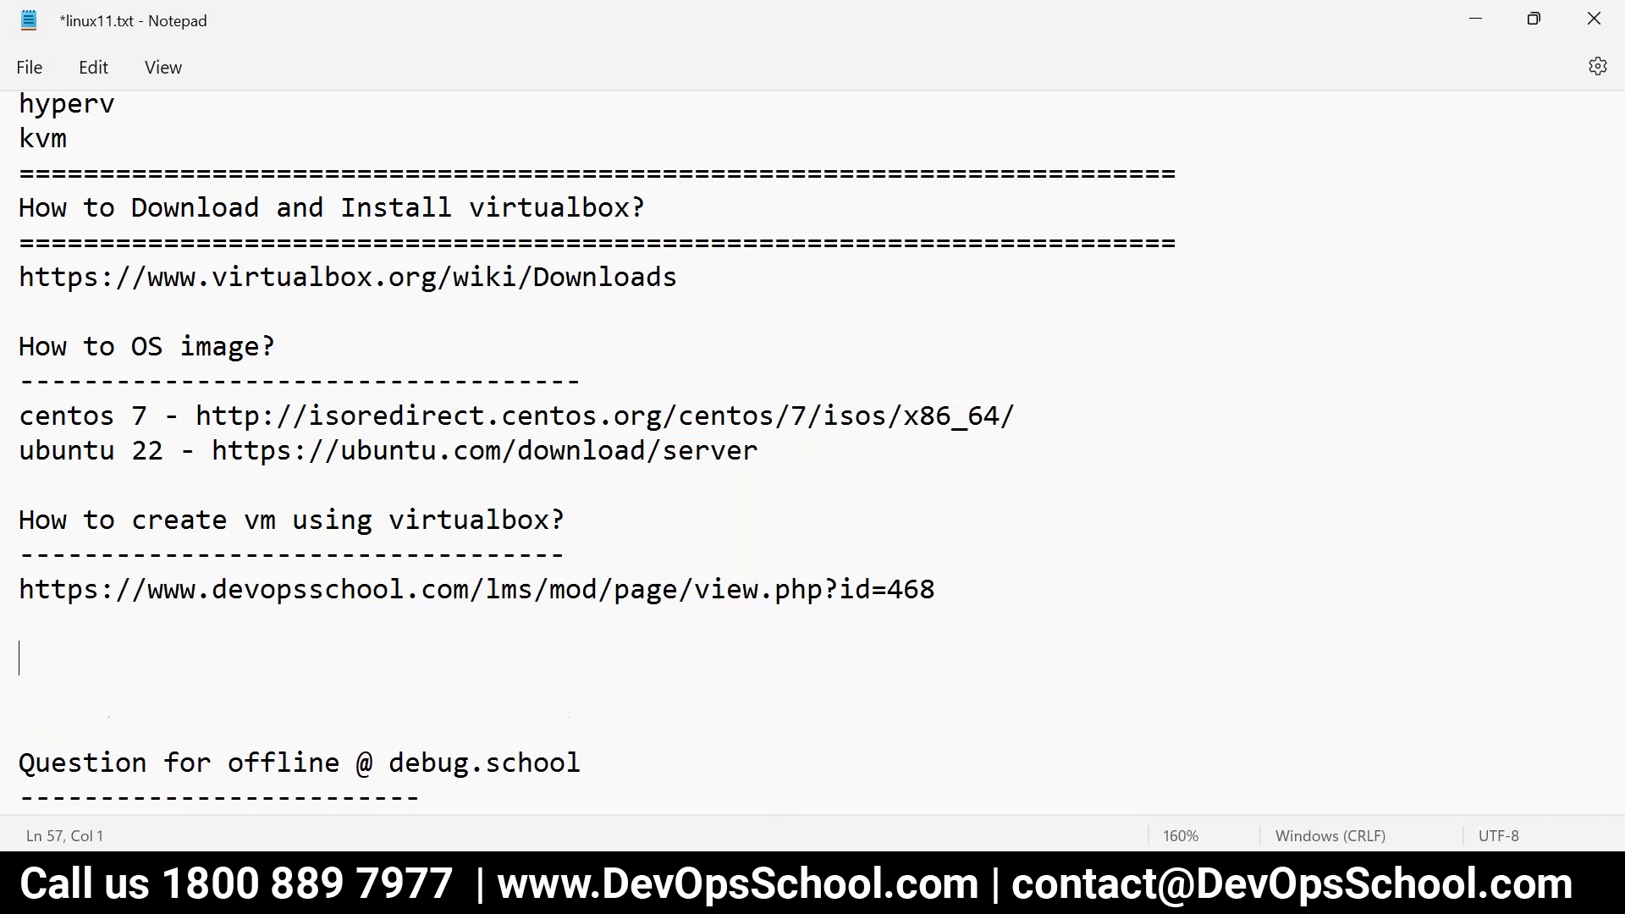
# - Save the notes with Ctrl+S and move to the blank line below the lesson link
pyautogui.press('ctrl+s')
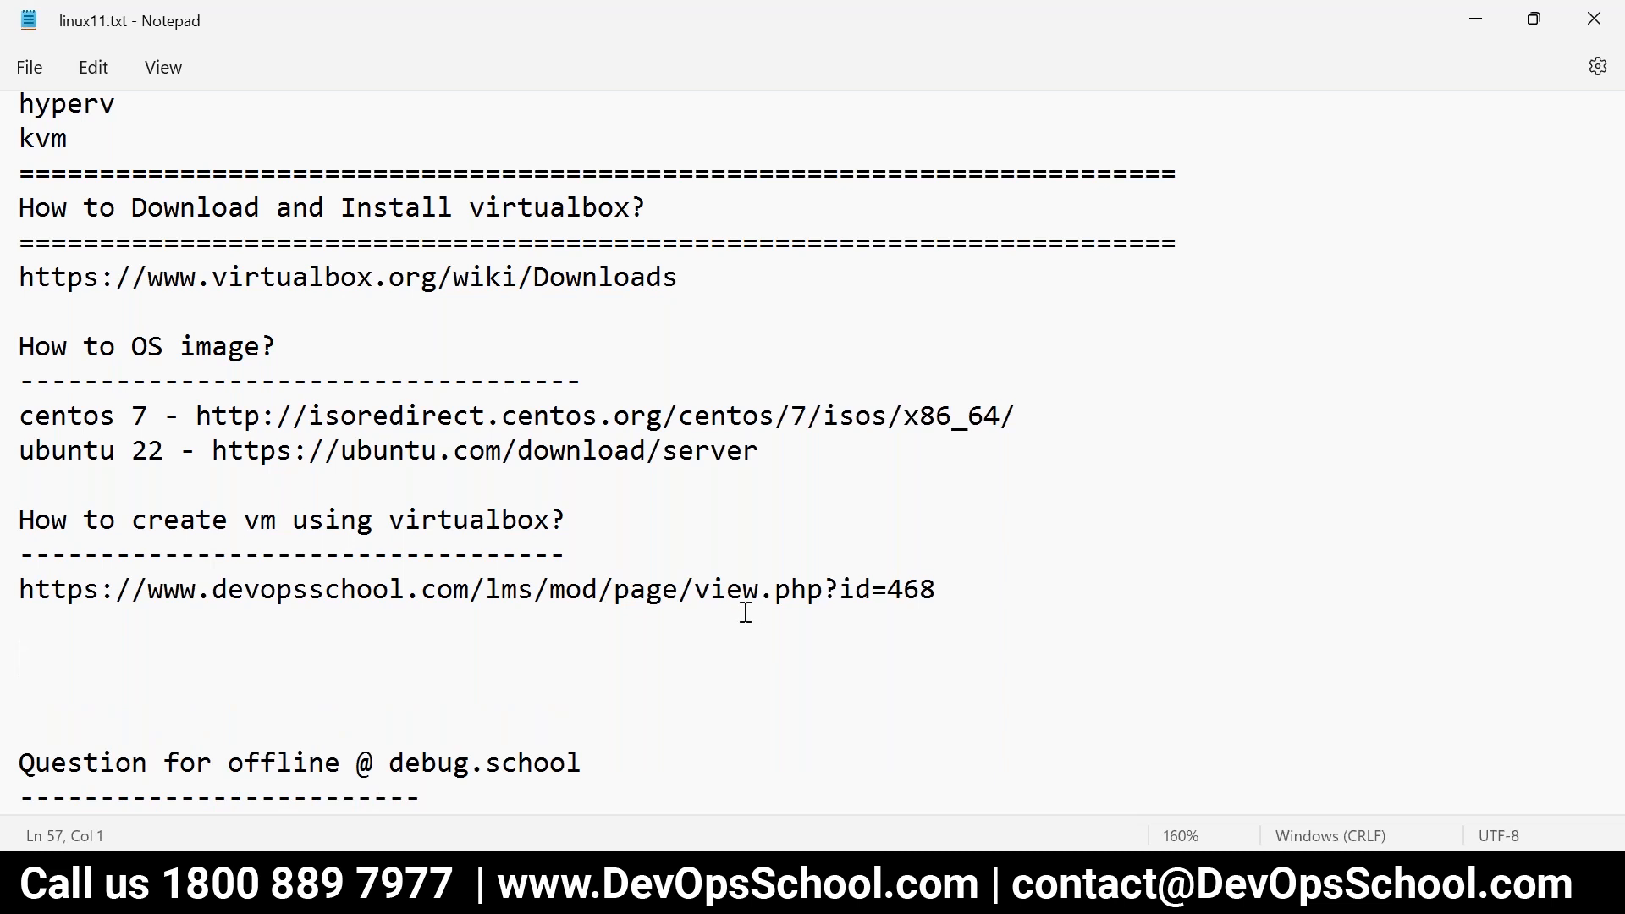
pyautogui.moveTo(19, 519); pyautogui.dragTo(933, 589)
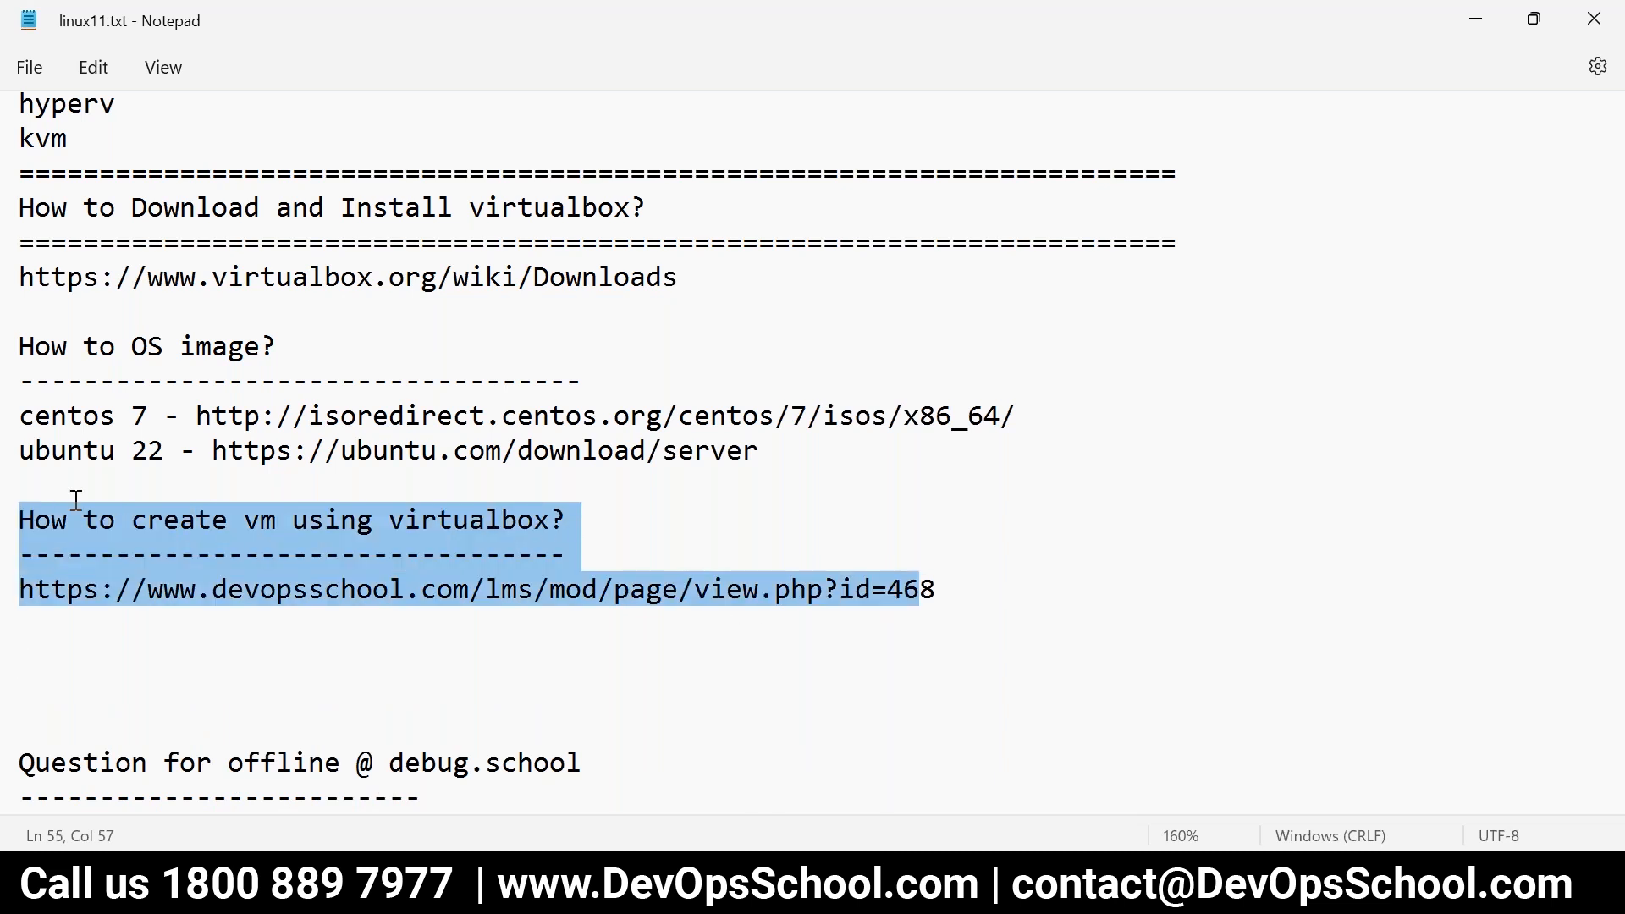
pyautogui.click(359, 647)
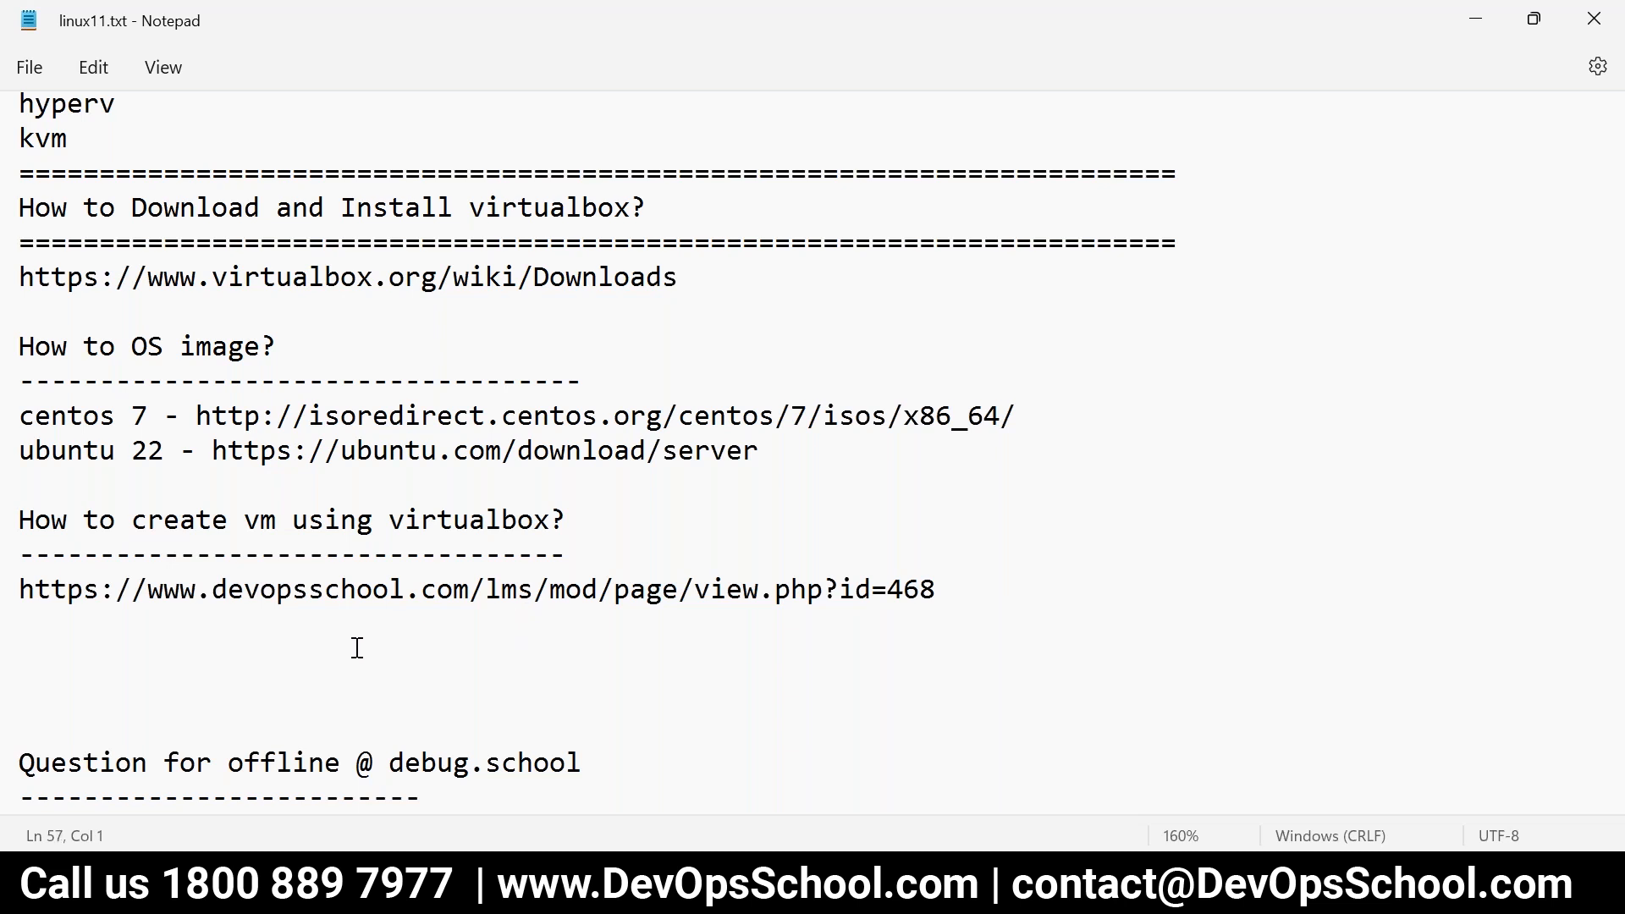
# - Write the heading 'How to login/work with linux server?' below the course link
pyautogui.write('How to')
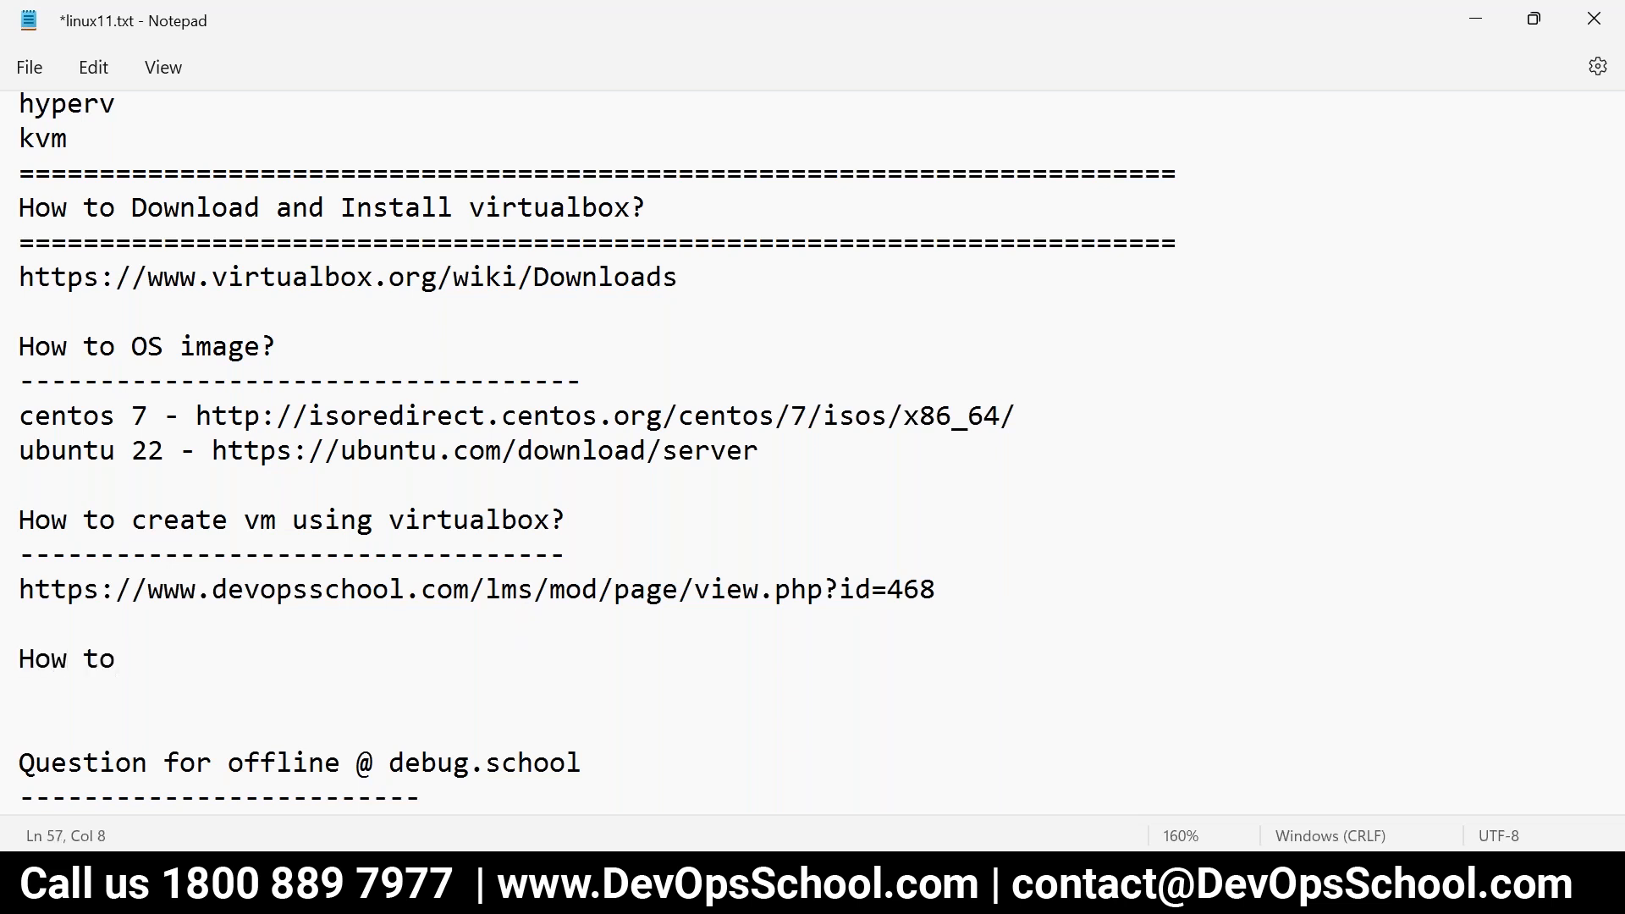
pyautogui.write('login')
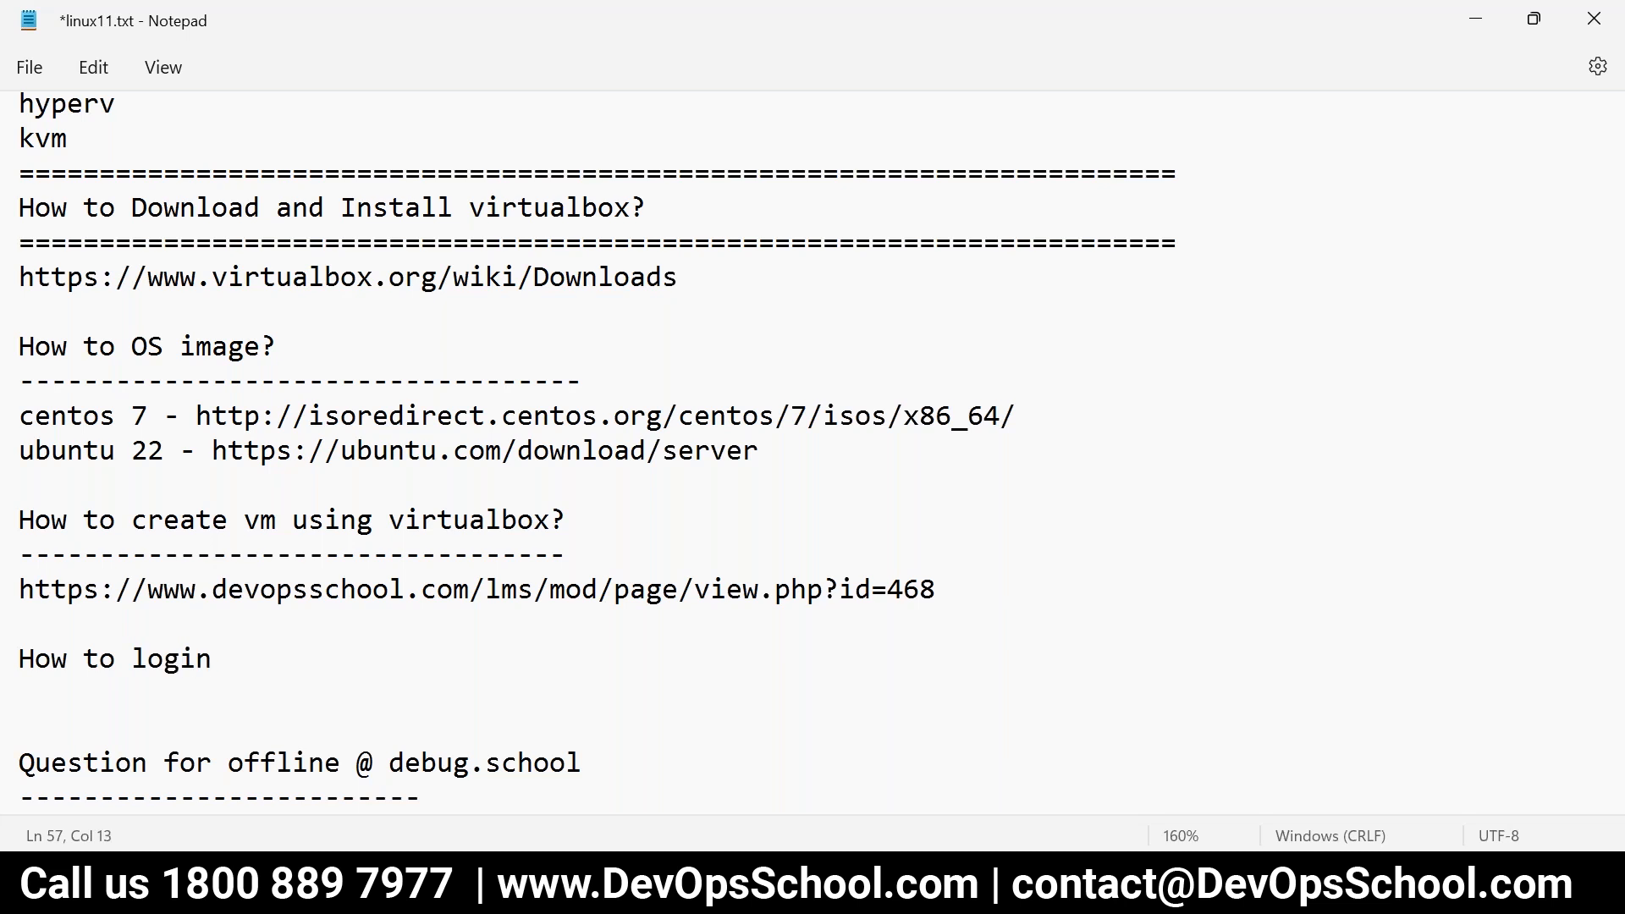
pyautogui.write('/work with')
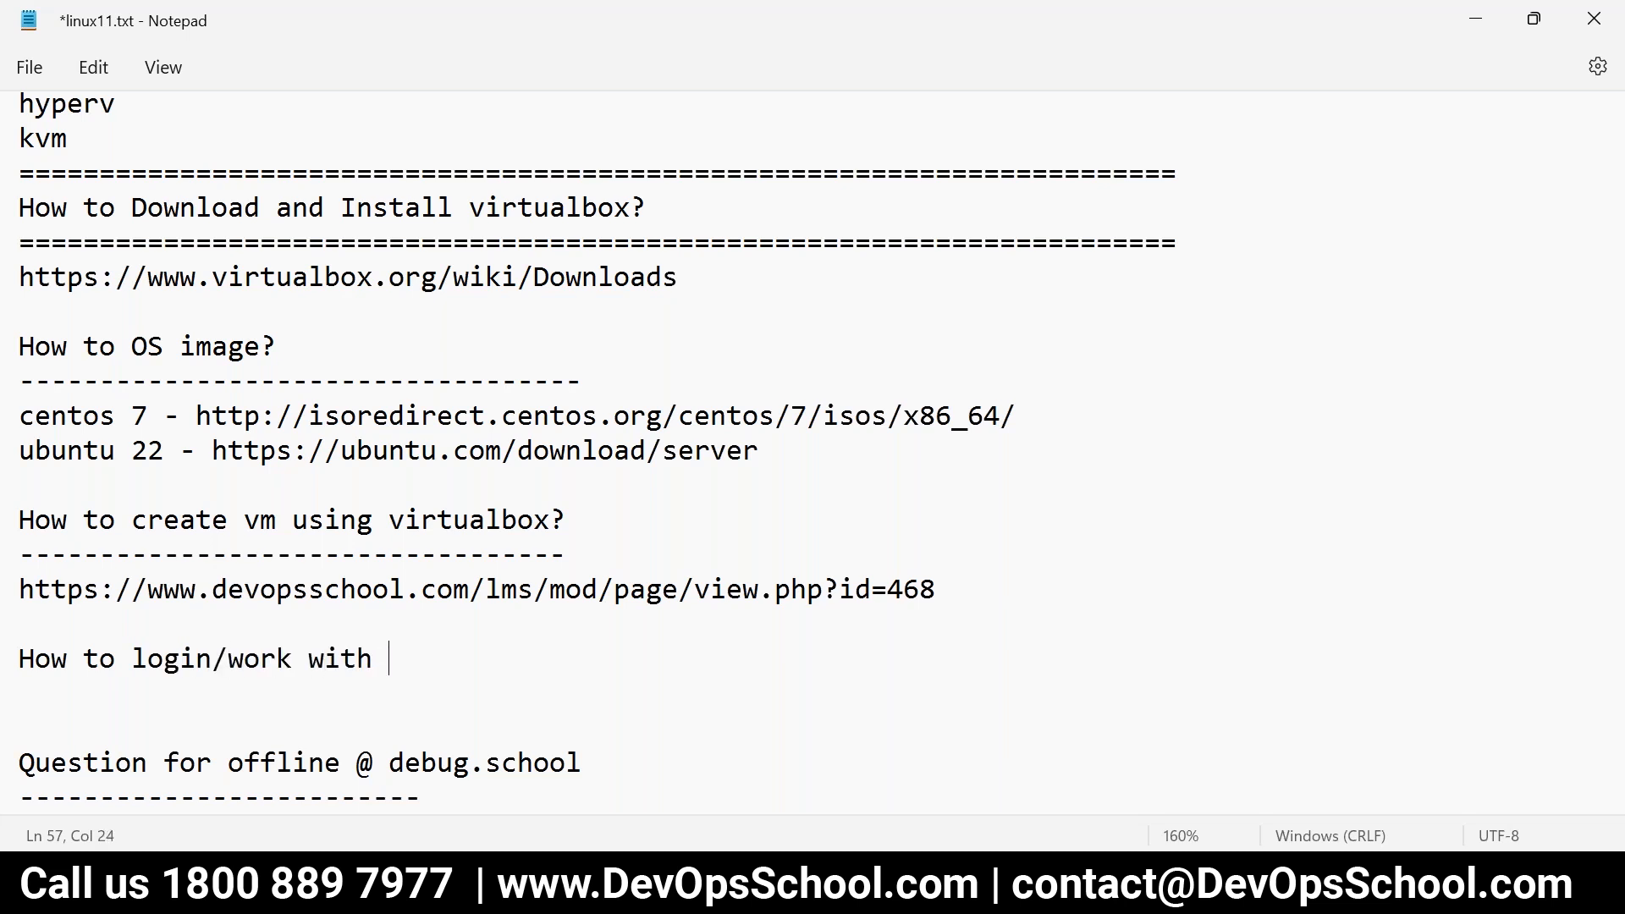
pyautogui.write('linux')
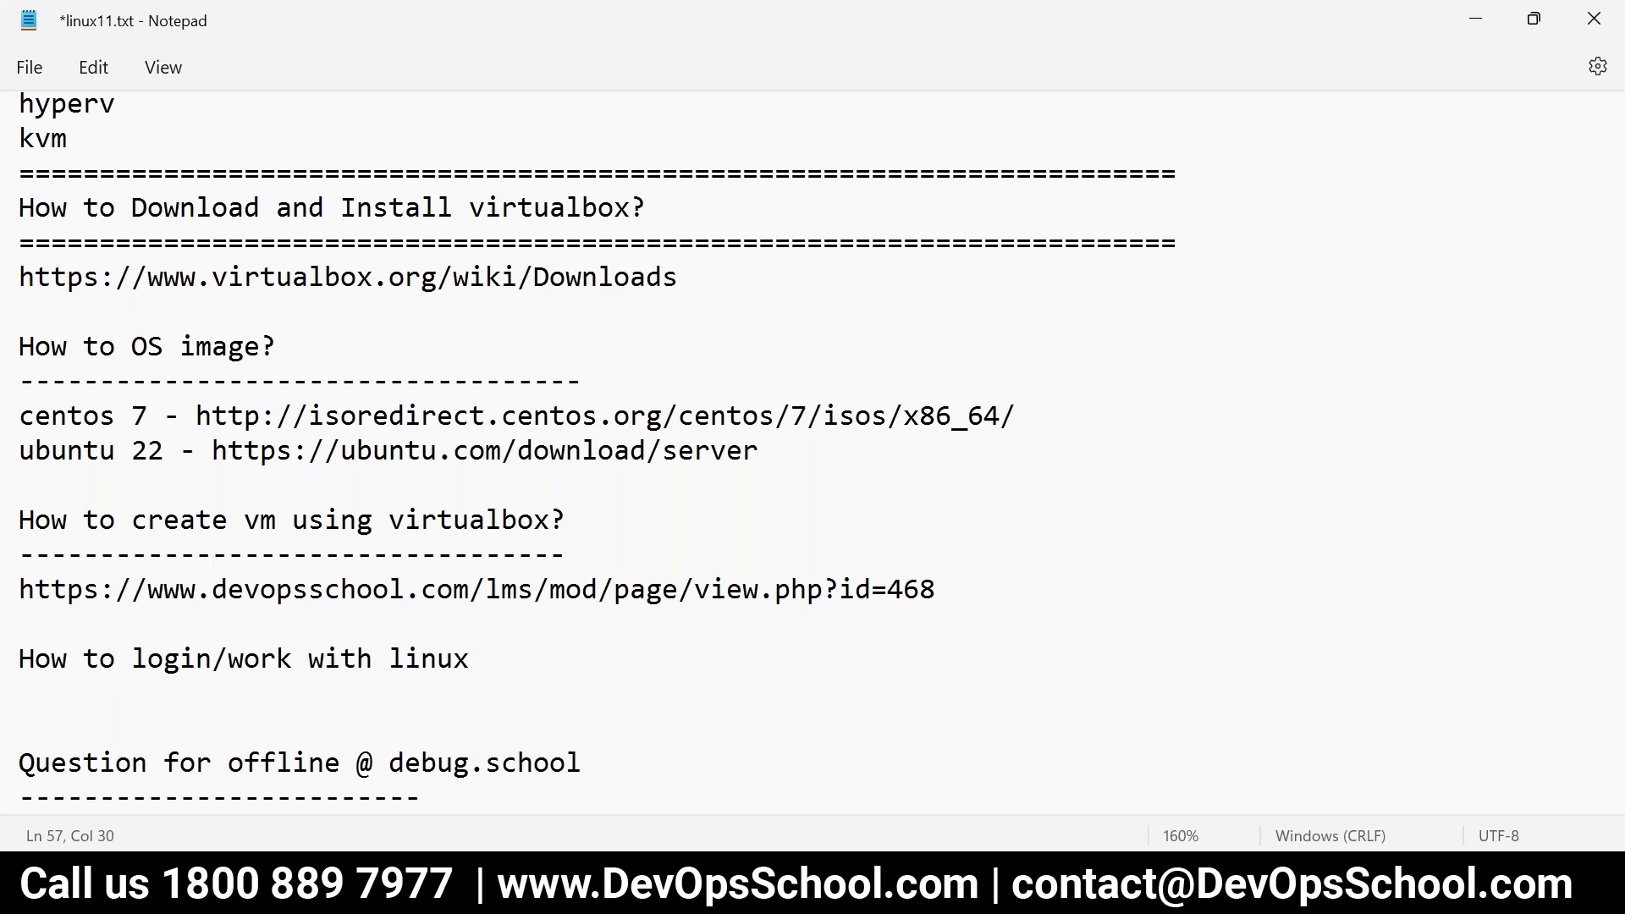
pyautogui.write('server?')
pyautogui.write('----------------------------------------')
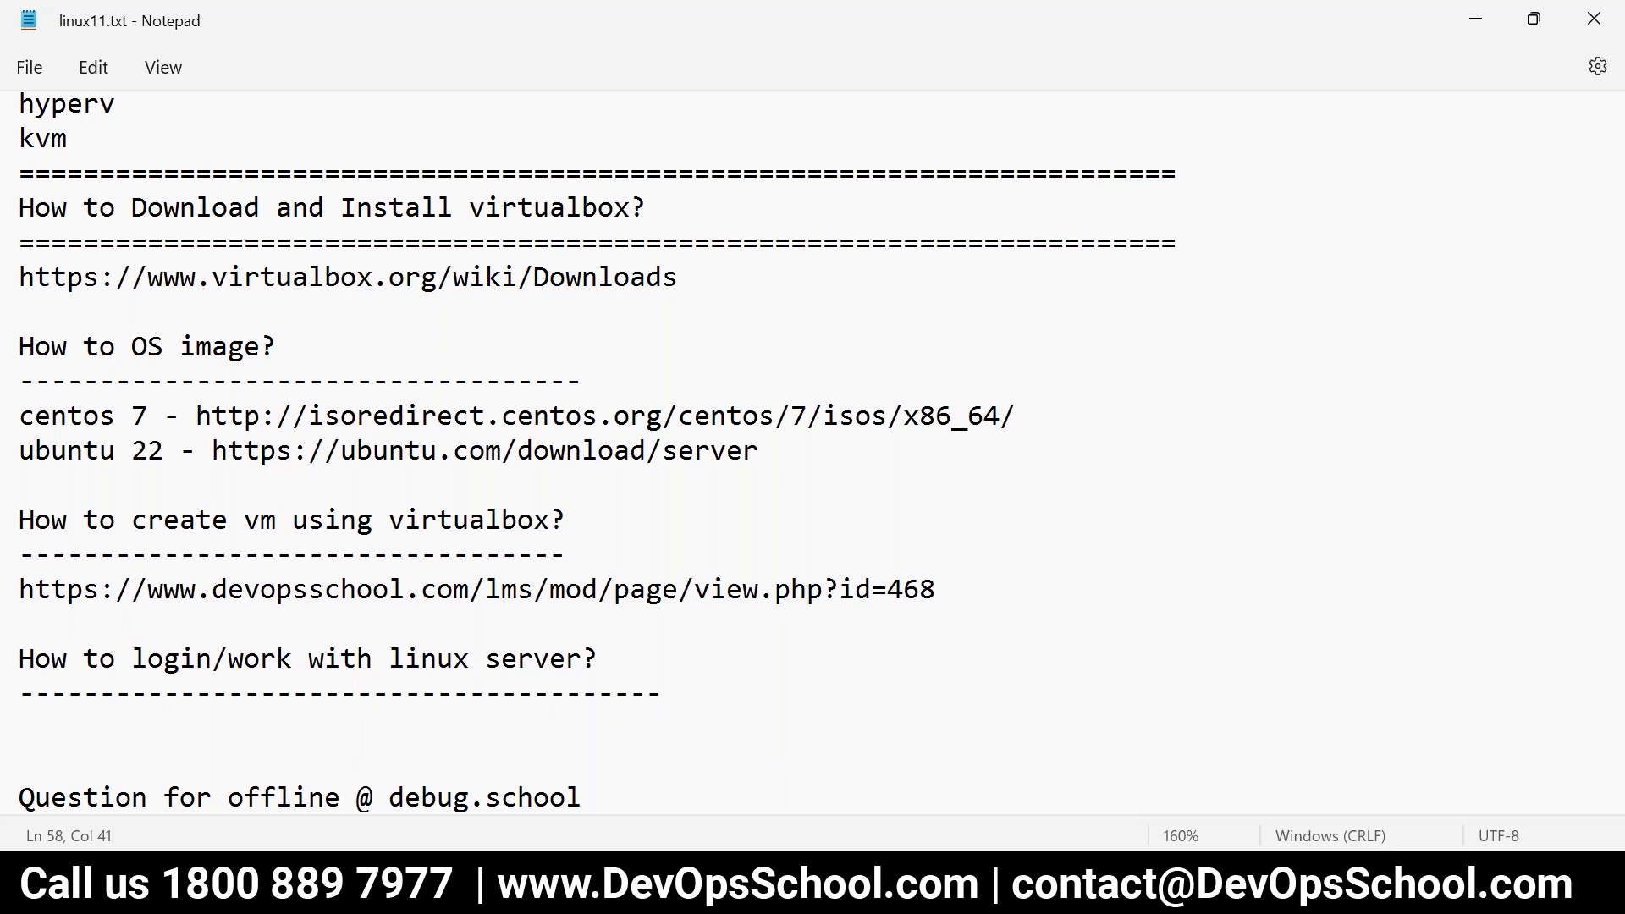
pyautogui.scroll(-3)
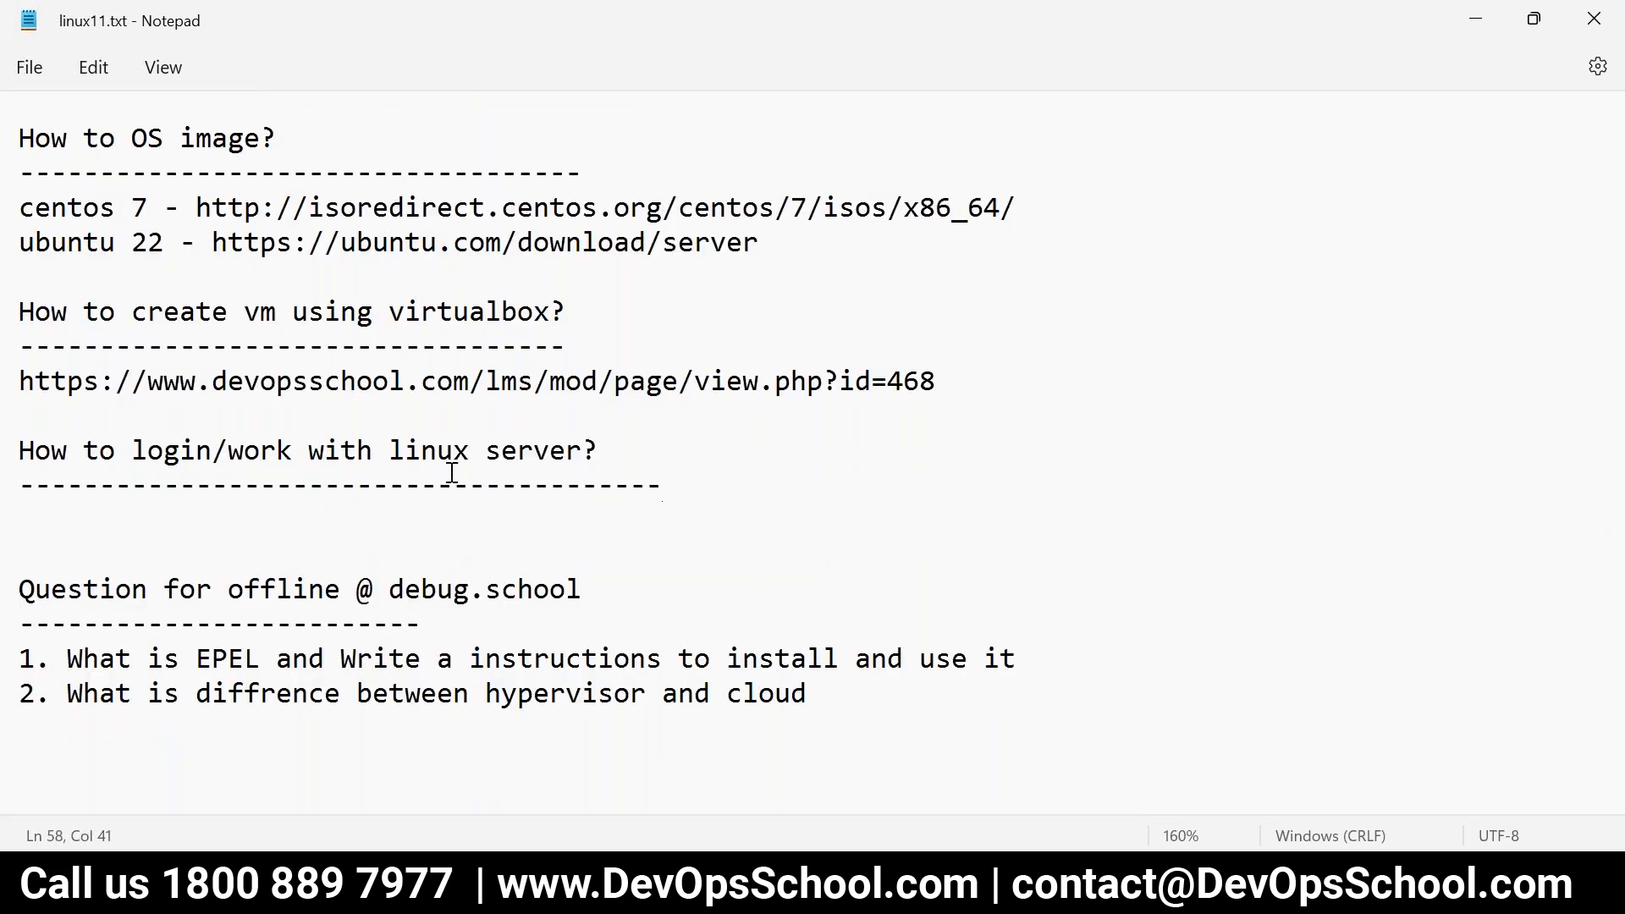
# - Add a 'Protocol?' line and start a 'Windows' line under the login heading
pyautogui.write('Pro')
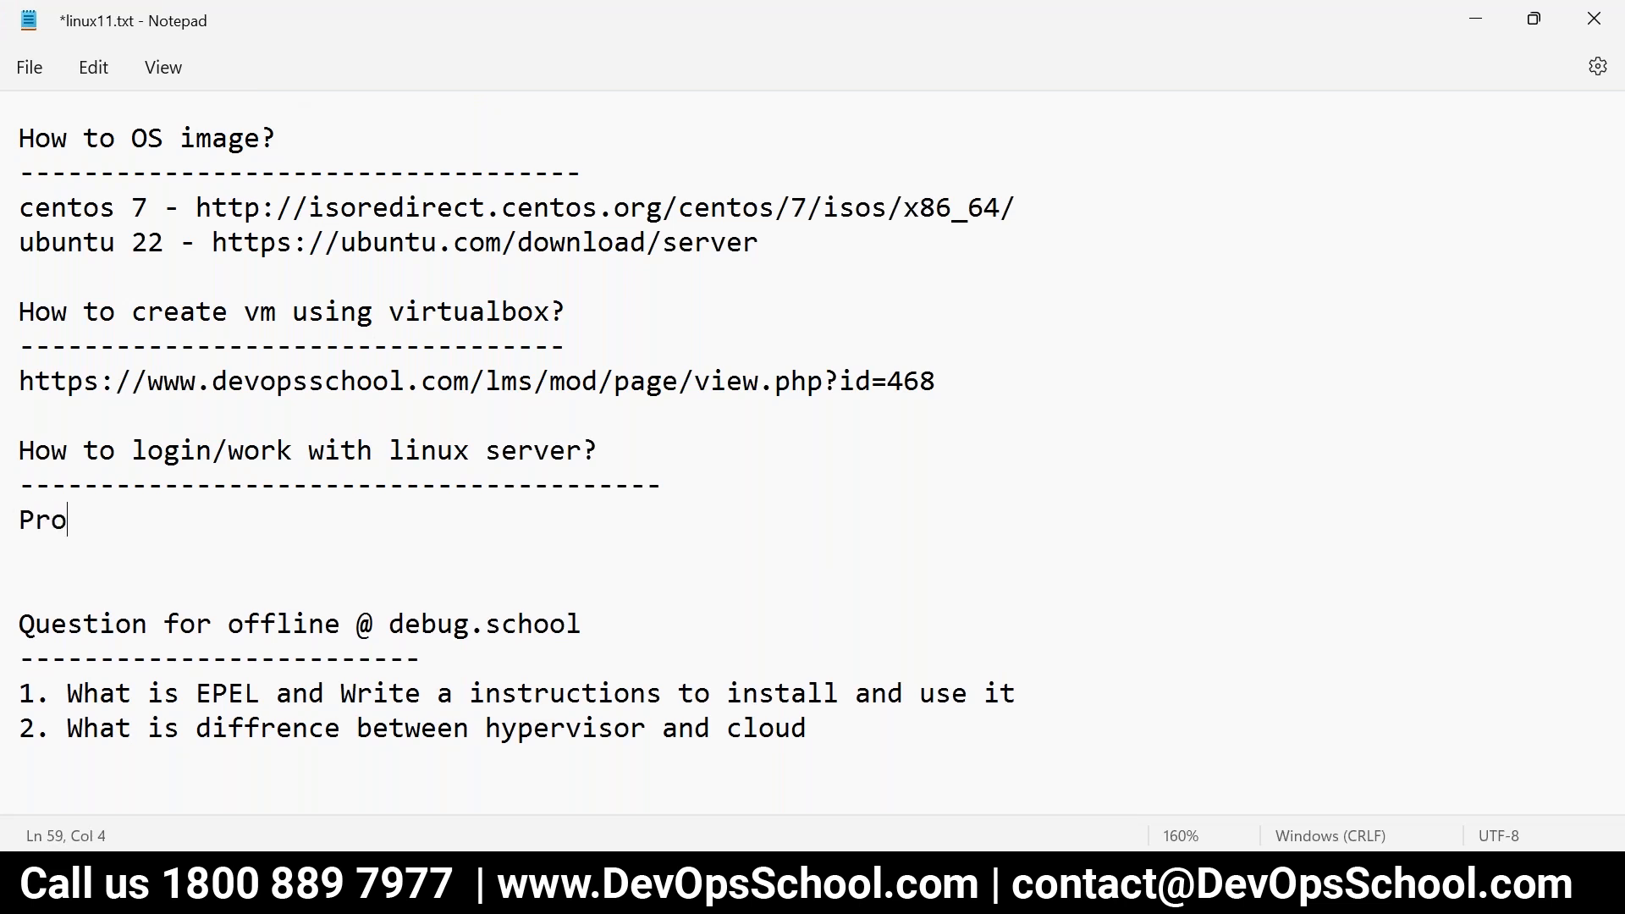
pyautogui.write('toco')
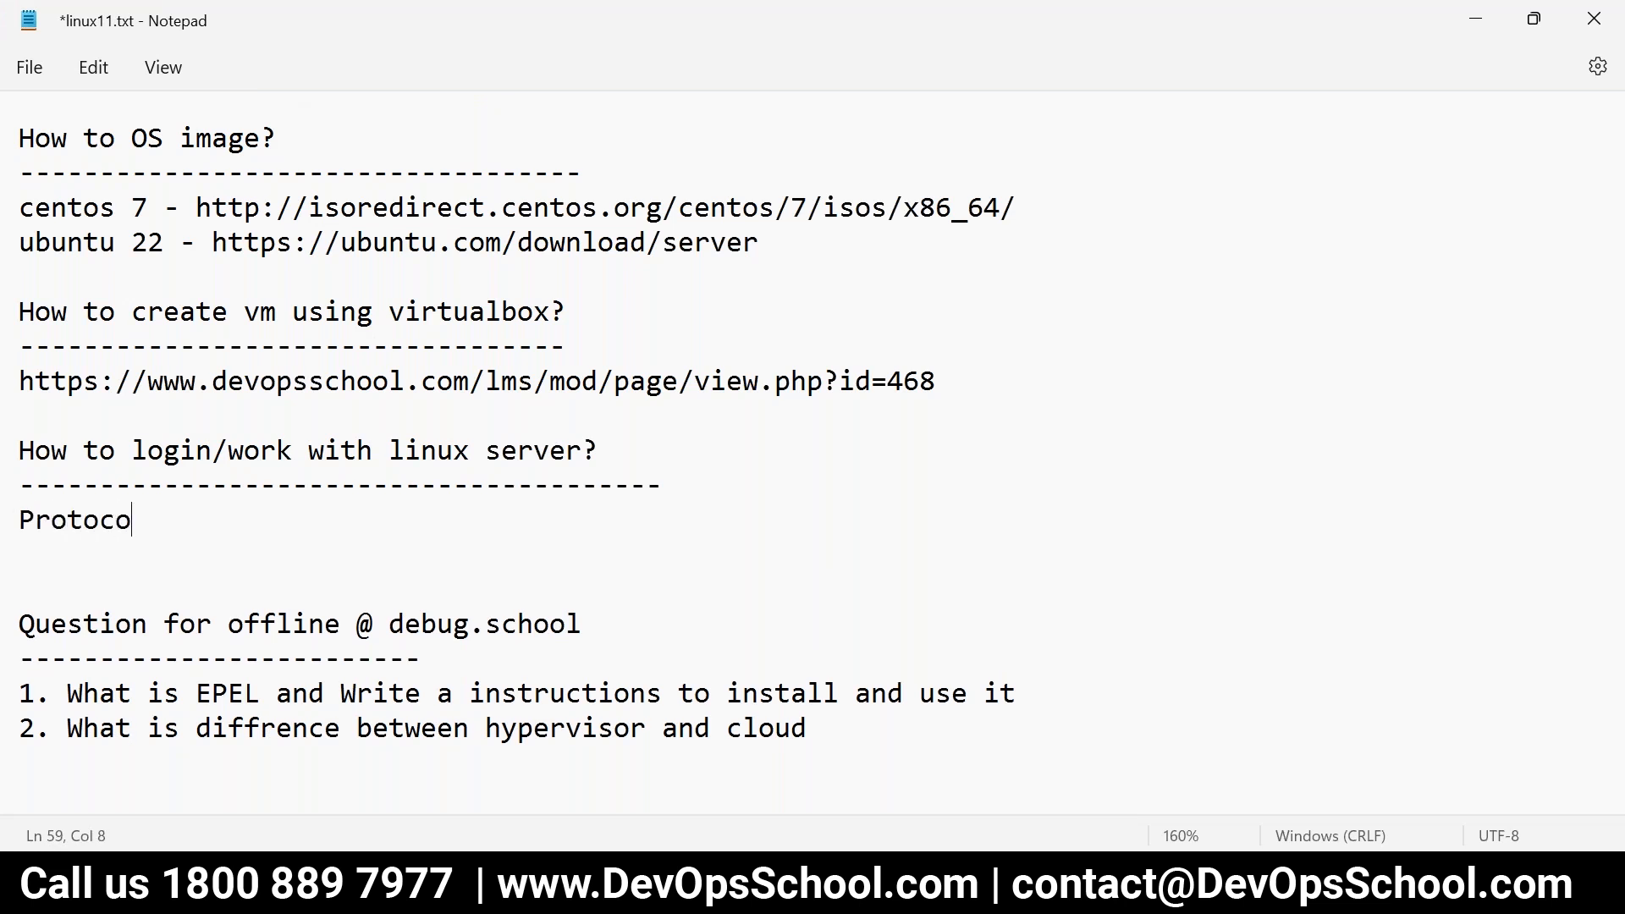
pyautogui.write('l?')
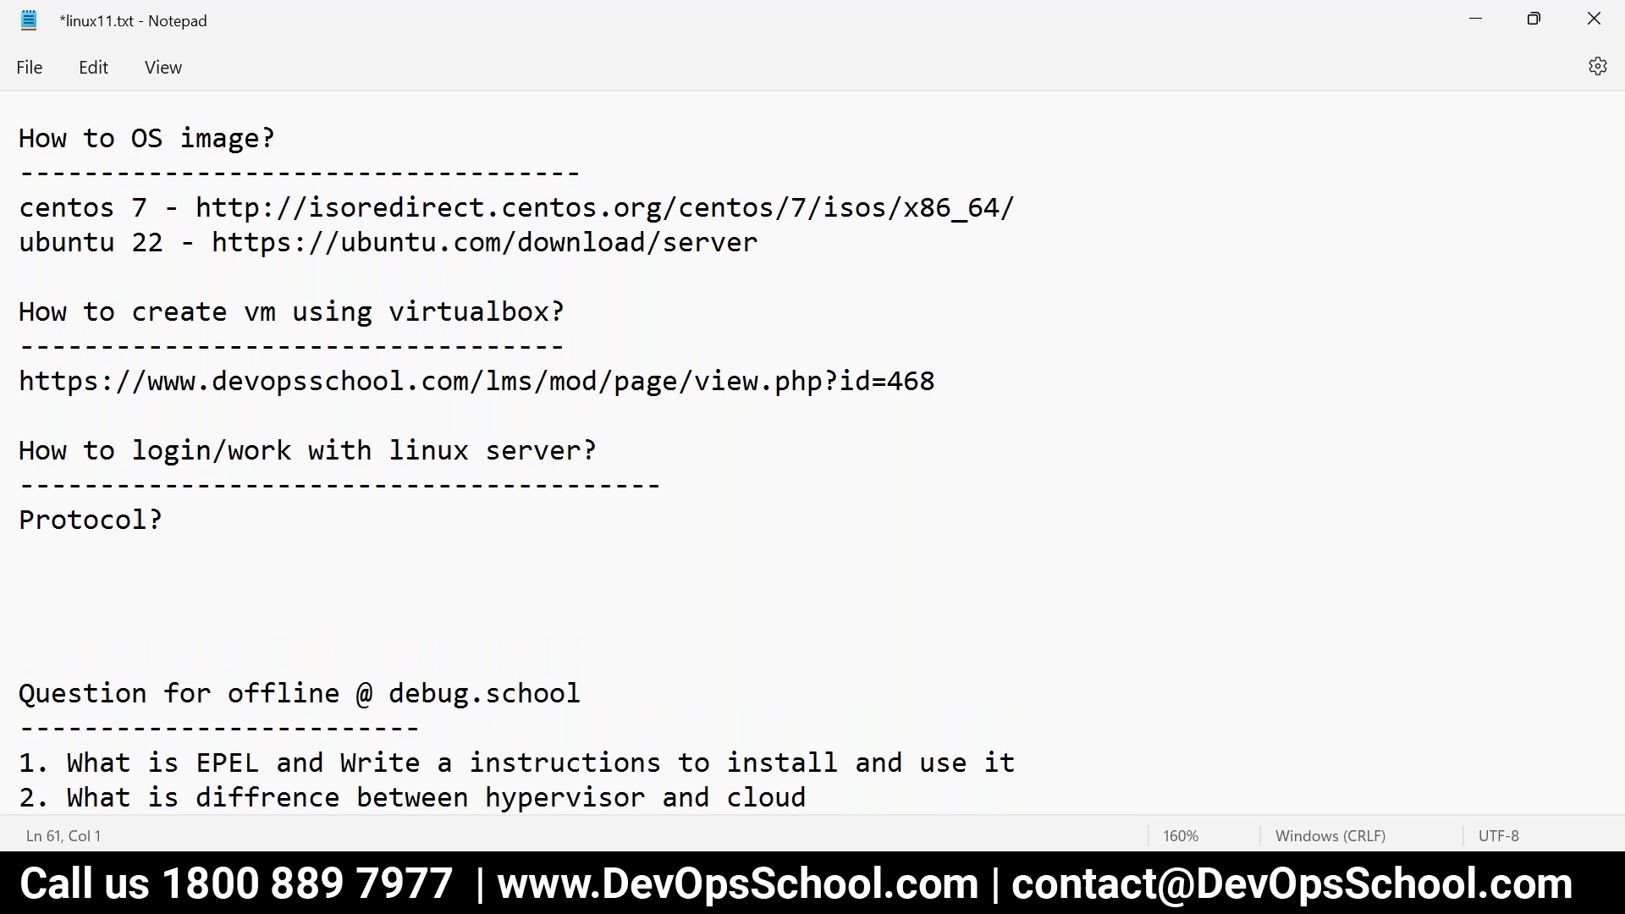
pyautogui.write('Windows         -----------------> Remo')
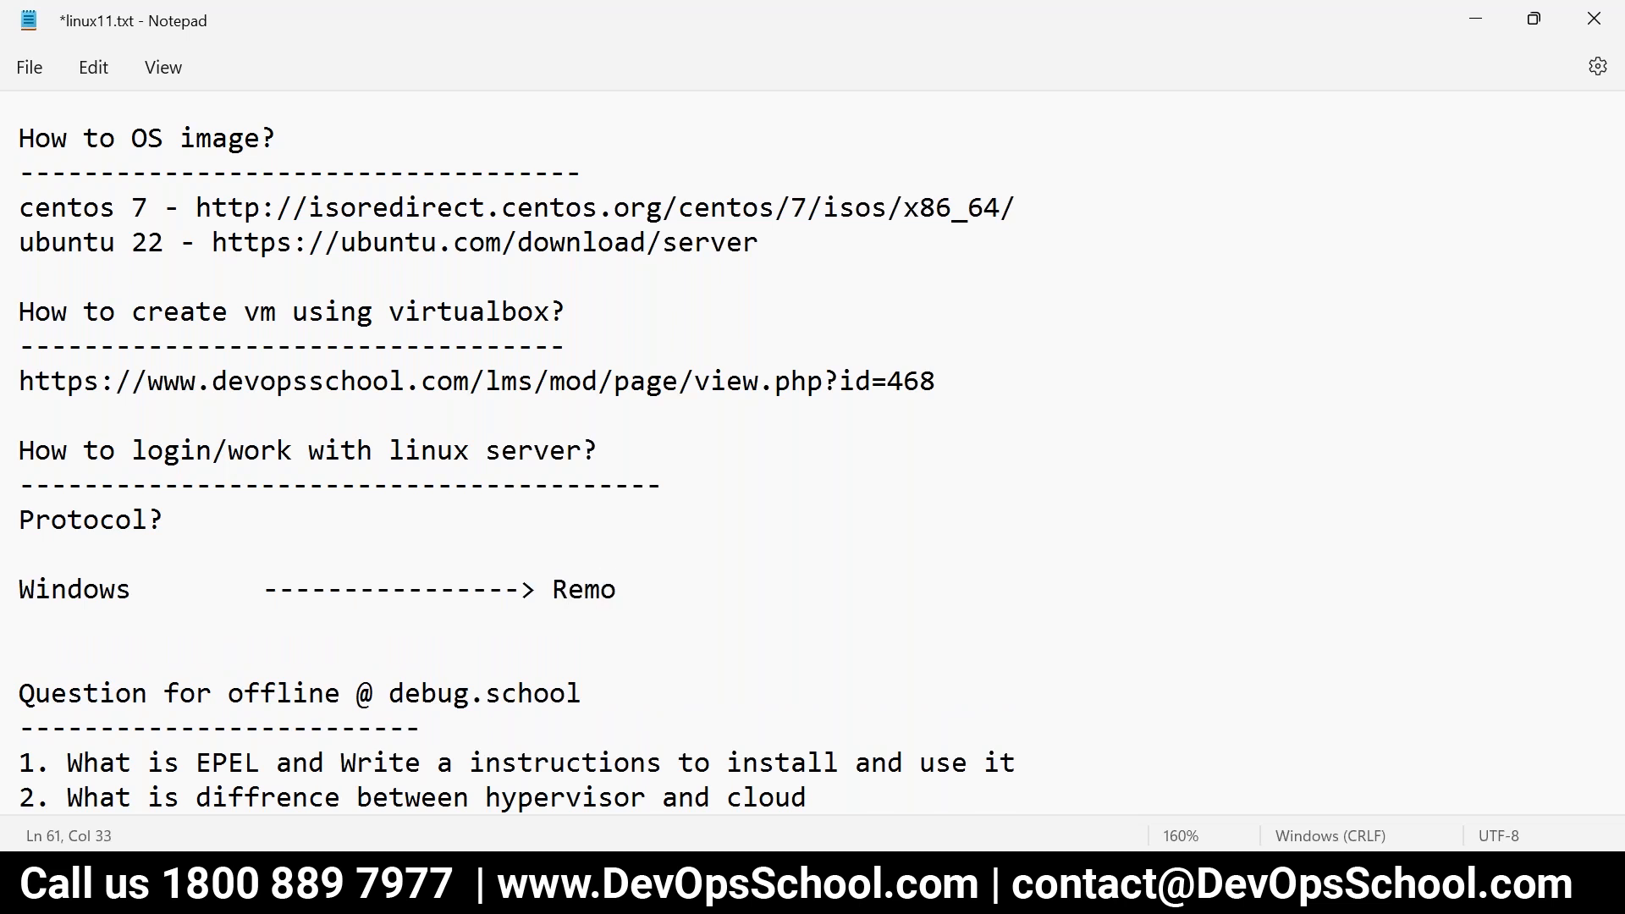
# - Extend the line to 'Windows Laptop ----> Remote Window', fixing the 'Laptopo' typo
pyautogui.doubleClick(73, 589)
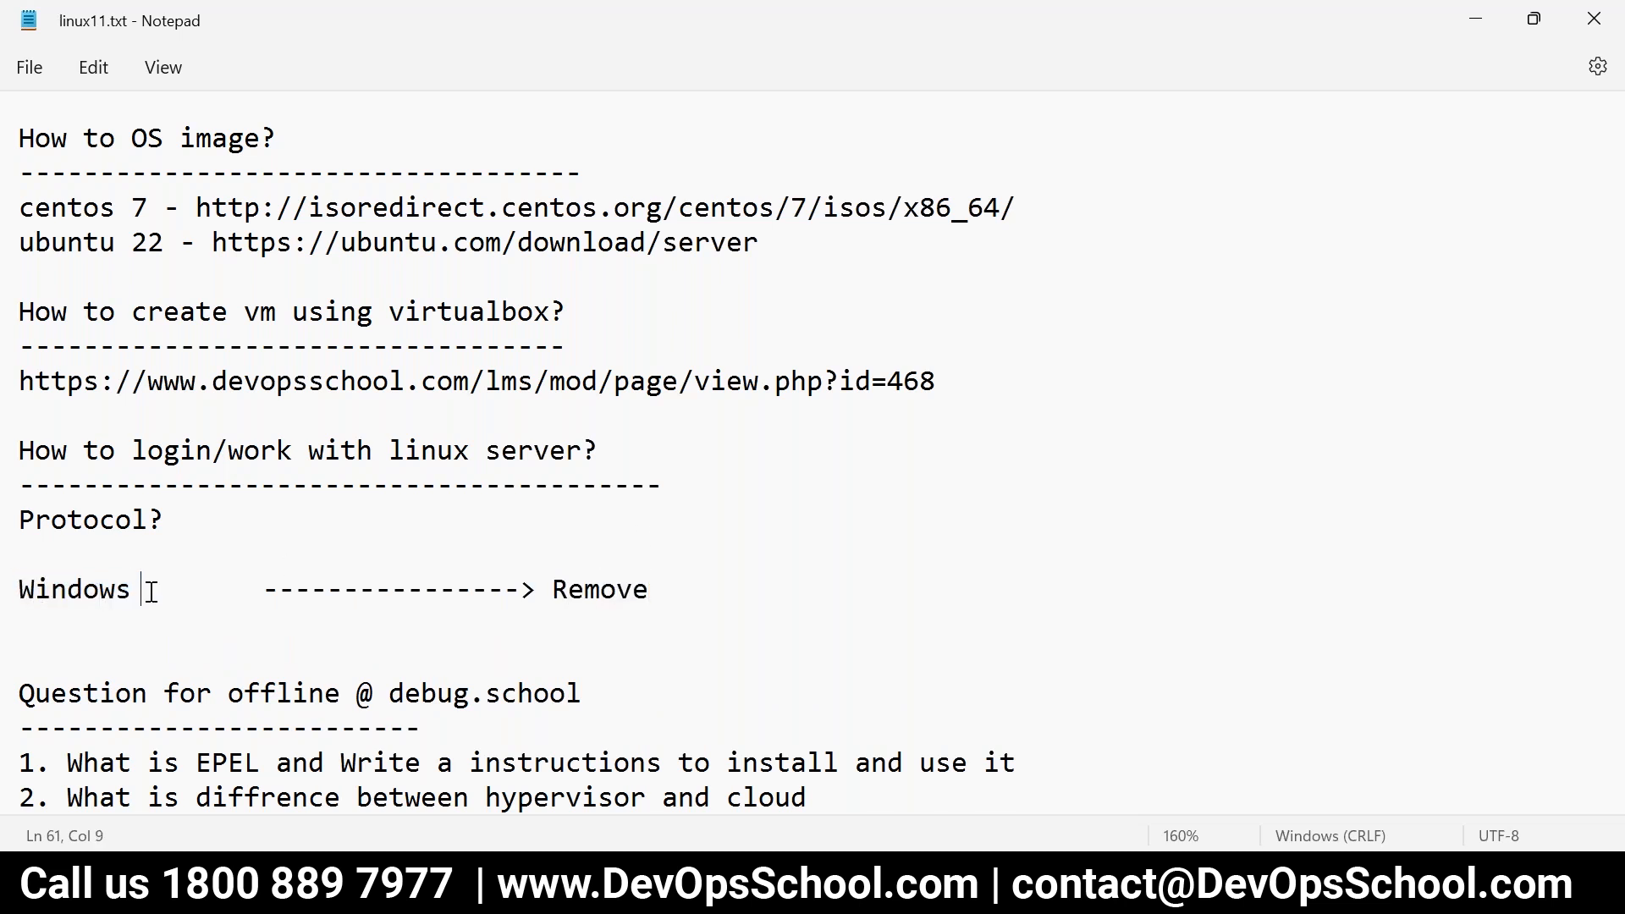
pyautogui.write('Laptopo')
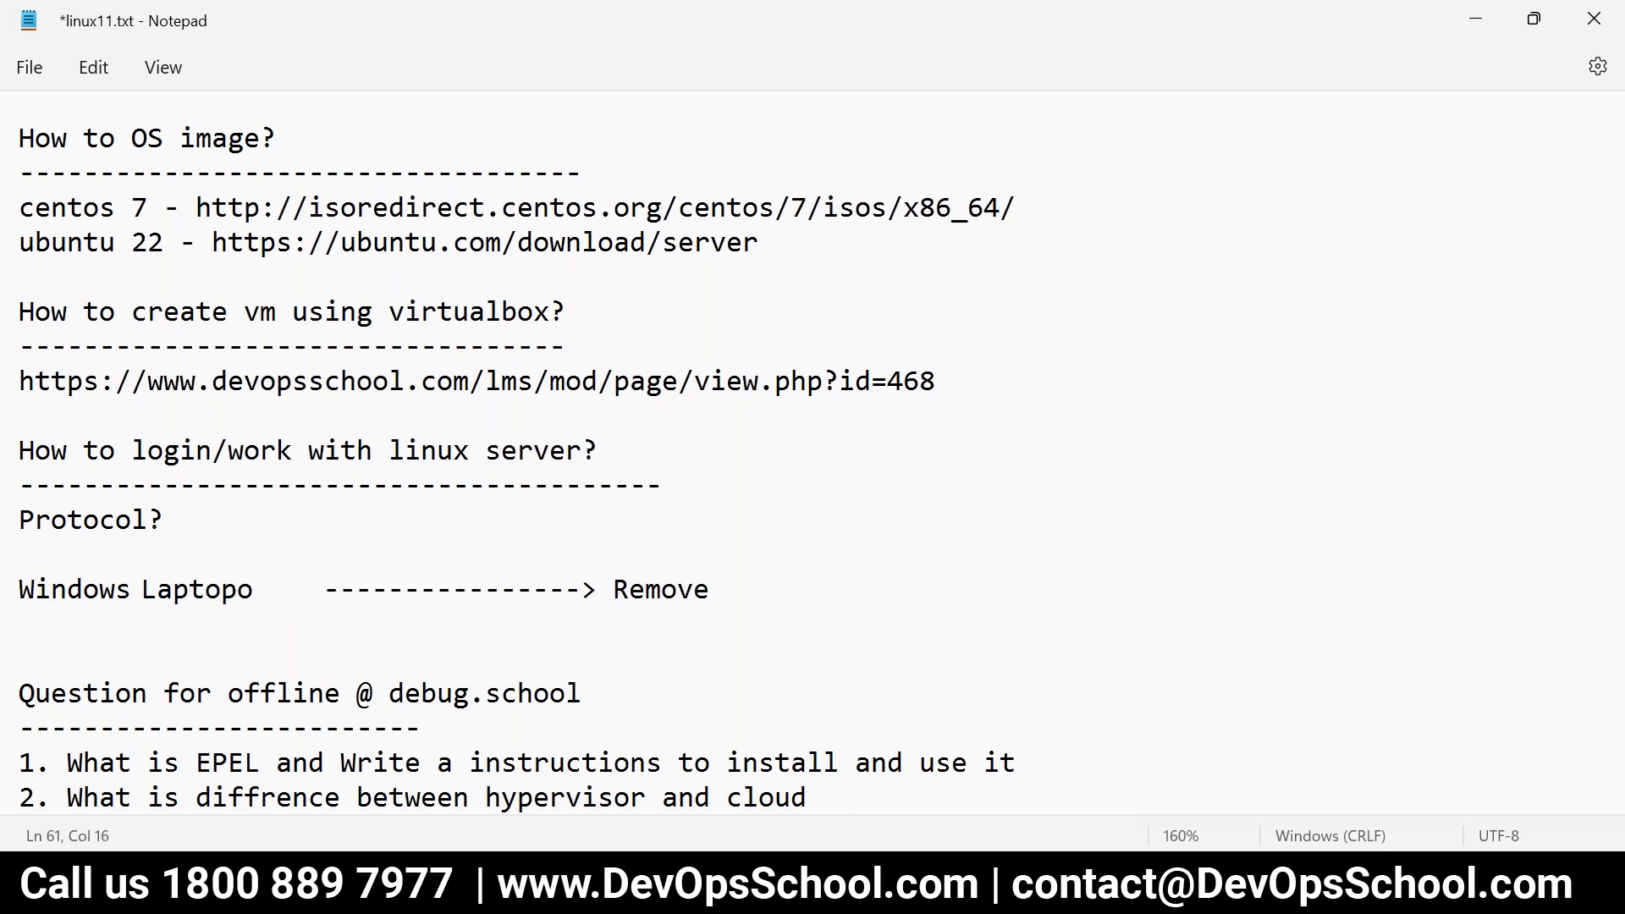
pyautogui.press('Backspace')
pyautogui.write('t')
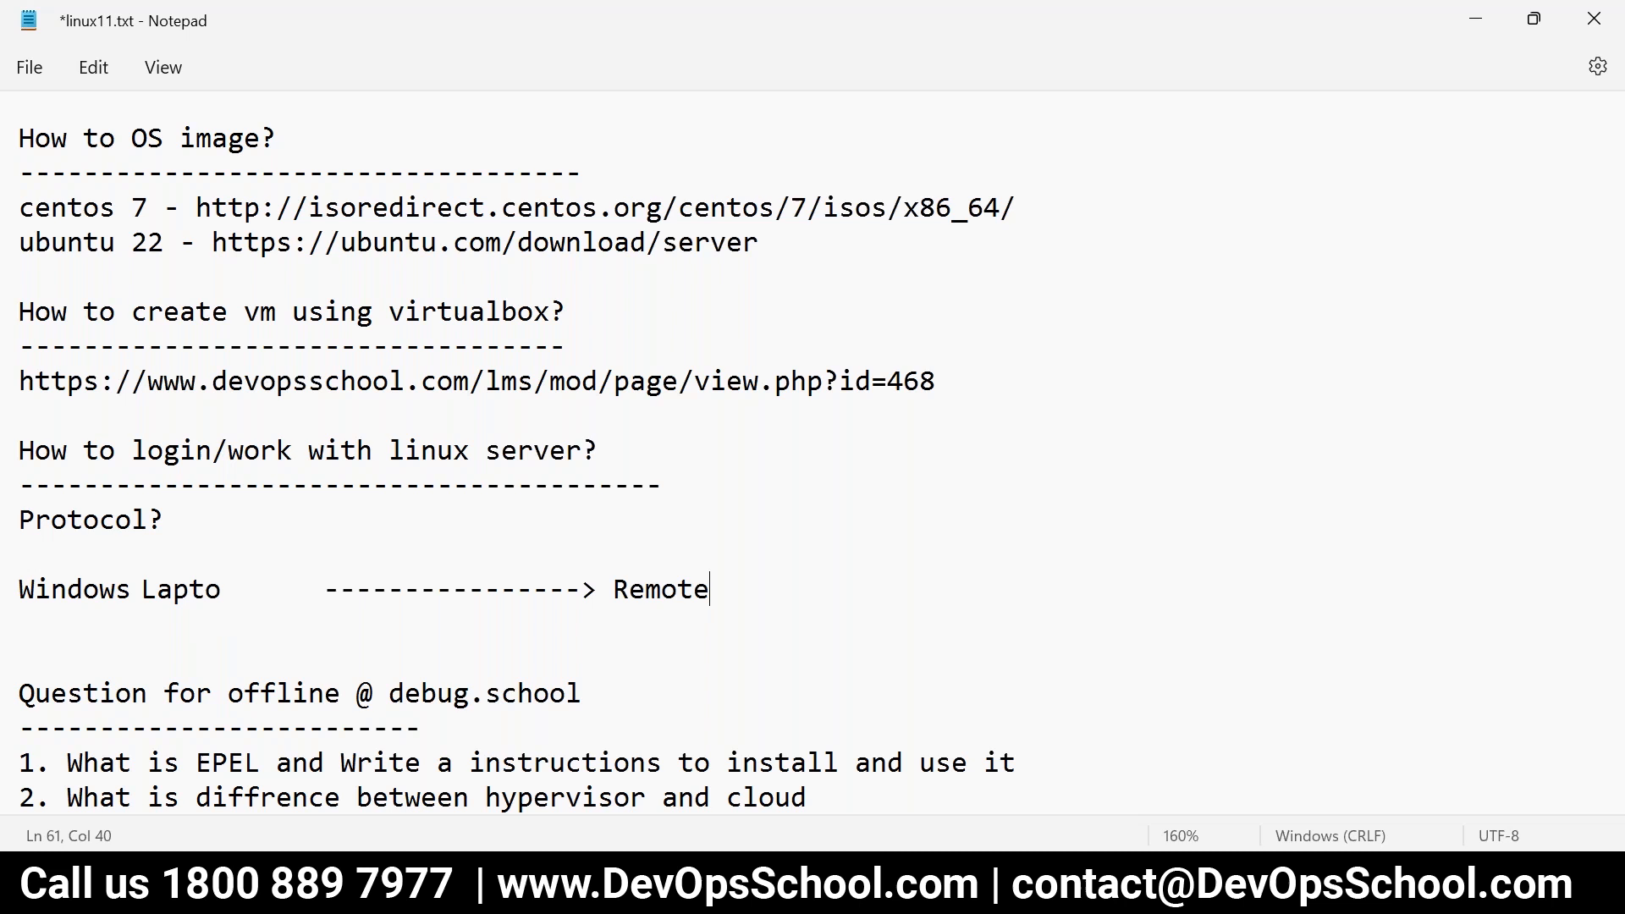
pyautogui.write('Window')
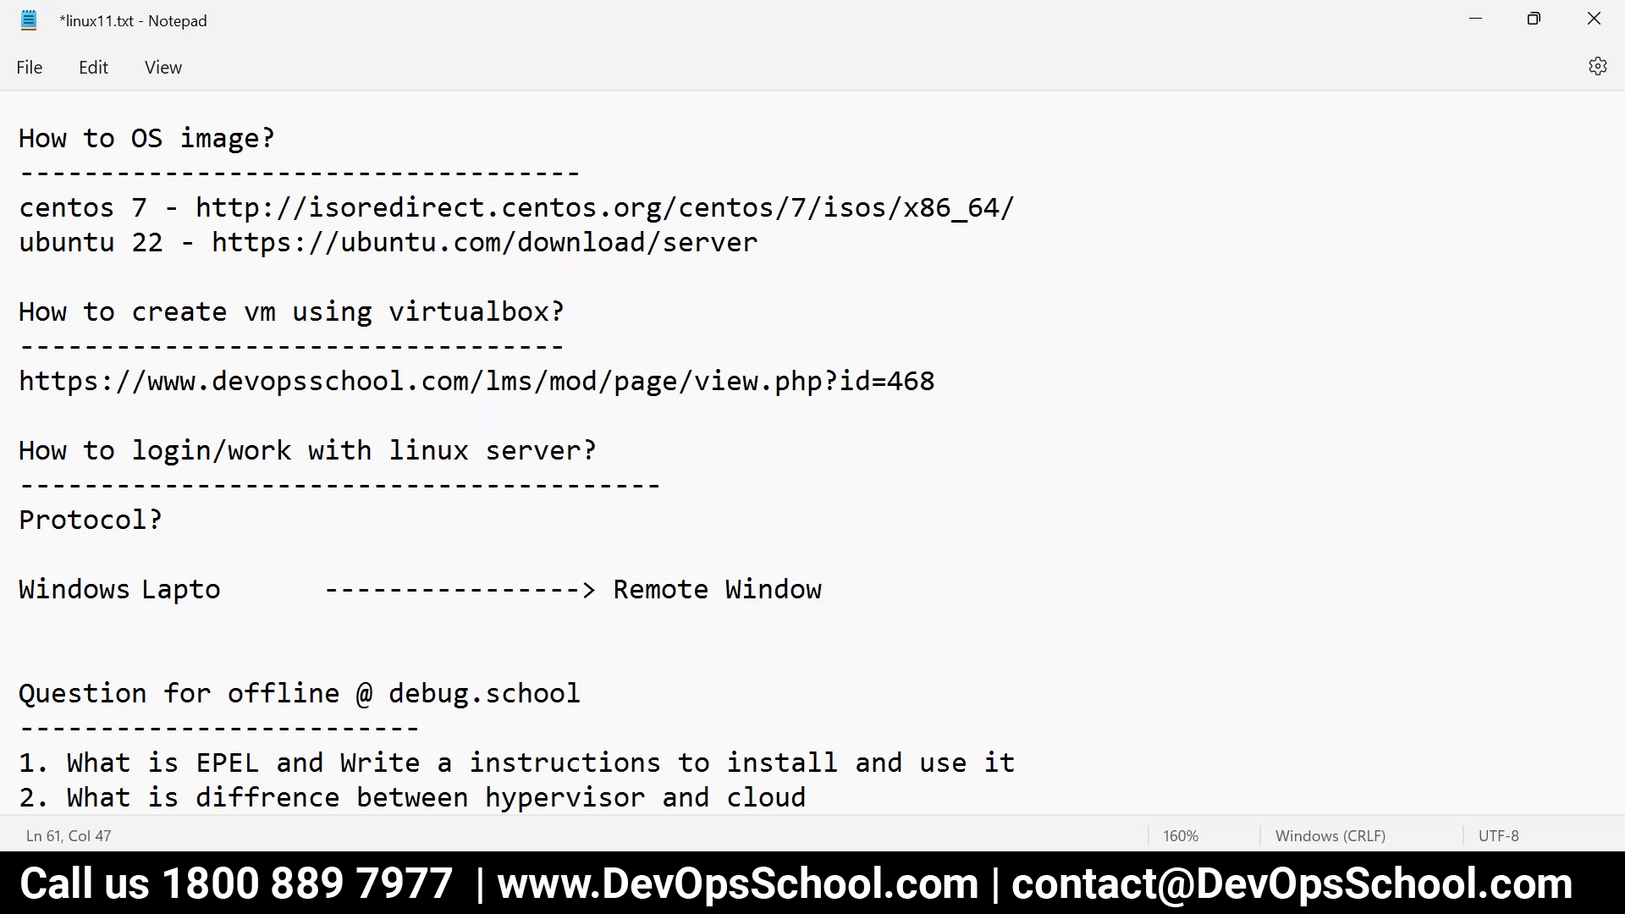